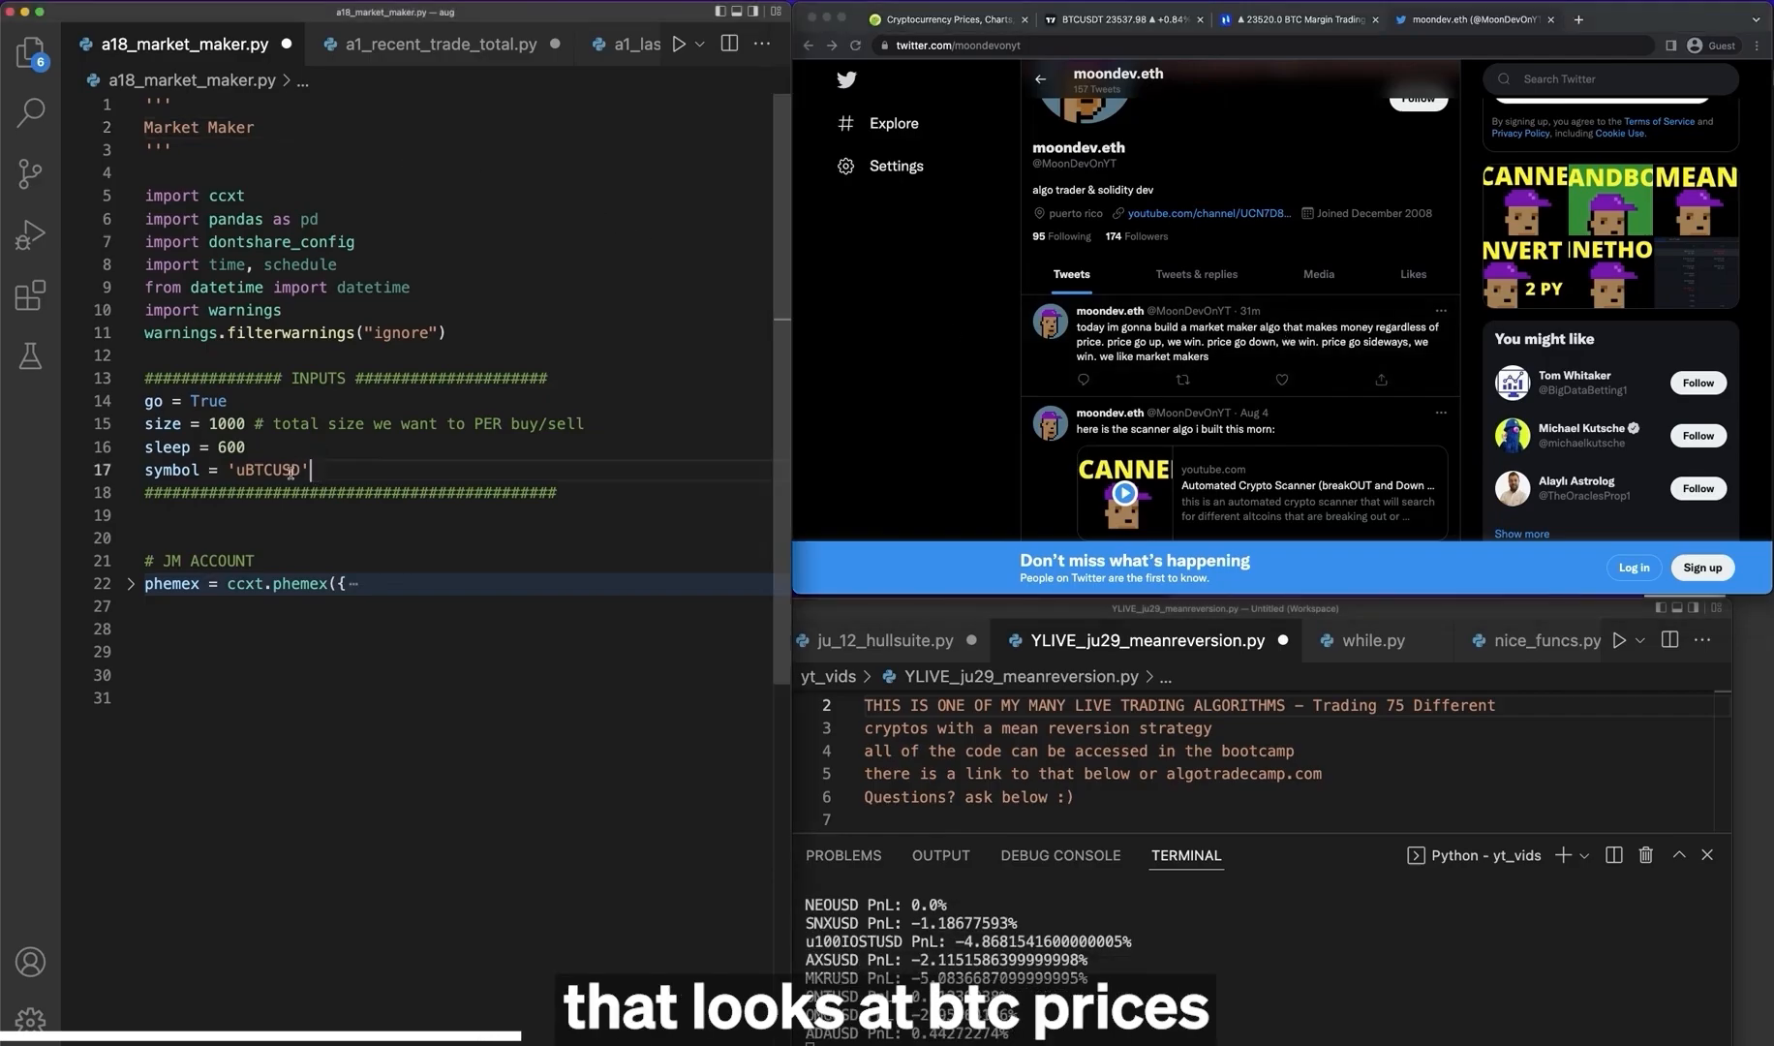
- Change the trade size input from 1000 to 3 and remove the sleep input line
double_click(267, 470)
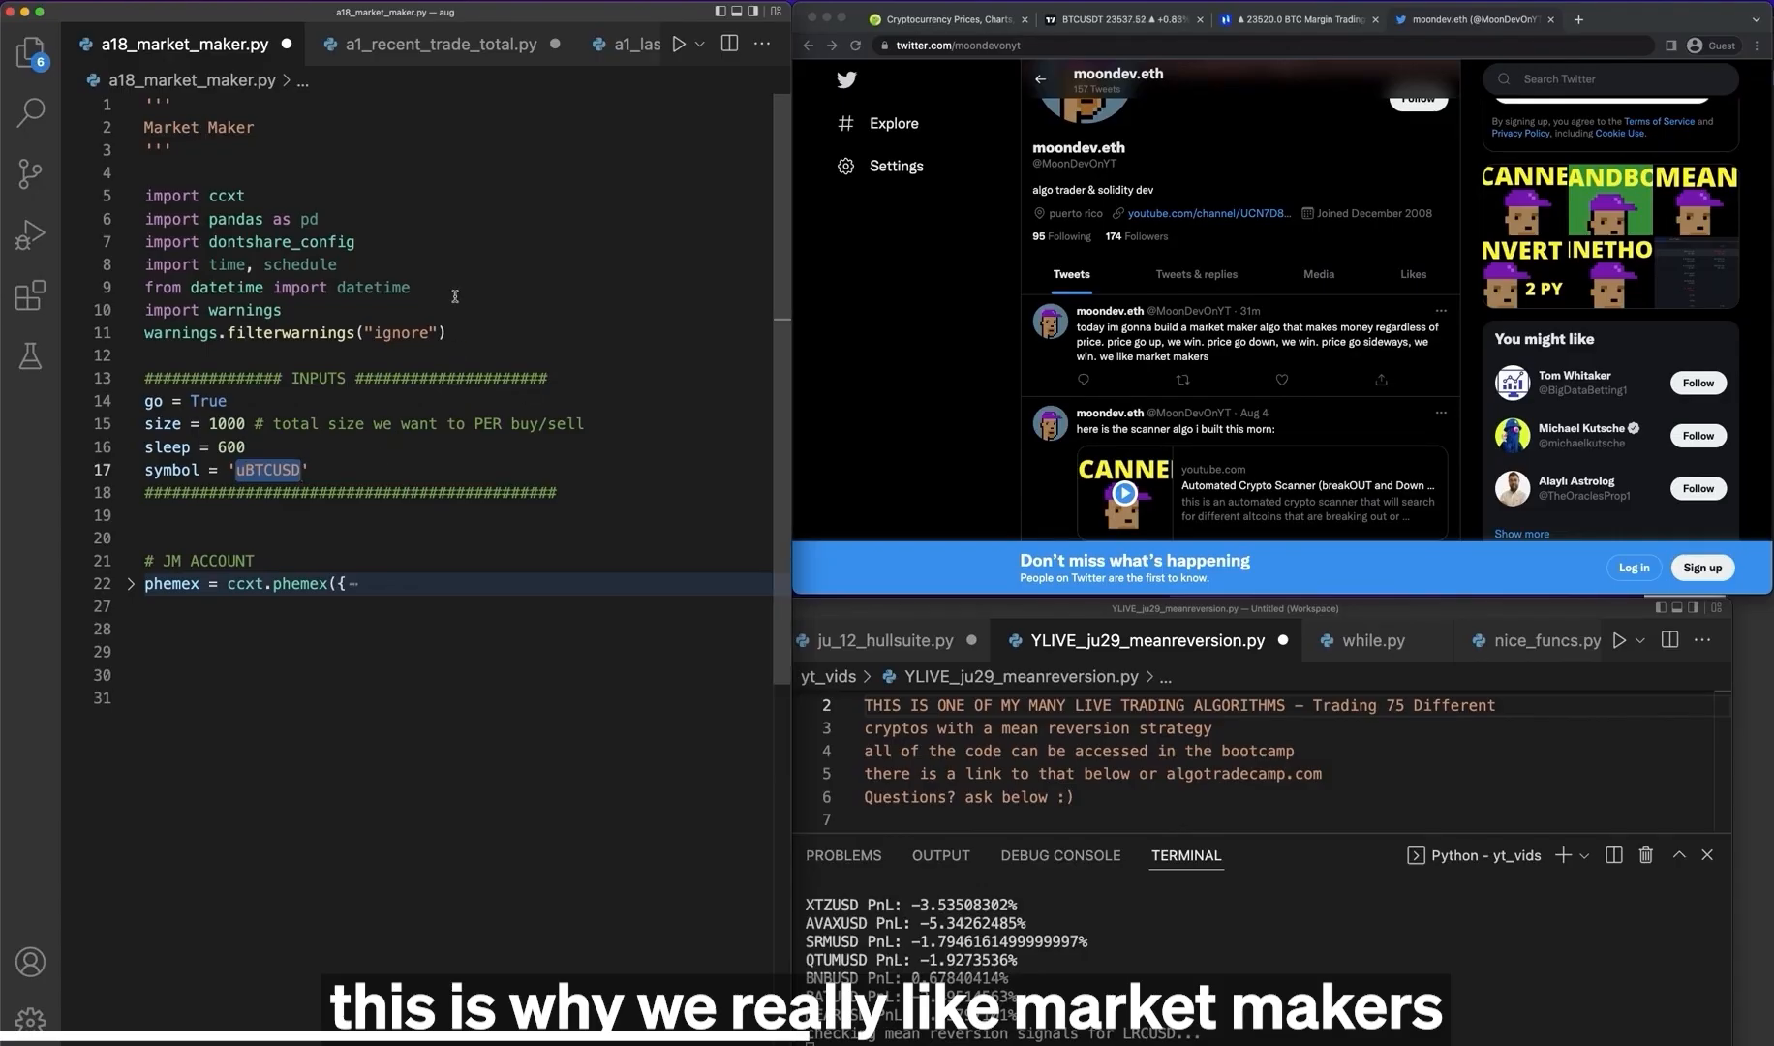
click(1120, 20)
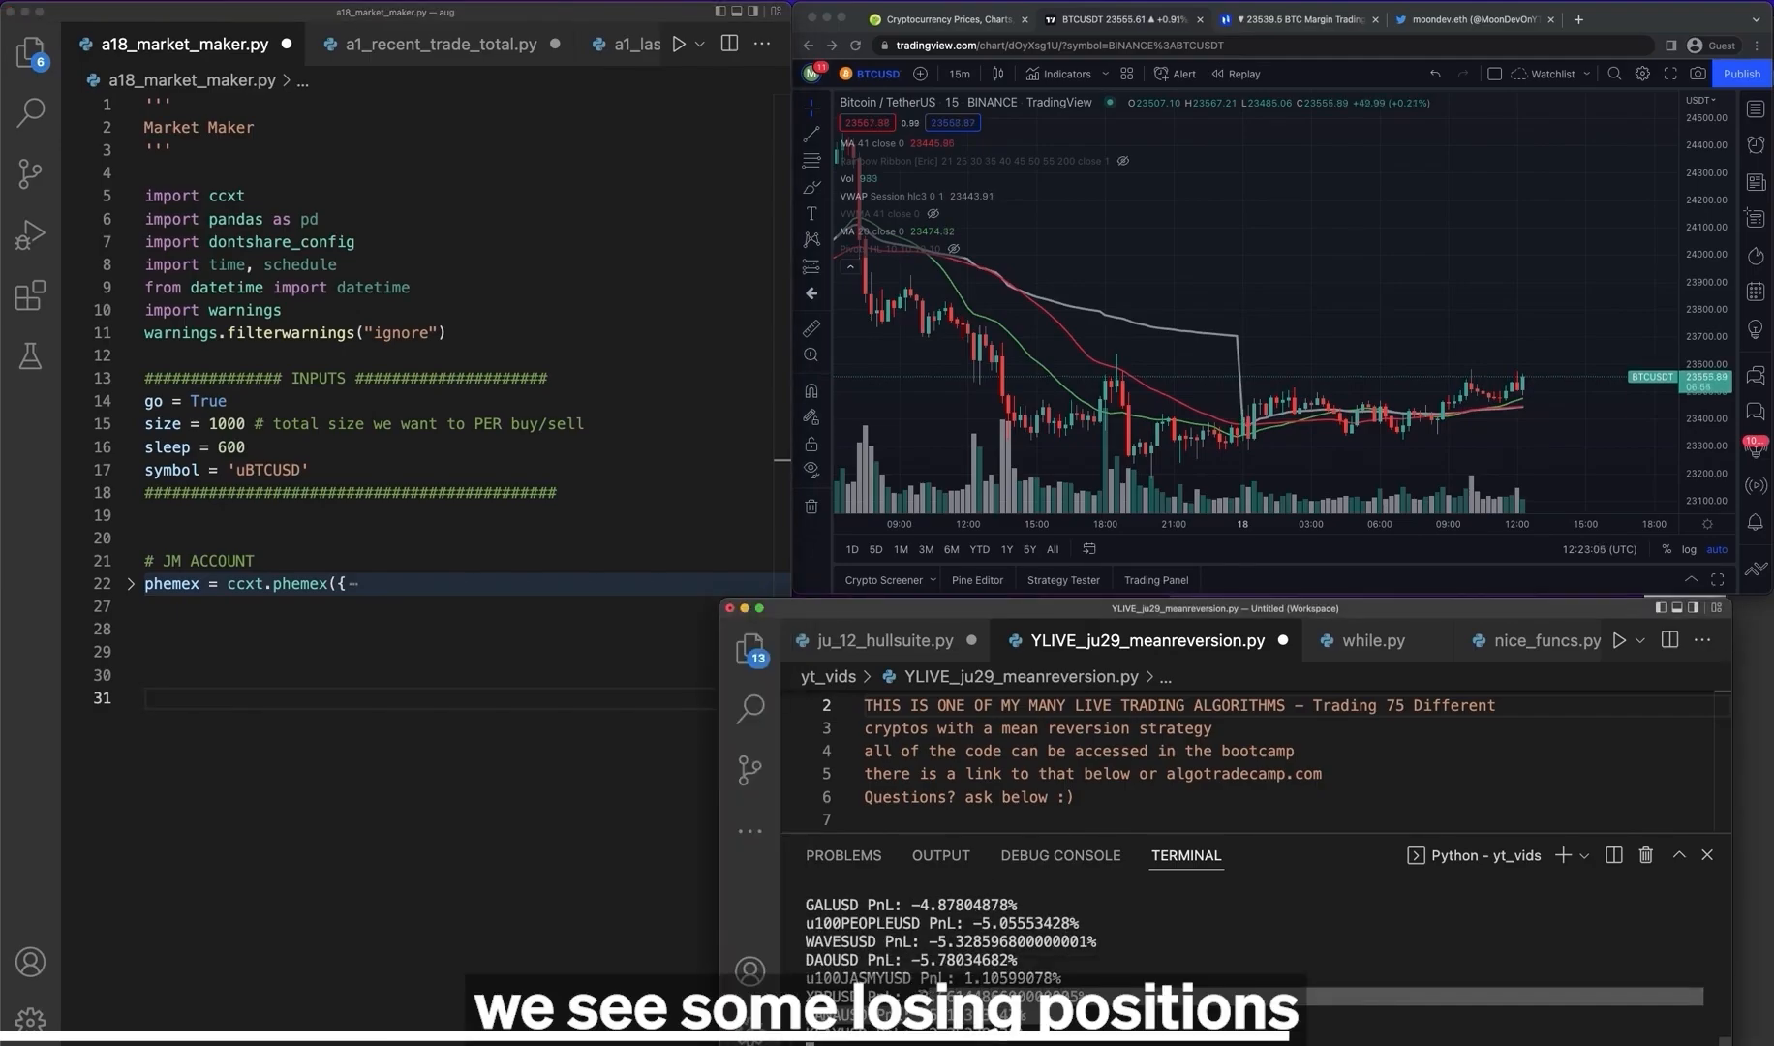
scroll(down, 3)
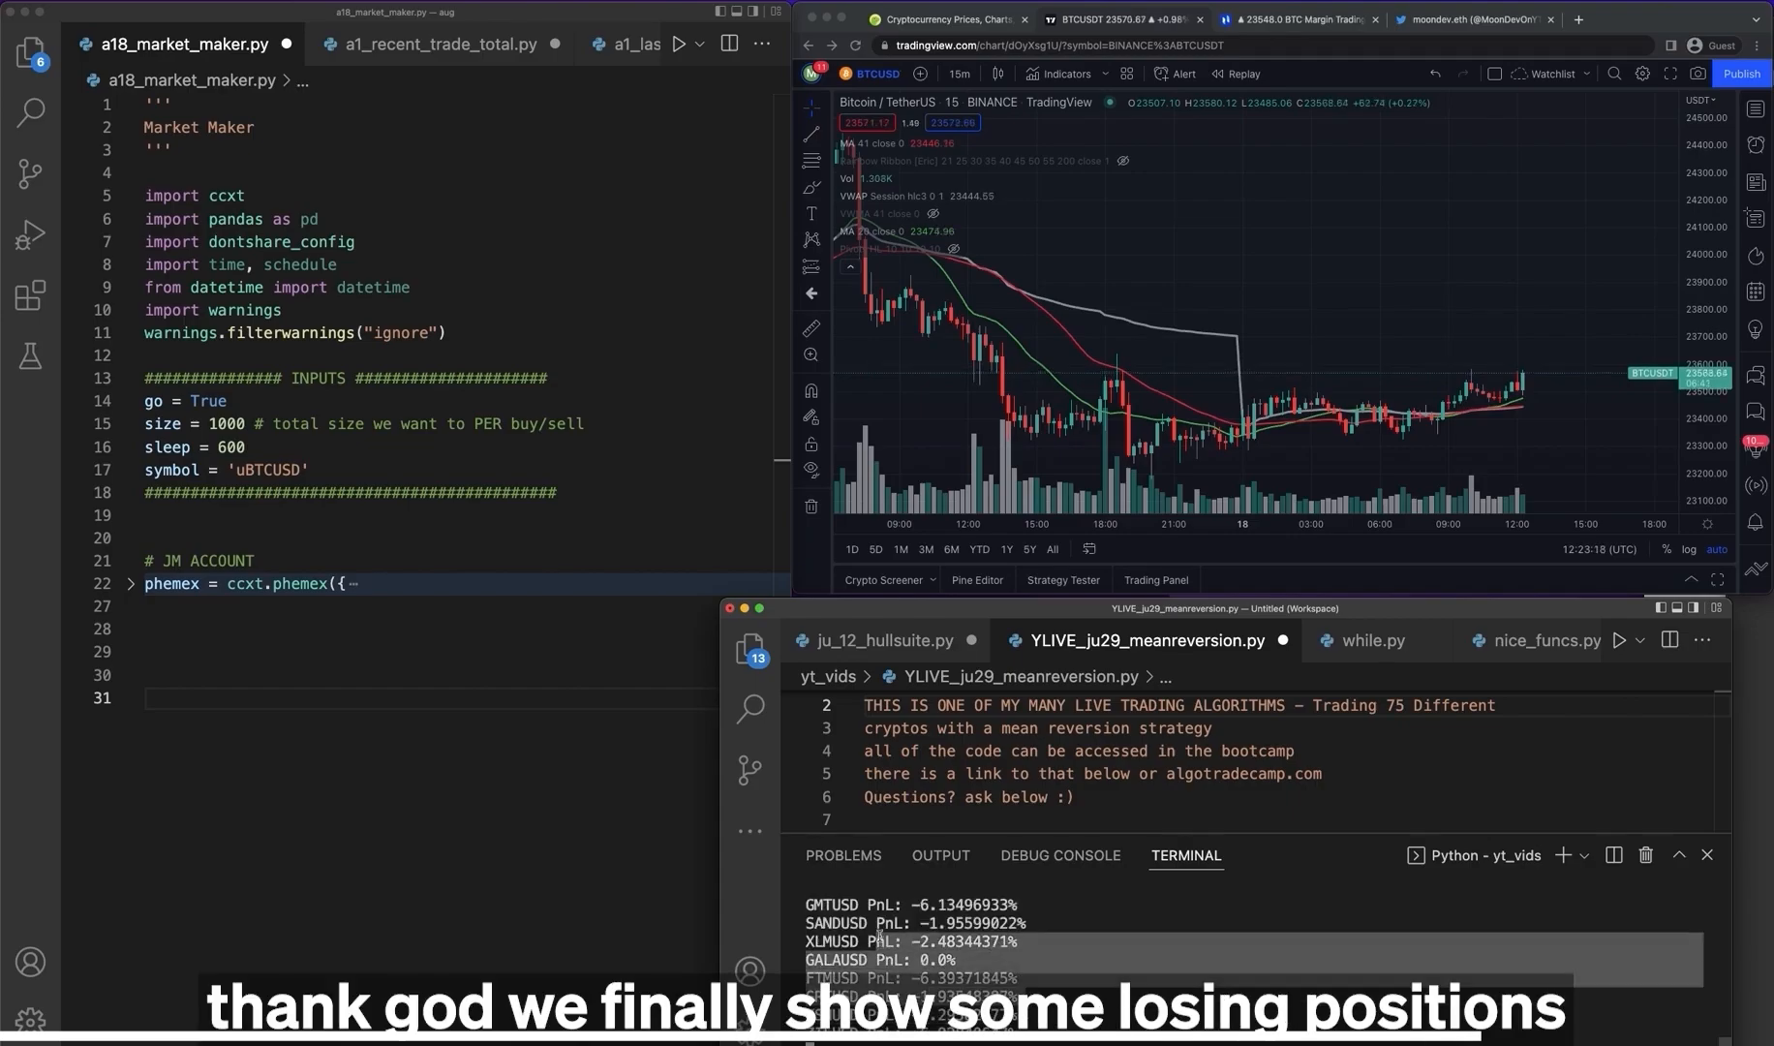
scroll(down, 3)
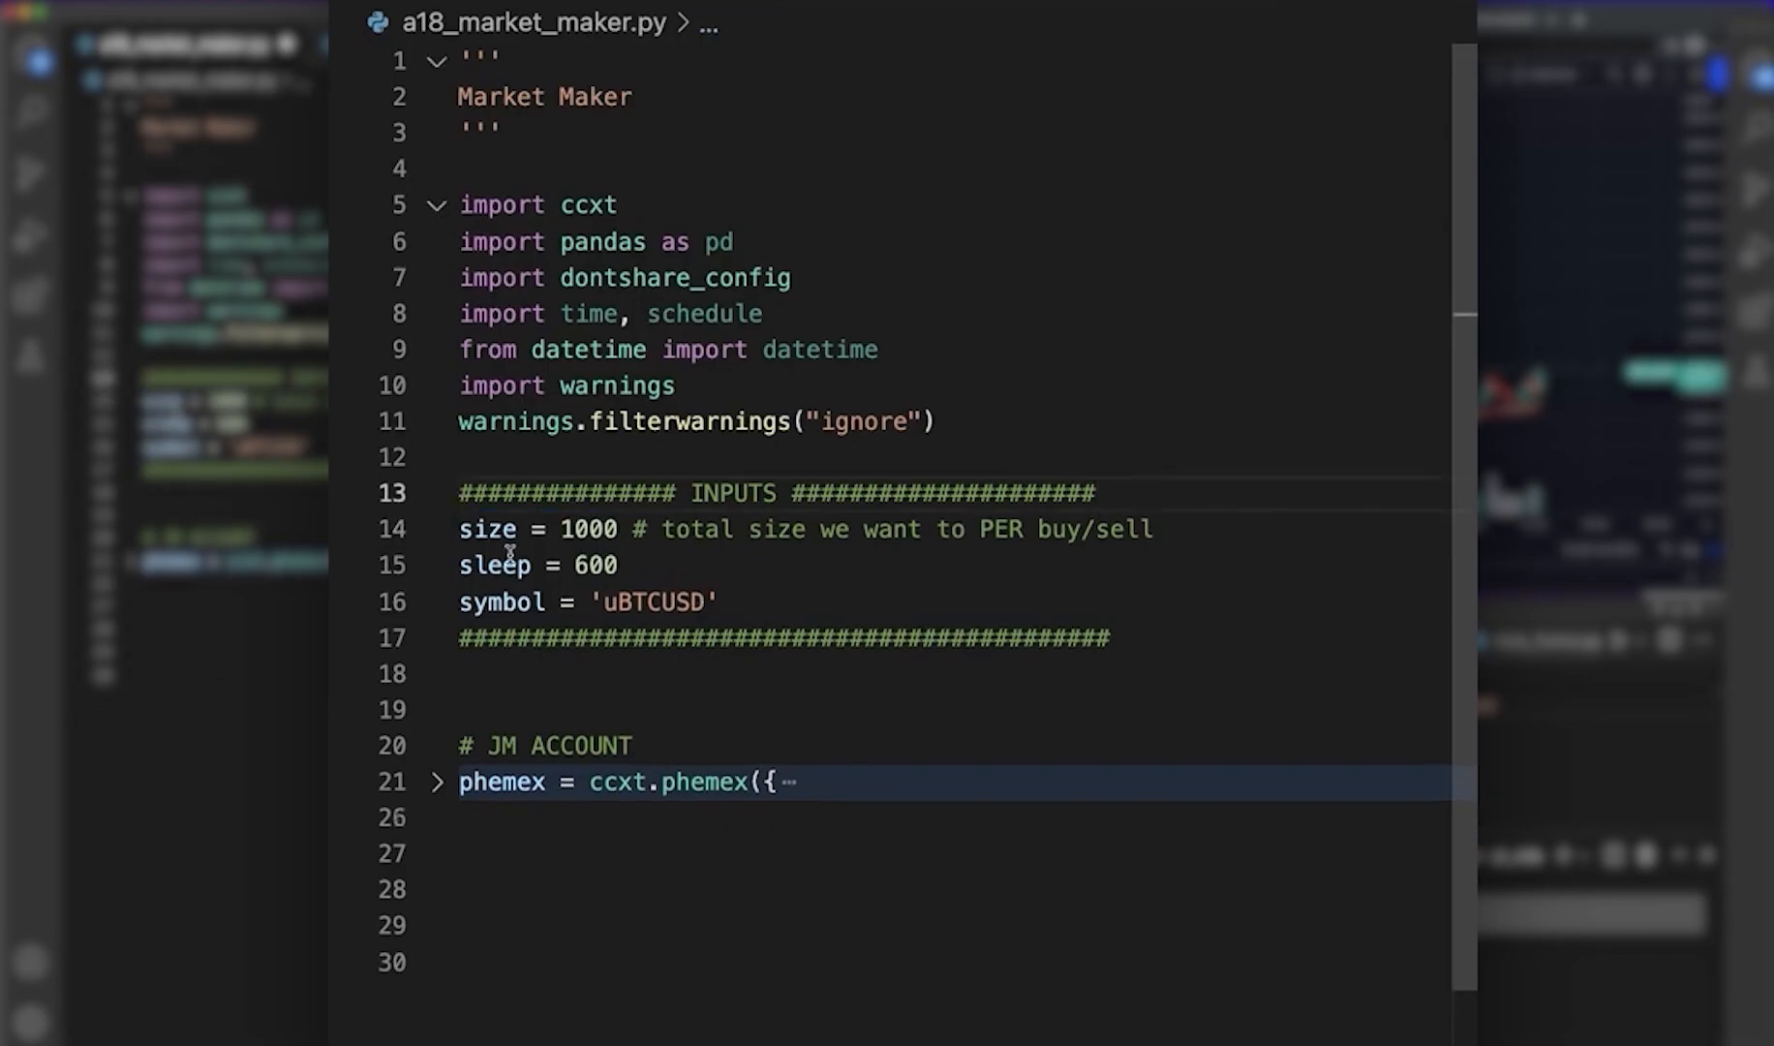
double_click(587, 531)
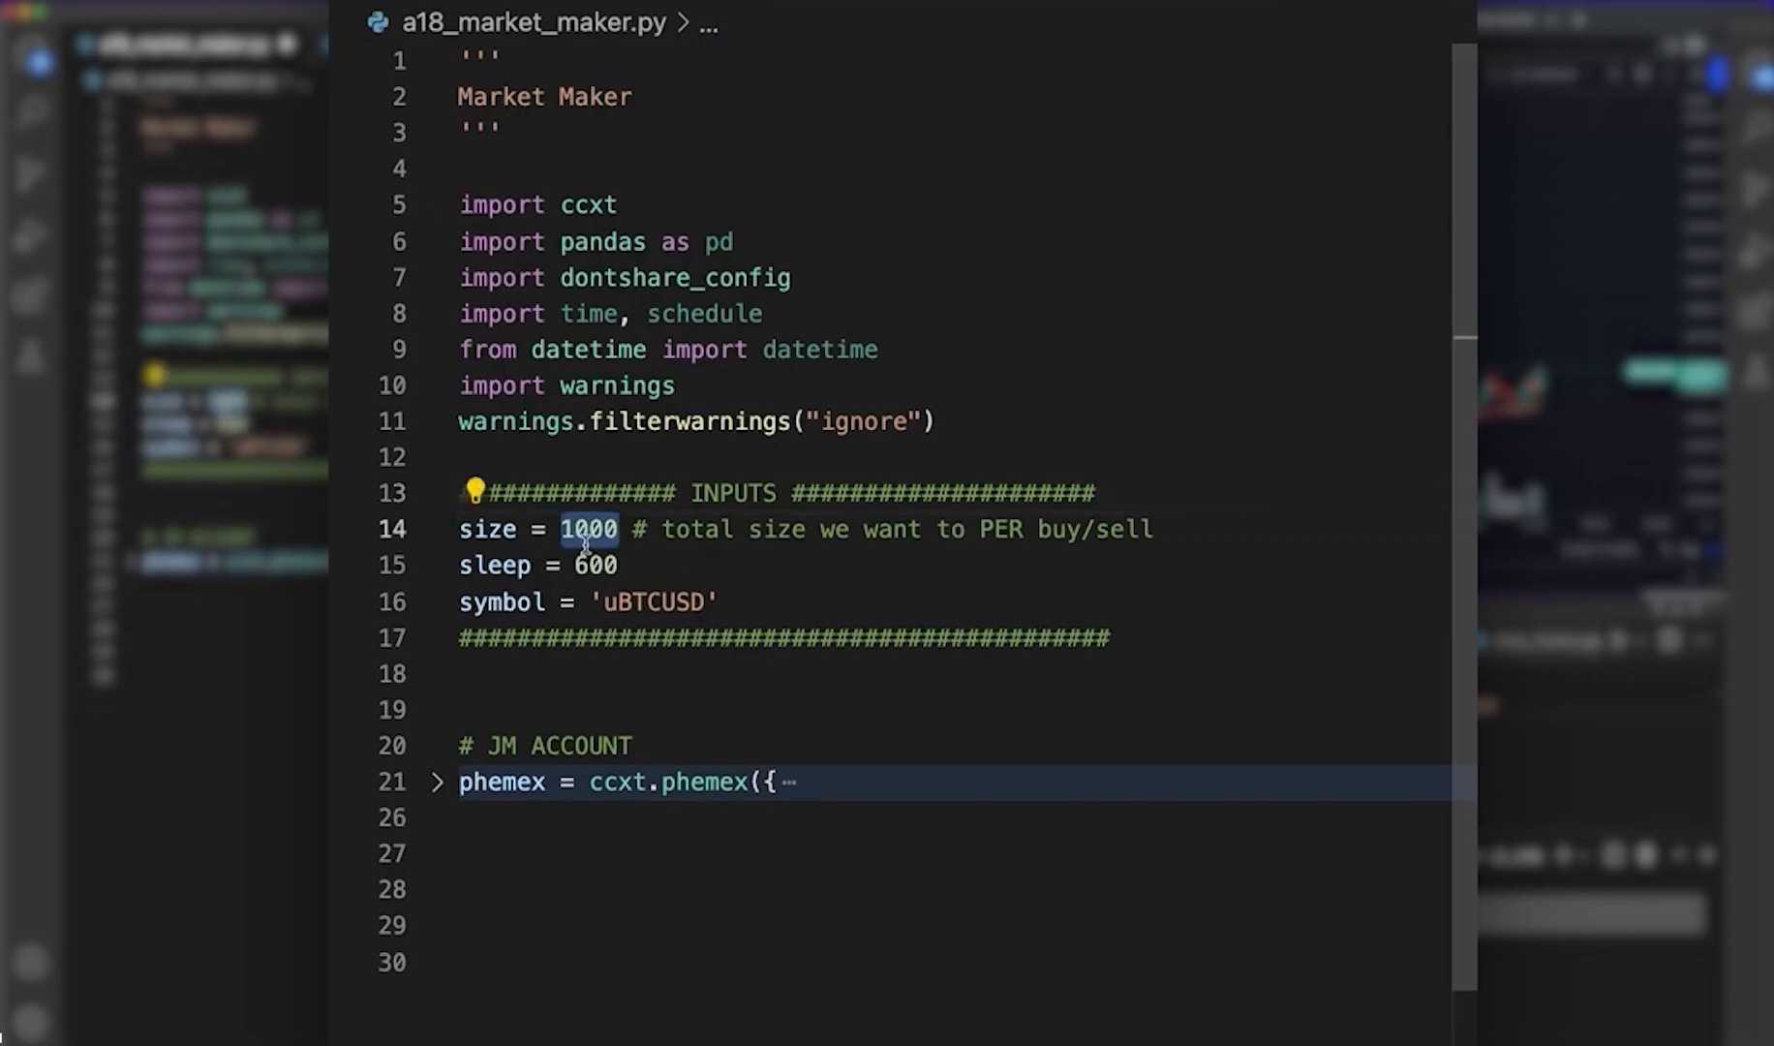
text(3)
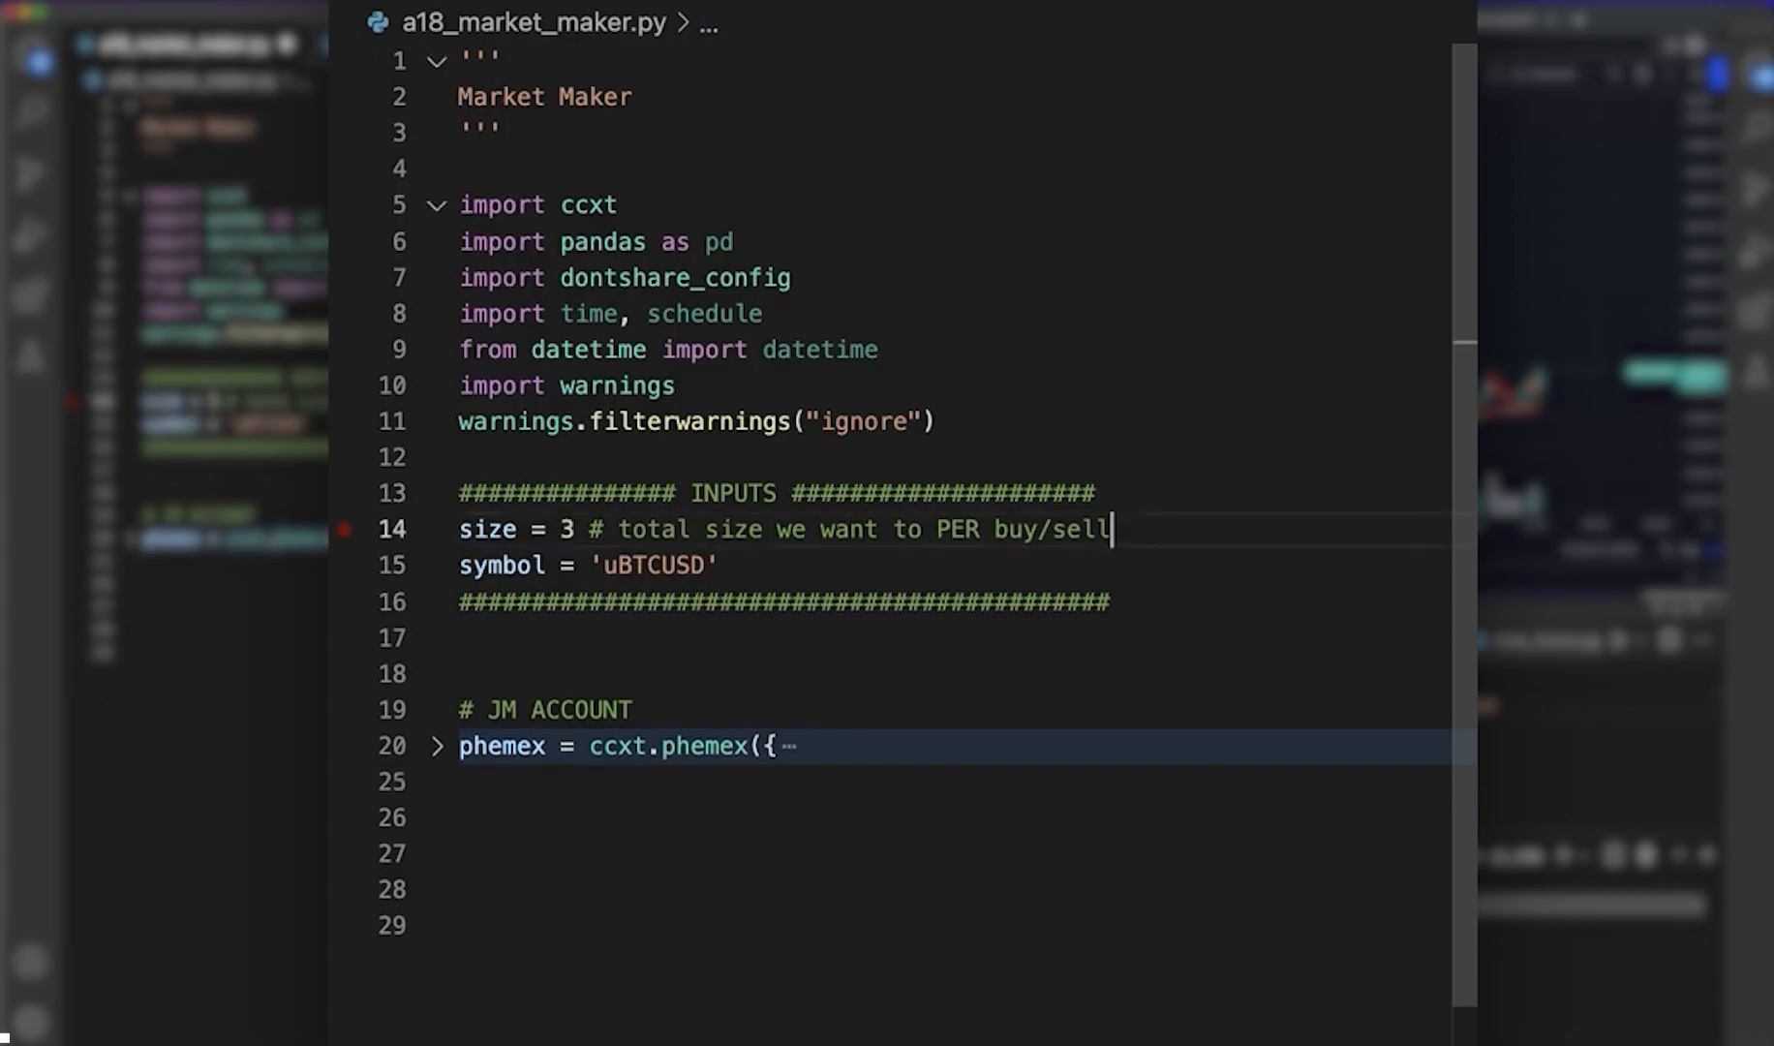
click(719, 566)
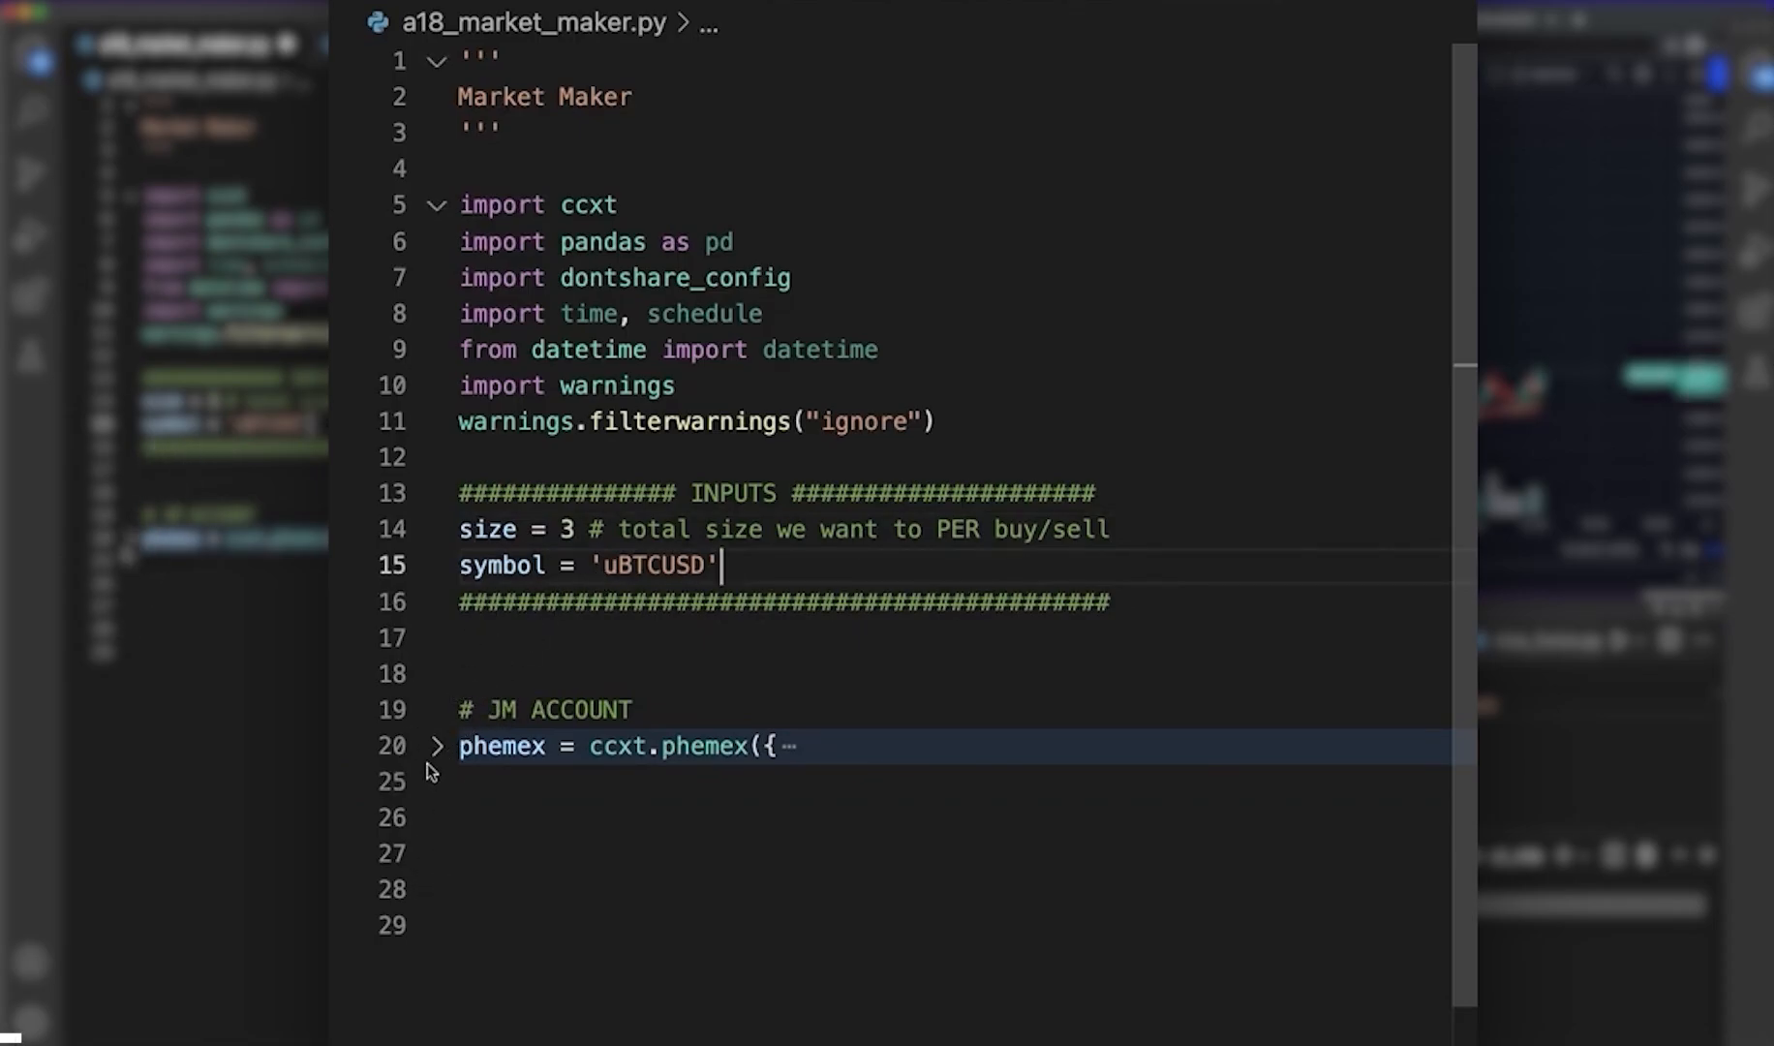
- Unfold and refold the phemex account setup block to check it
click(436, 746)
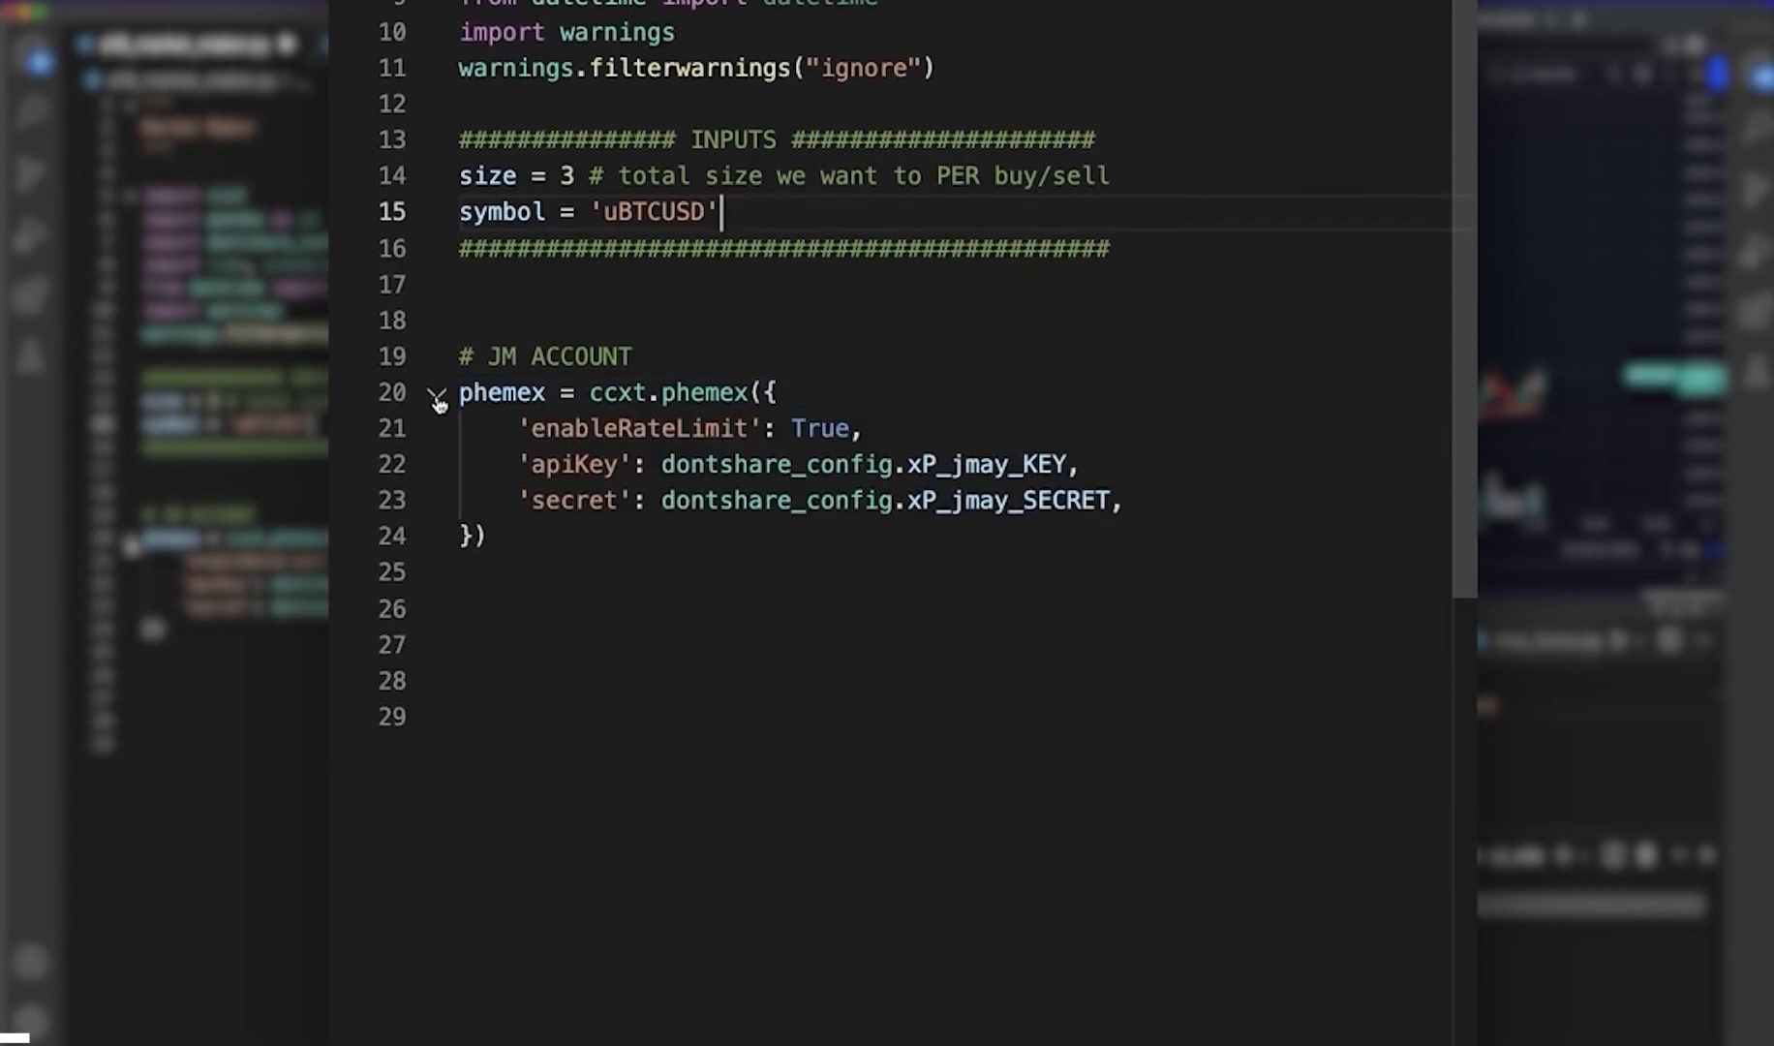
click(434, 393)
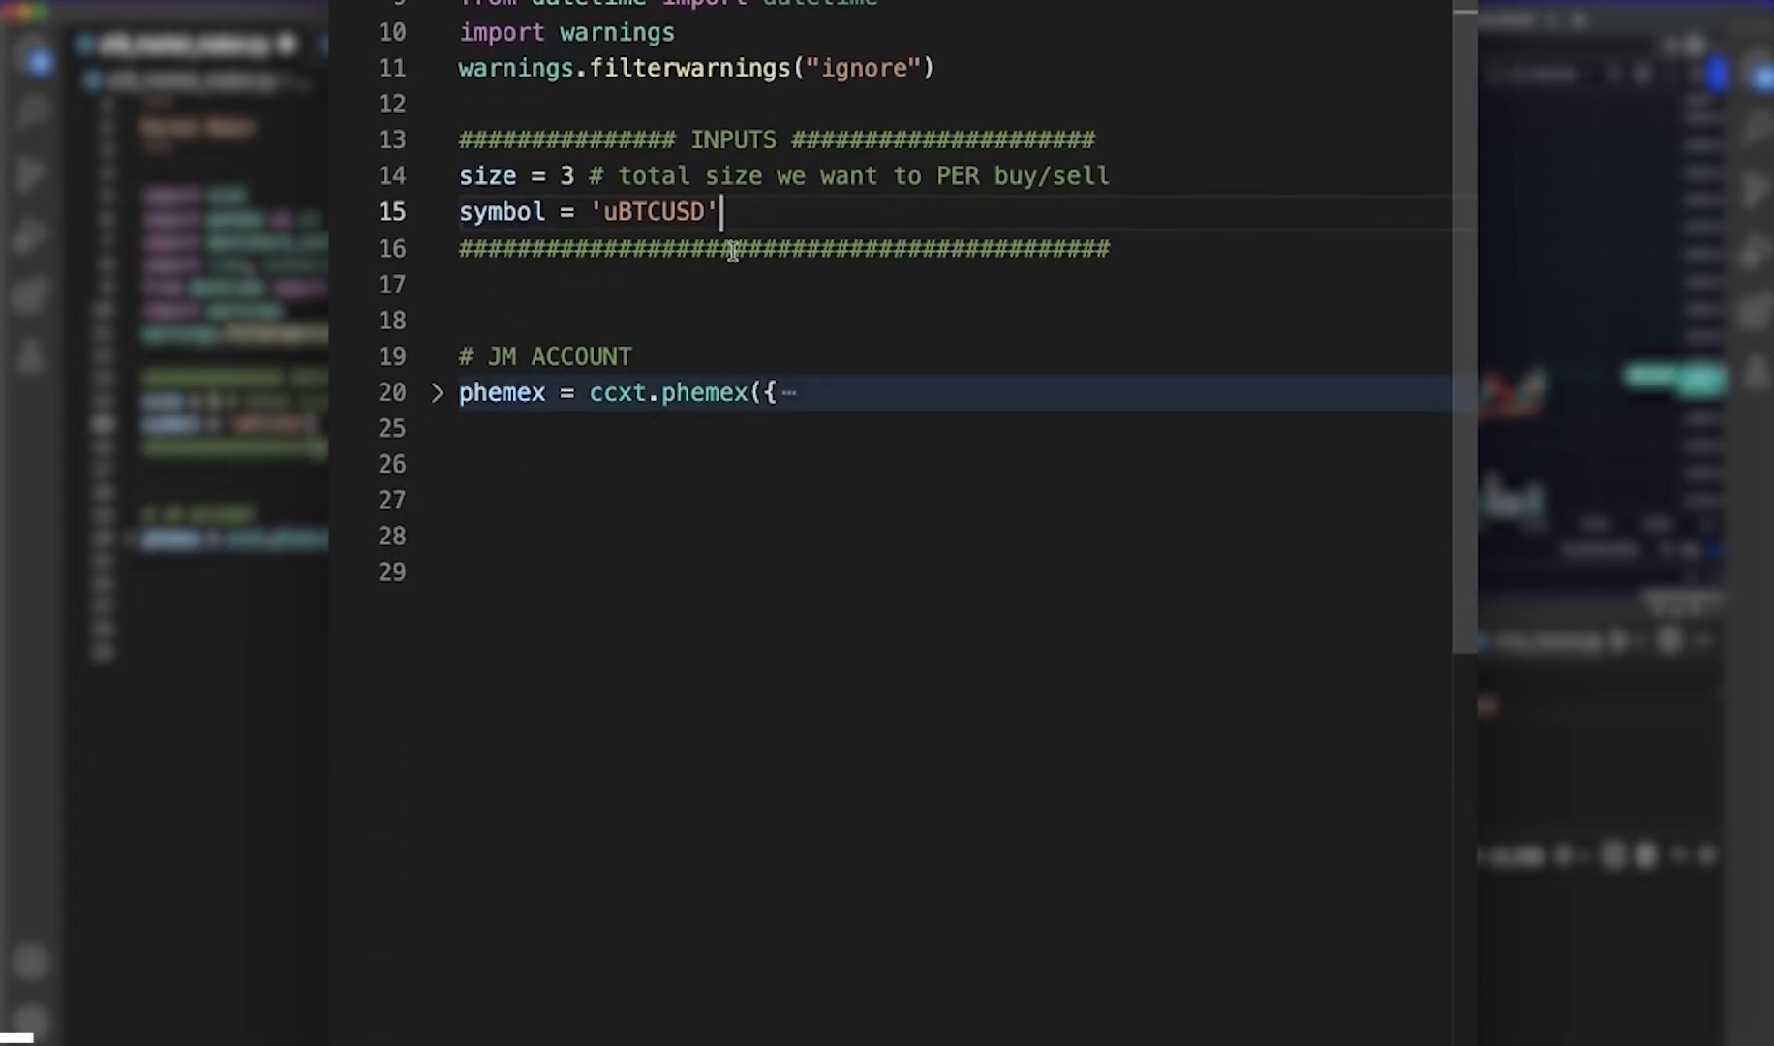
scroll(up, 3)
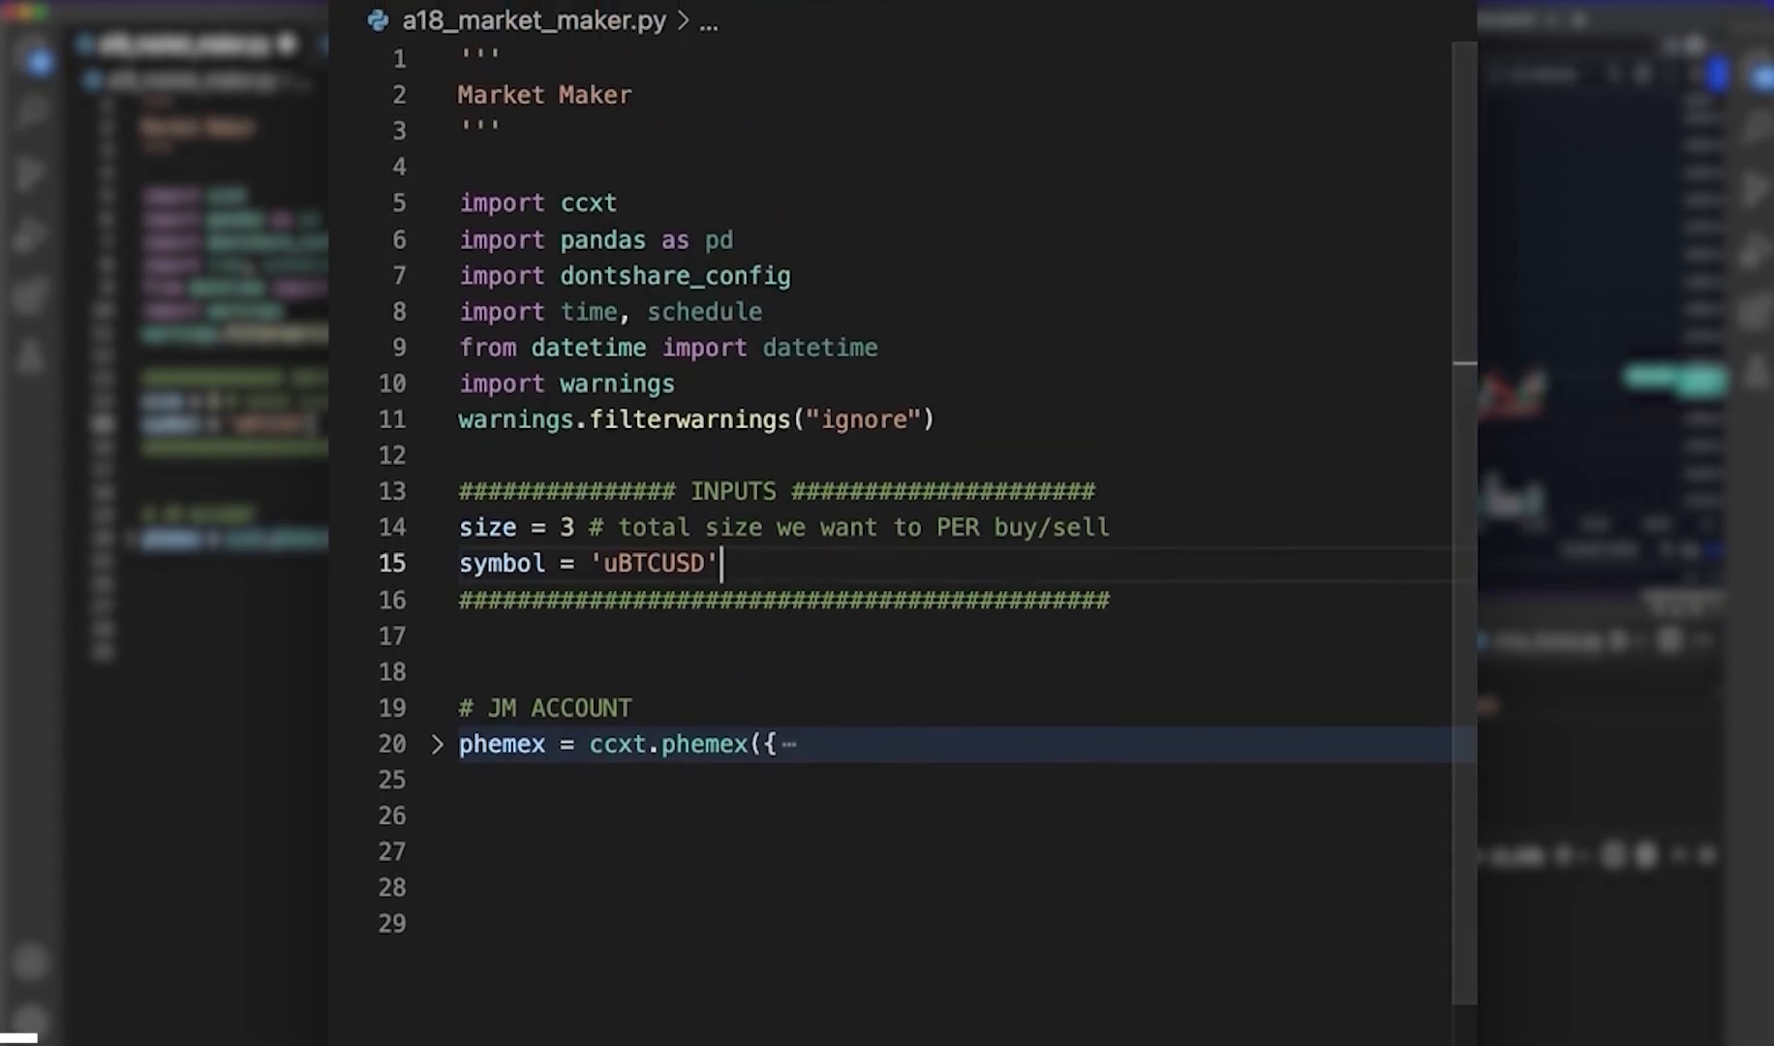
- Add inputs perc_from_lh = .35, close_seconds = 60*47 and max_lh = 800
text(perc_from_lh =)
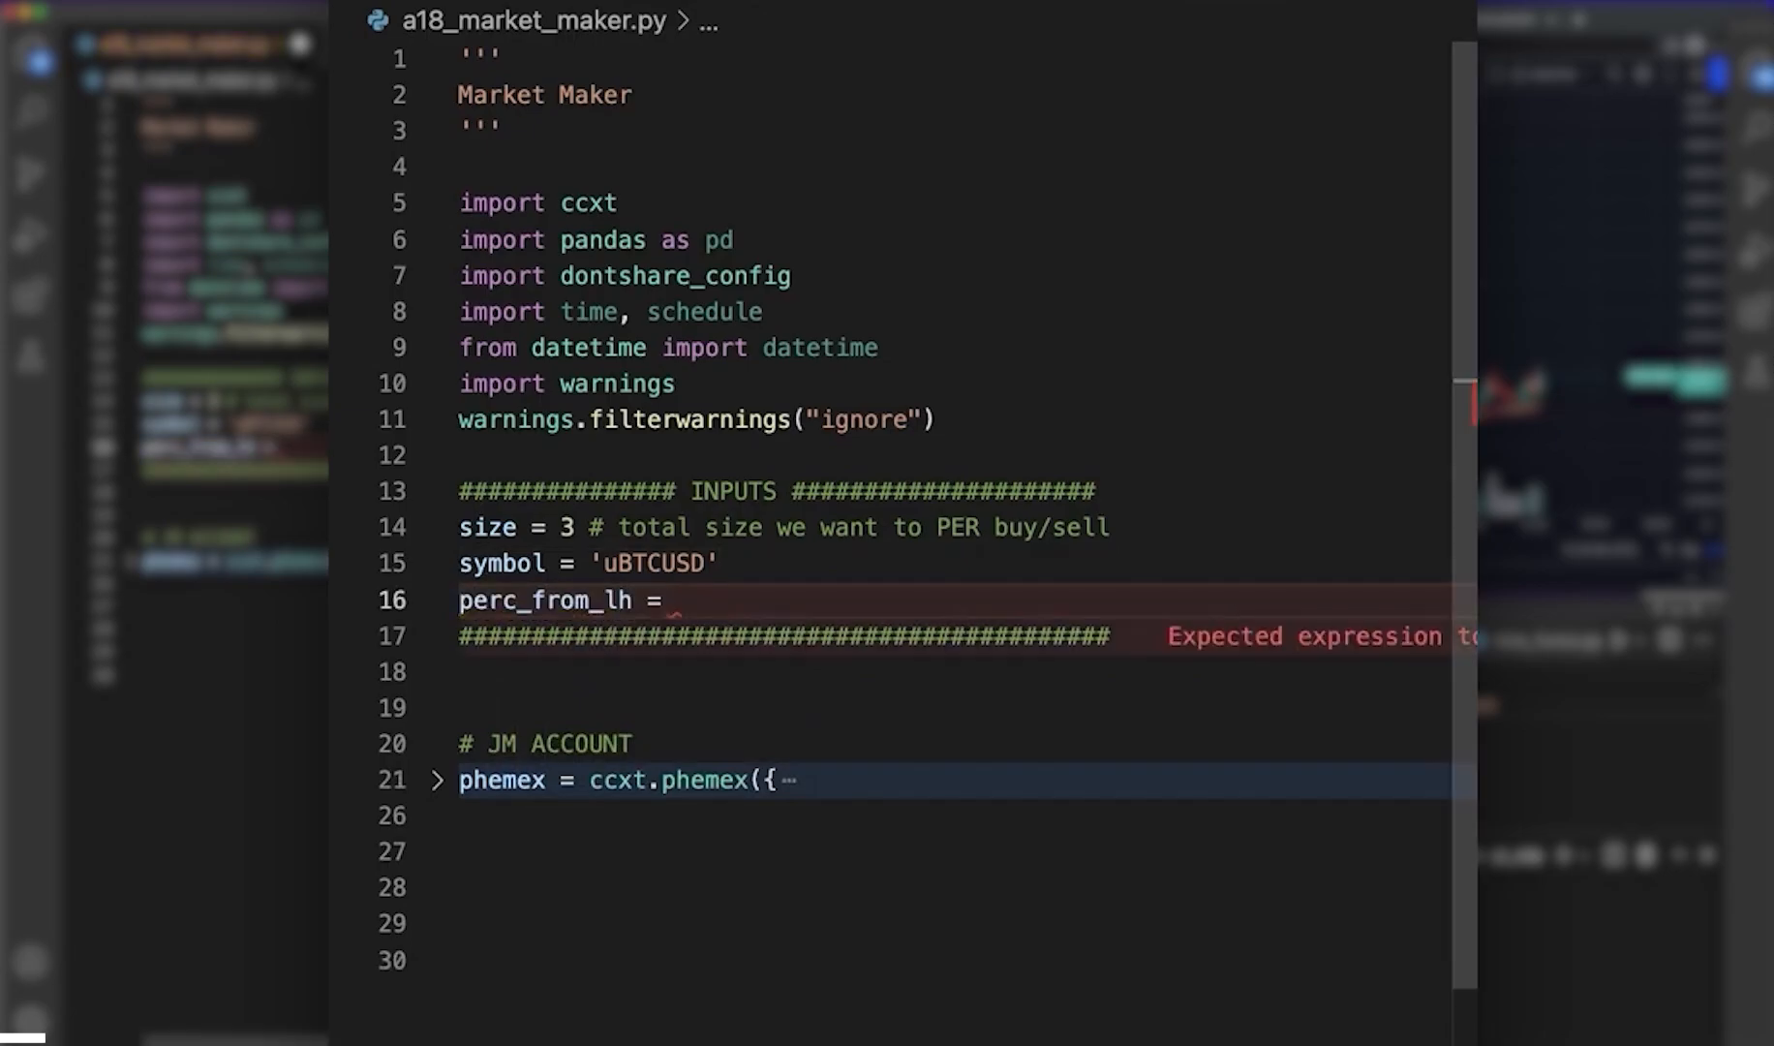
text(.35)
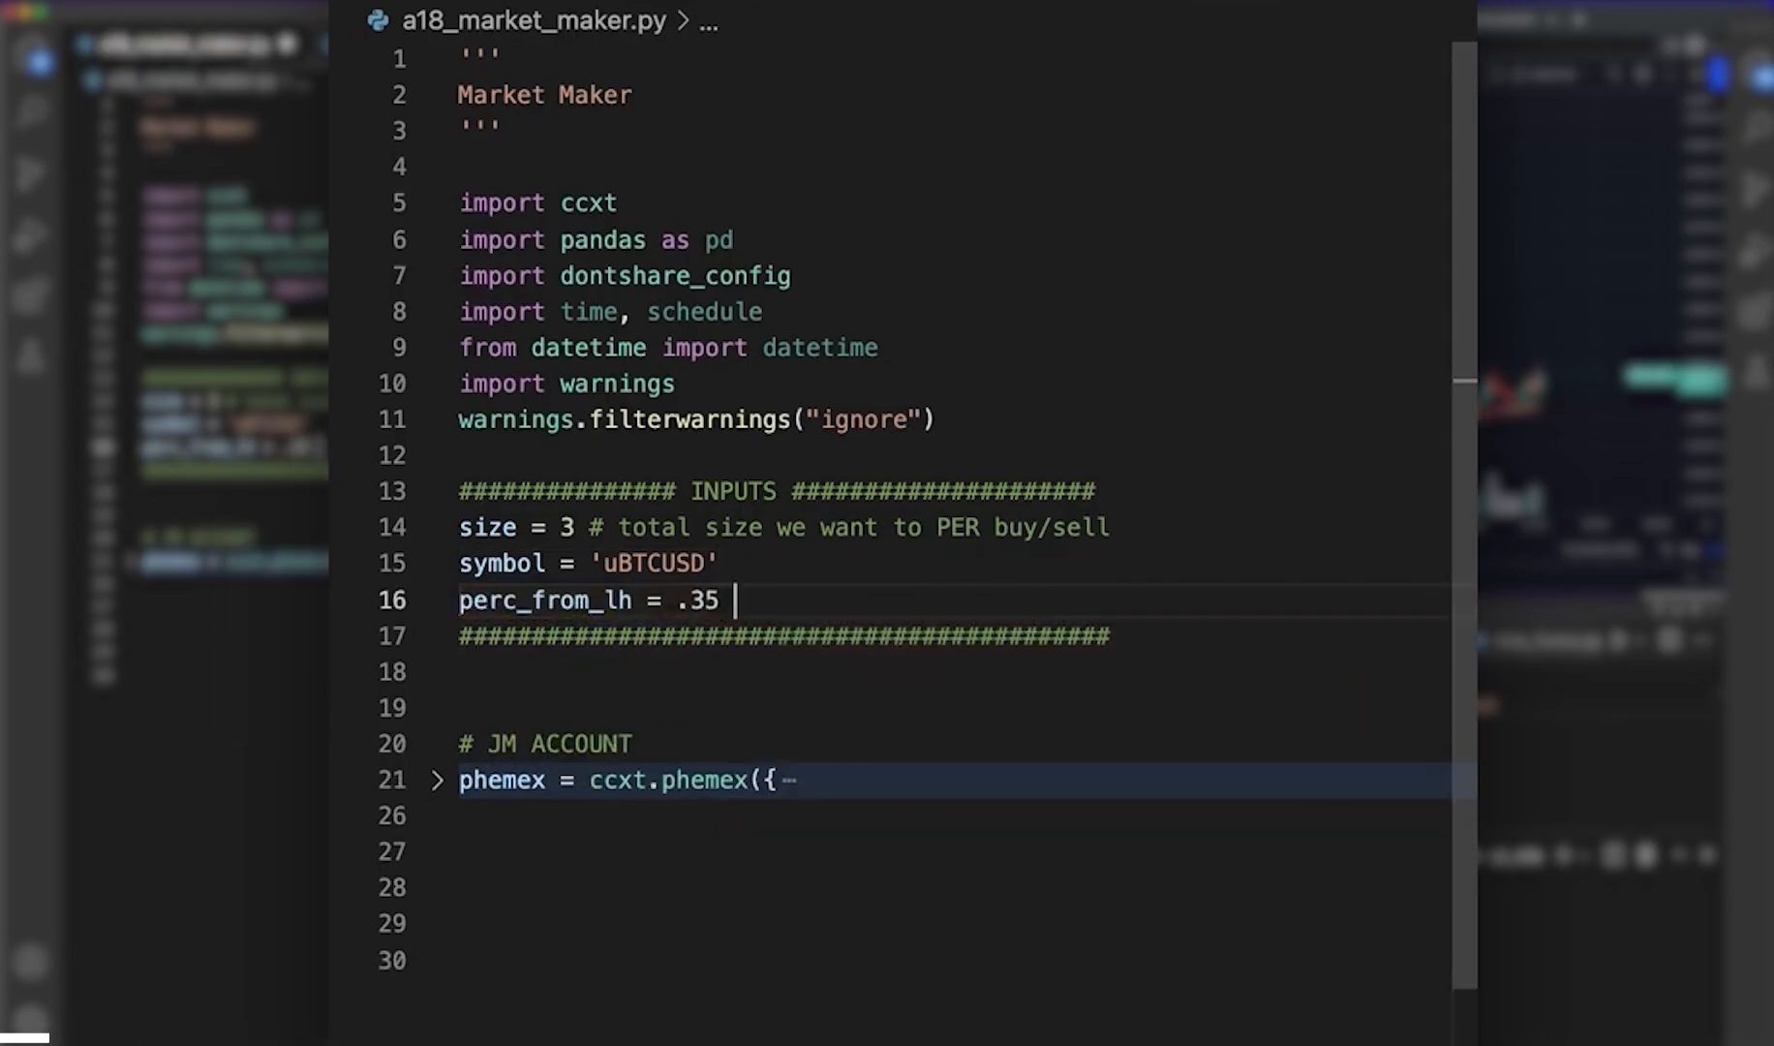
text(close)
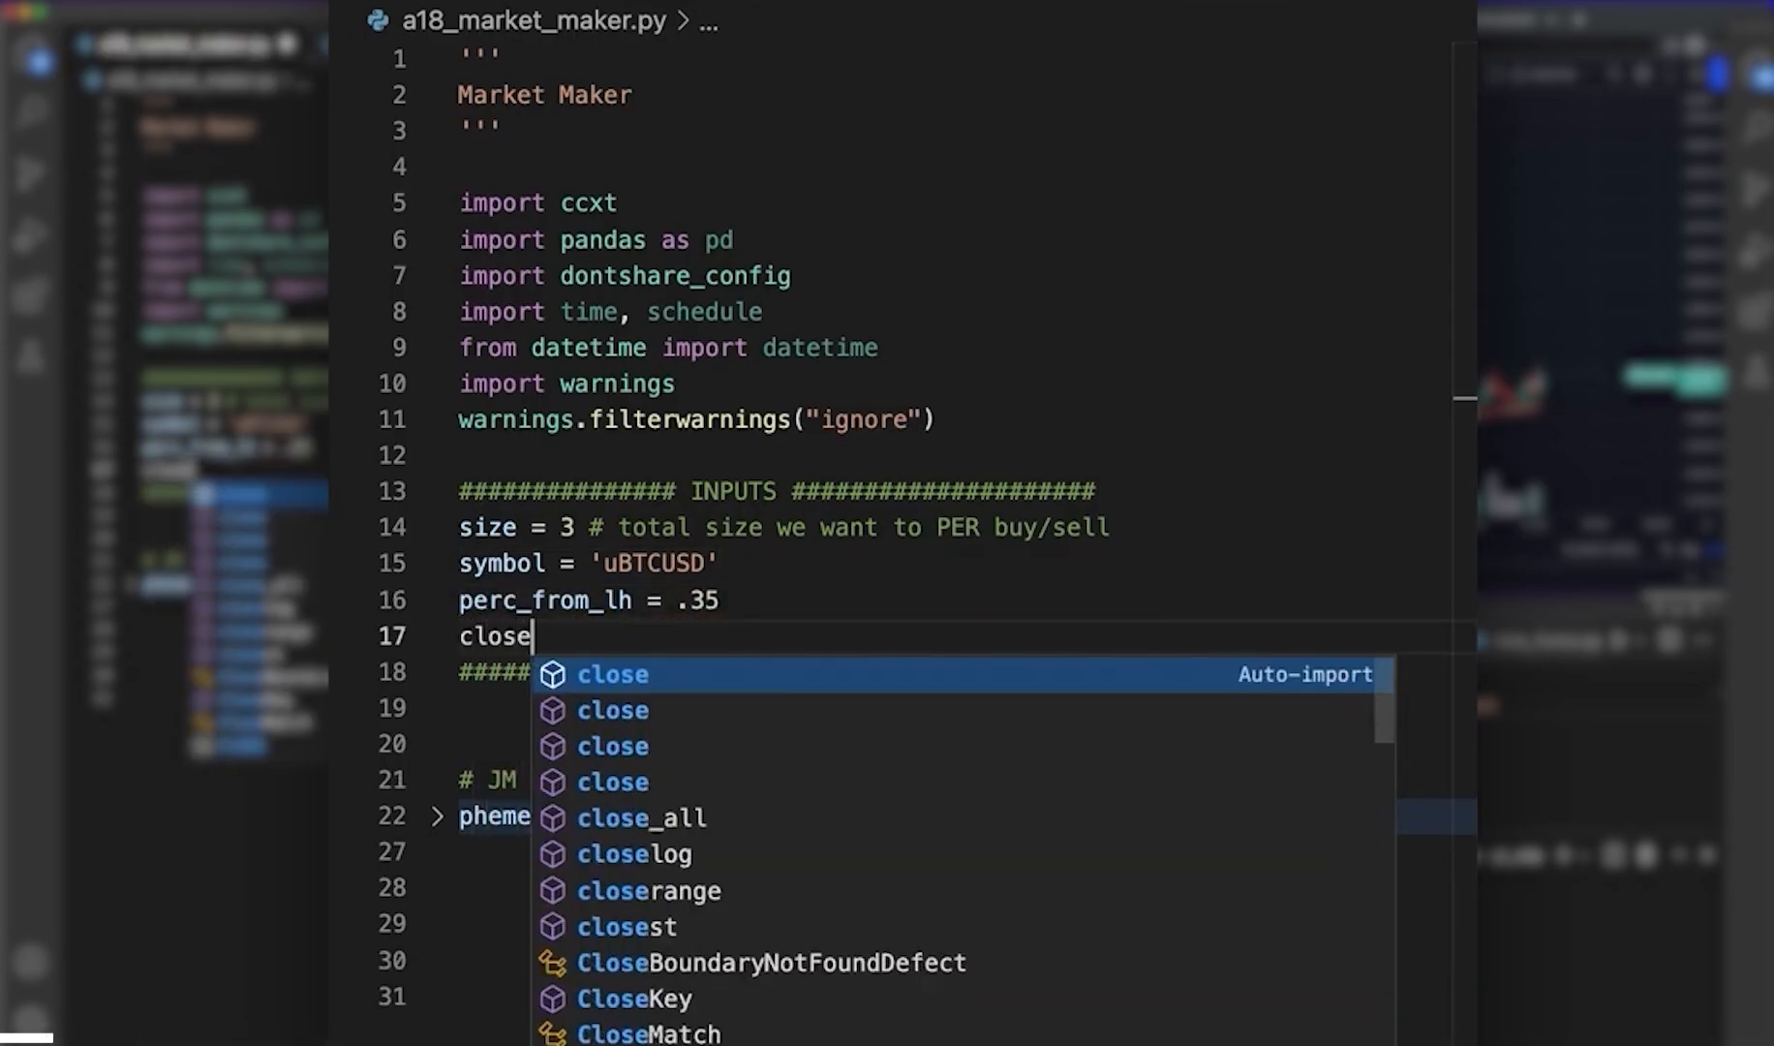
text(_seconds =)
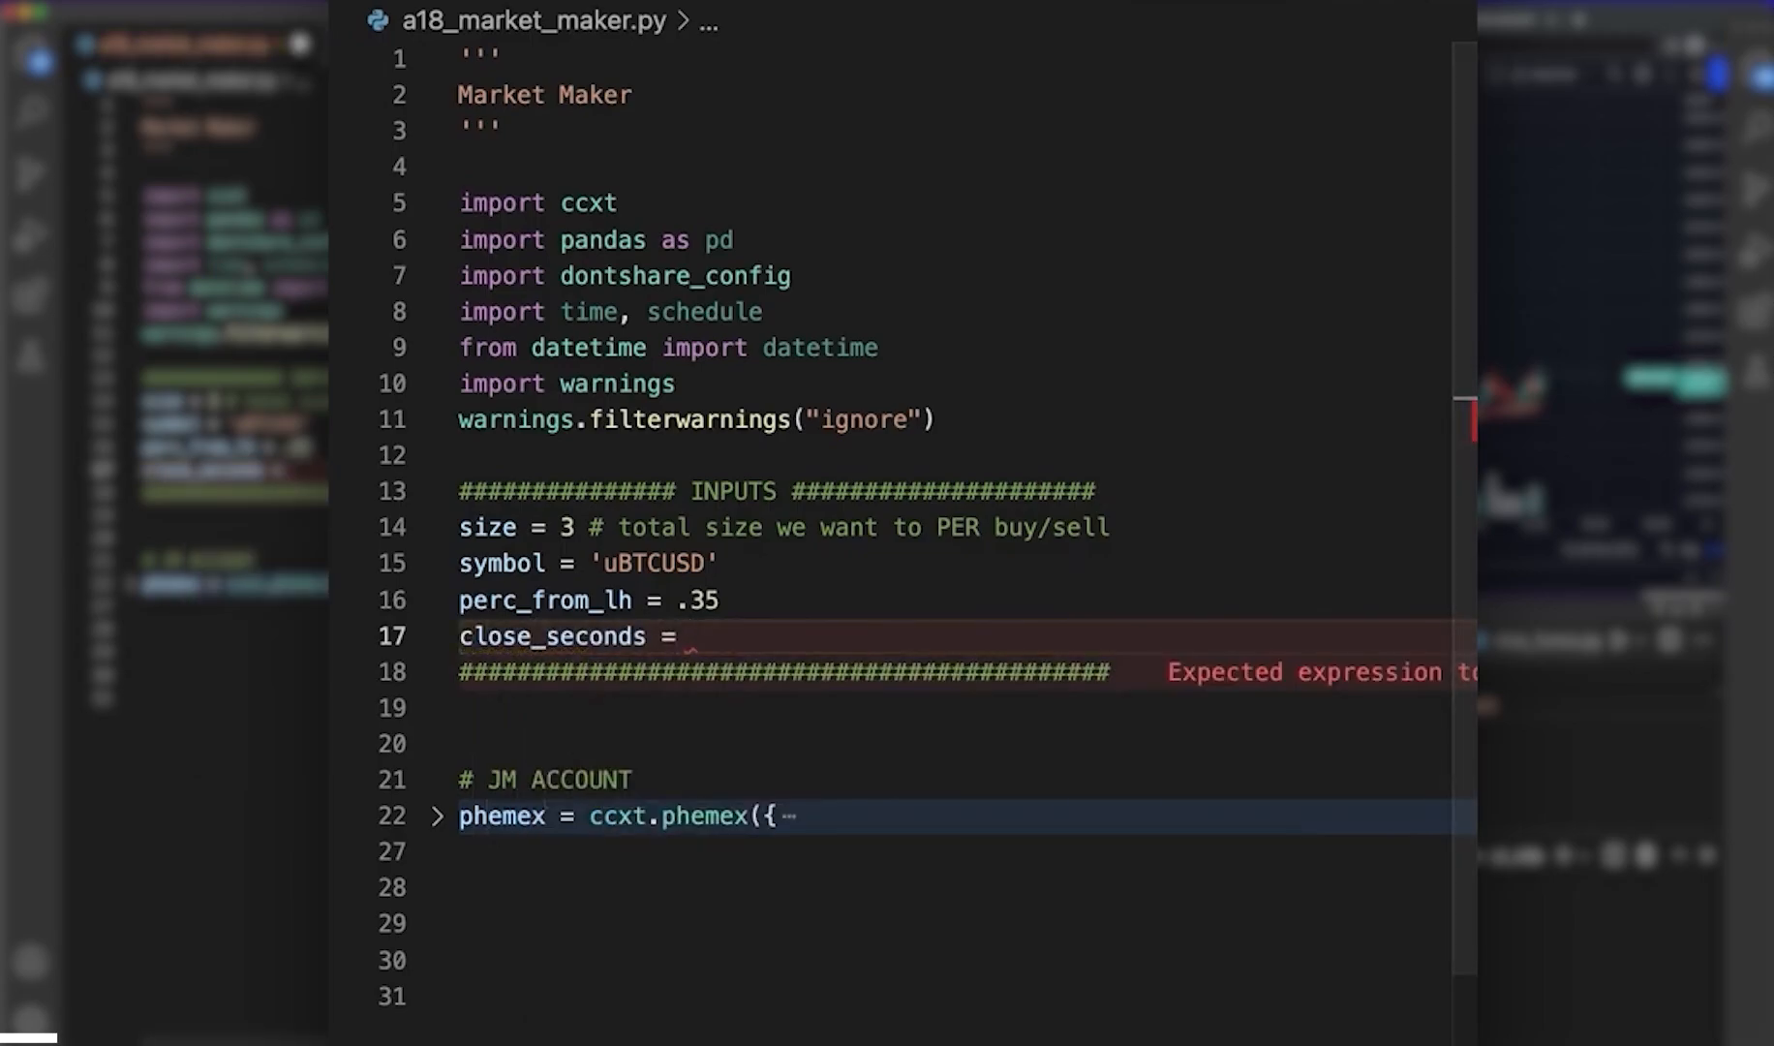
text(60*47)
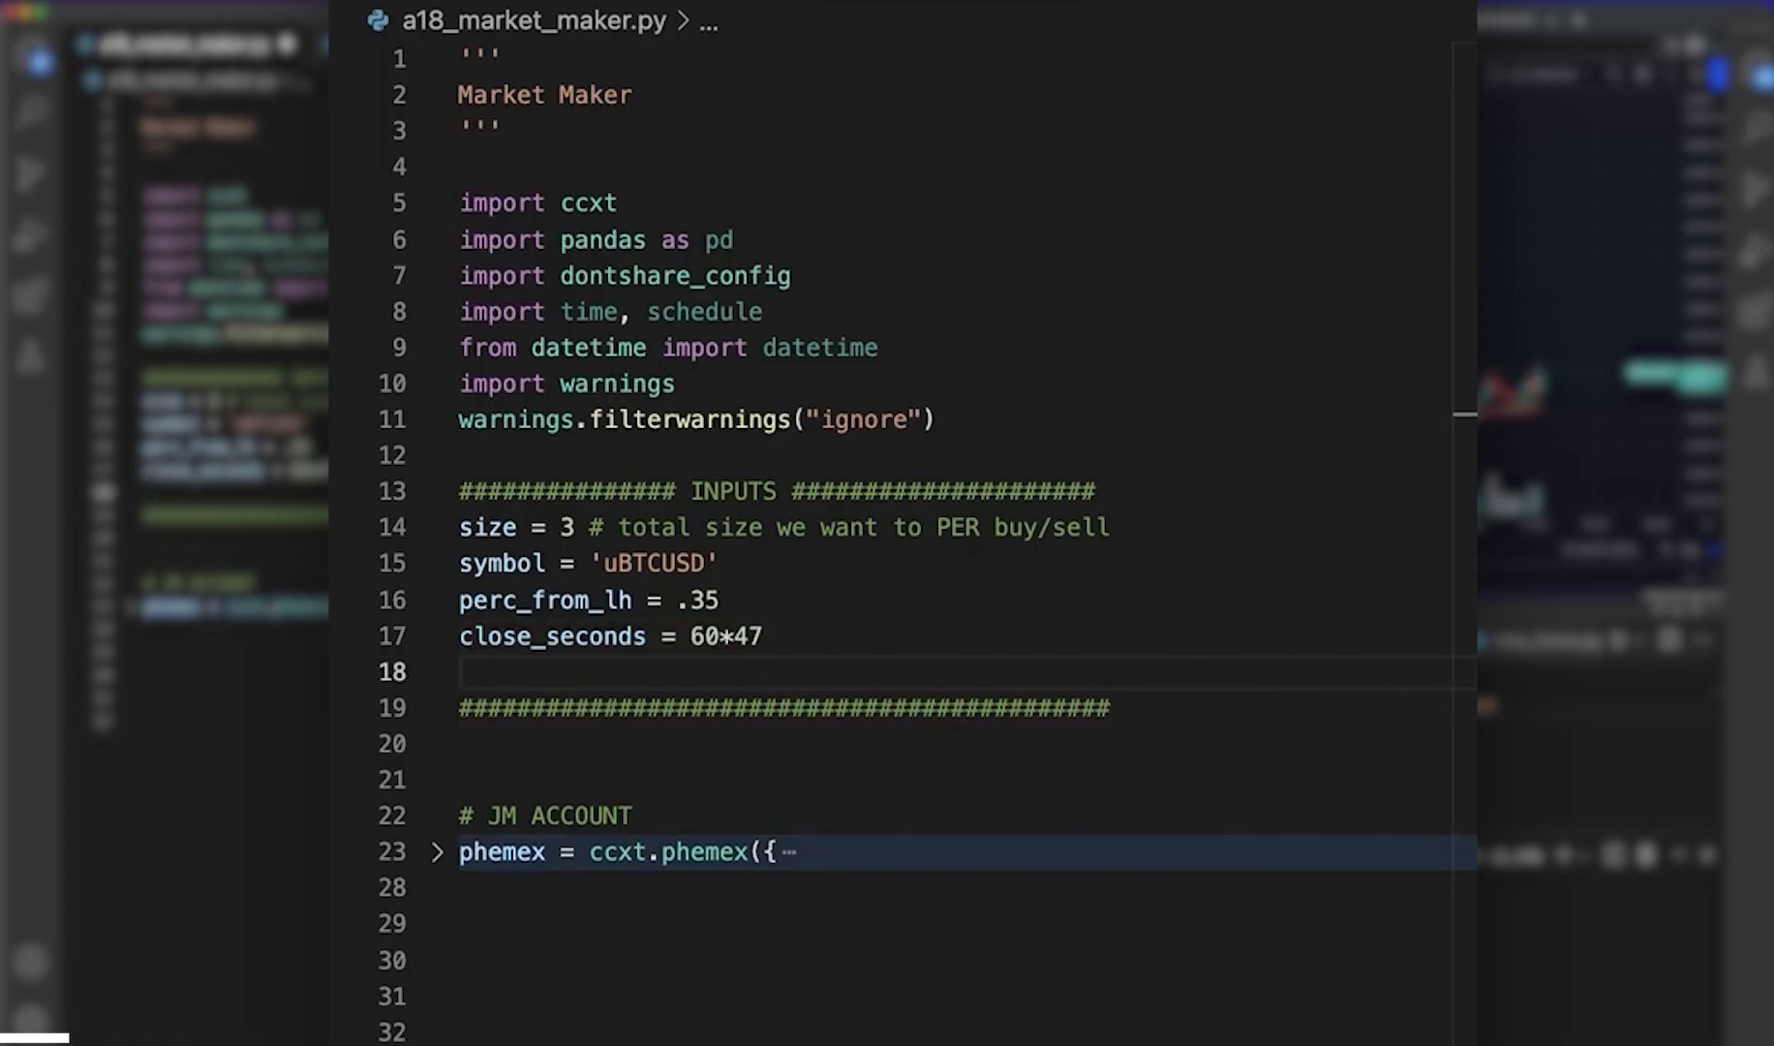
text(max_l)
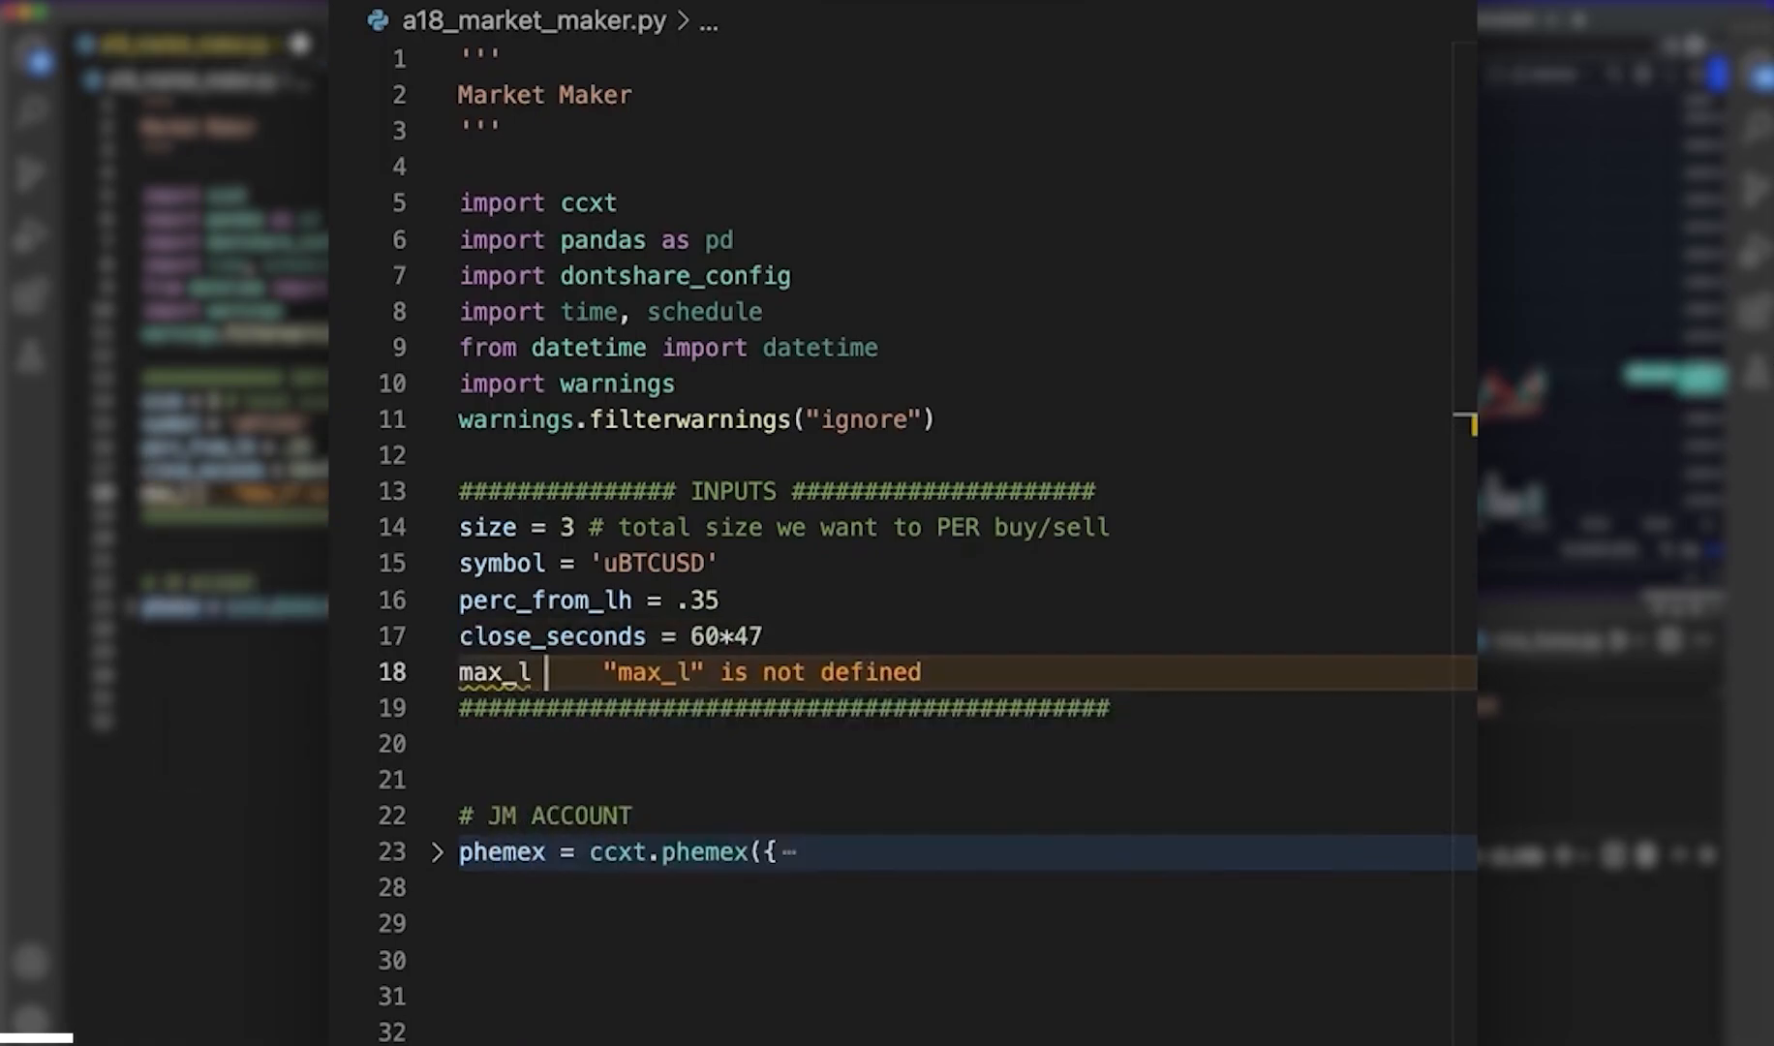
text(h =)
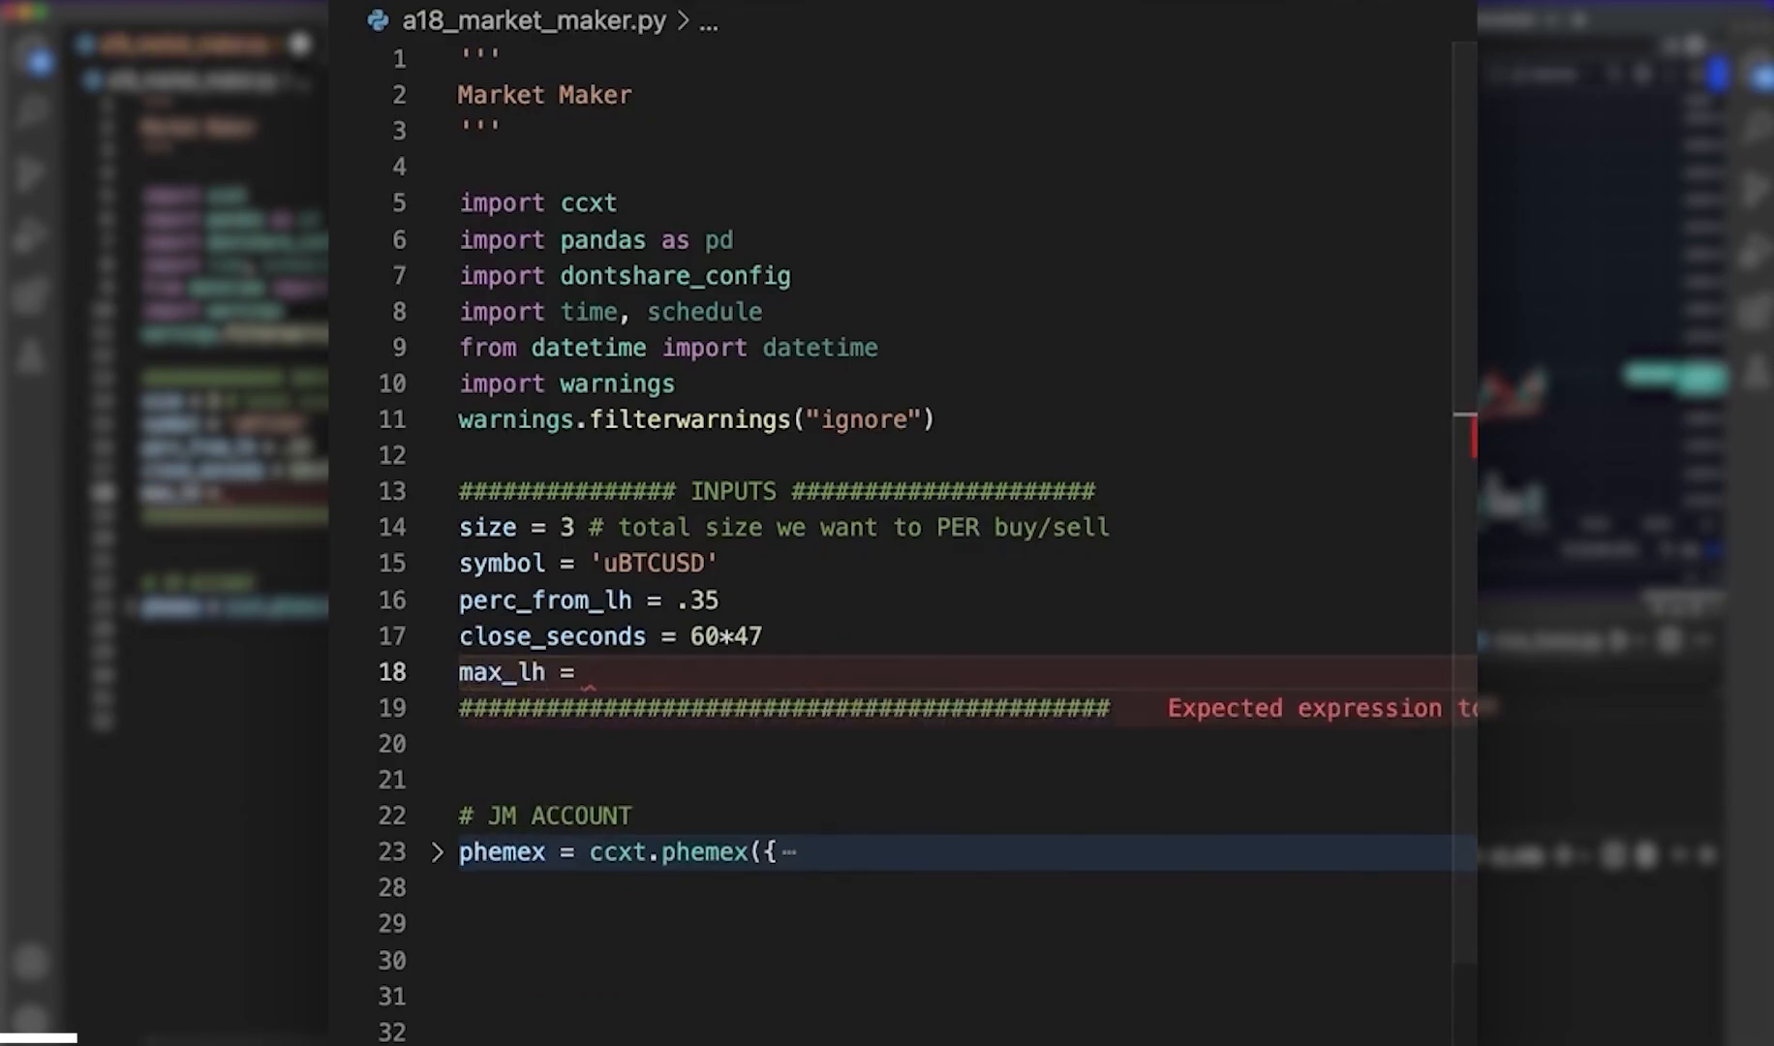
text(800)
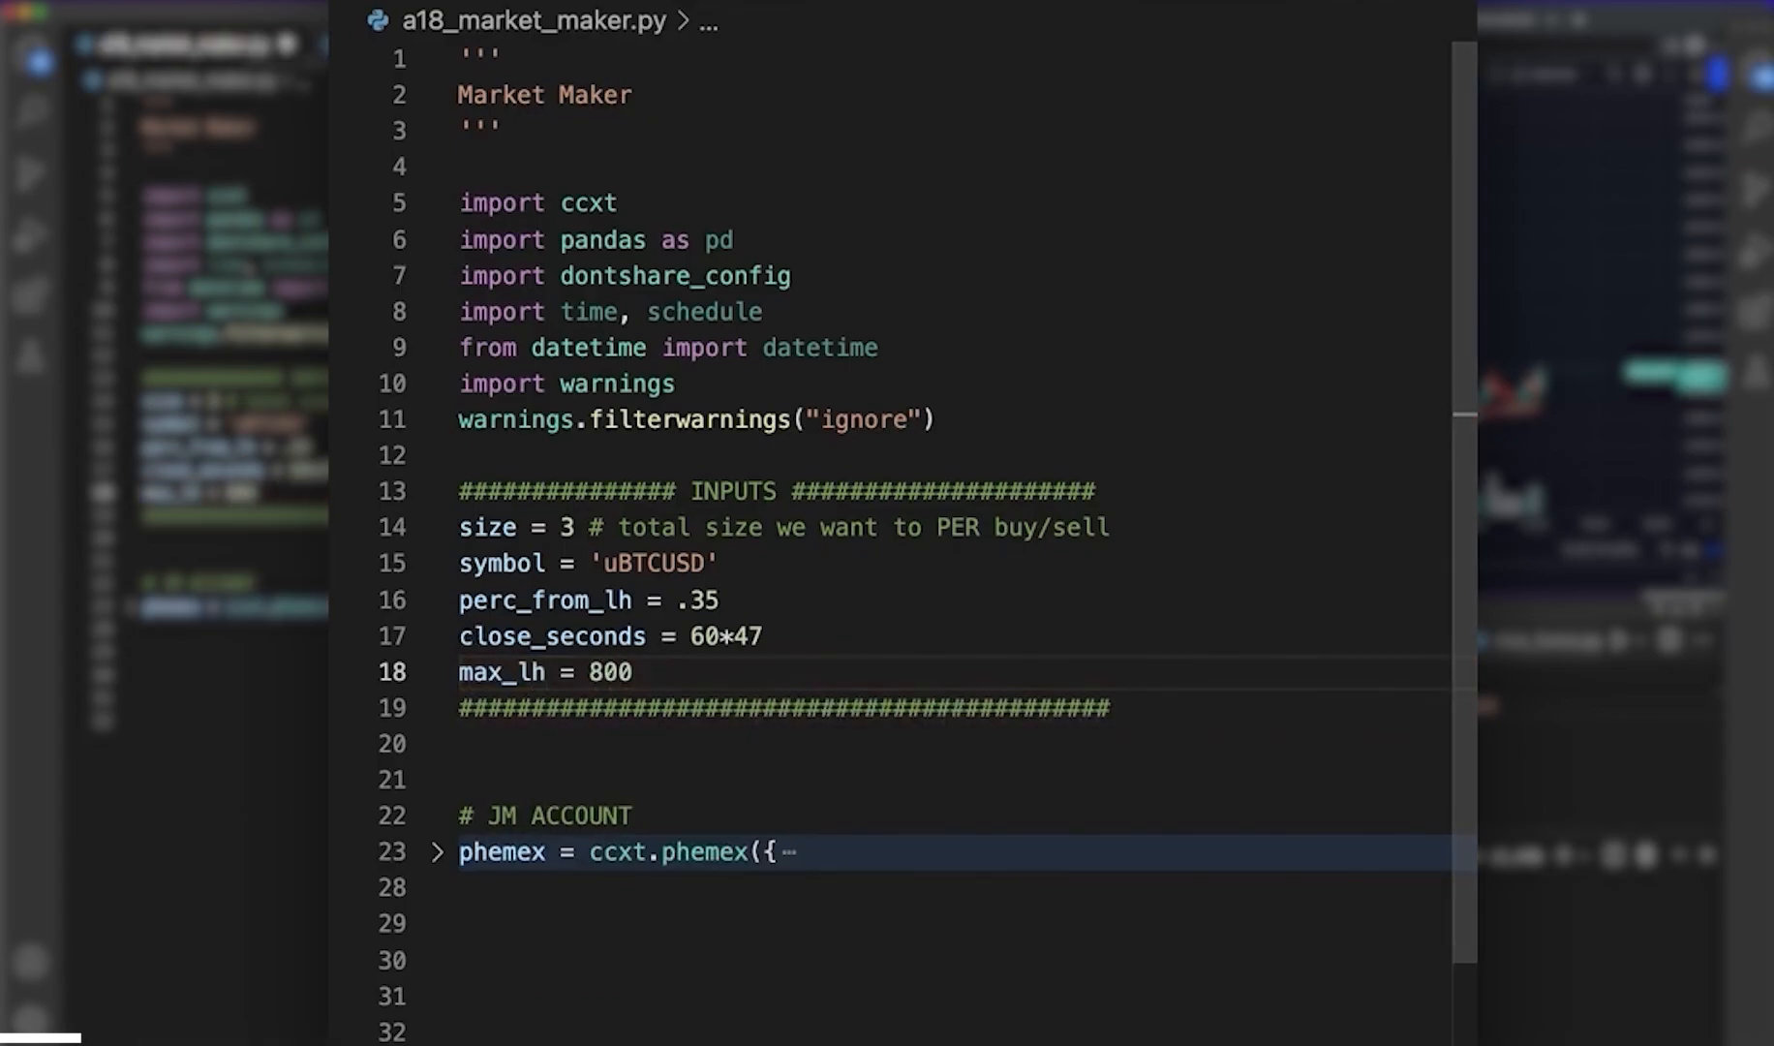
key(enter)
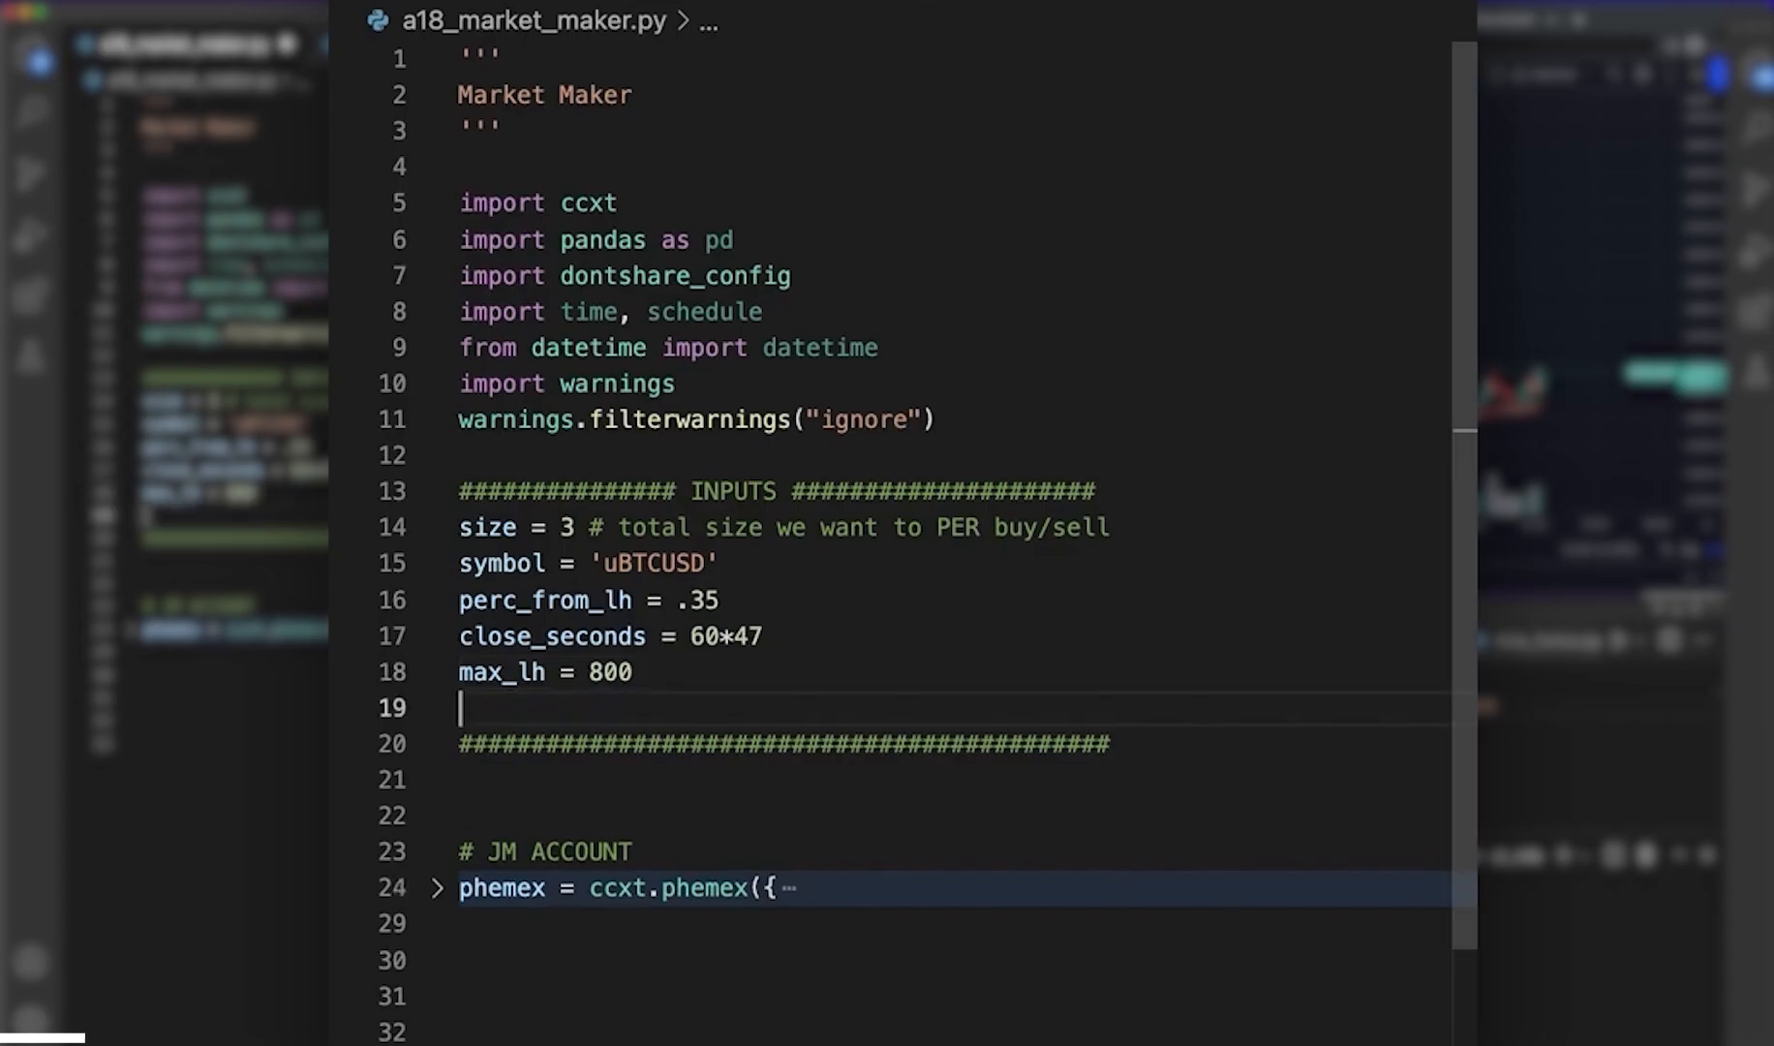
- Add inputs timeframe = '1m', num_bars = 180, max_risk, .002 percents and max_tr = 550
text(timeframe =)
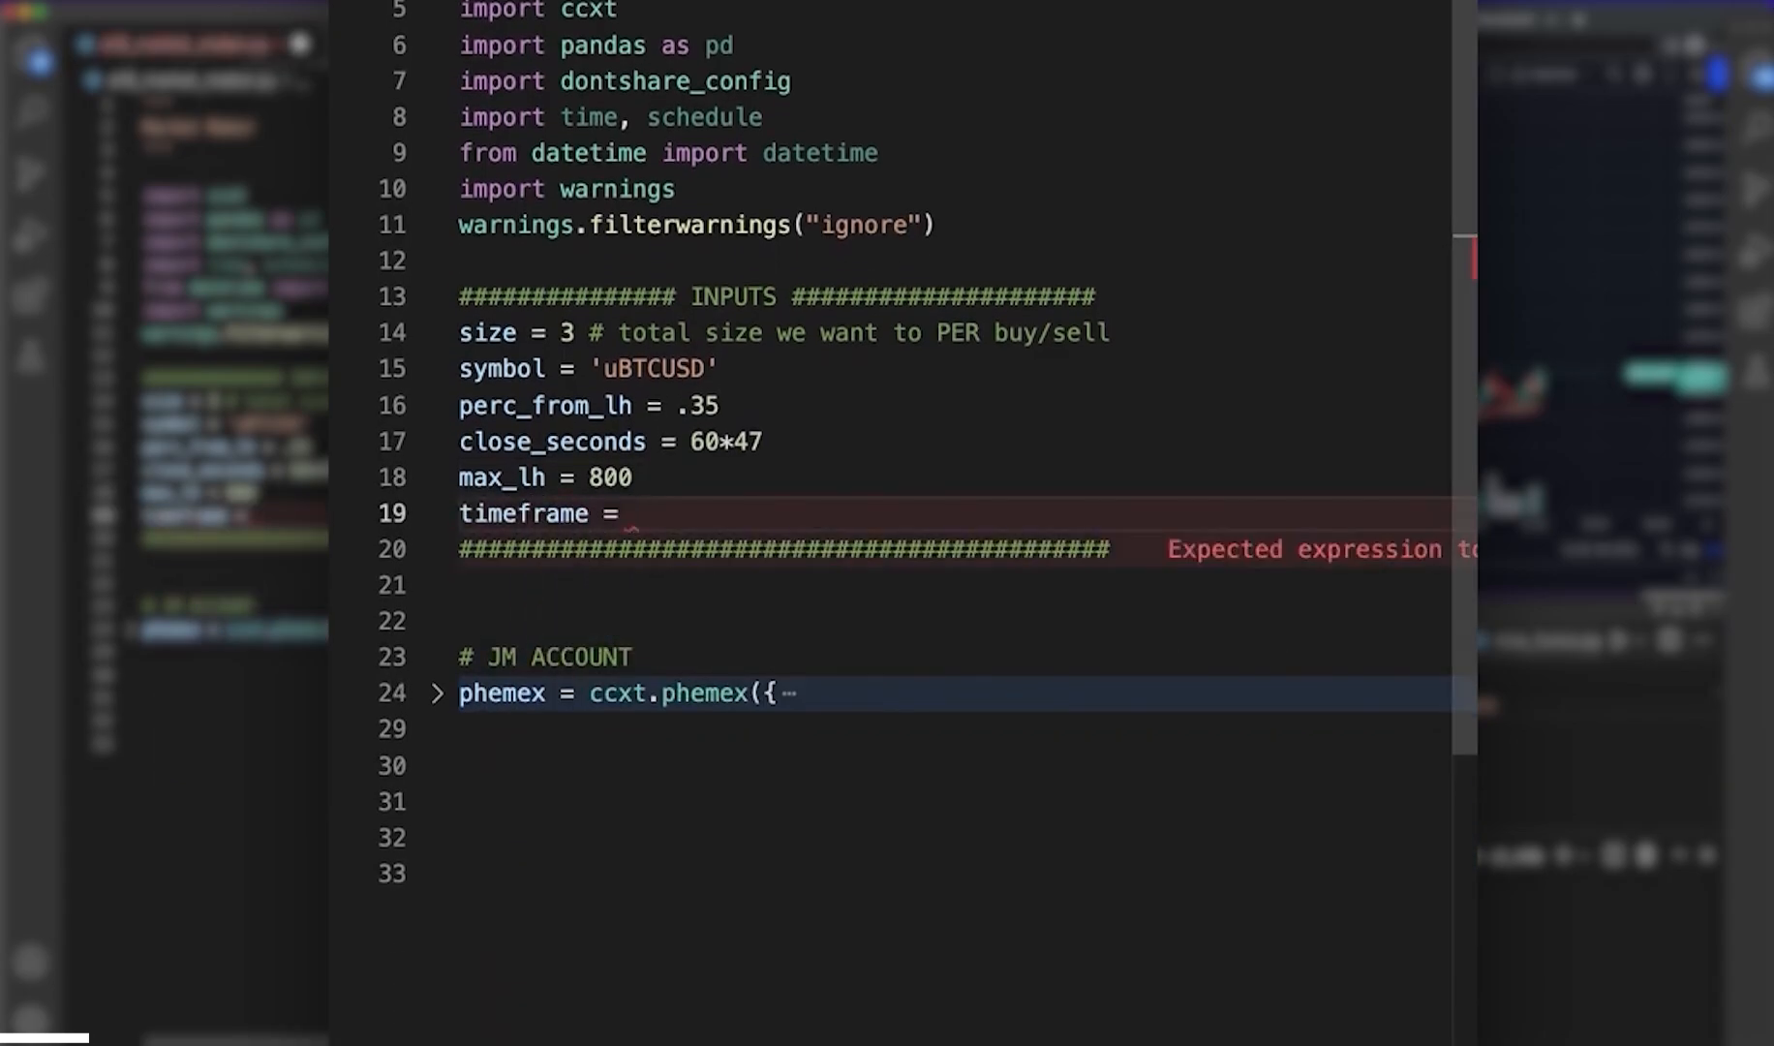
text('1m')
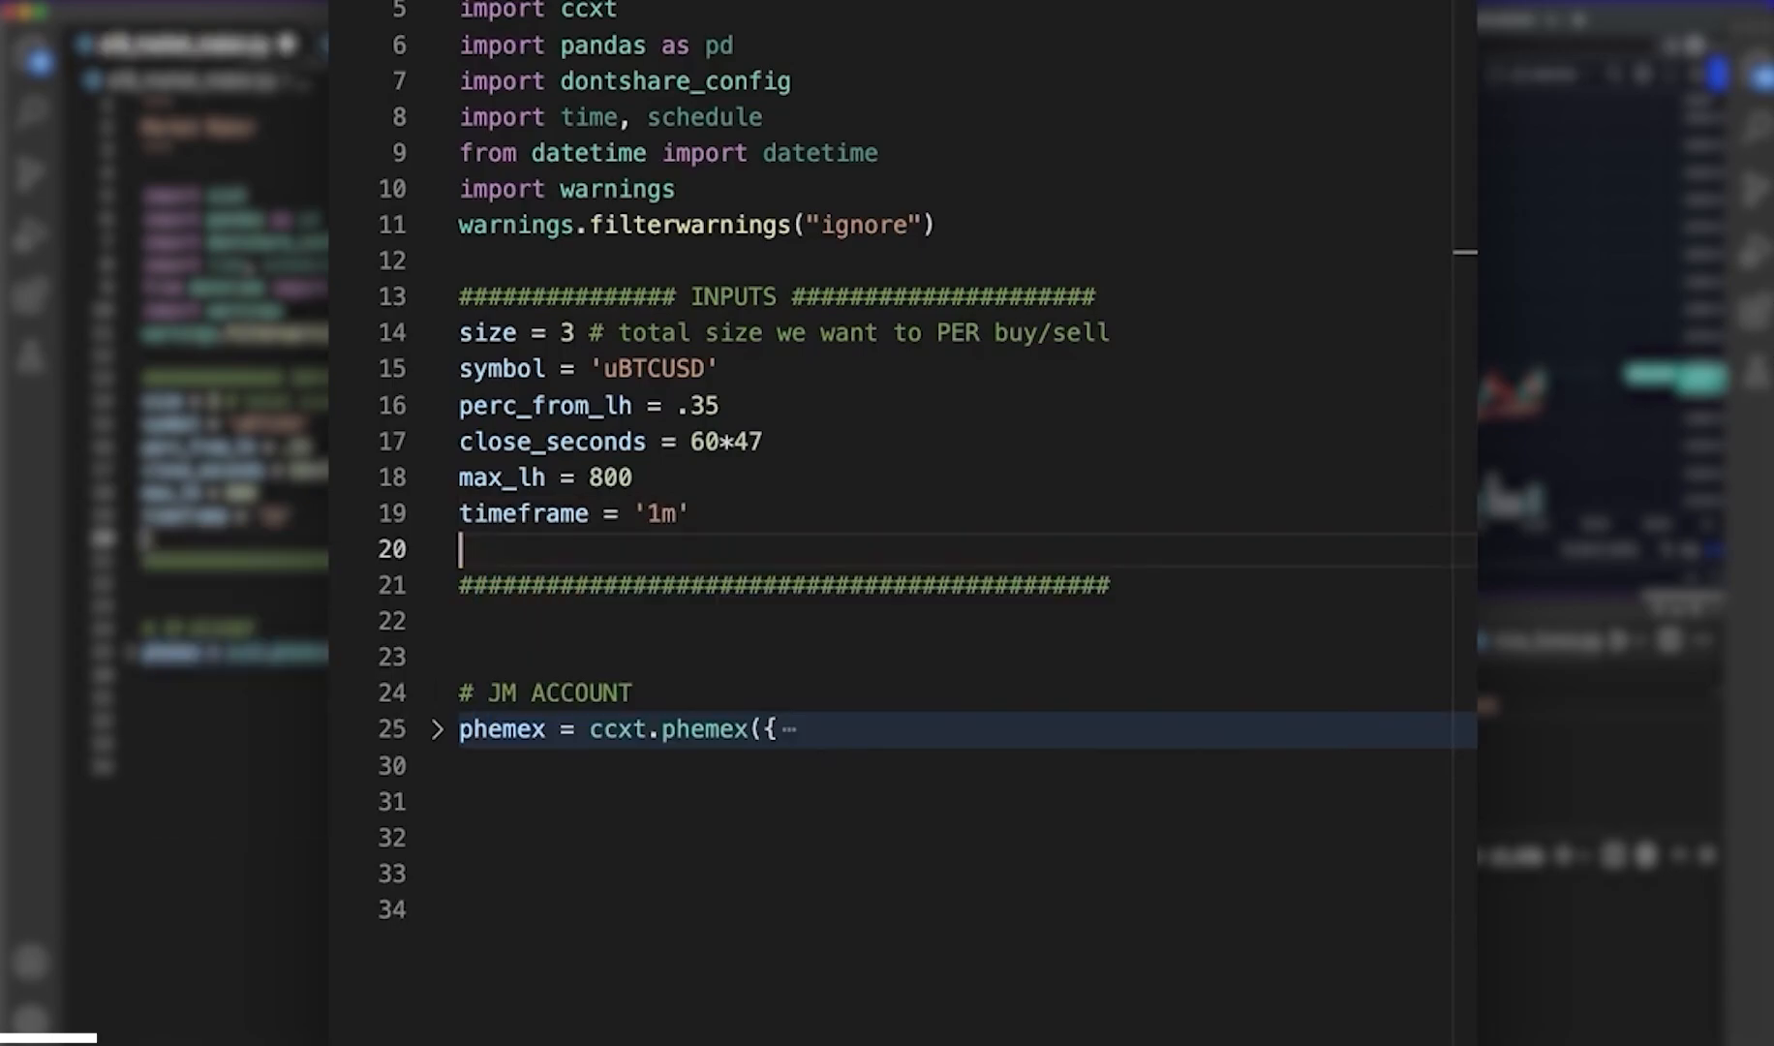
text(num_bars = 180)
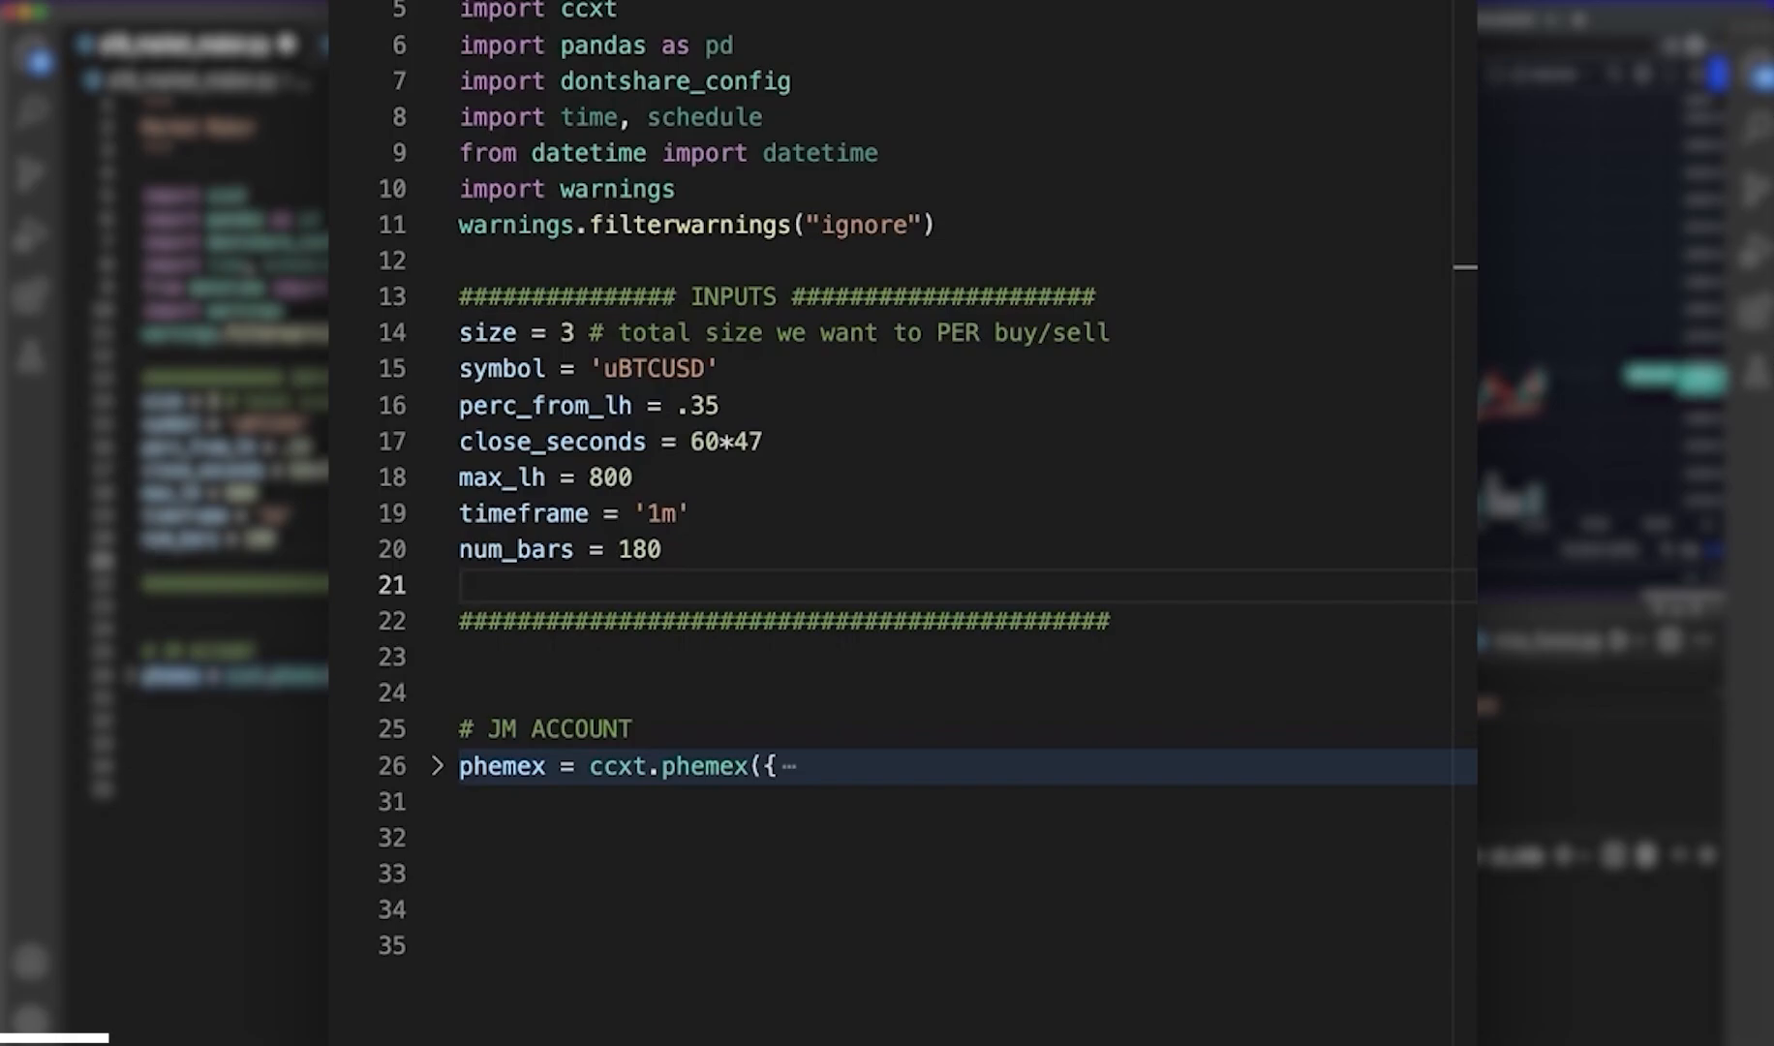
text(max_risk = 1000)
text(exit_perc = 0)
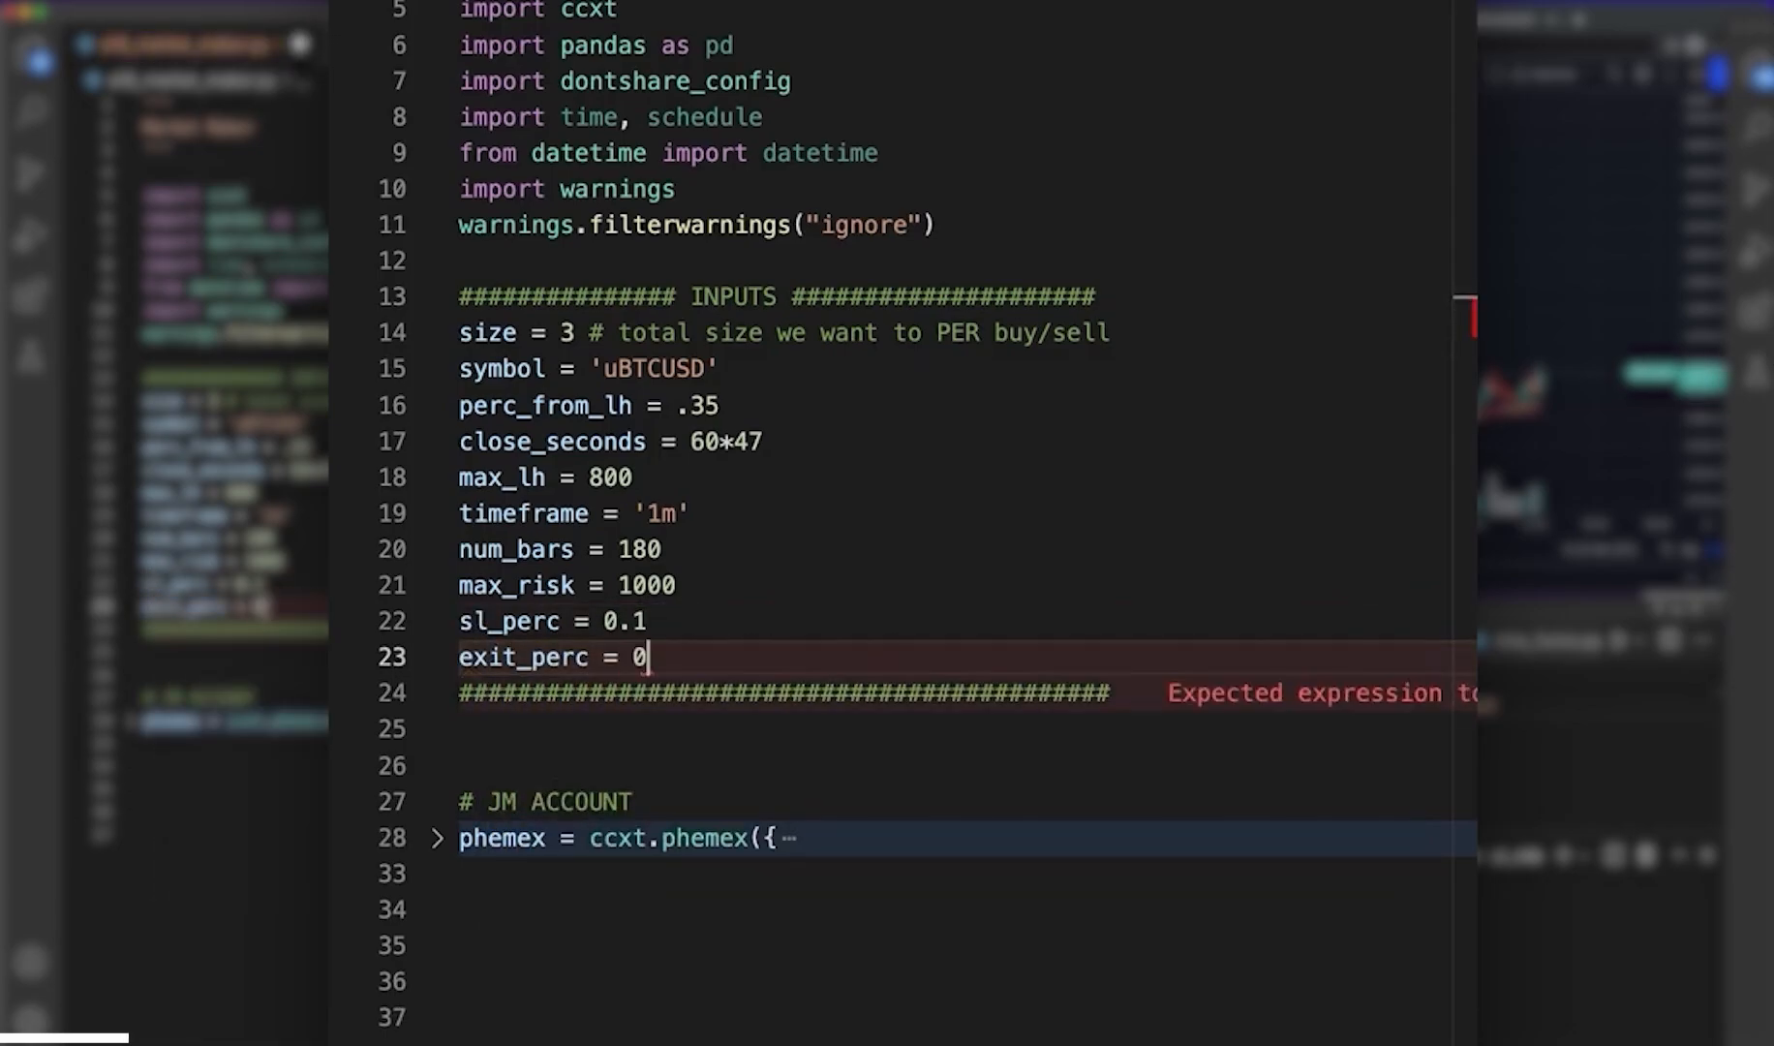
text(.002)
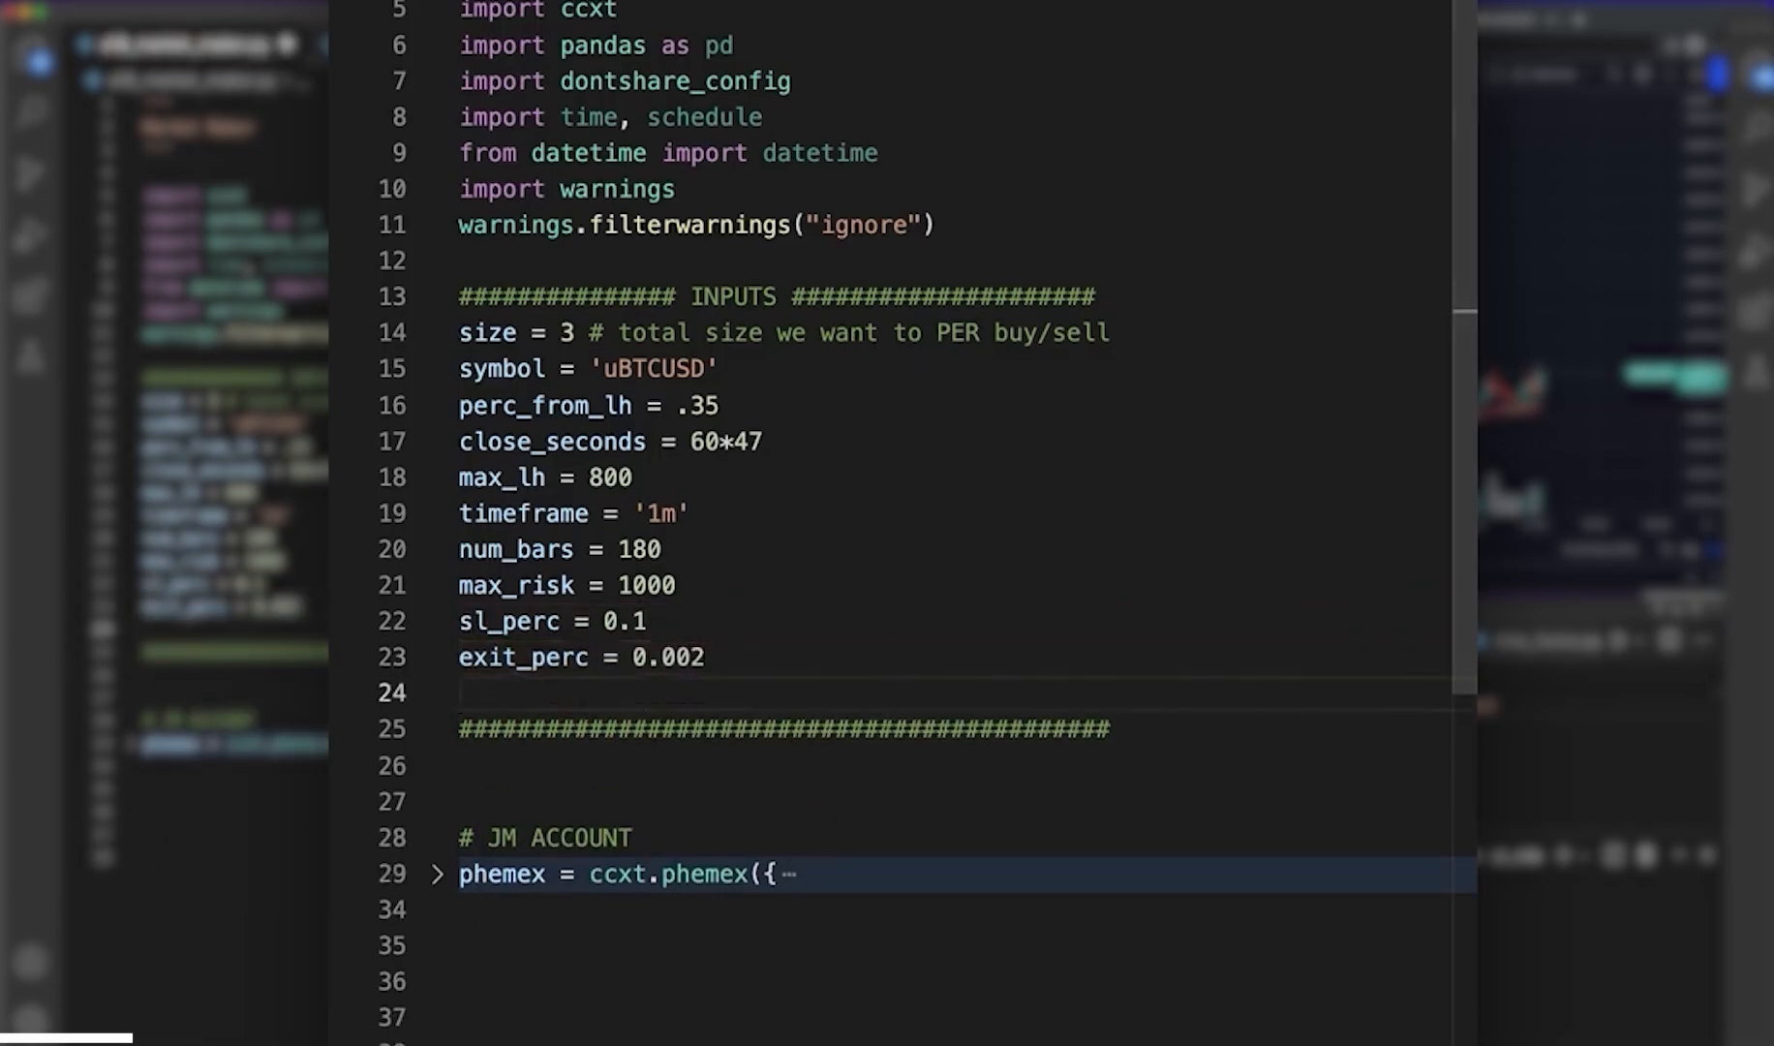
text(max_tr =)
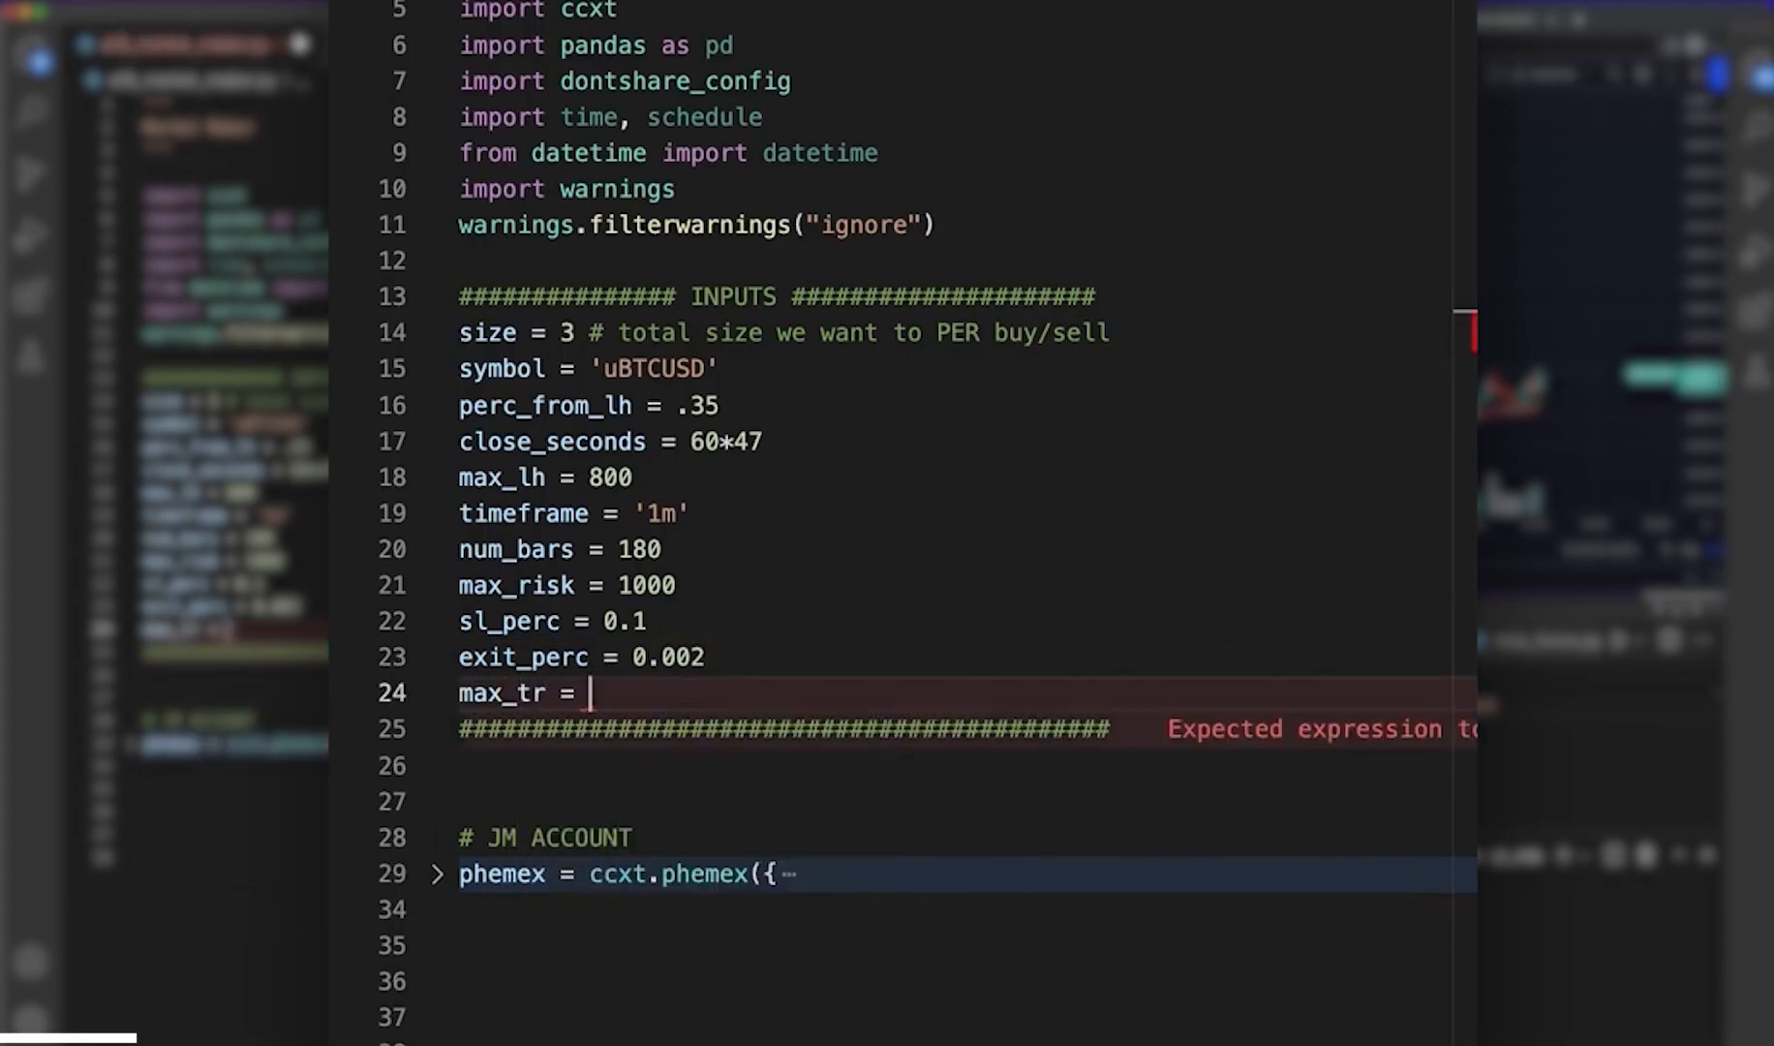
text(550)
text(quartile = 0.33)
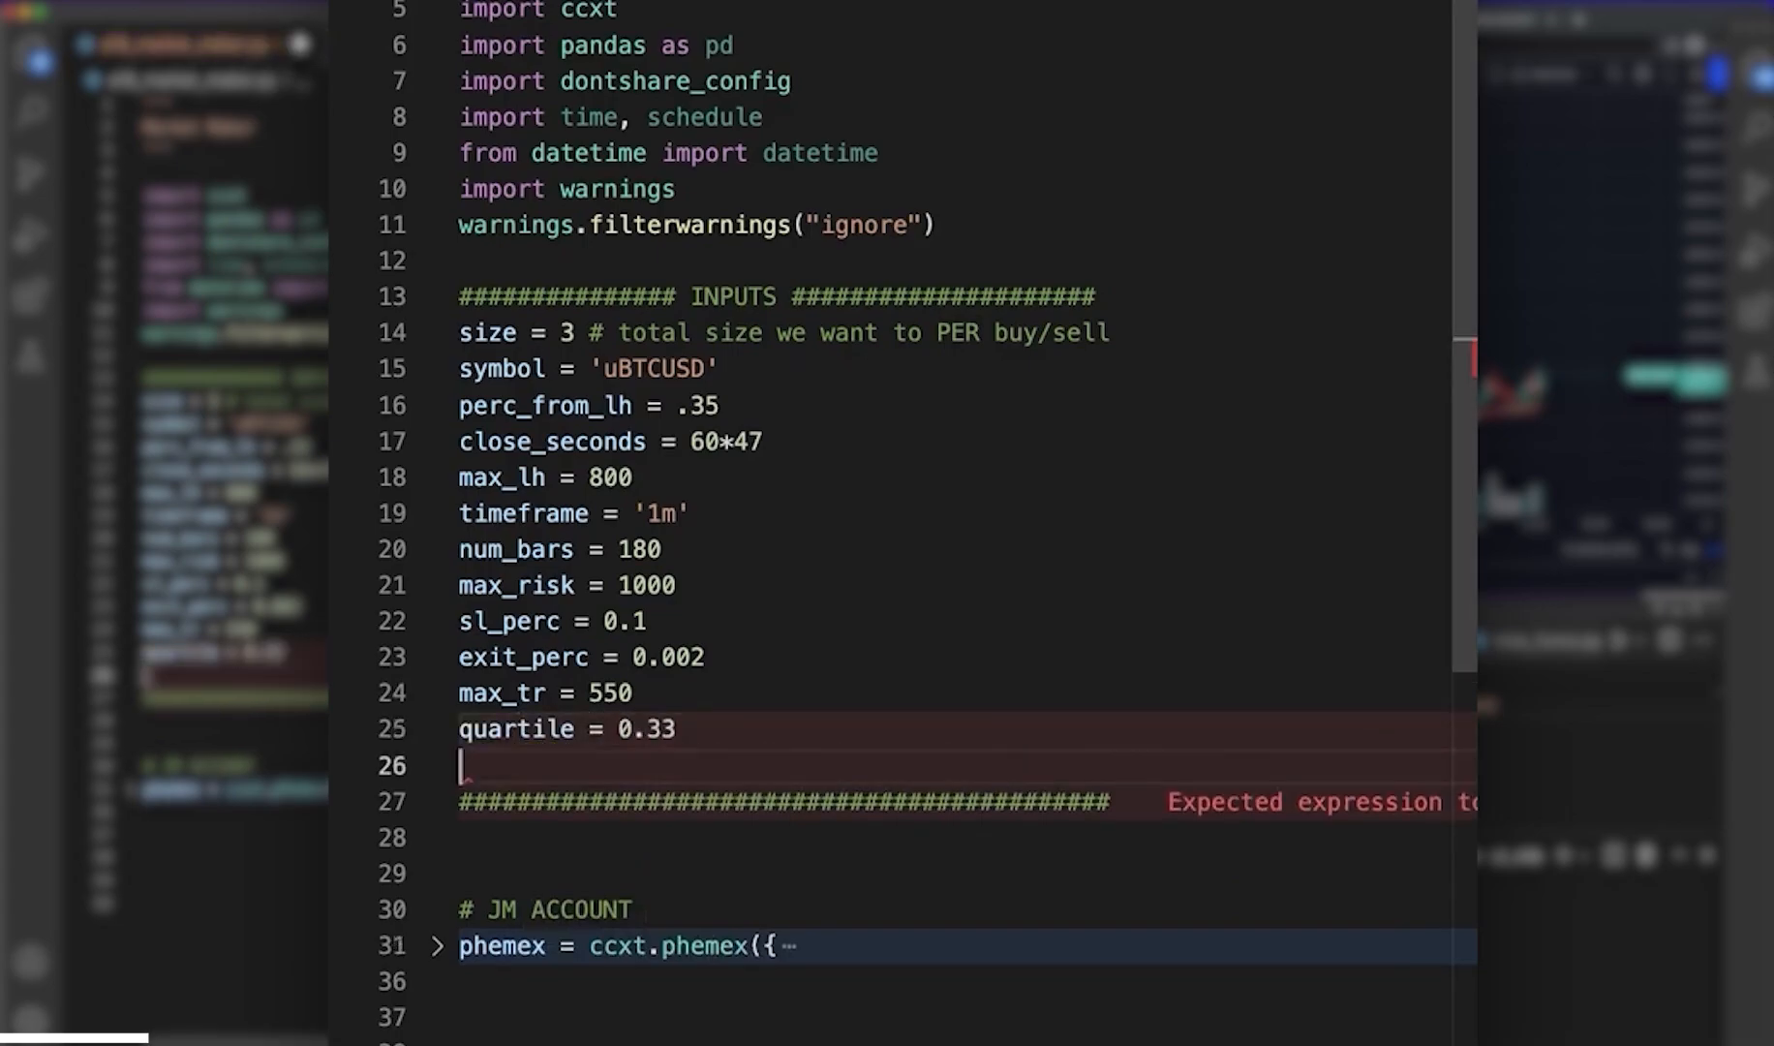
text(time_limit = 60)
text(sleep = 30)
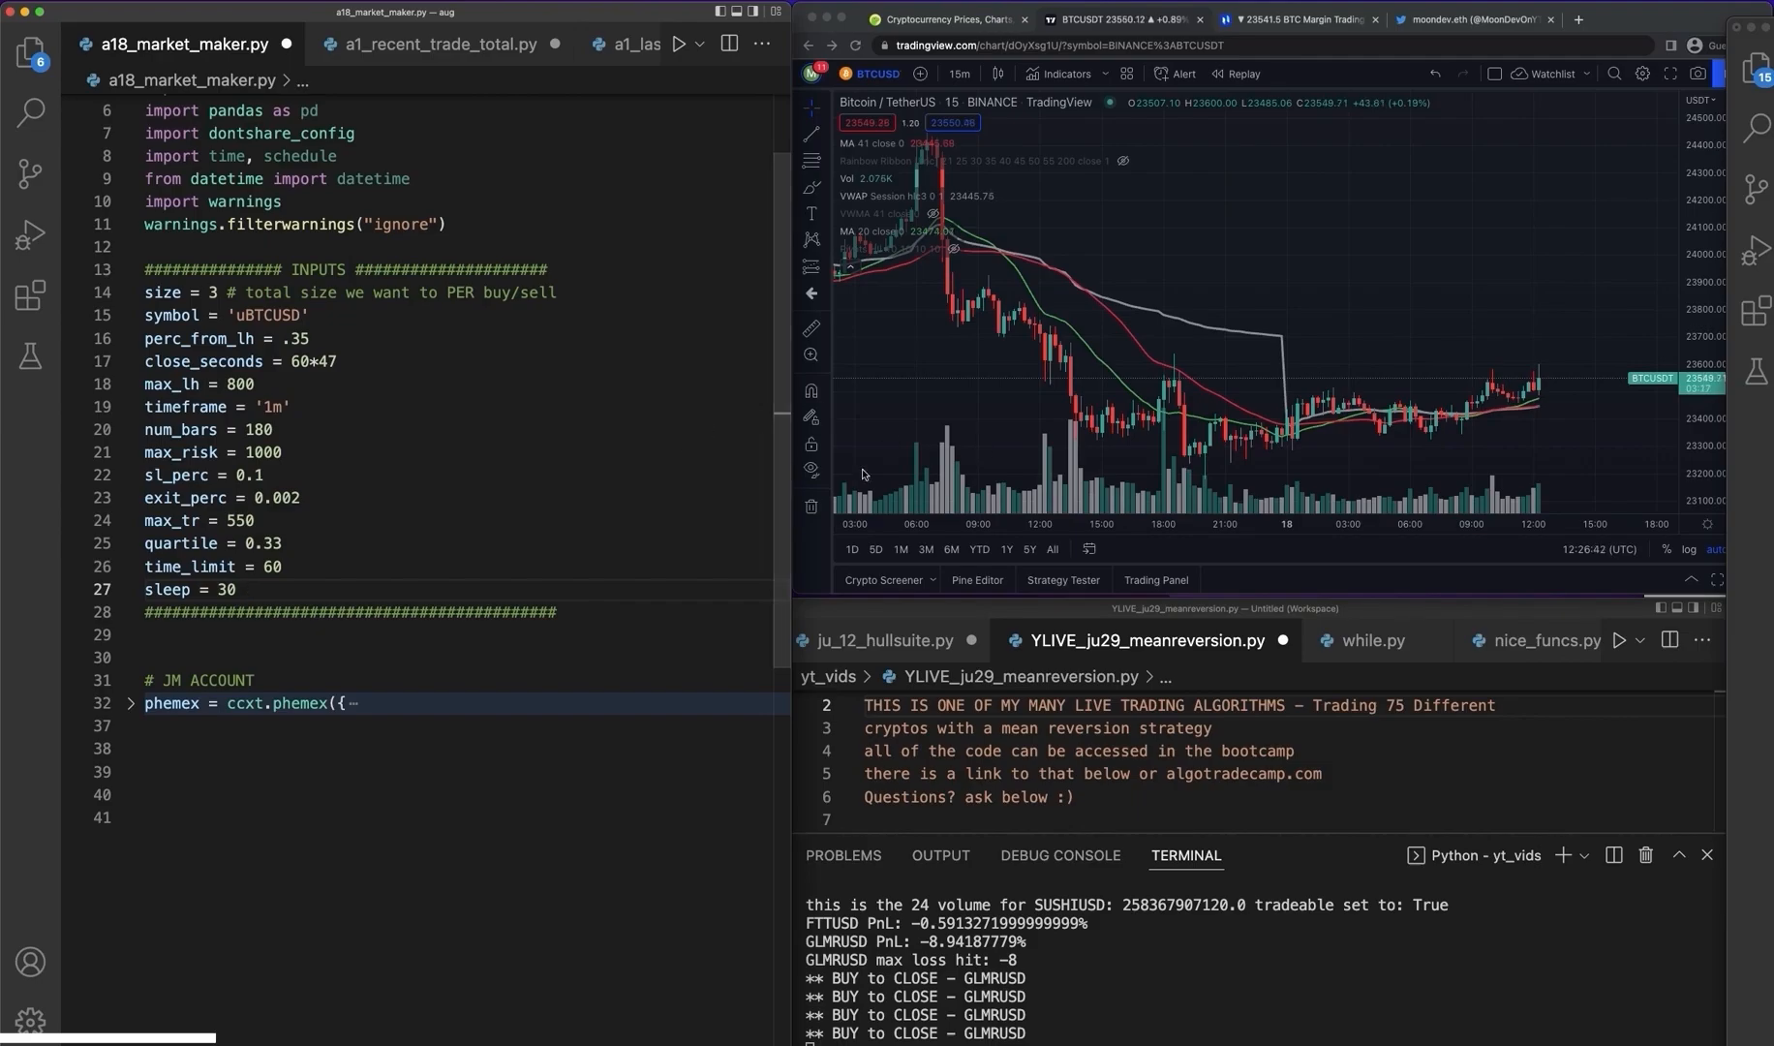
- Finish the inputs with time_limit = 60 and sleep = 30 and move below the account setup
scroll(down, 3)
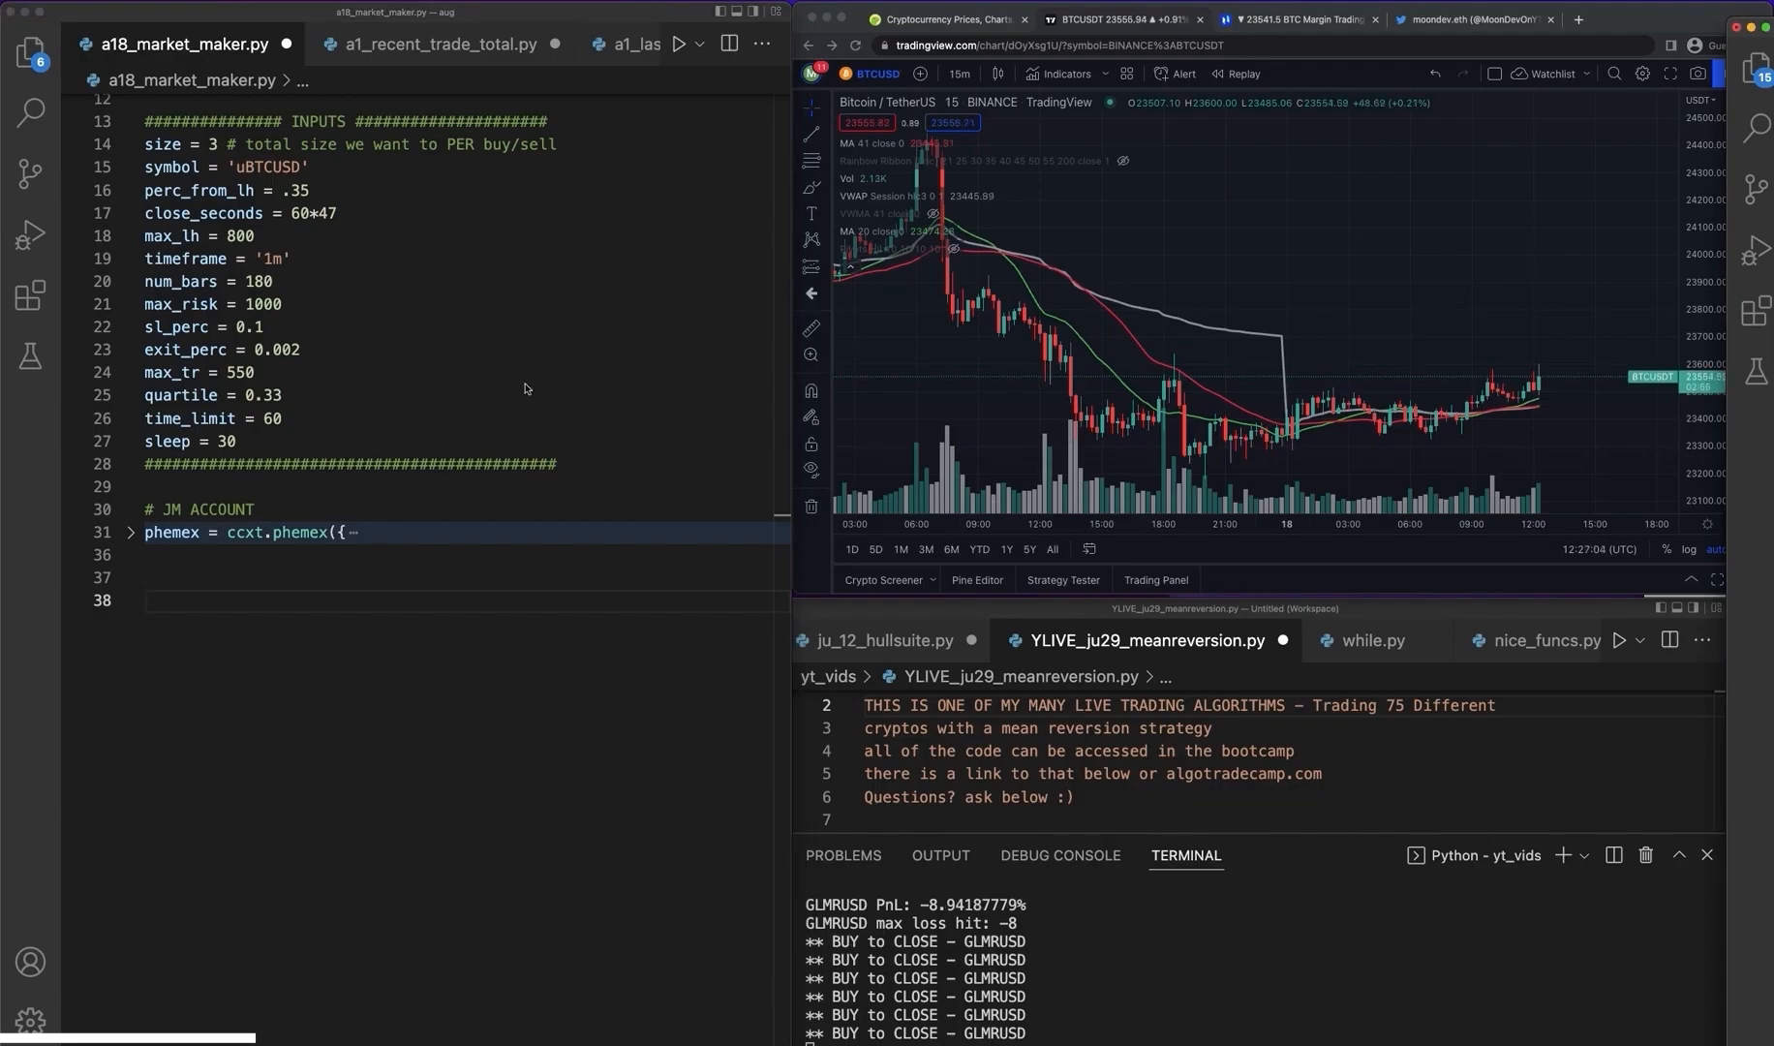
click(29, 52)
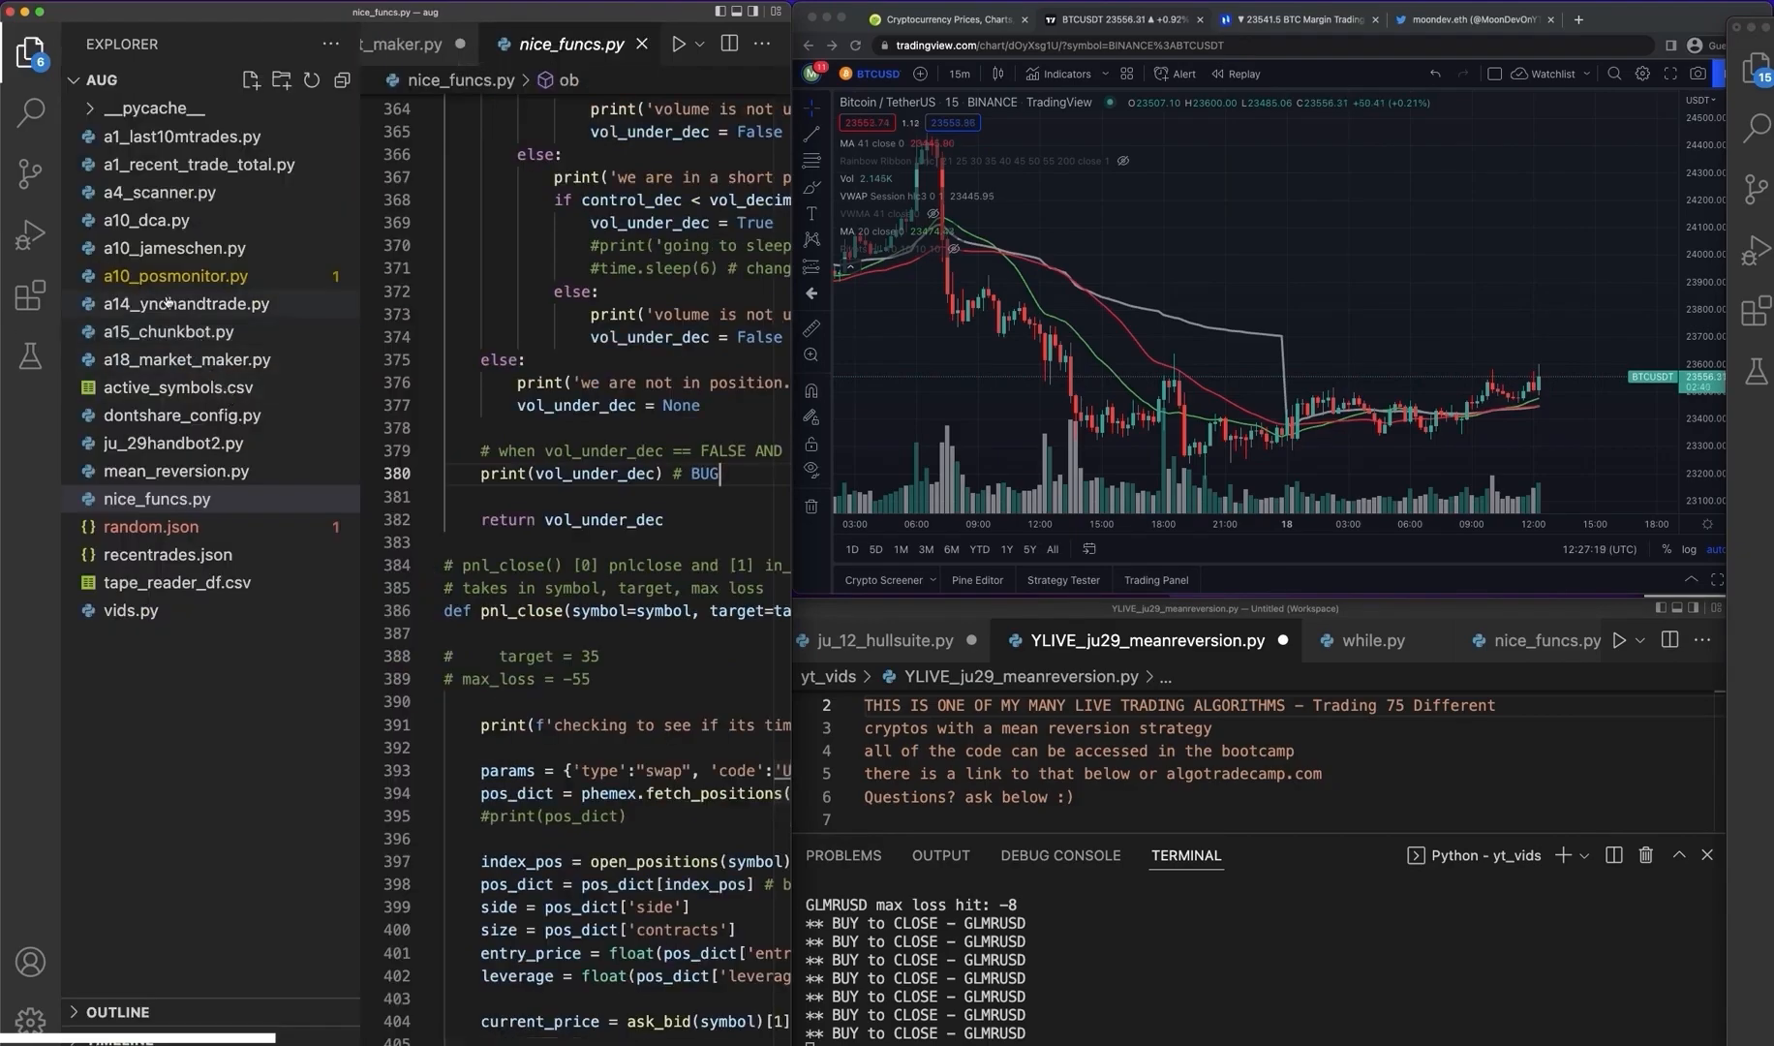
- Switch back to the a18_market_maker.py script and scroll to below the account setup
click(188, 359)
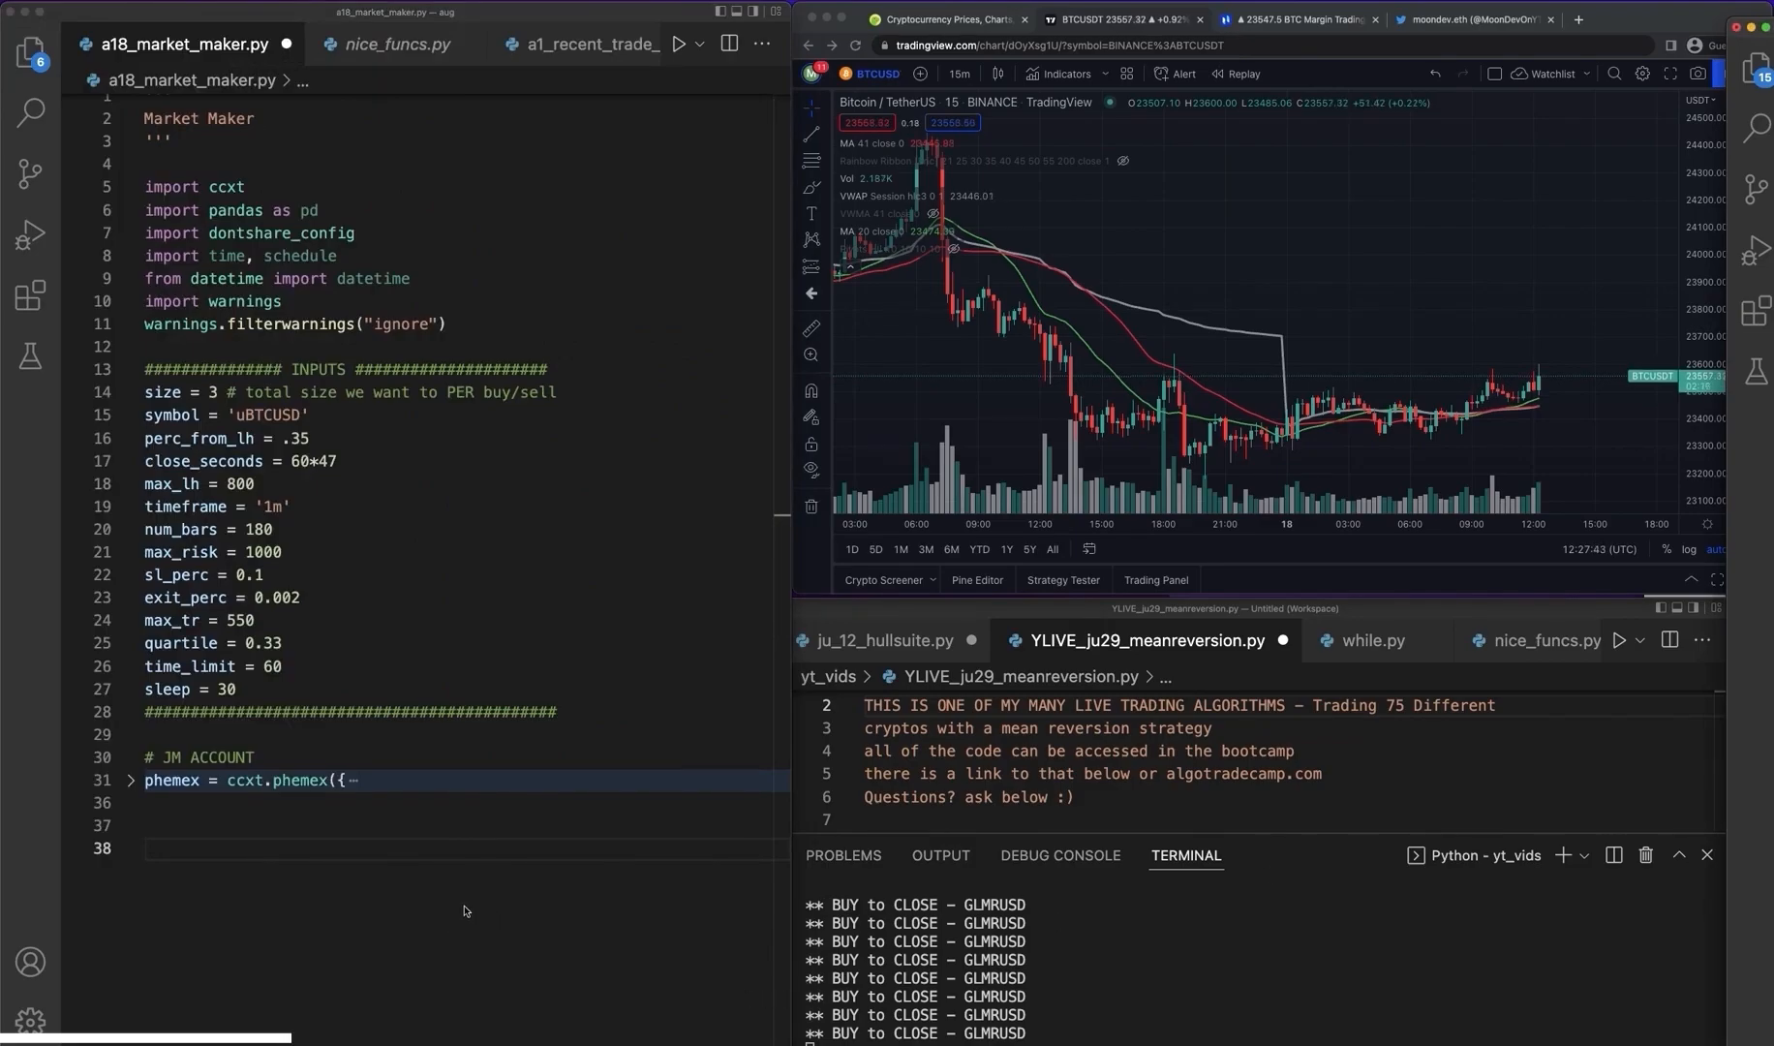
scroll(down, 3)
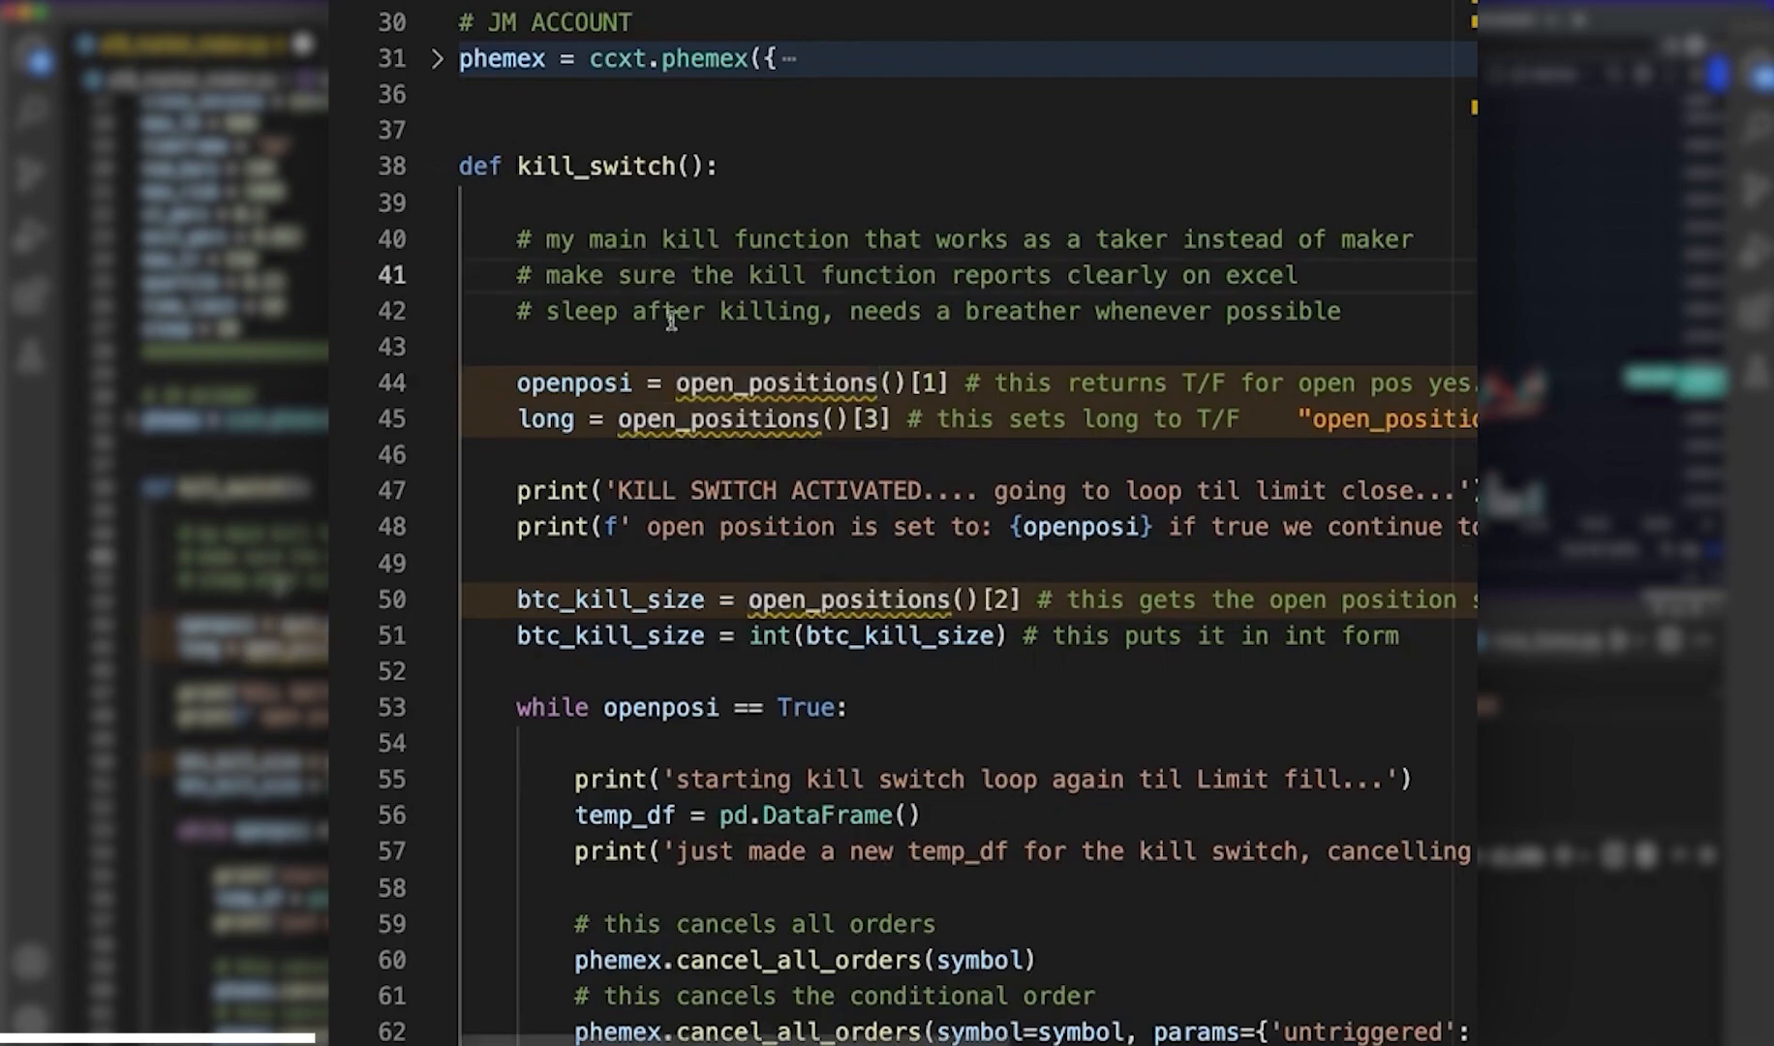
- Add the comment '# for risk if size ever gets too big' above the size_kill function
scroll(down, 3)
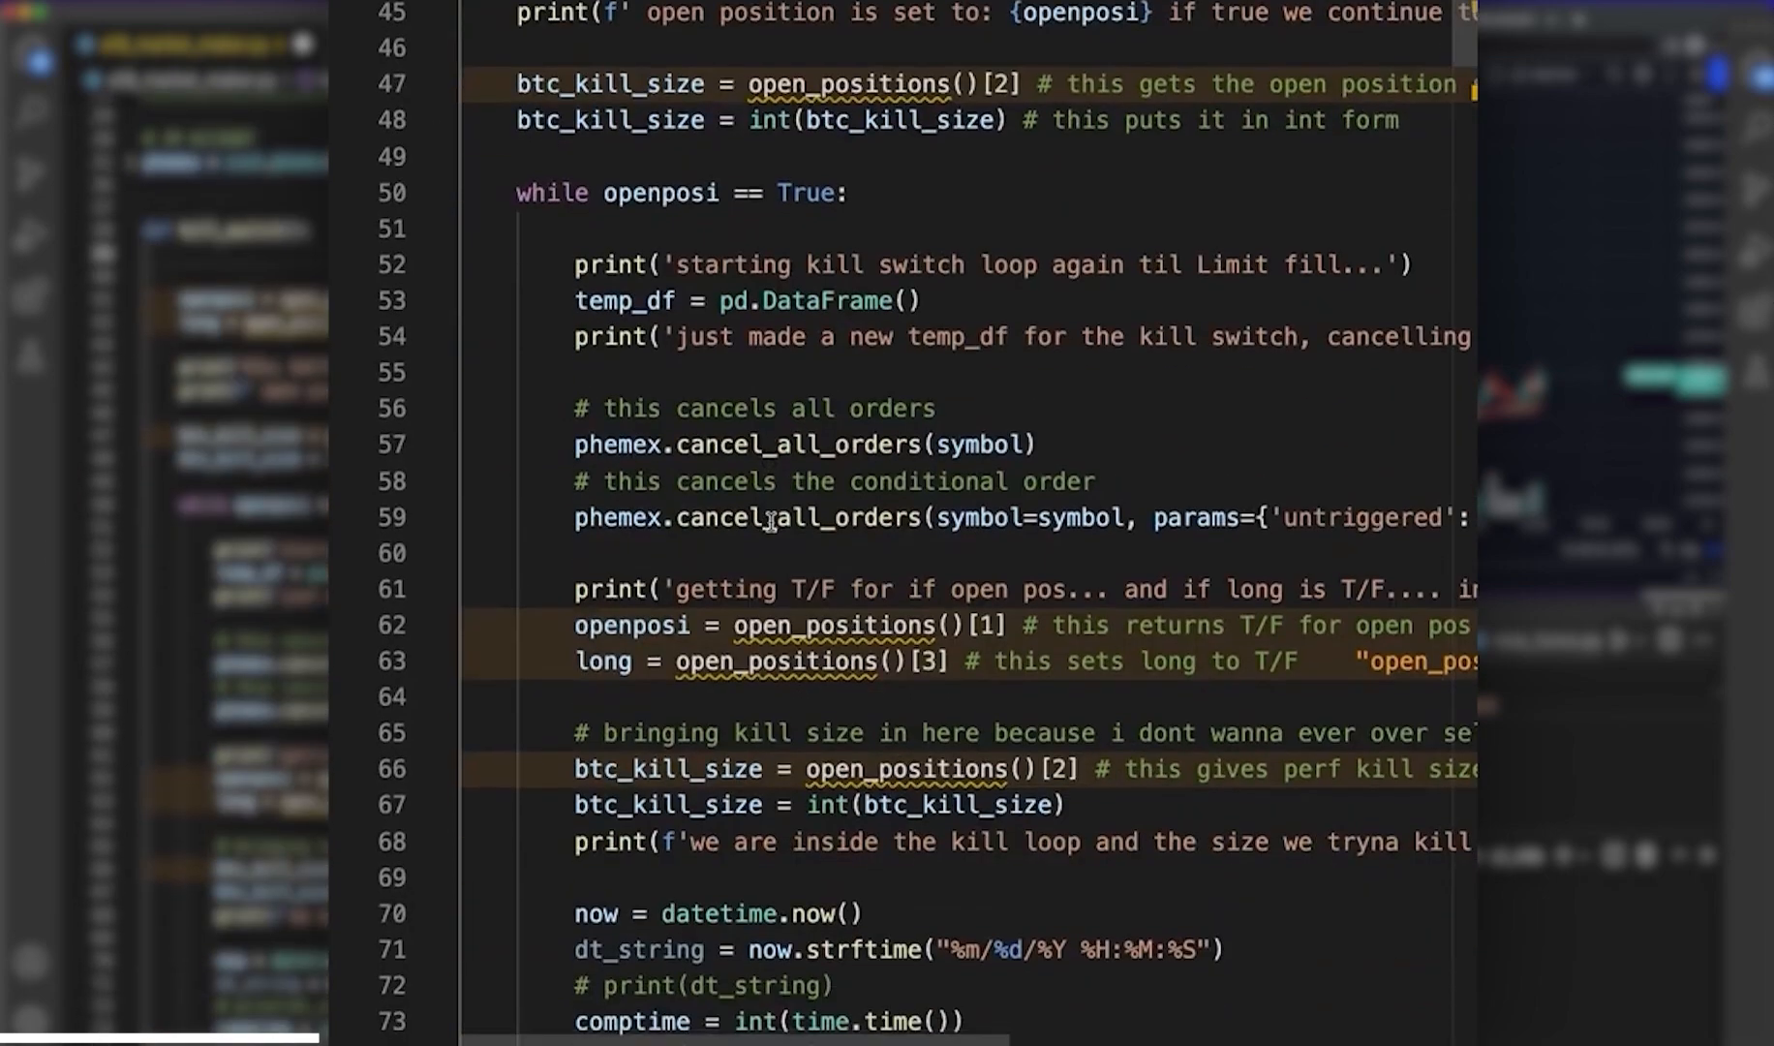
scroll(down, 3)
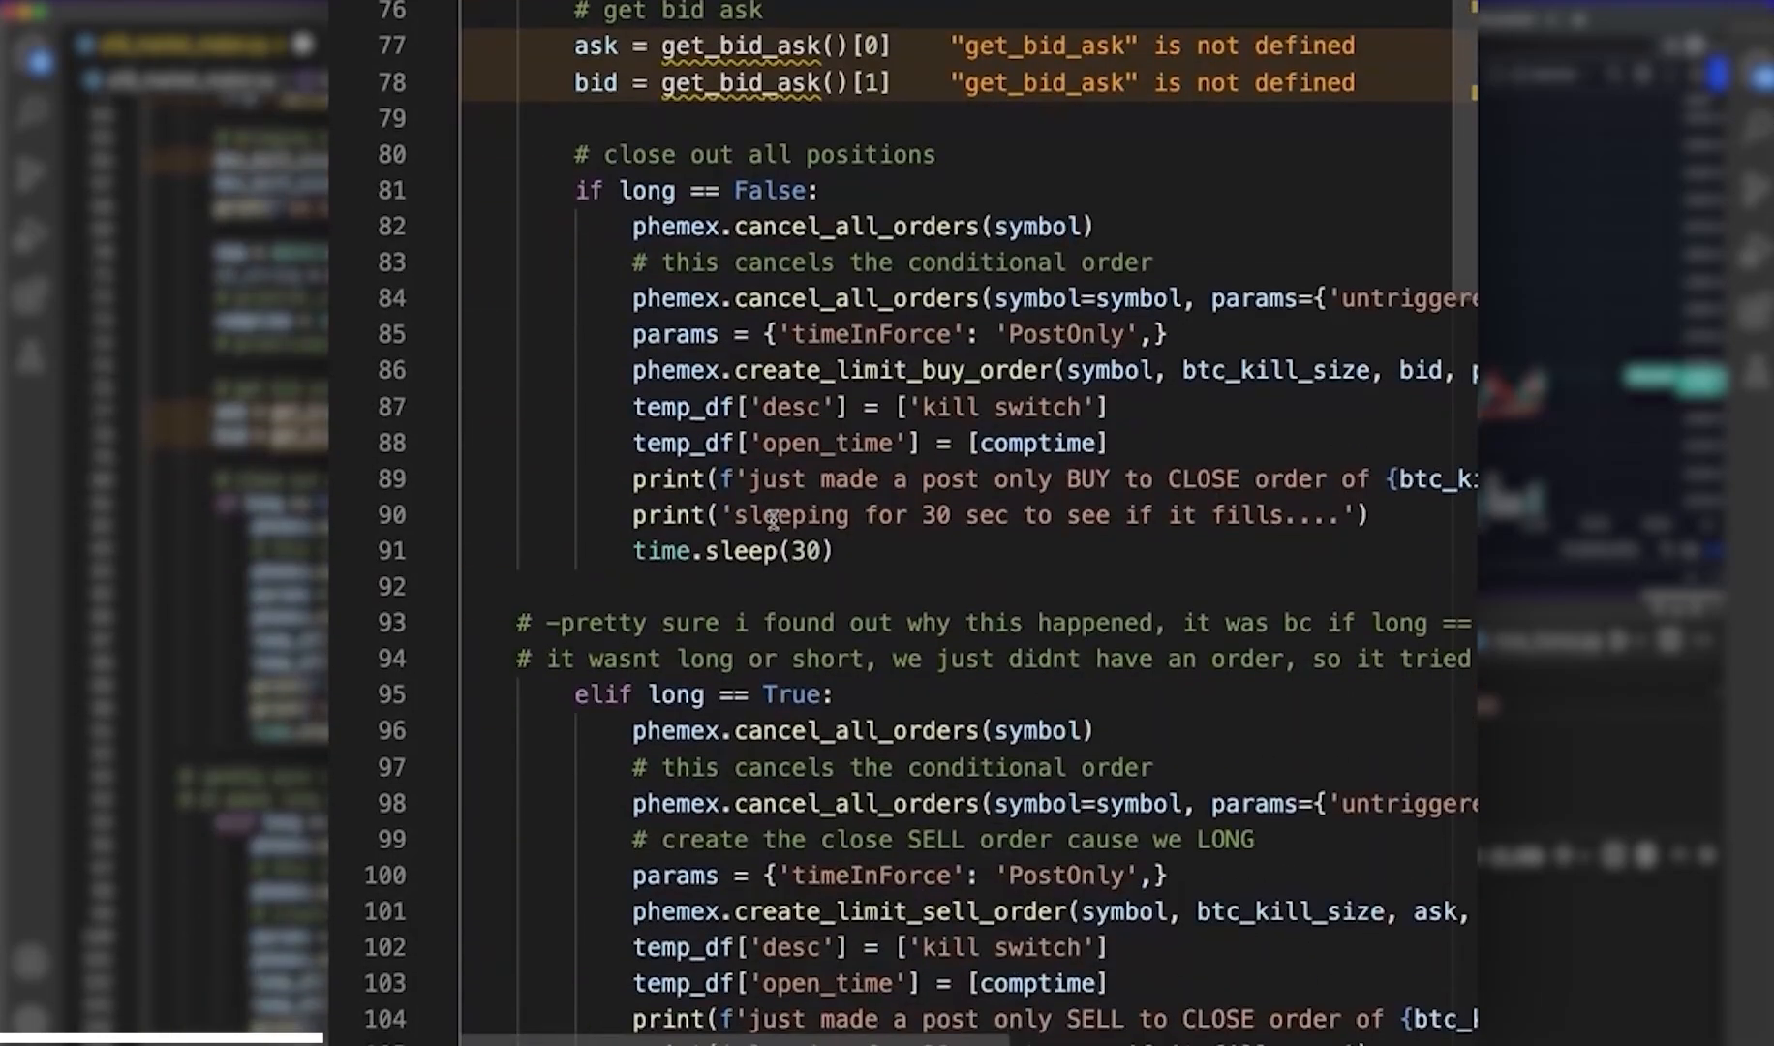
scroll(up, 3)
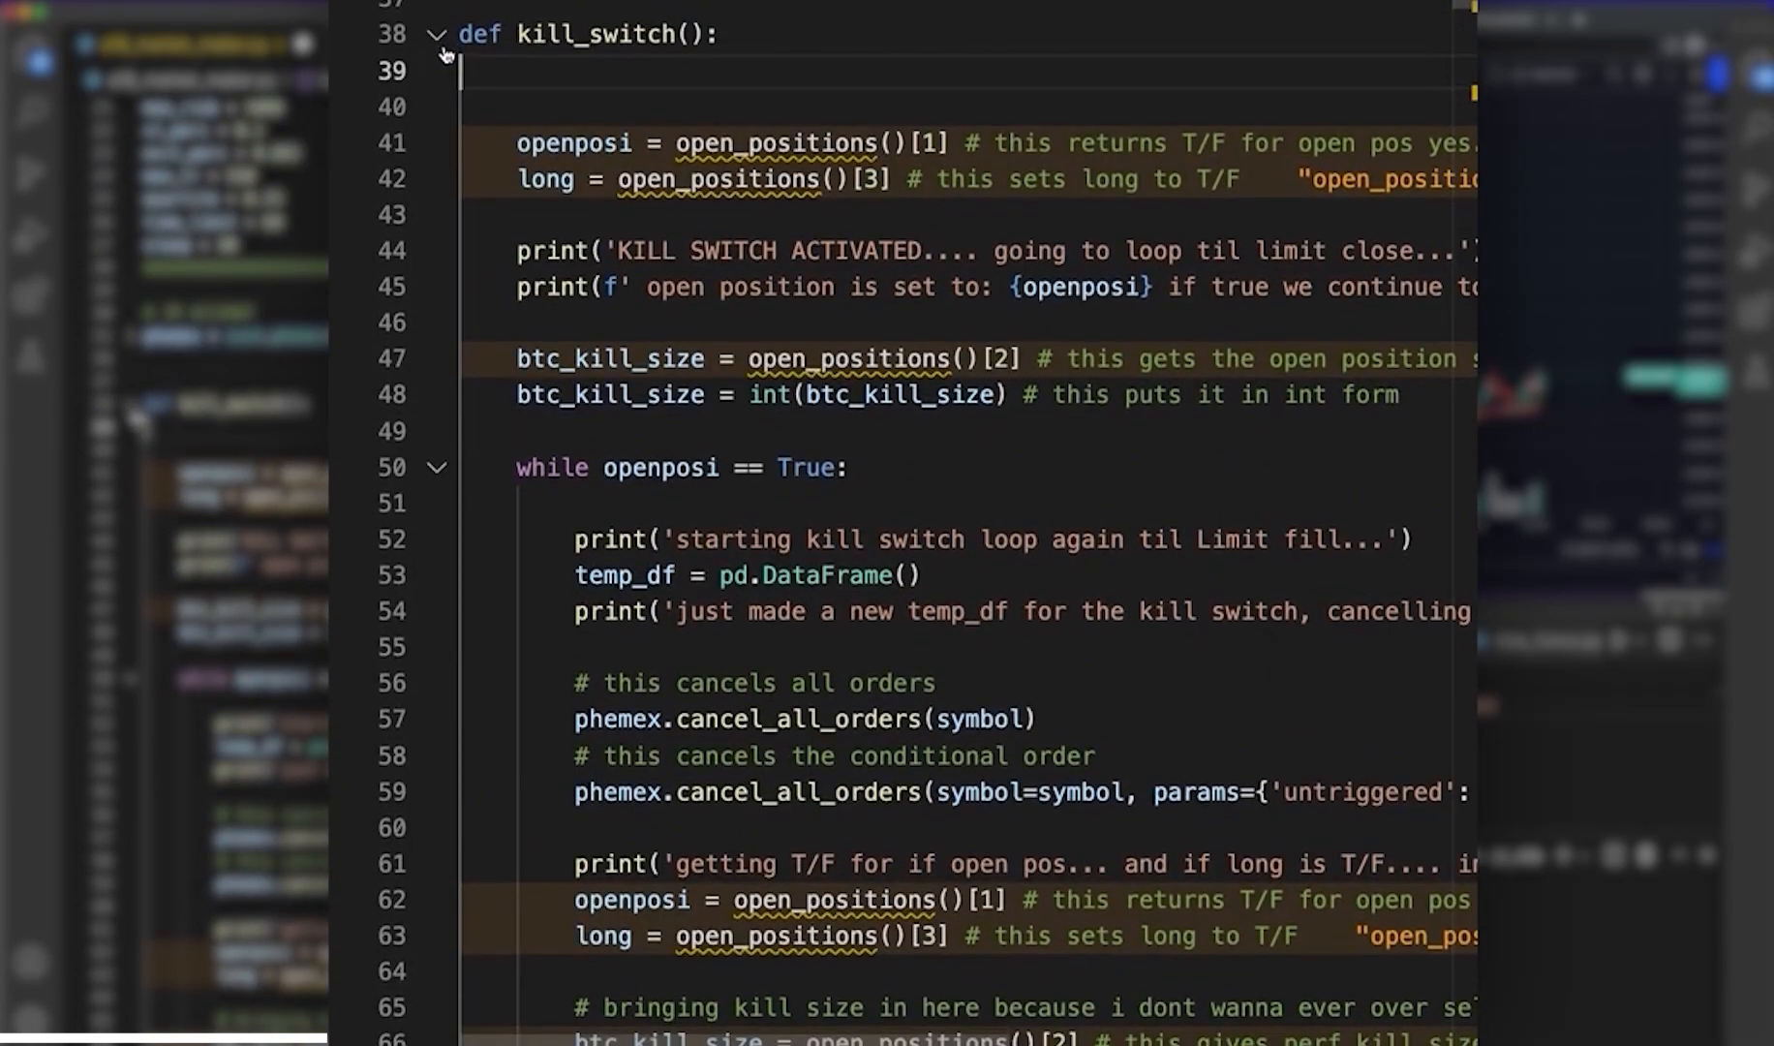
scroll(down, 3)
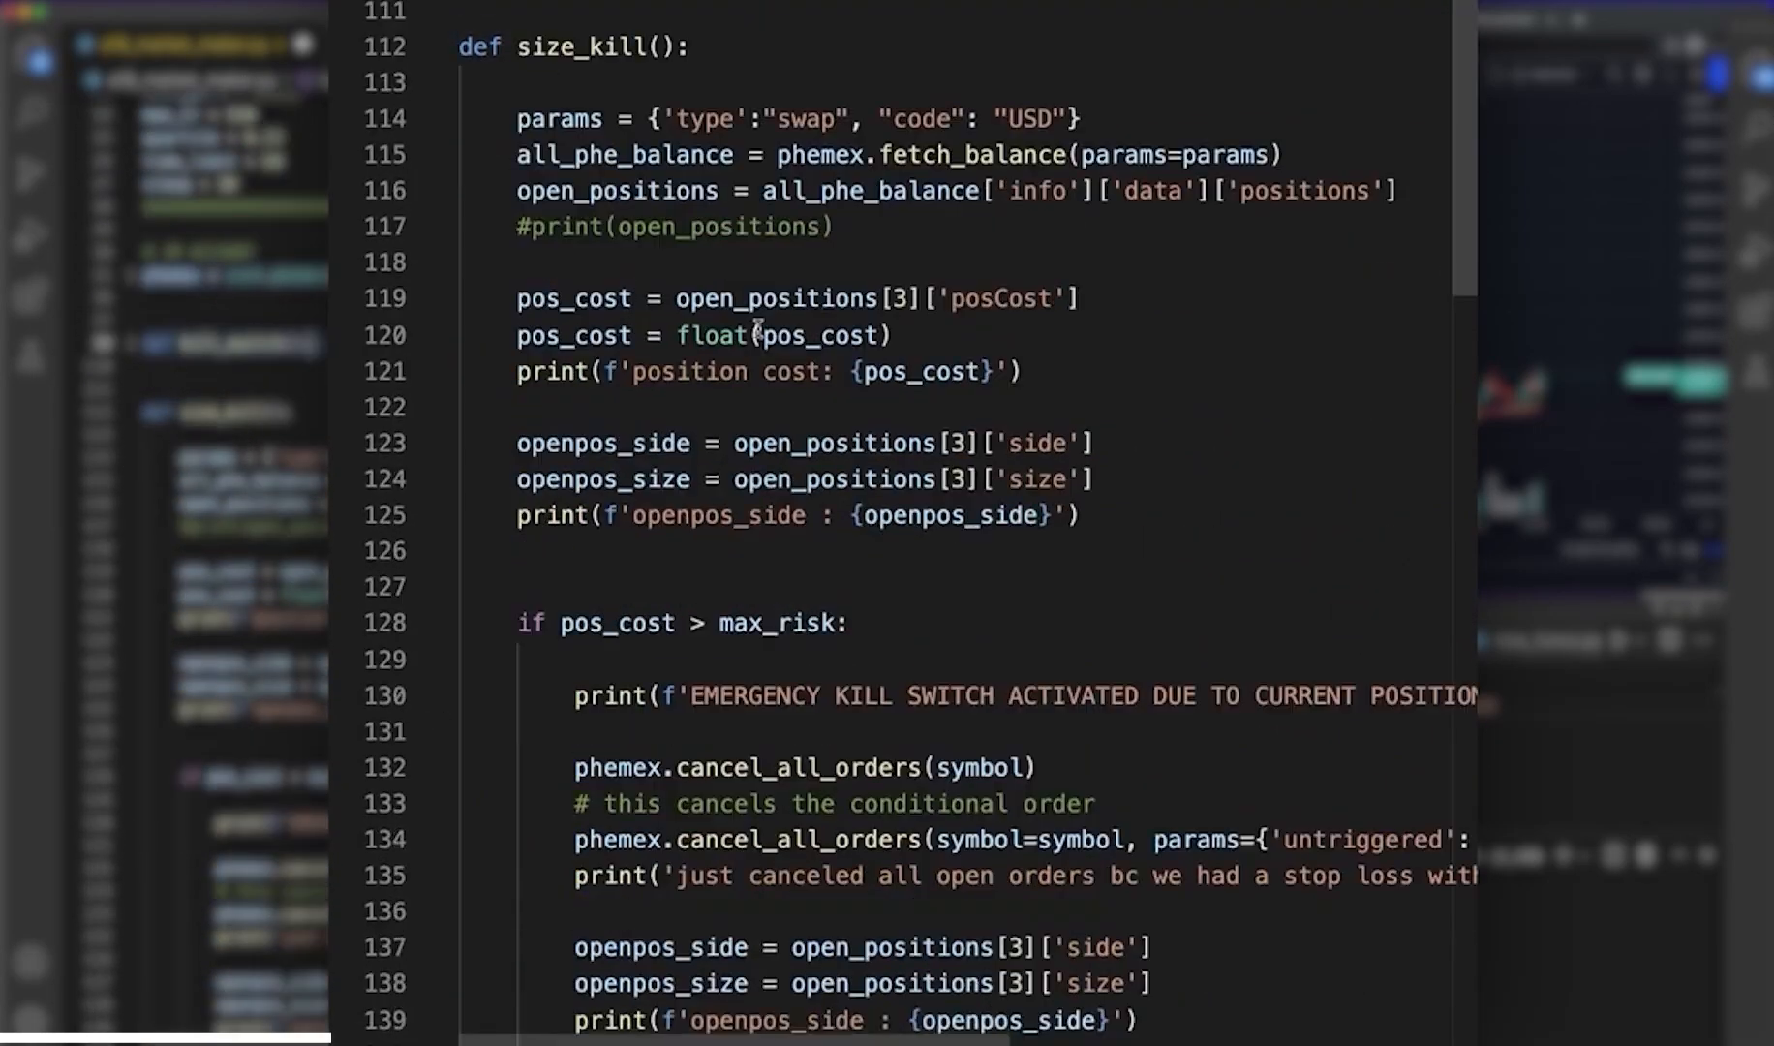
scroll(down, 3)
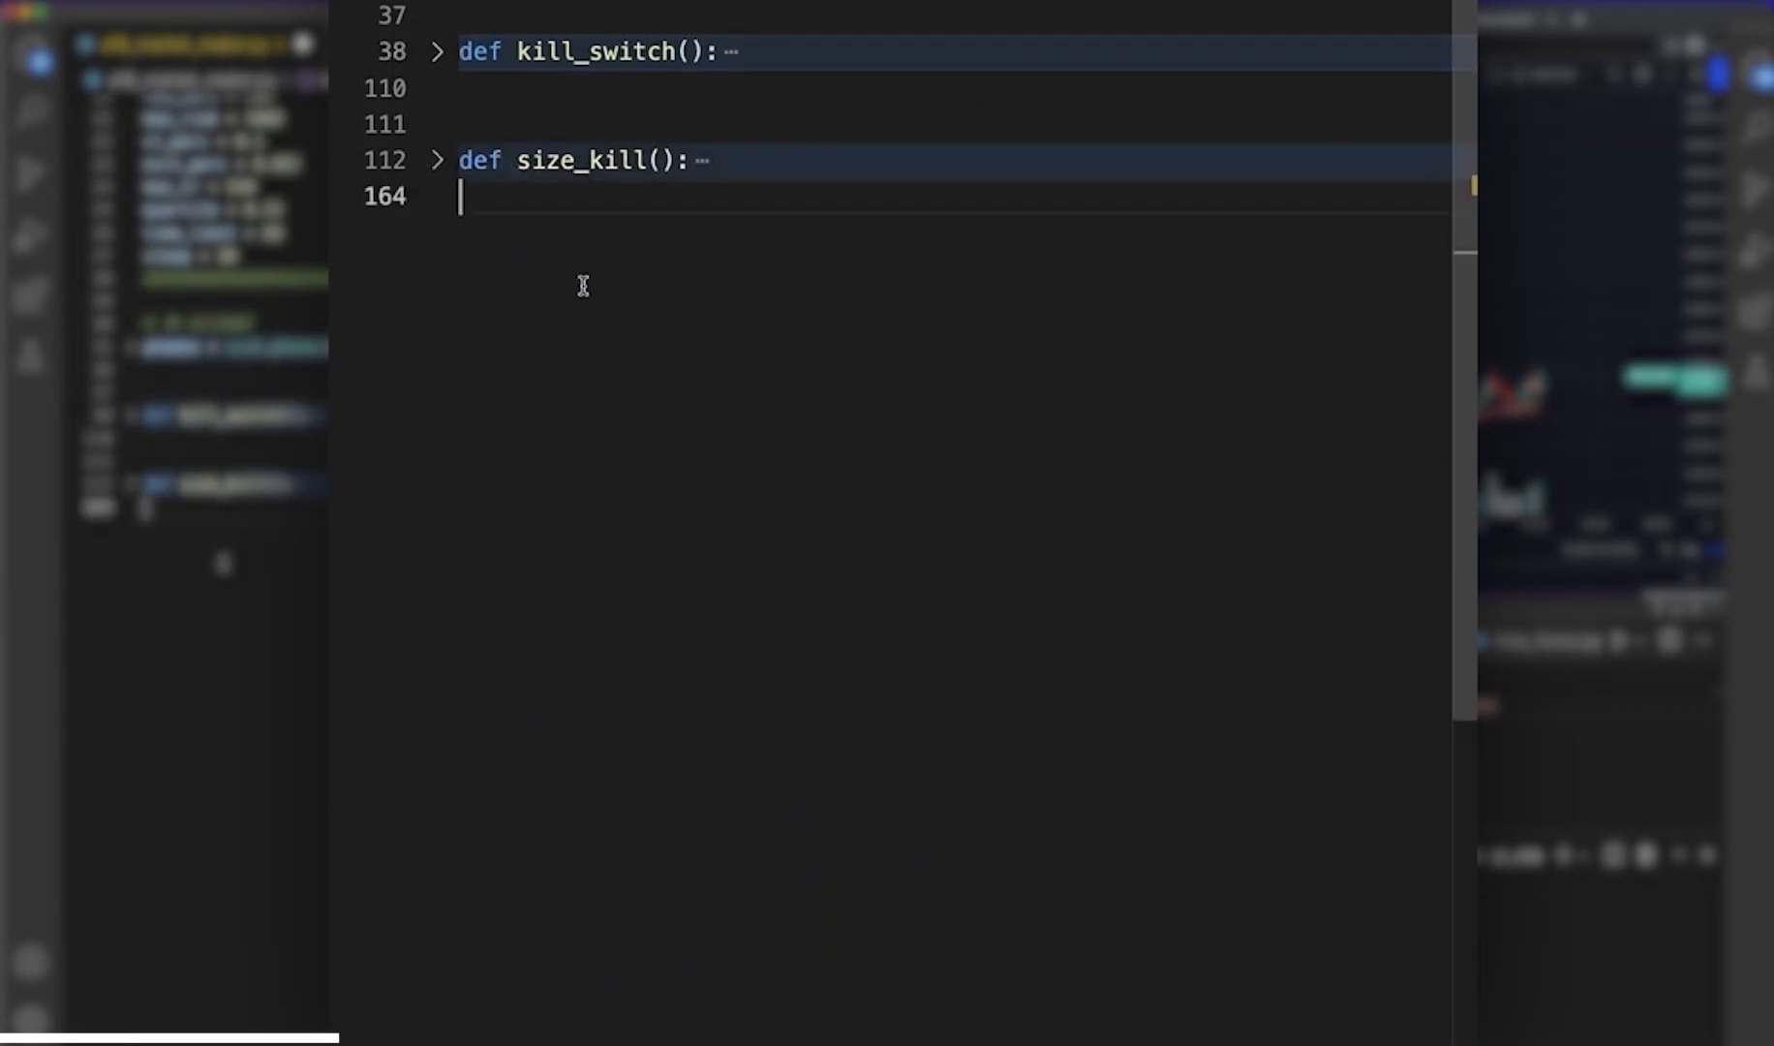
text(#)
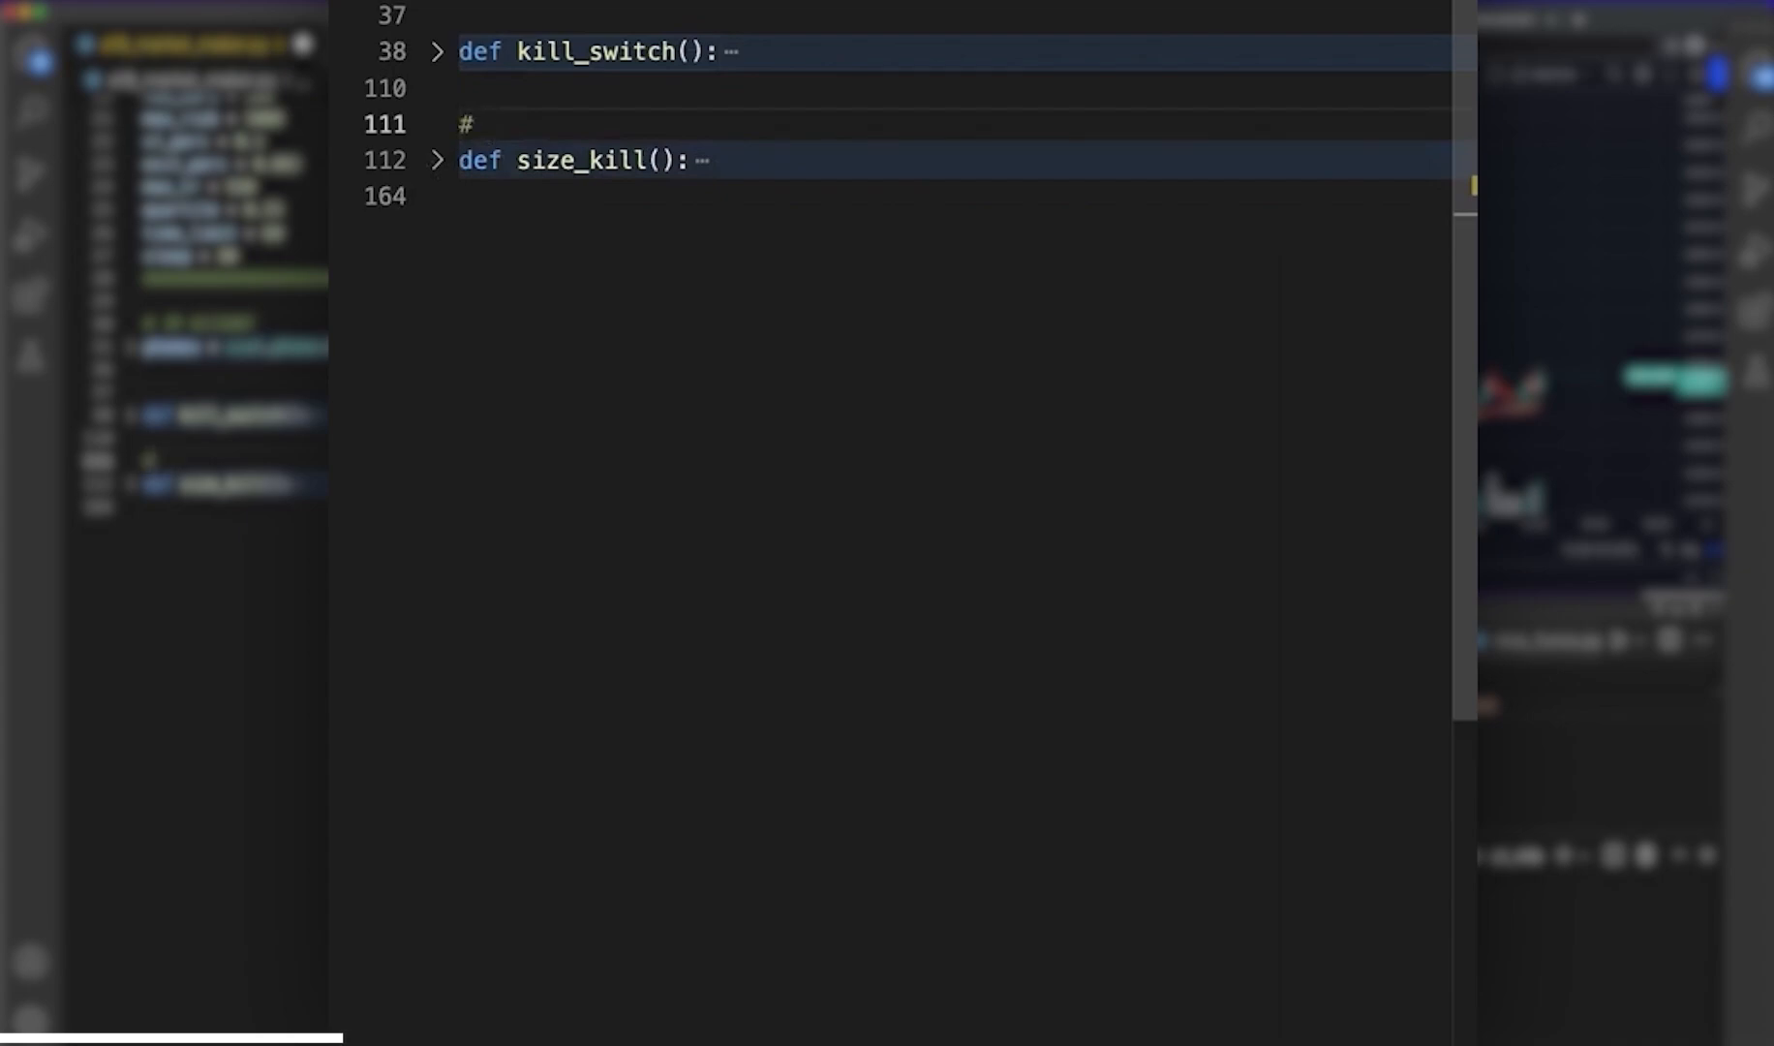
text(for risk if si)
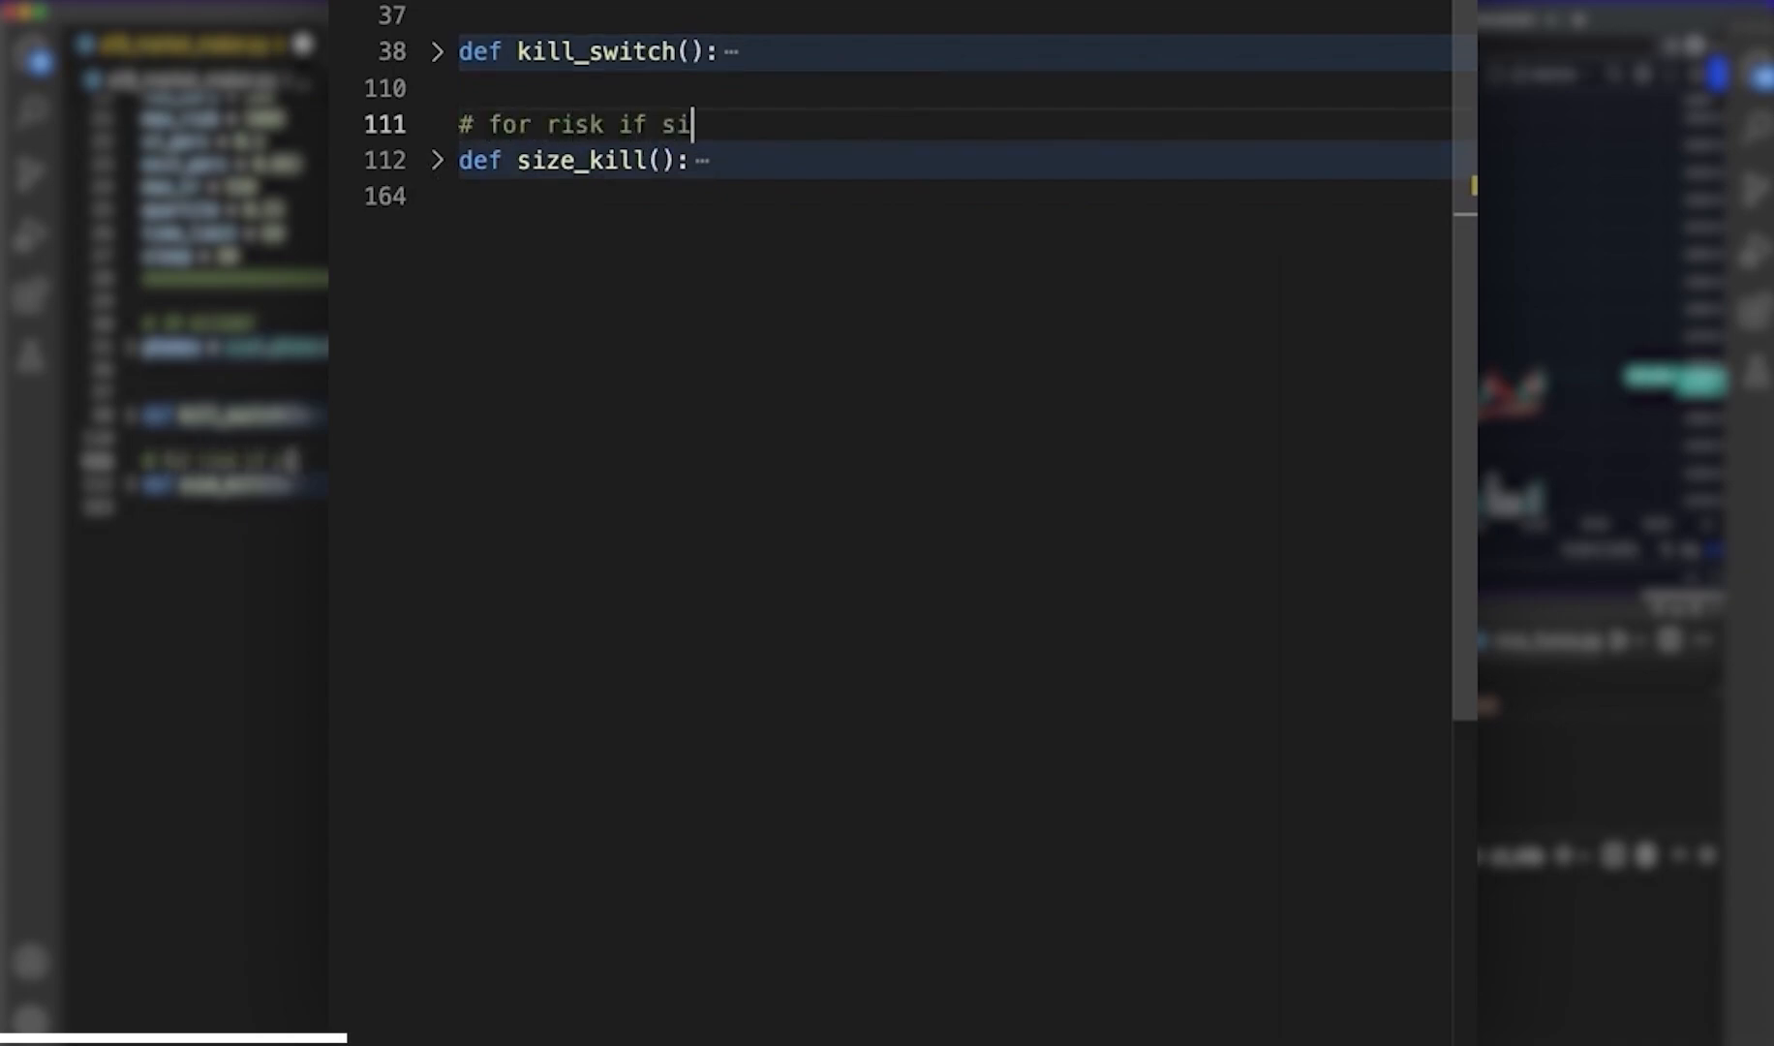
text(ze ever ge)
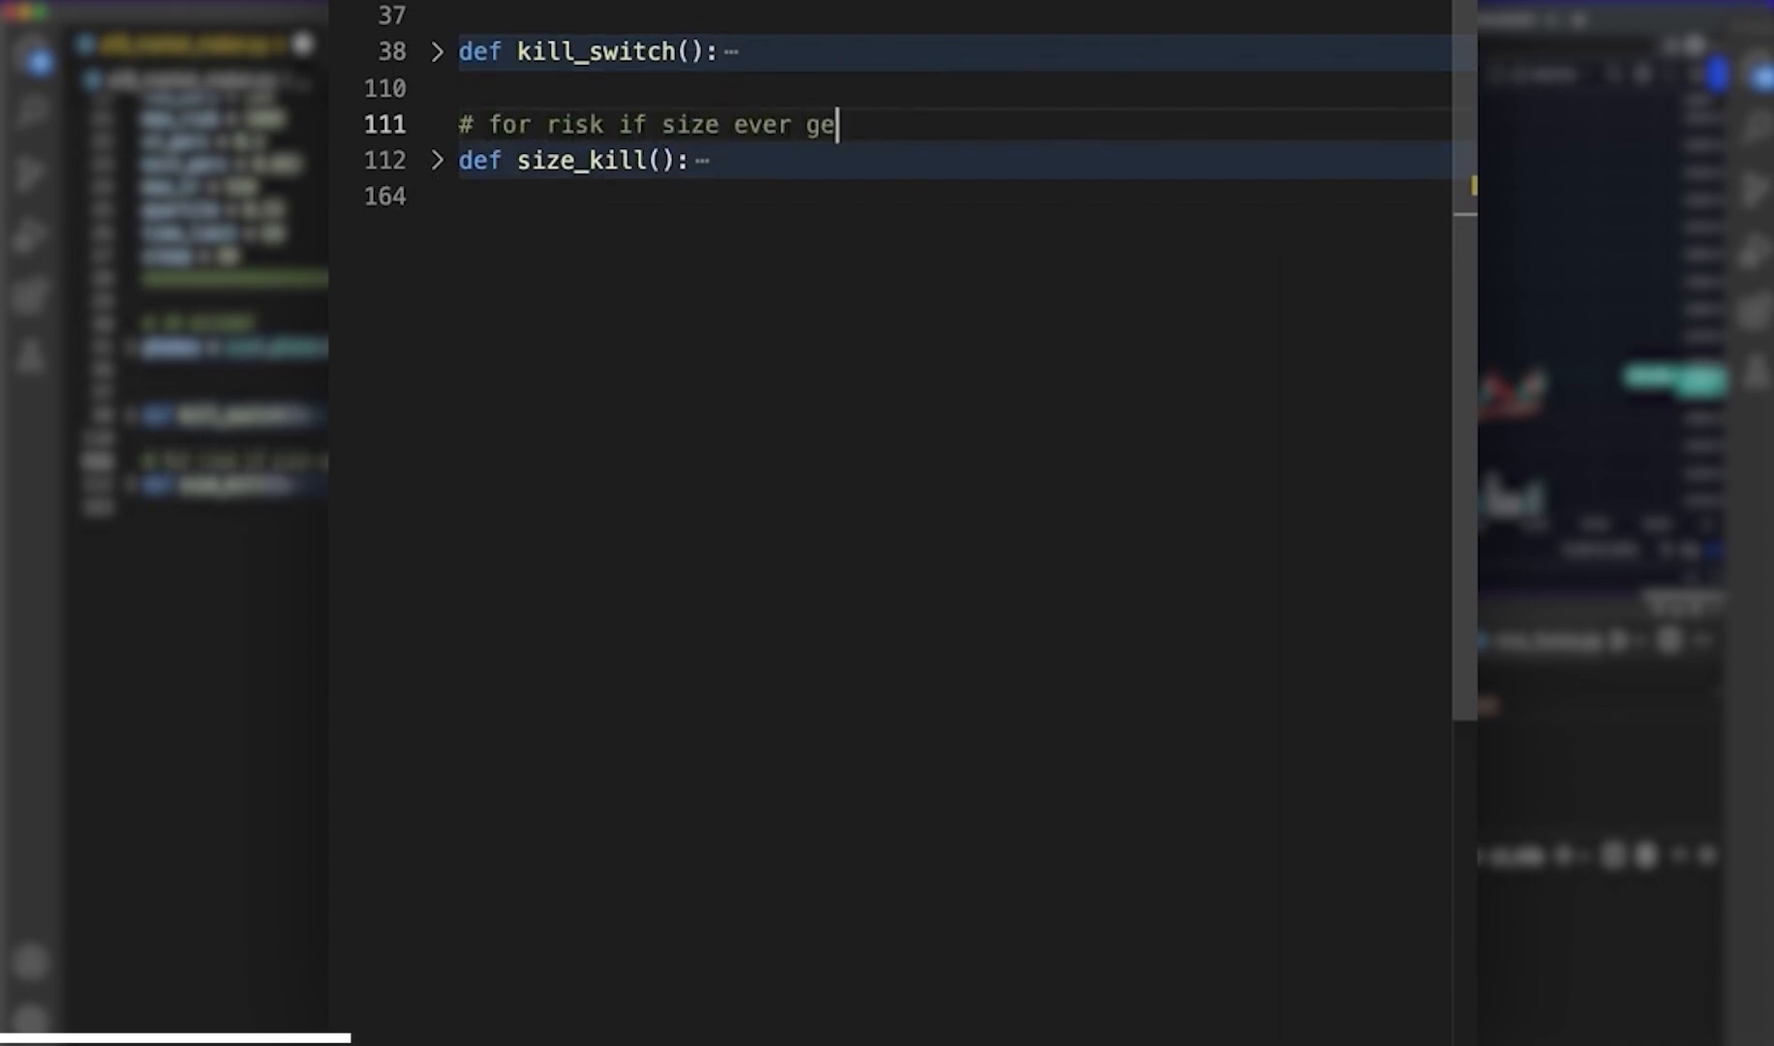
text(ts too big)
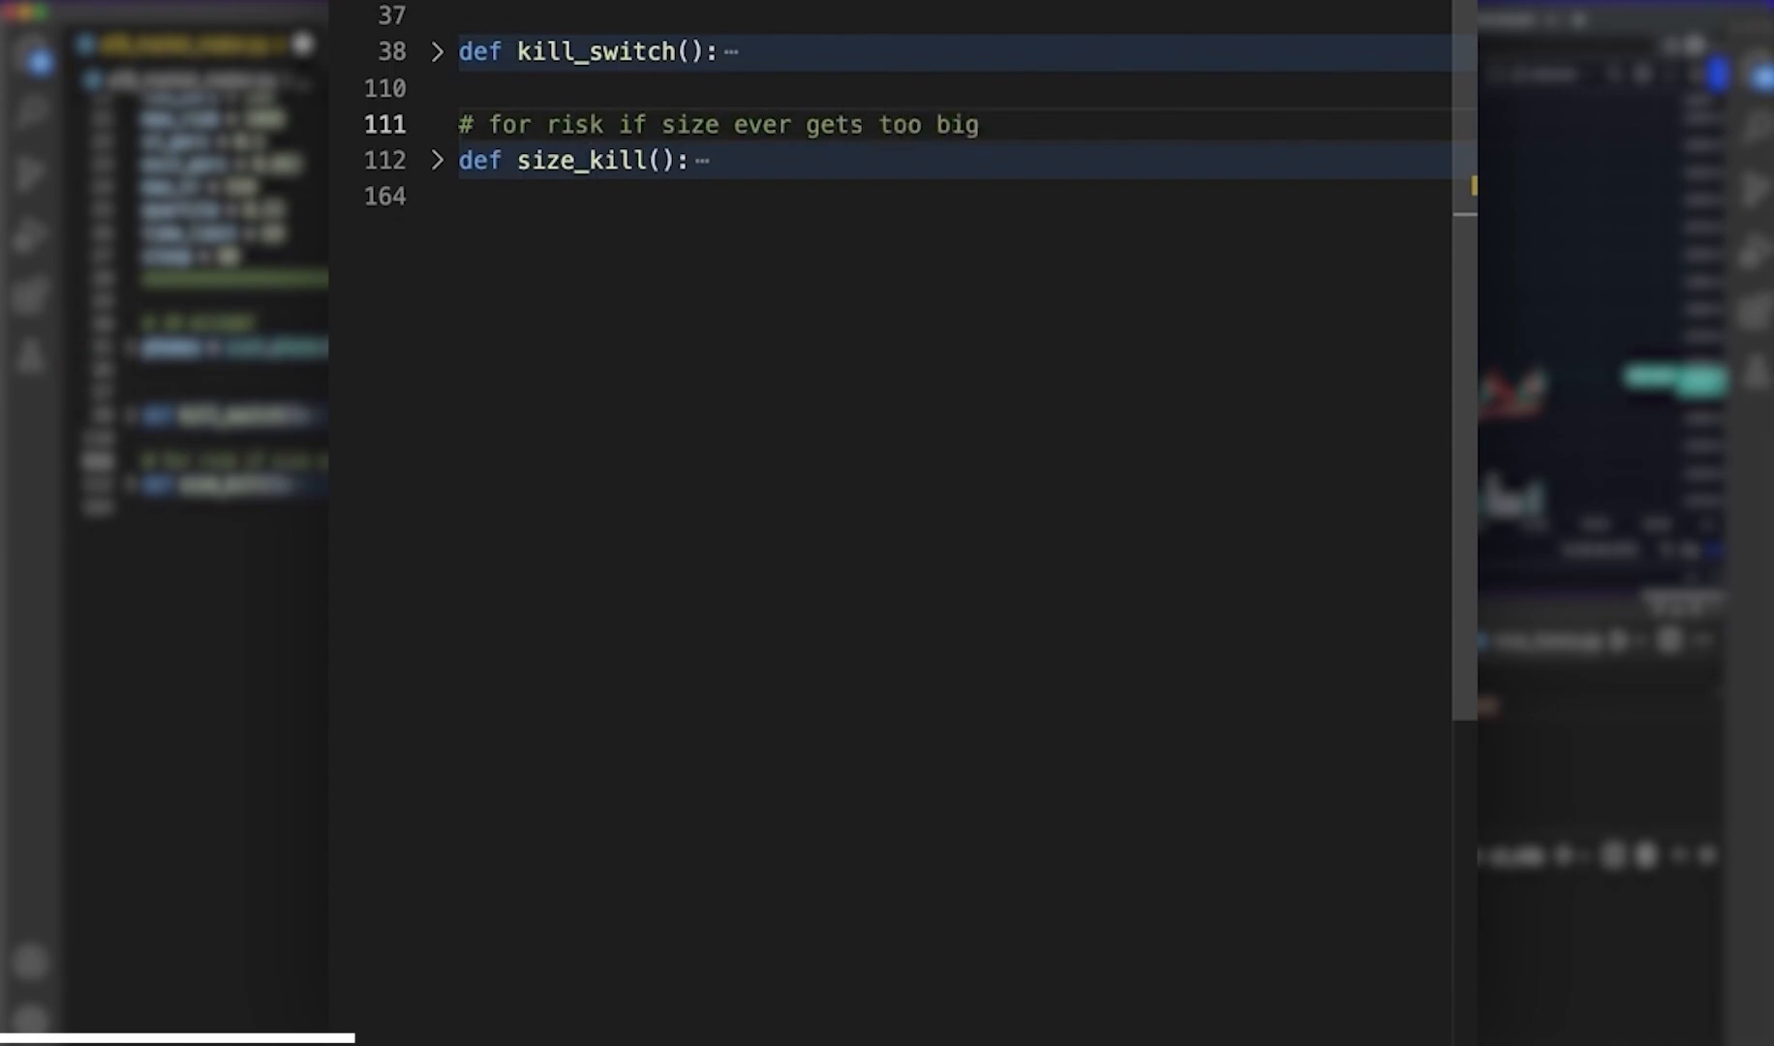
- Review the folded kill_switch and size_kill functions in the script
scroll(up, 3)
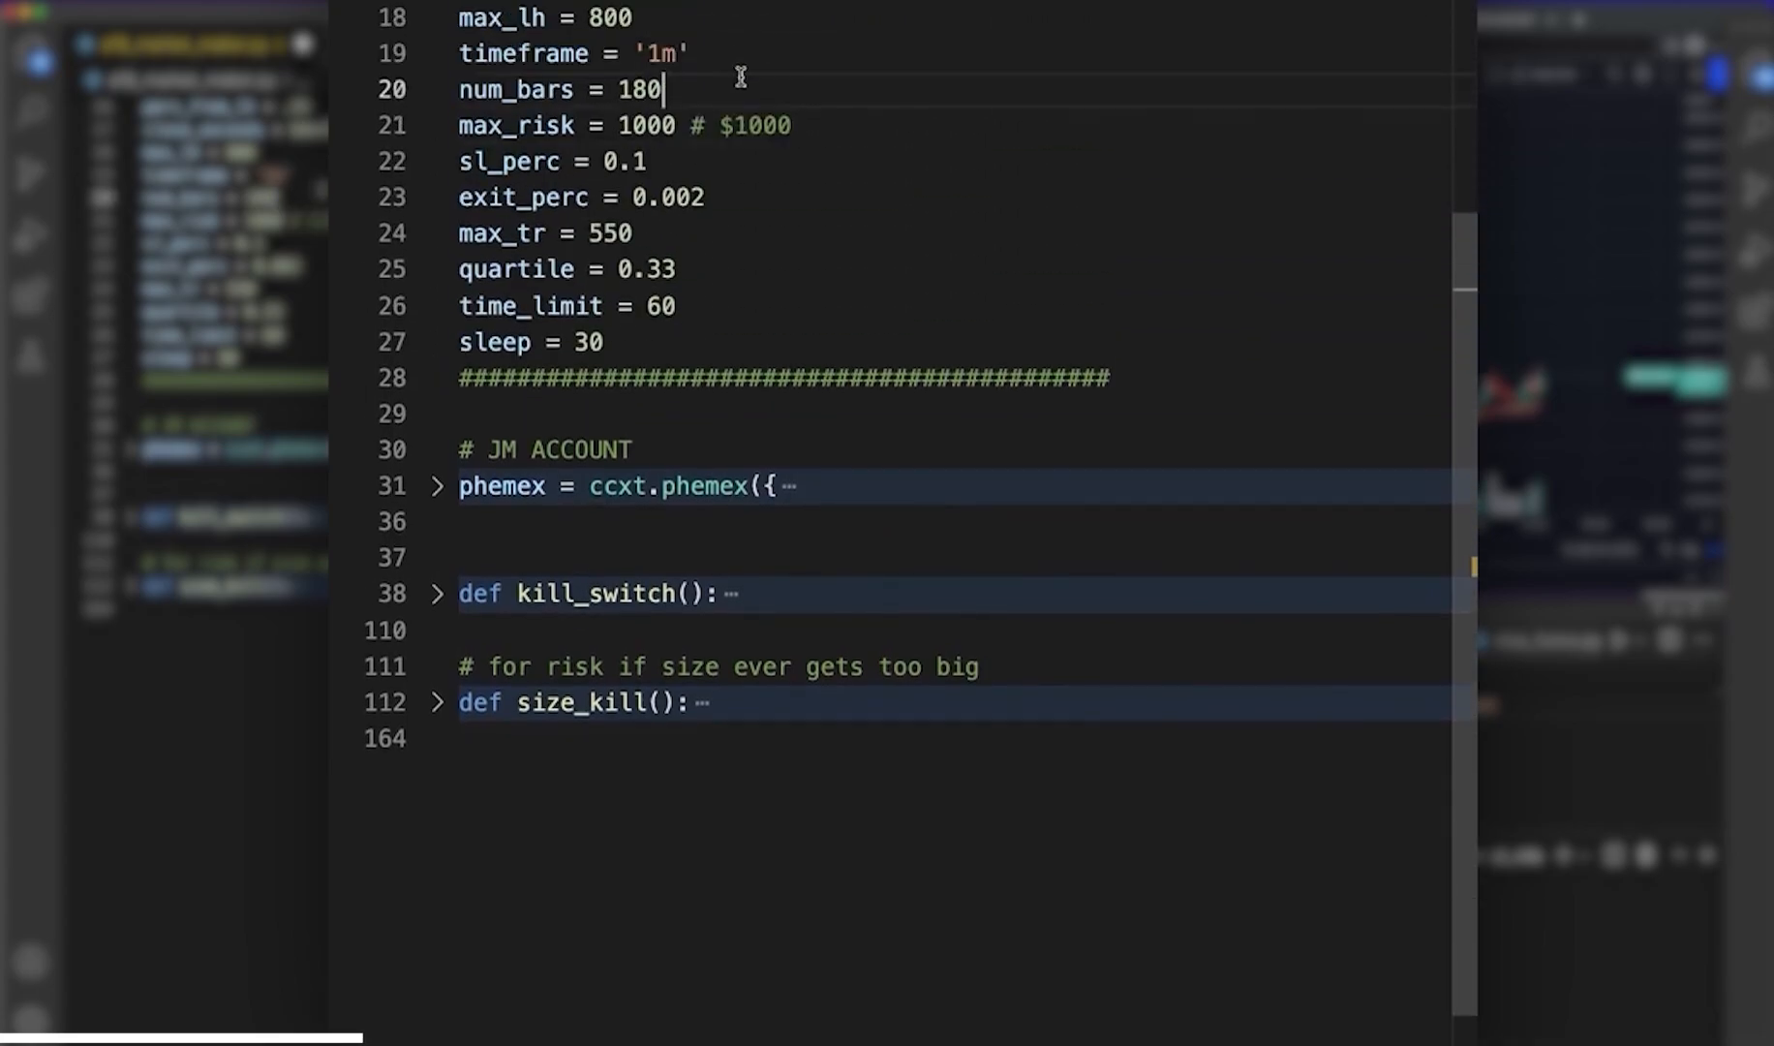
scroll(up, 3)
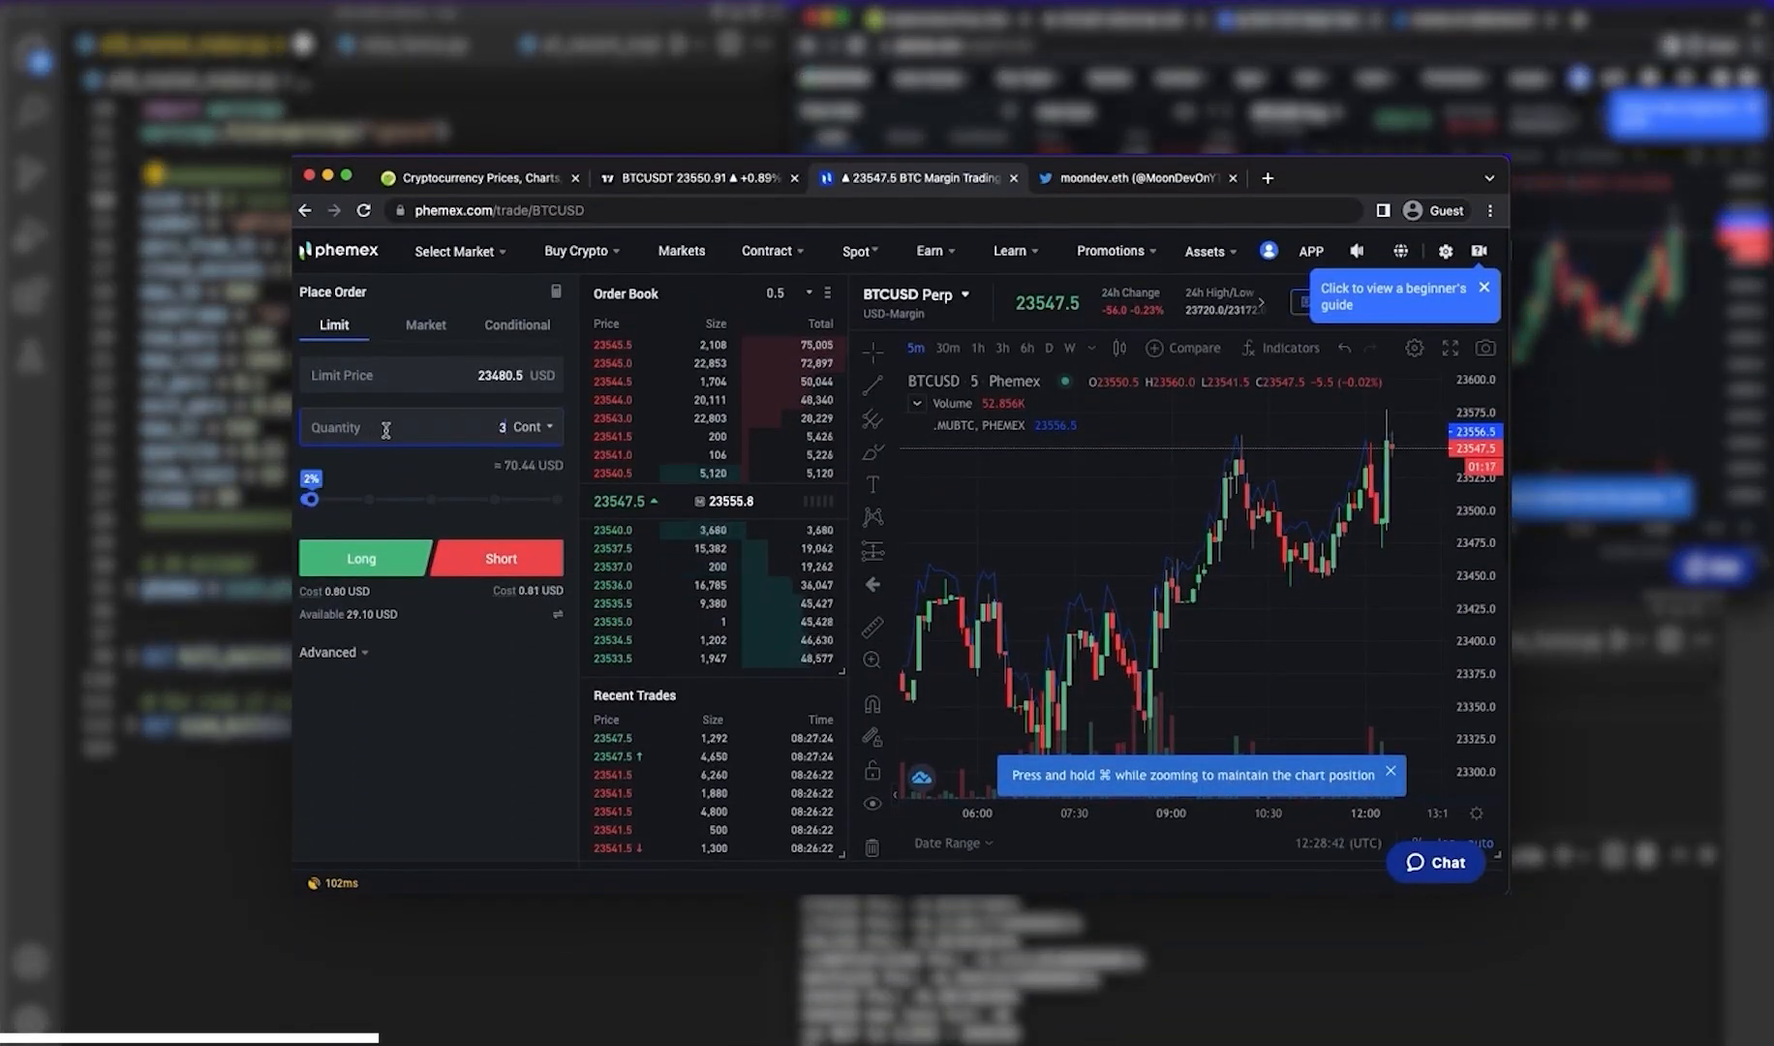
scroll(down, 3)
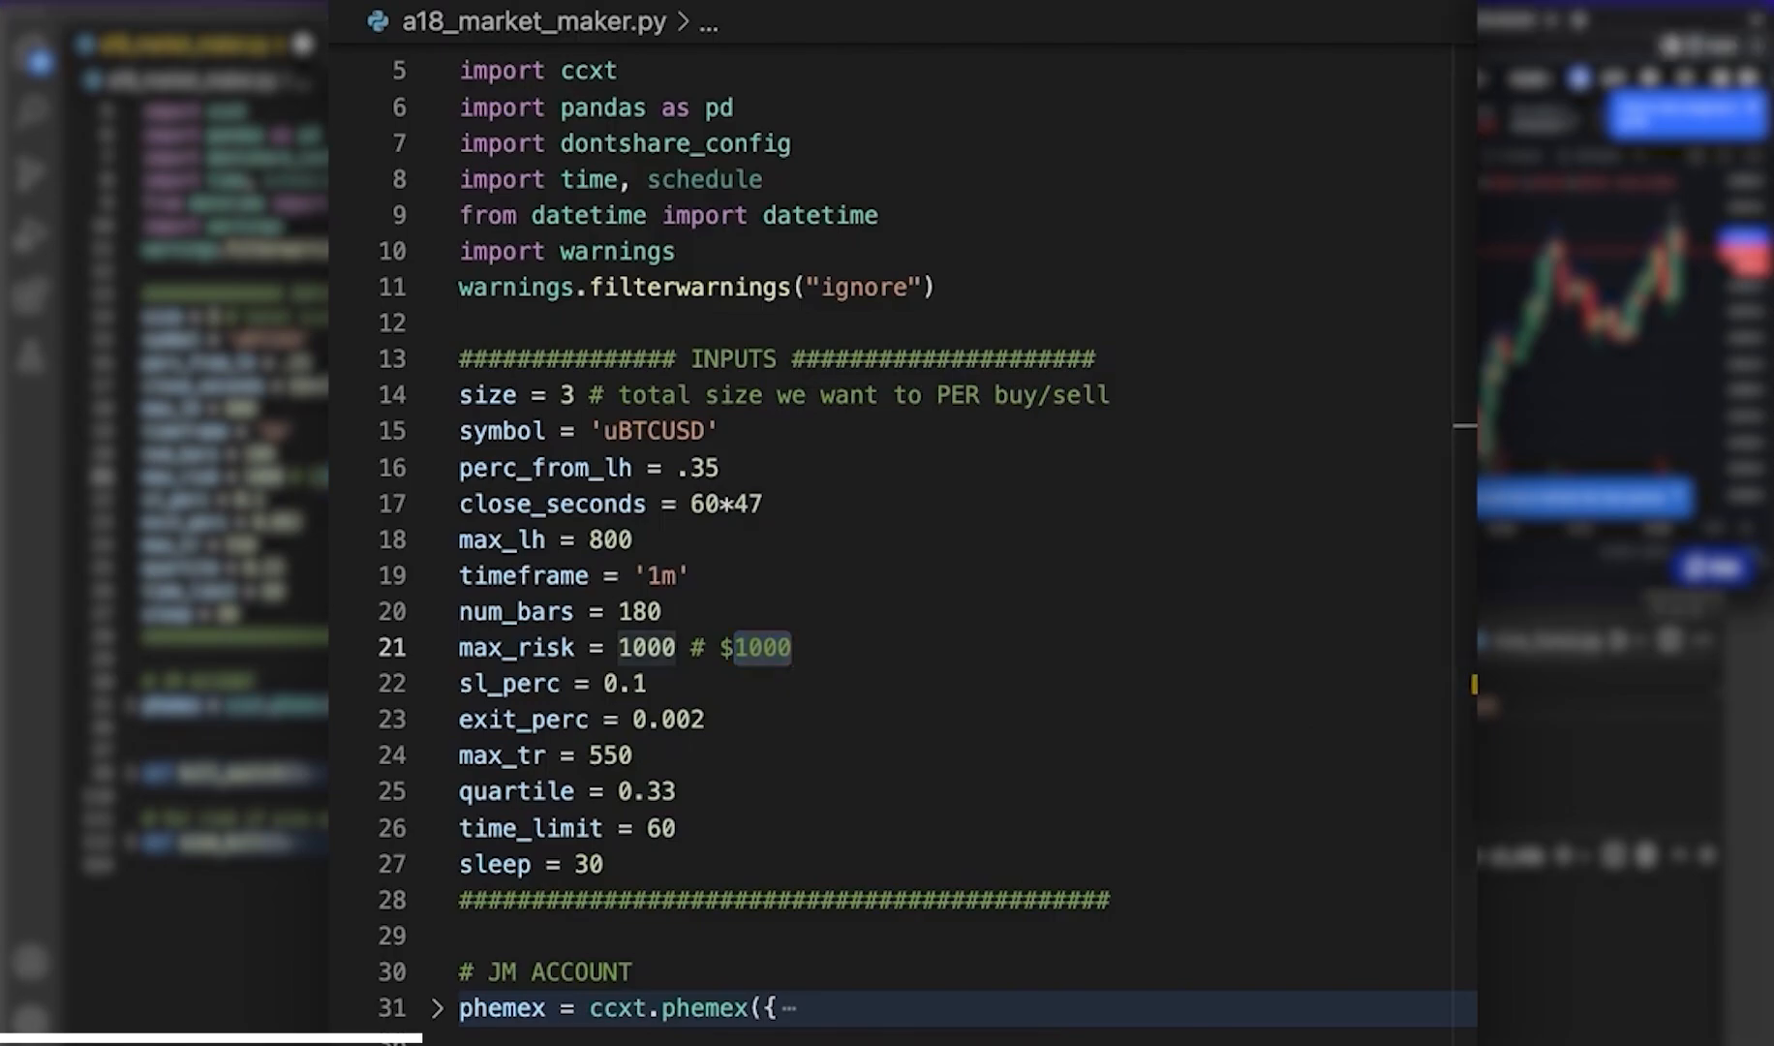
scroll(down, 3)
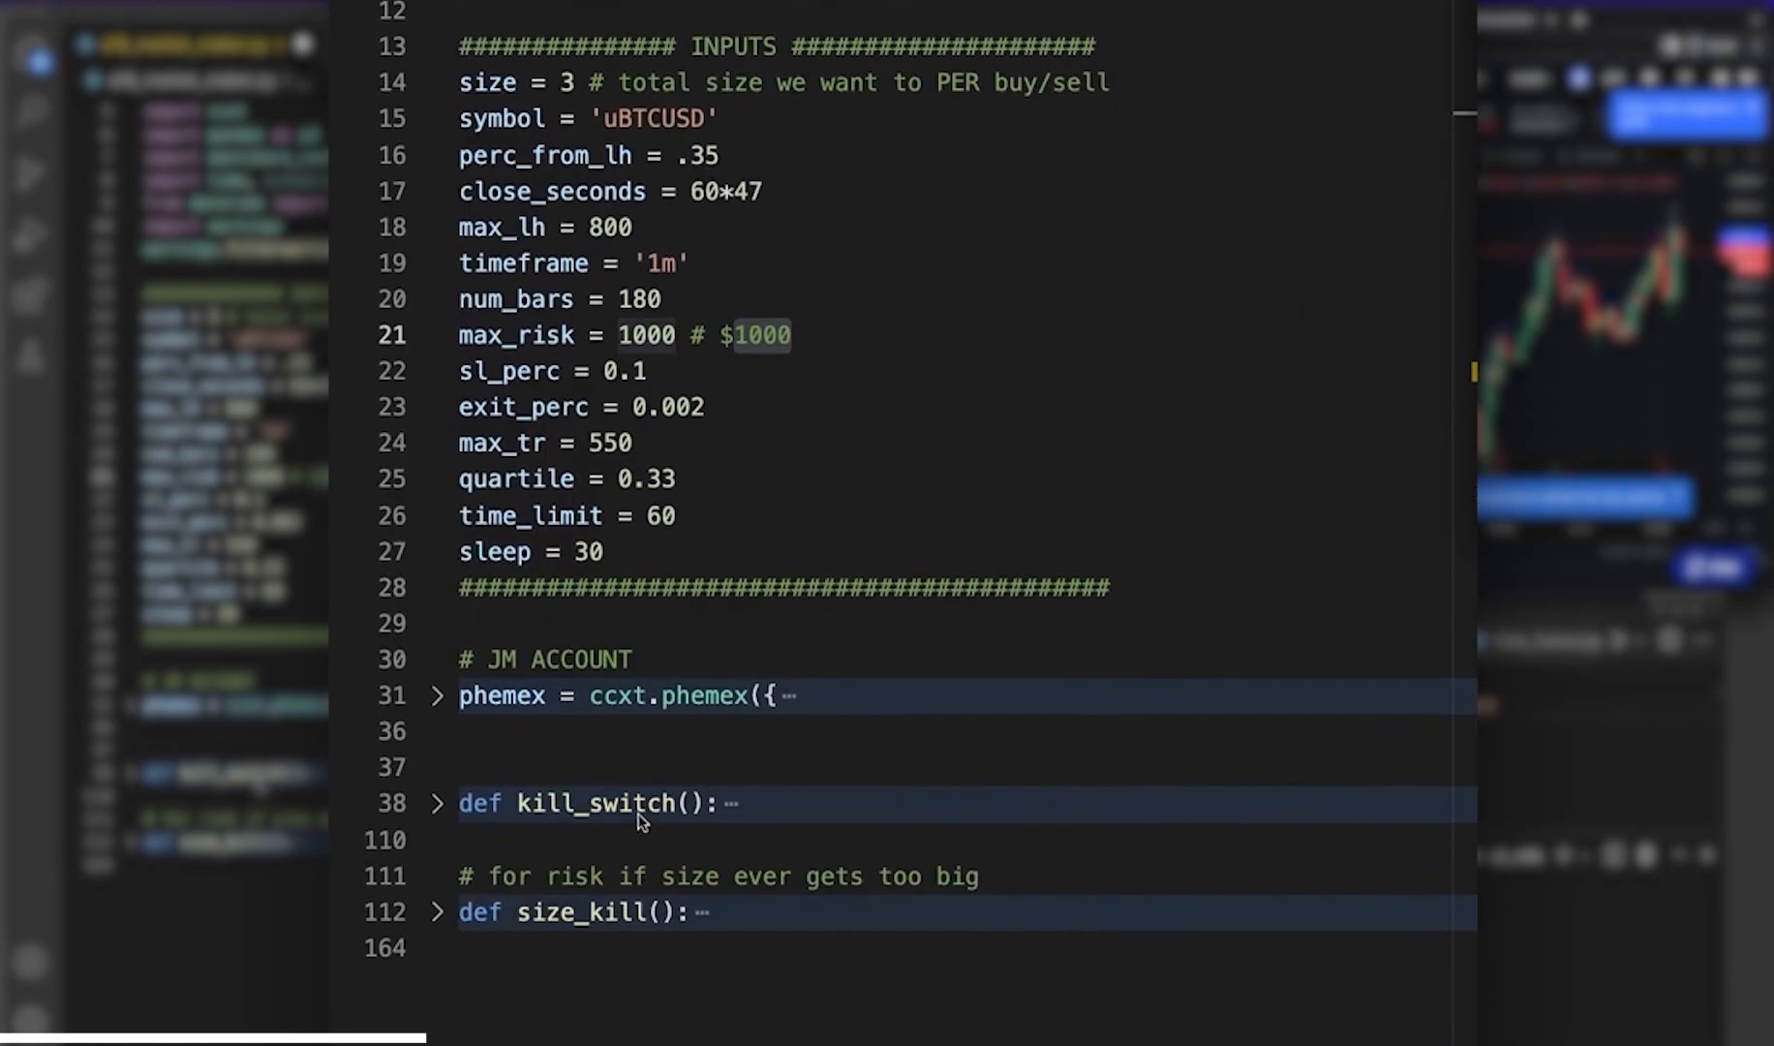
scroll(up, 3)
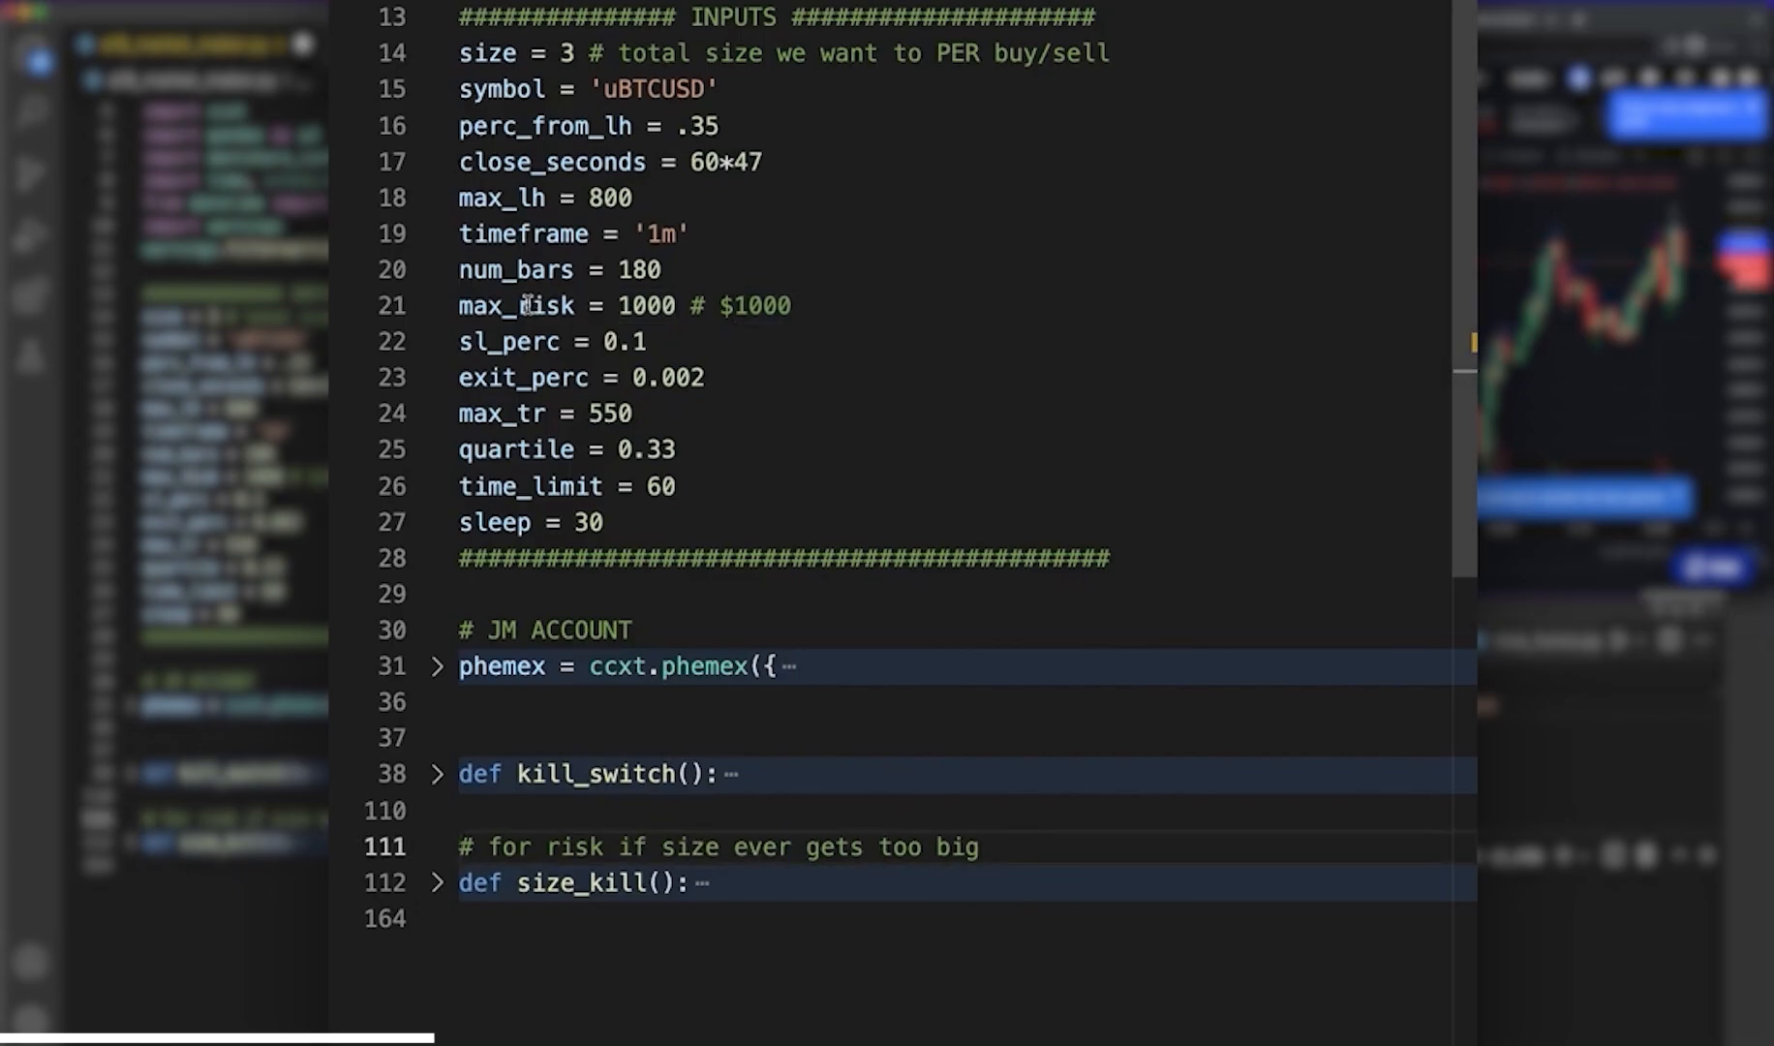
double_click(759, 306)
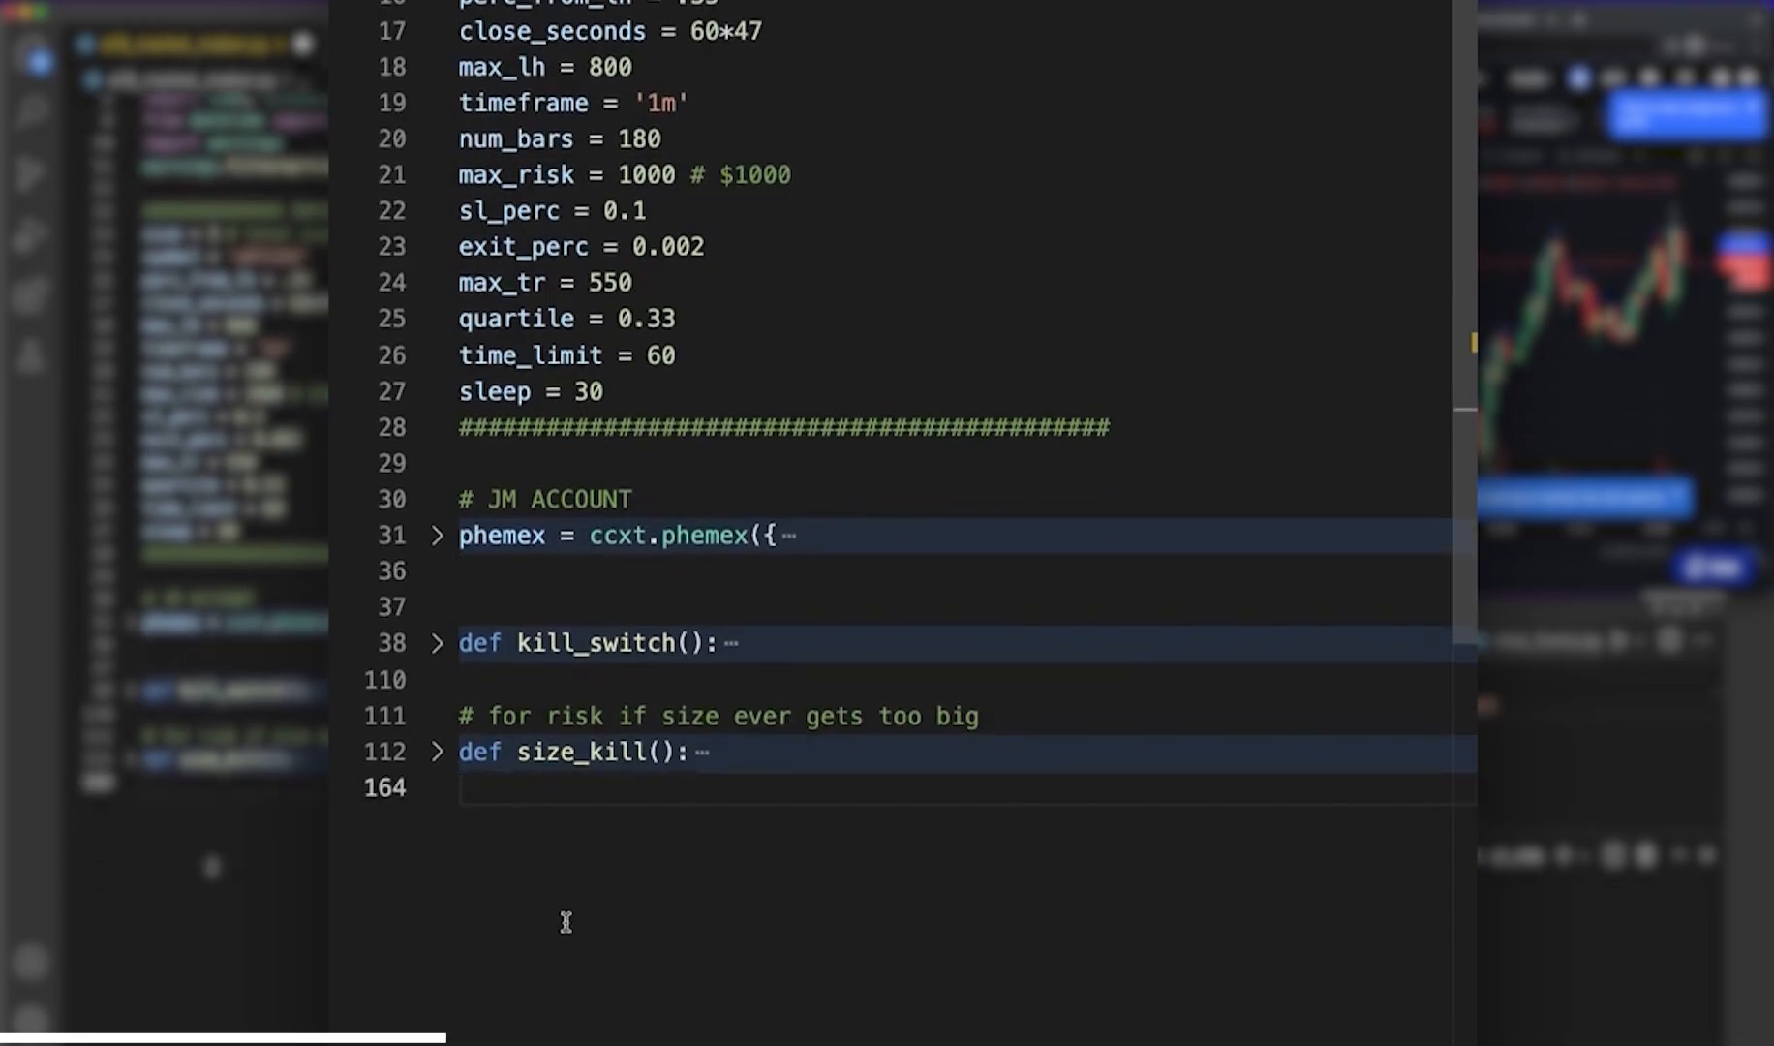
- Add a '# TODO - Figure out index Position' comment above open_positions and return to the top
scroll(down, 3)
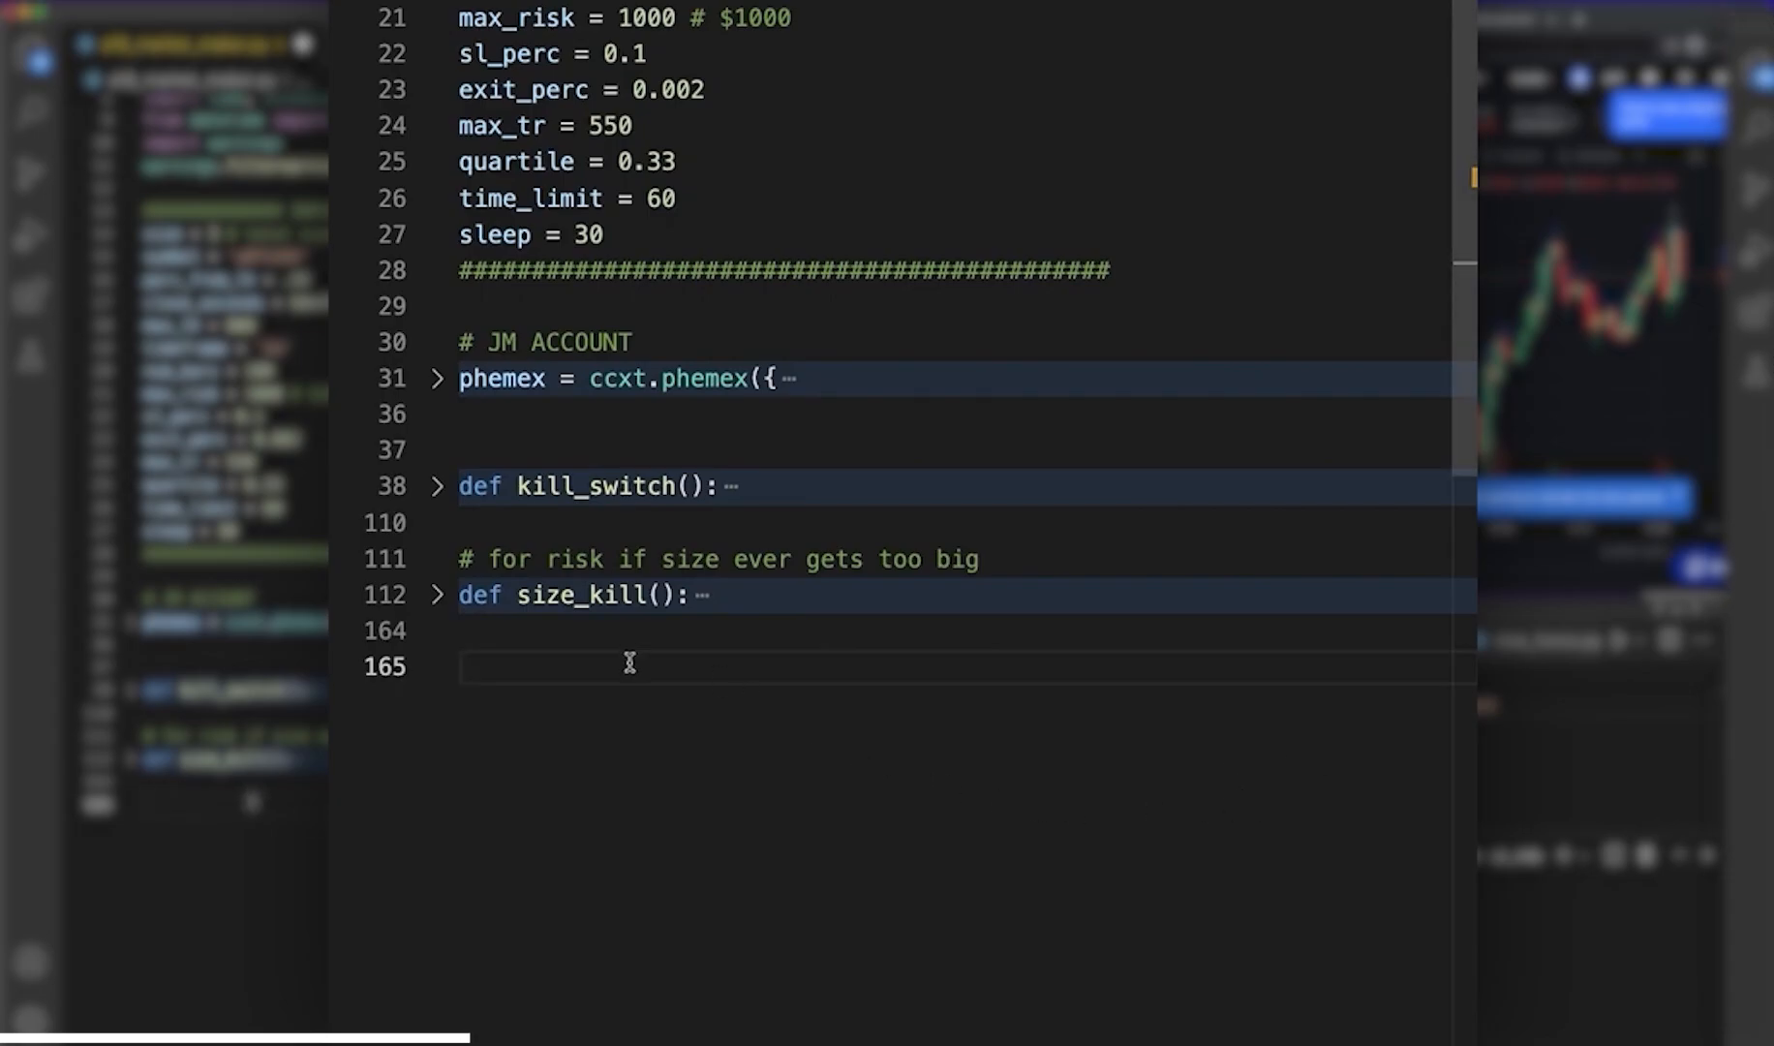
scroll(down, 3)
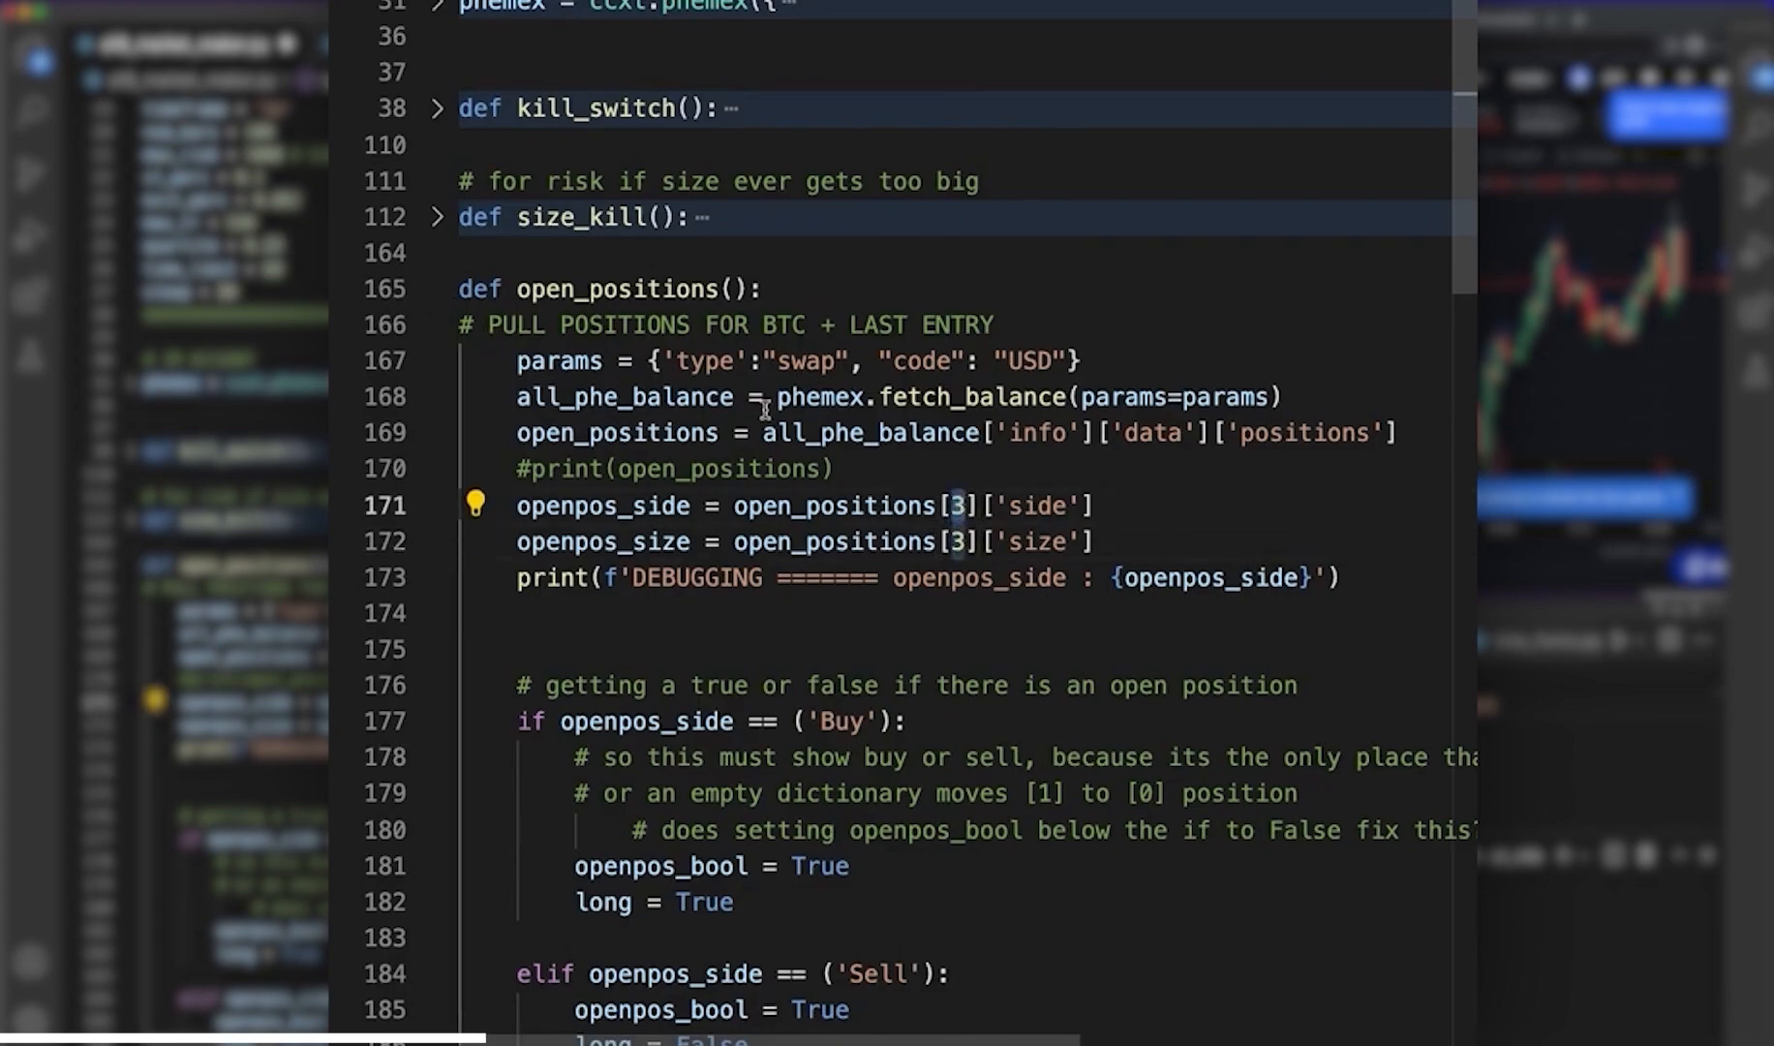
text(# T)
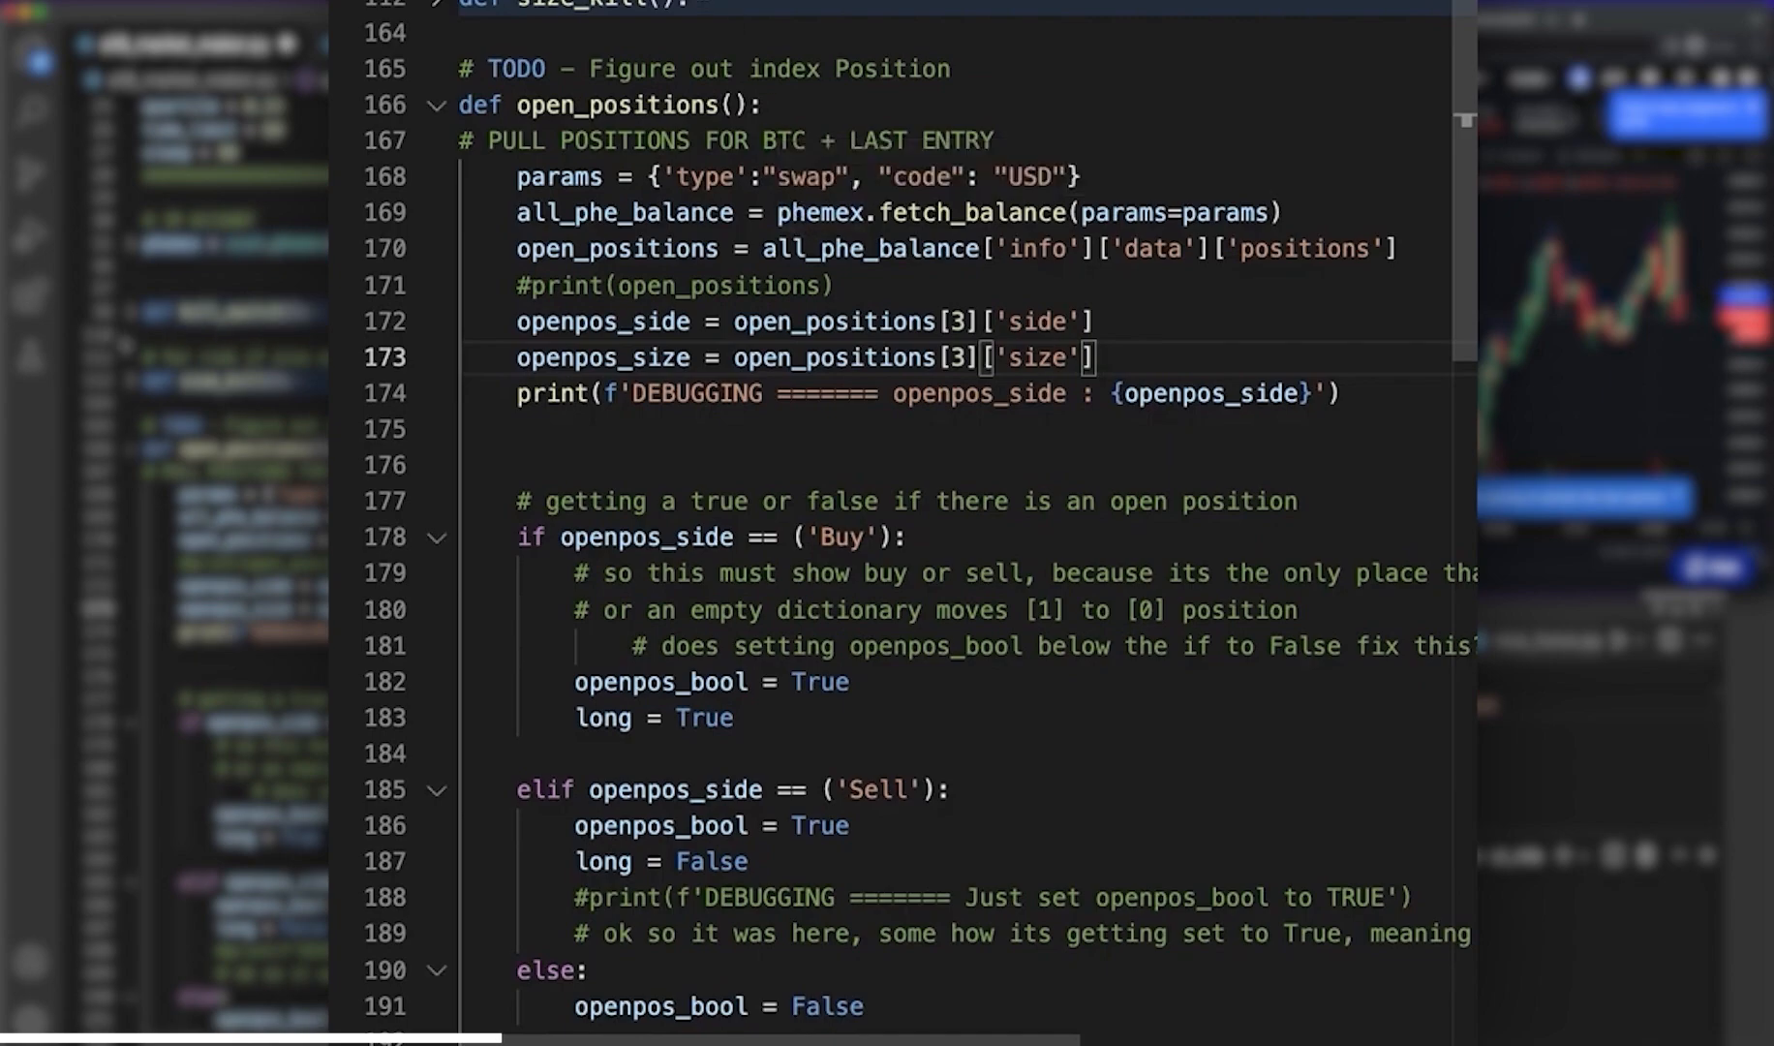
scroll(up, 3)
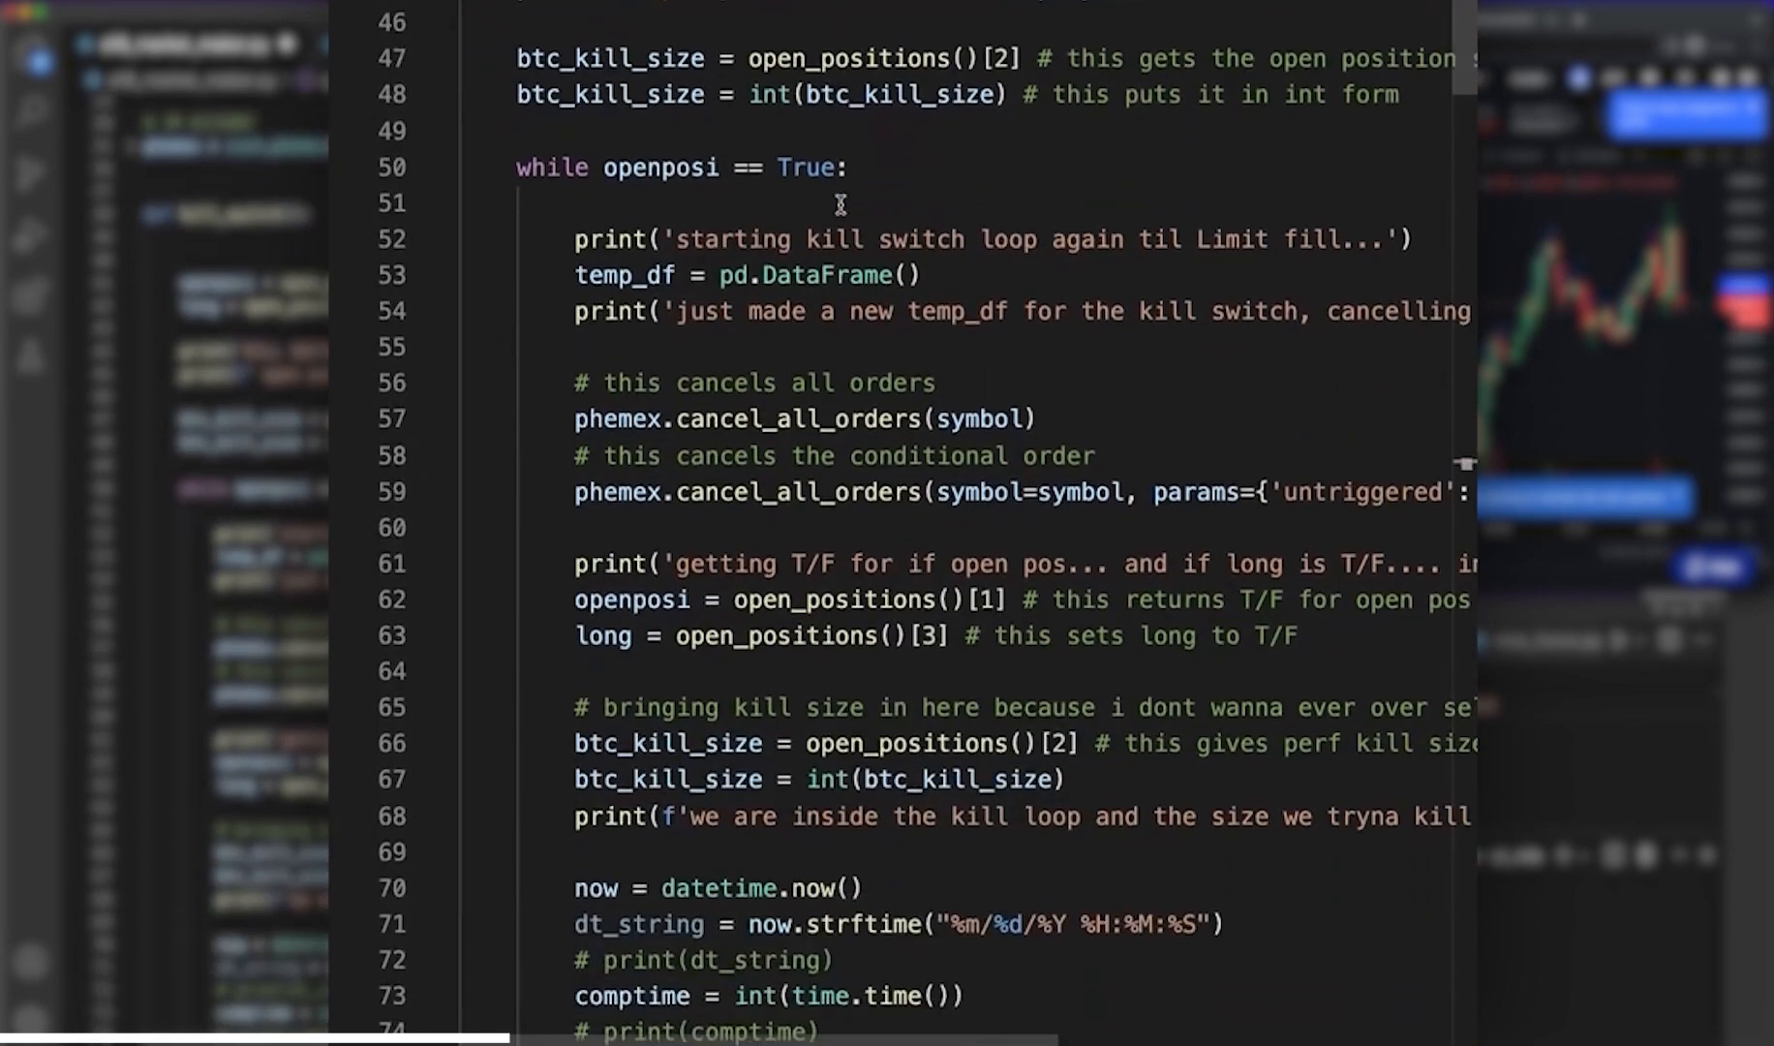
scroll(up, 3)
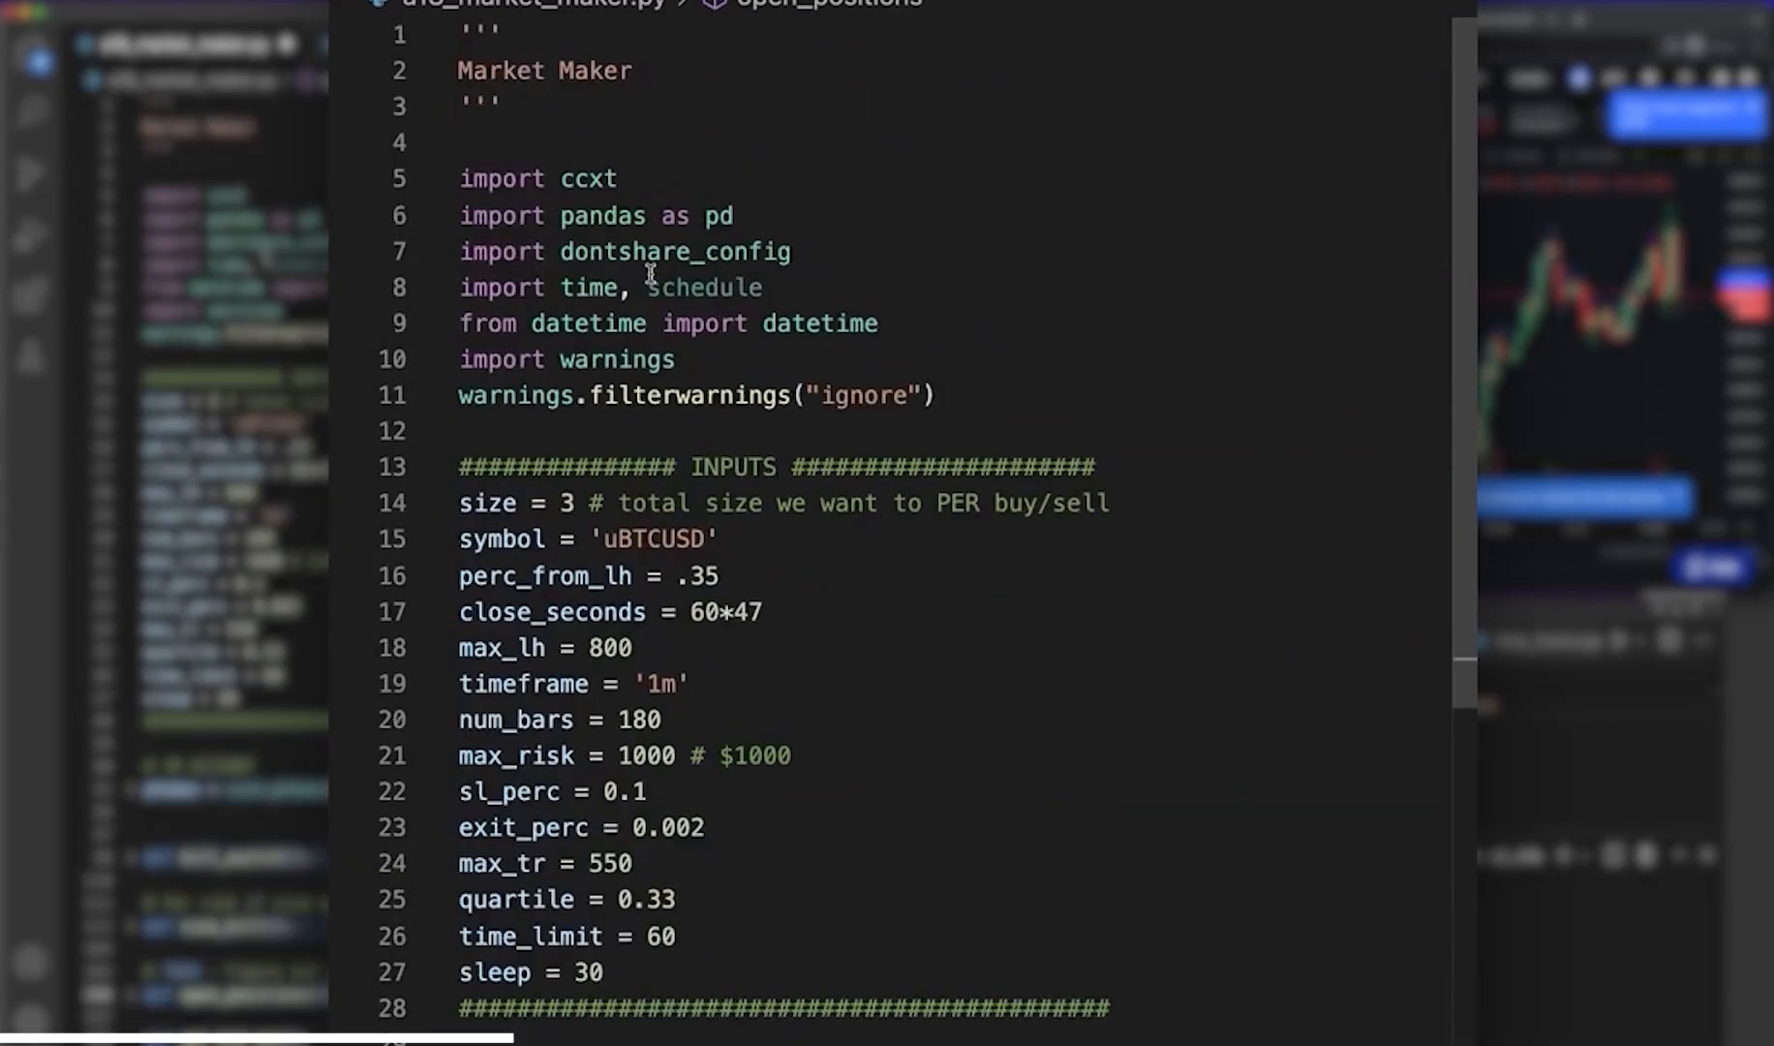
- Write 'Todo - 1. make sure index positions thorugh out are good' in the header docstring
text(Todo -)
text(1. make s)
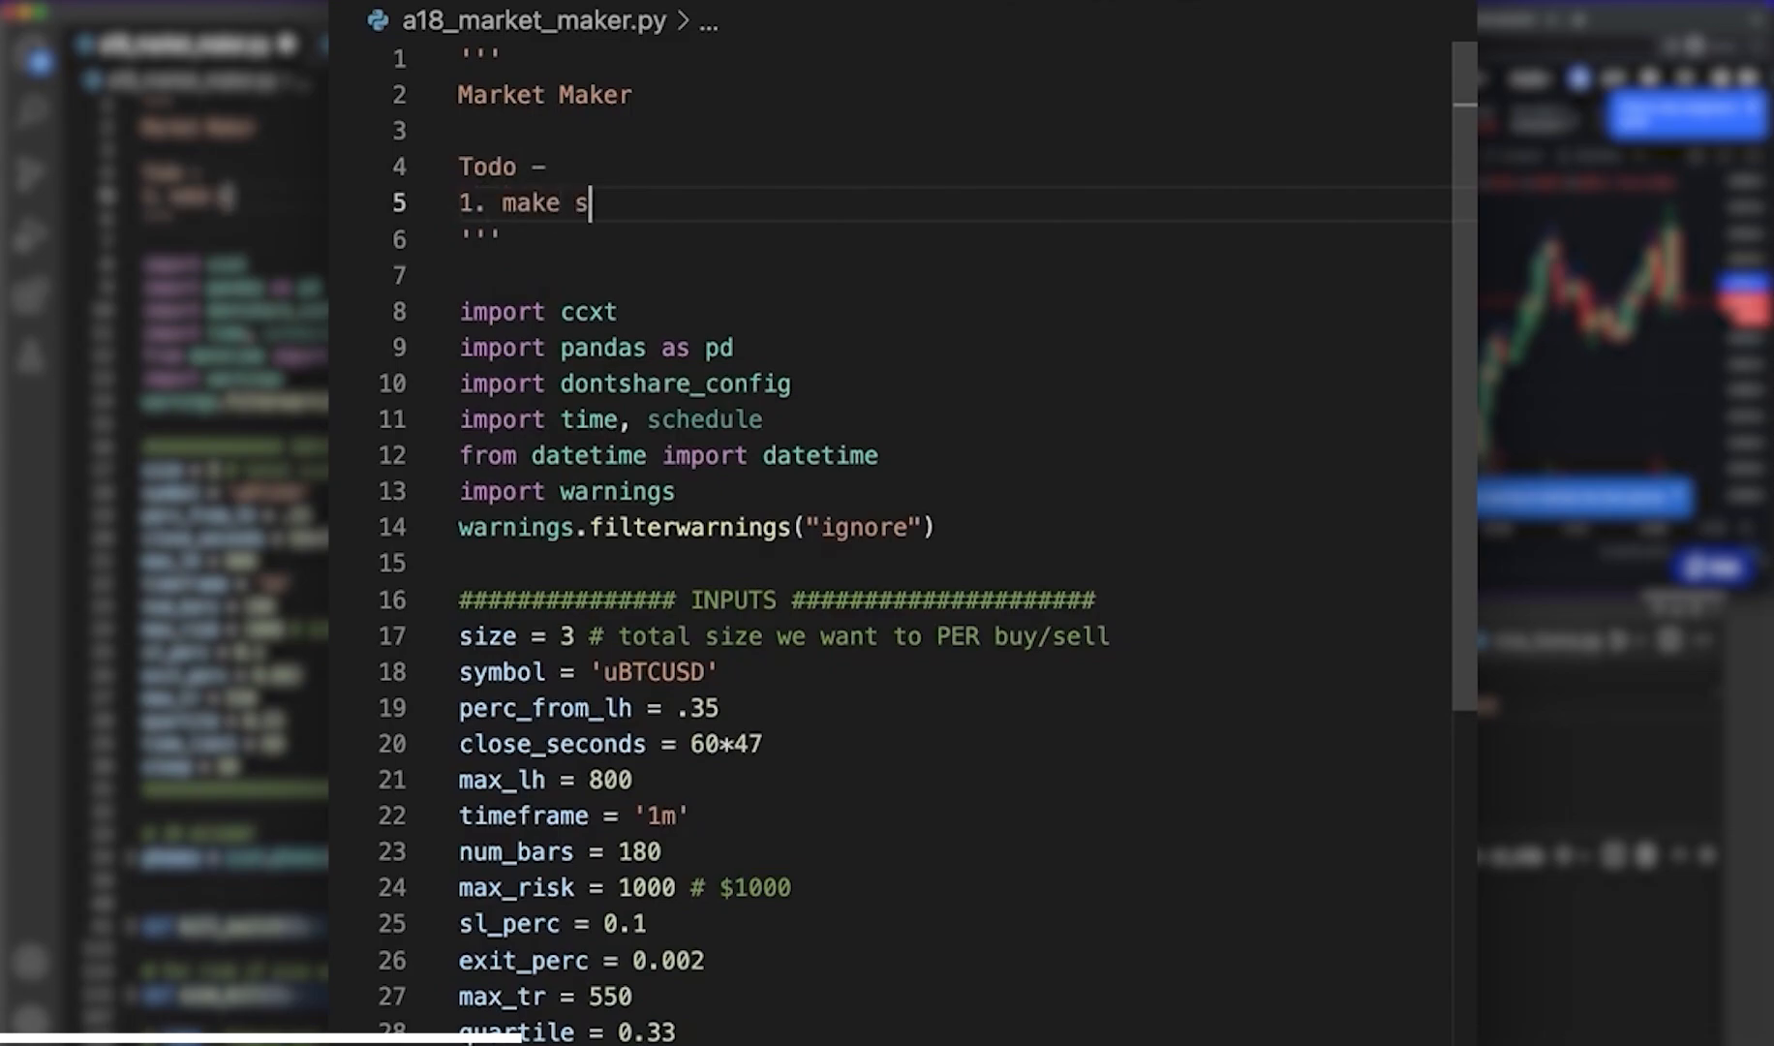
text(ure index positions)
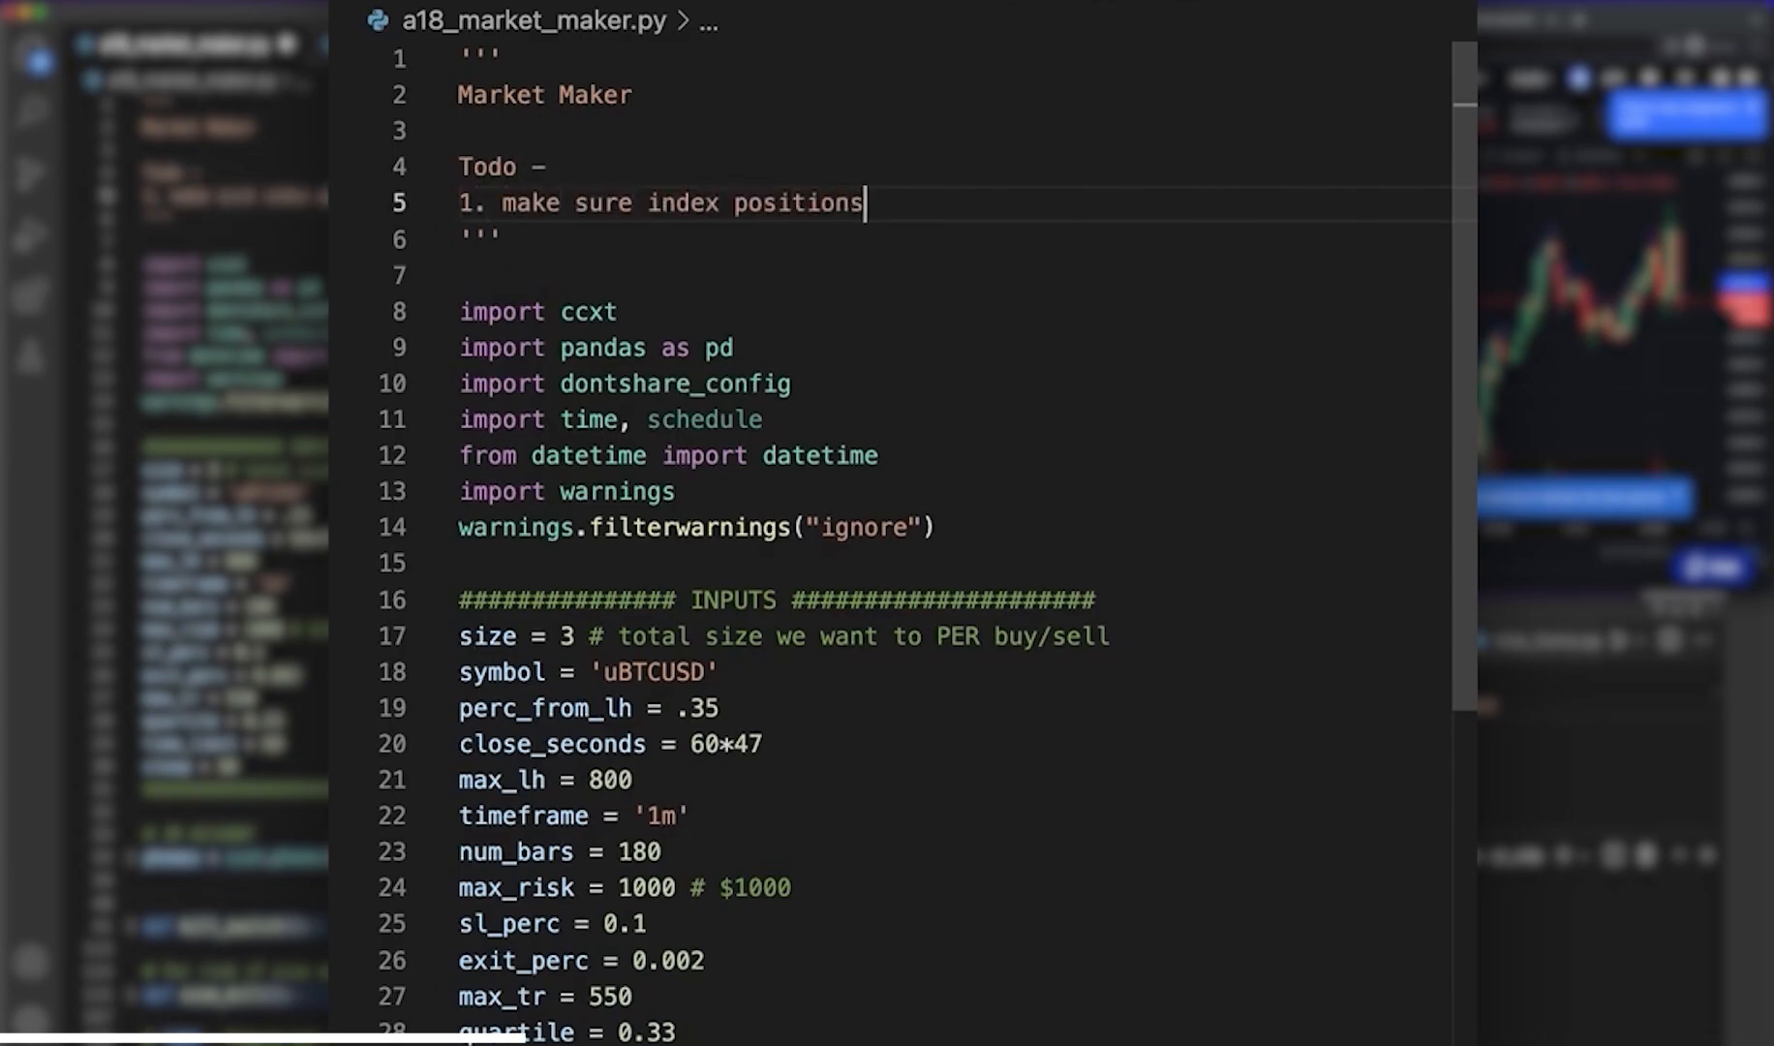
text(thorugh out are good)
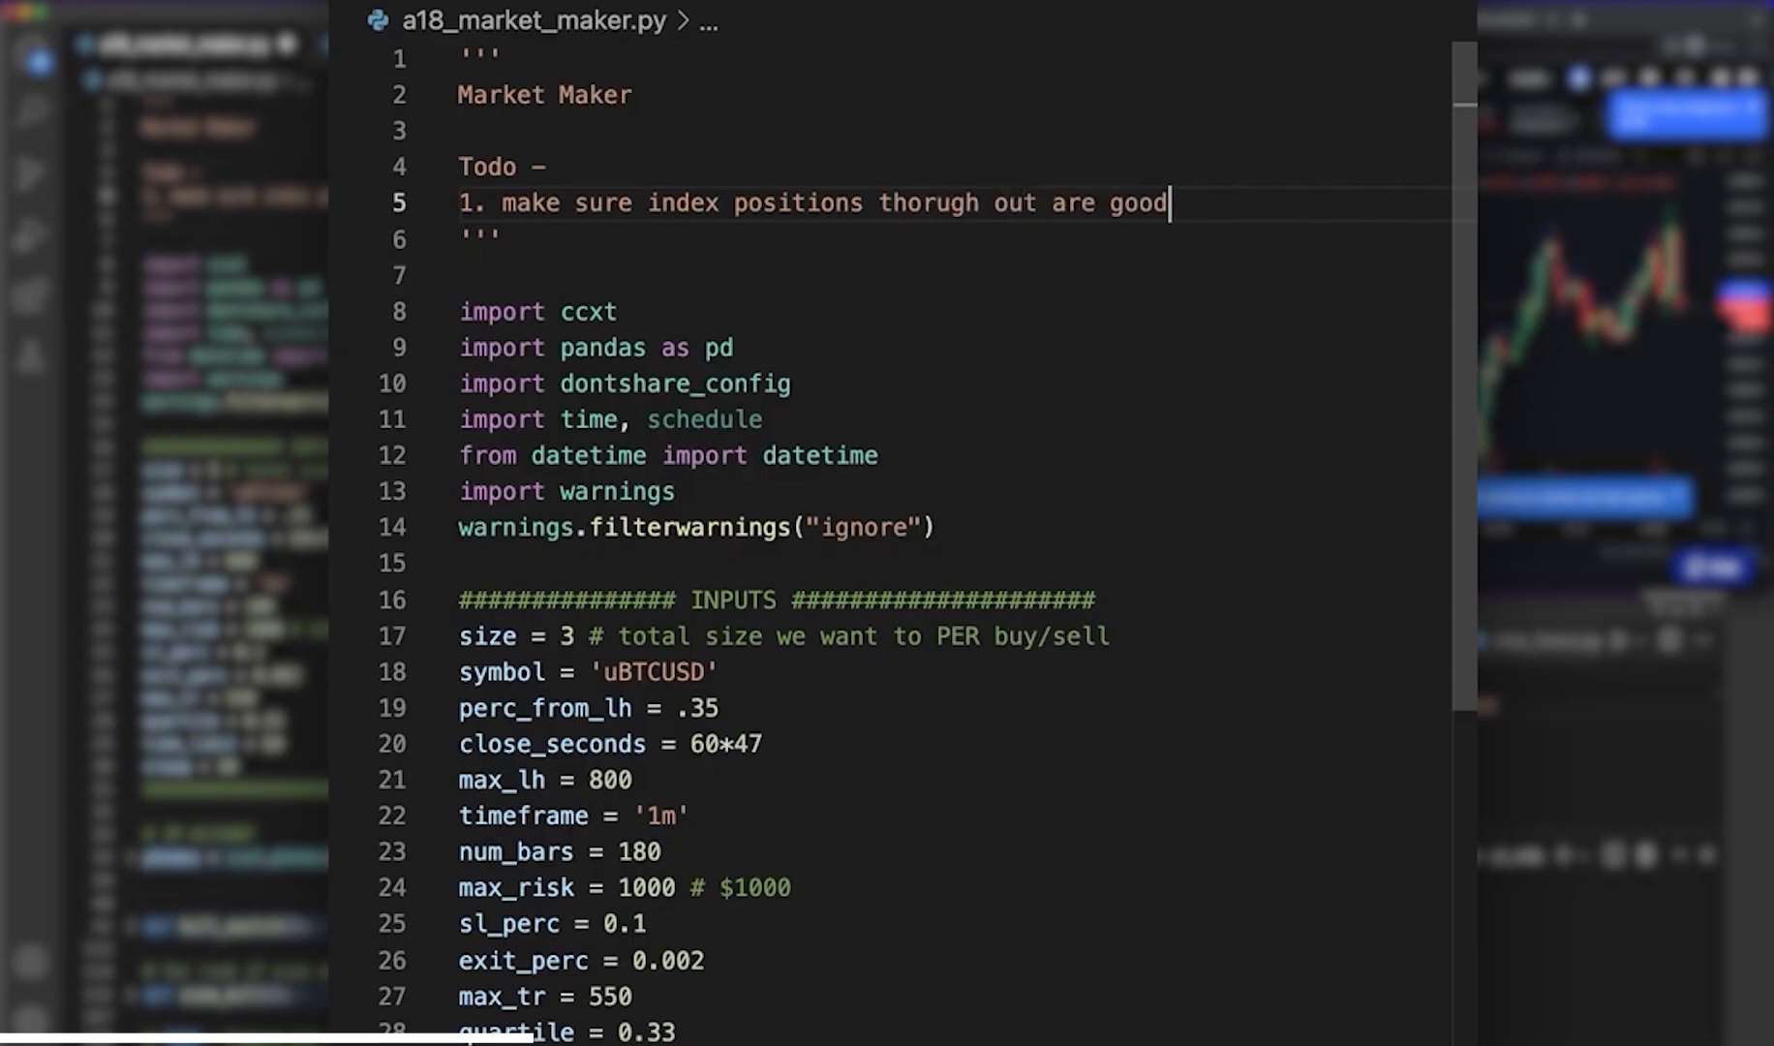
mouse_move(595, 155)
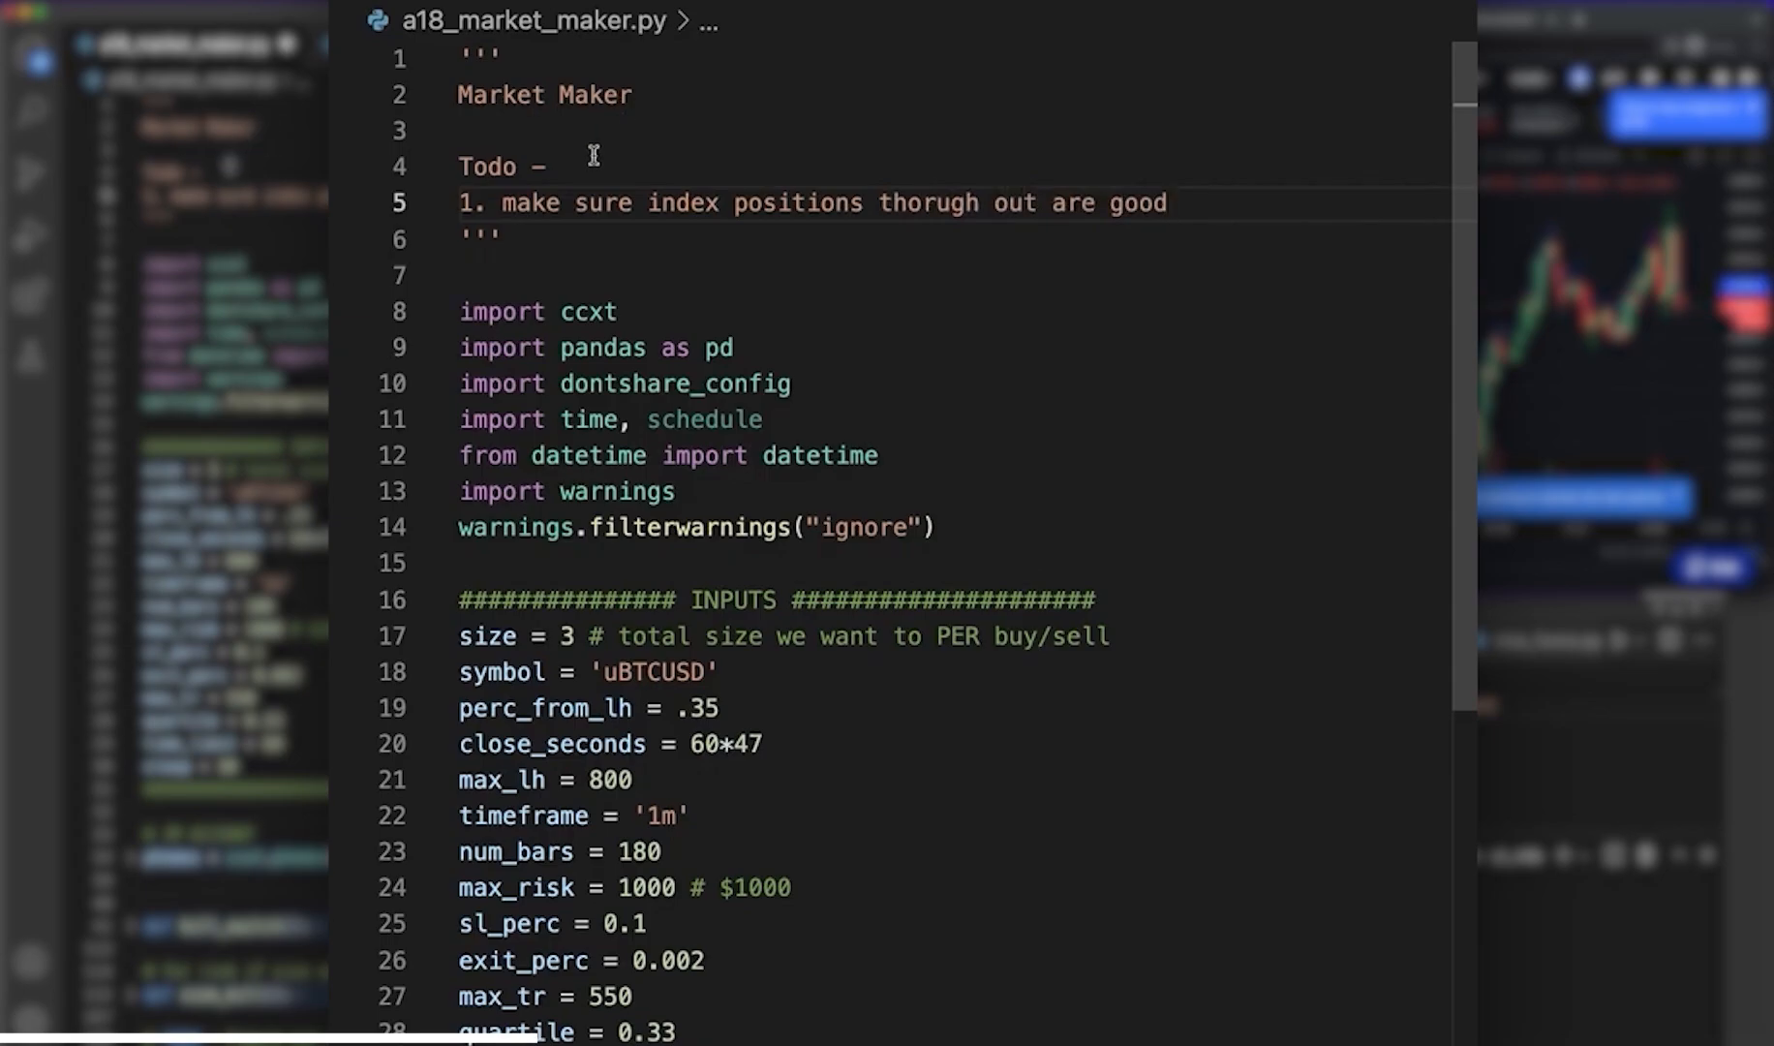
click(1166, 204)
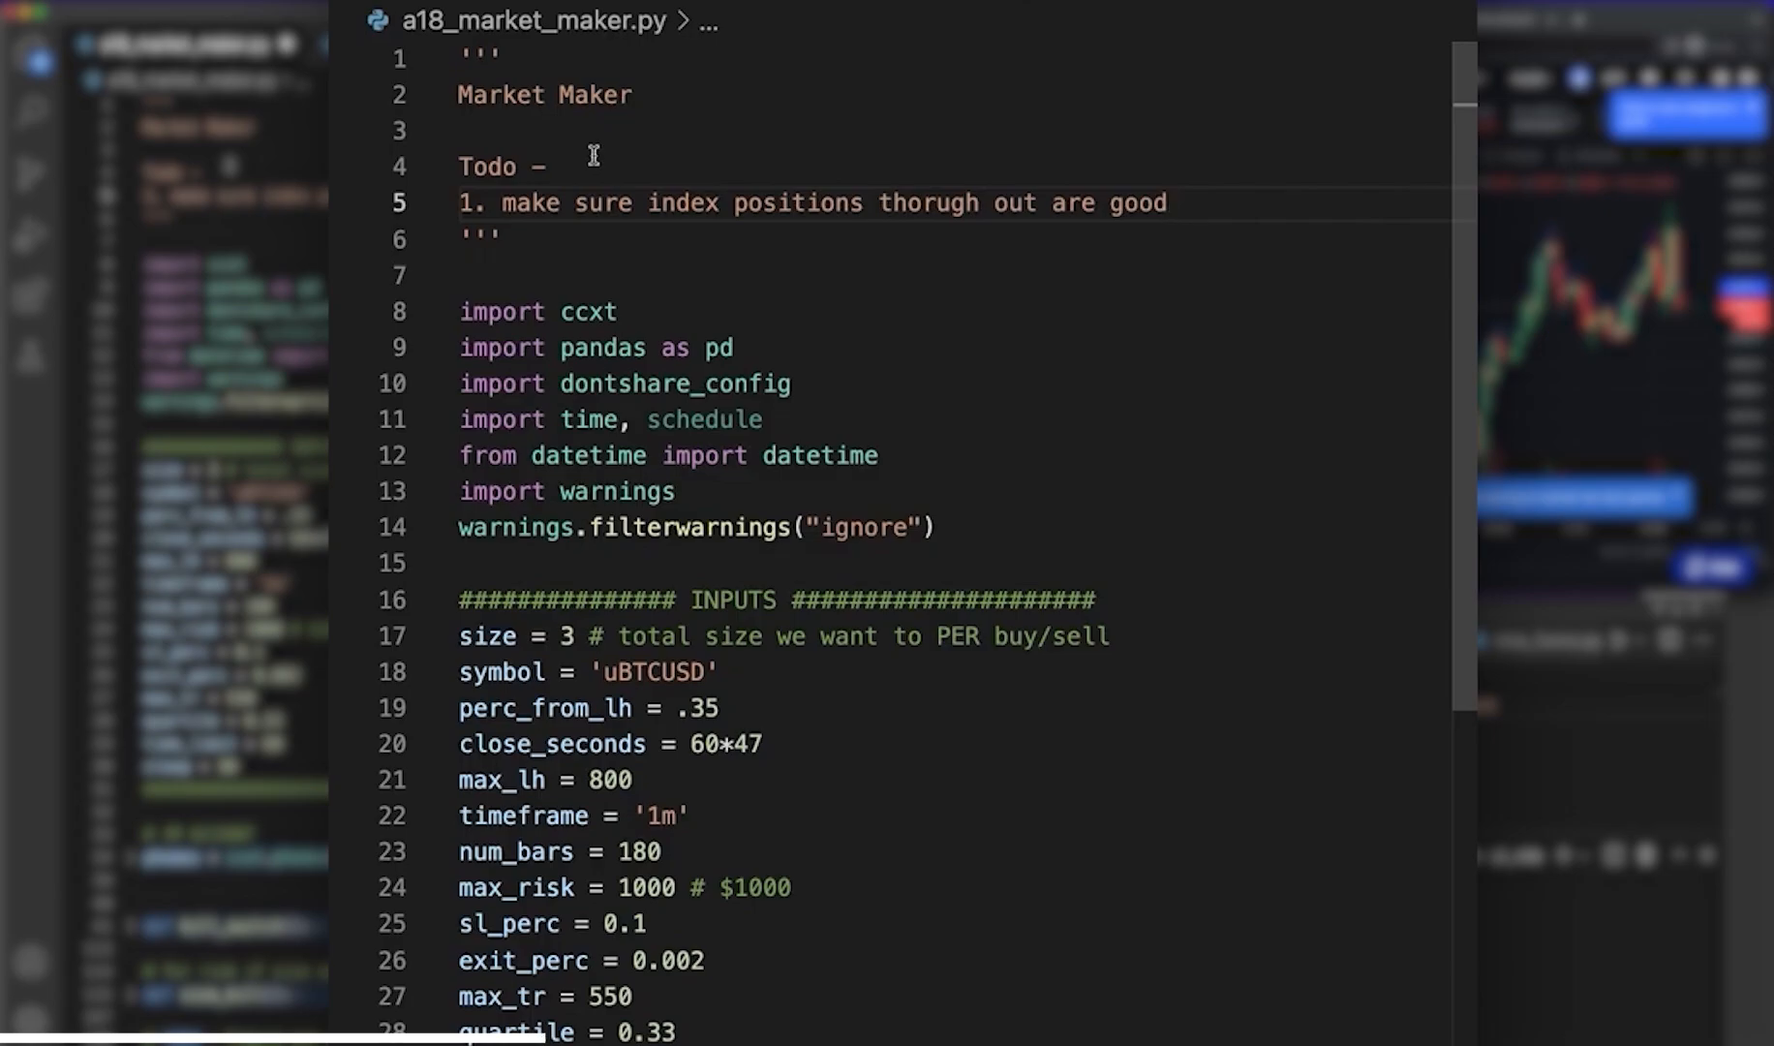
mouse_move(676, 391)
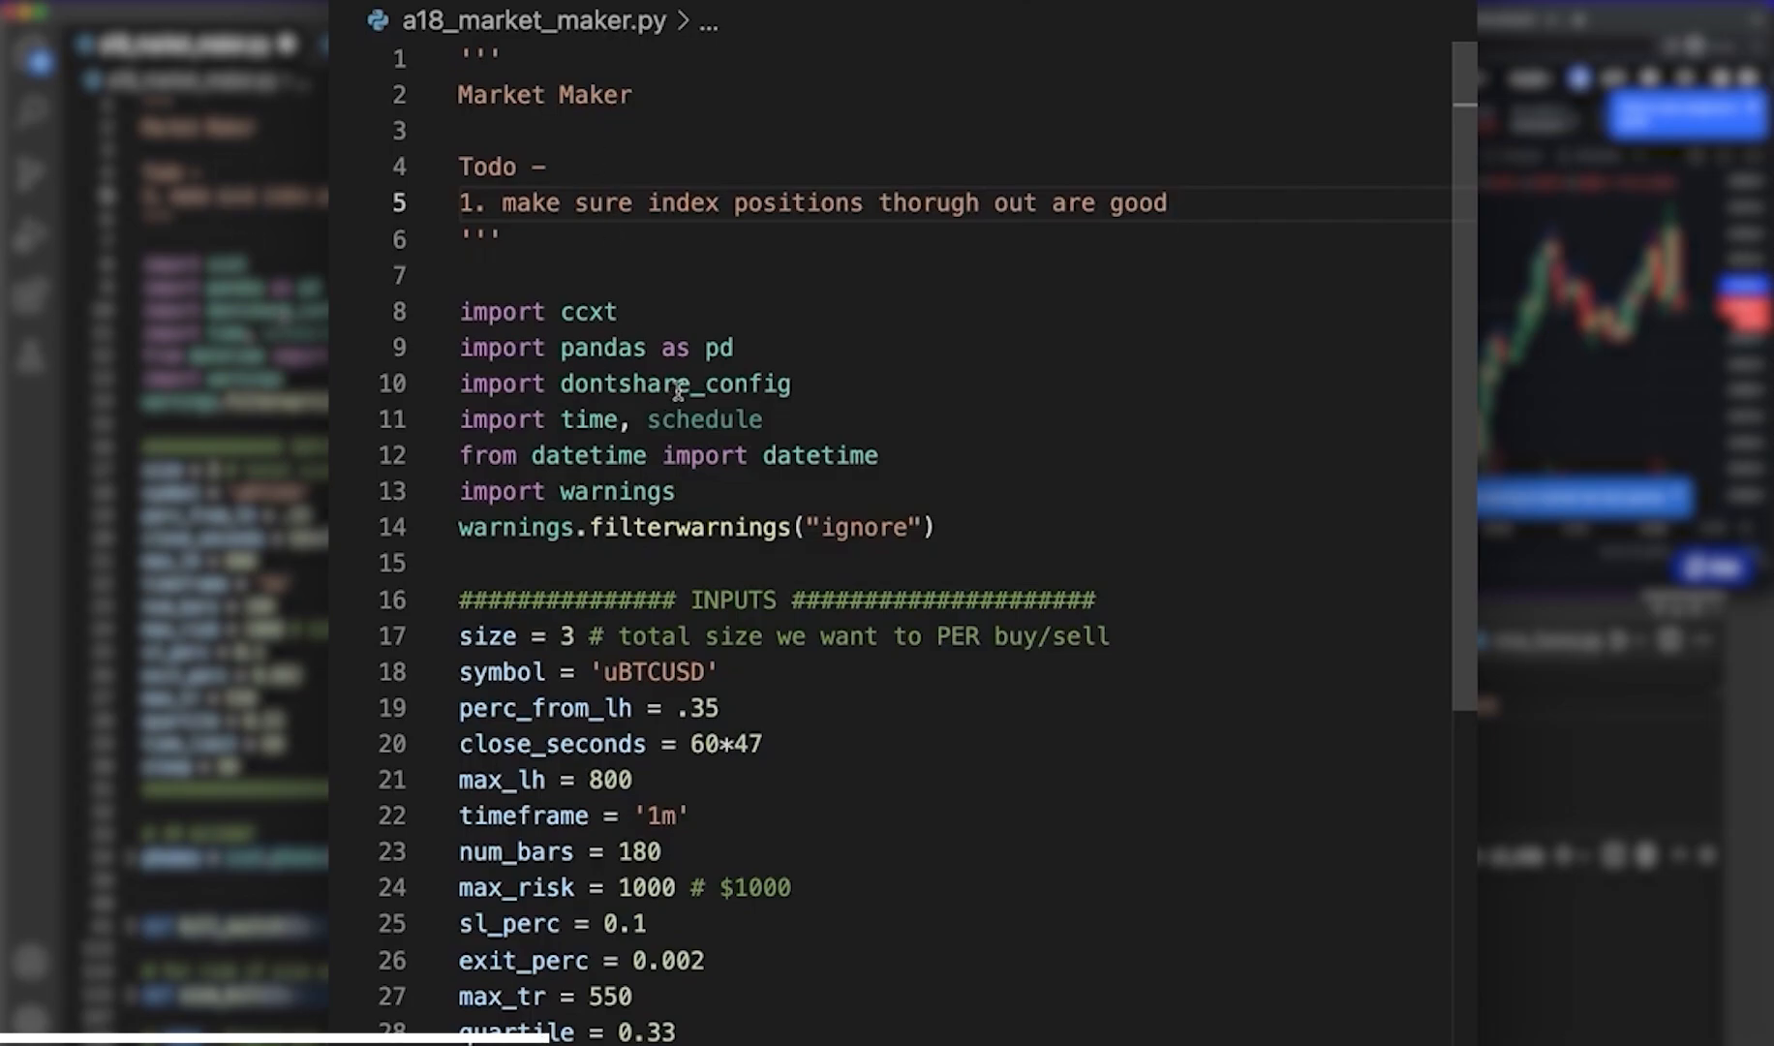
- Fold active_orders2 to its signature while keeping the active_orders body visible
scroll(down, 3)
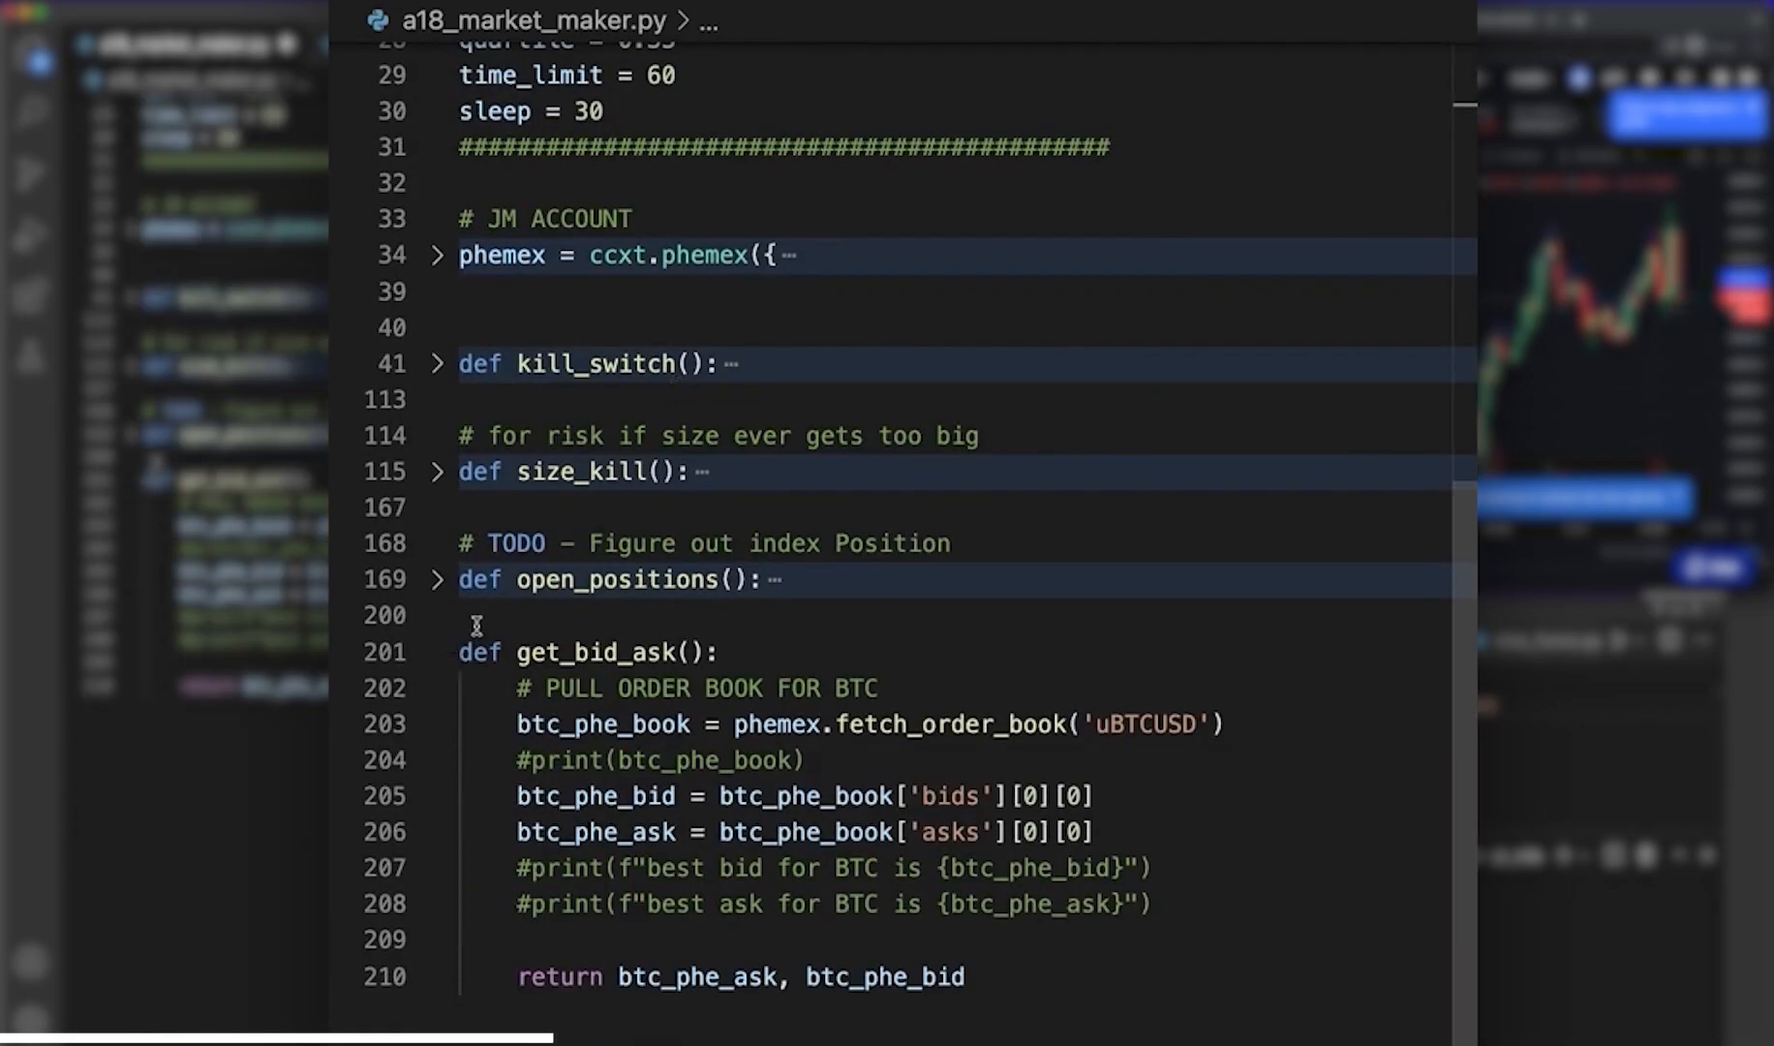
mouse_move(441, 652)
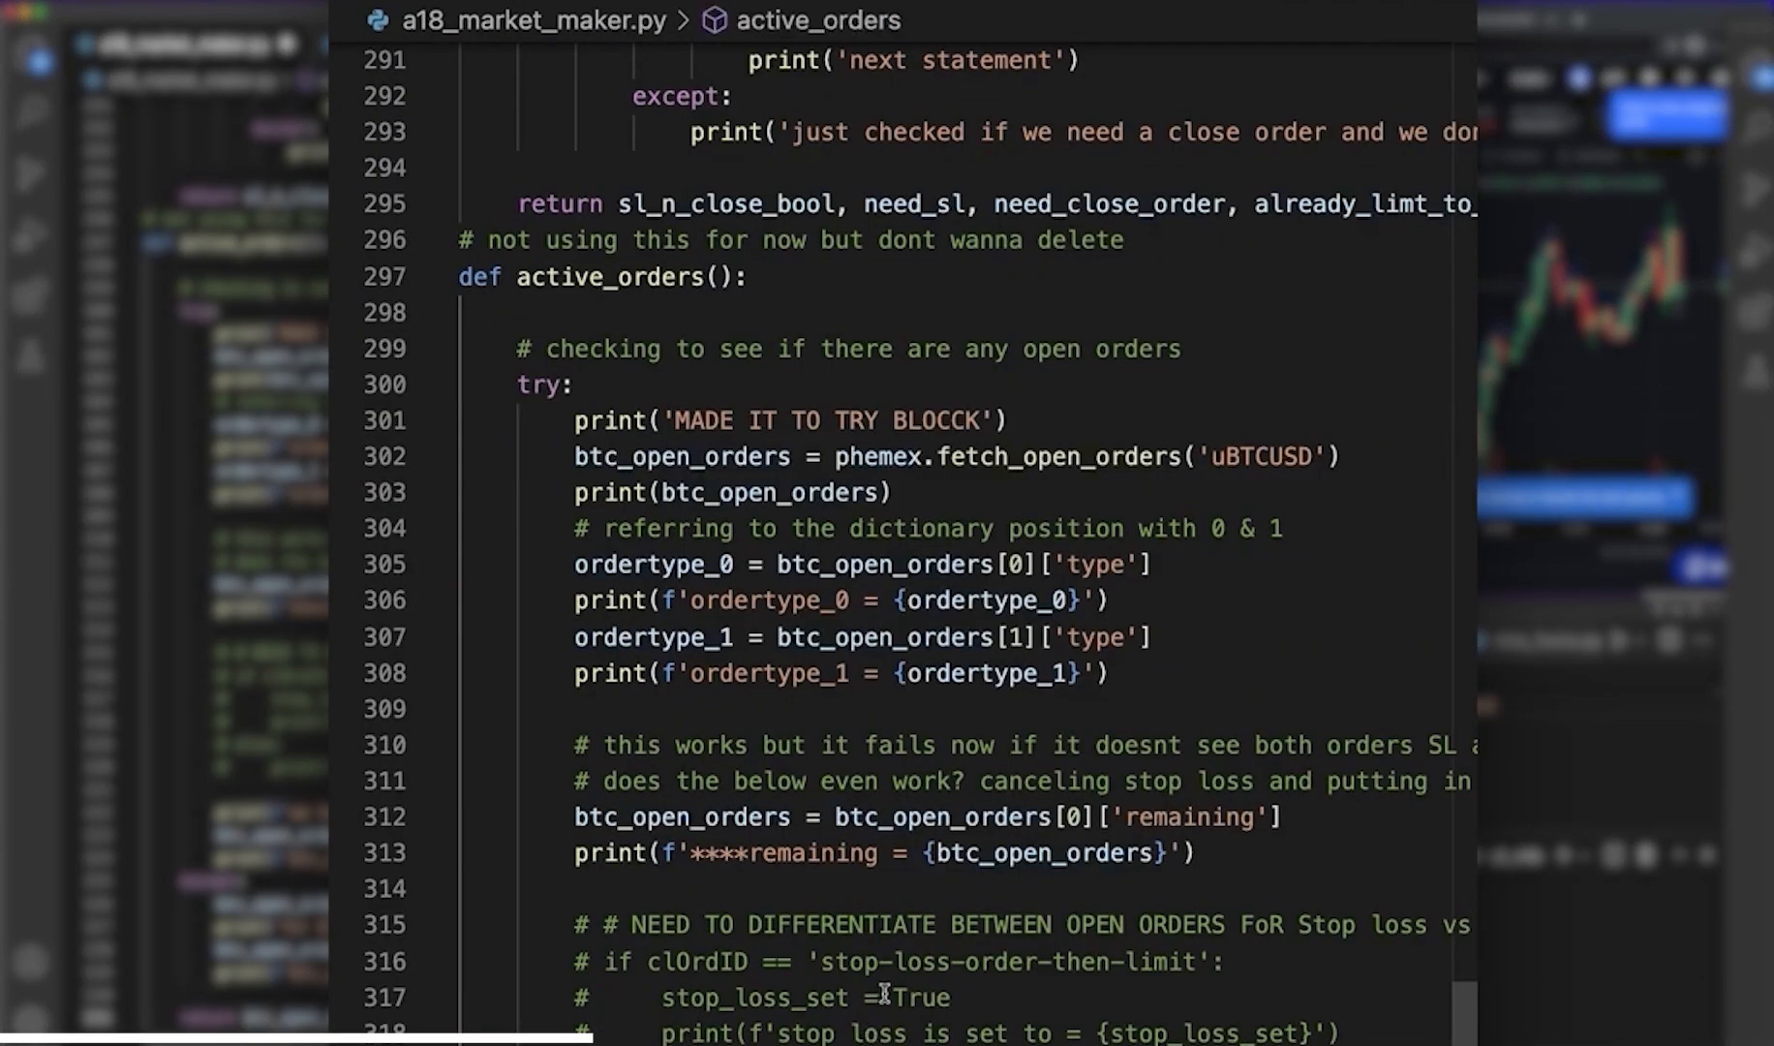
scroll(up, 3)
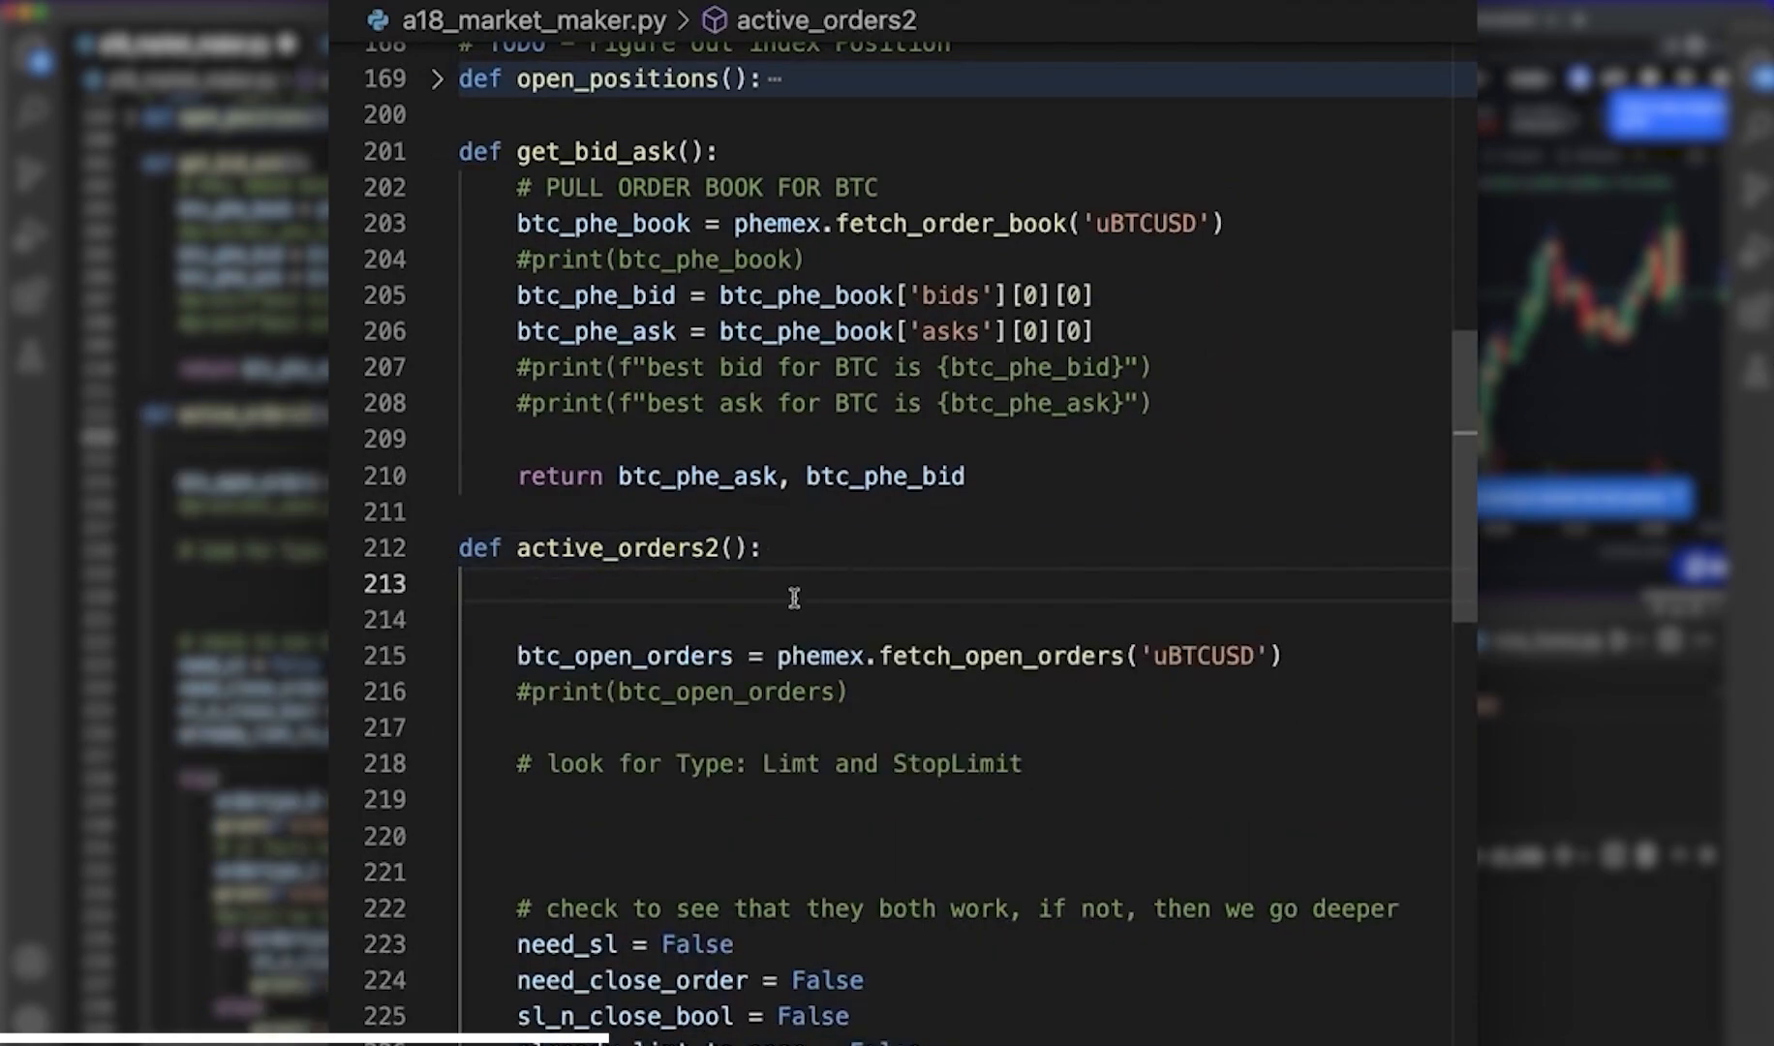
click(436, 548)
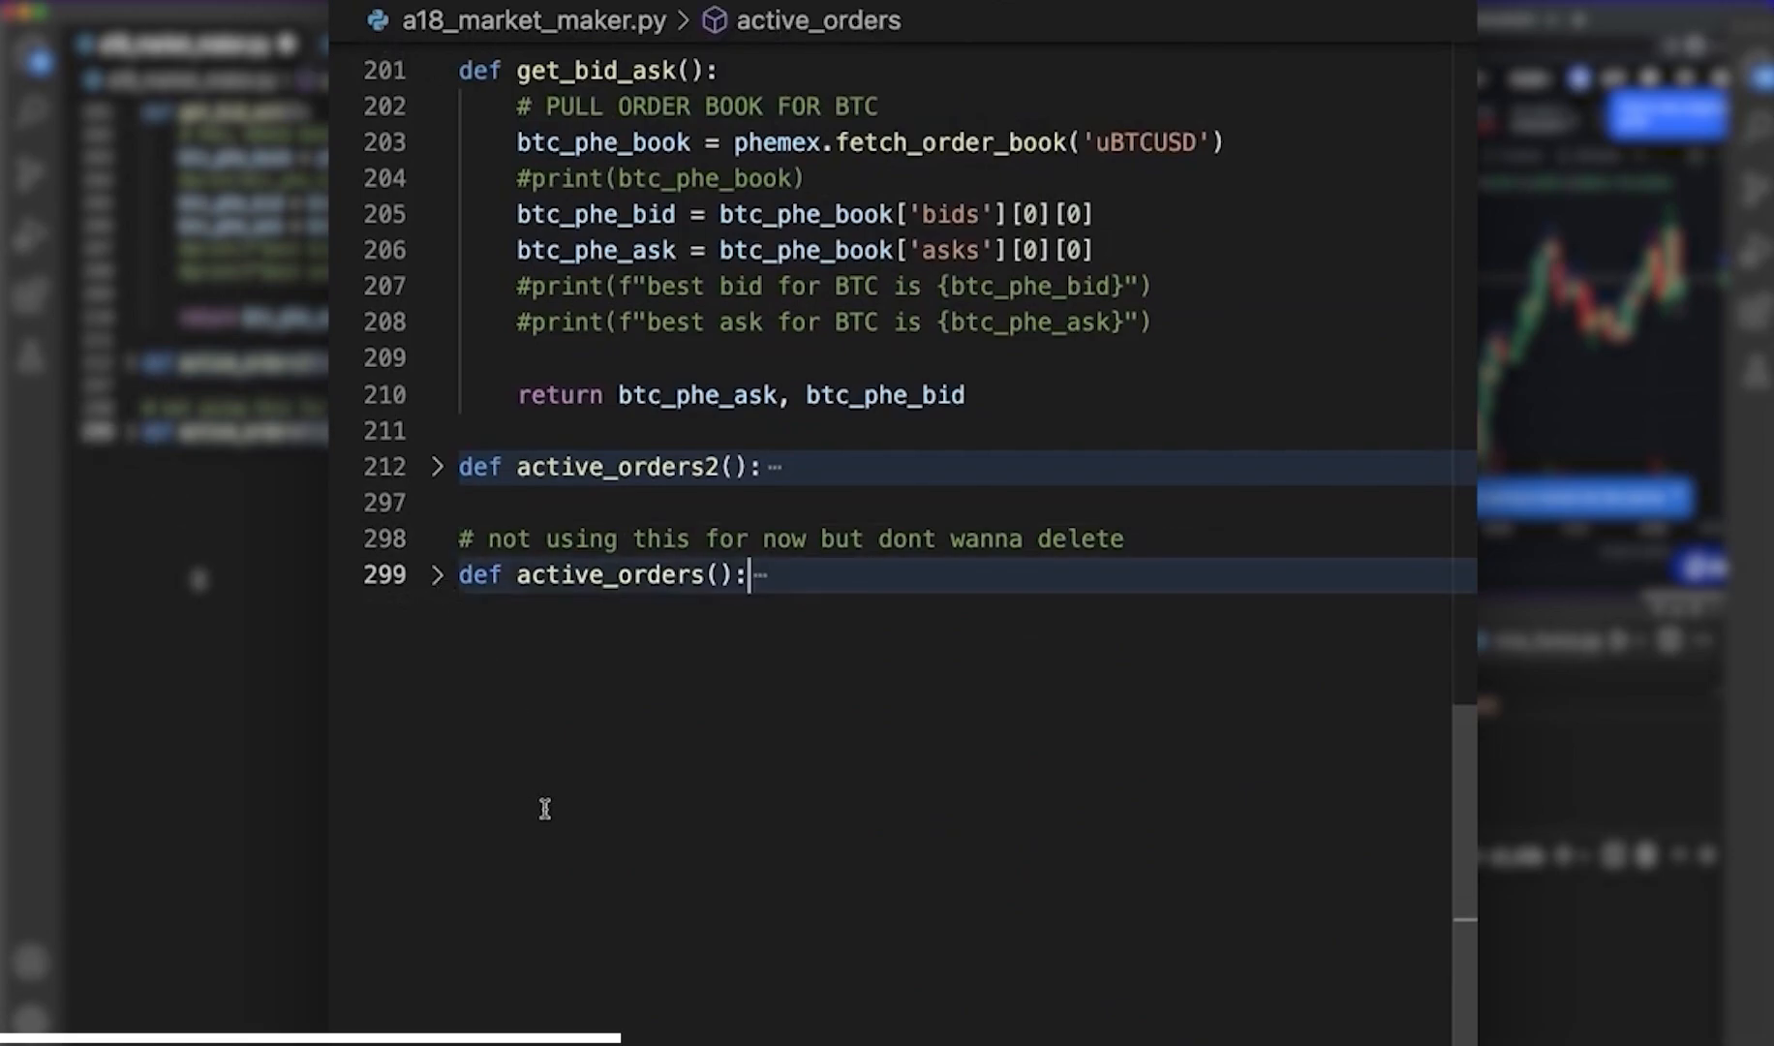
click(440, 574)
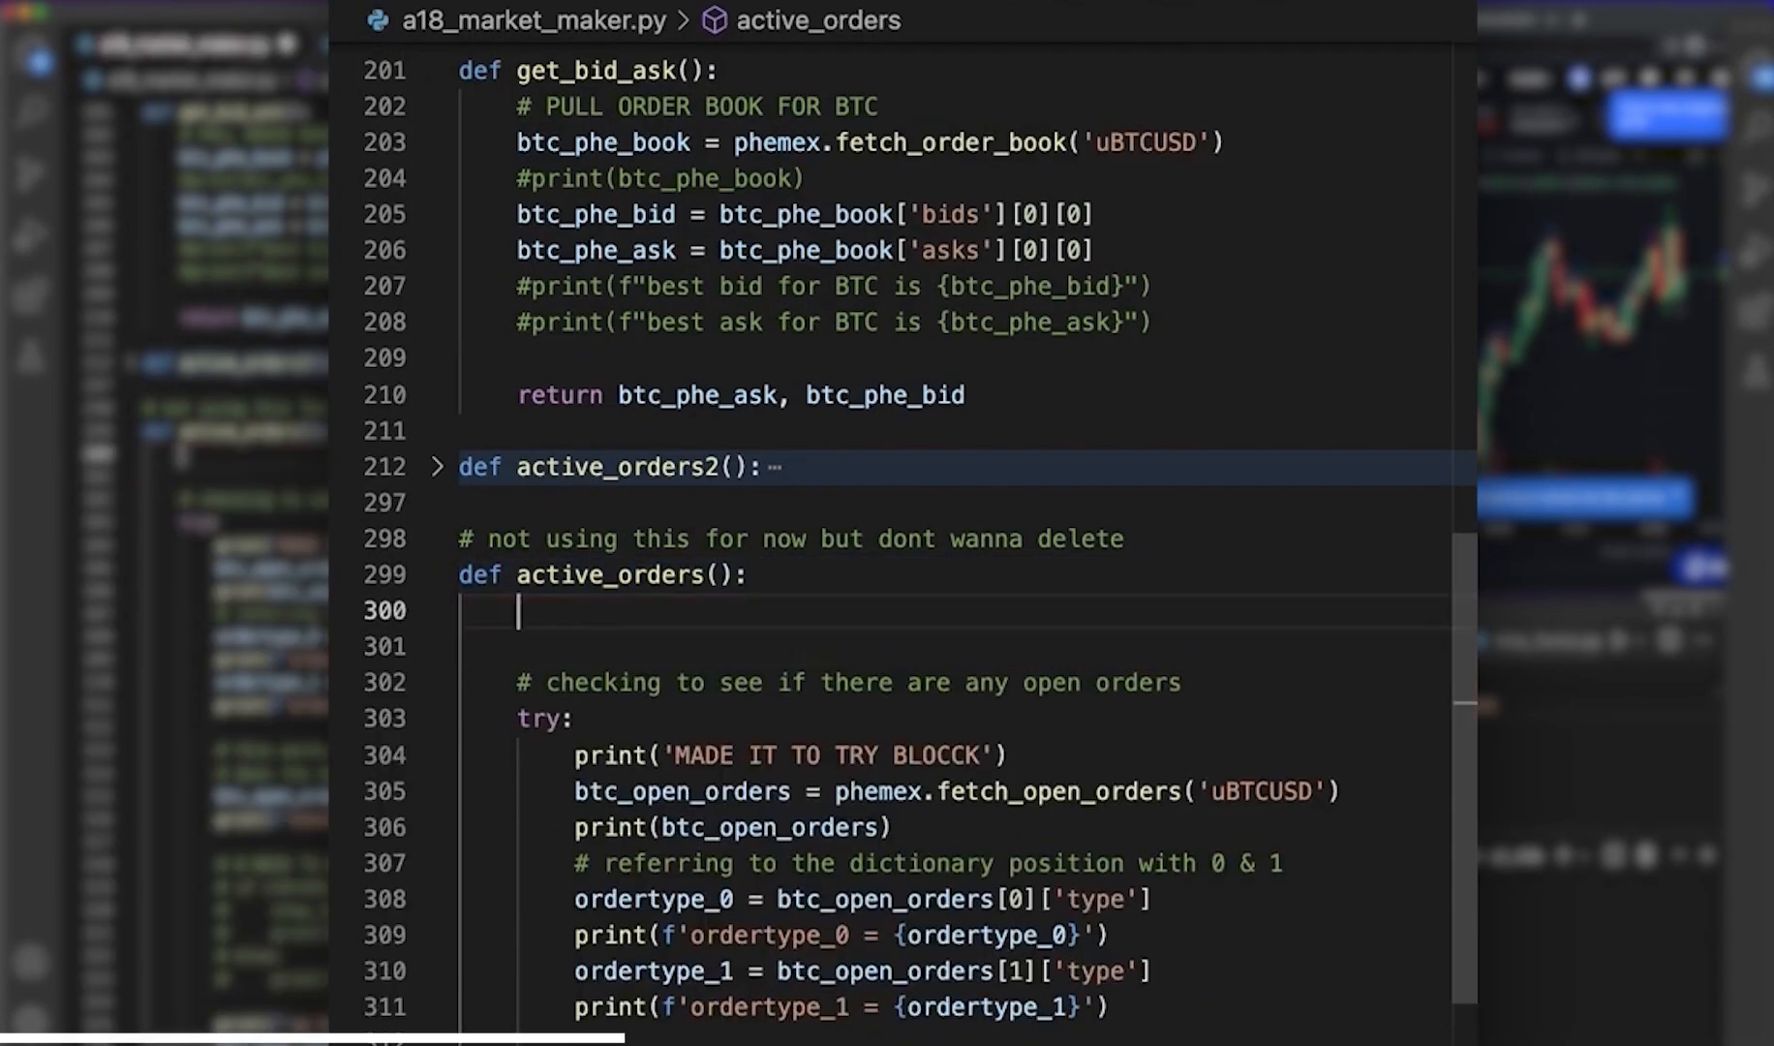
scroll(down, 3)
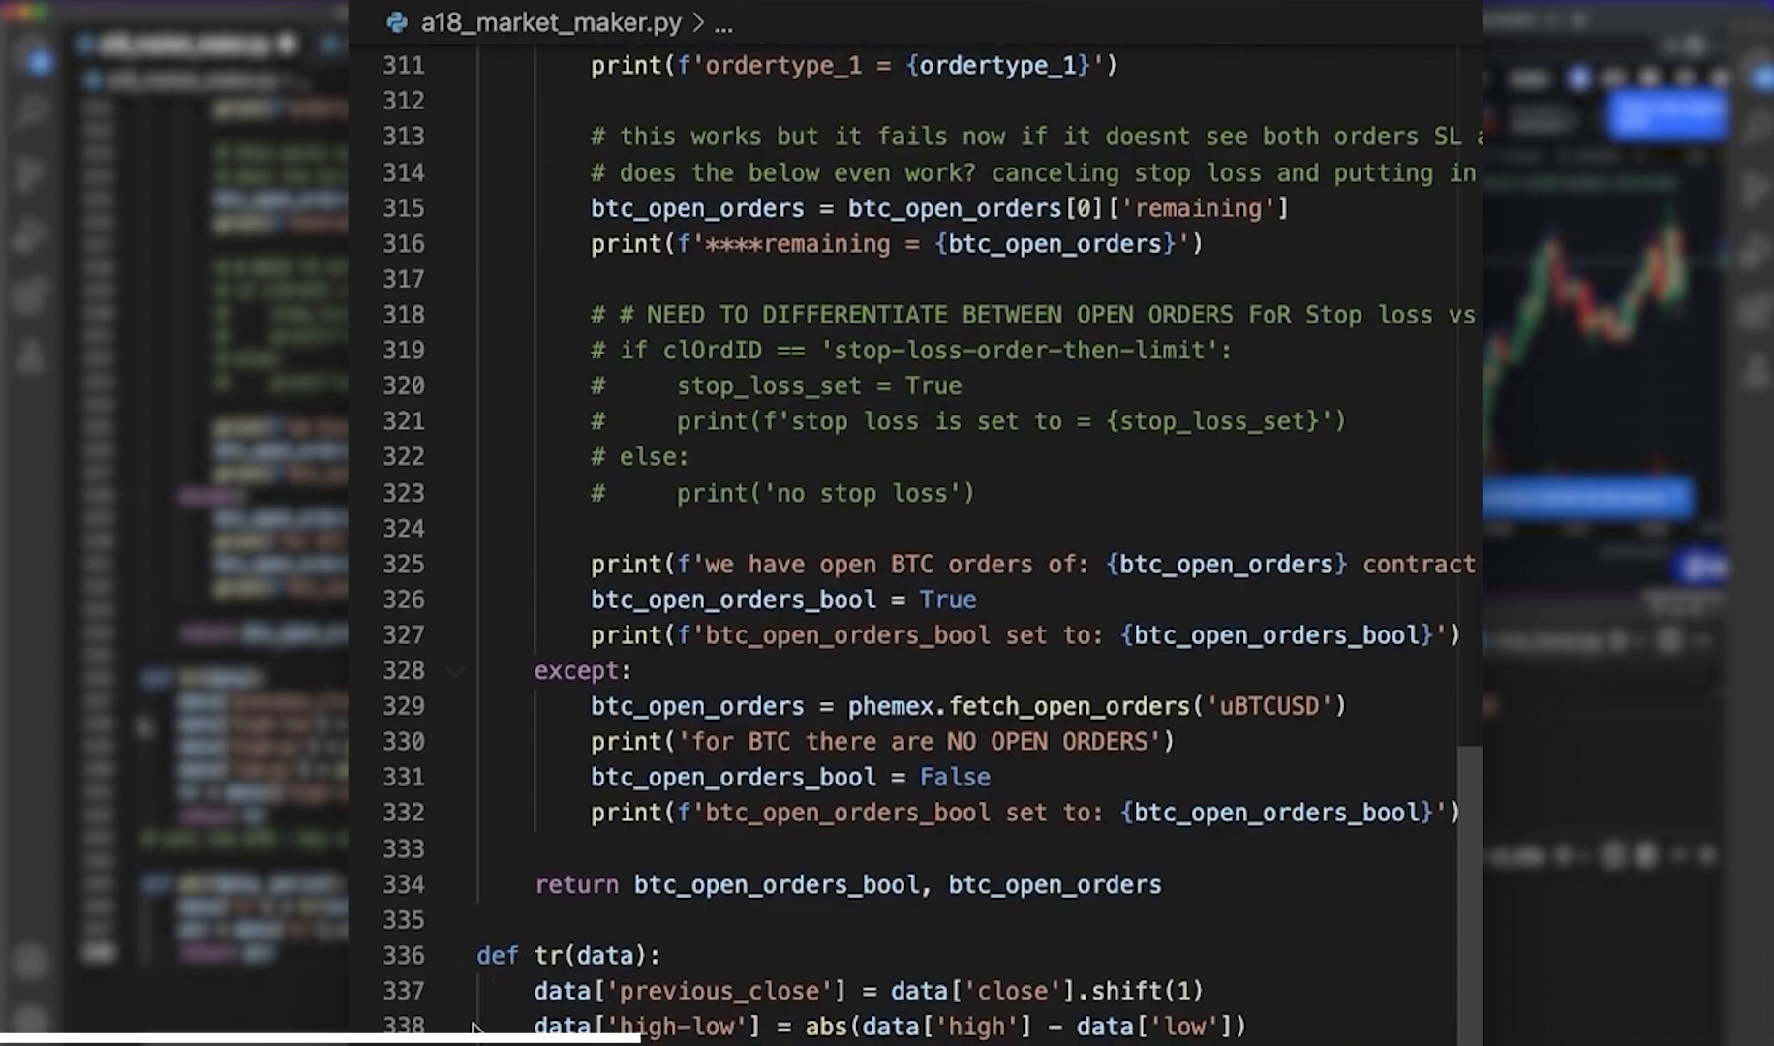
- Fold the tr(data) and atr(data, period) helpers down to their signatures
scroll(down, 3)
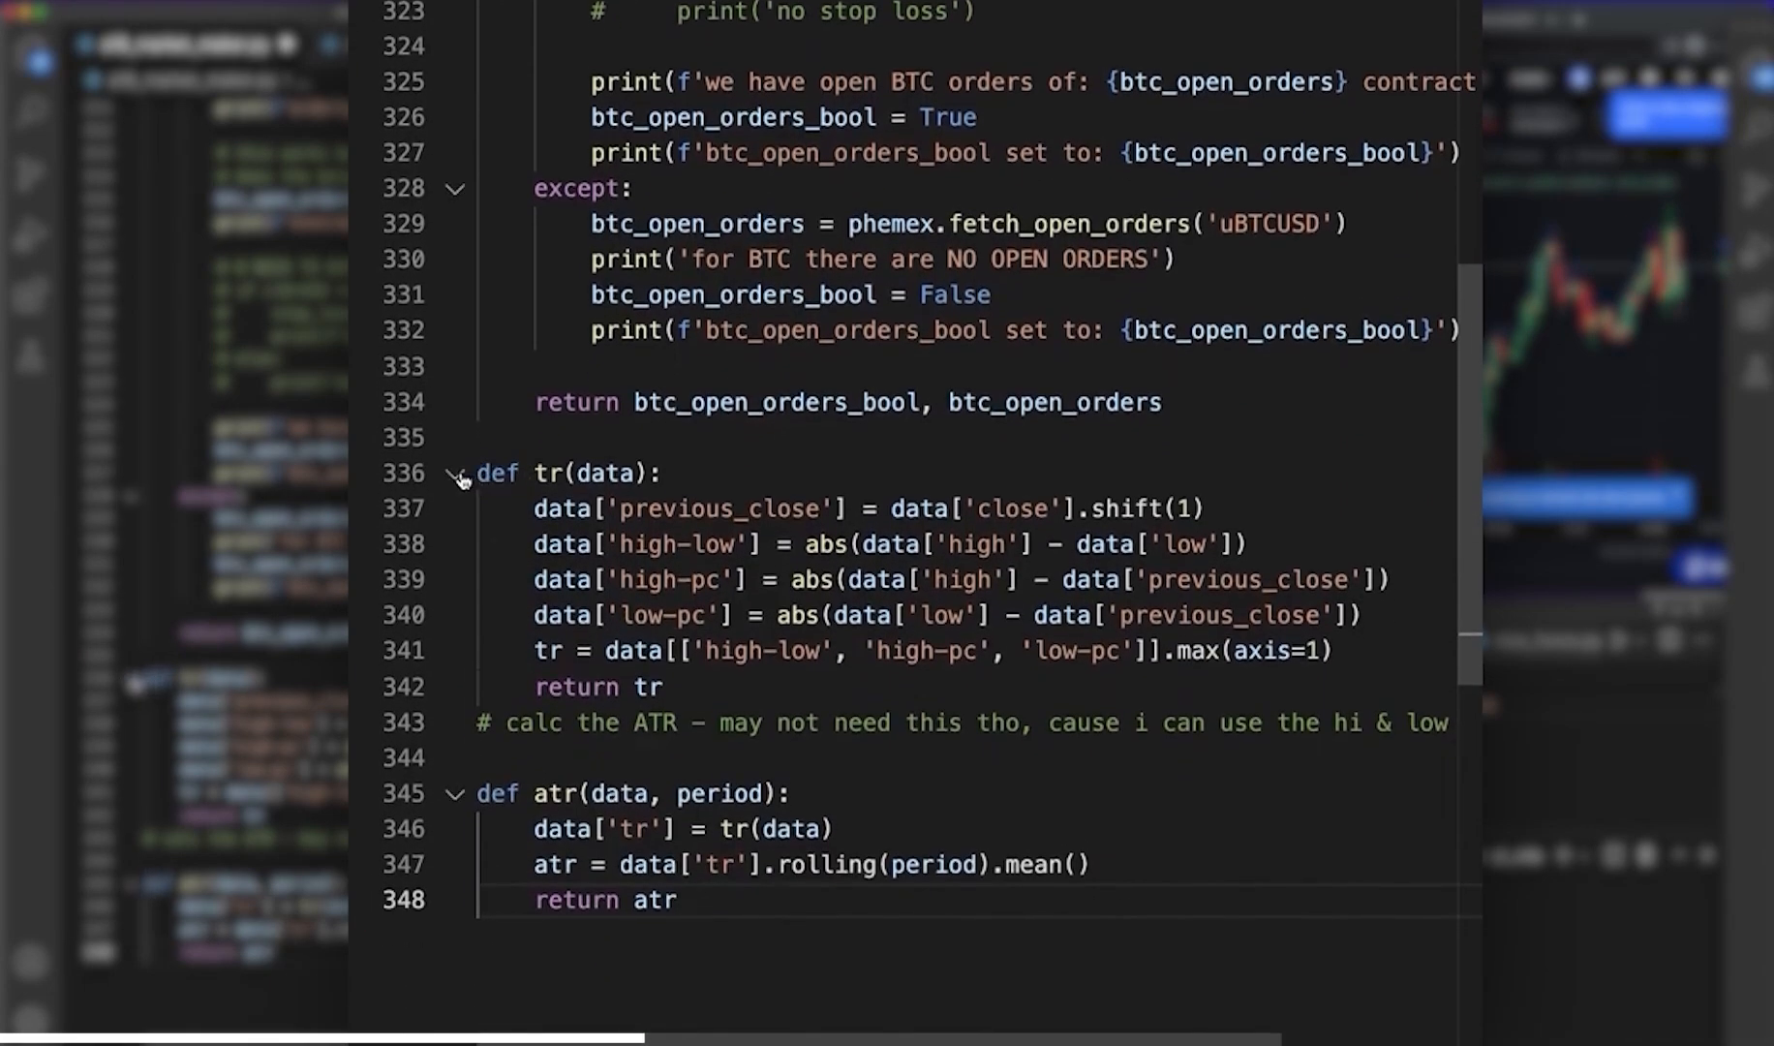
click(455, 473)
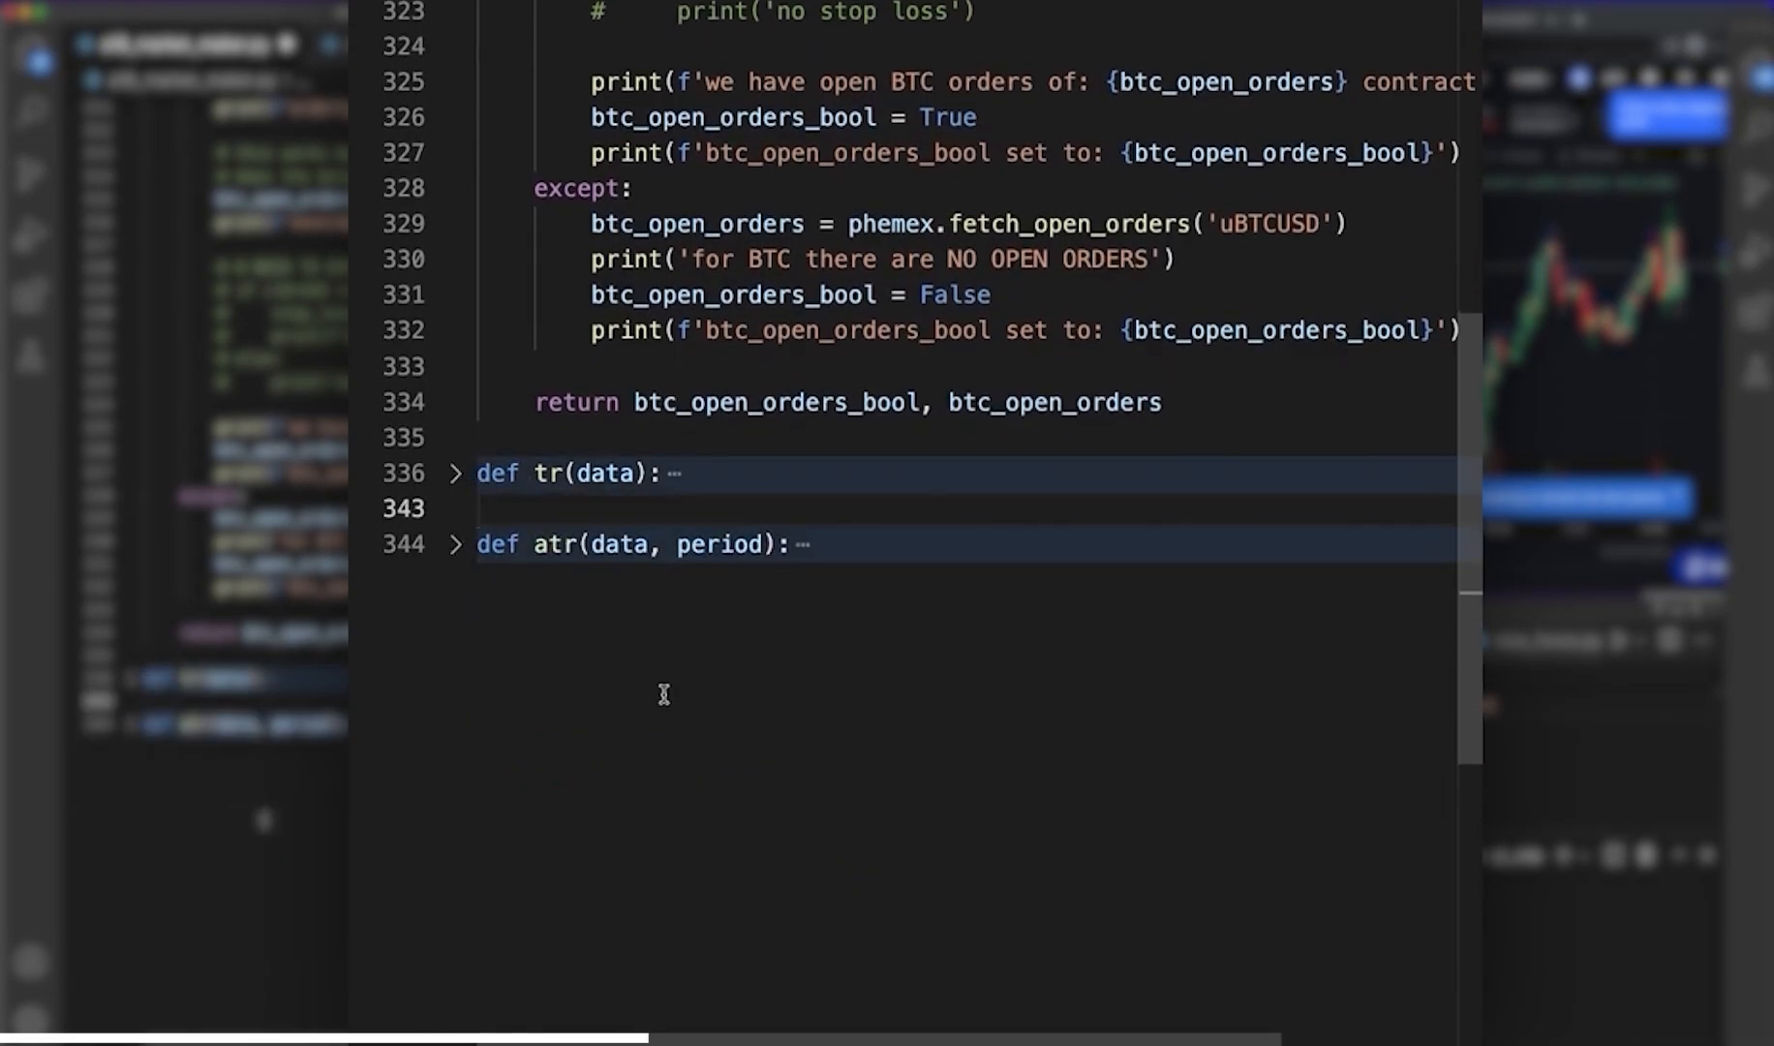
click(455, 544)
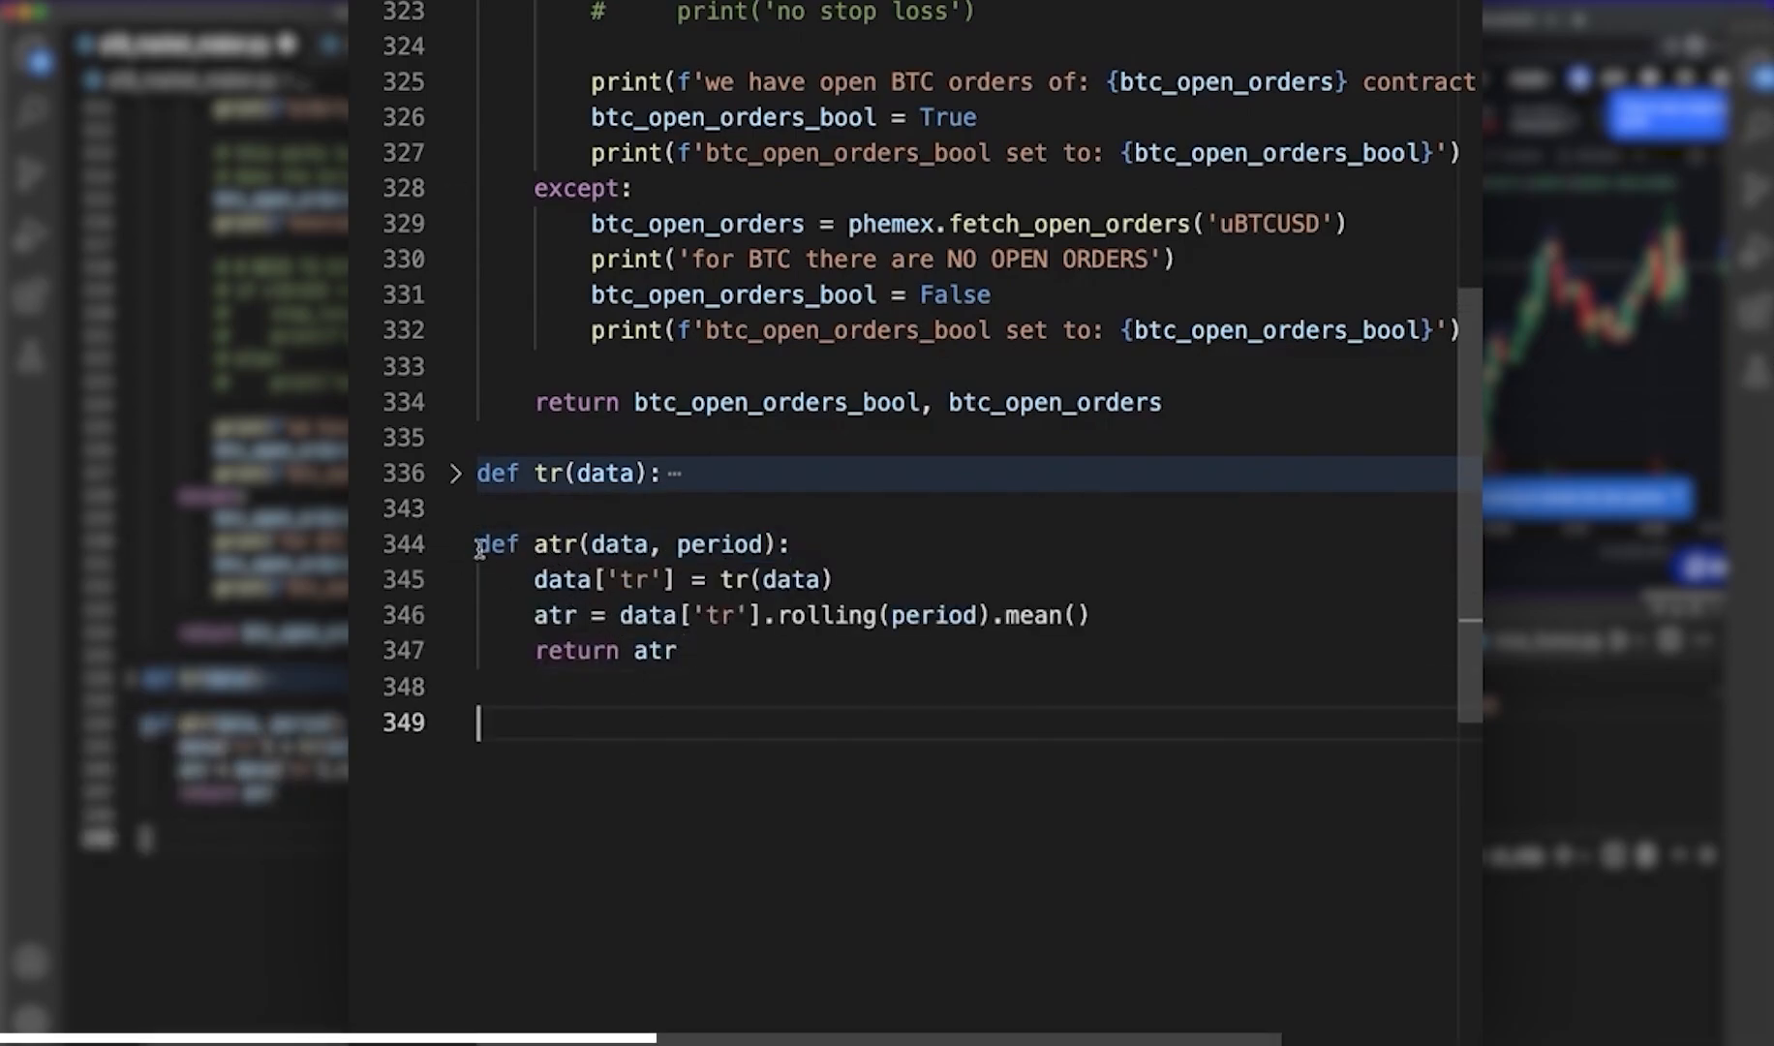
click(455, 544)
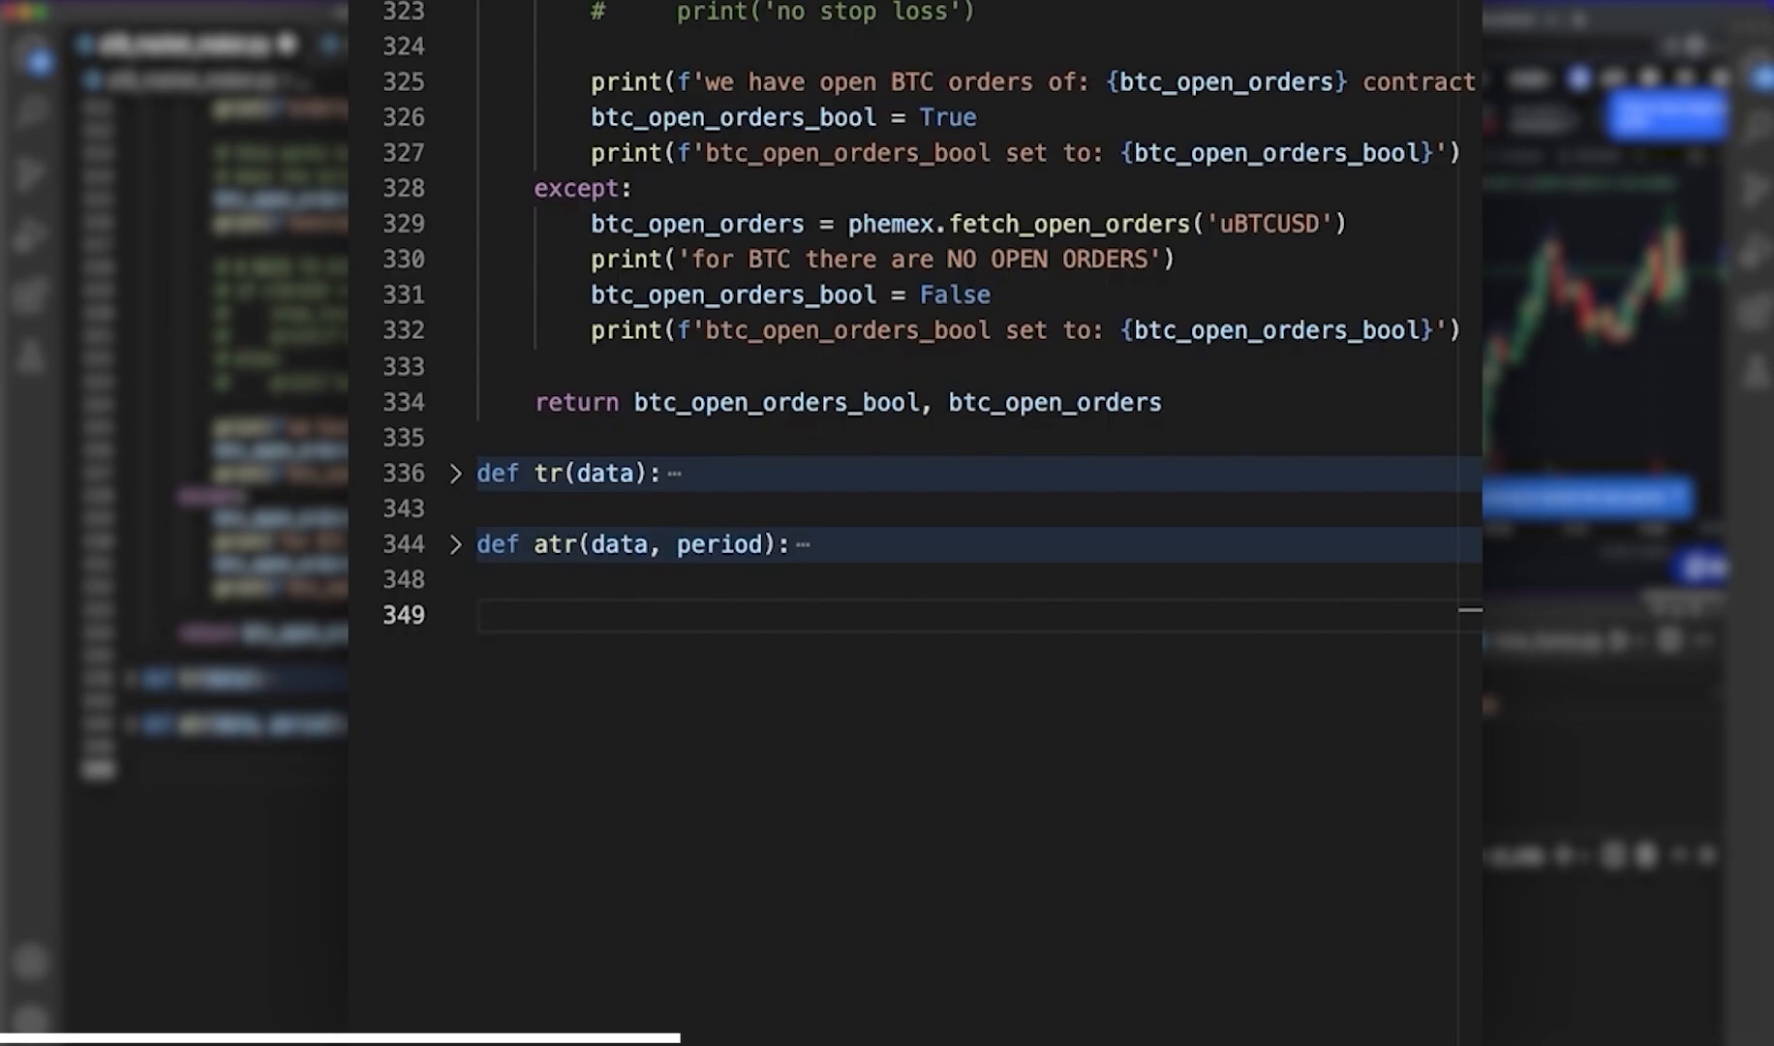
click(480, 614)
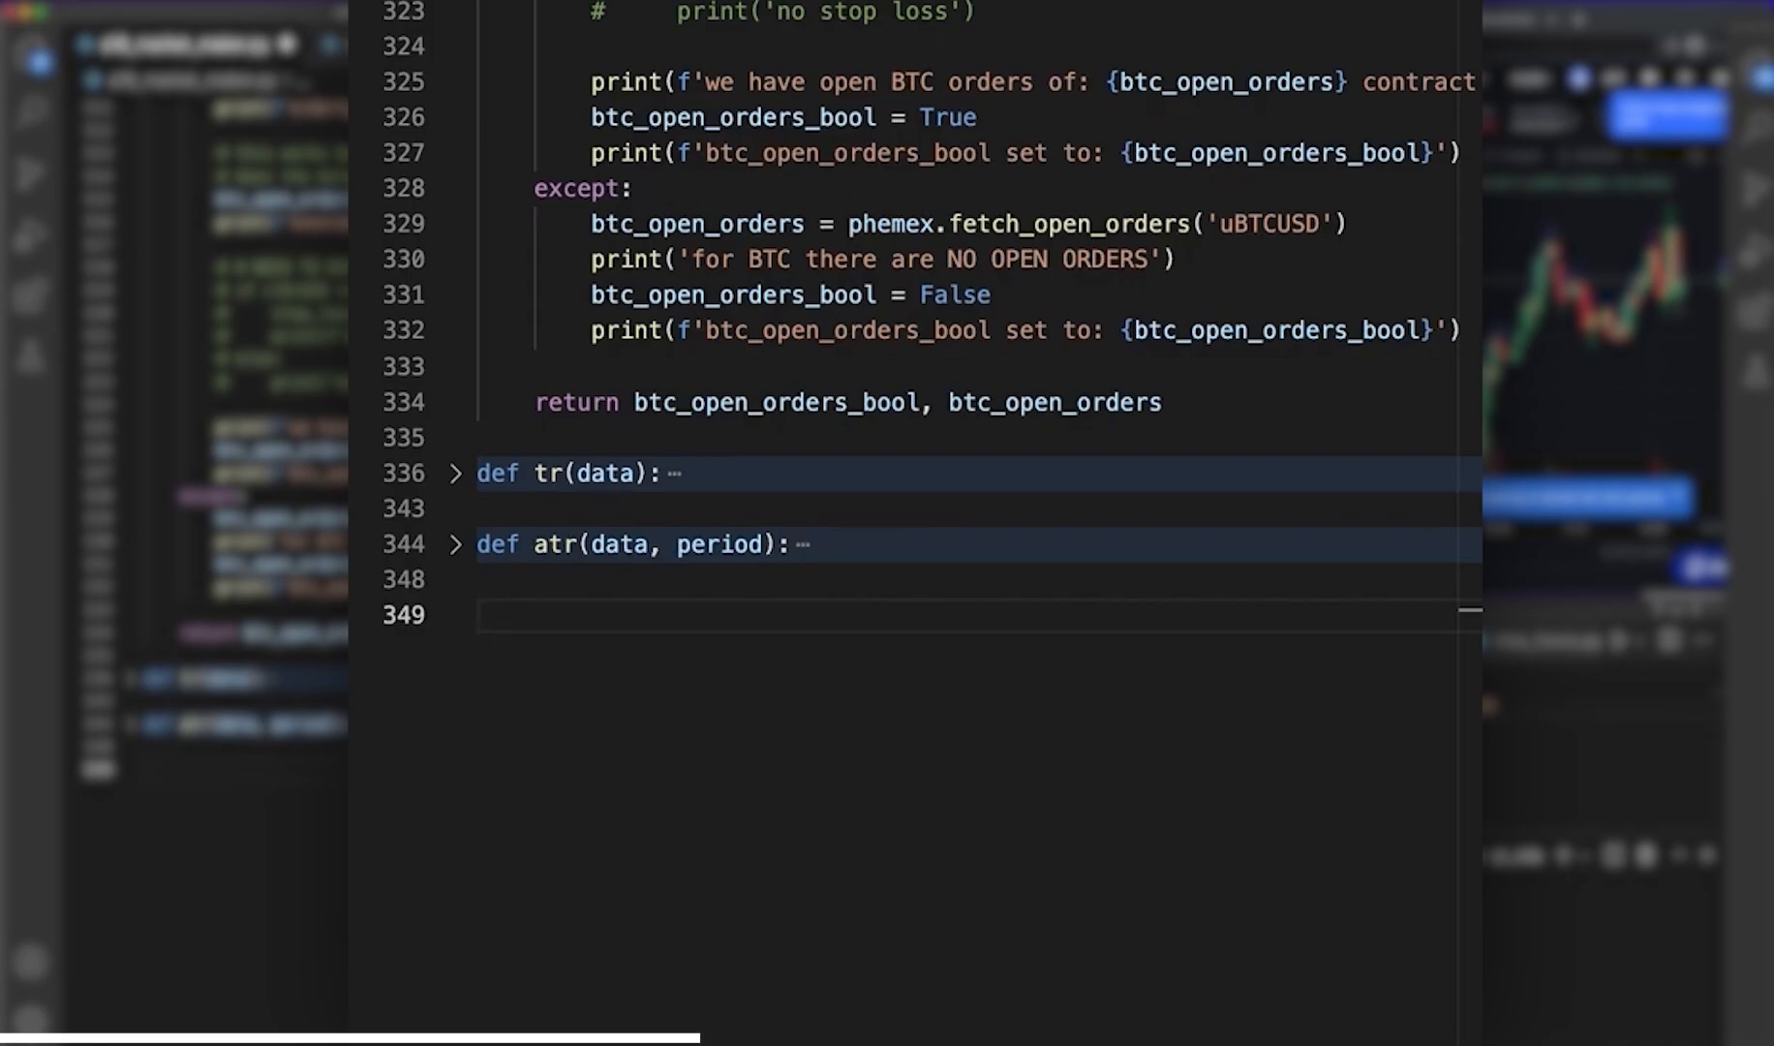
click(480, 614)
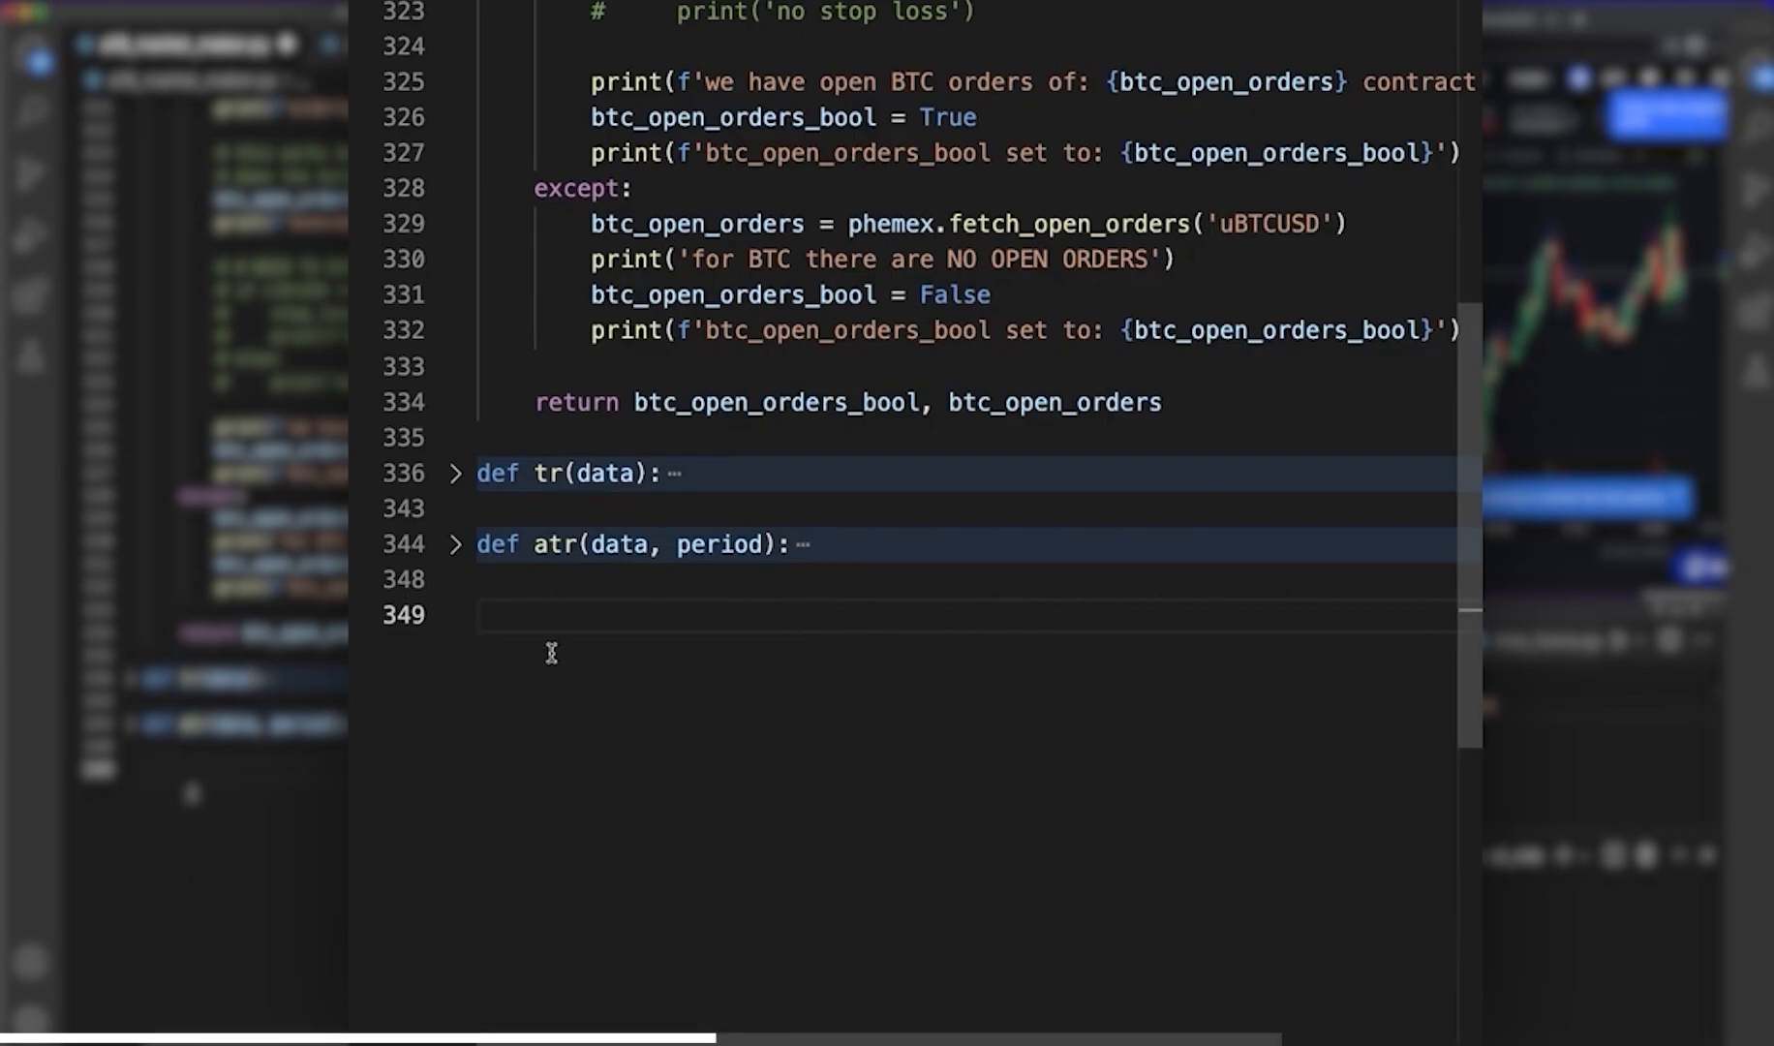
scroll(down, 3)
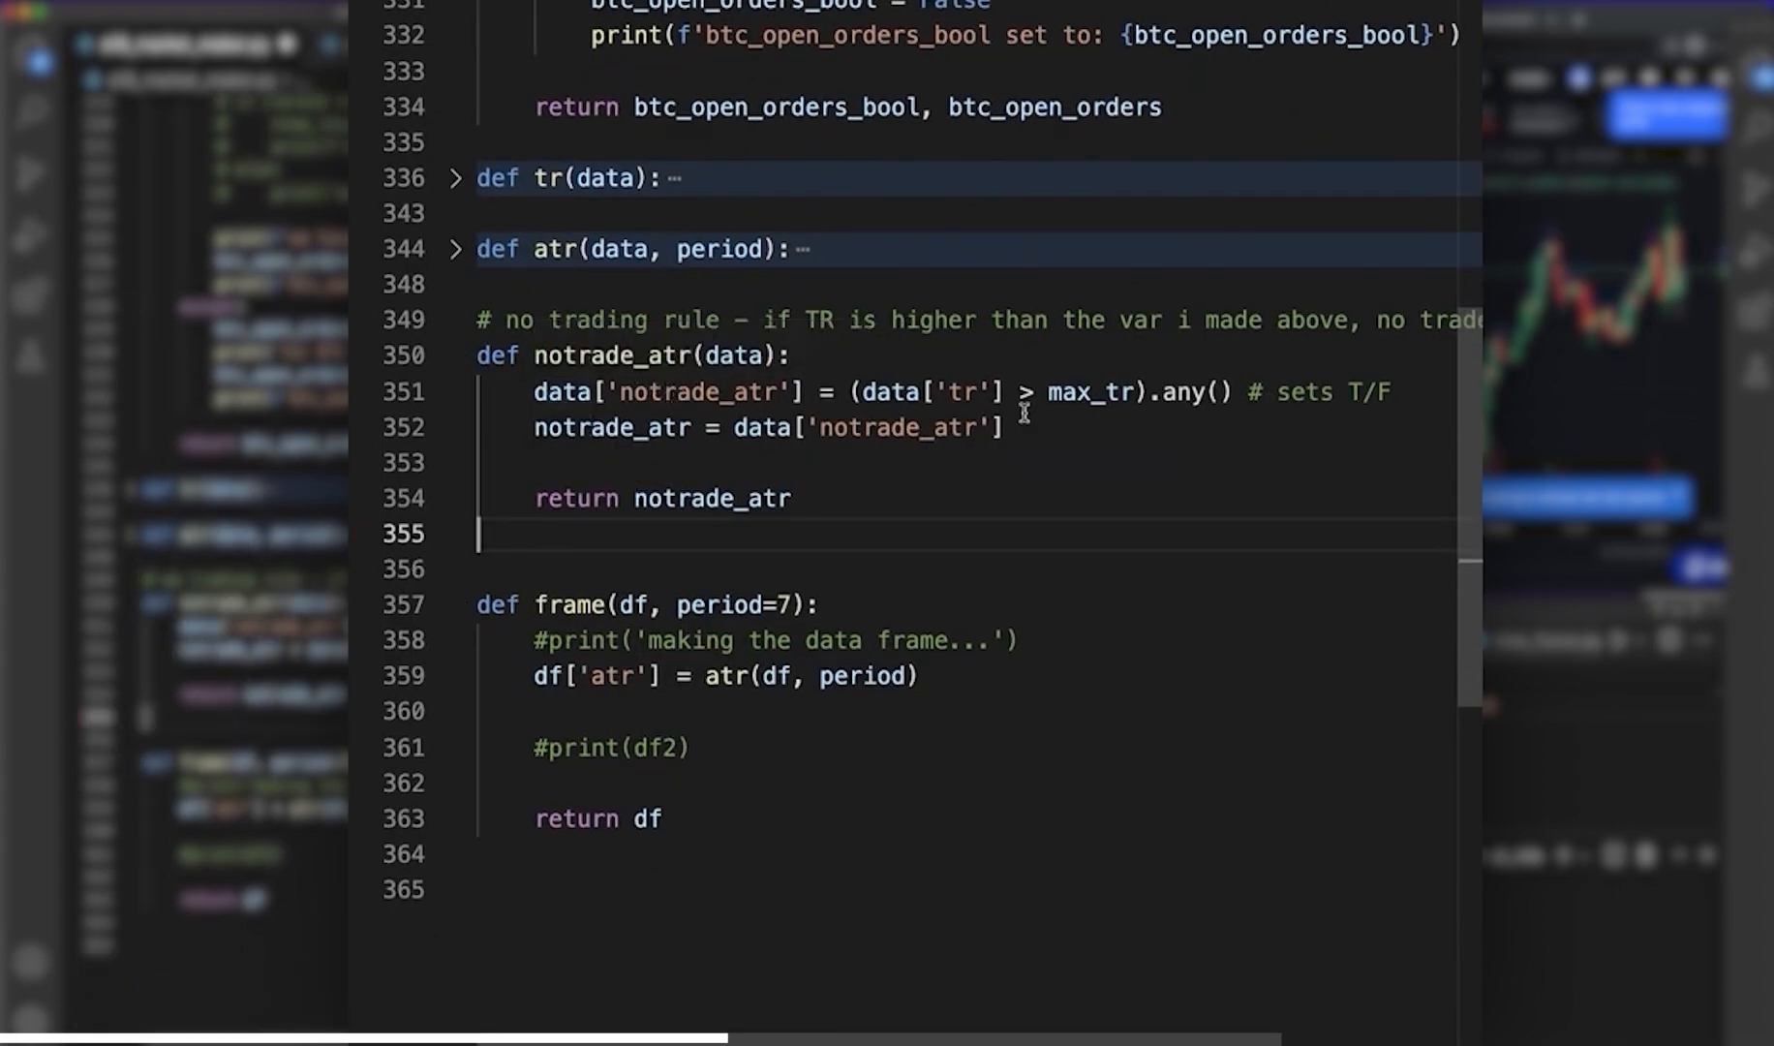
mouse_move(1081, 412)
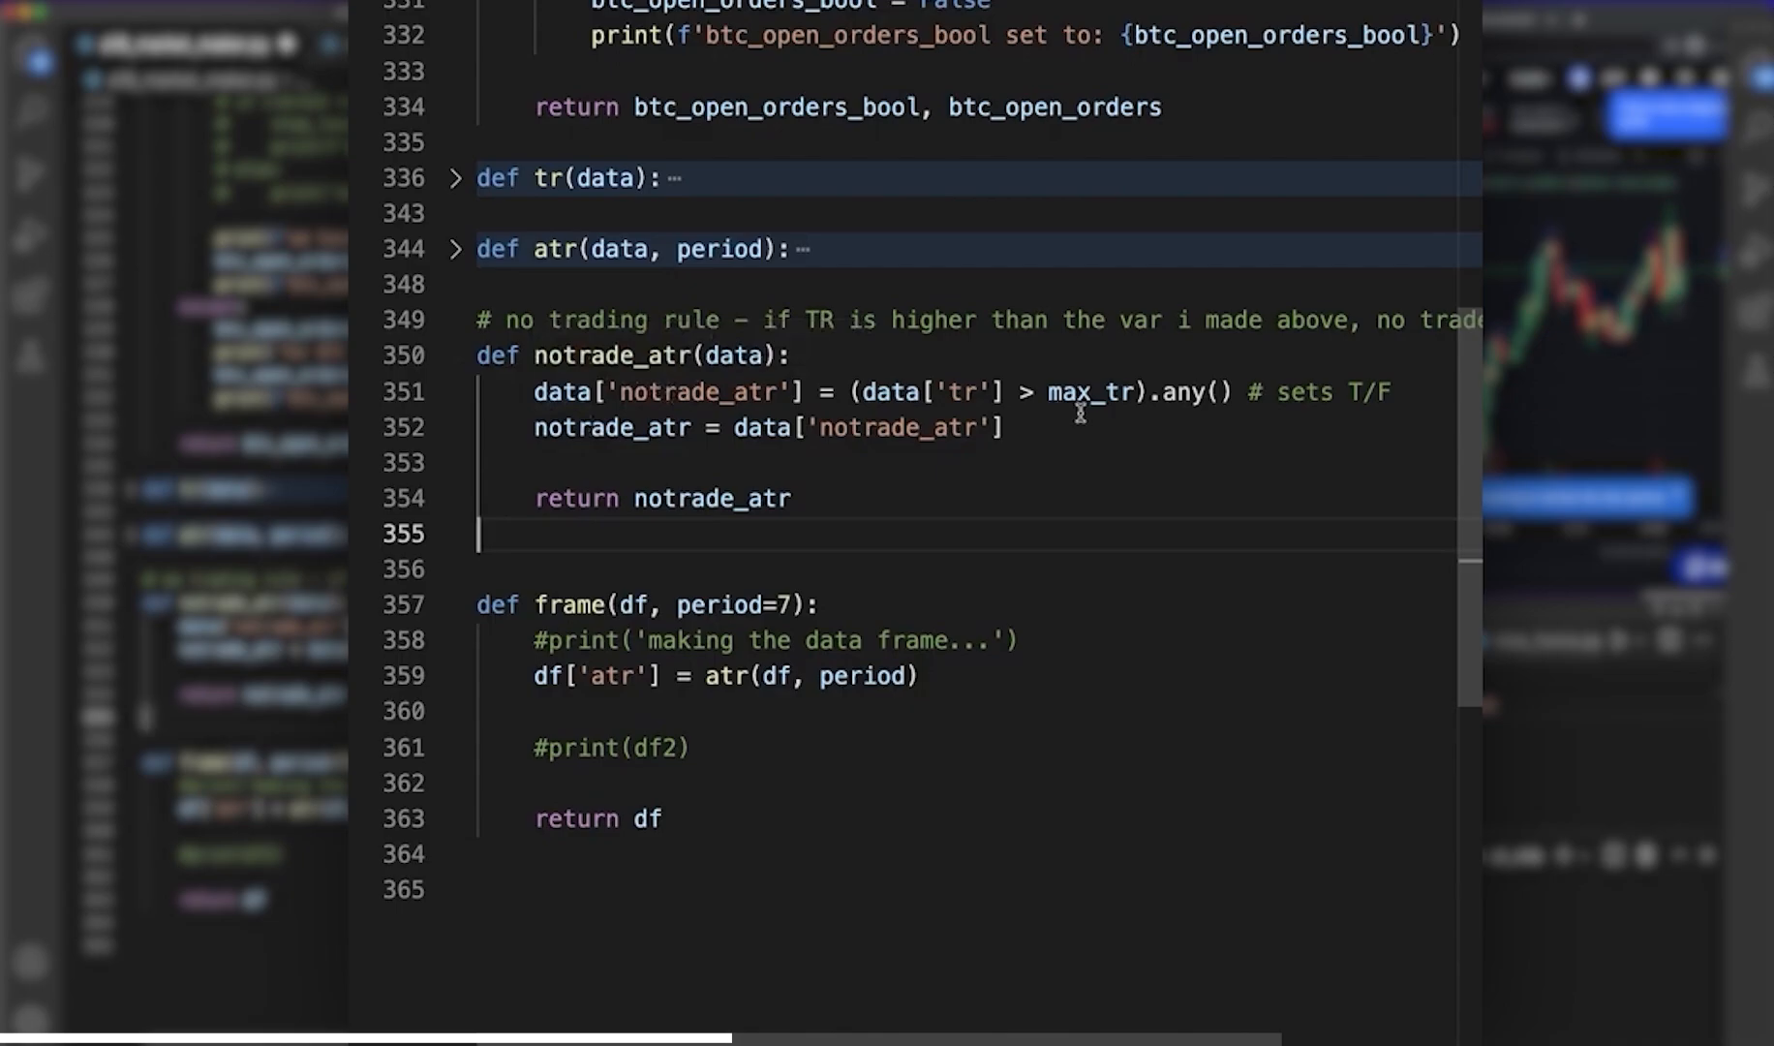
mouse_move(1203, 413)
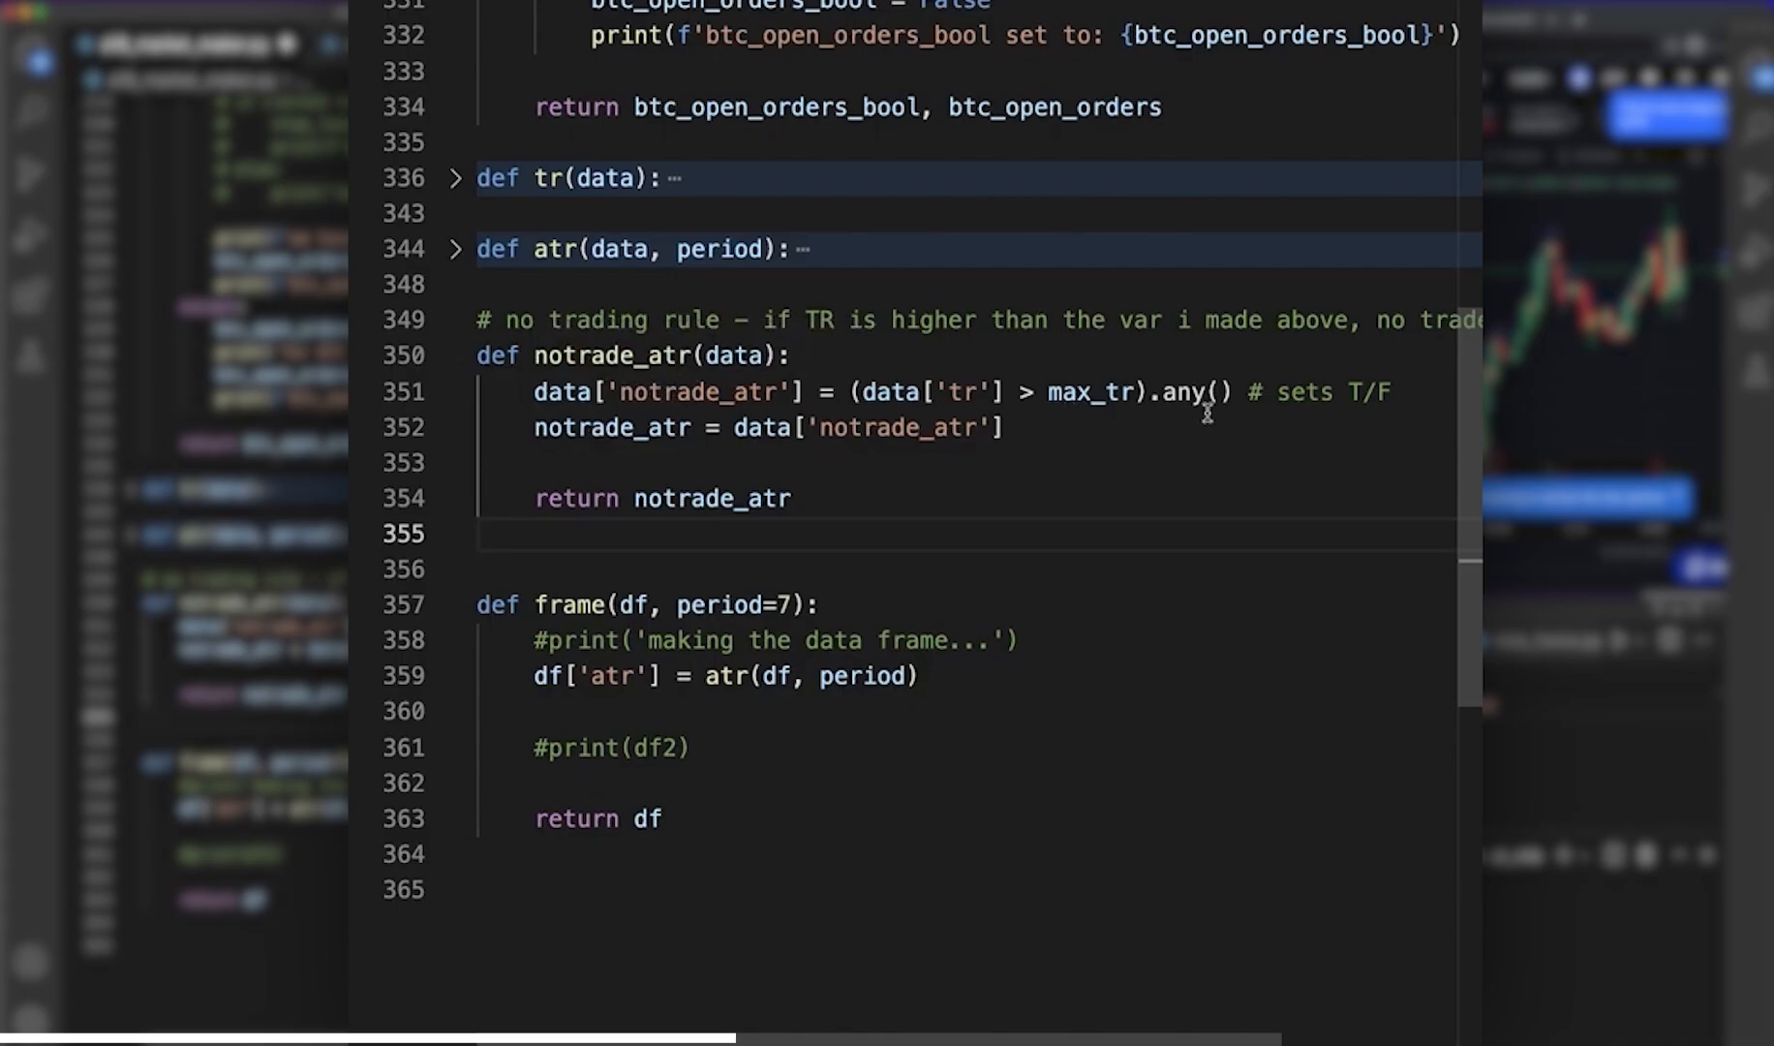
mouse_move(498, 362)
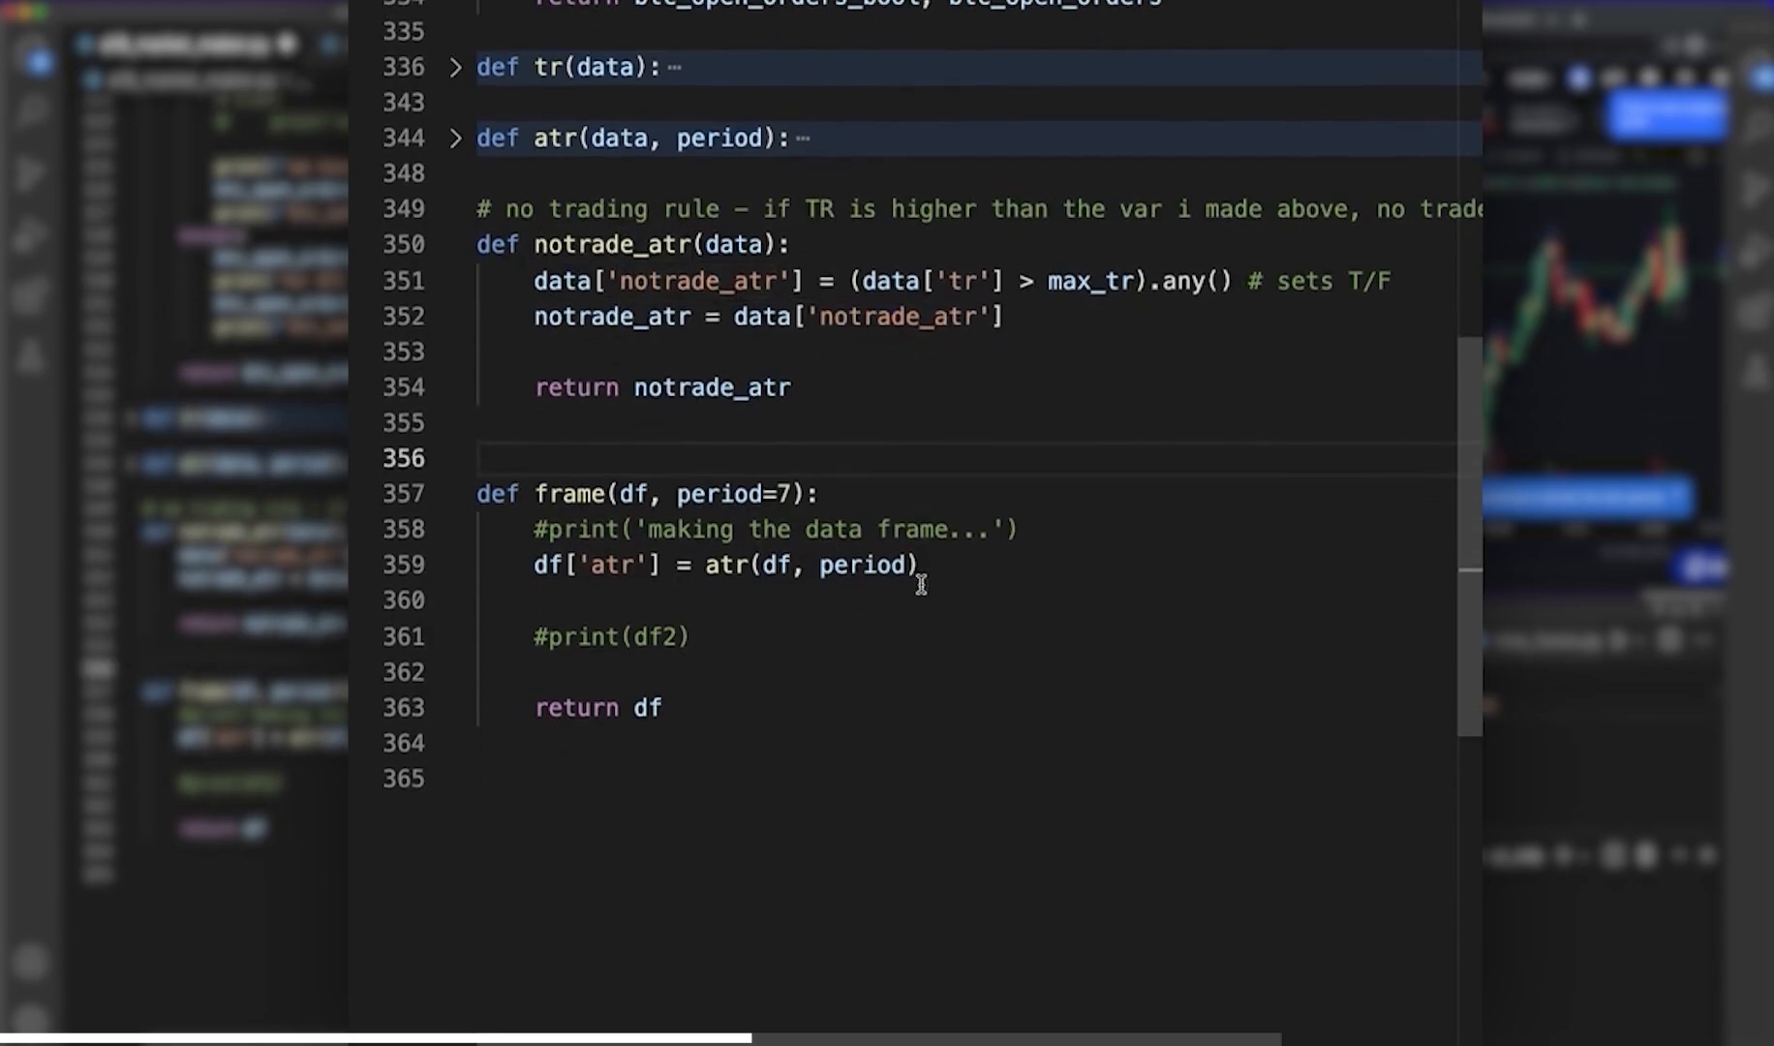
- Fold notrade_atr and remove the extra blank line above the frame function
click(453, 217)
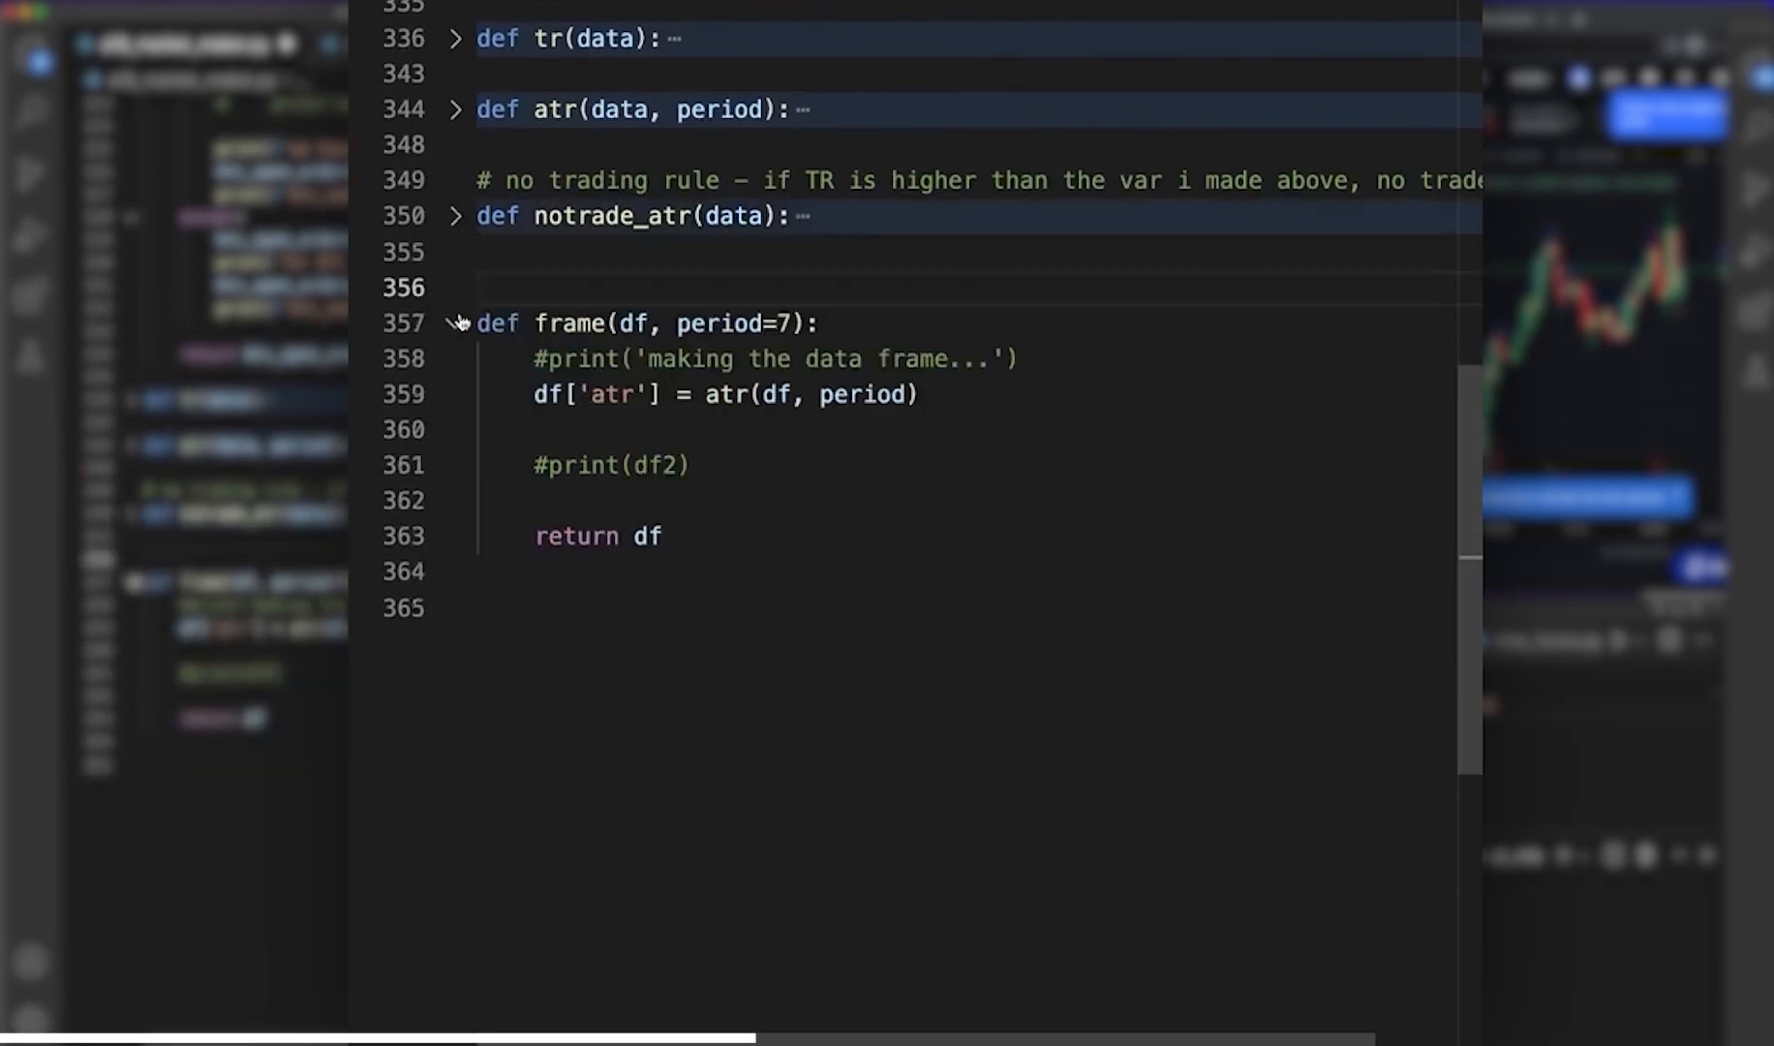
mouse_move(887, 428)
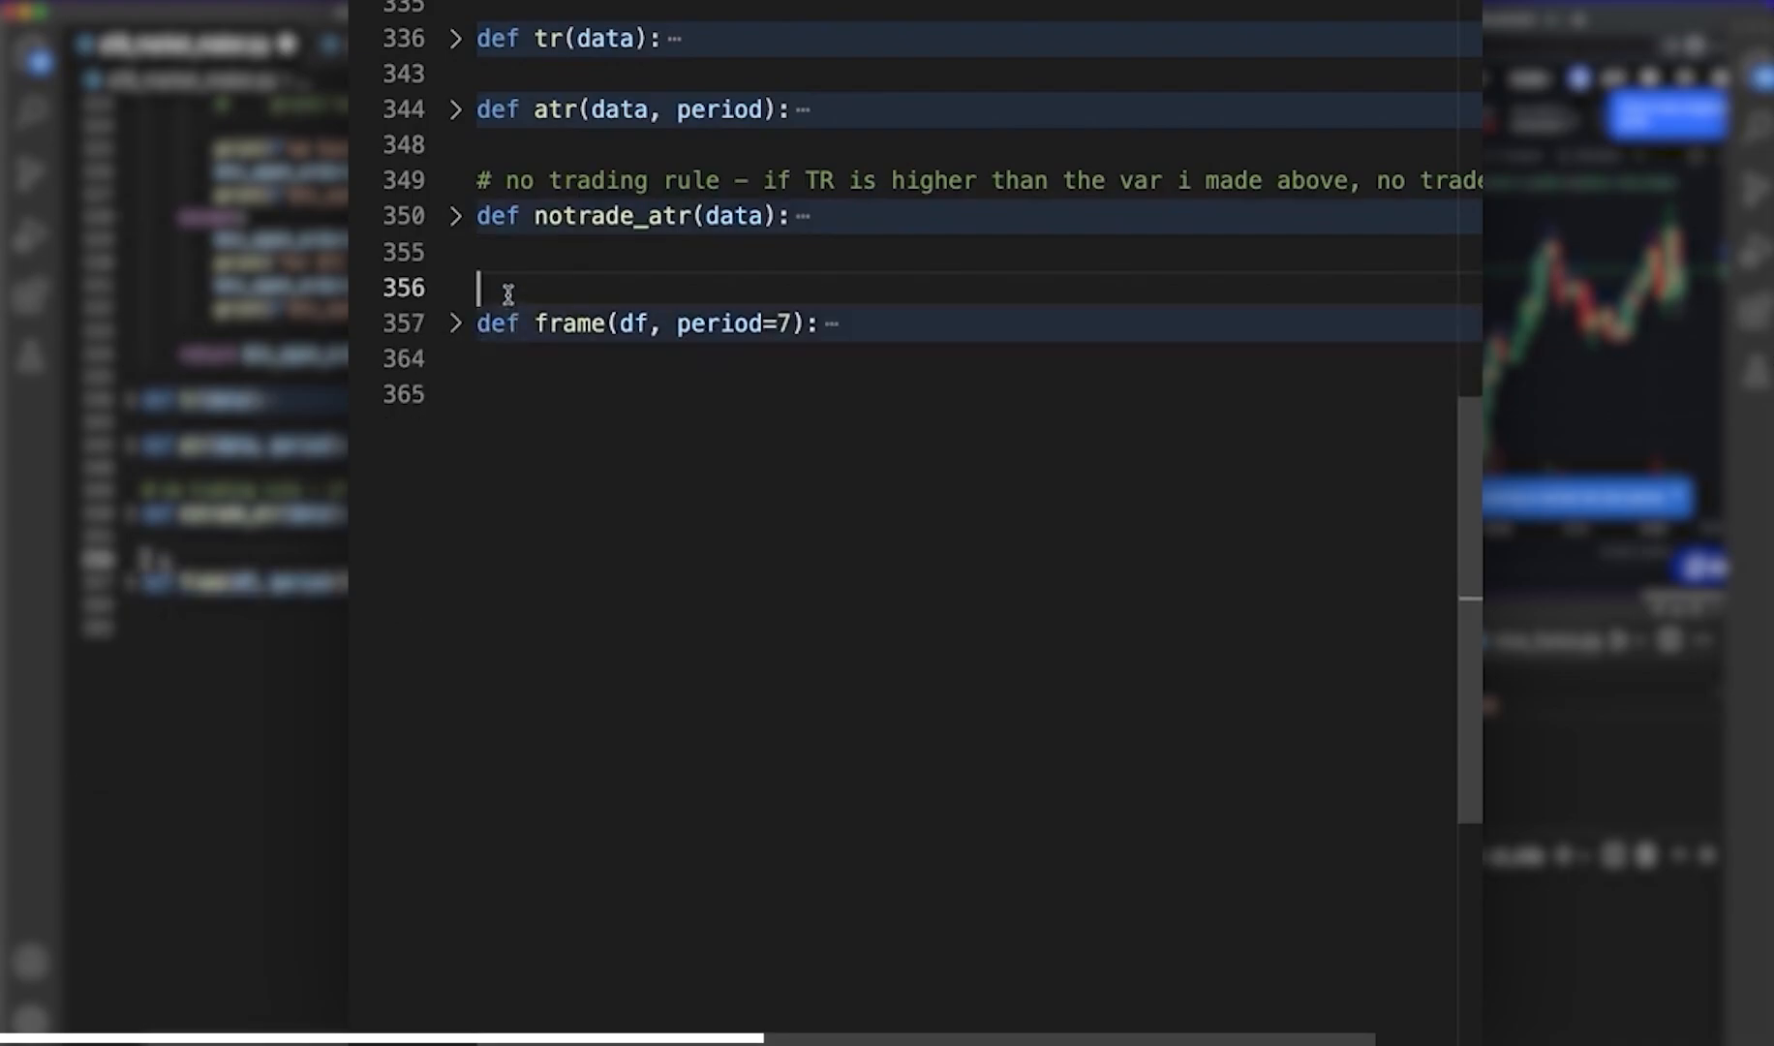
key(Backspace)
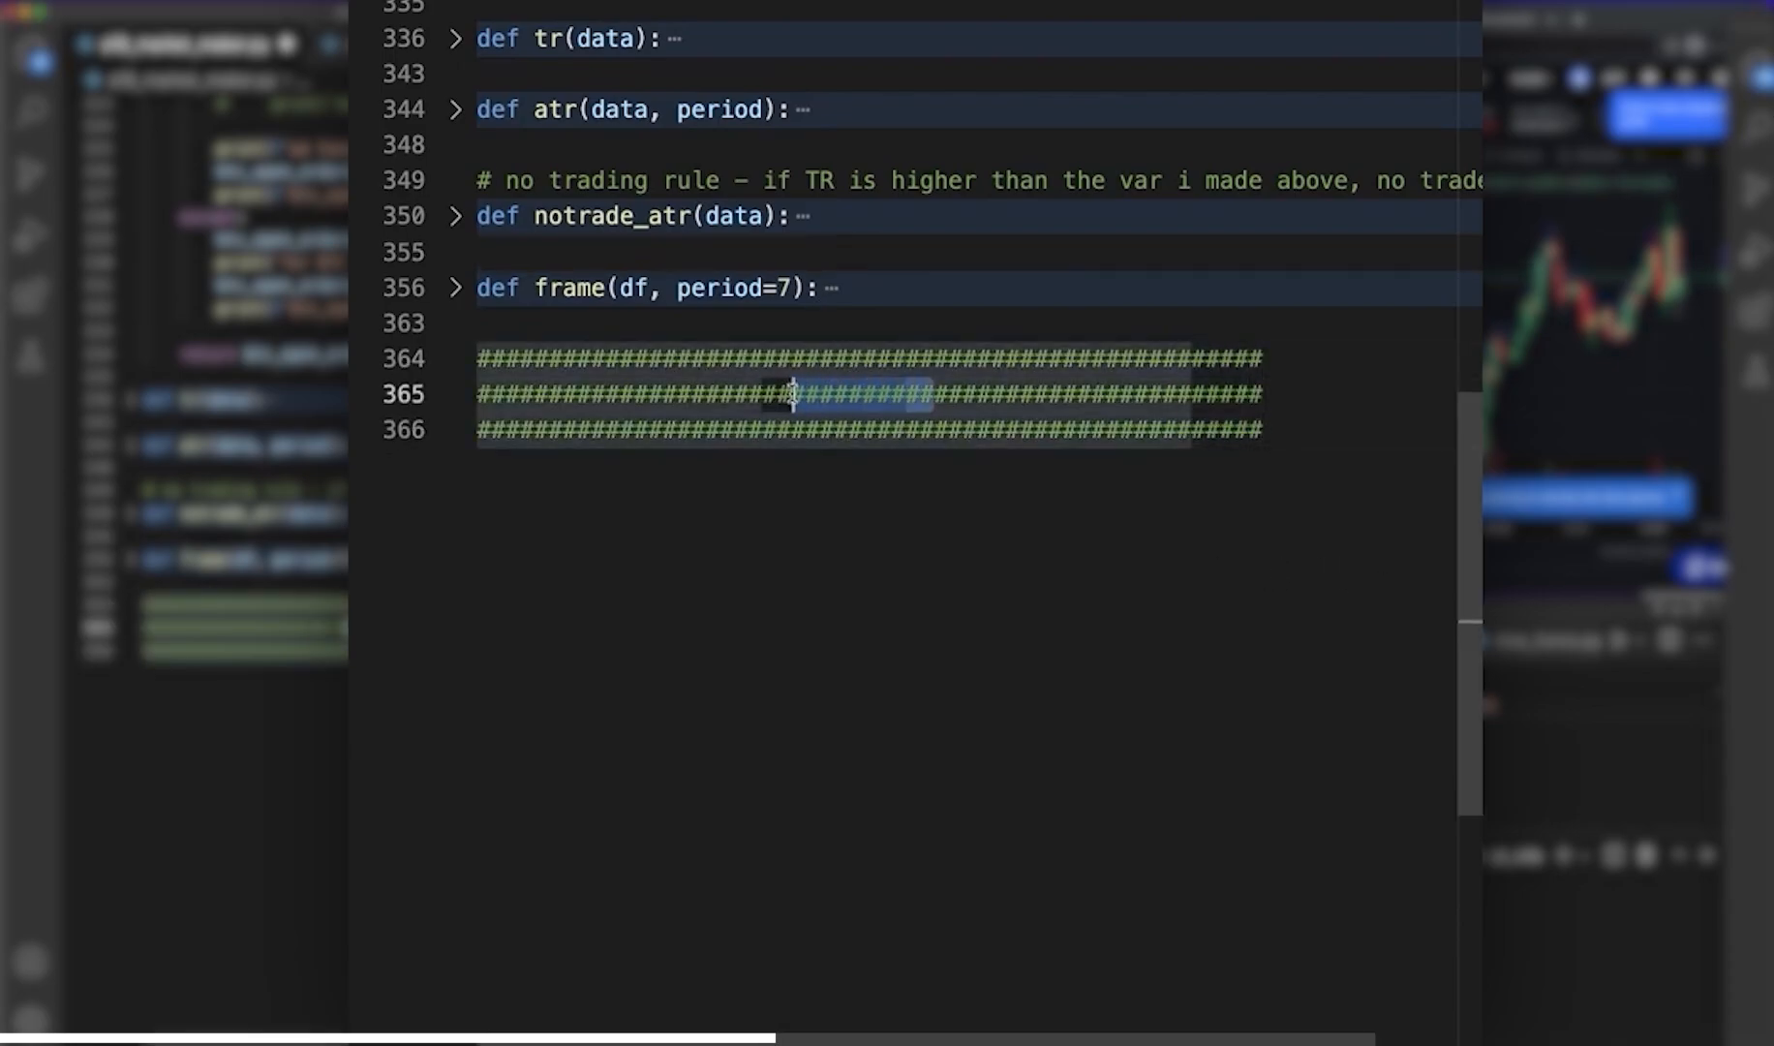
- Add a BOT divider comment and define the bot() function
text(BOT #######################)
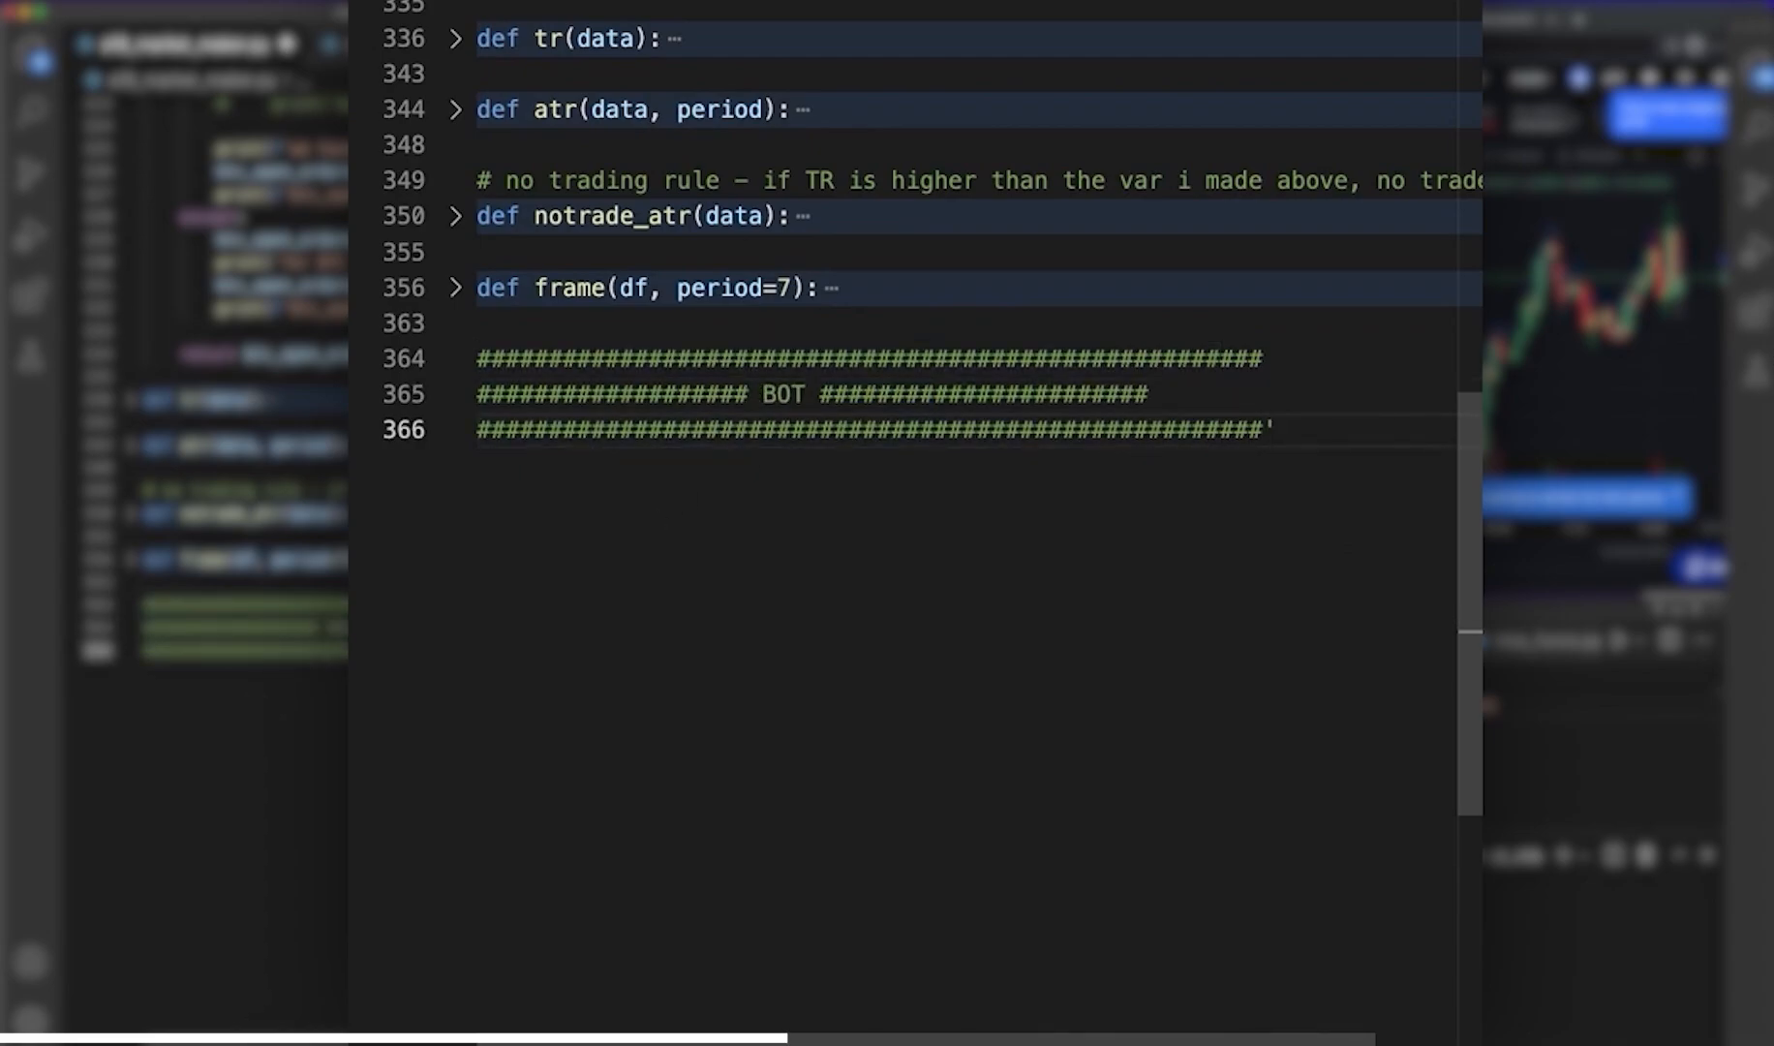
text(def)
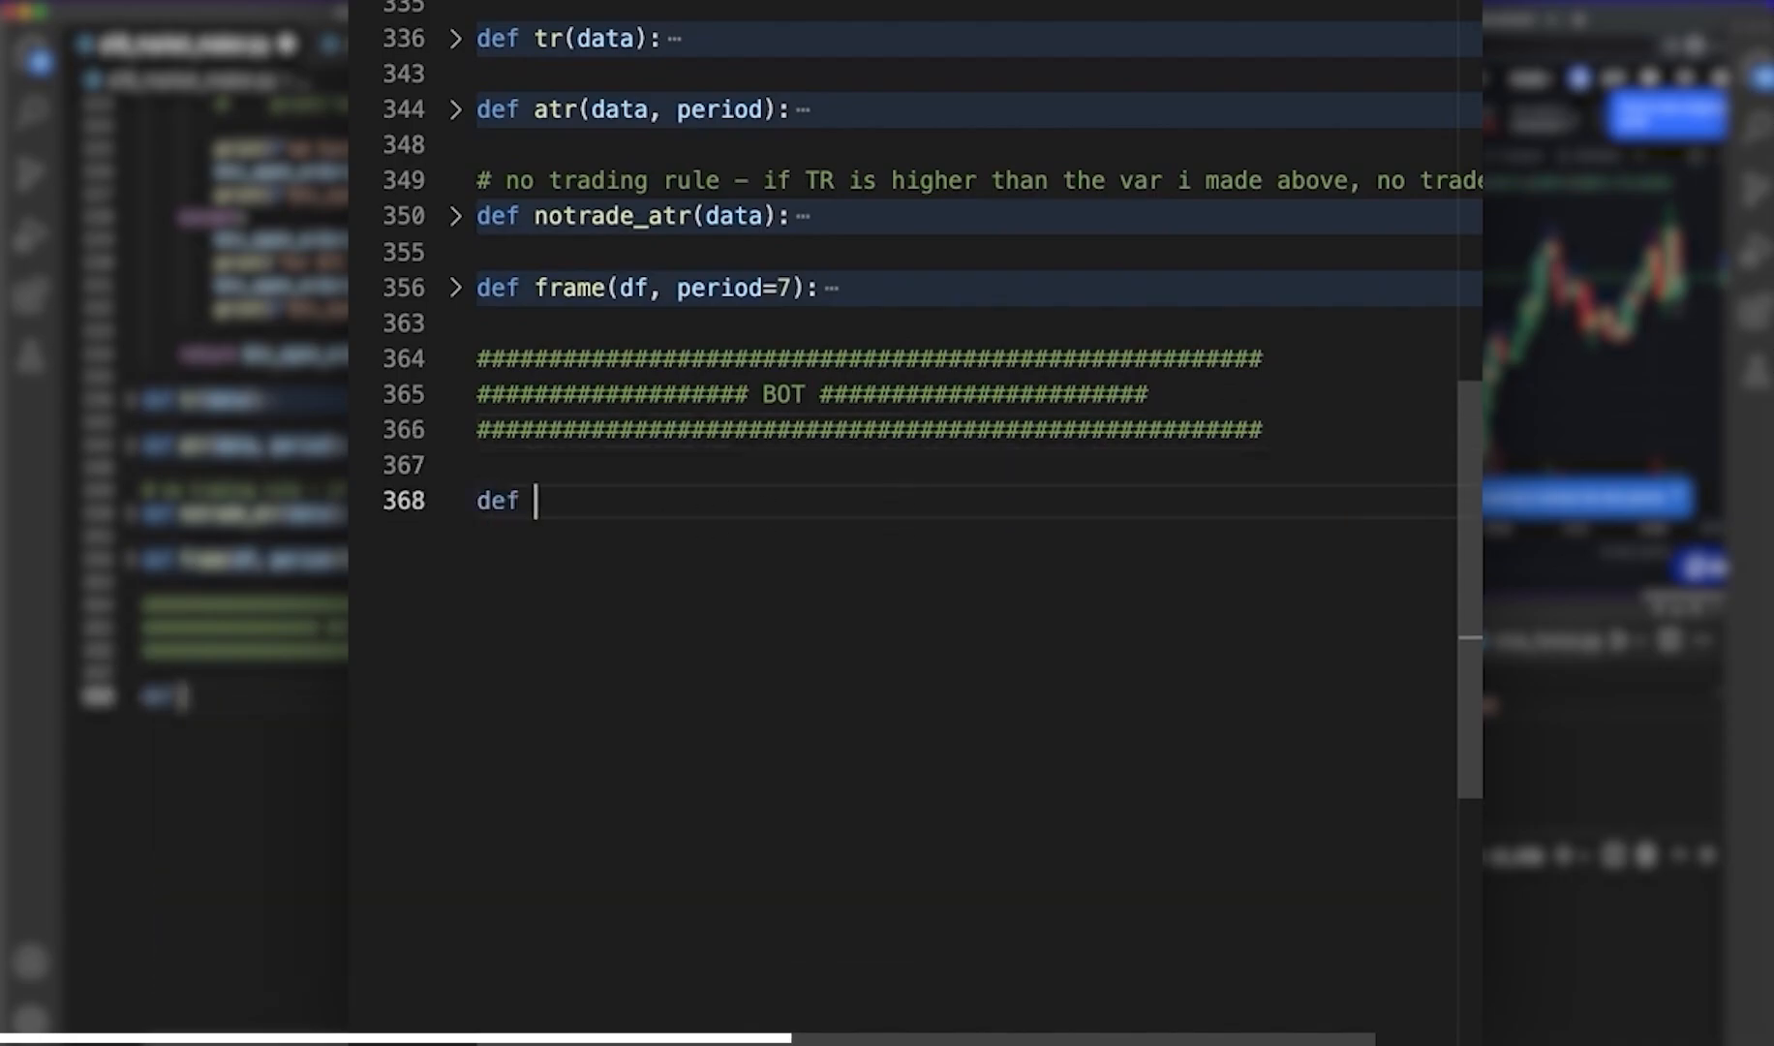
text(bot():)
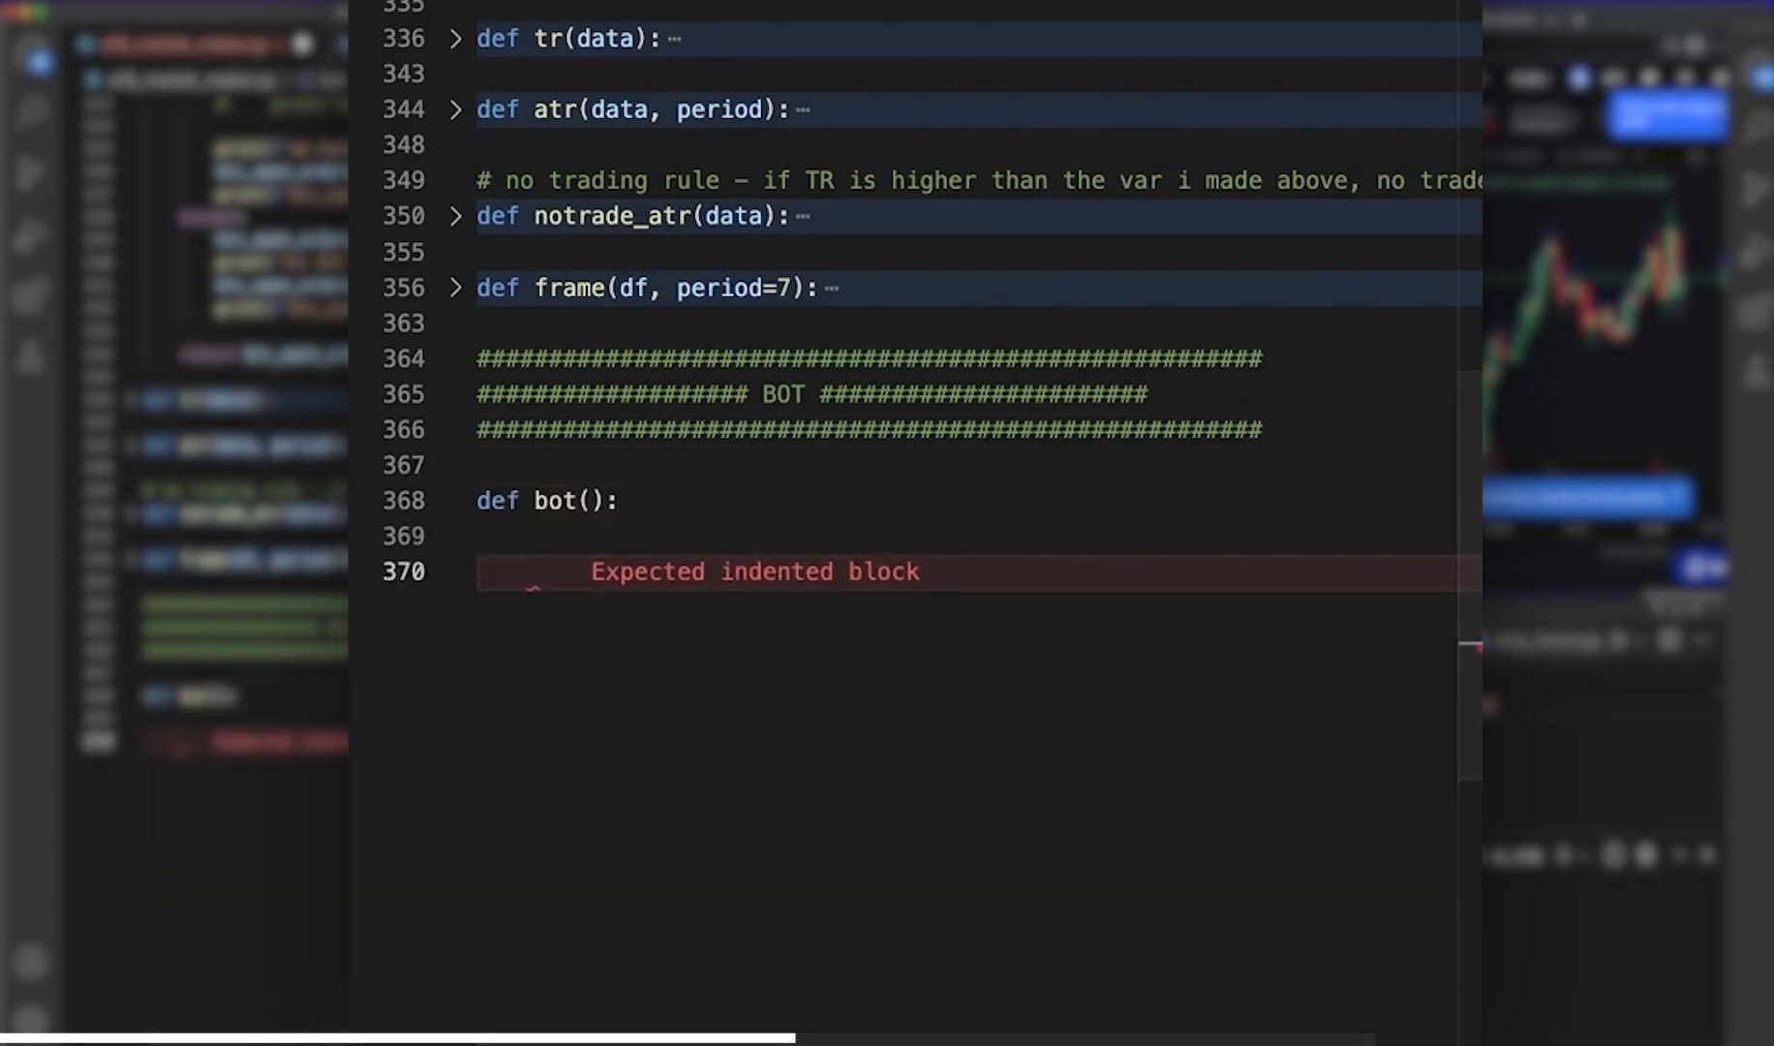
mouse_move(786, 709)
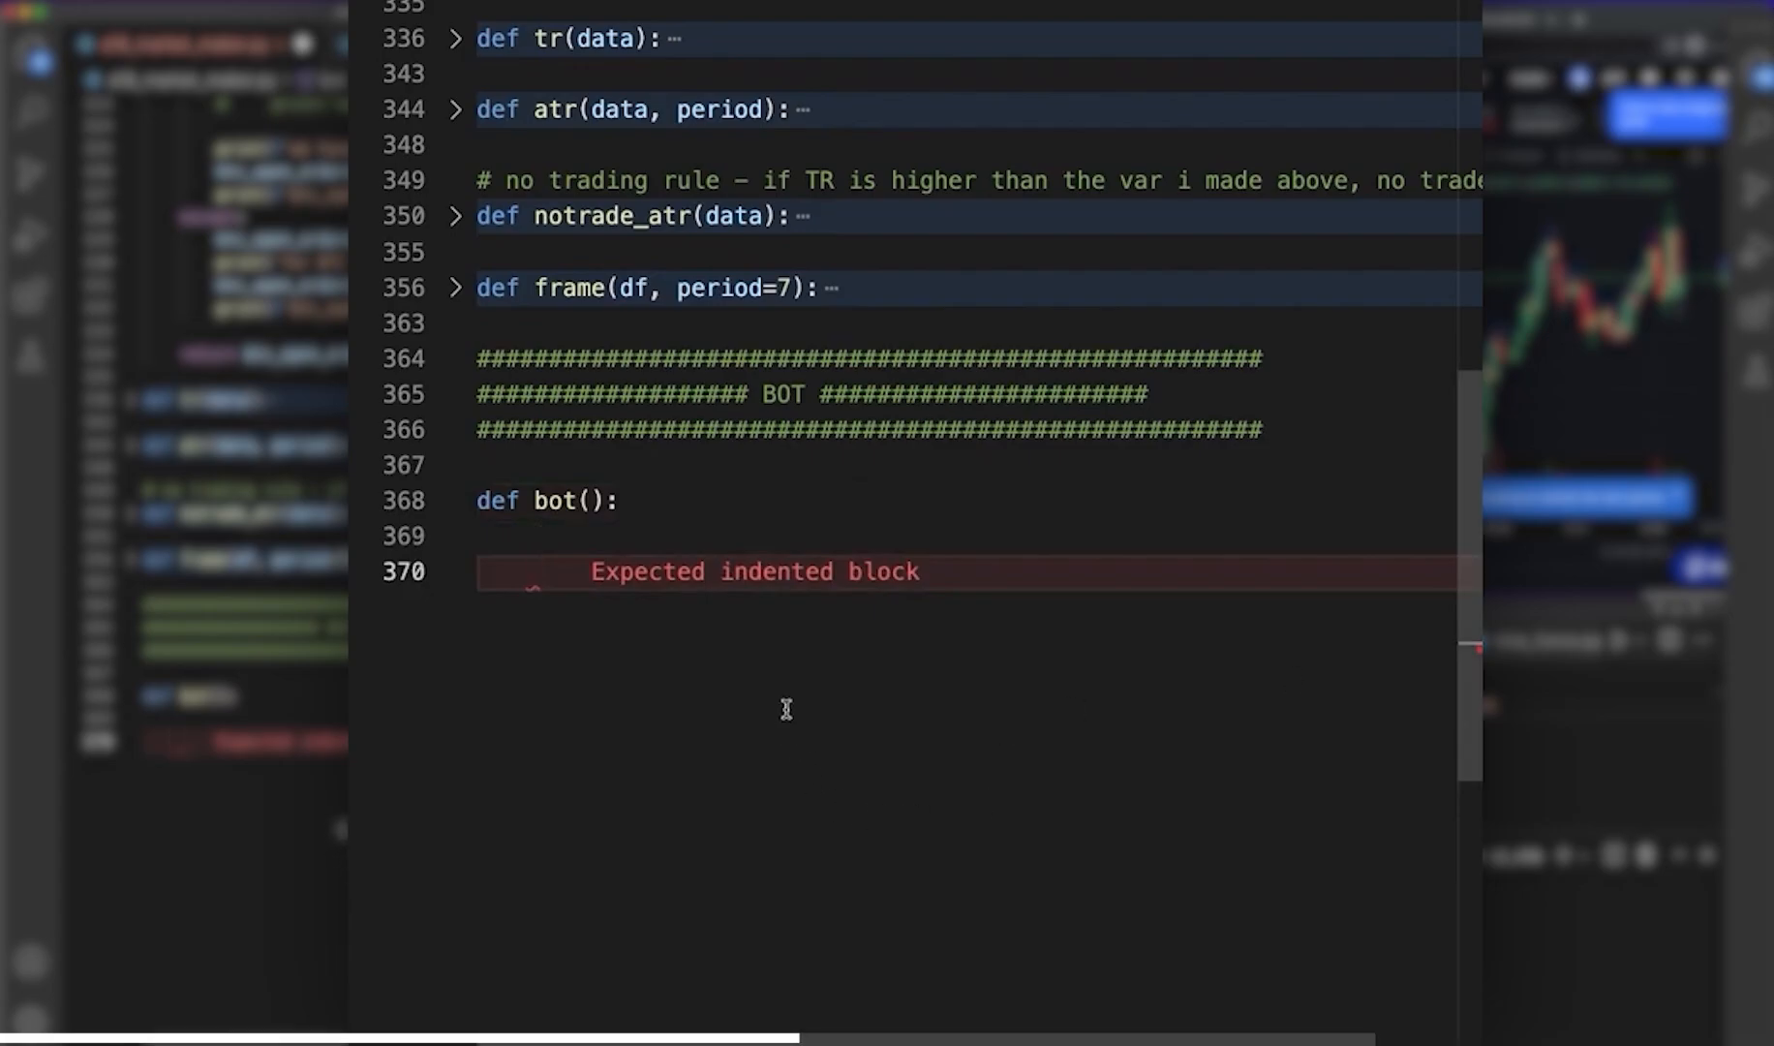
- Call size_kill() inside bot() with a comment about closing positions over max risk, then add a blank line
text(size_kill())
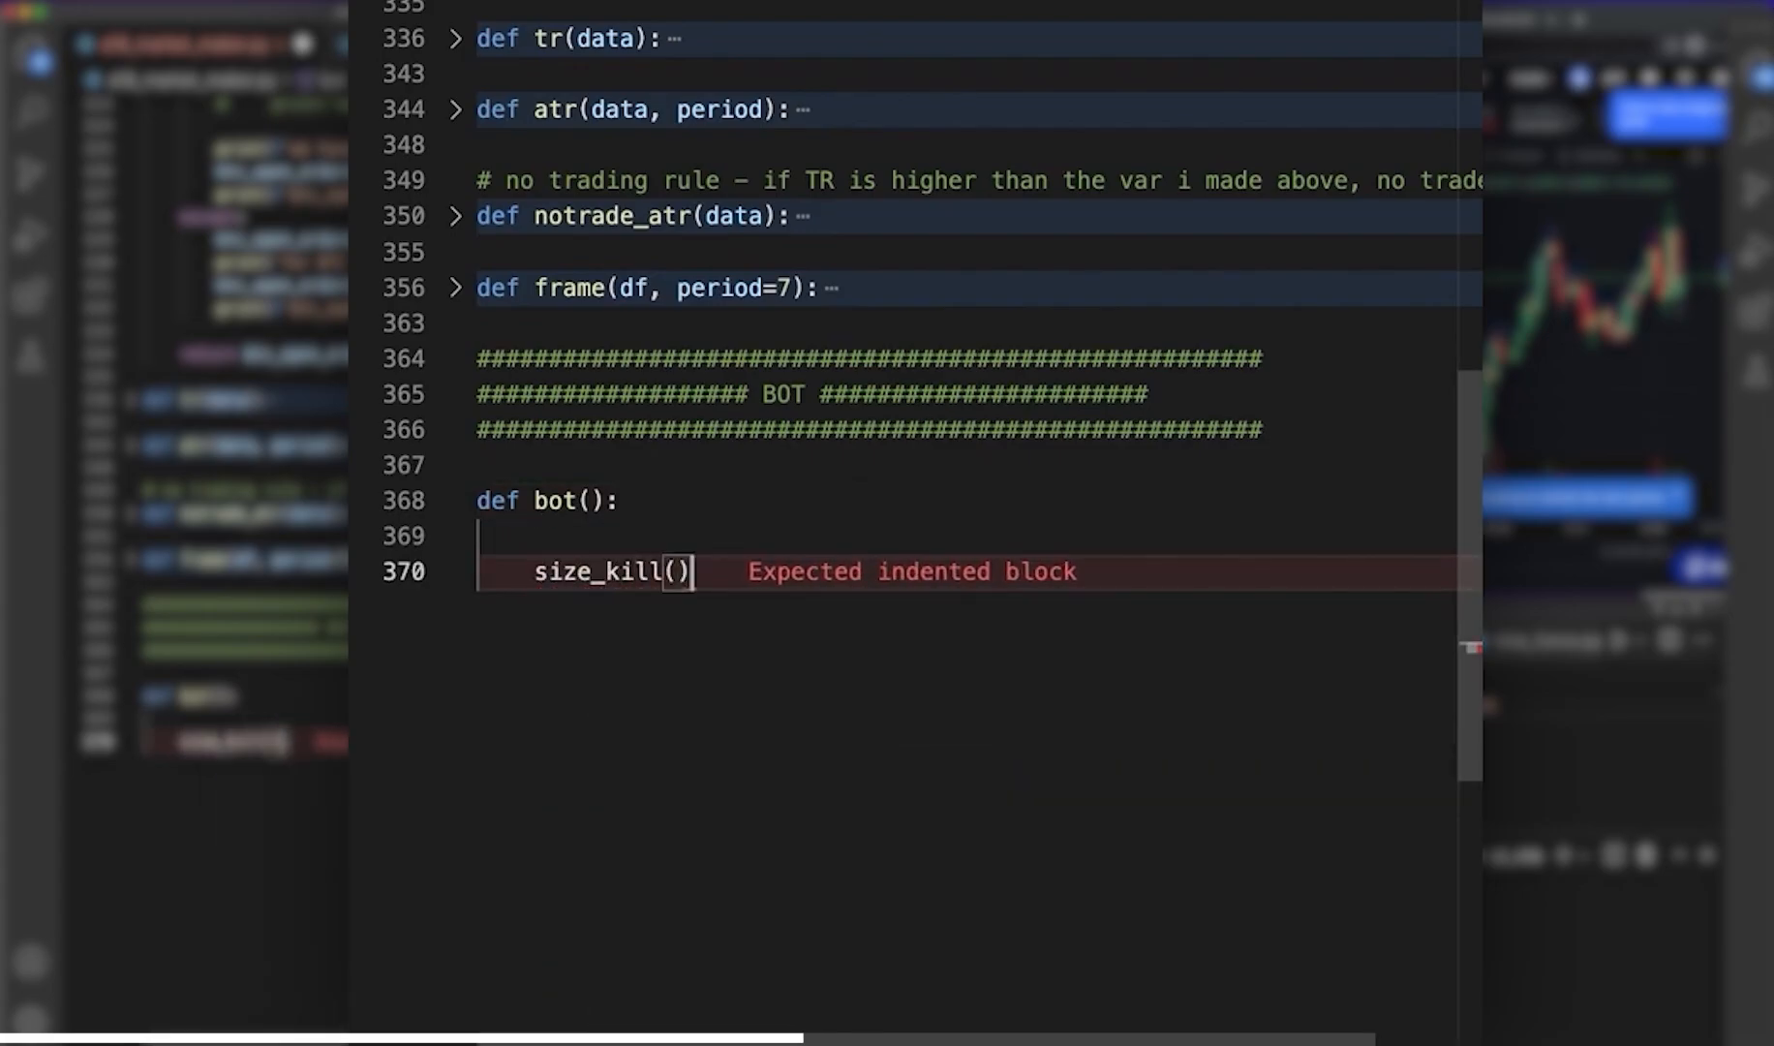
text(# closes positio)
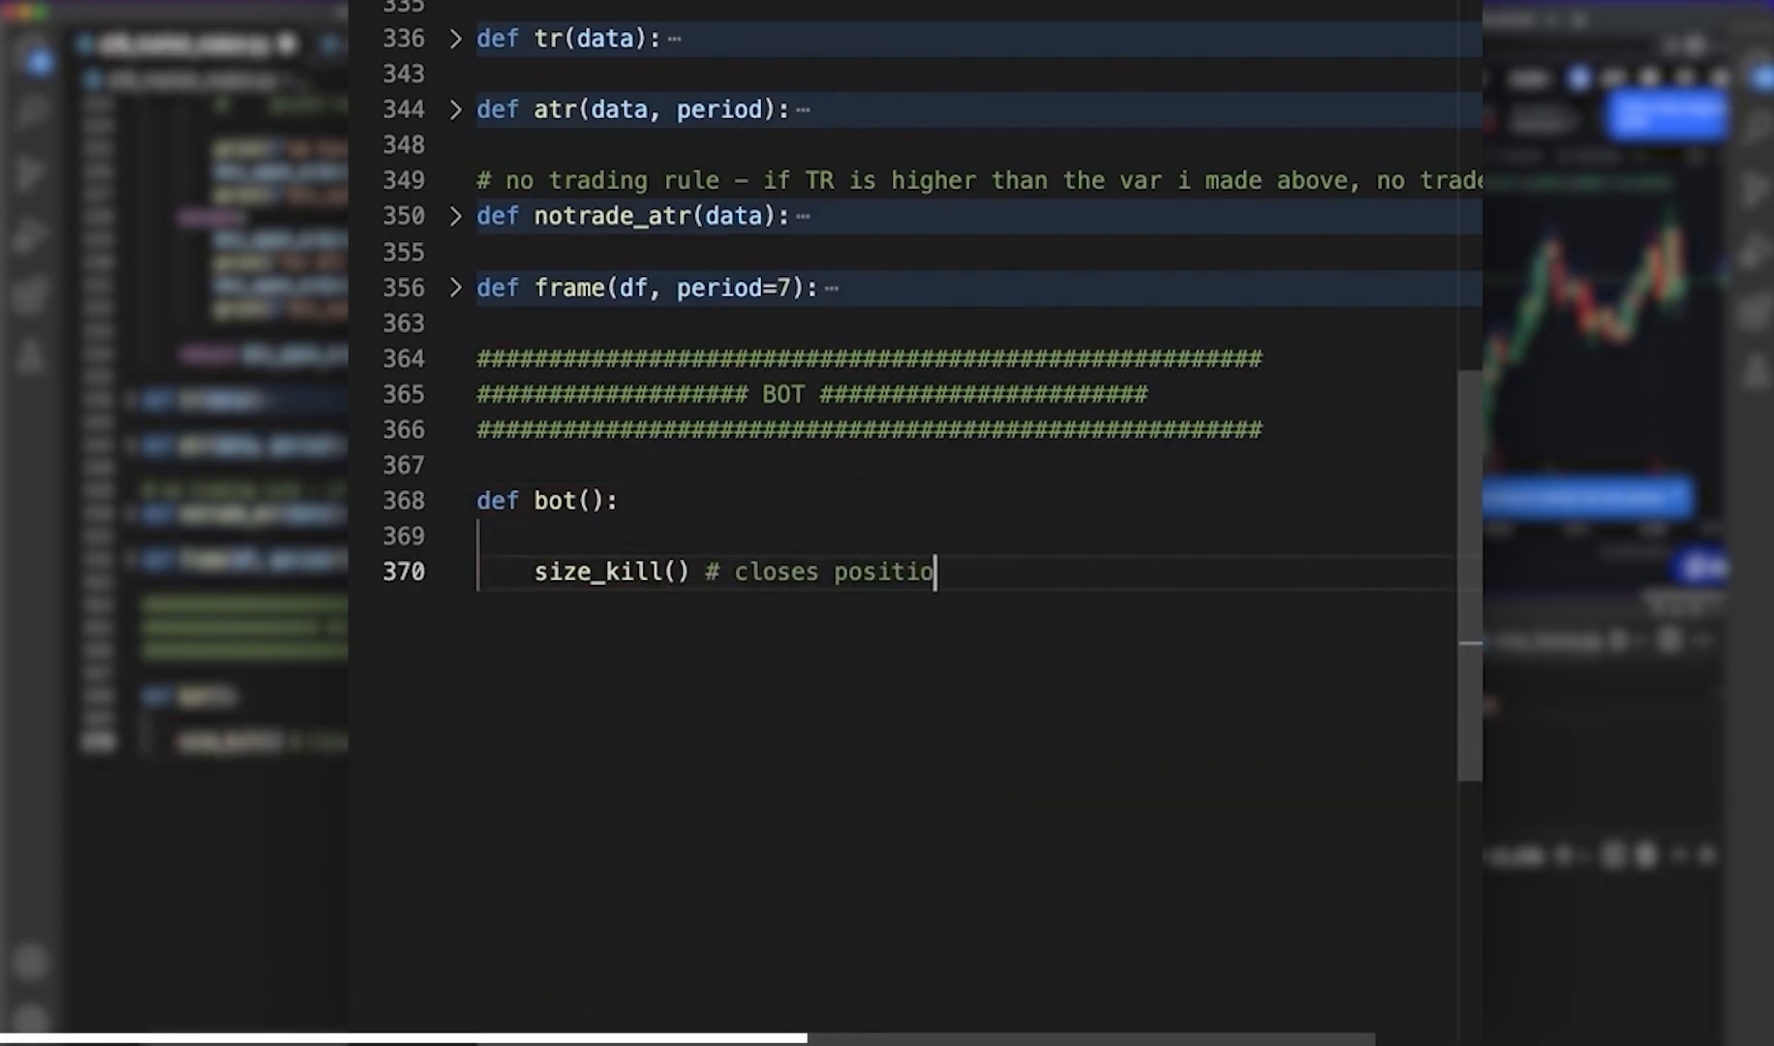
text(n if ever over)
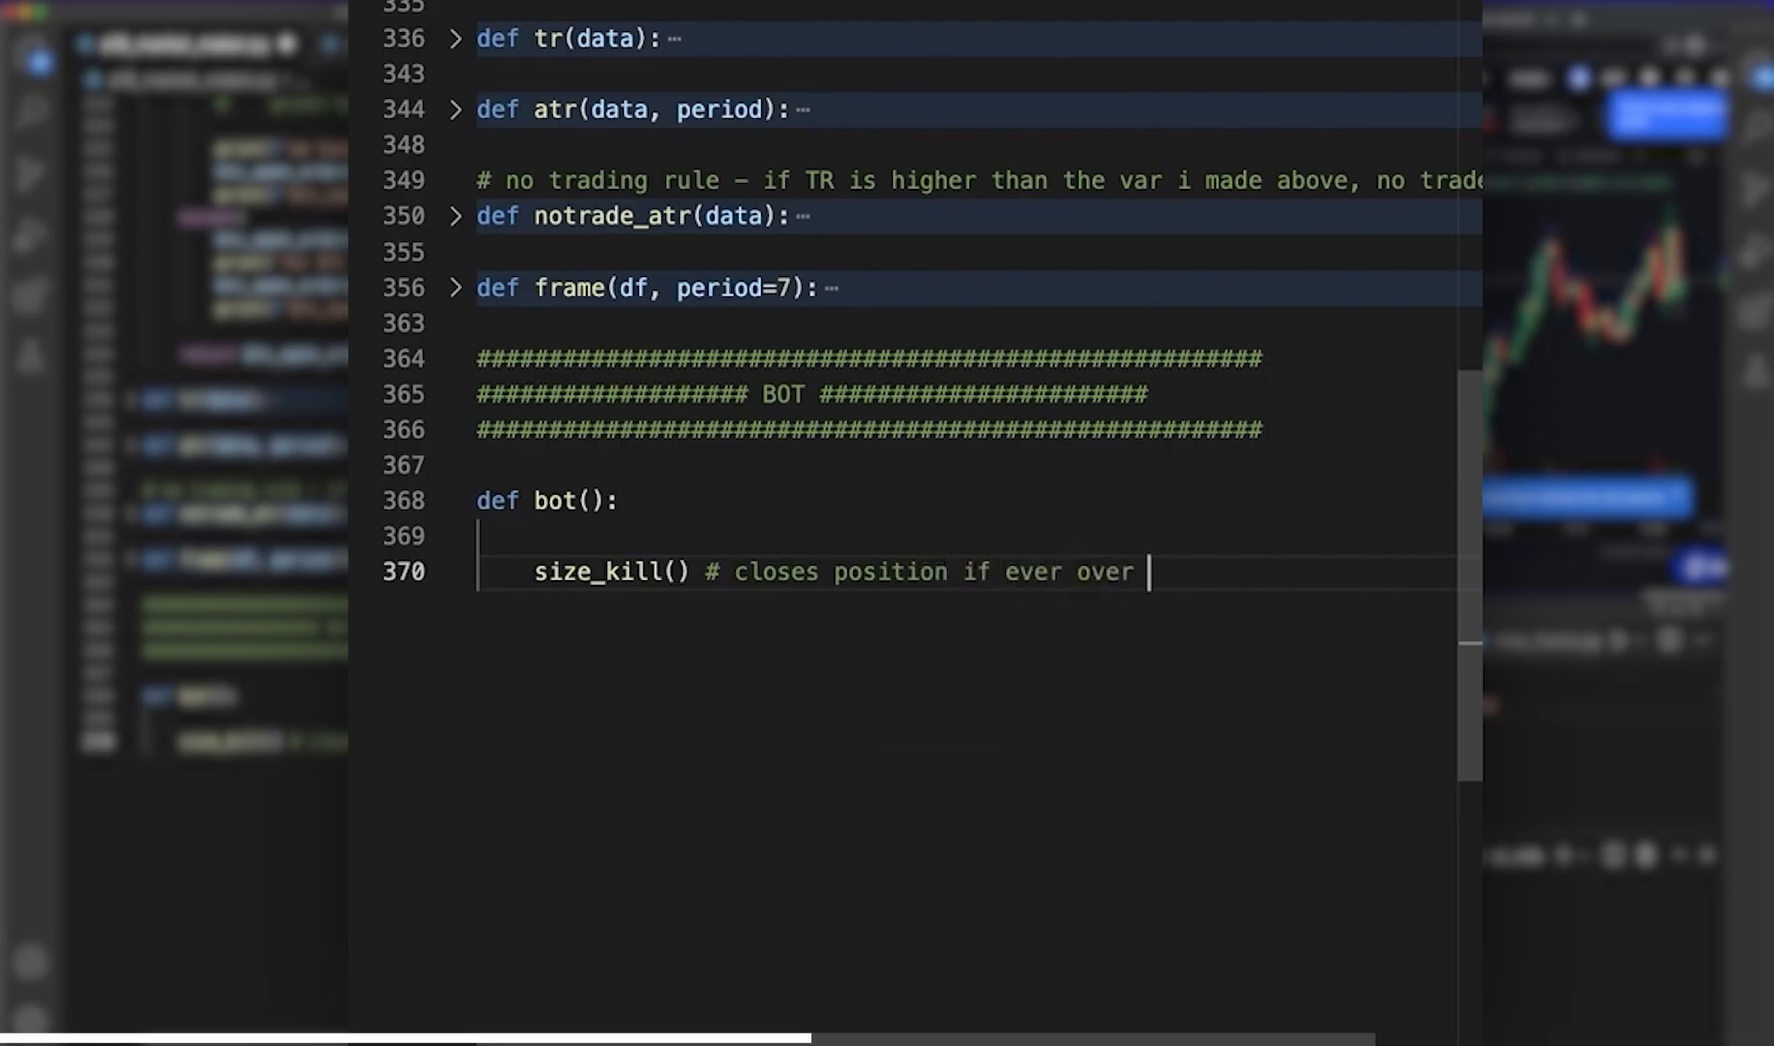
text(max_pos)
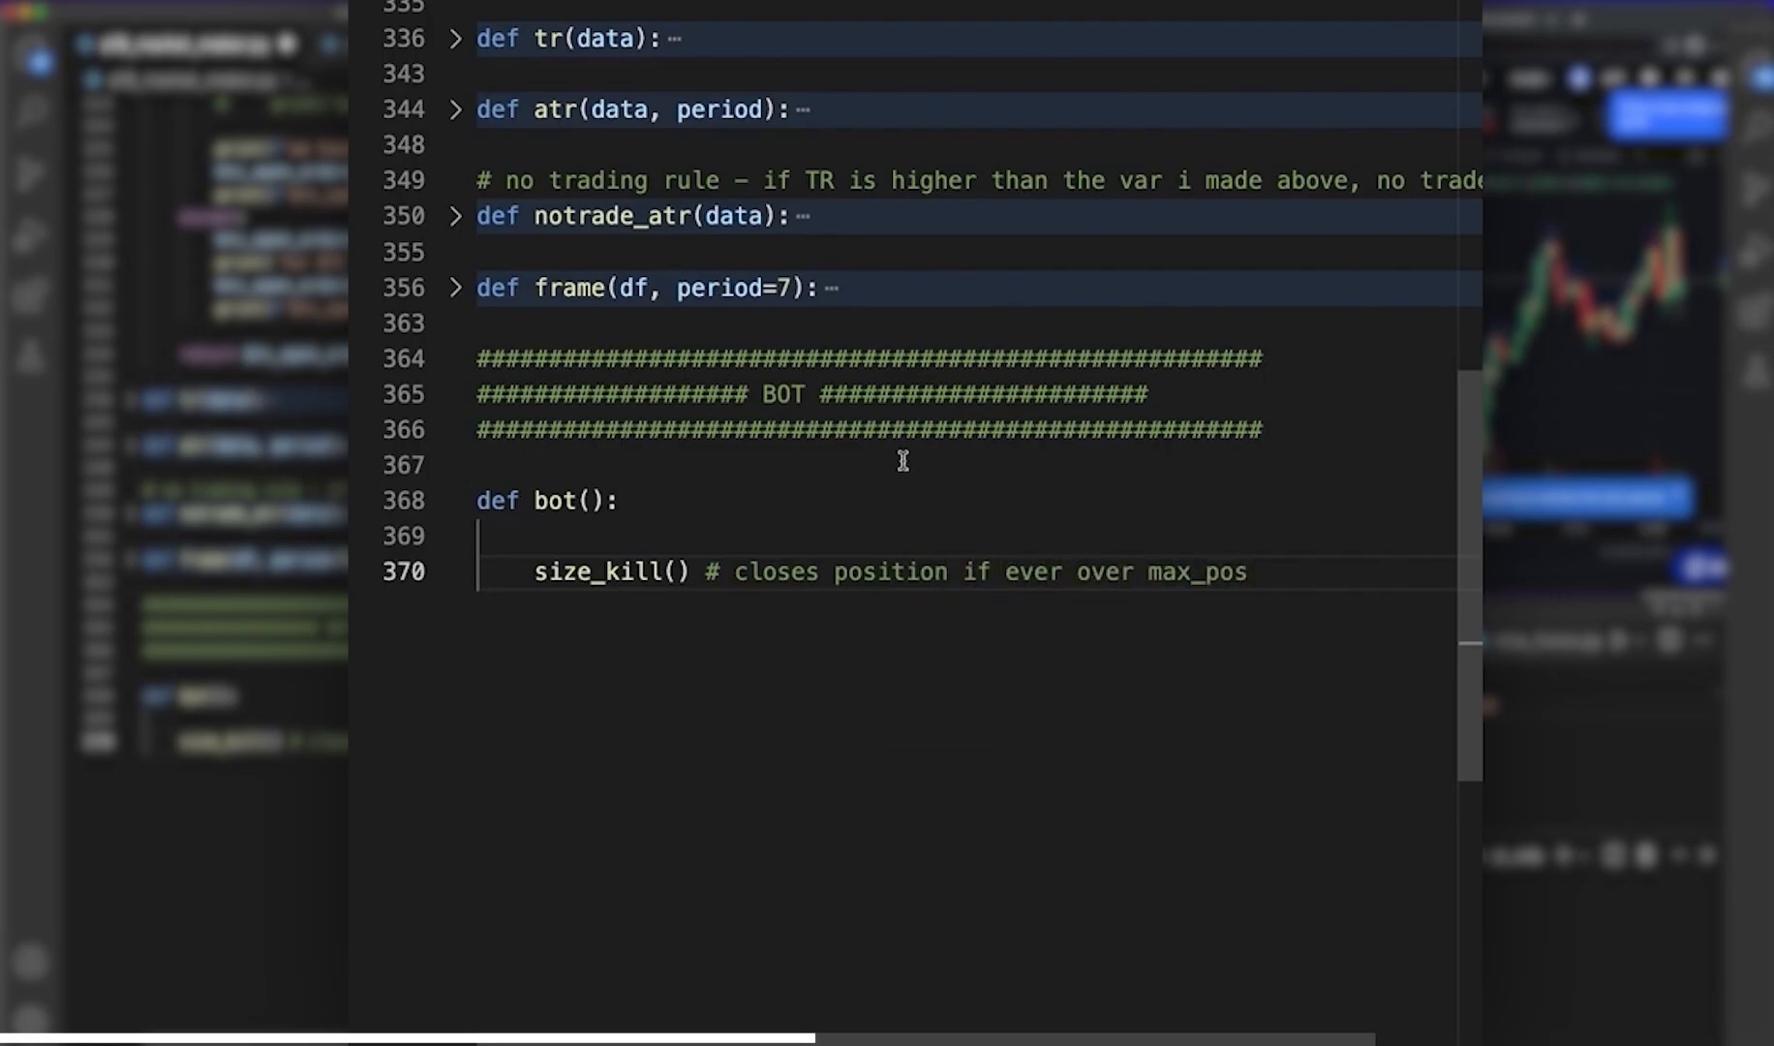
scroll(up, 3)
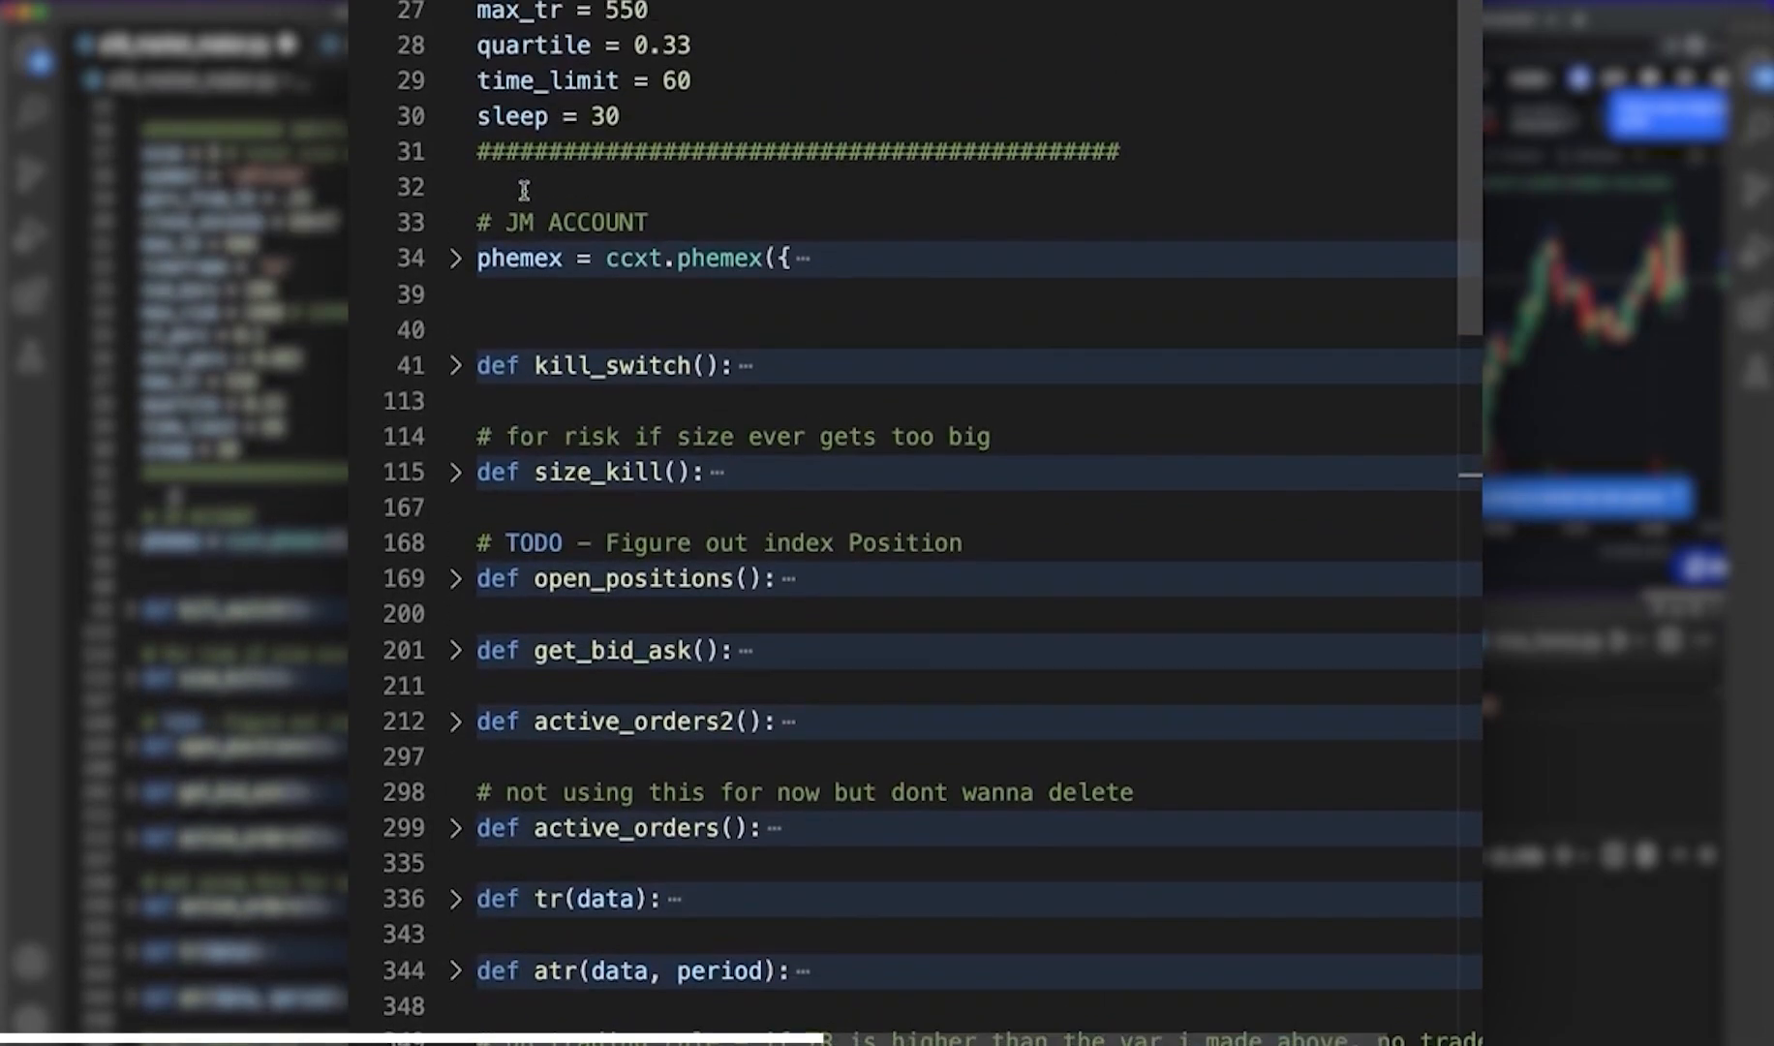
scroll(up, 3)
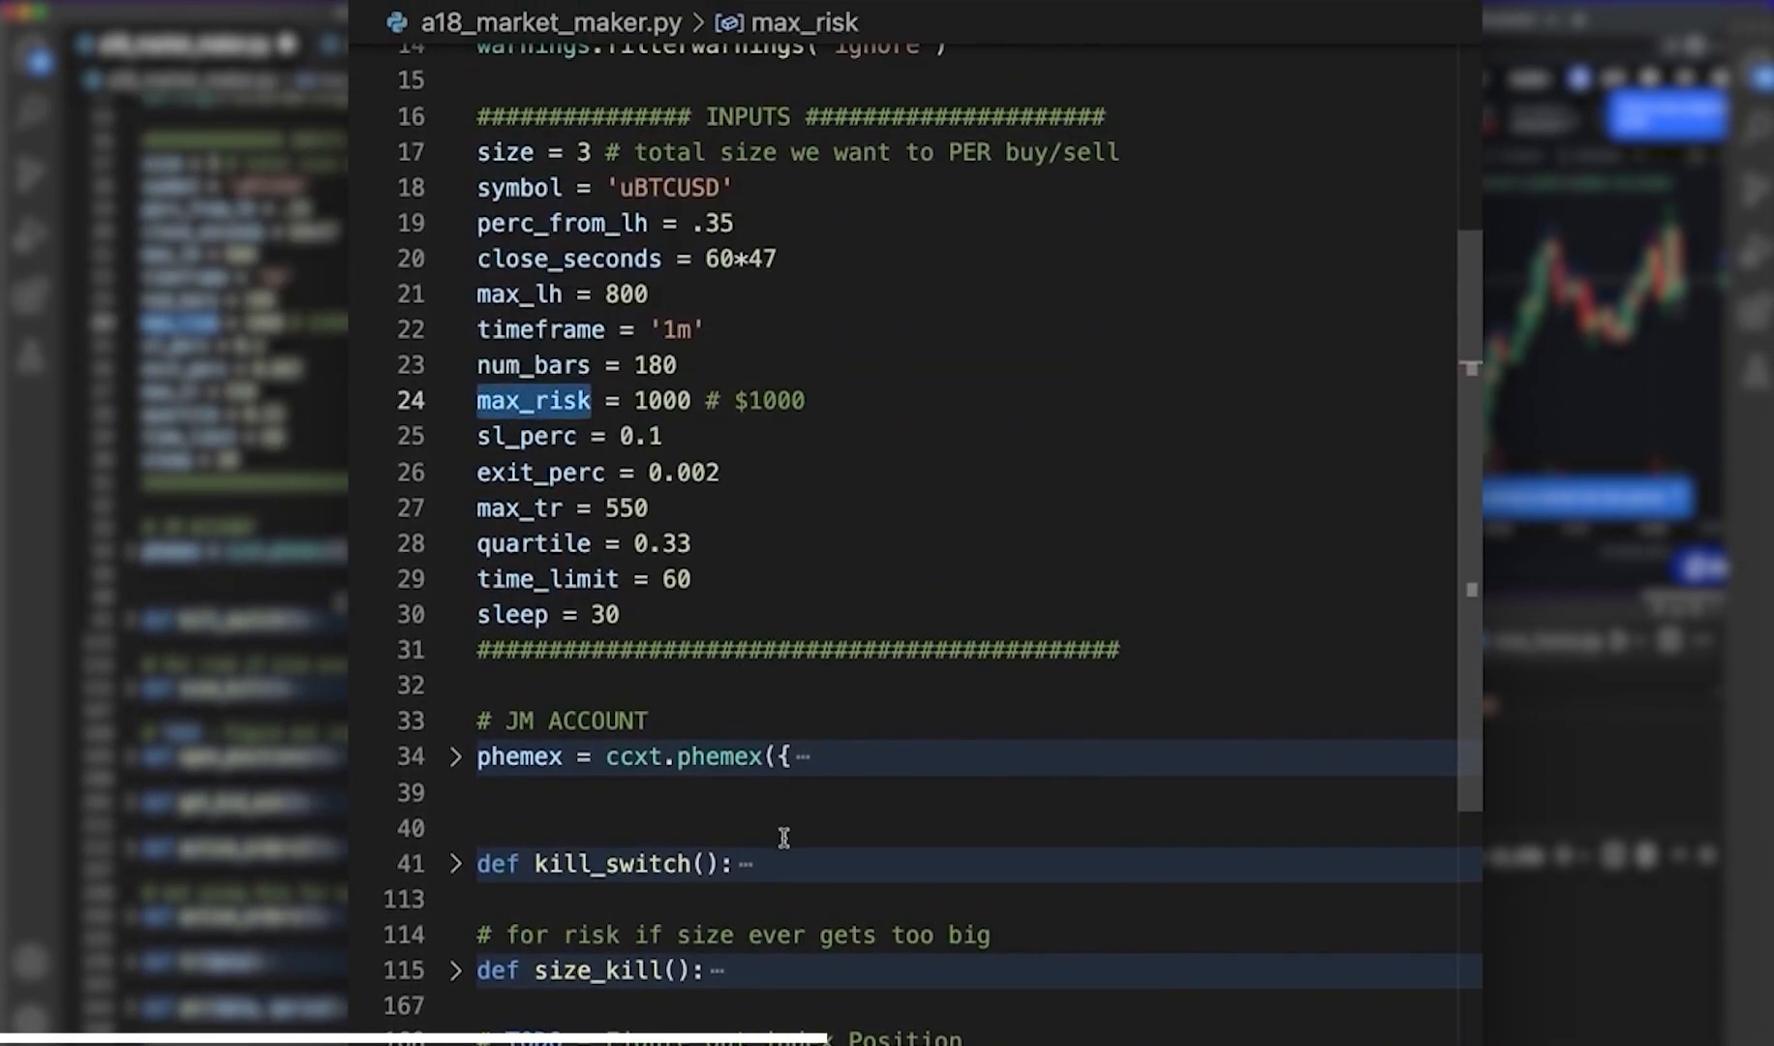
scroll(down, 3)
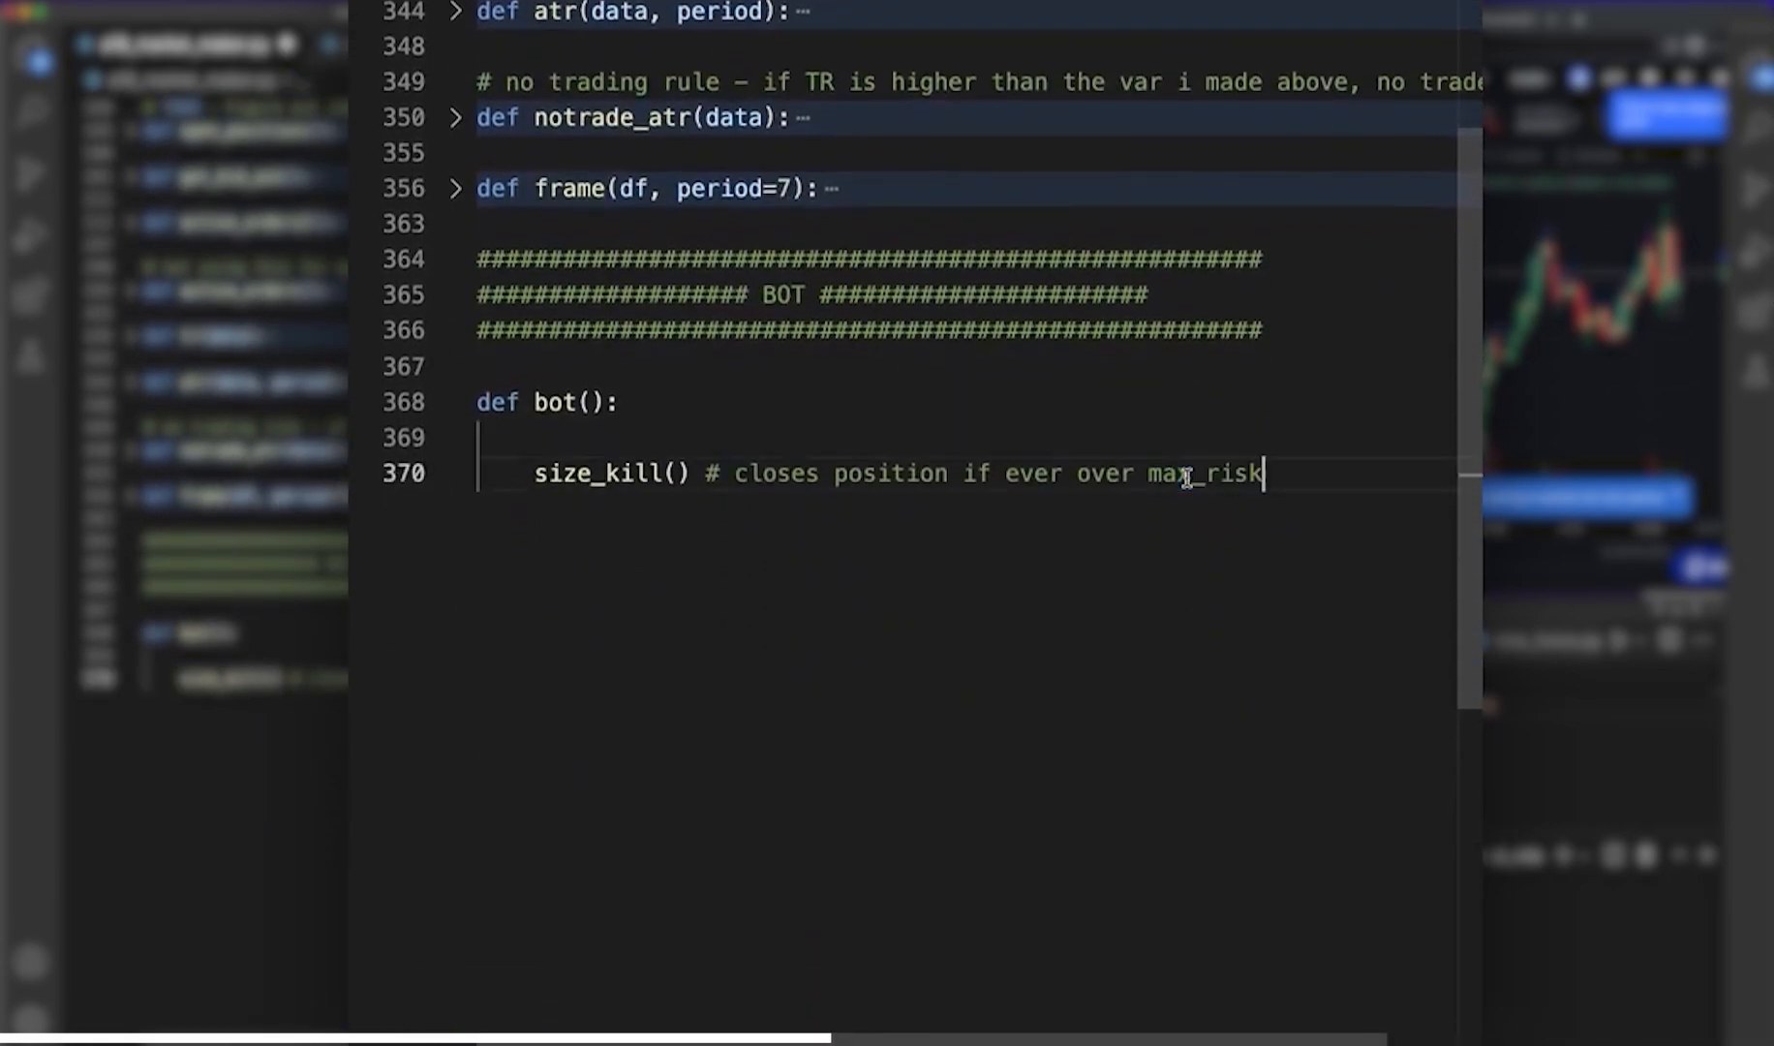
scroll(up, 3)
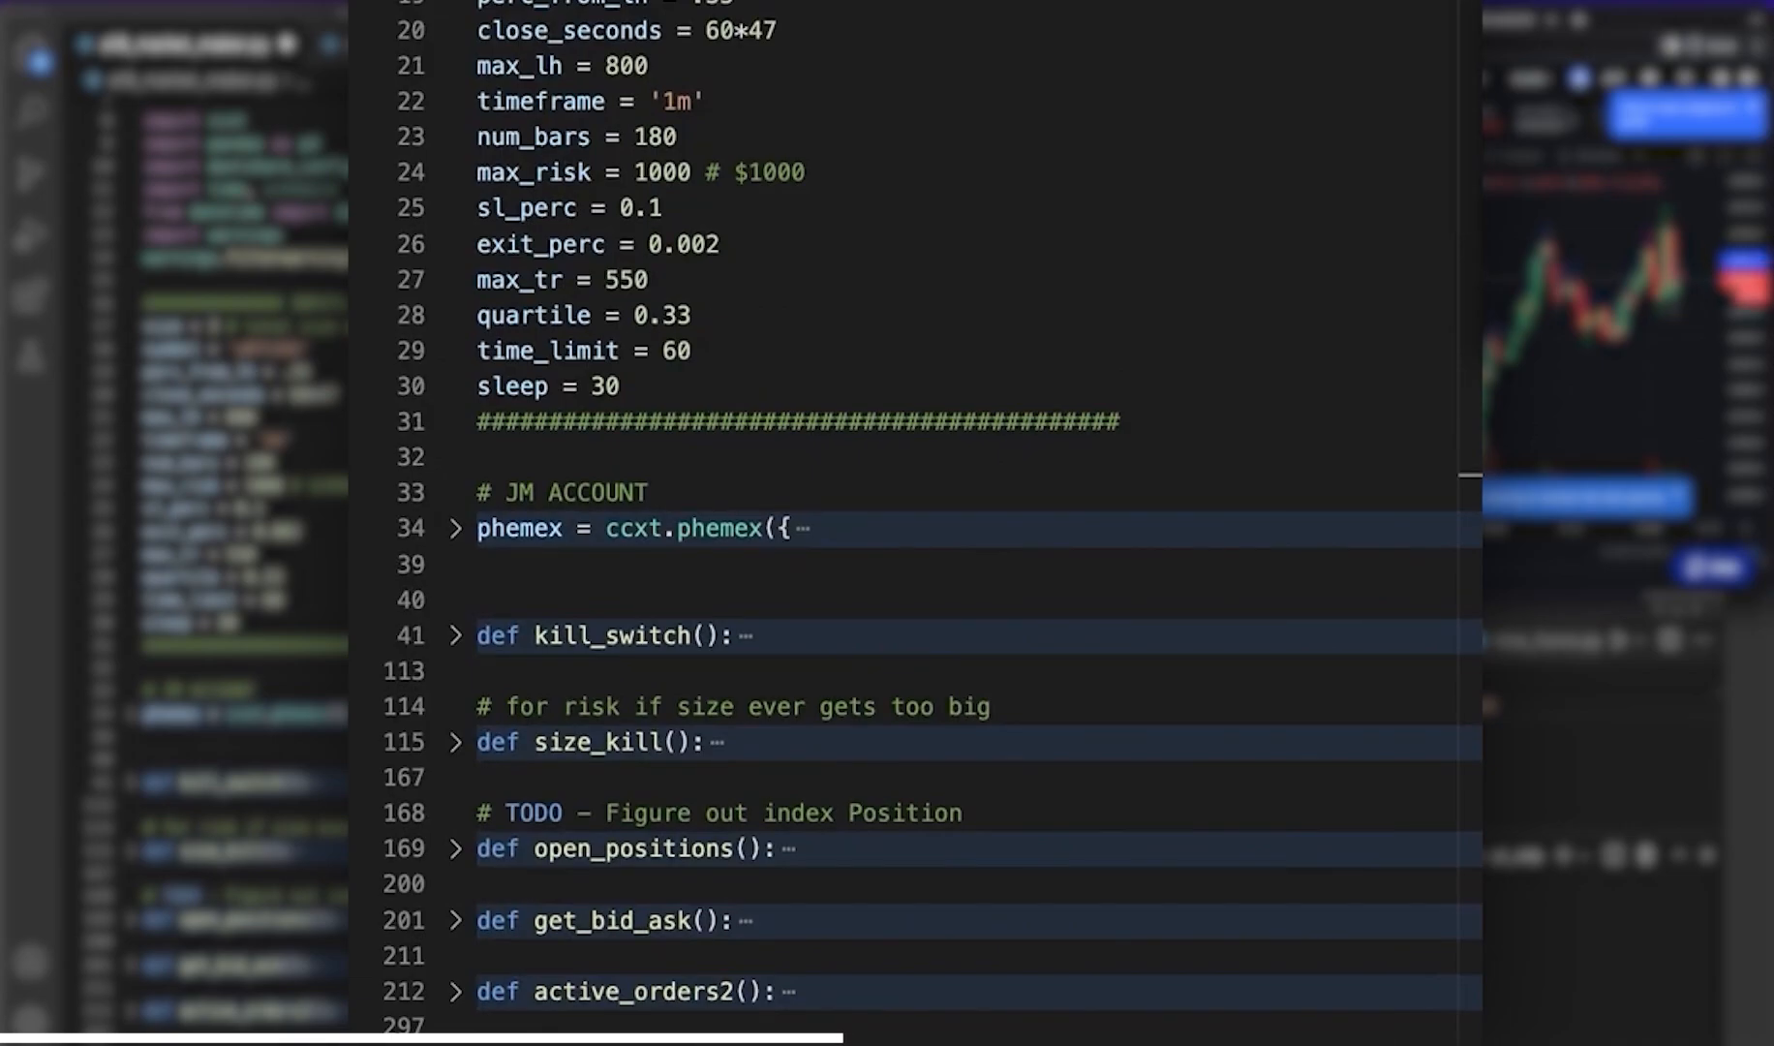
scroll(down, 3)
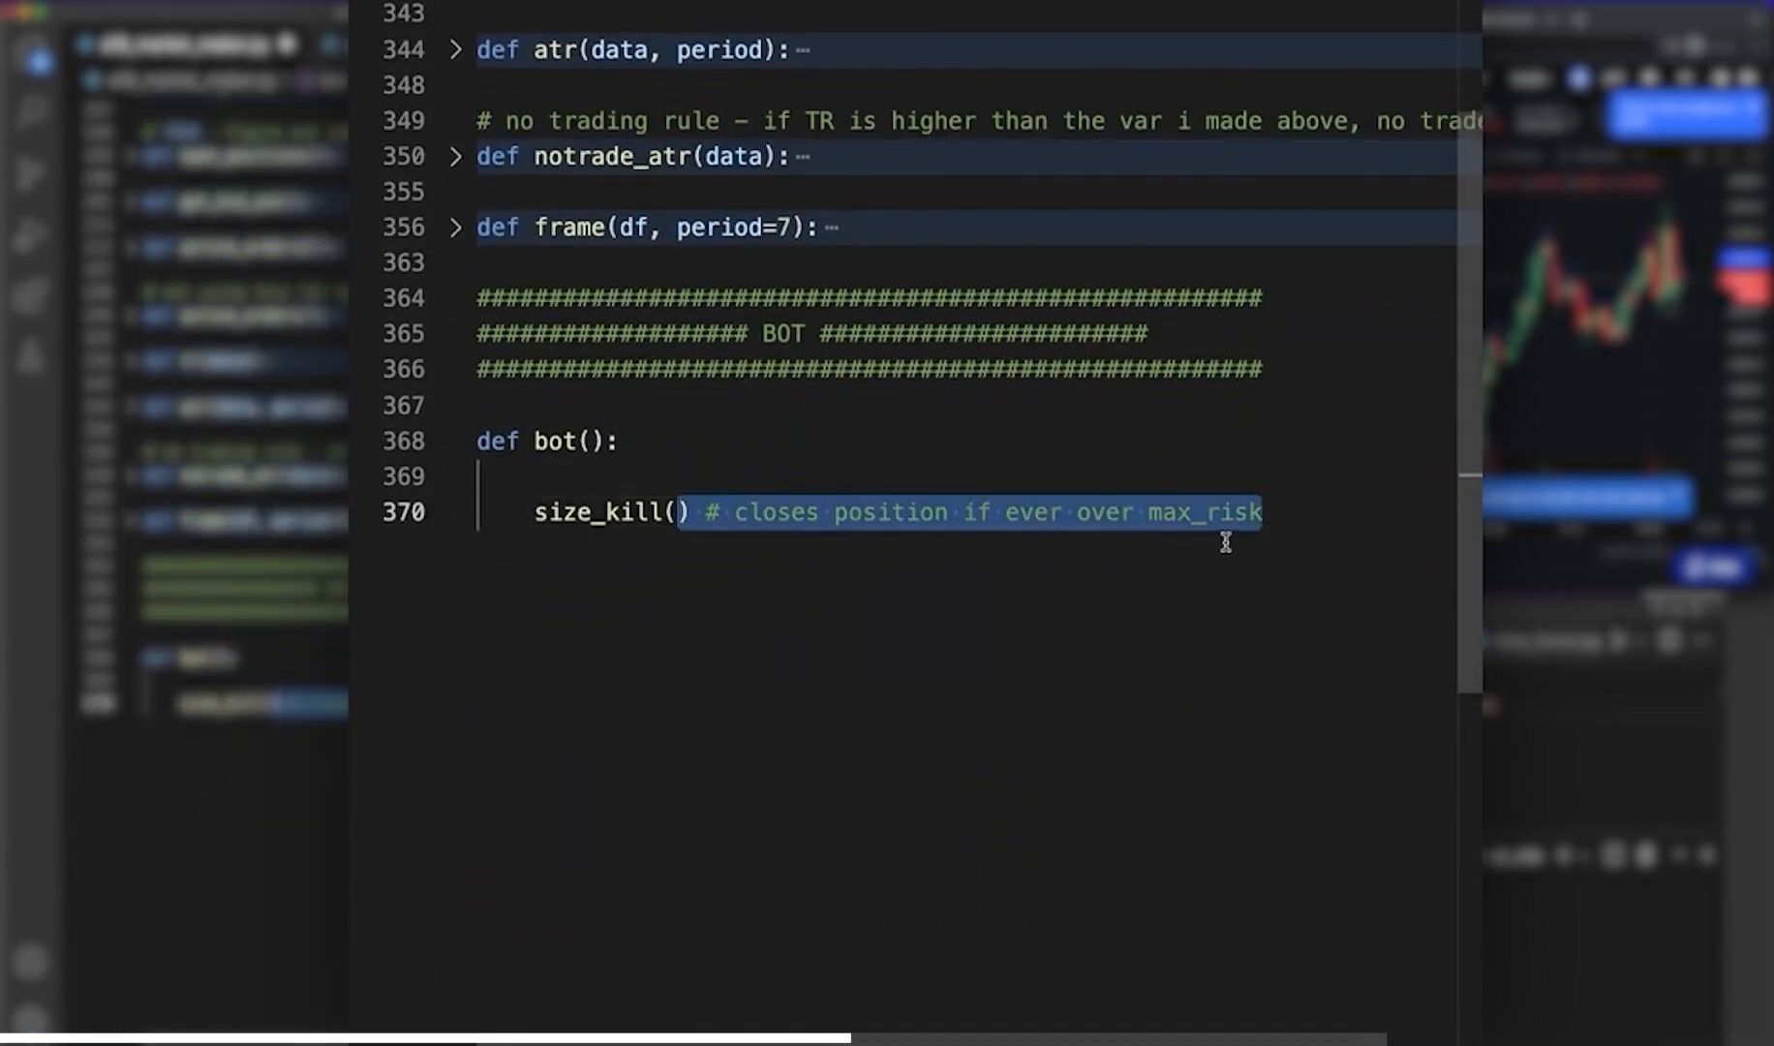
click(1267, 511)
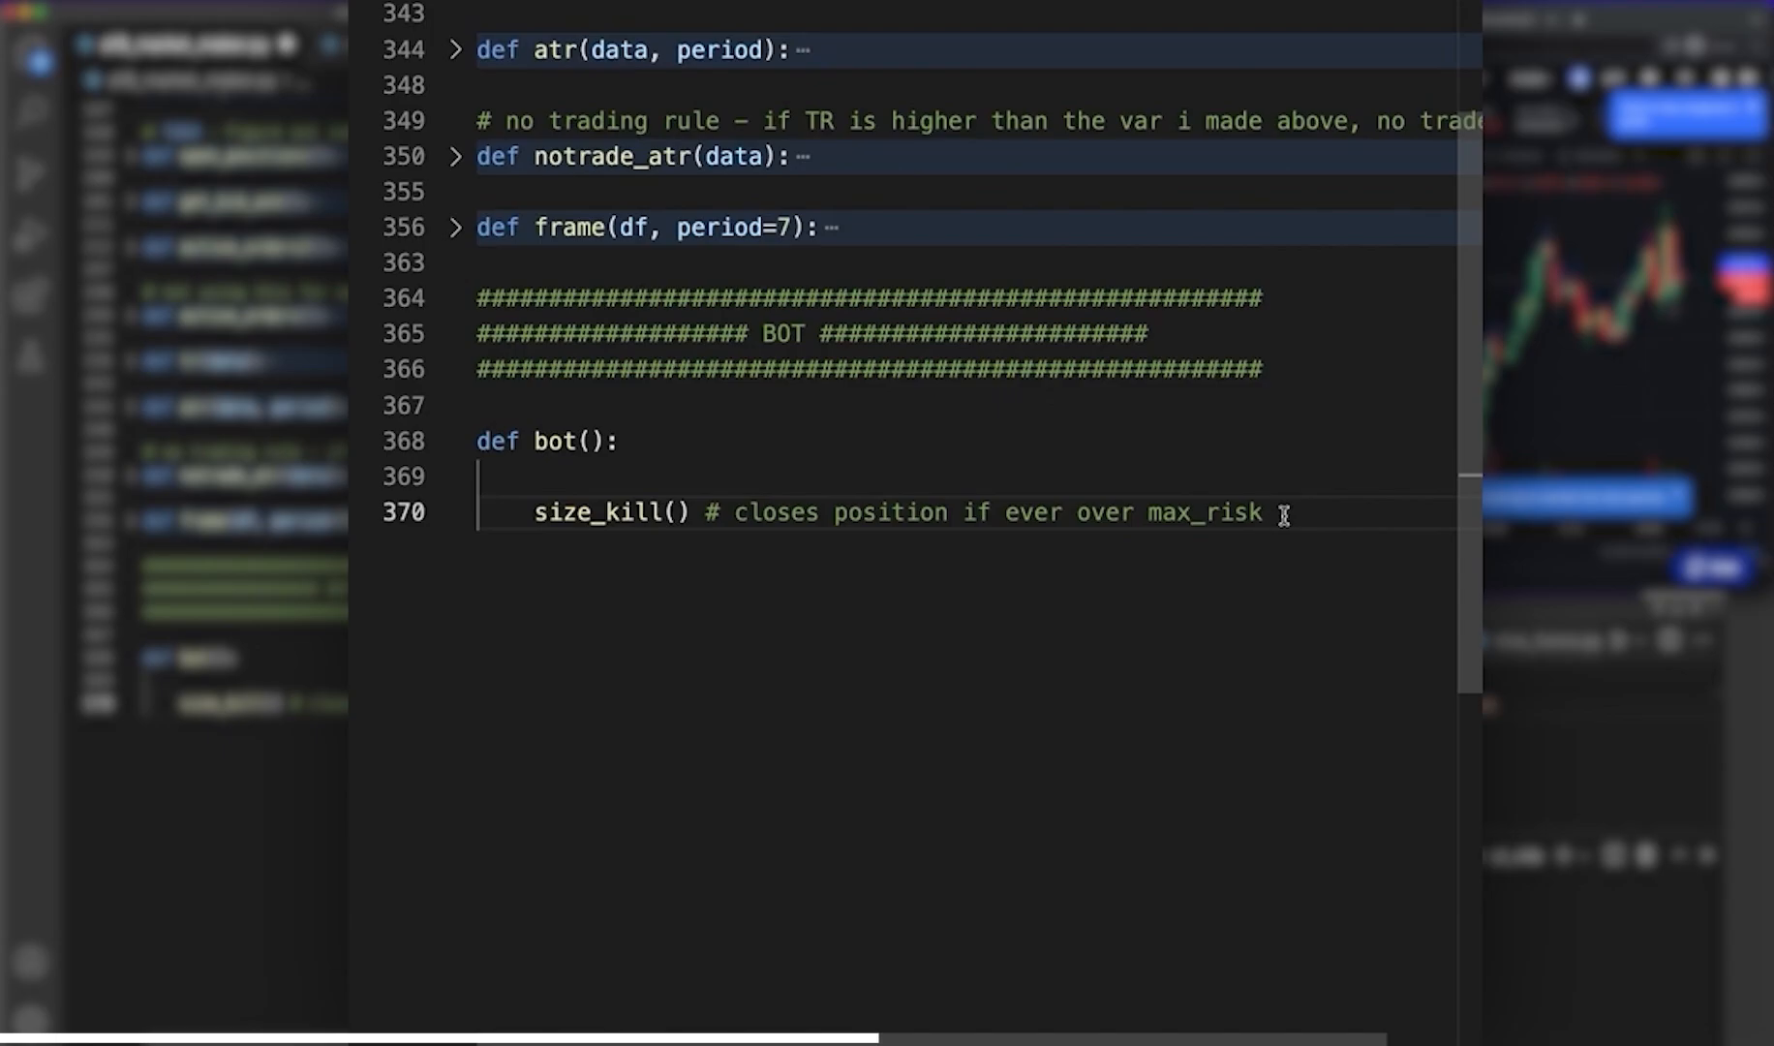
key(enter)
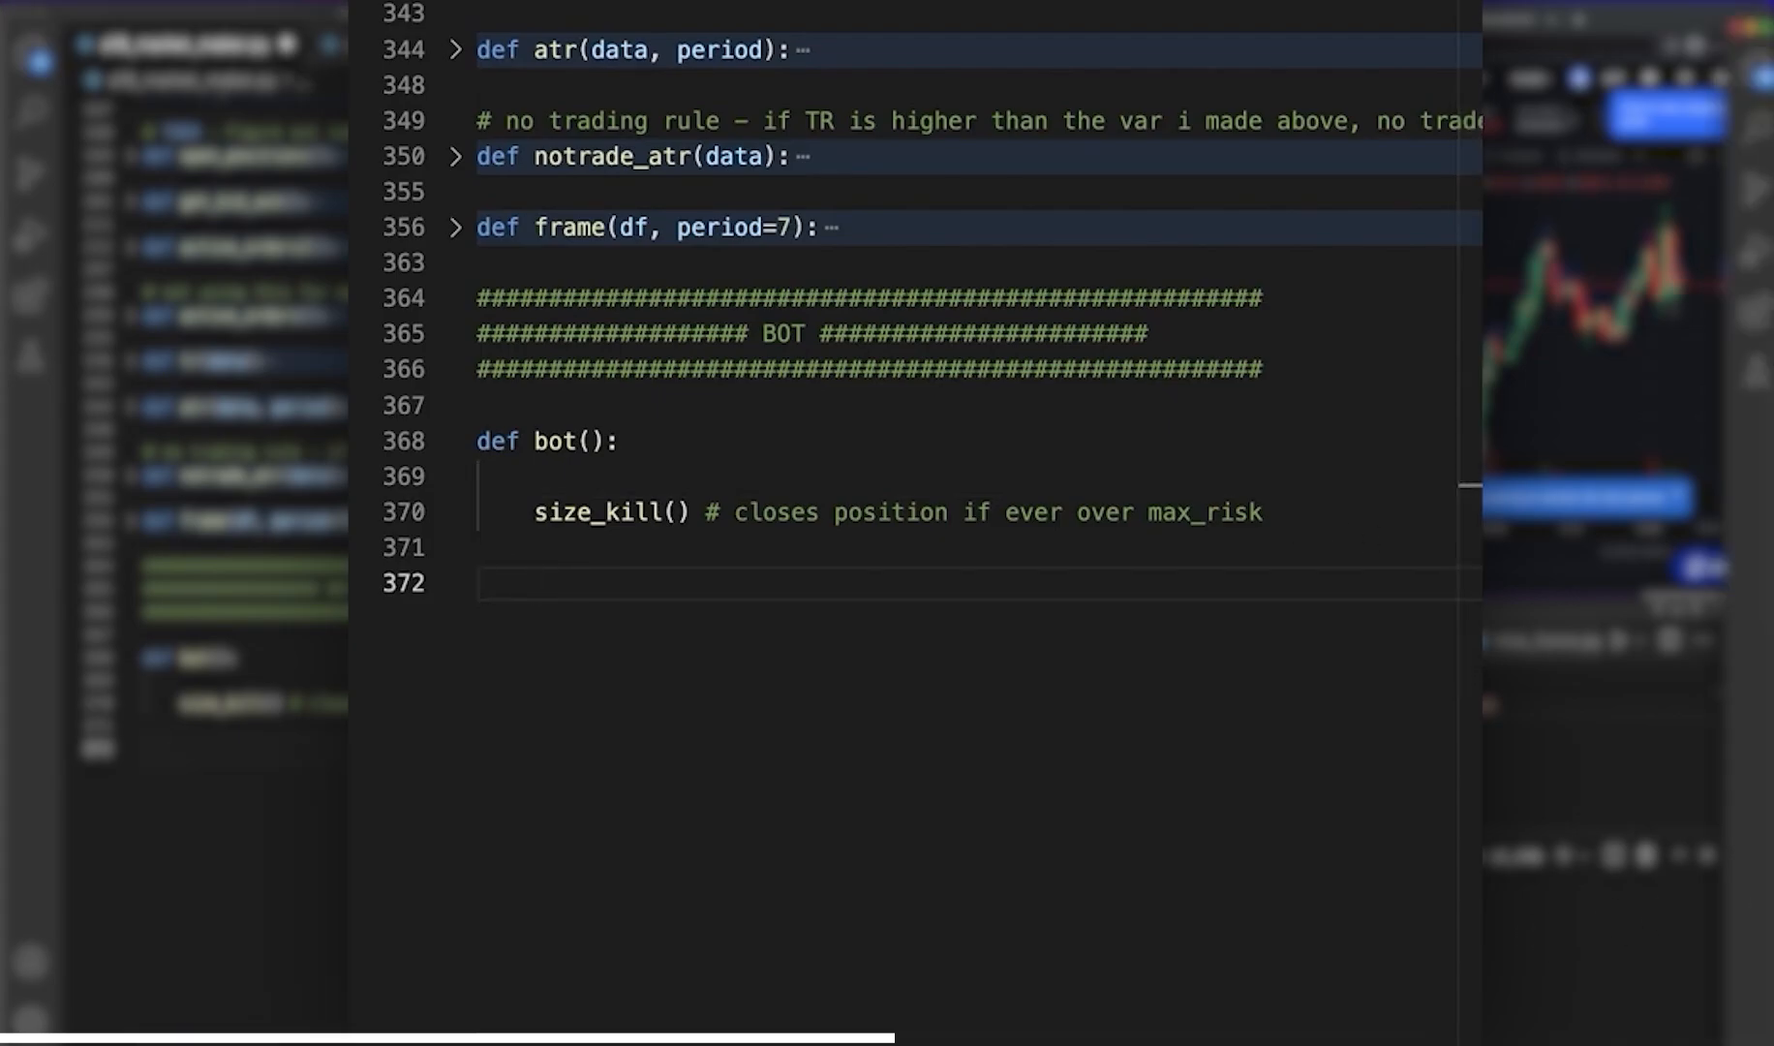
- Add now = datetime.now() and an empty df2 = pd.DataFrame() commented '# store our trades'
text(now = datetime.now())
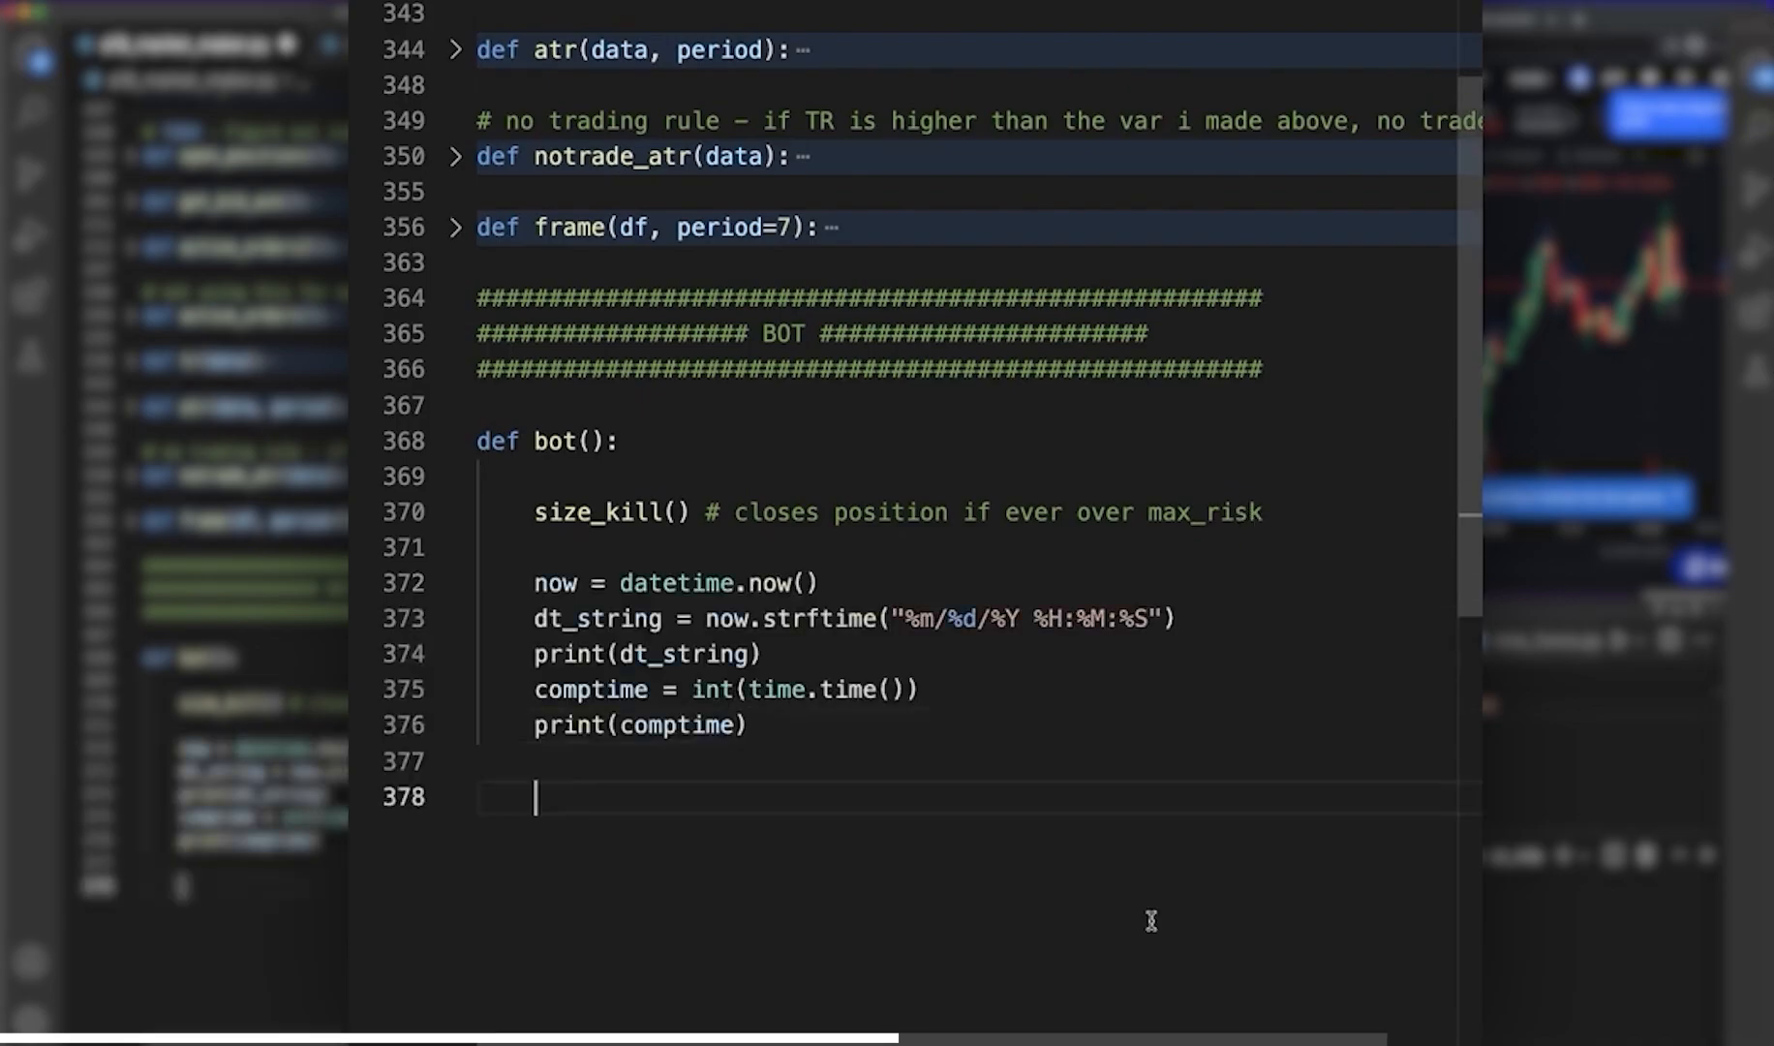
scroll(down, 3)
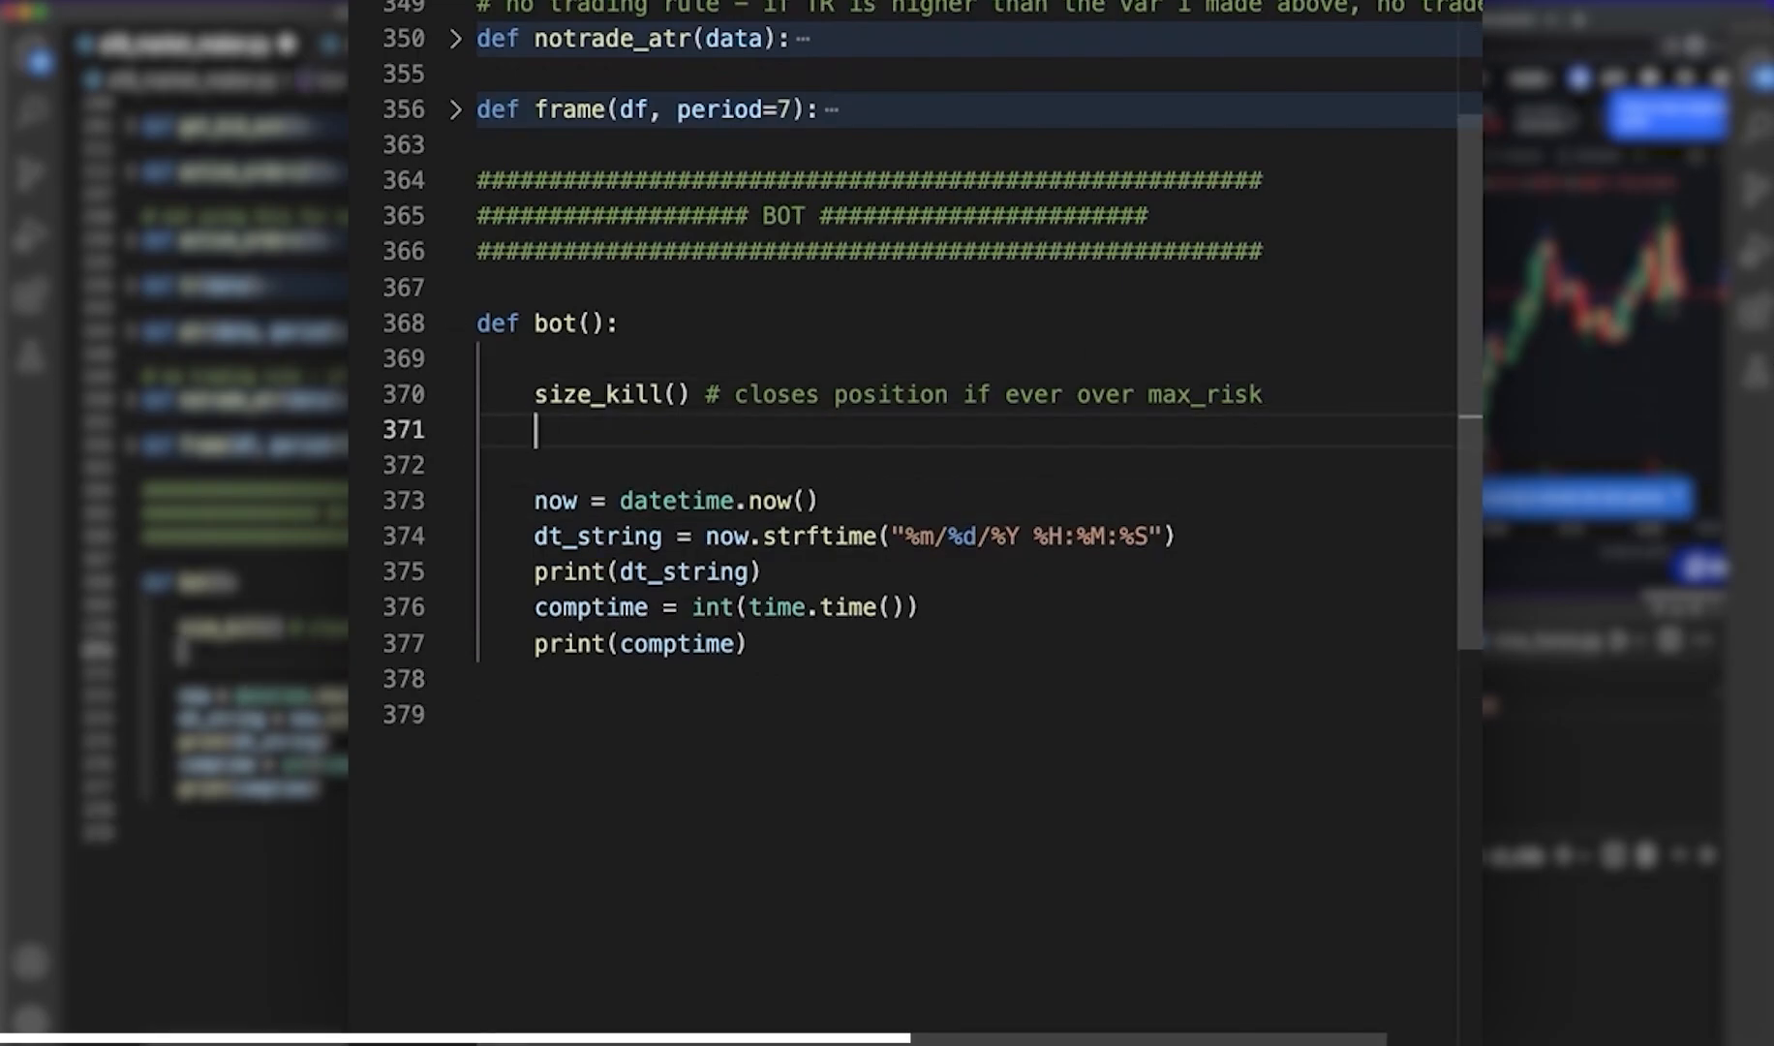
text(df2 = pd.)
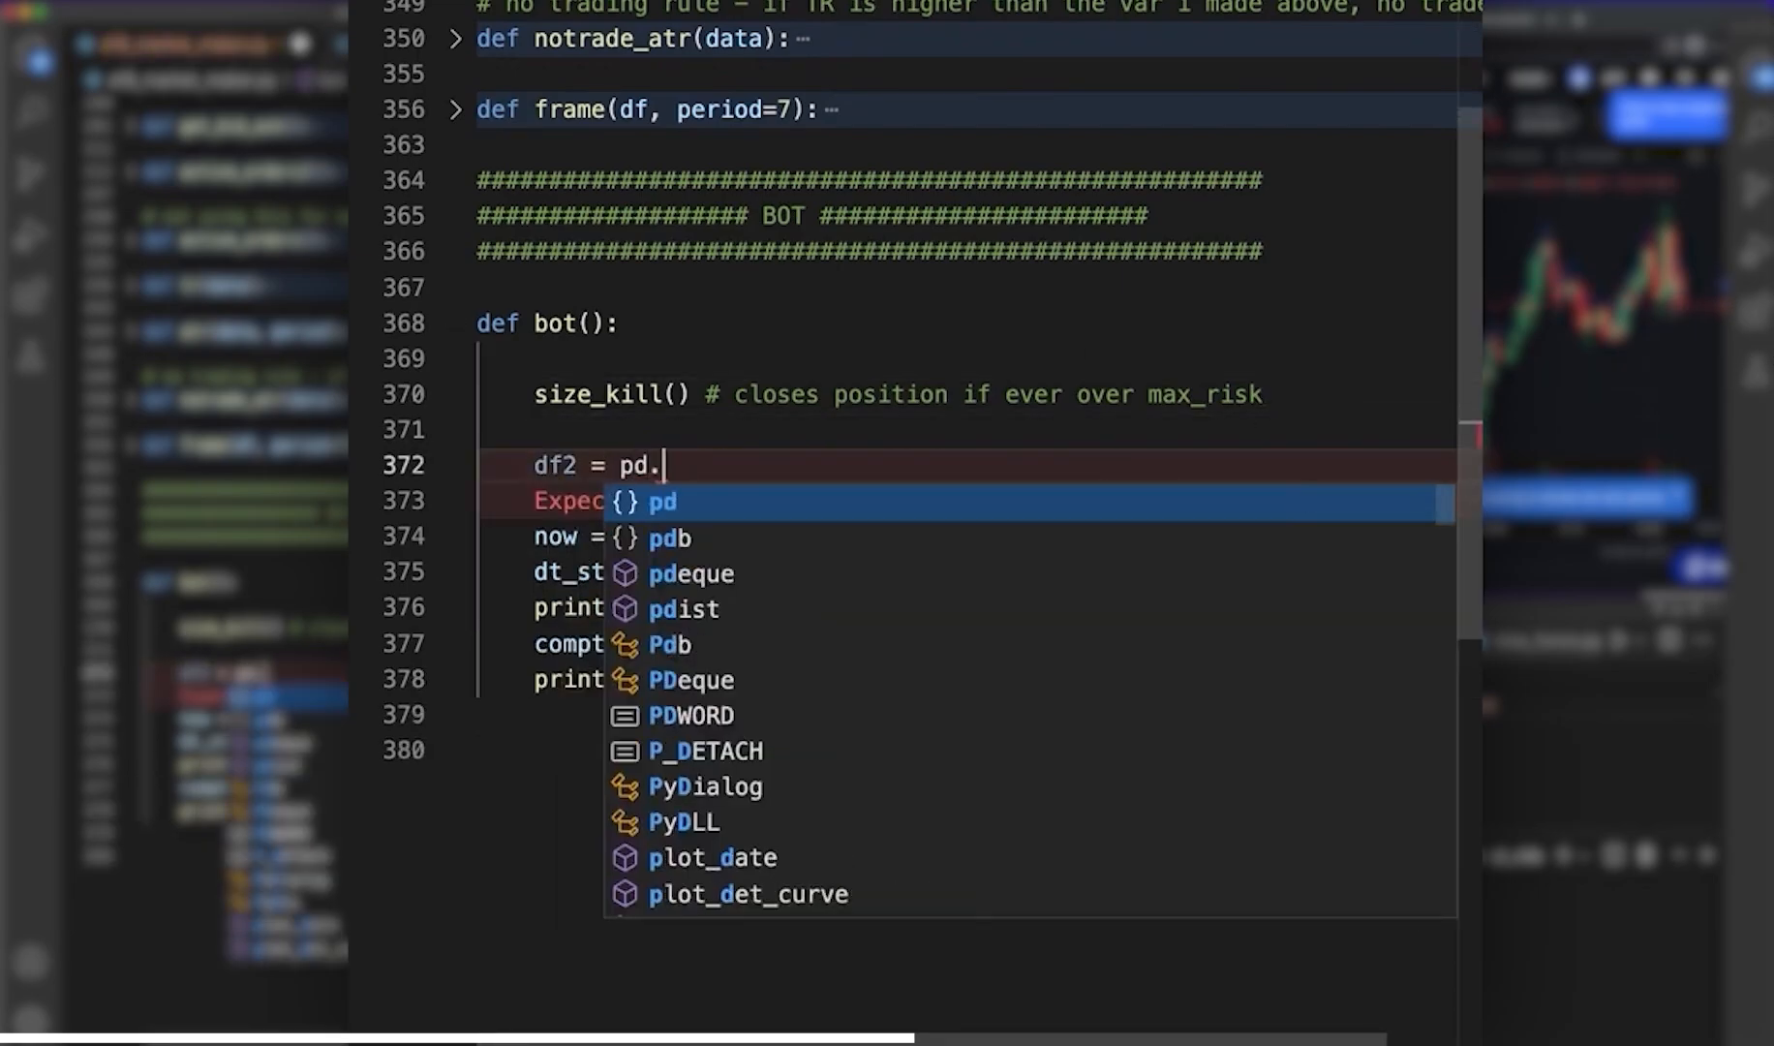
text(DataFrame)
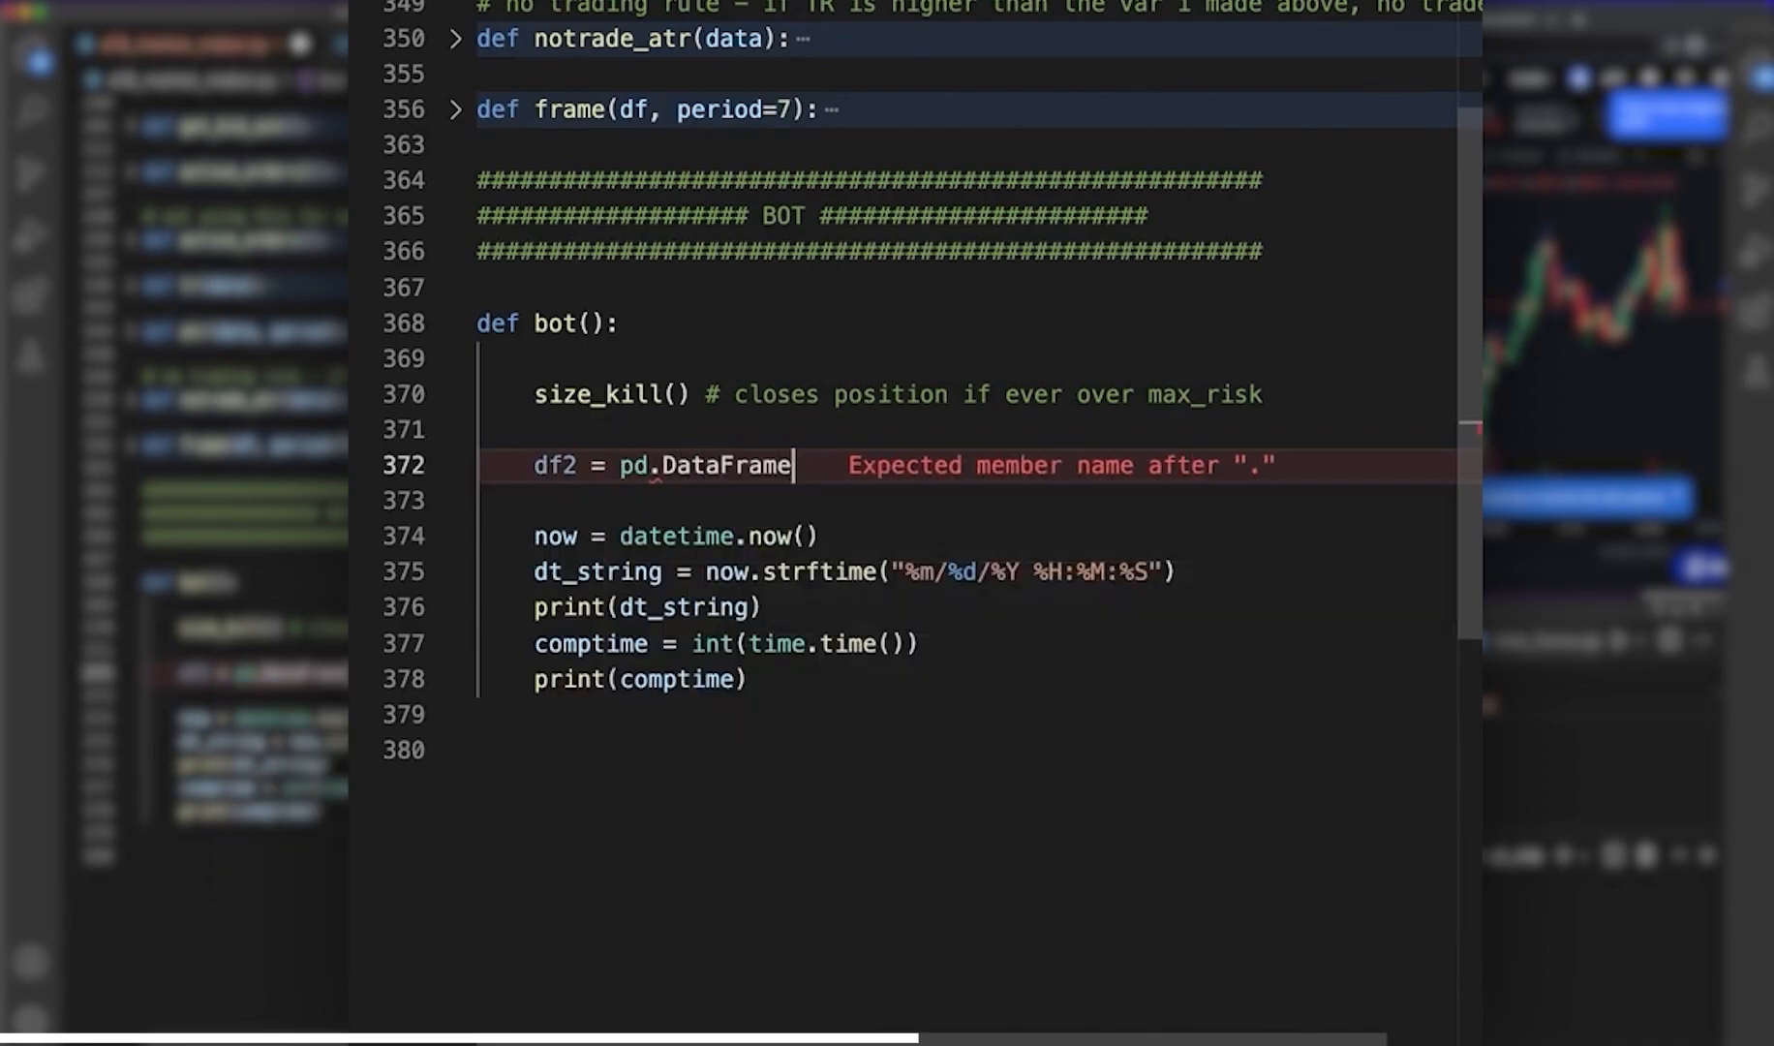
text(() # sto)
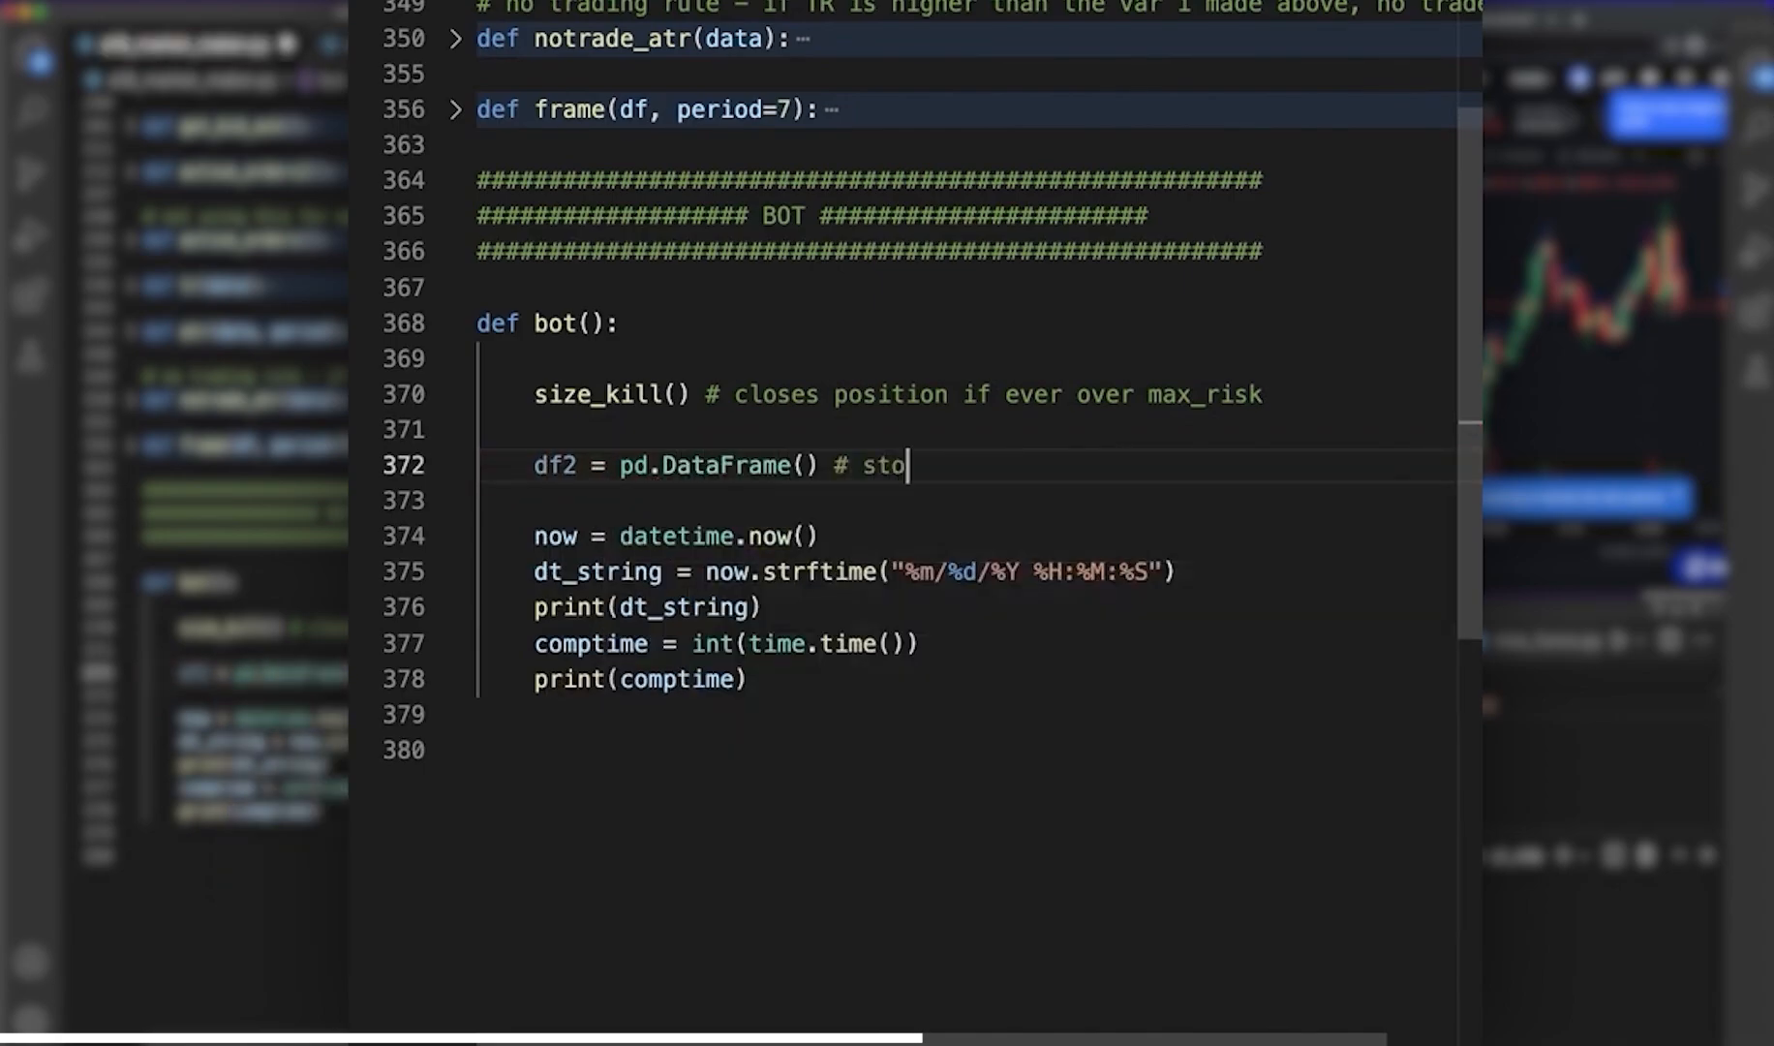
text(re our trades)
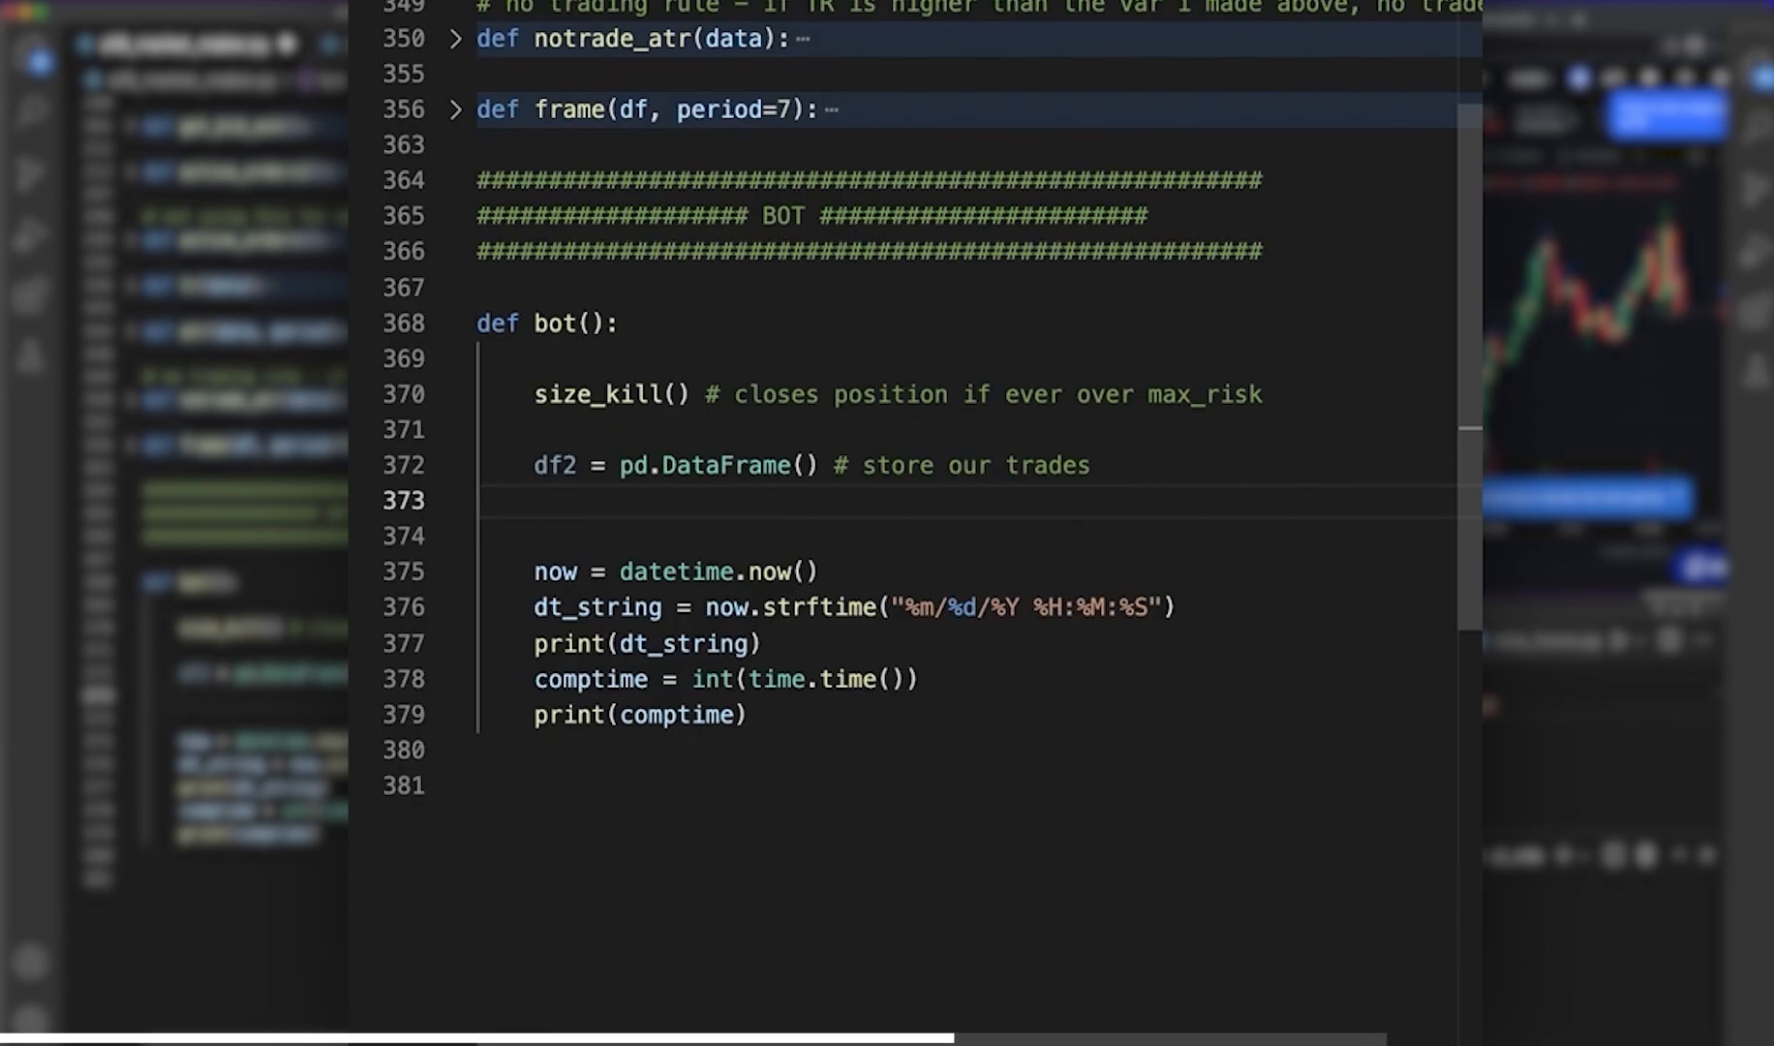
click(537, 499)
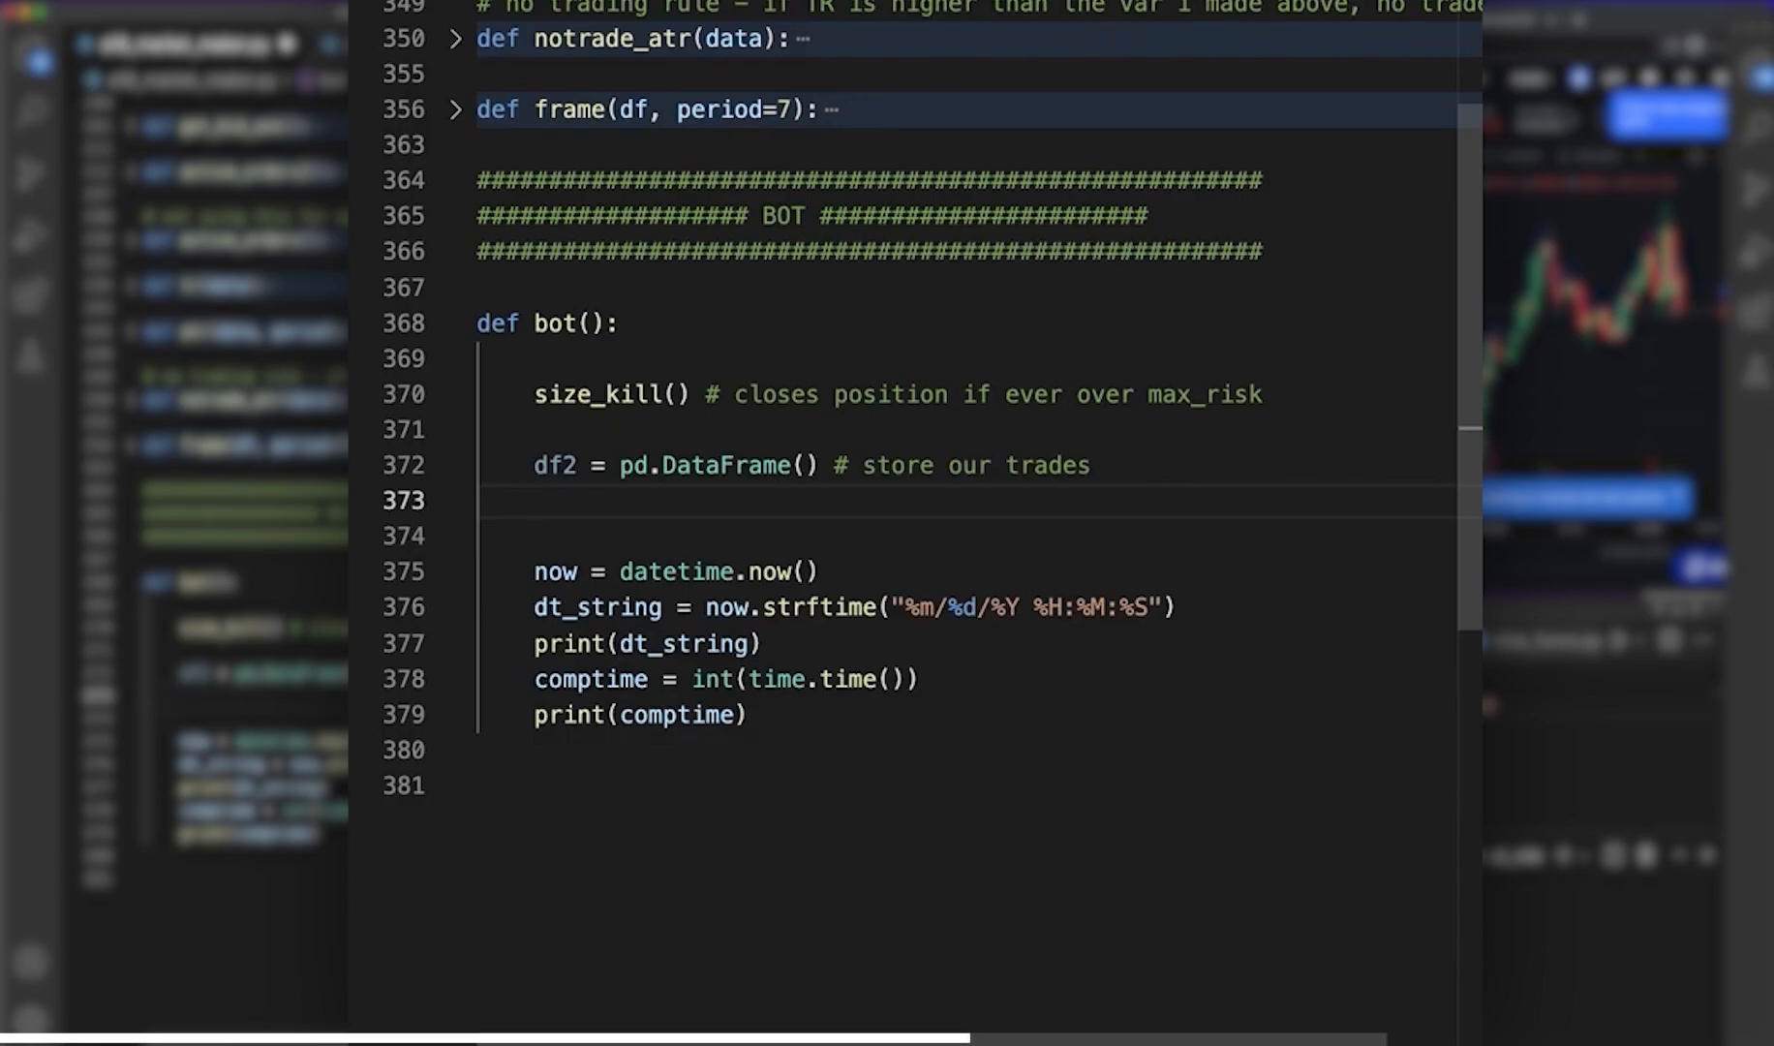
click(539, 499)
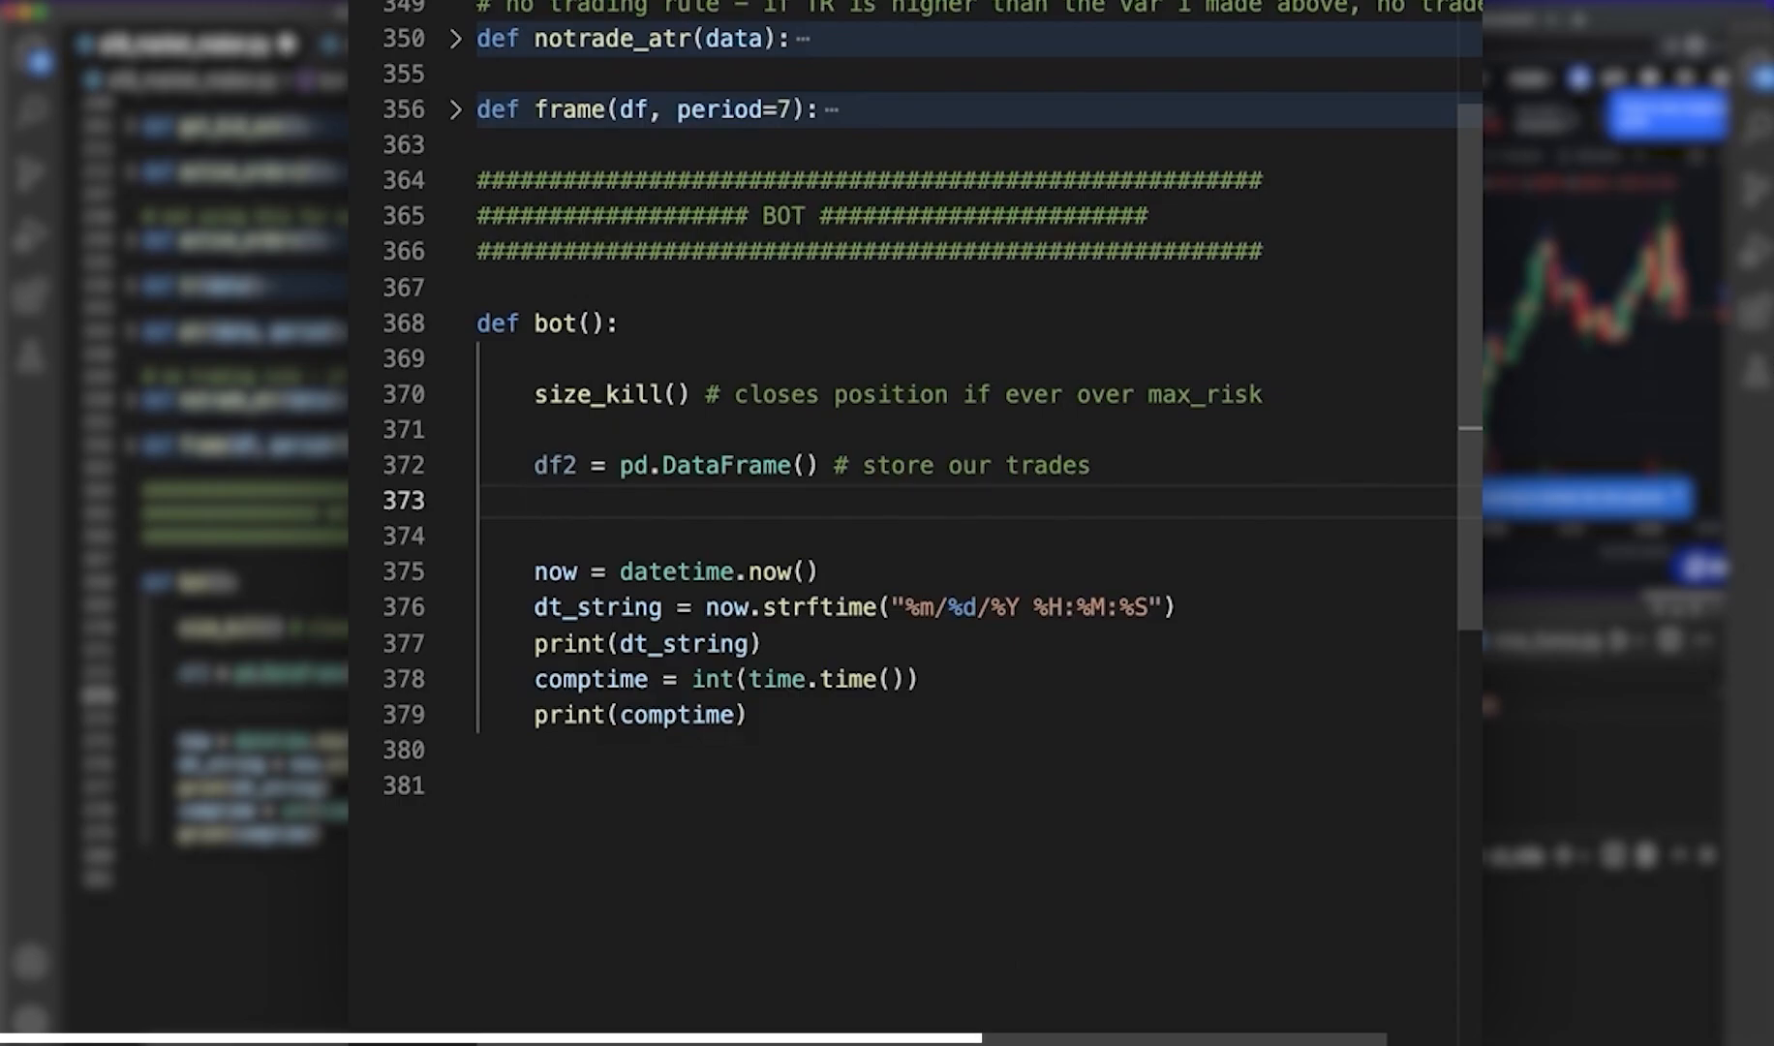
click(535, 500)
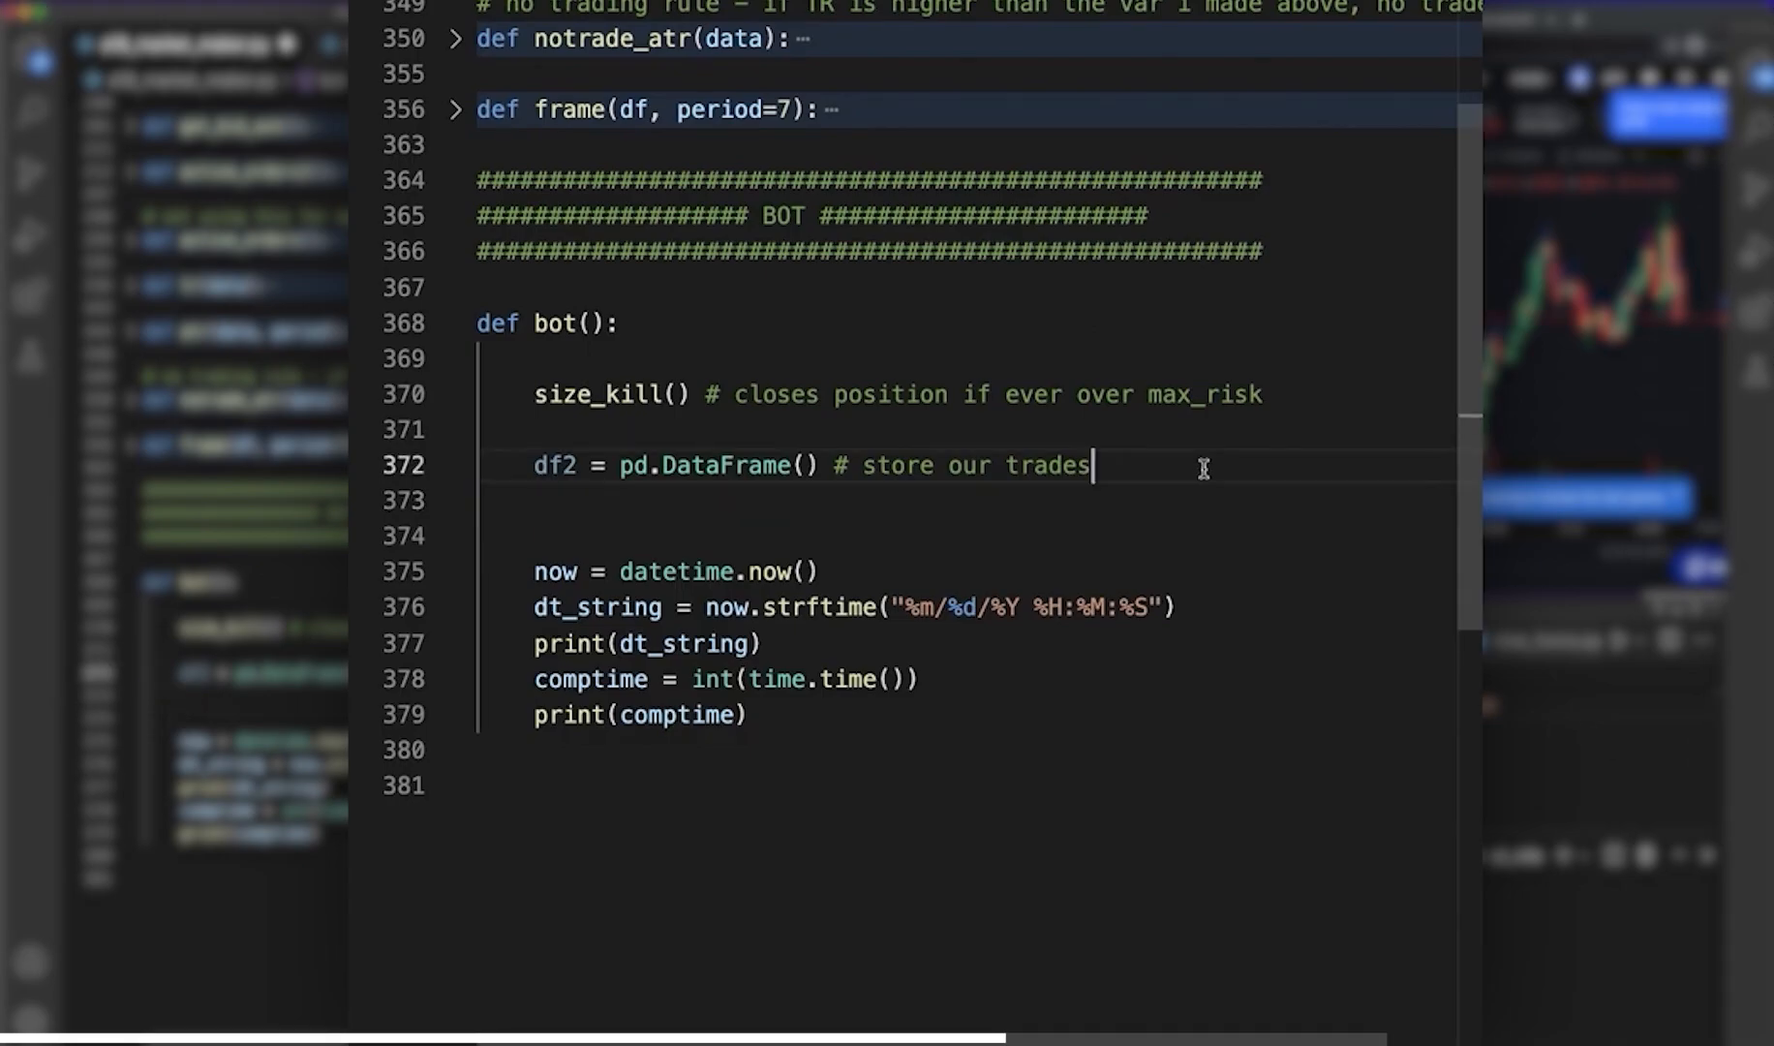
- Add a commented-out #df2 = pd.read_csv('') line below the DataFrame line
text(df2 = pd.r)
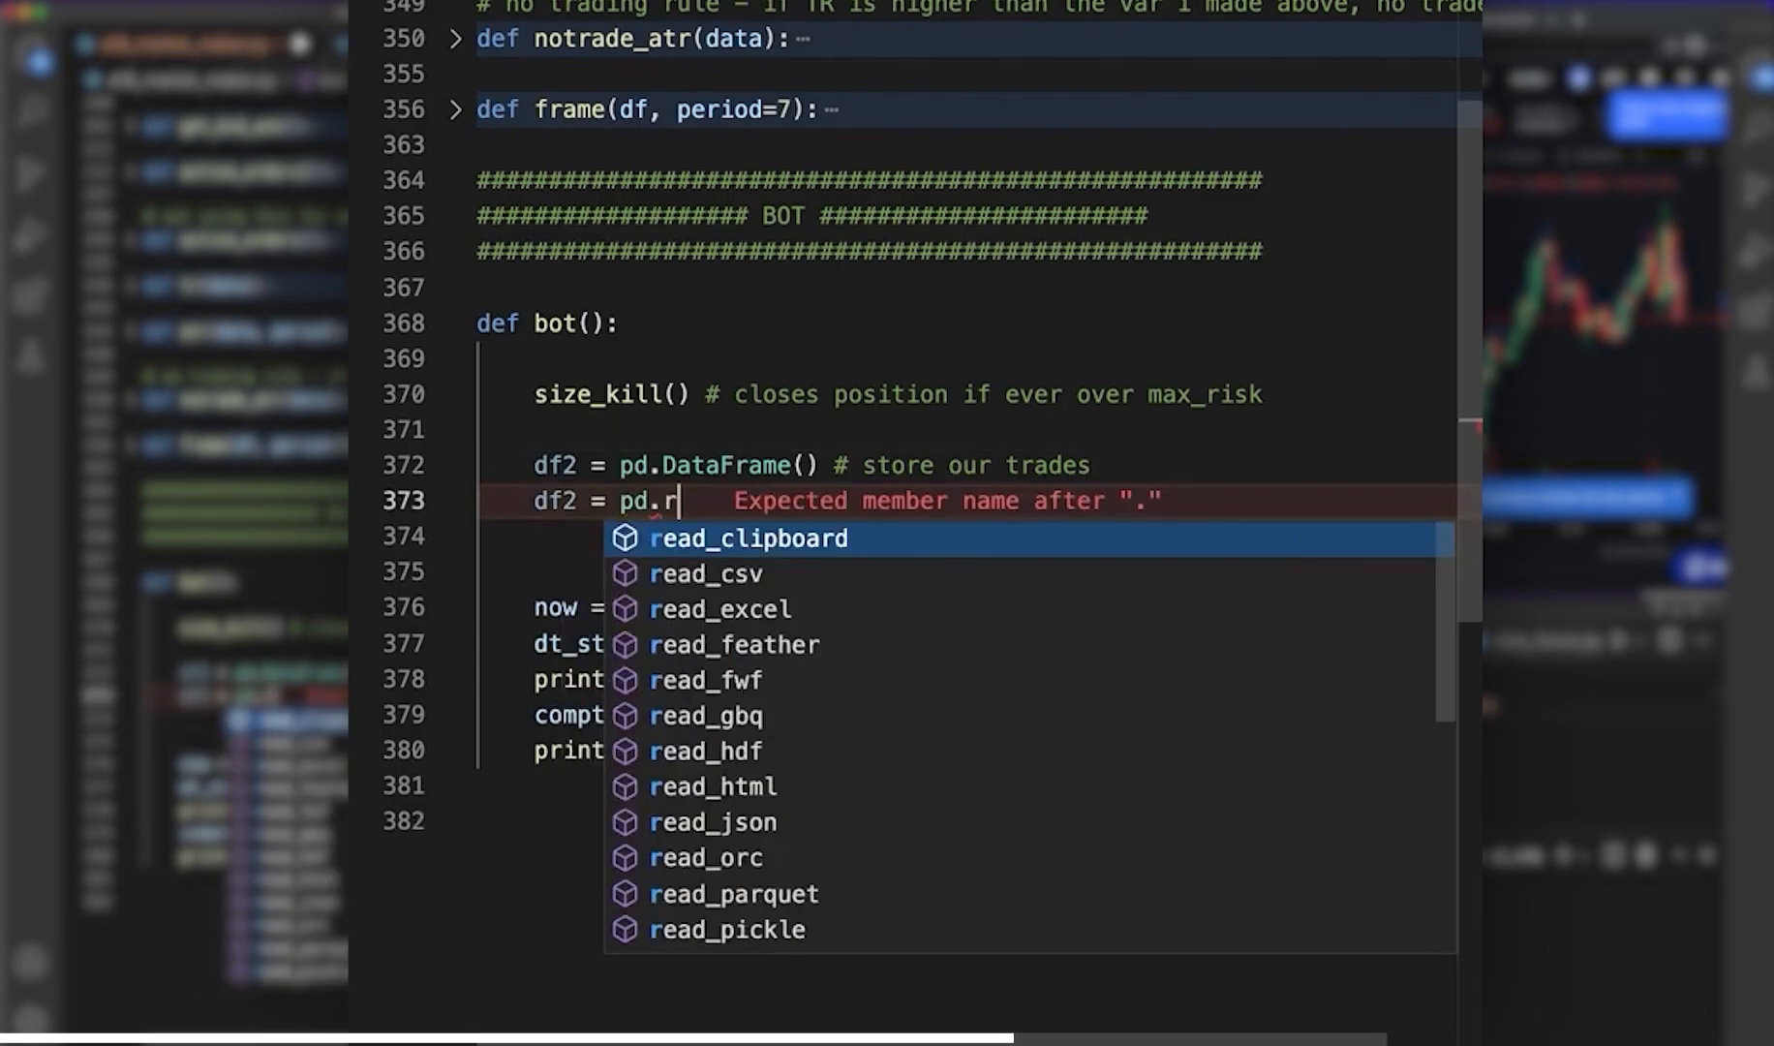
text(ead_cav)
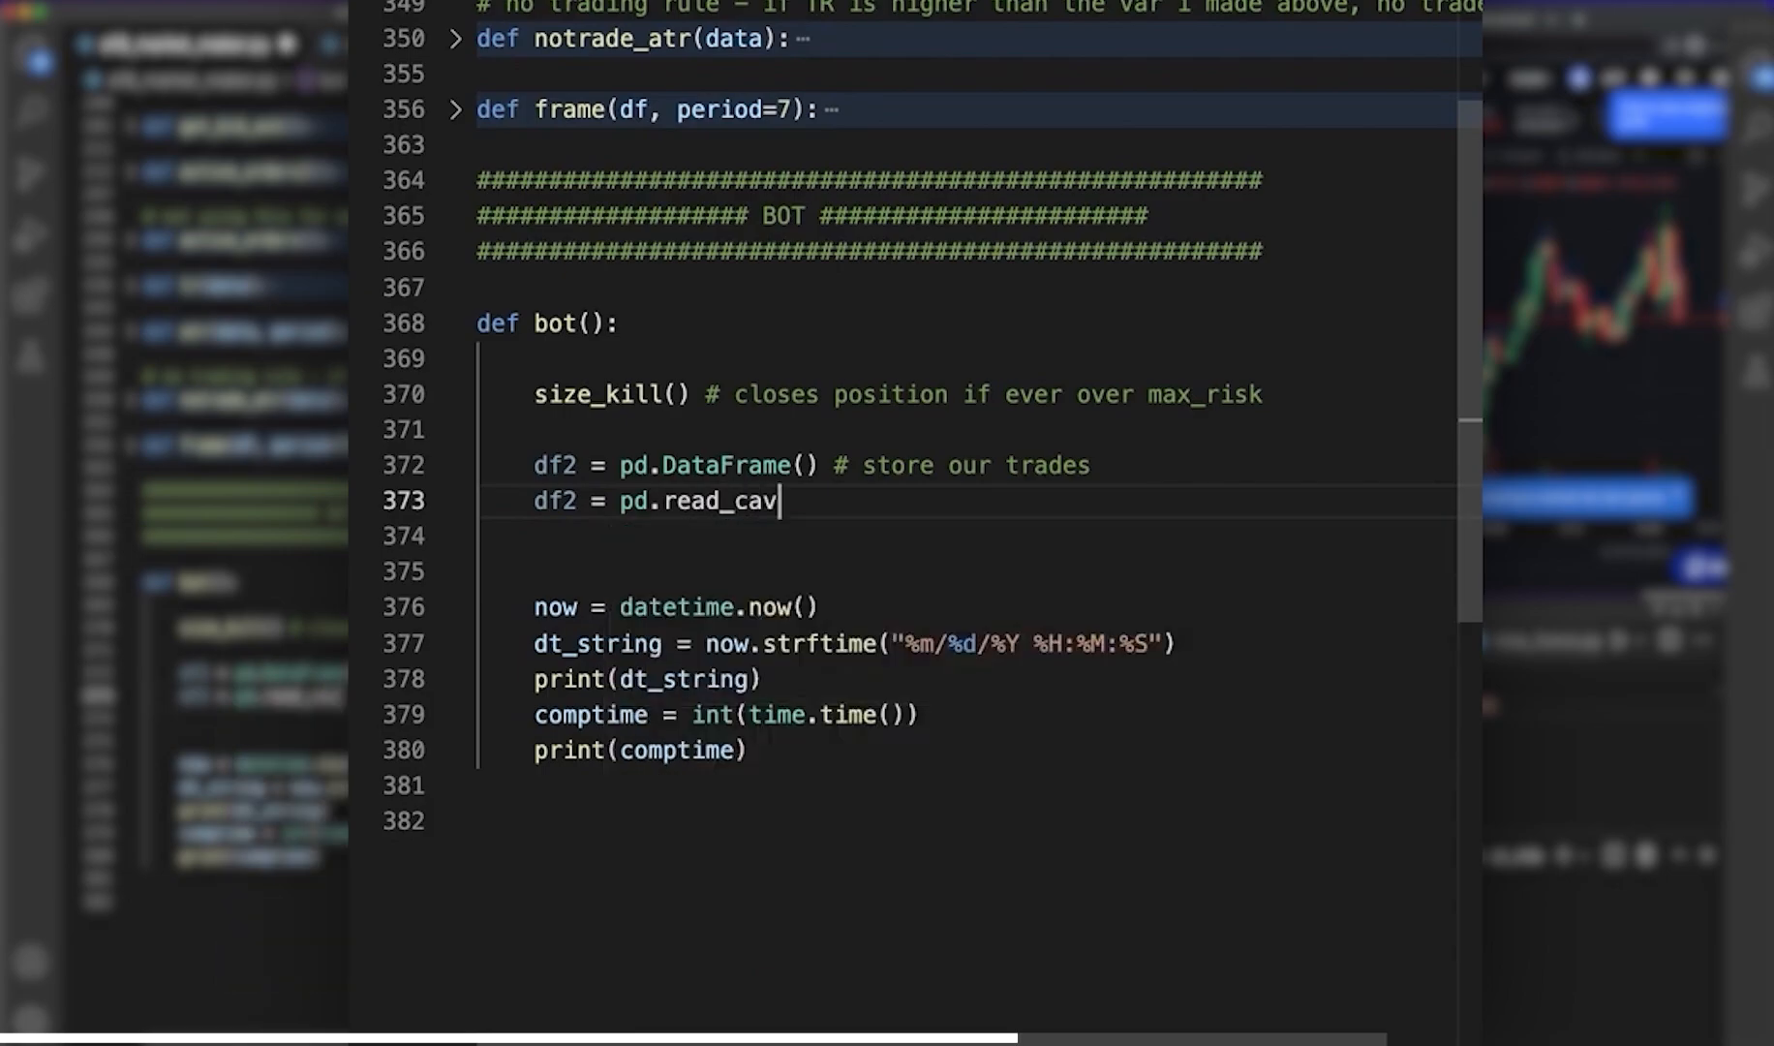
text(sv(''))
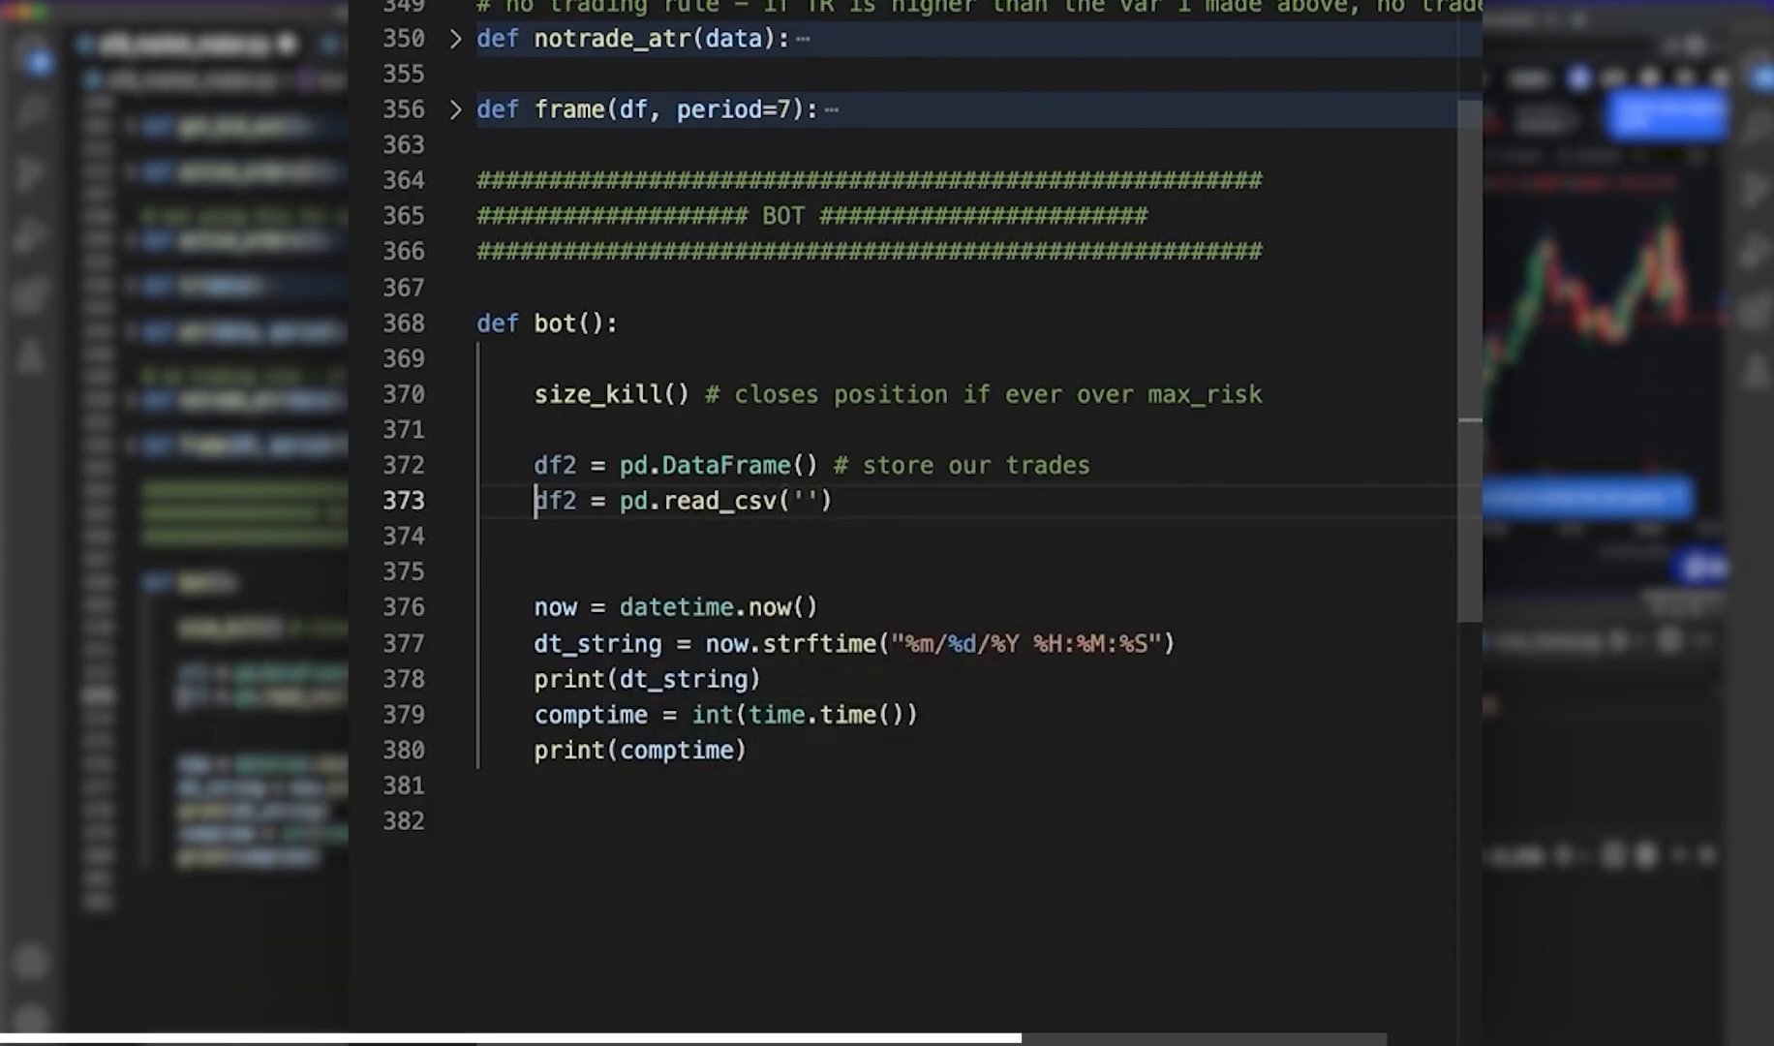
text(#)
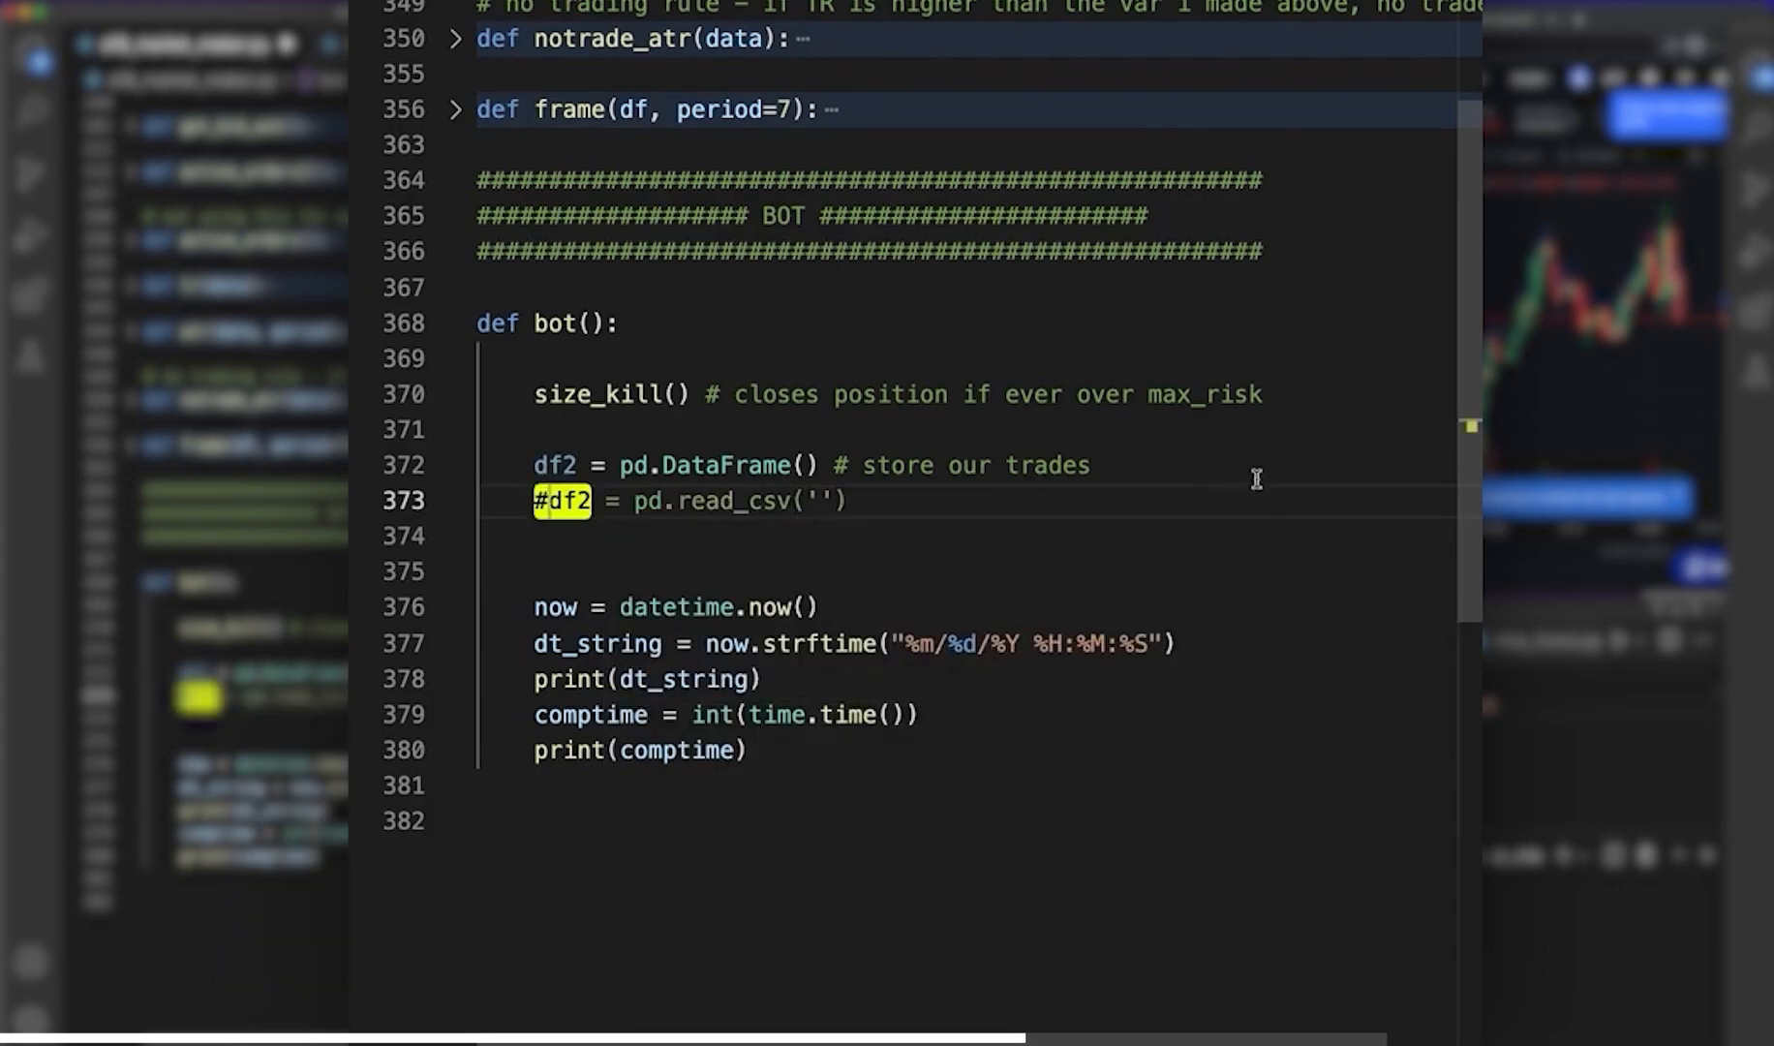
mouse_move(967, 498)
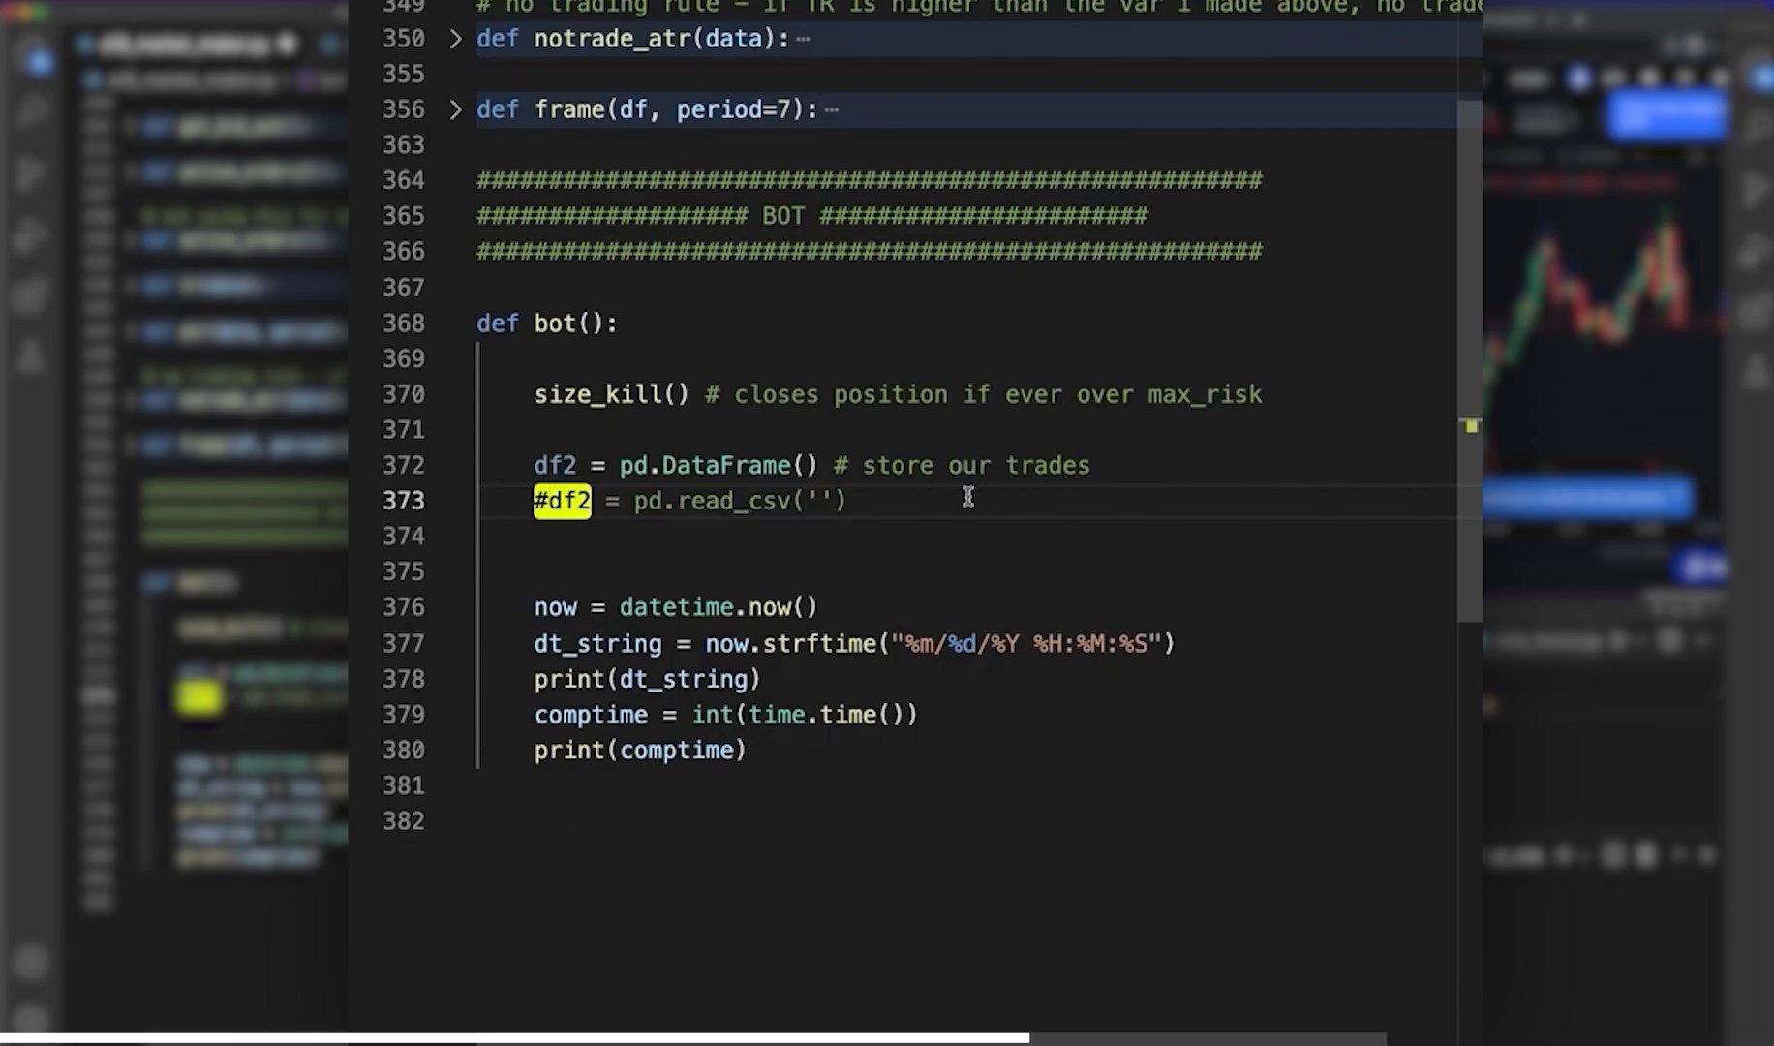
mouse_move(628, 438)
text(2. ge)
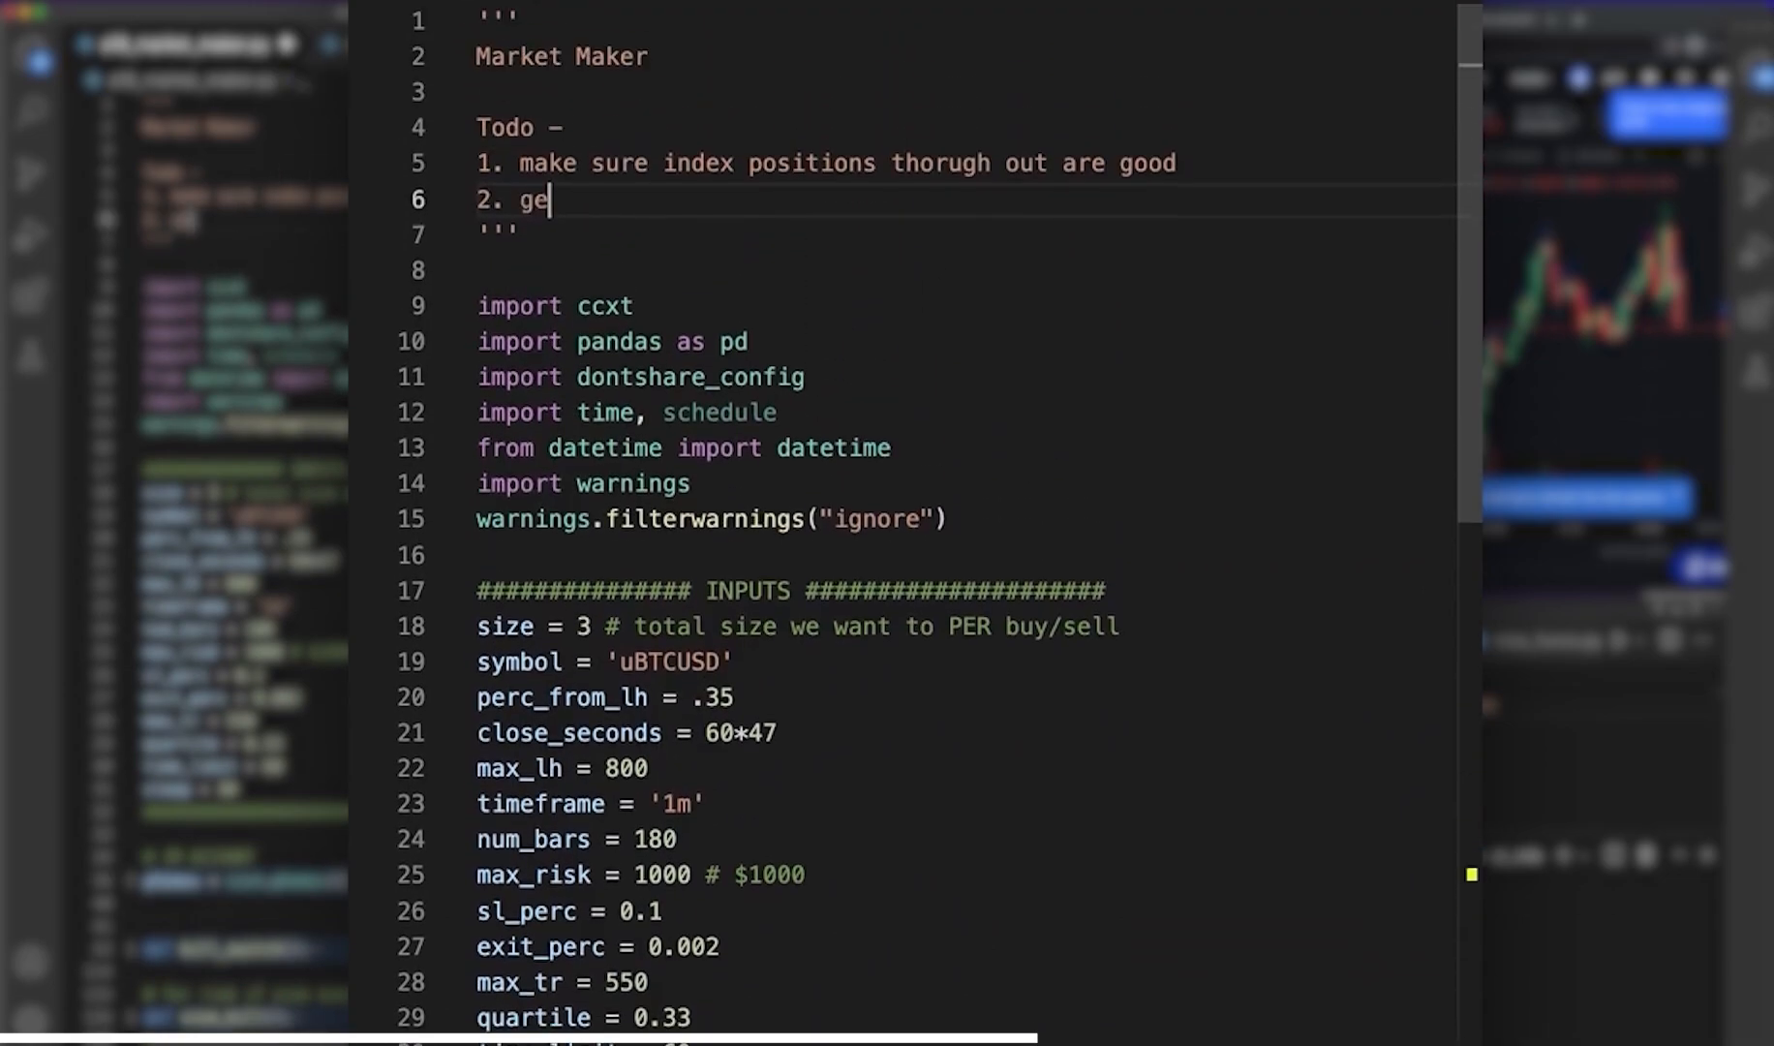
- Add a docstring todo to get the df2 file name and implement it
text(t the df2 fie)
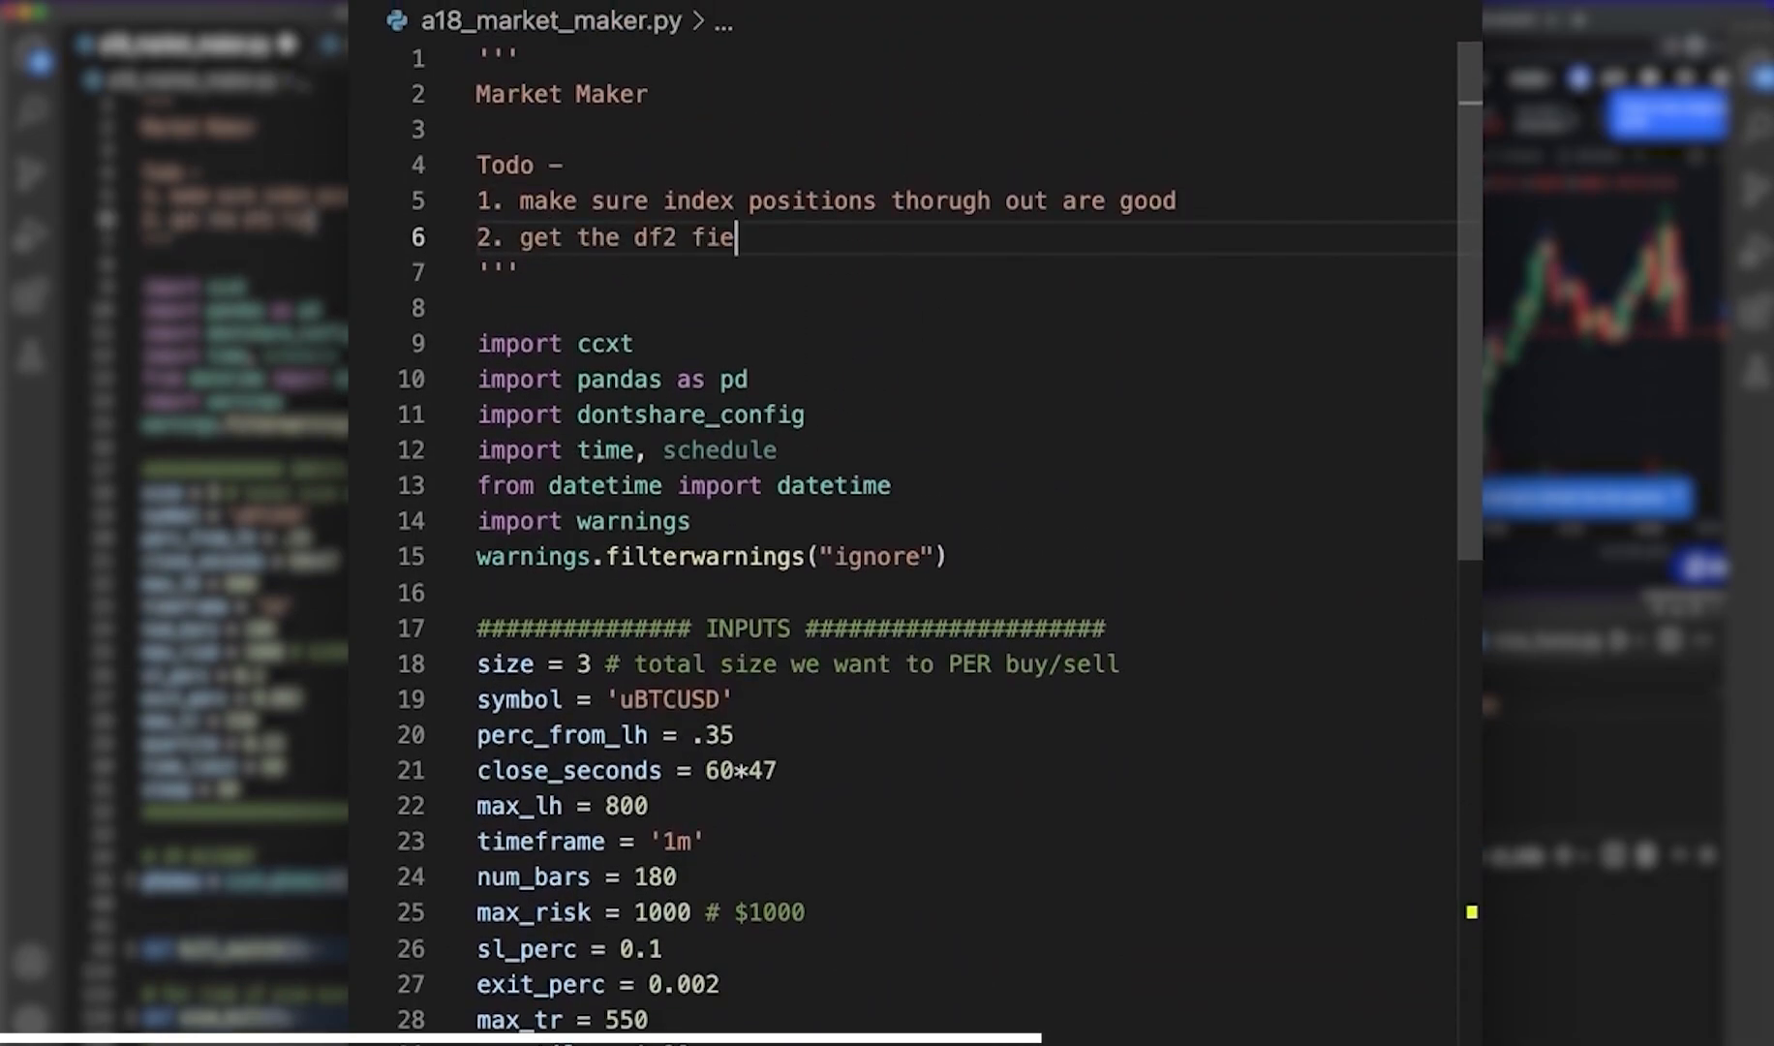
text(le name and i)
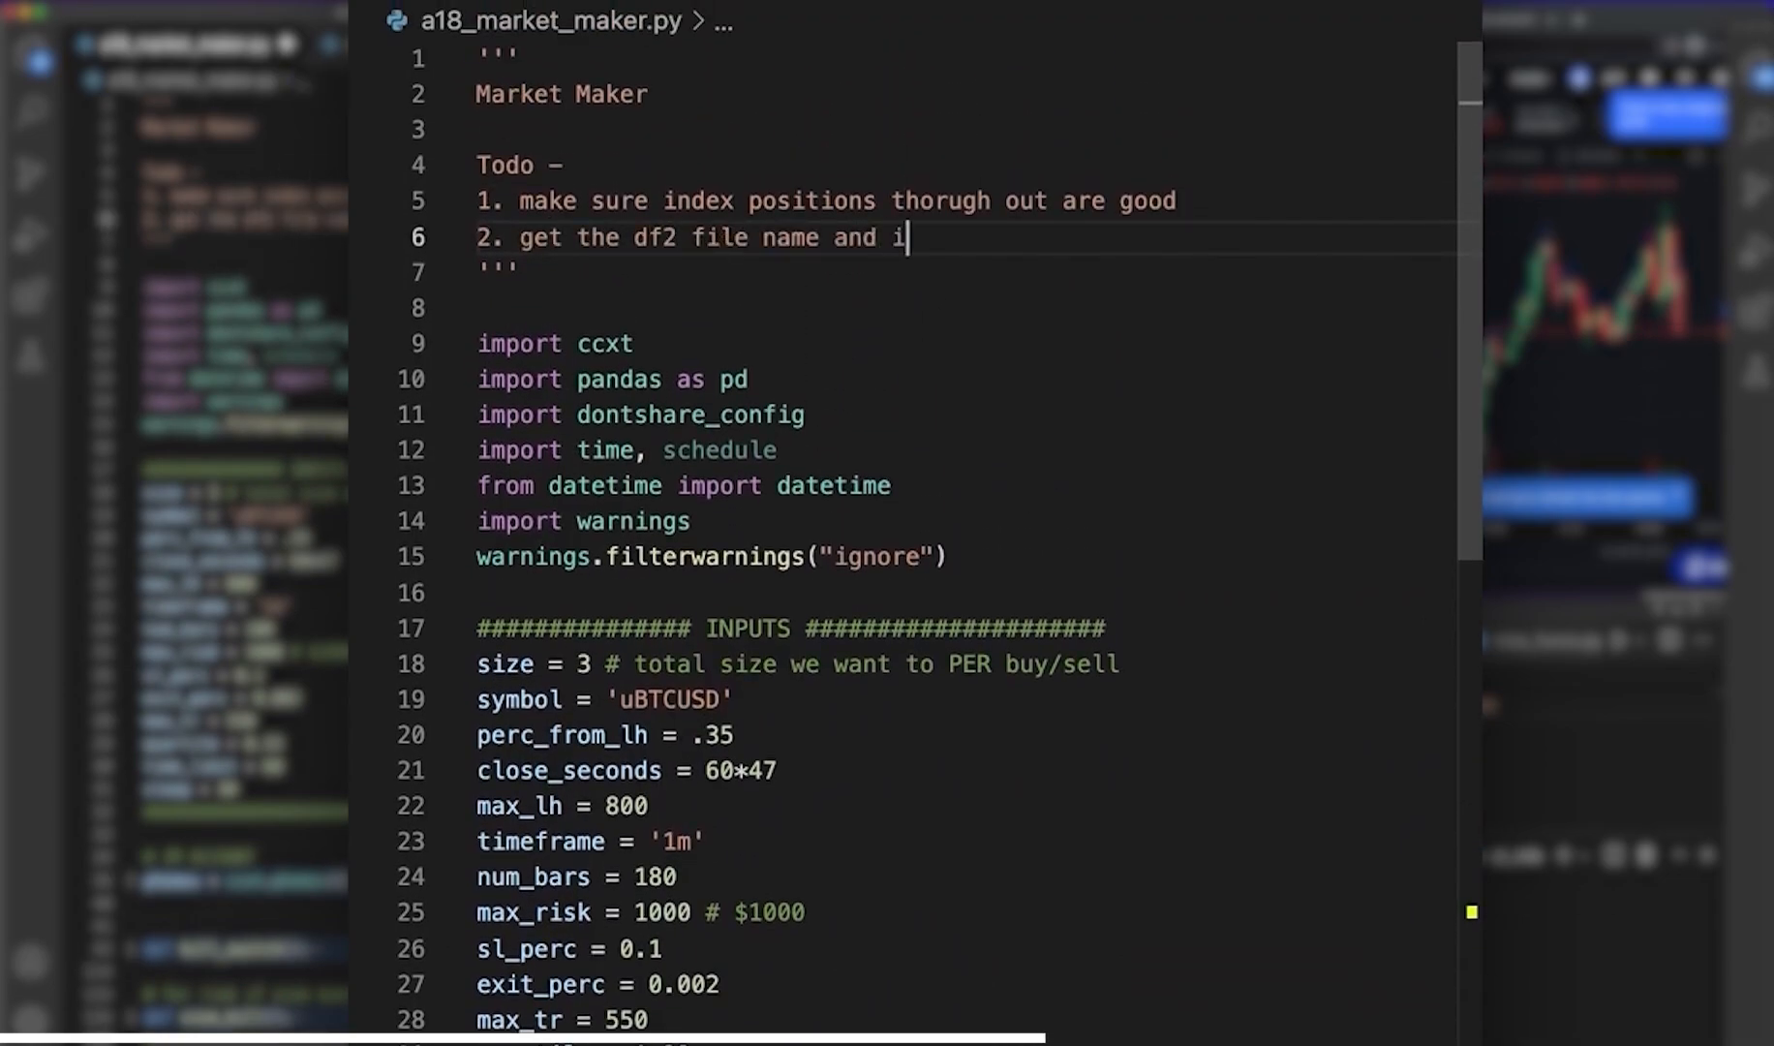
text(mplement it)
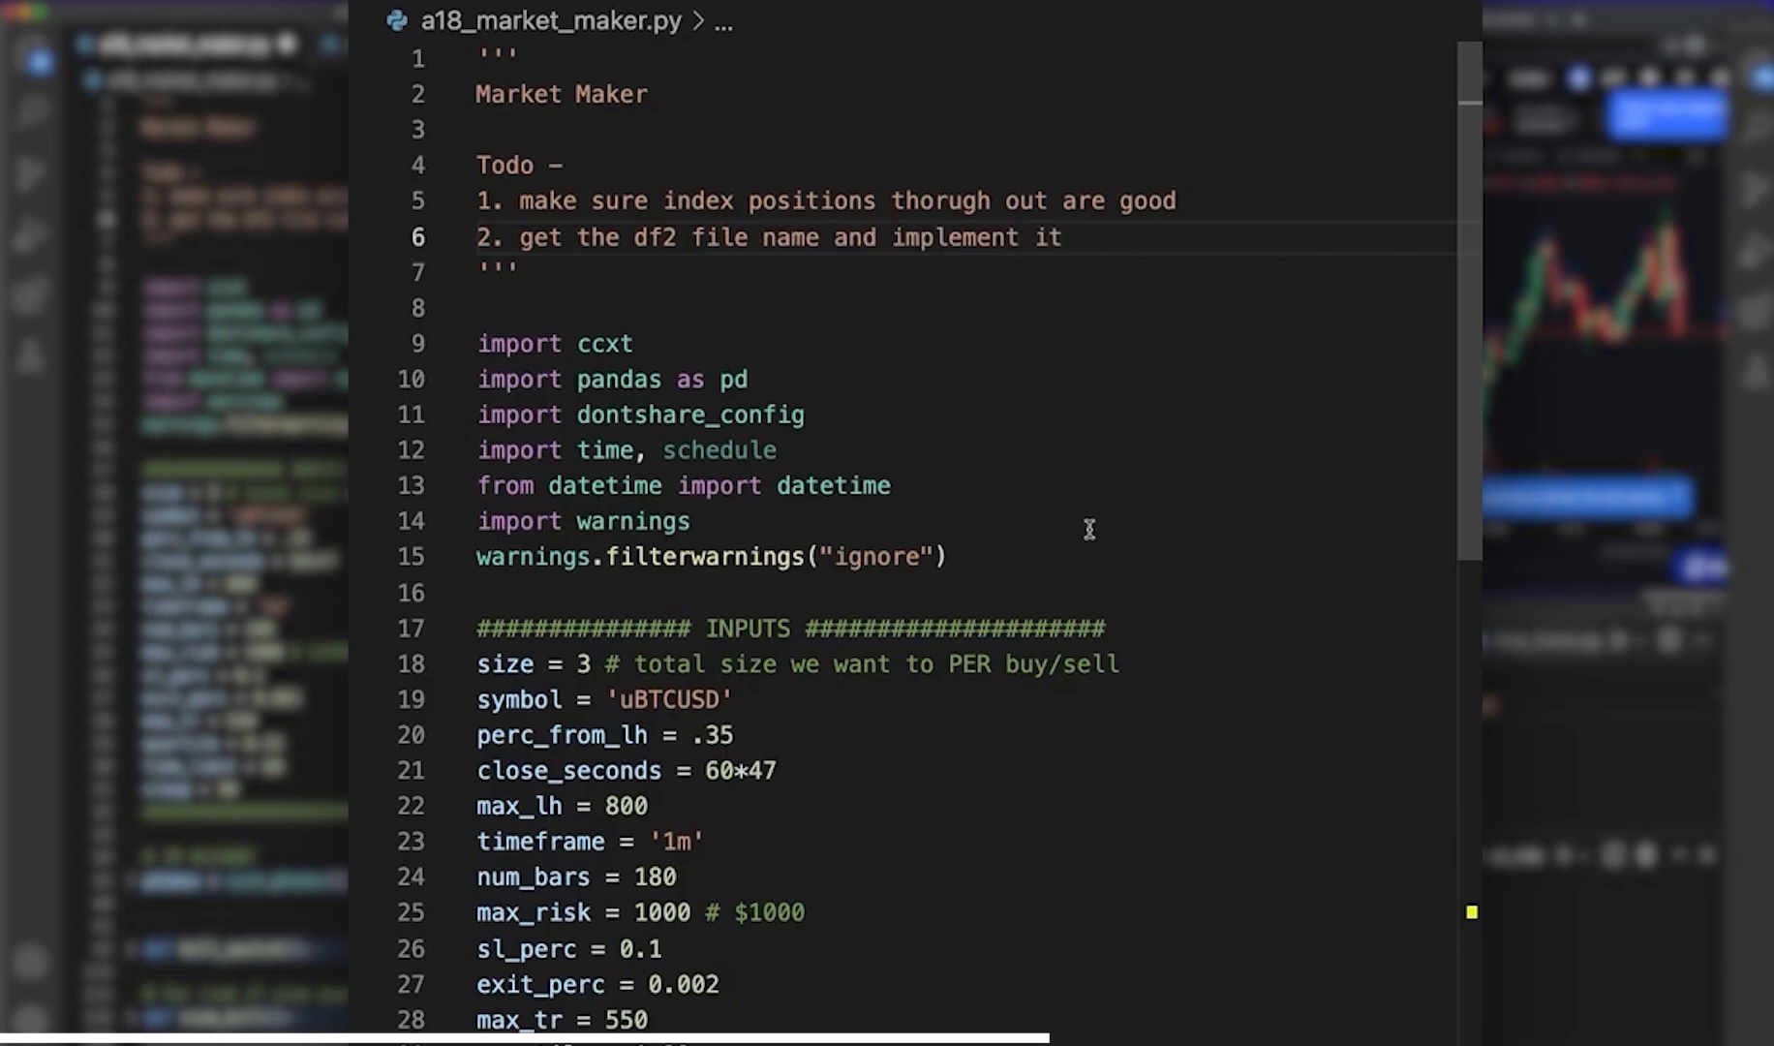
scroll(down, 3)
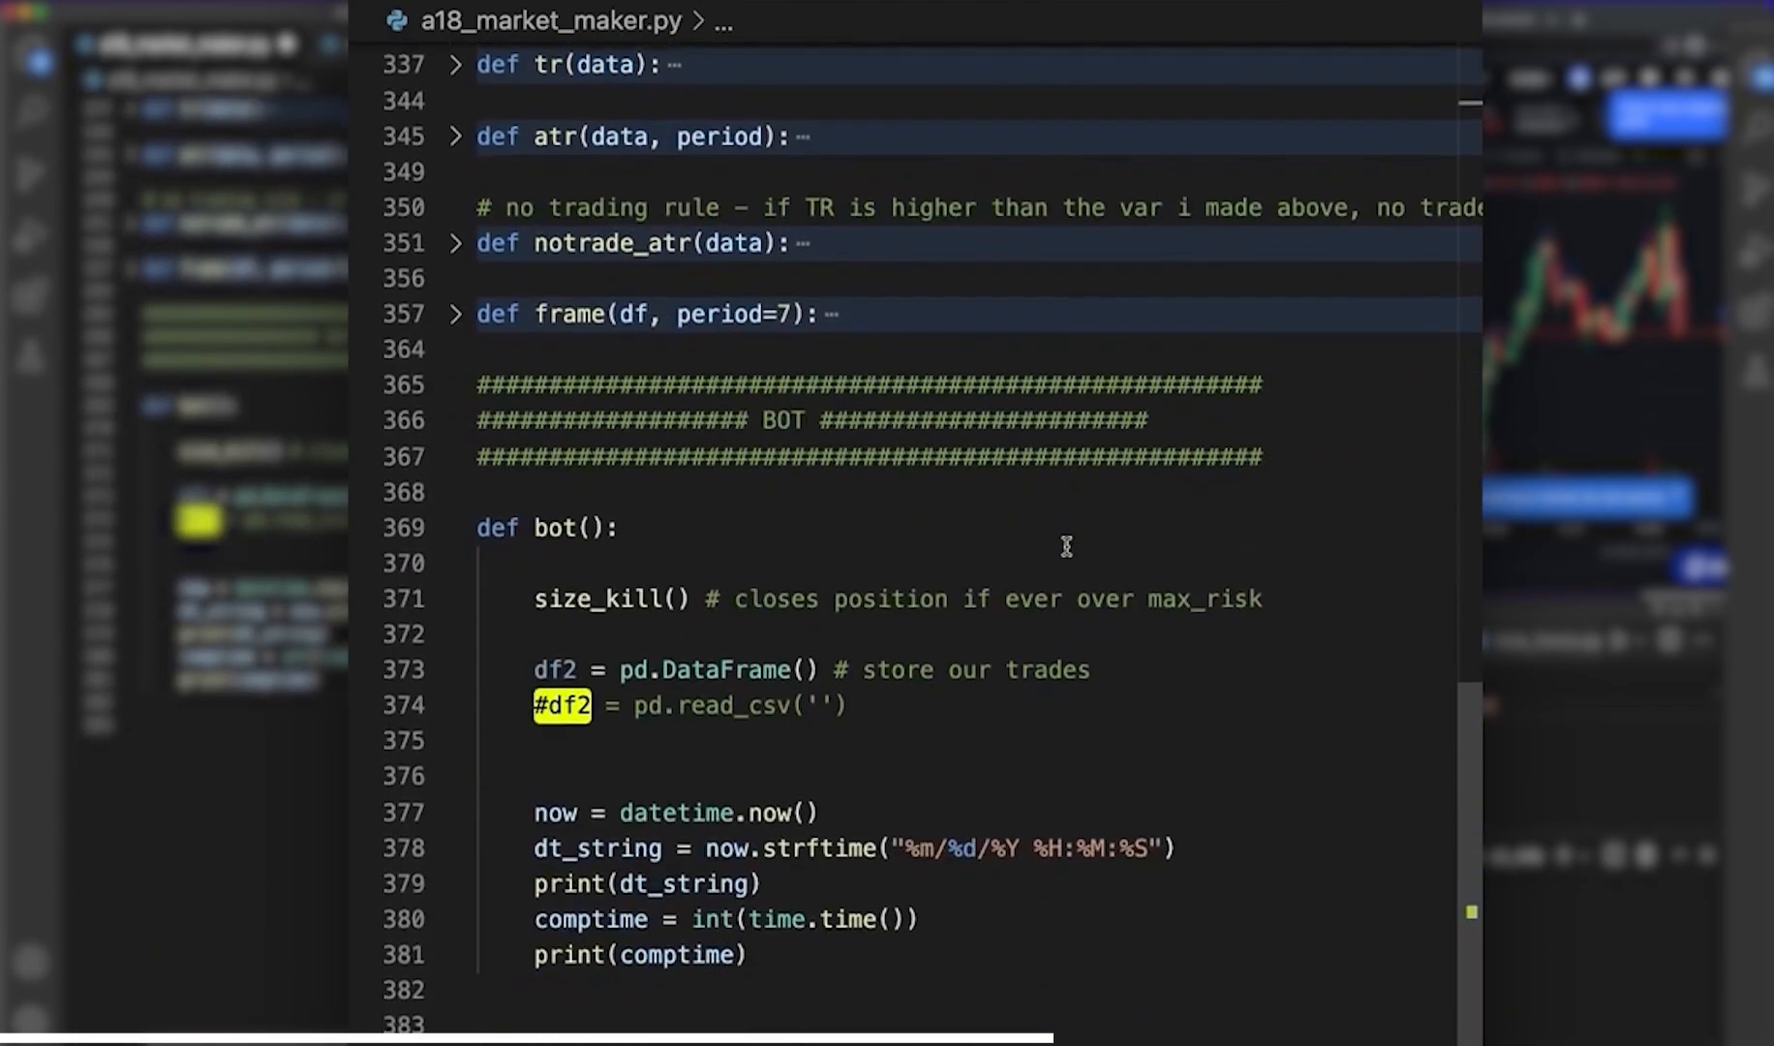
- Paste the try/except block reading df2's last close_time on the blank line after the timestamp prints
click(751, 740)
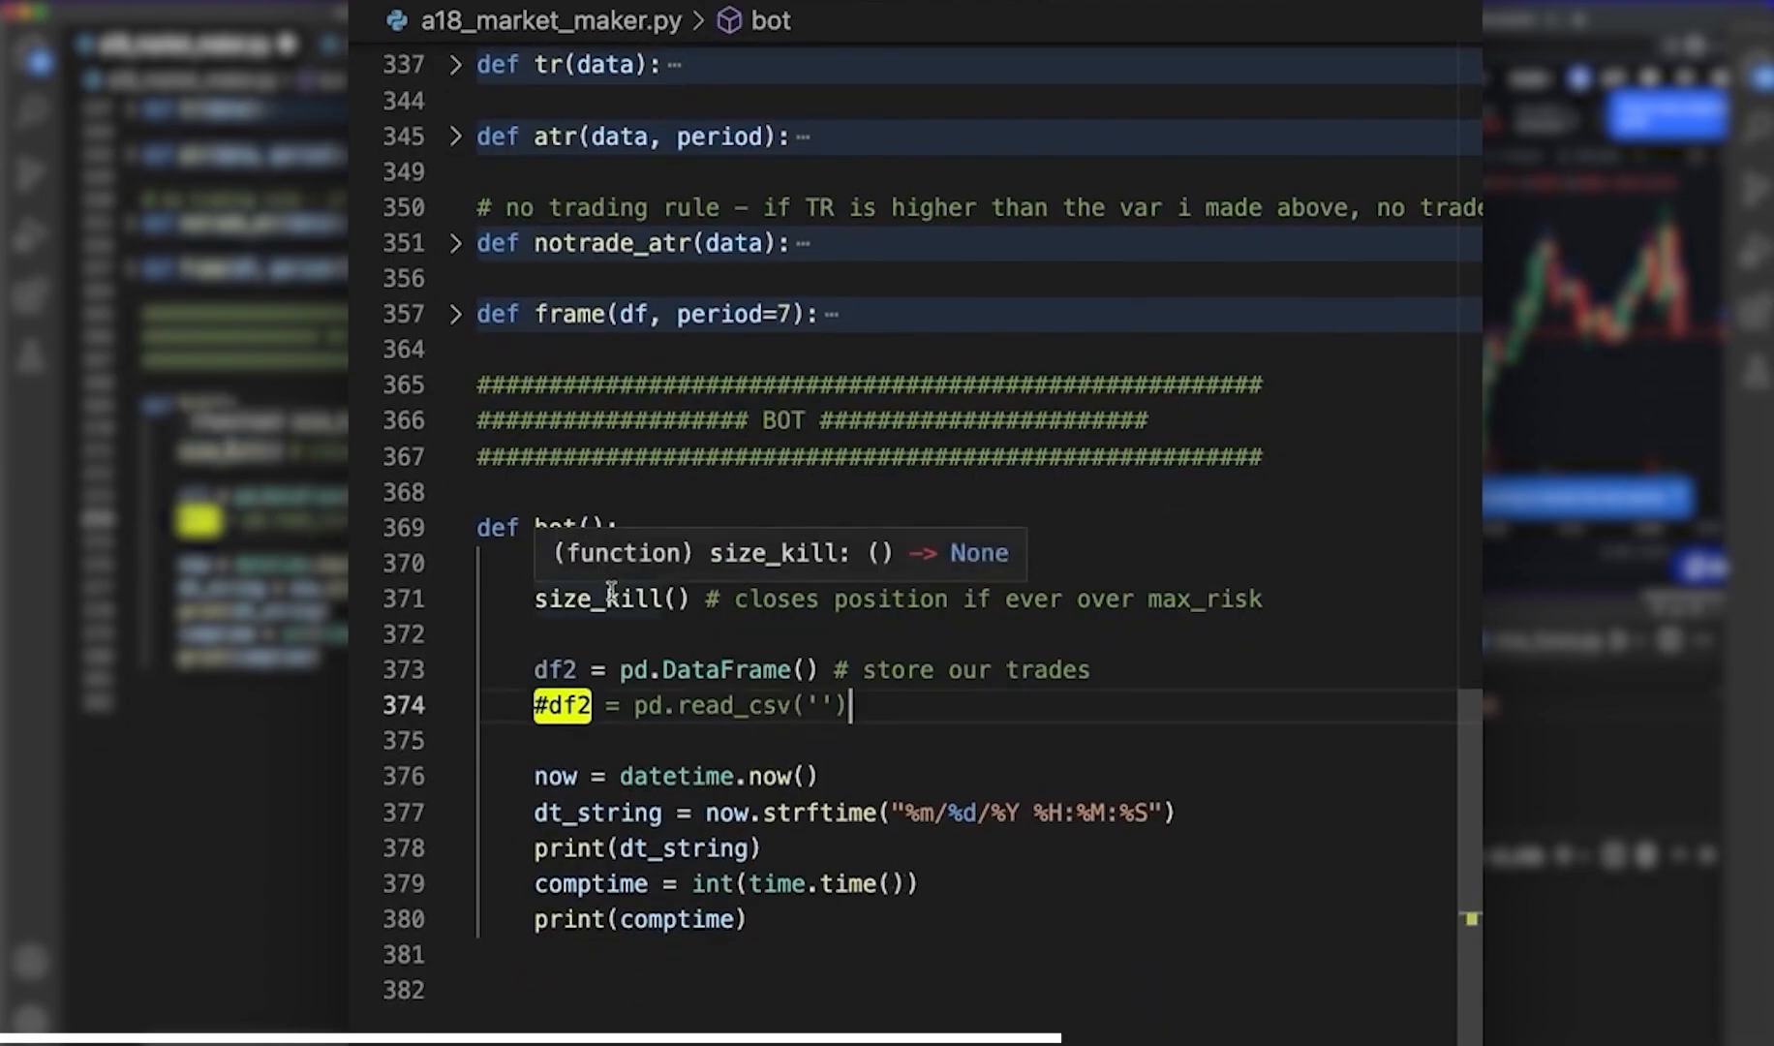
mouse_move(866, 598)
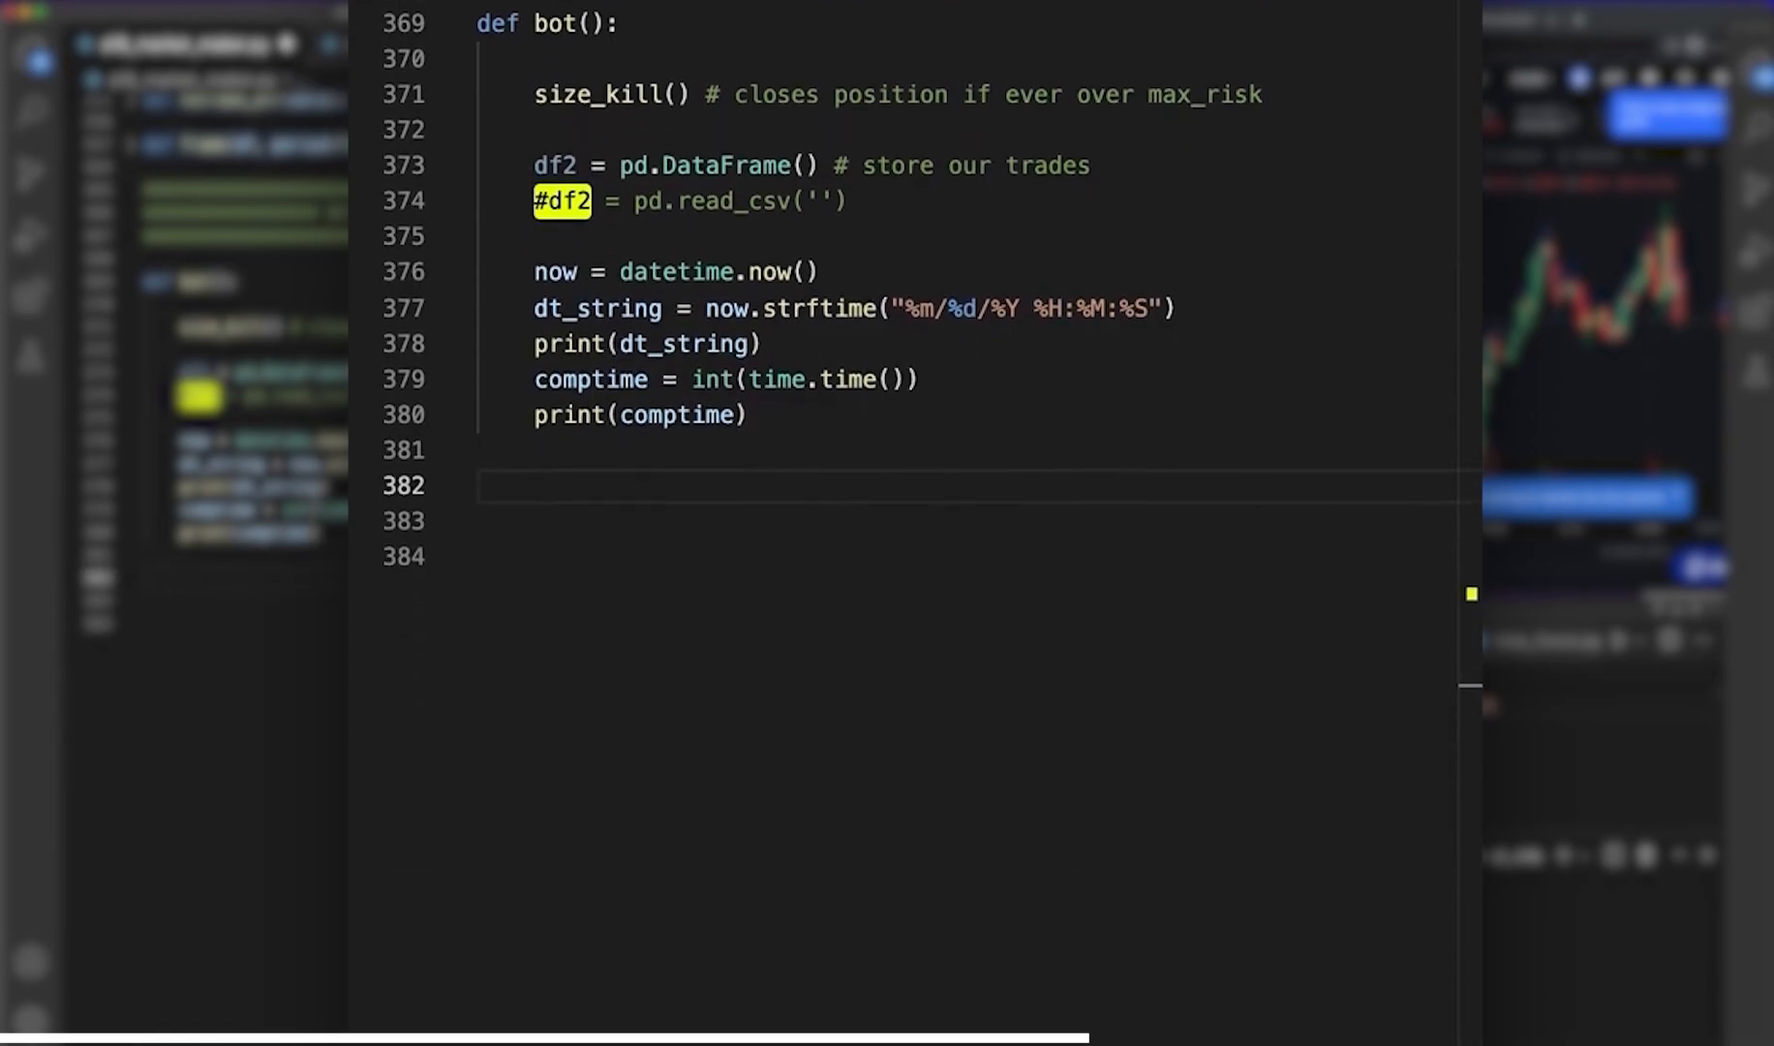
scroll(down, 3)
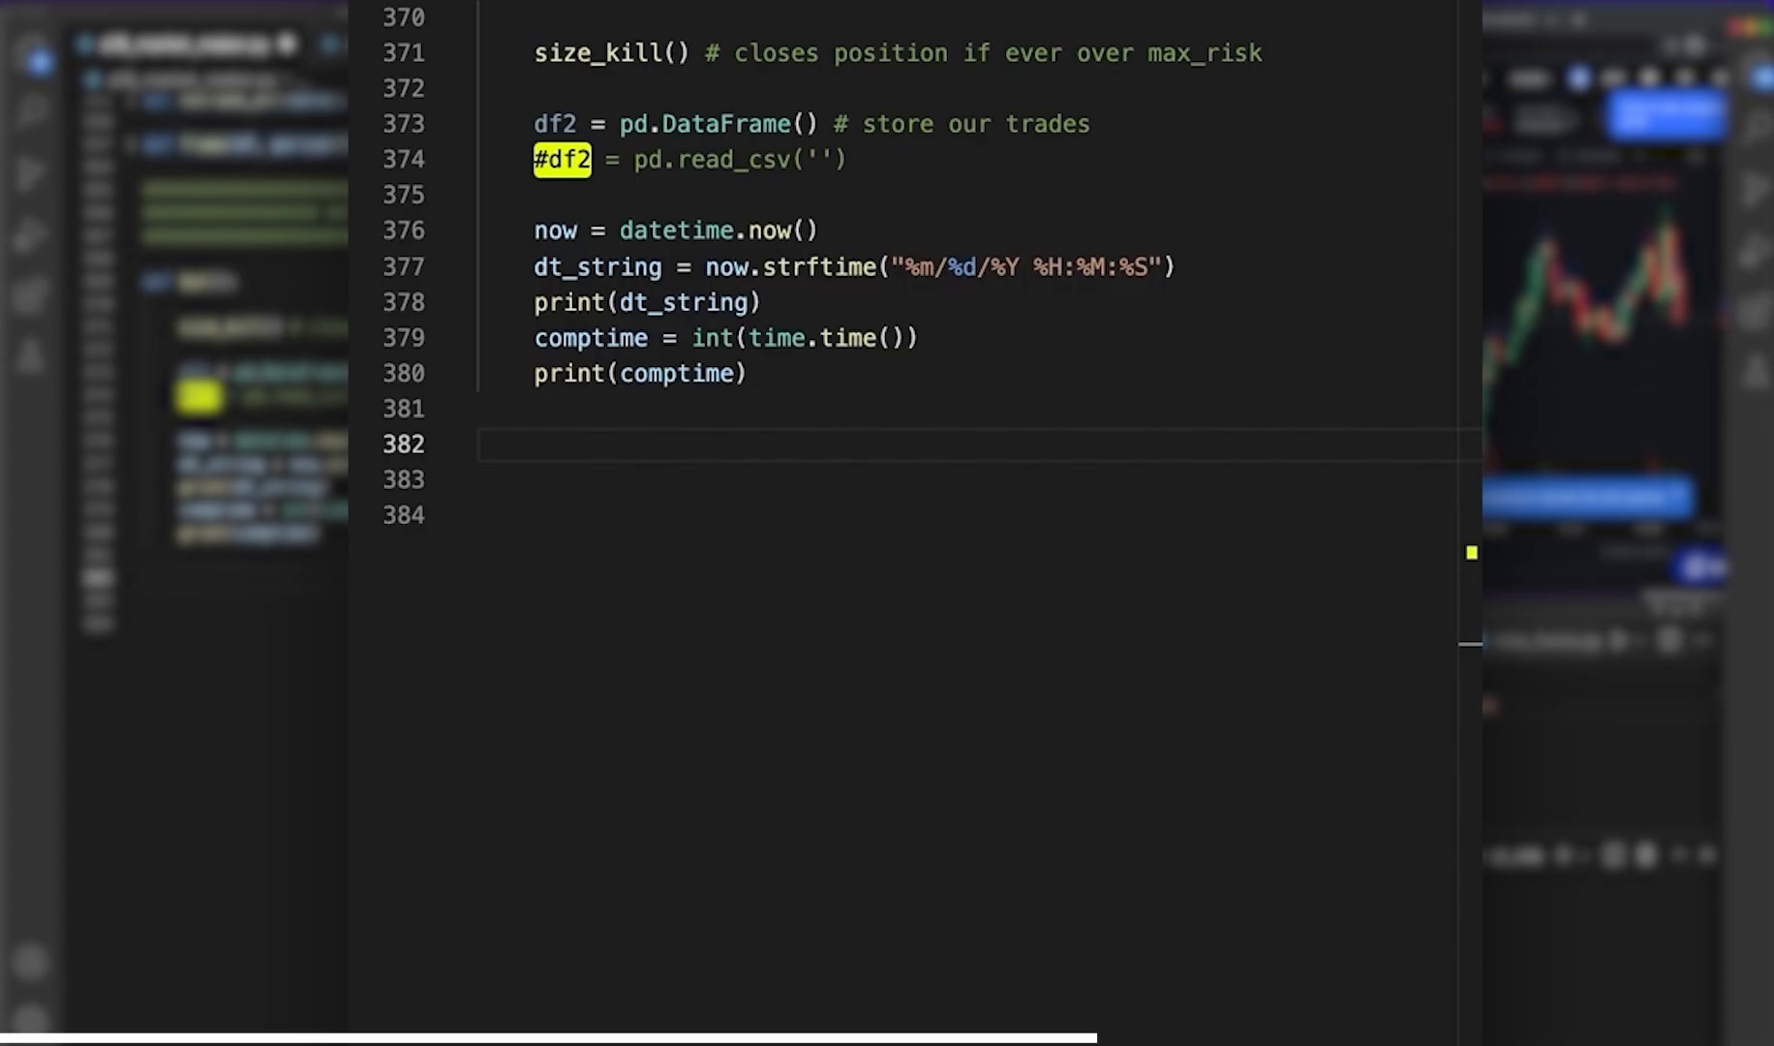
click(891, 408)
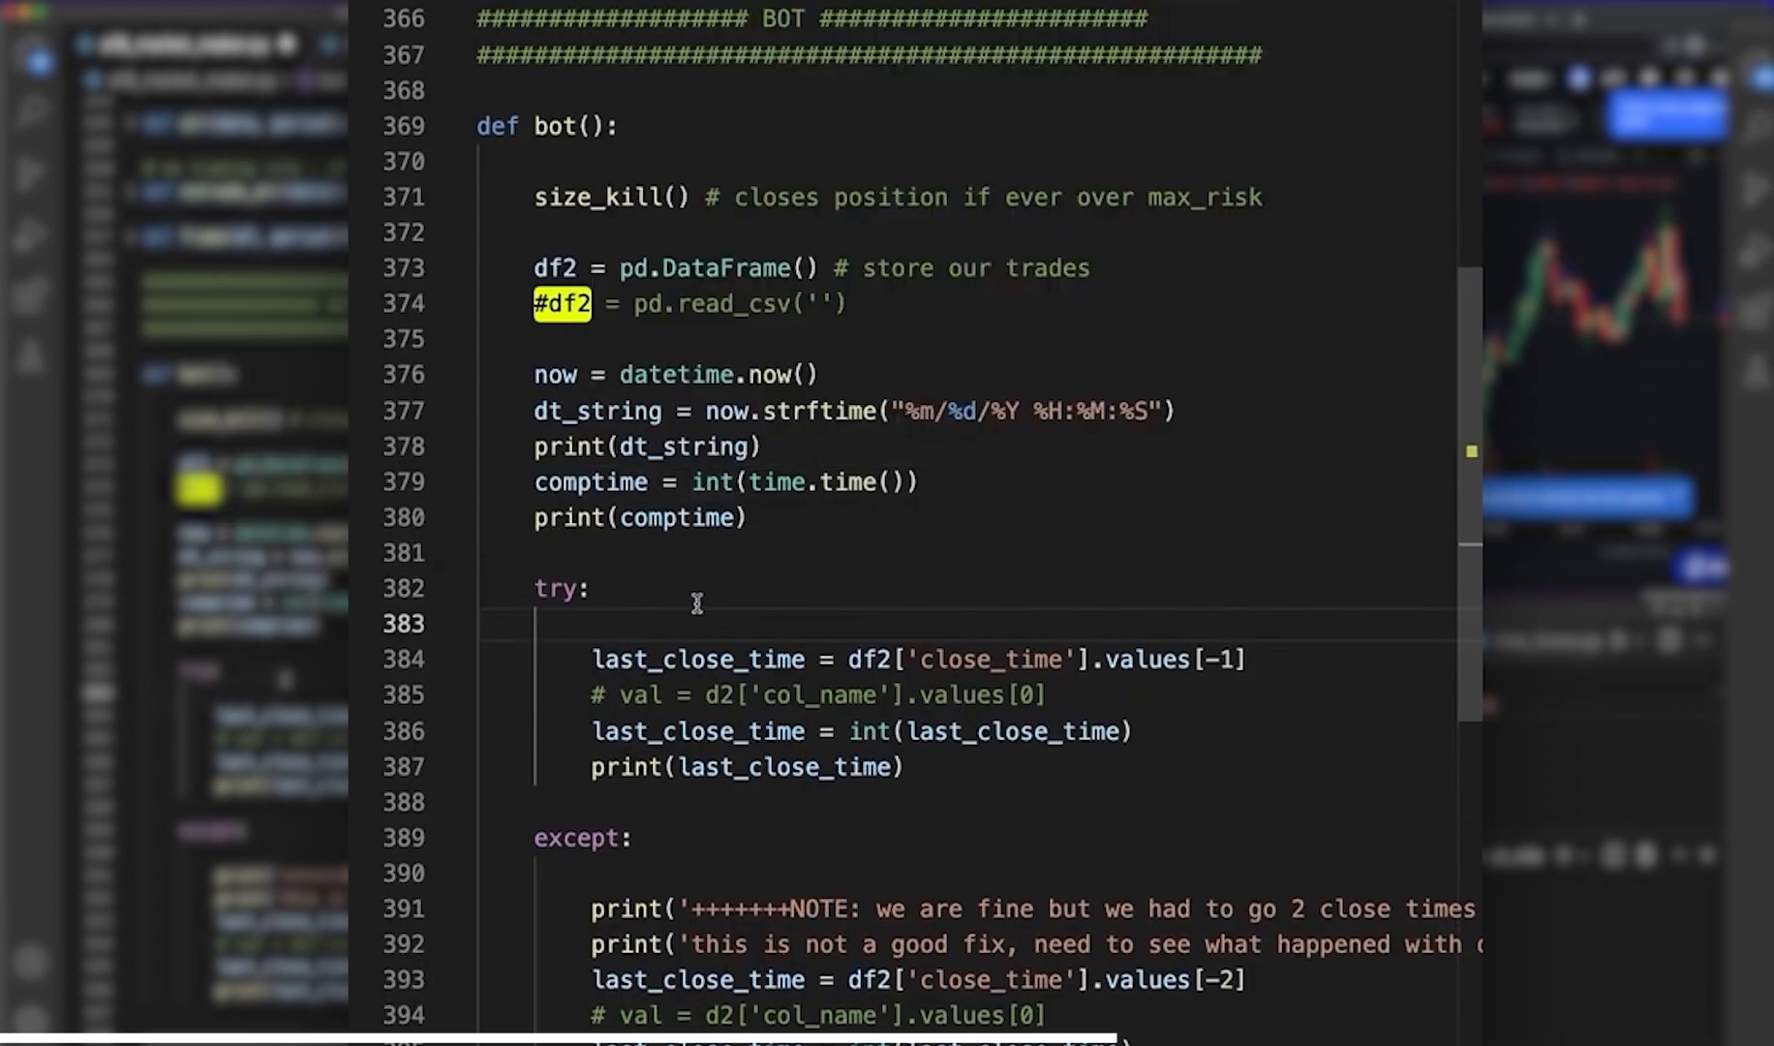
- Comment the try block as '# looking at when the last close was, and making sure we dont...' and move below the except block
scroll(down, 3)
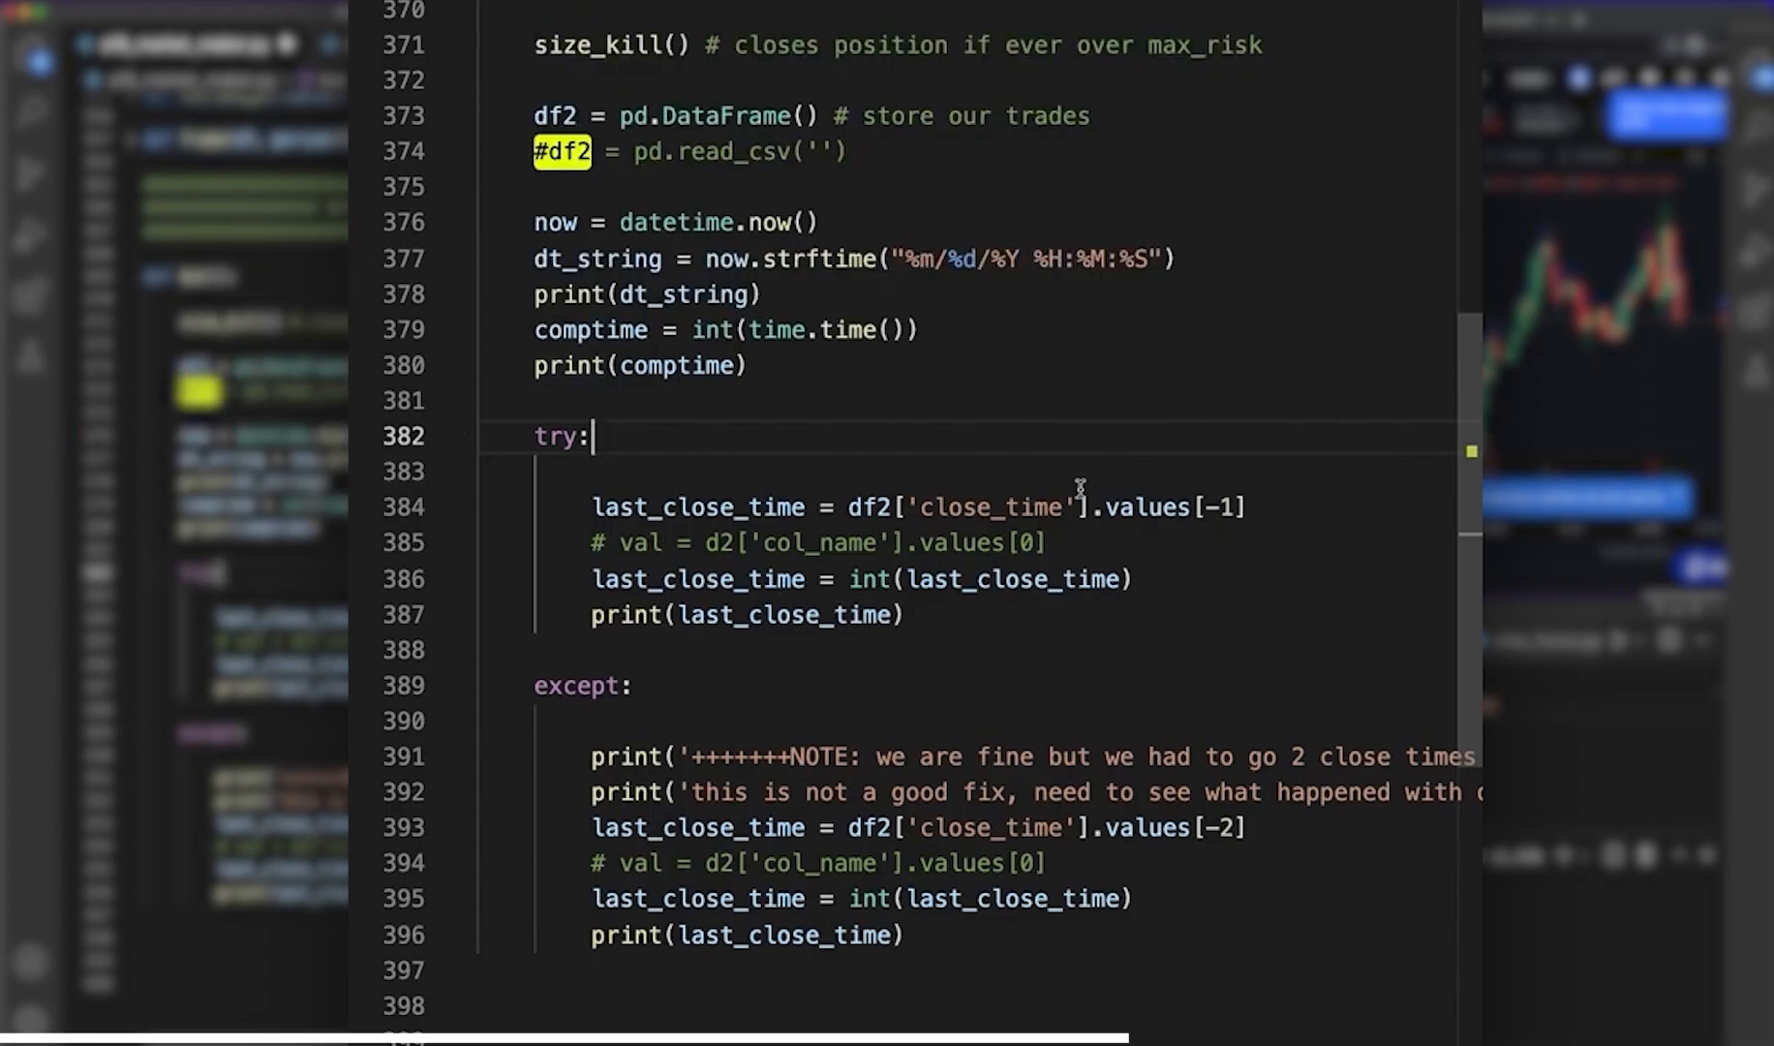
mouse_move(666, 535)
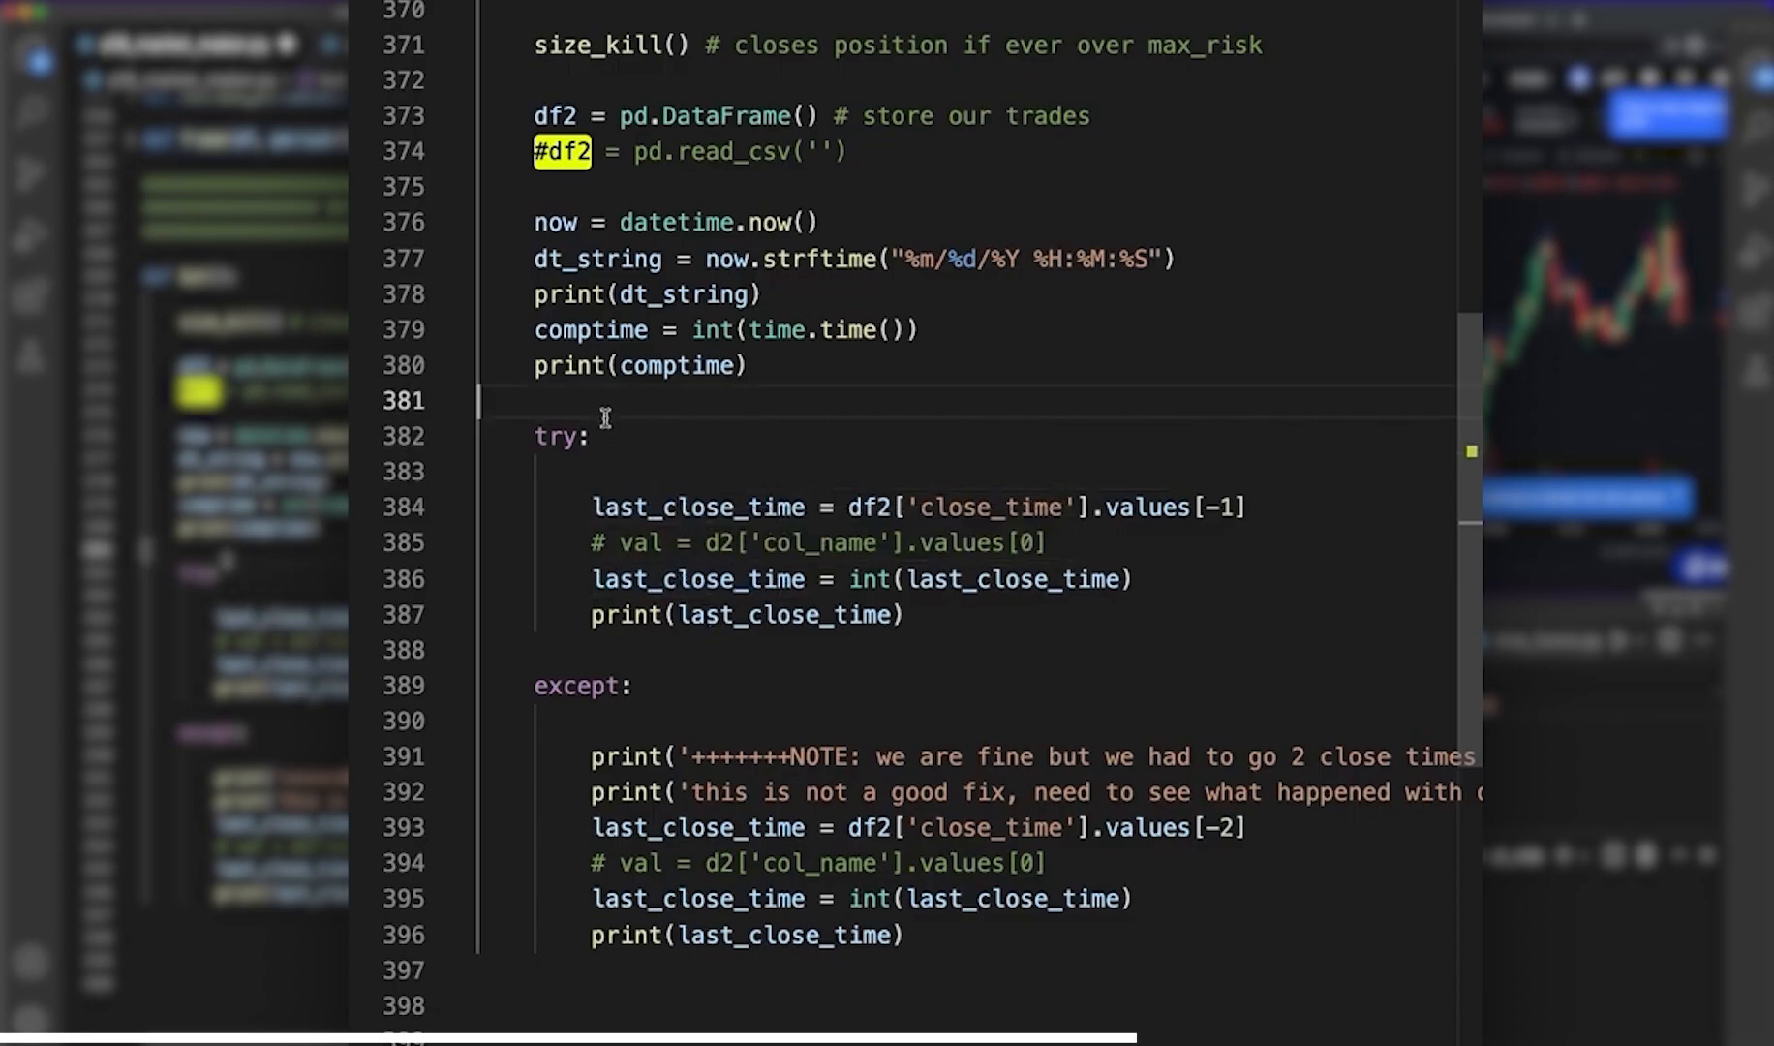
text(# looki)
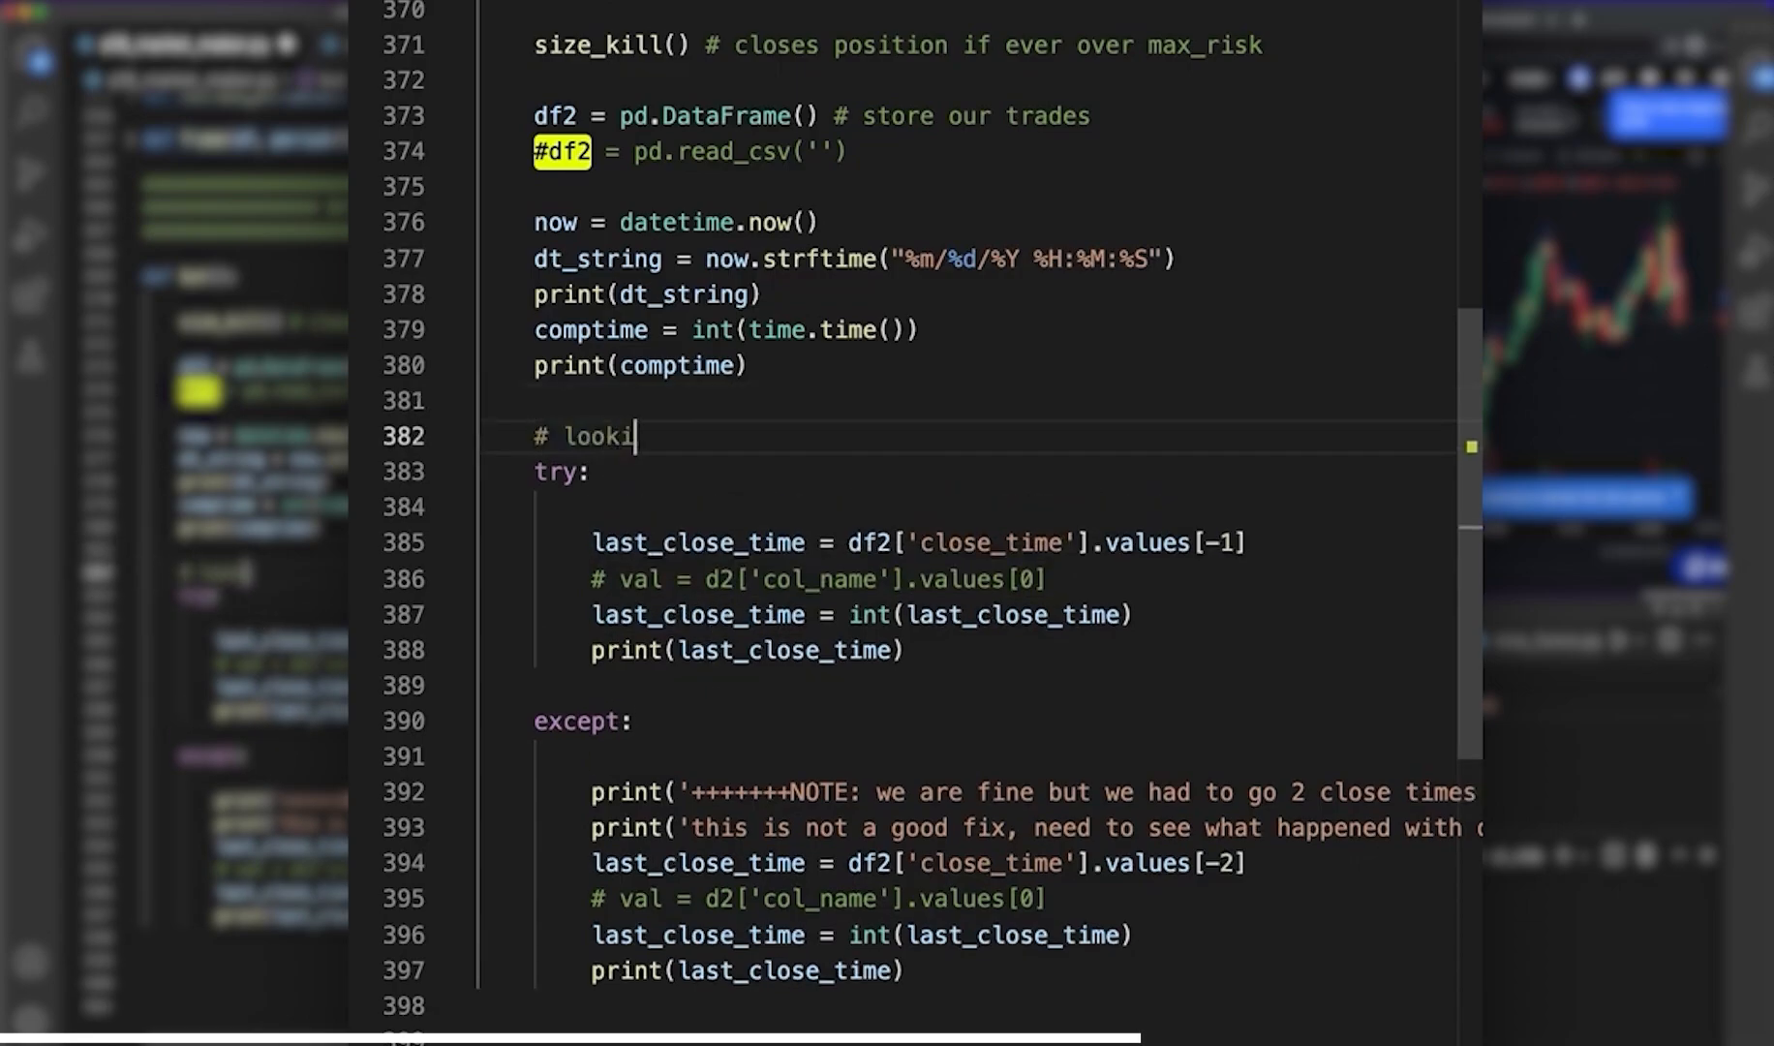
text(ng at when the l)
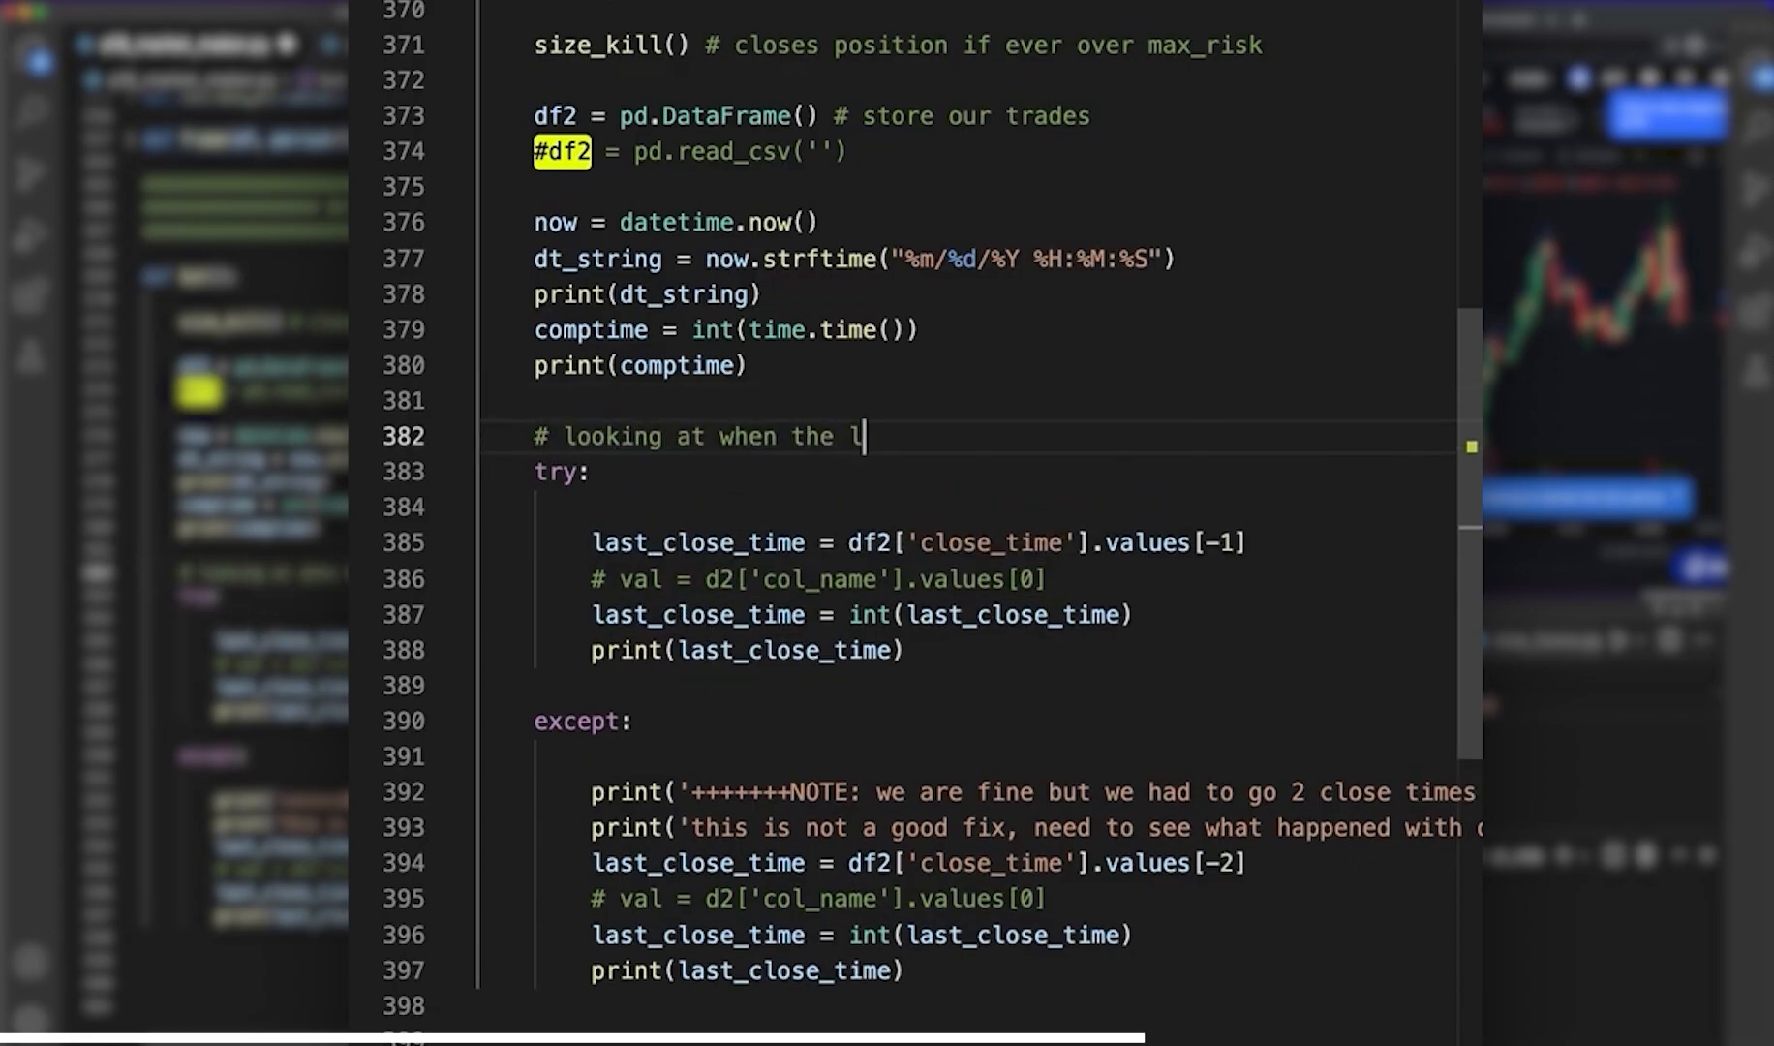
text(ast close wa)
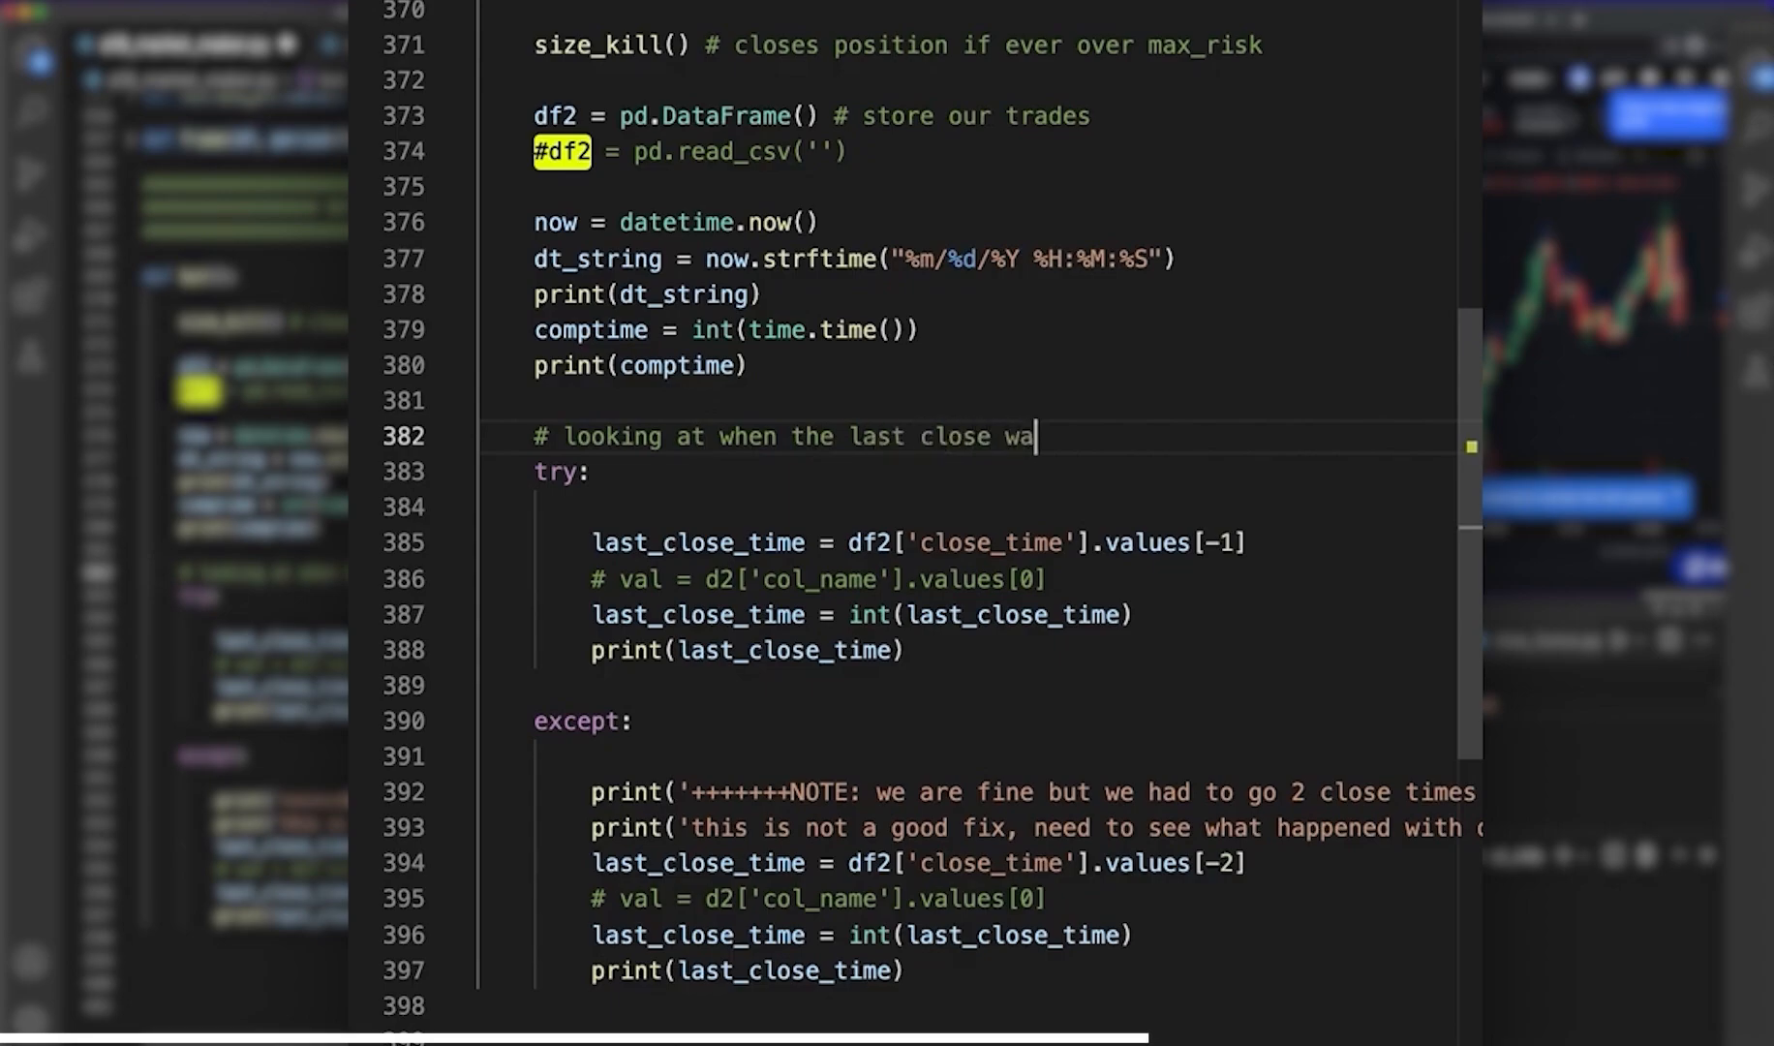
text(s, and making)
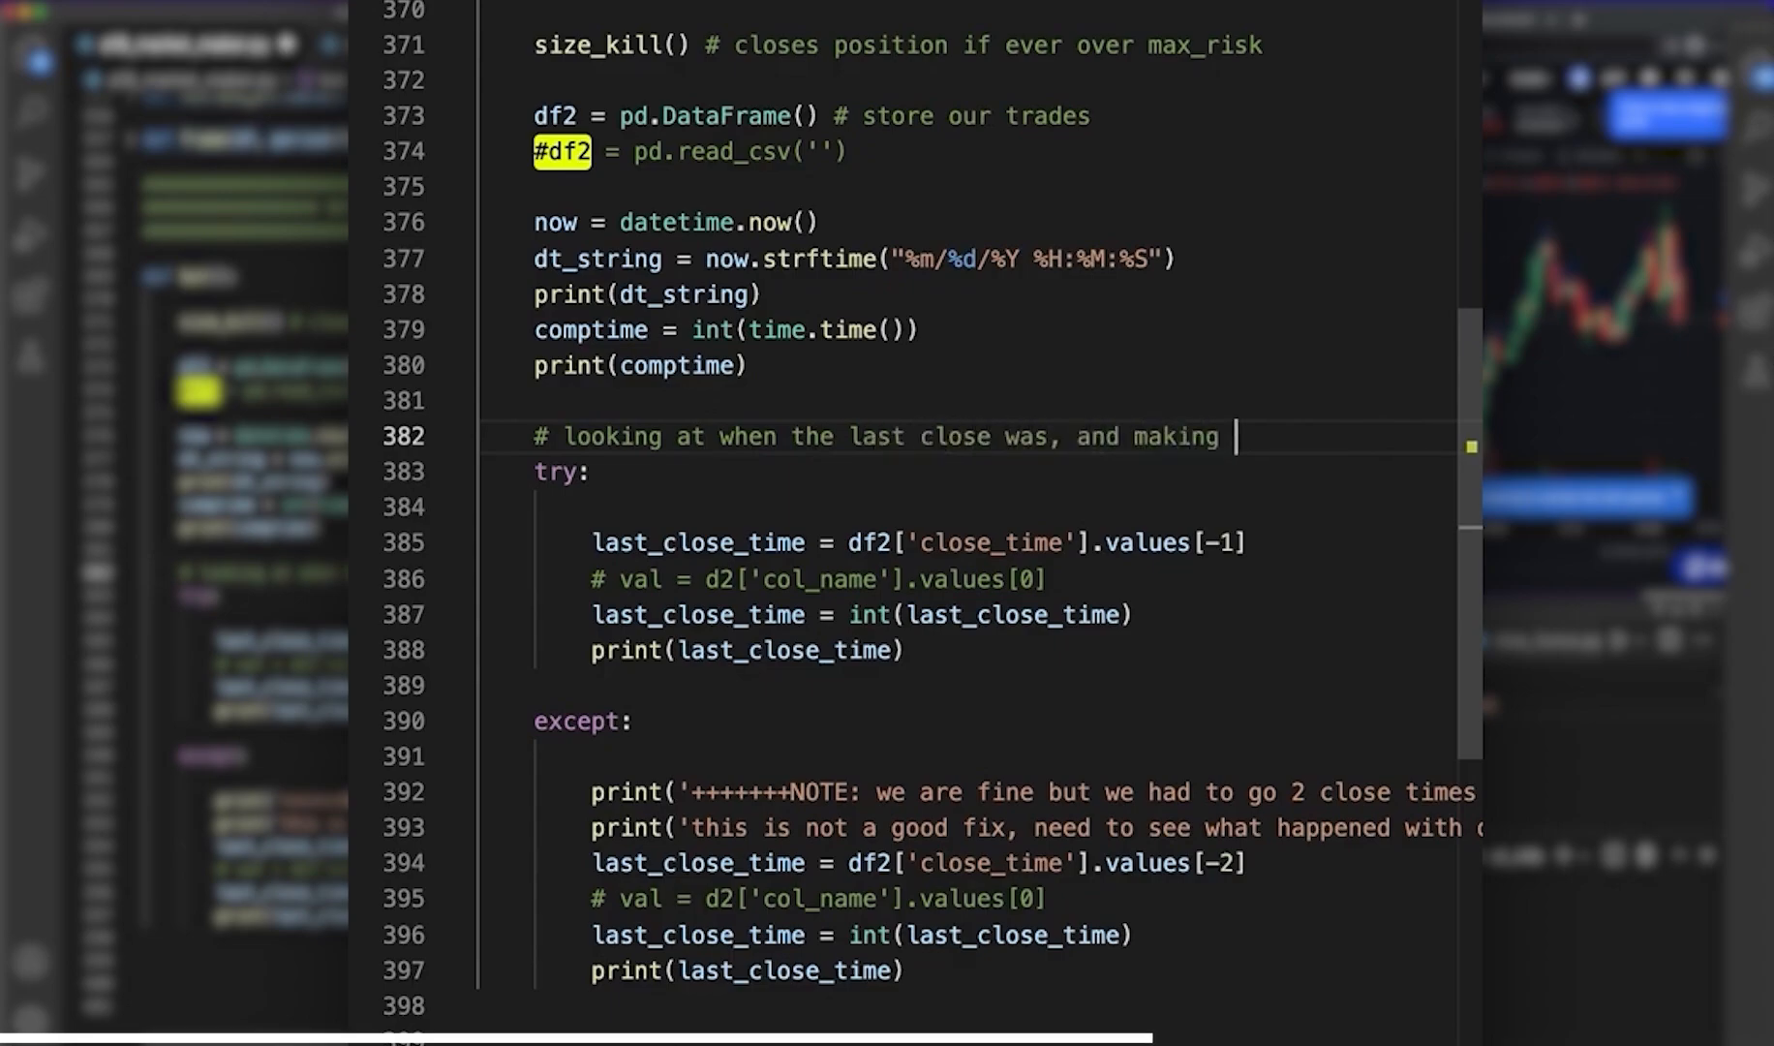
text(sure we dont)
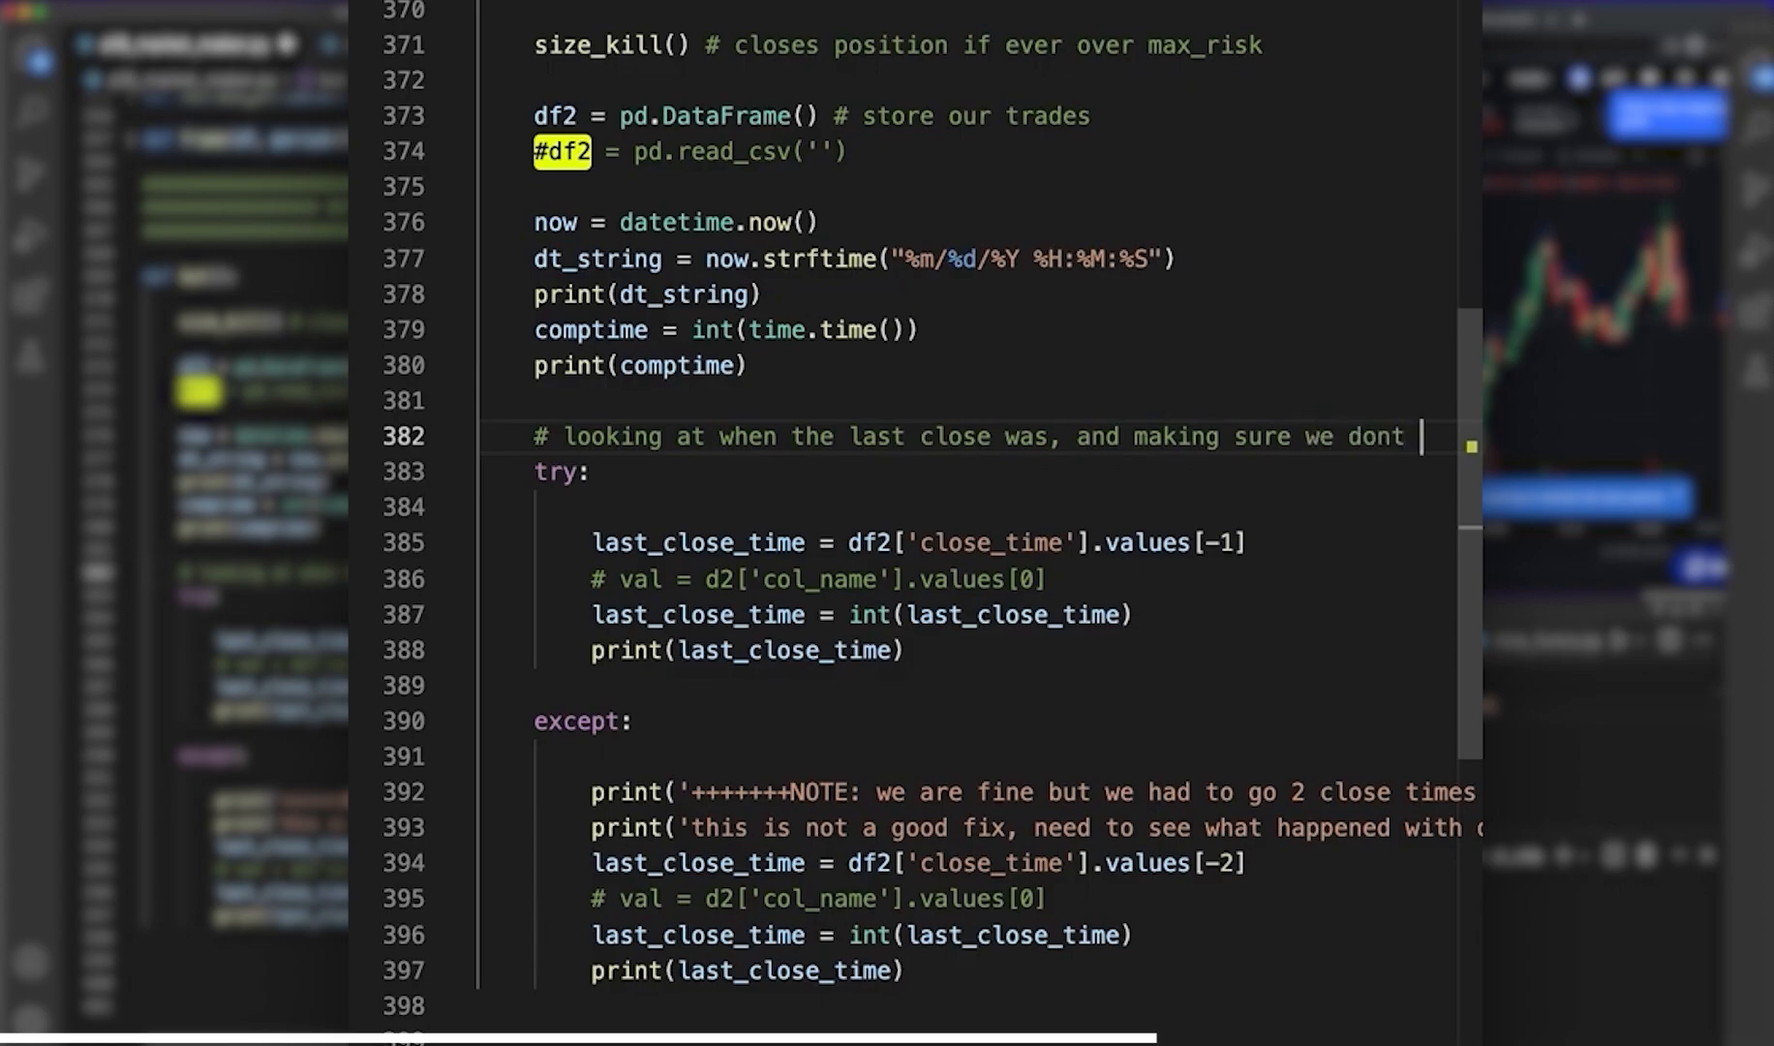
scroll(right, 3)
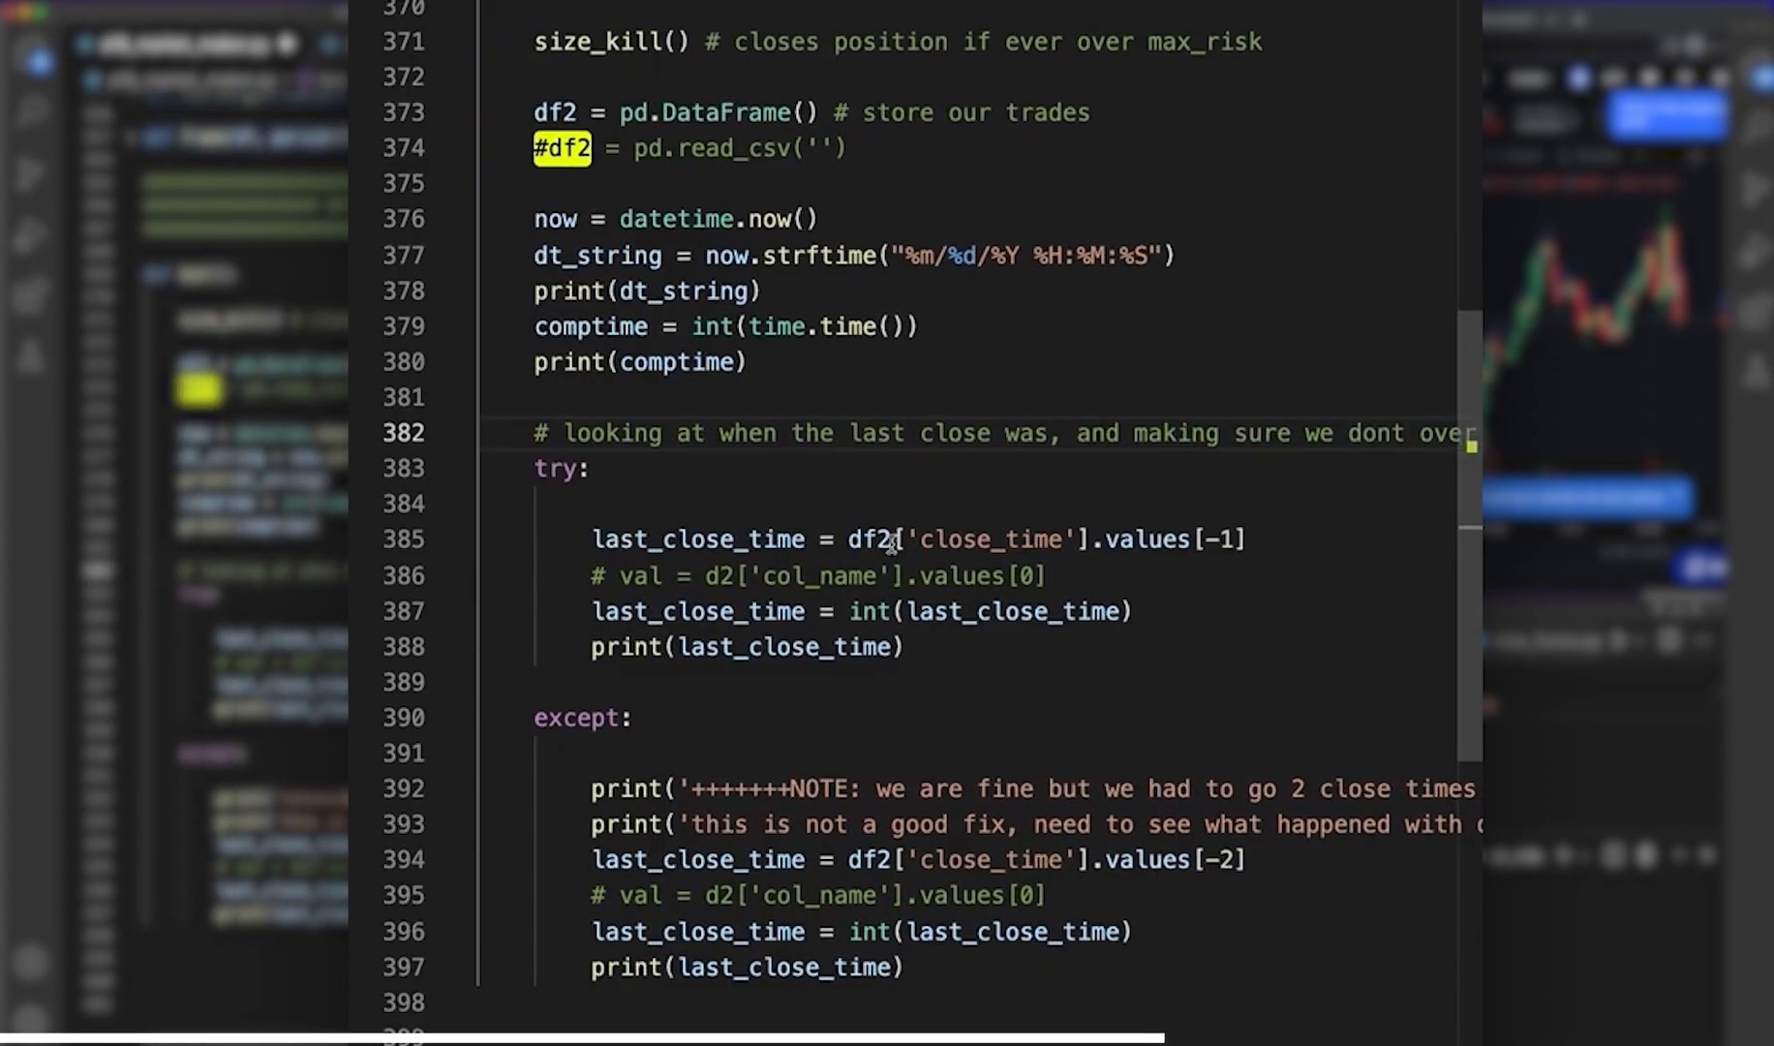
scroll(down, 3)
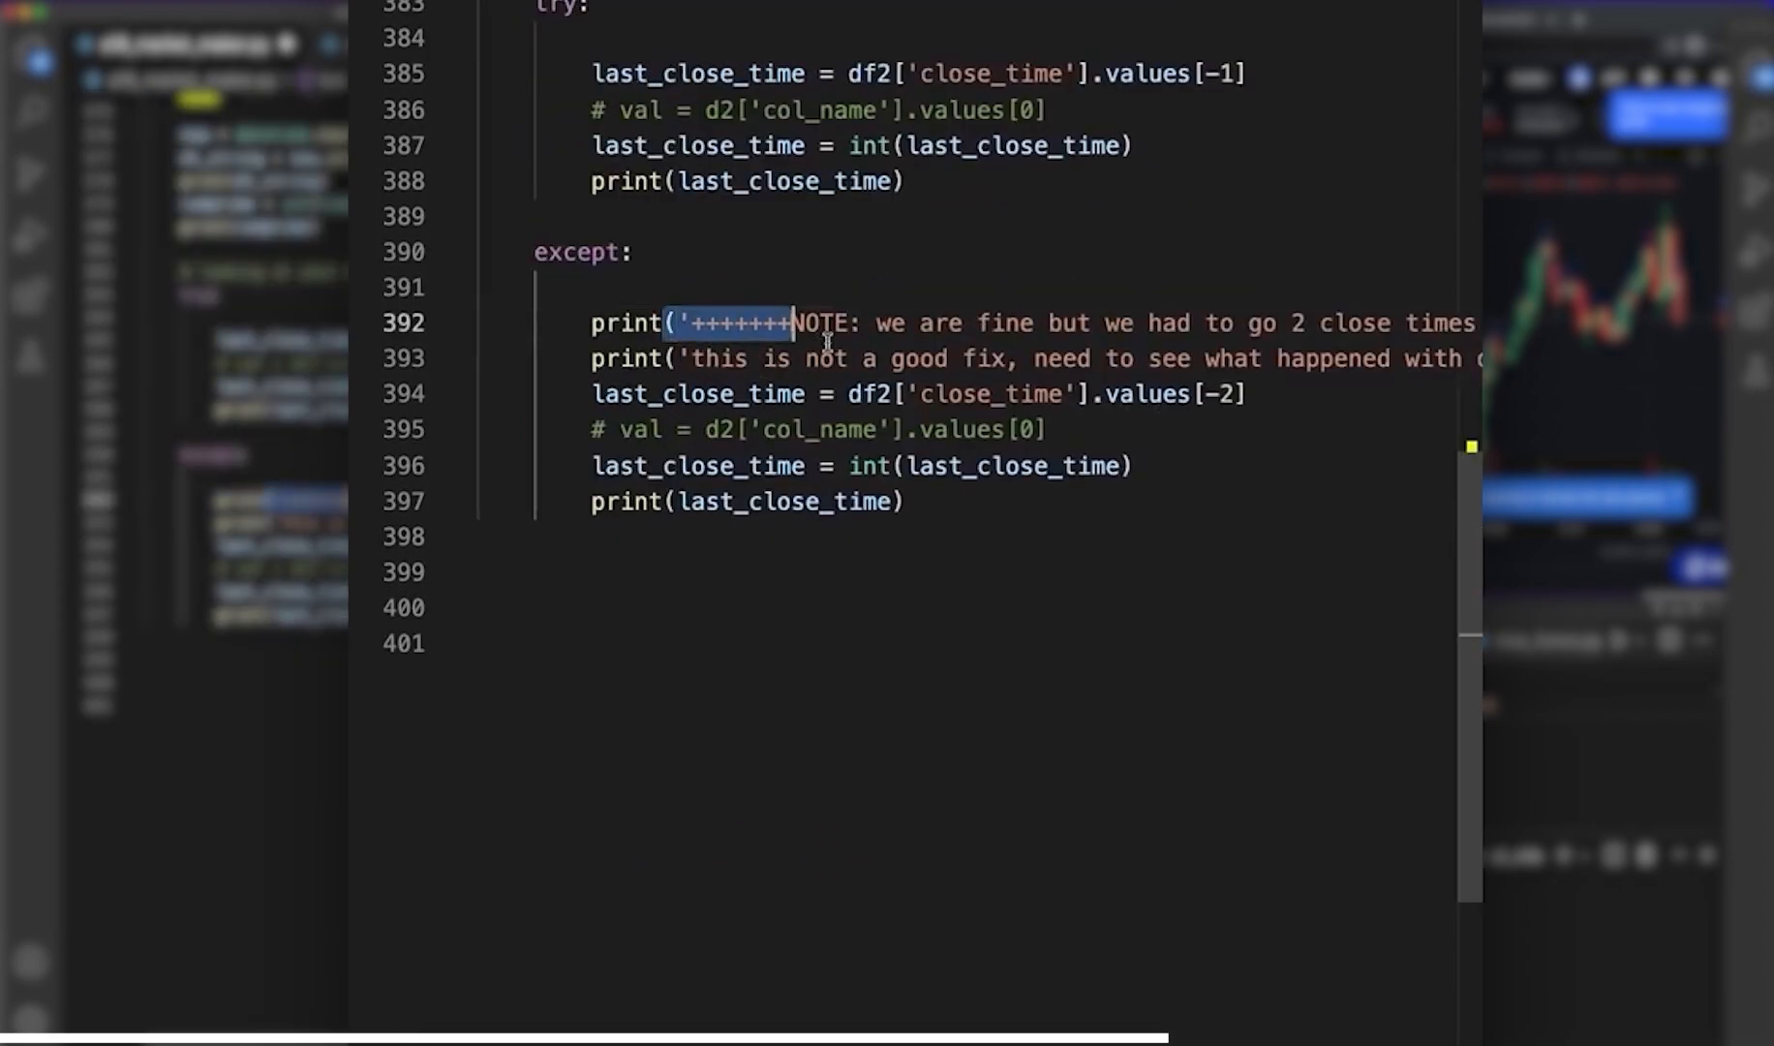
double_click(919, 359)
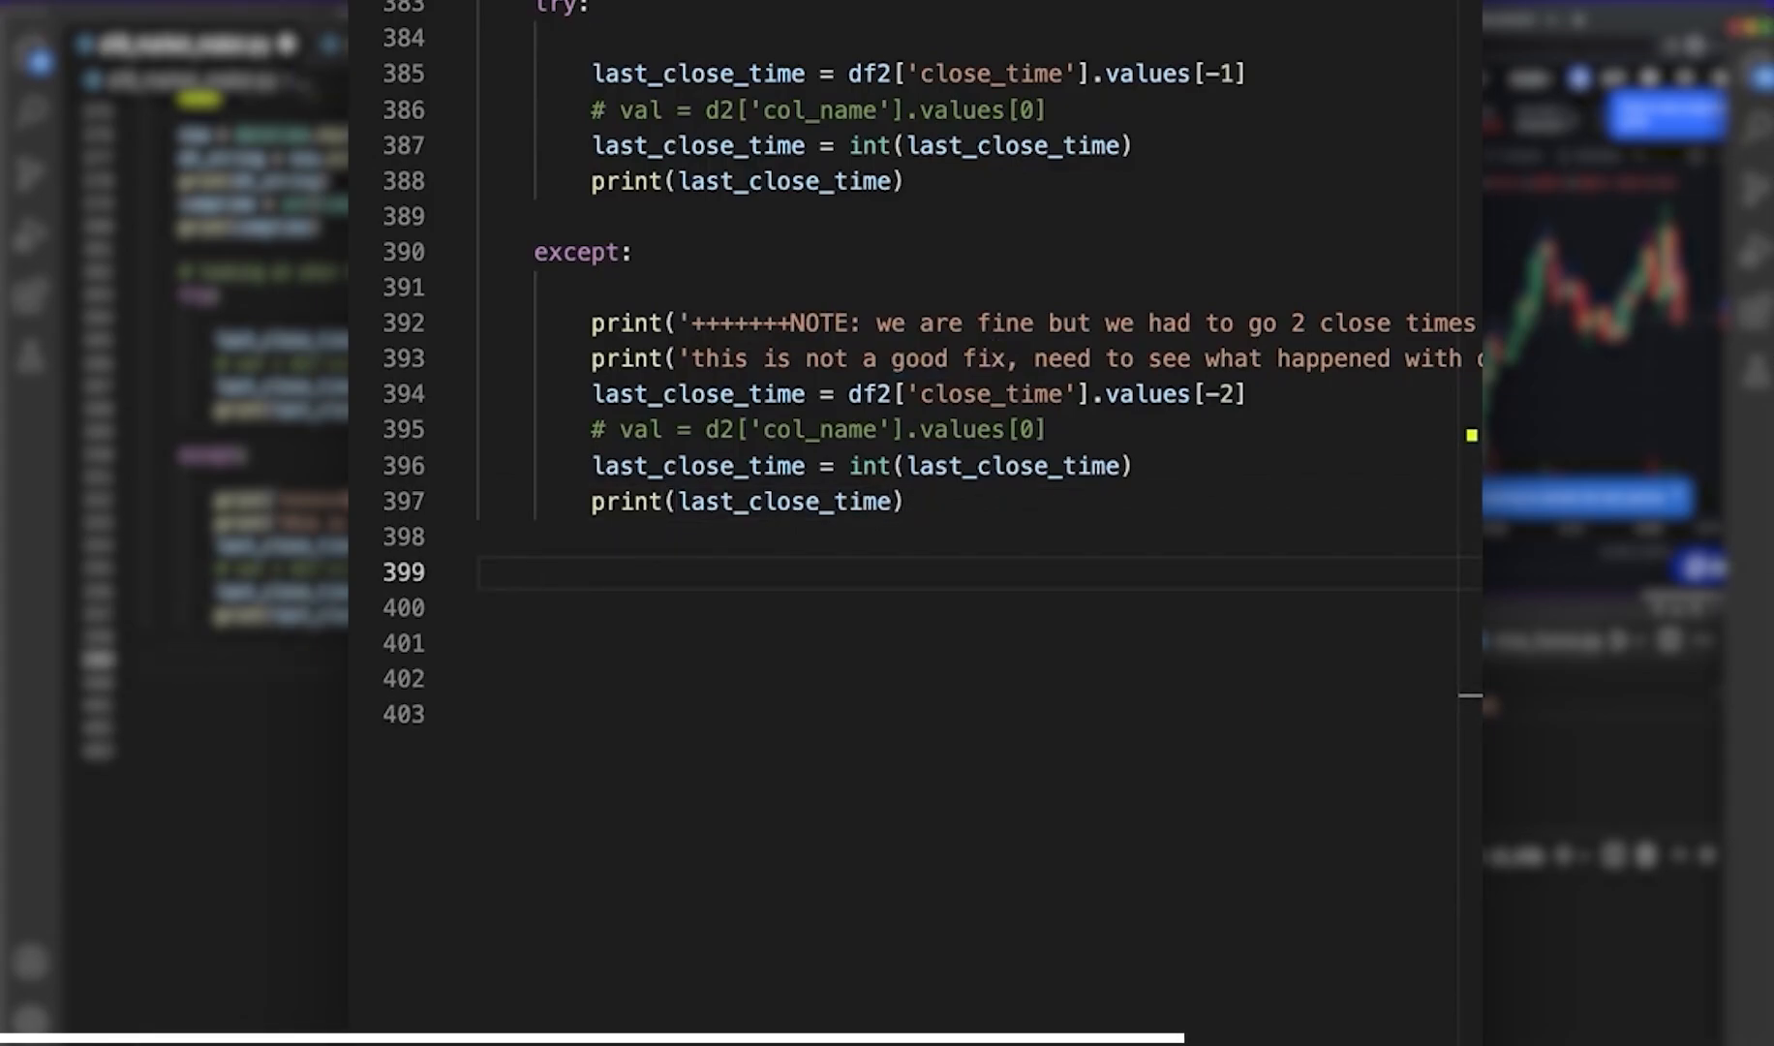
- Add bid_ask = get_bid_ask(), then ask = bid_ask[0] and bid = bid_ask[1]
text(bid_ask =)
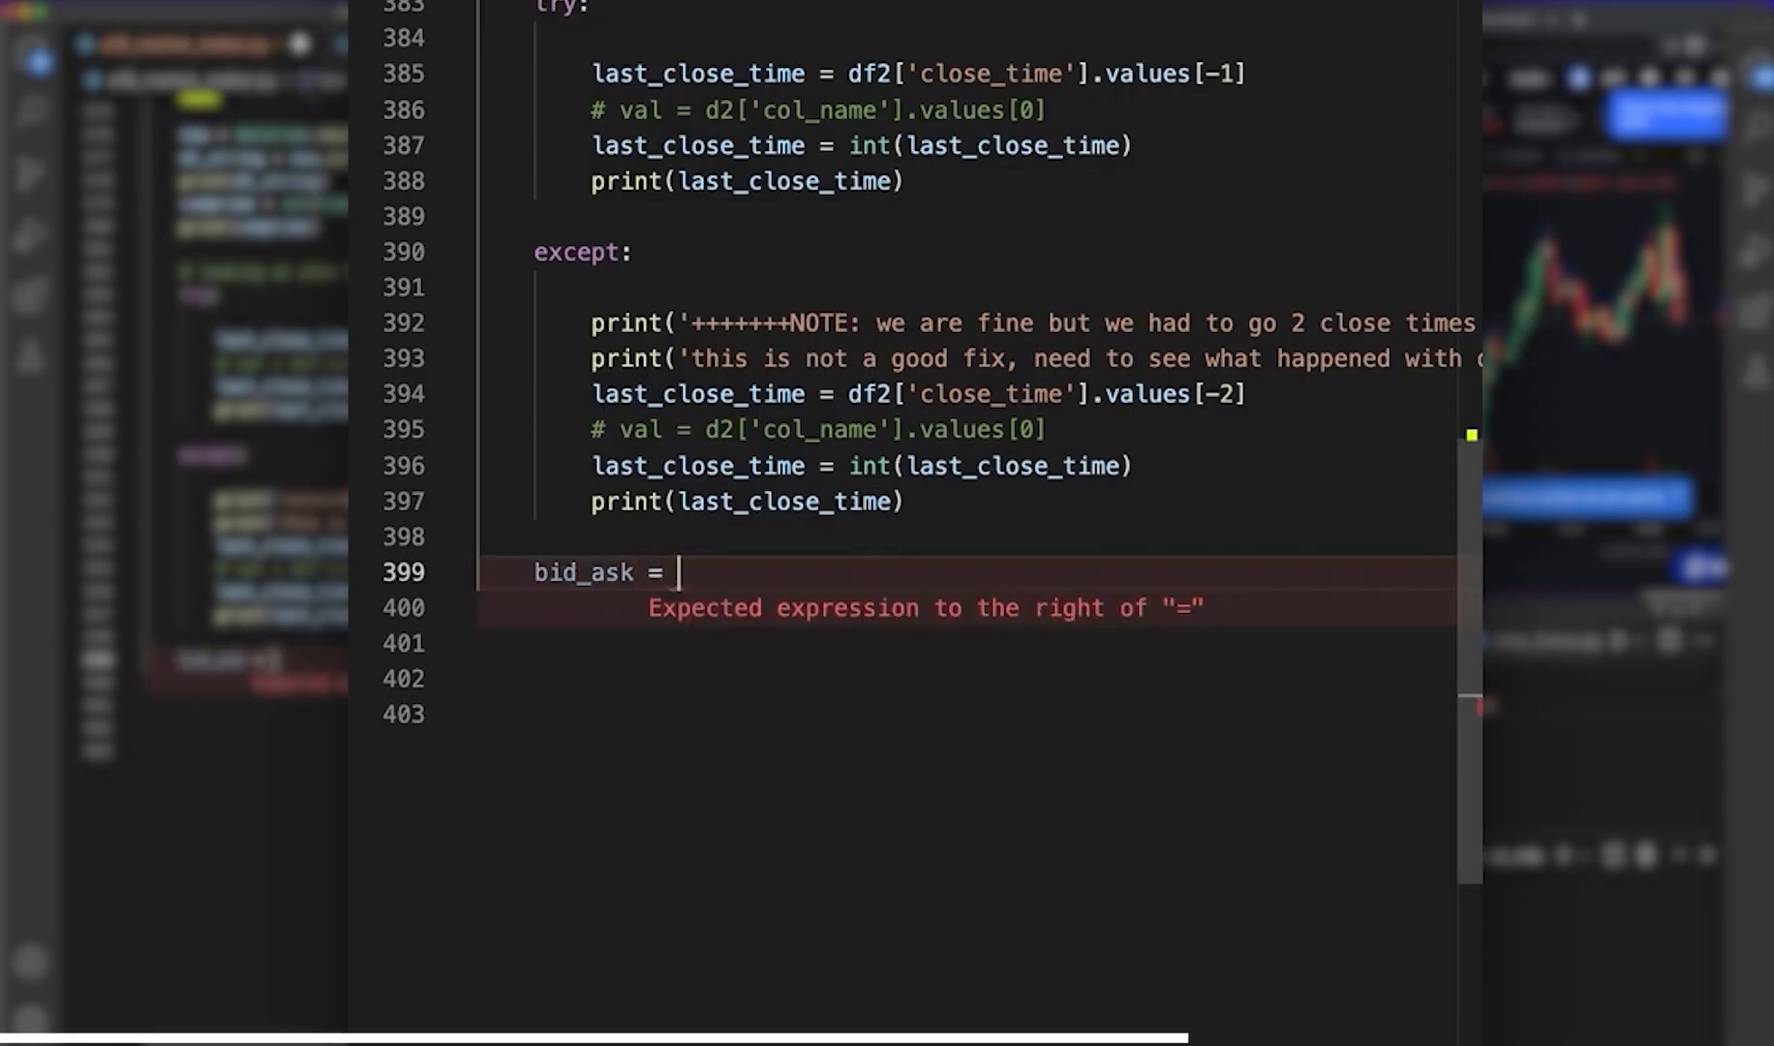
text(get_bid_ask)
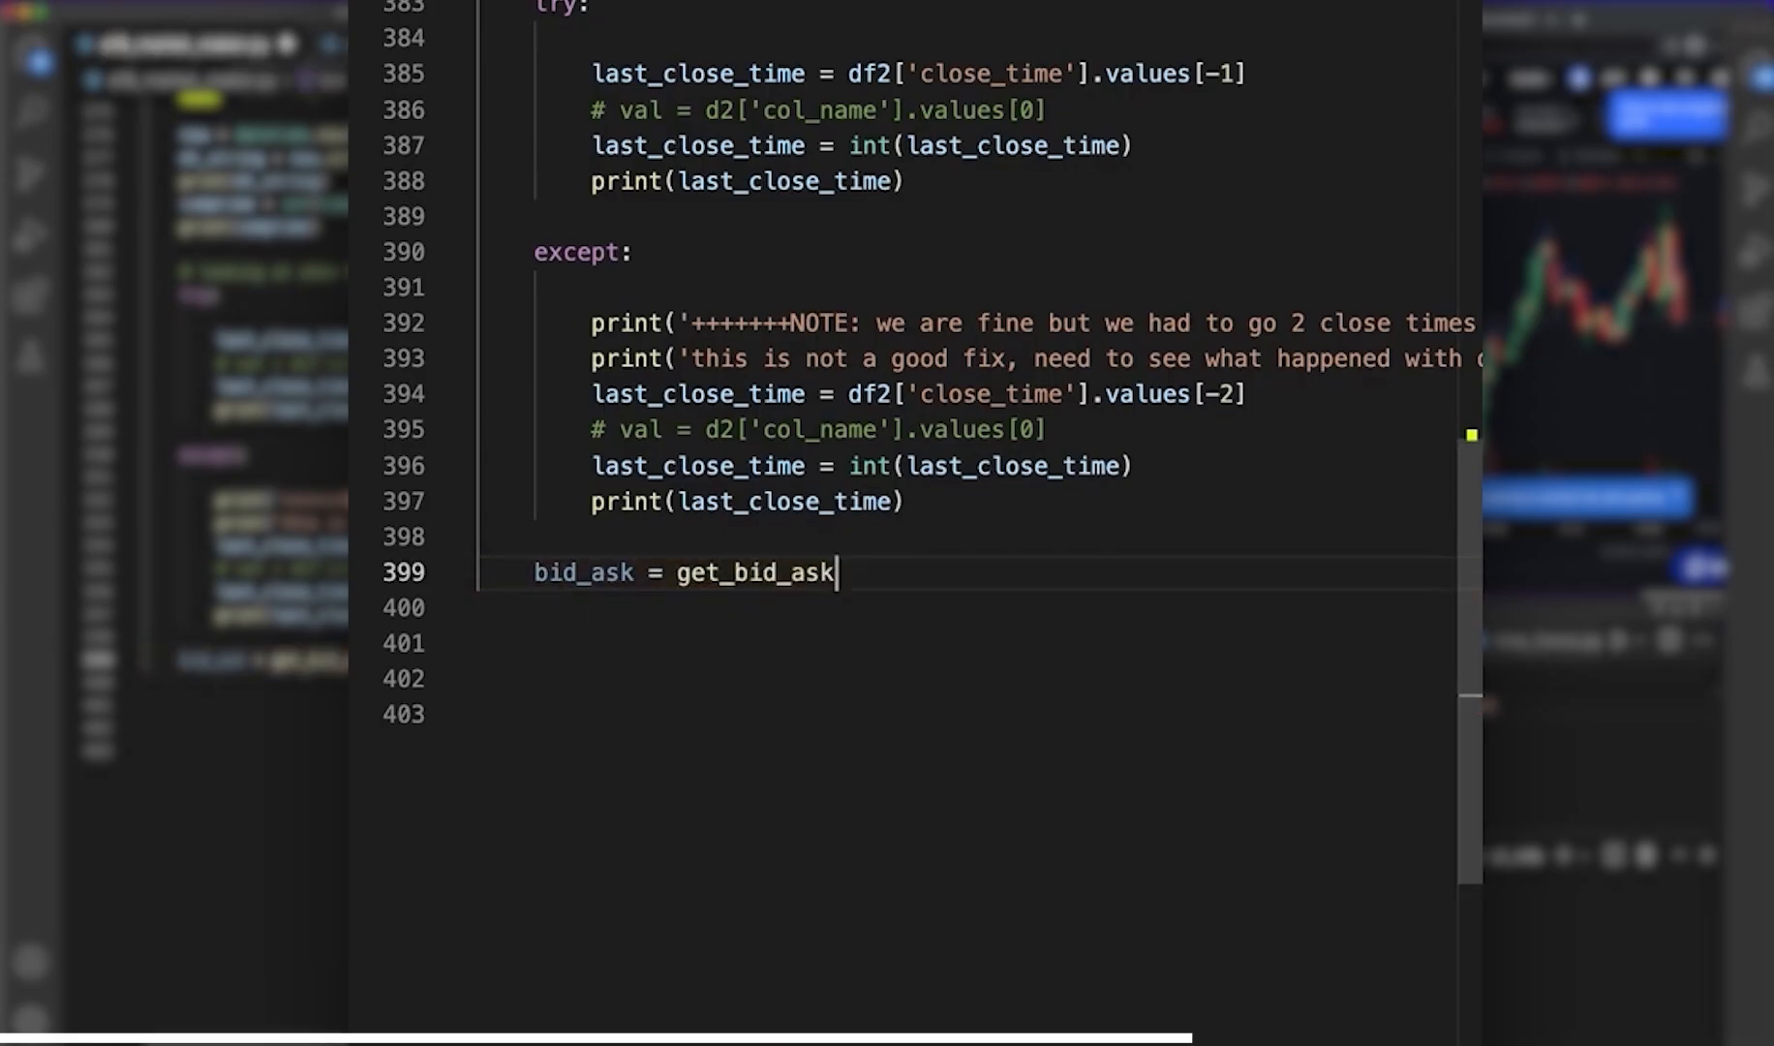
text(())
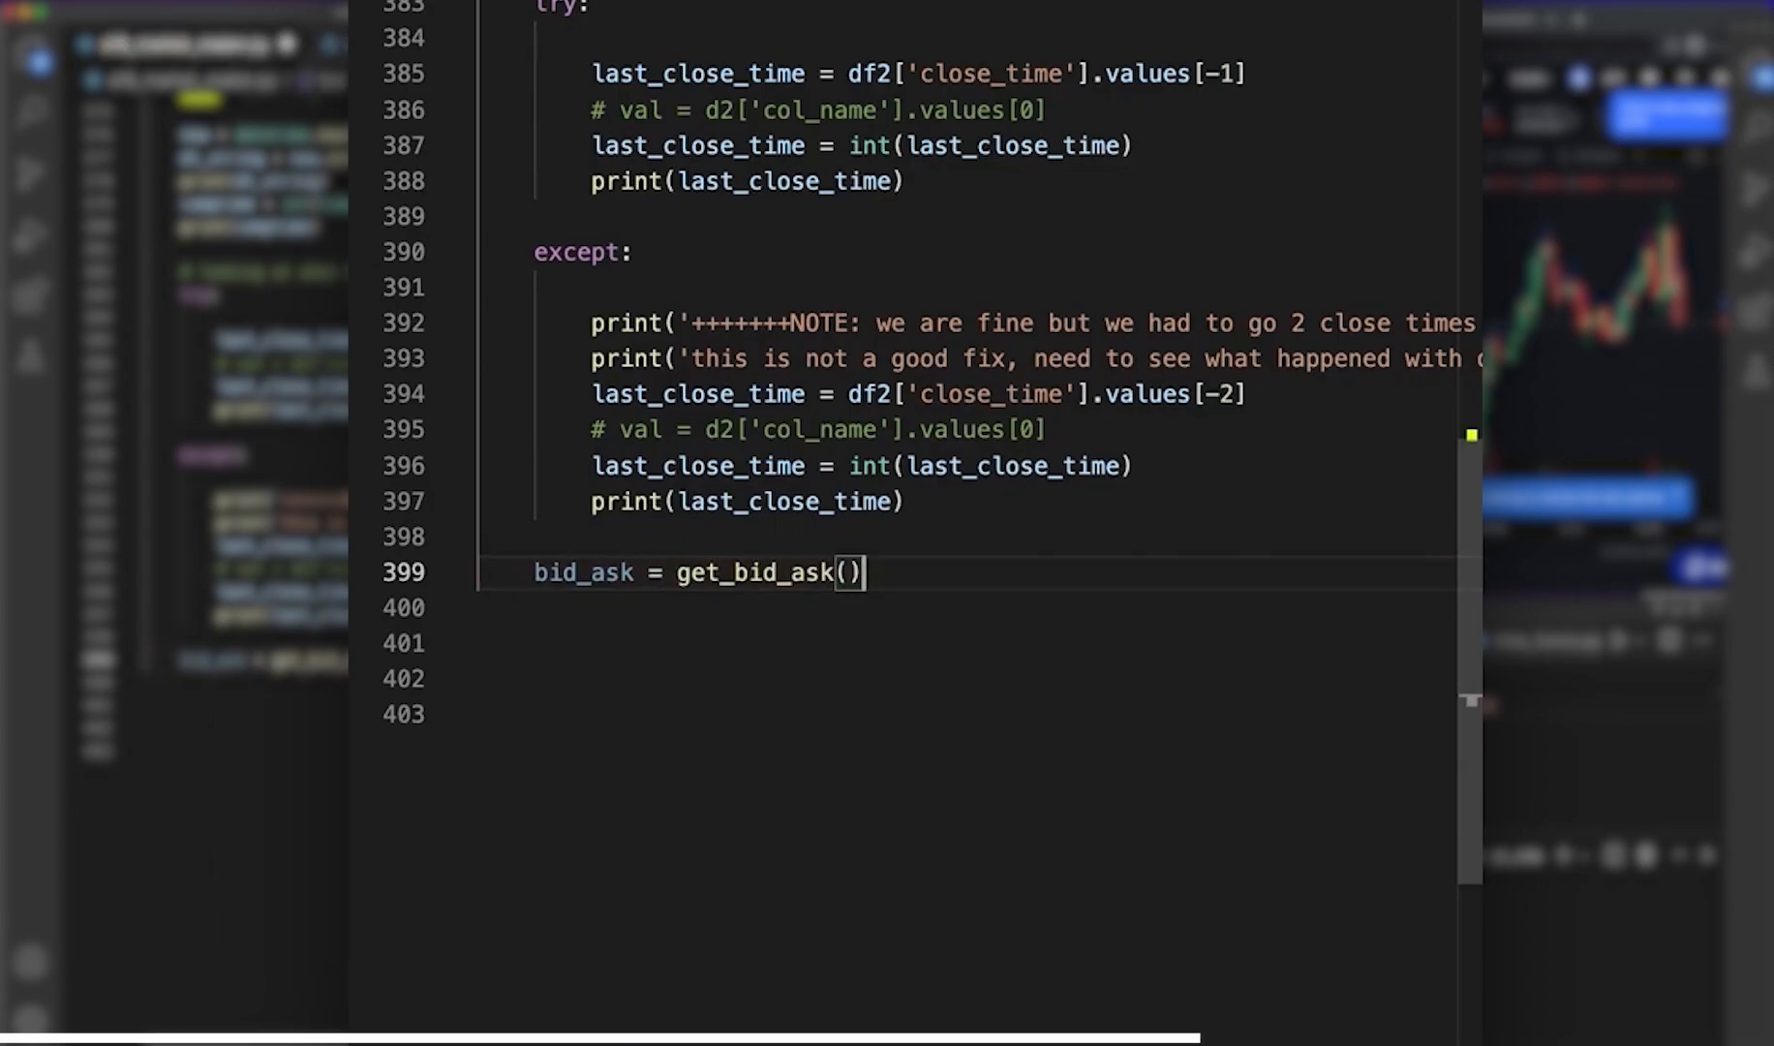
text(ask =)
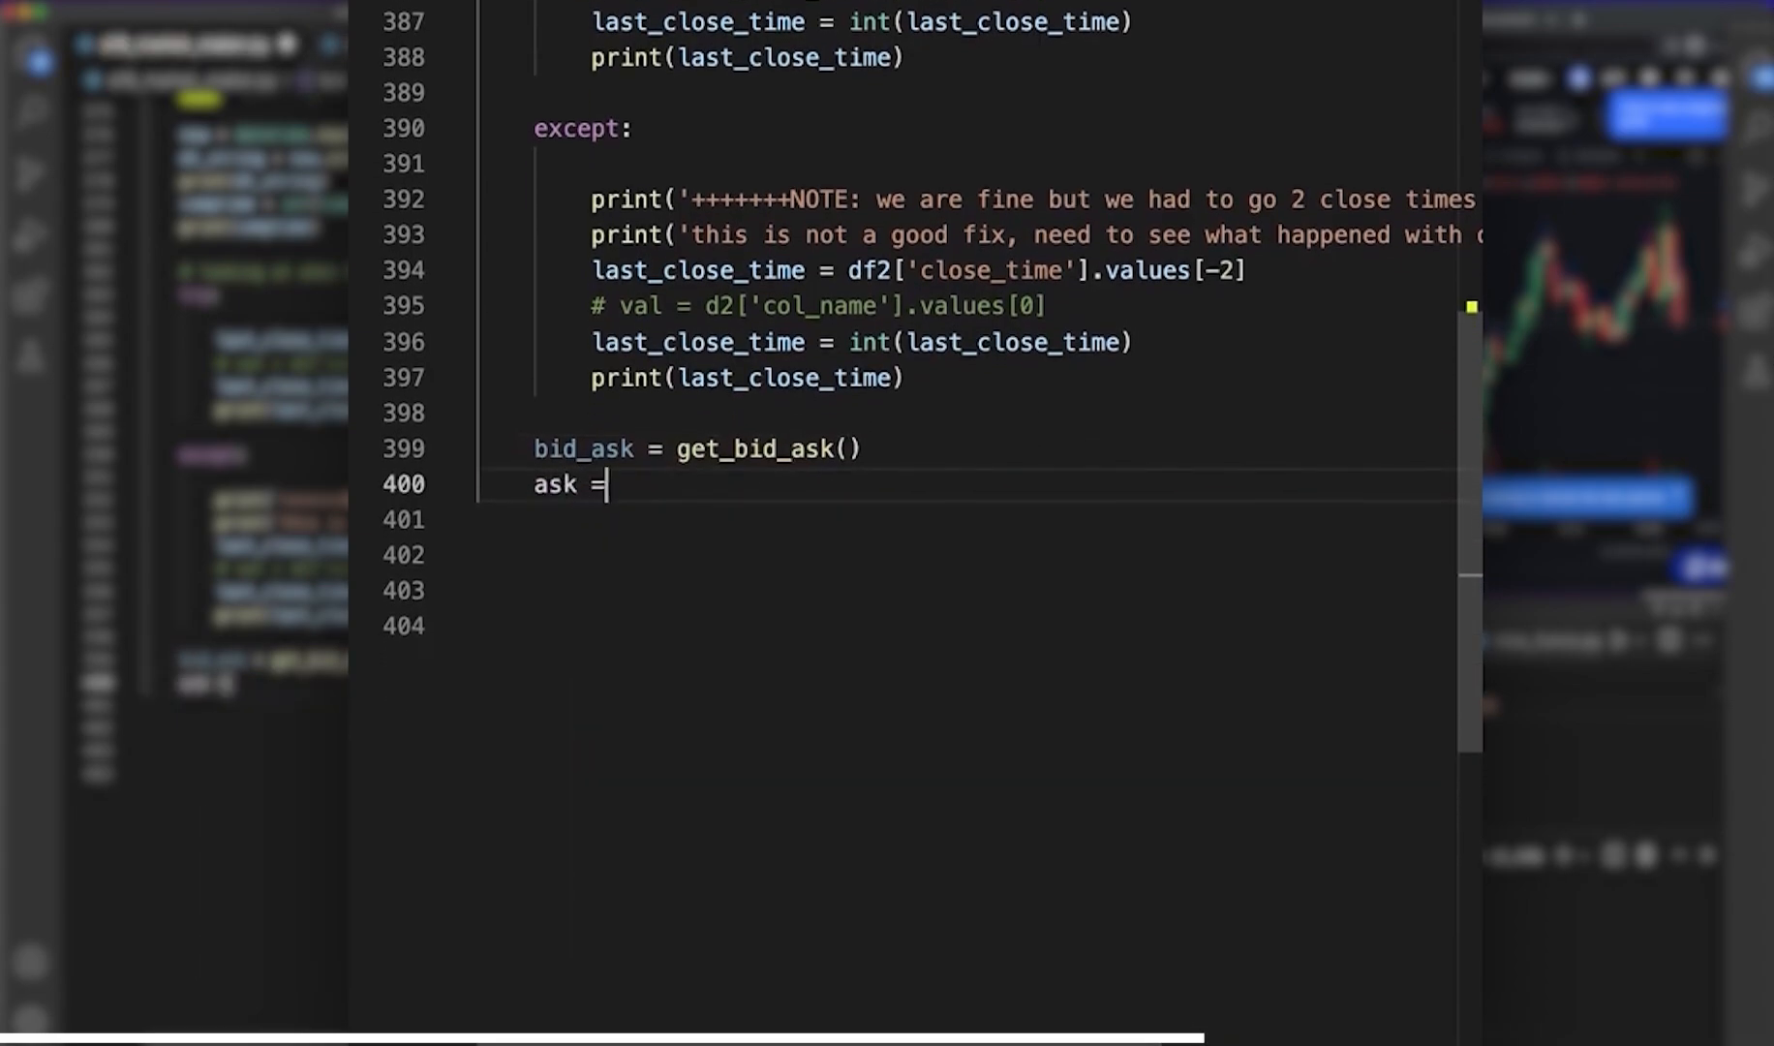
text(bid_ask[0])
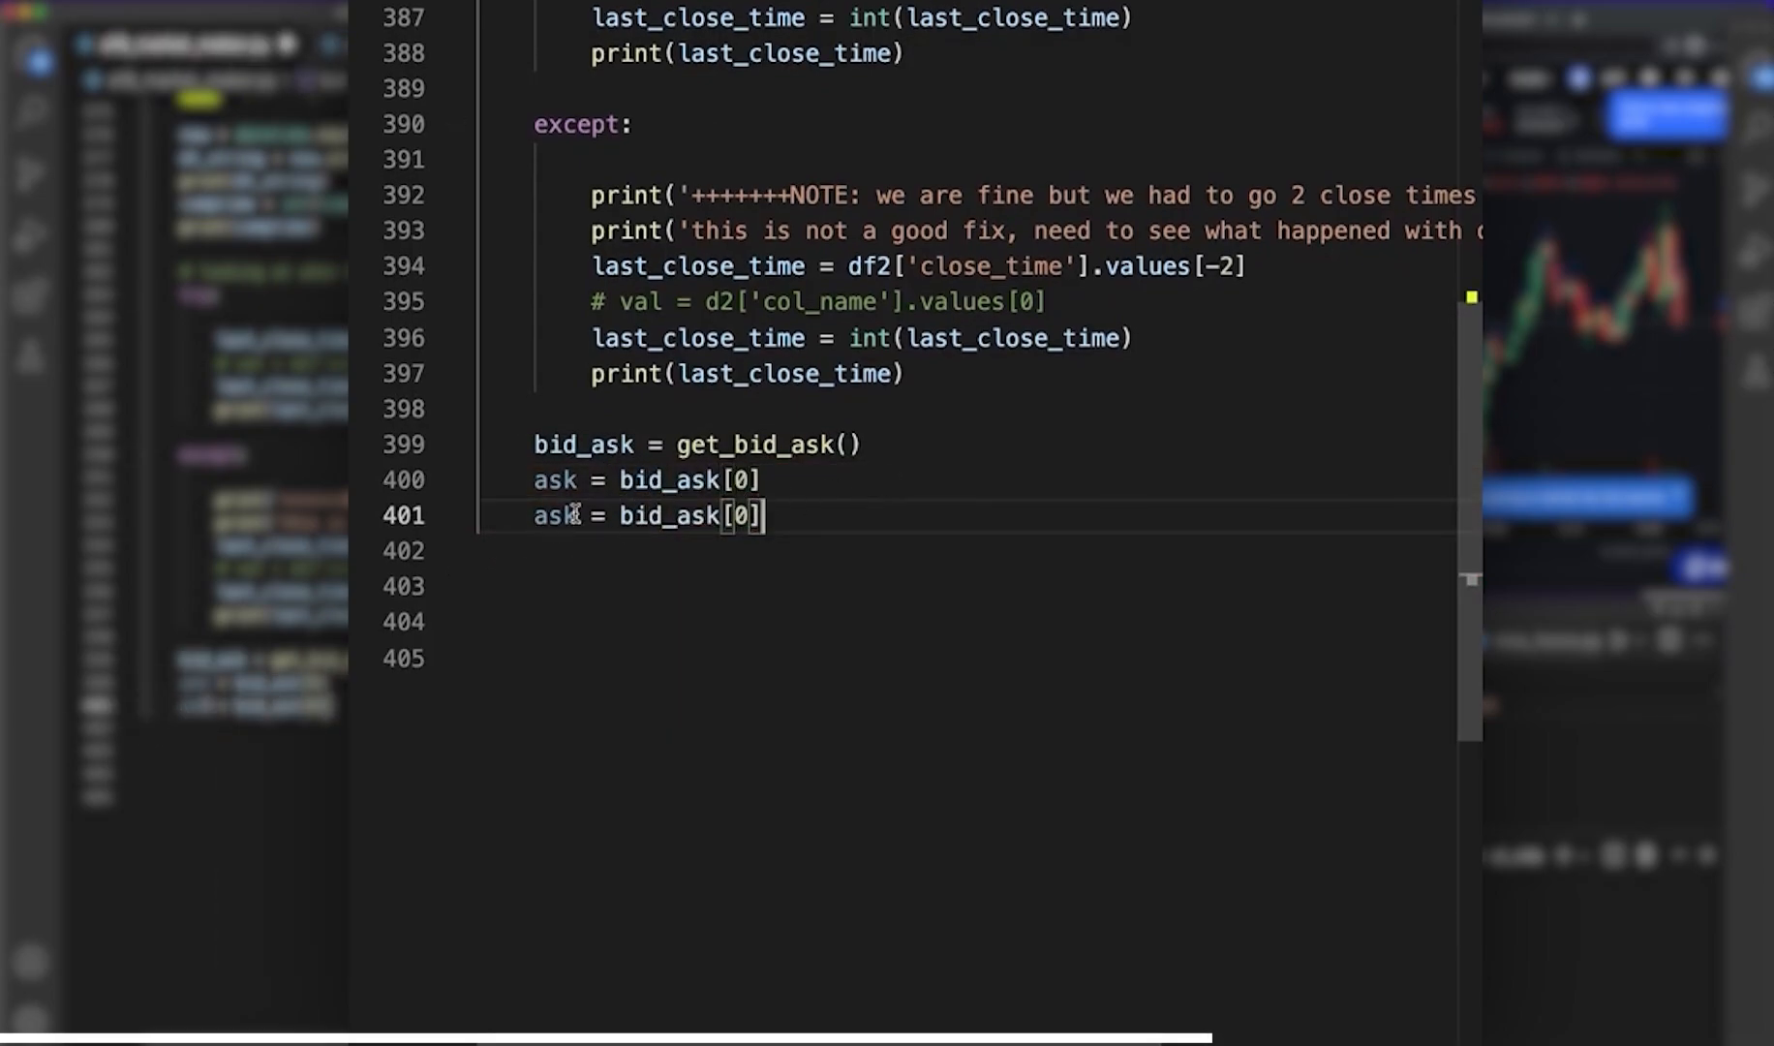
text(bid)
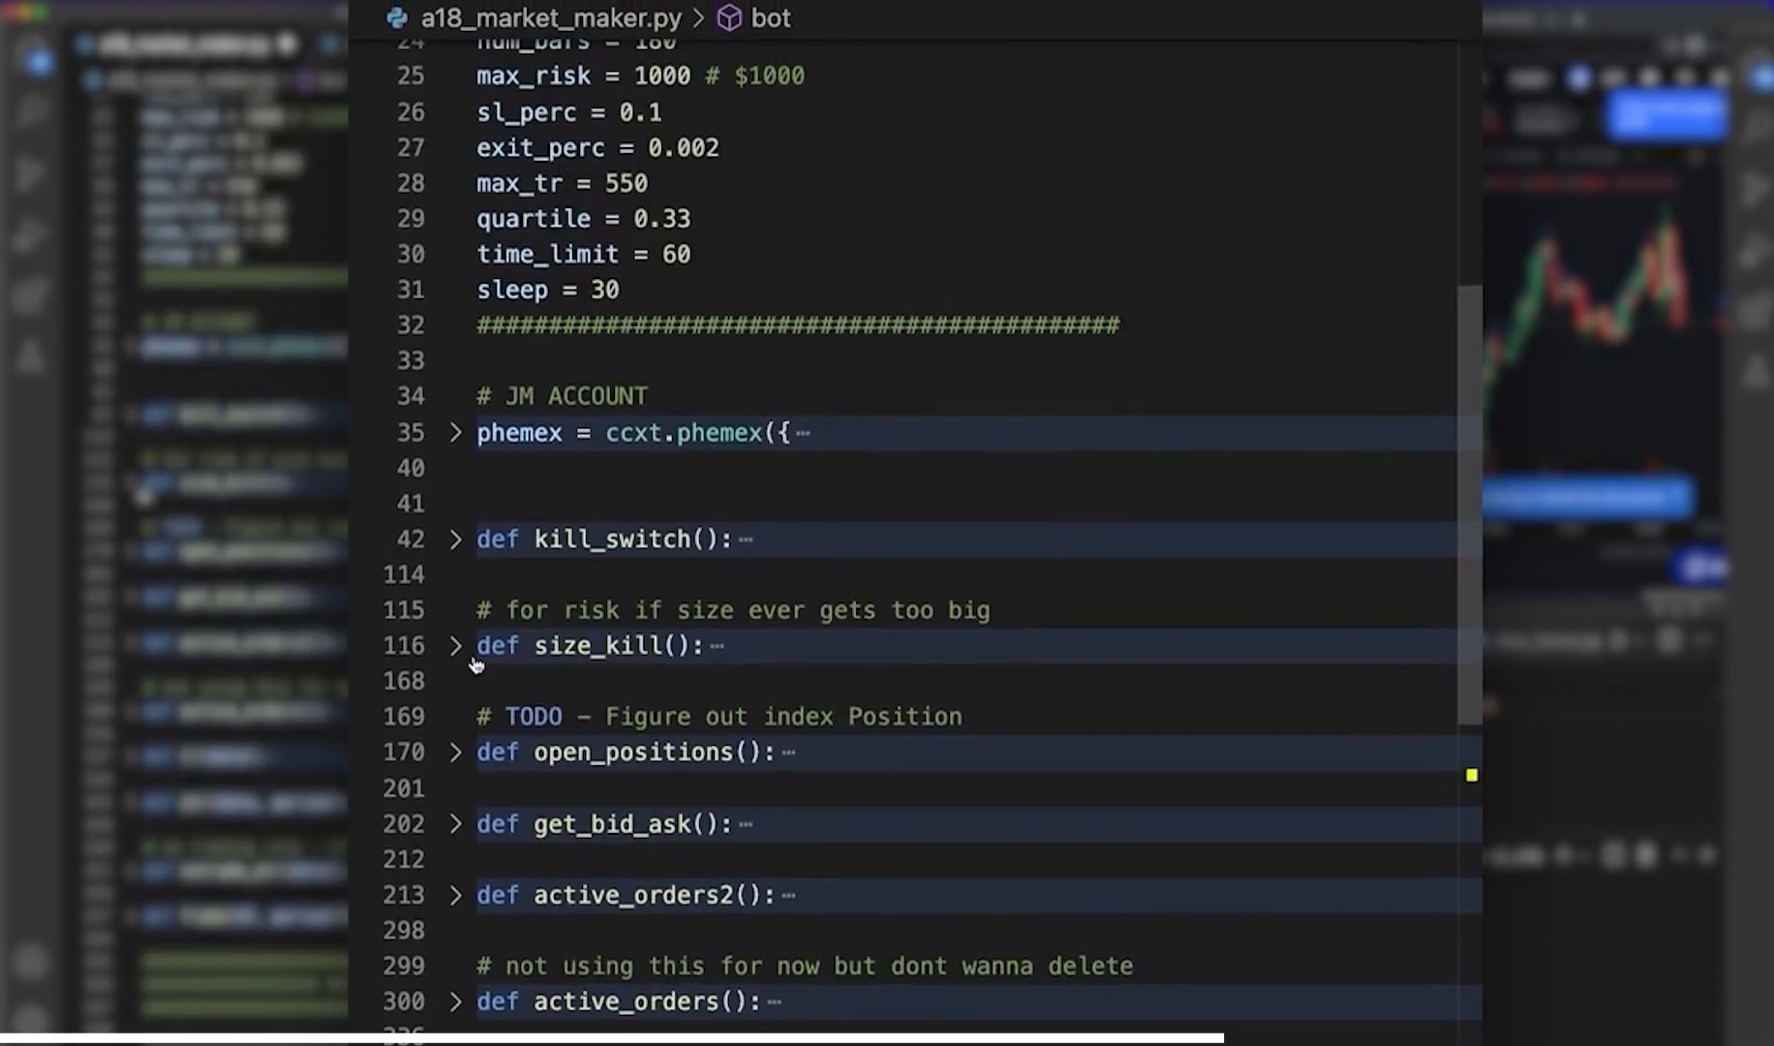
- Expand get_bid_ask in the outline to check its return order
click(455, 823)
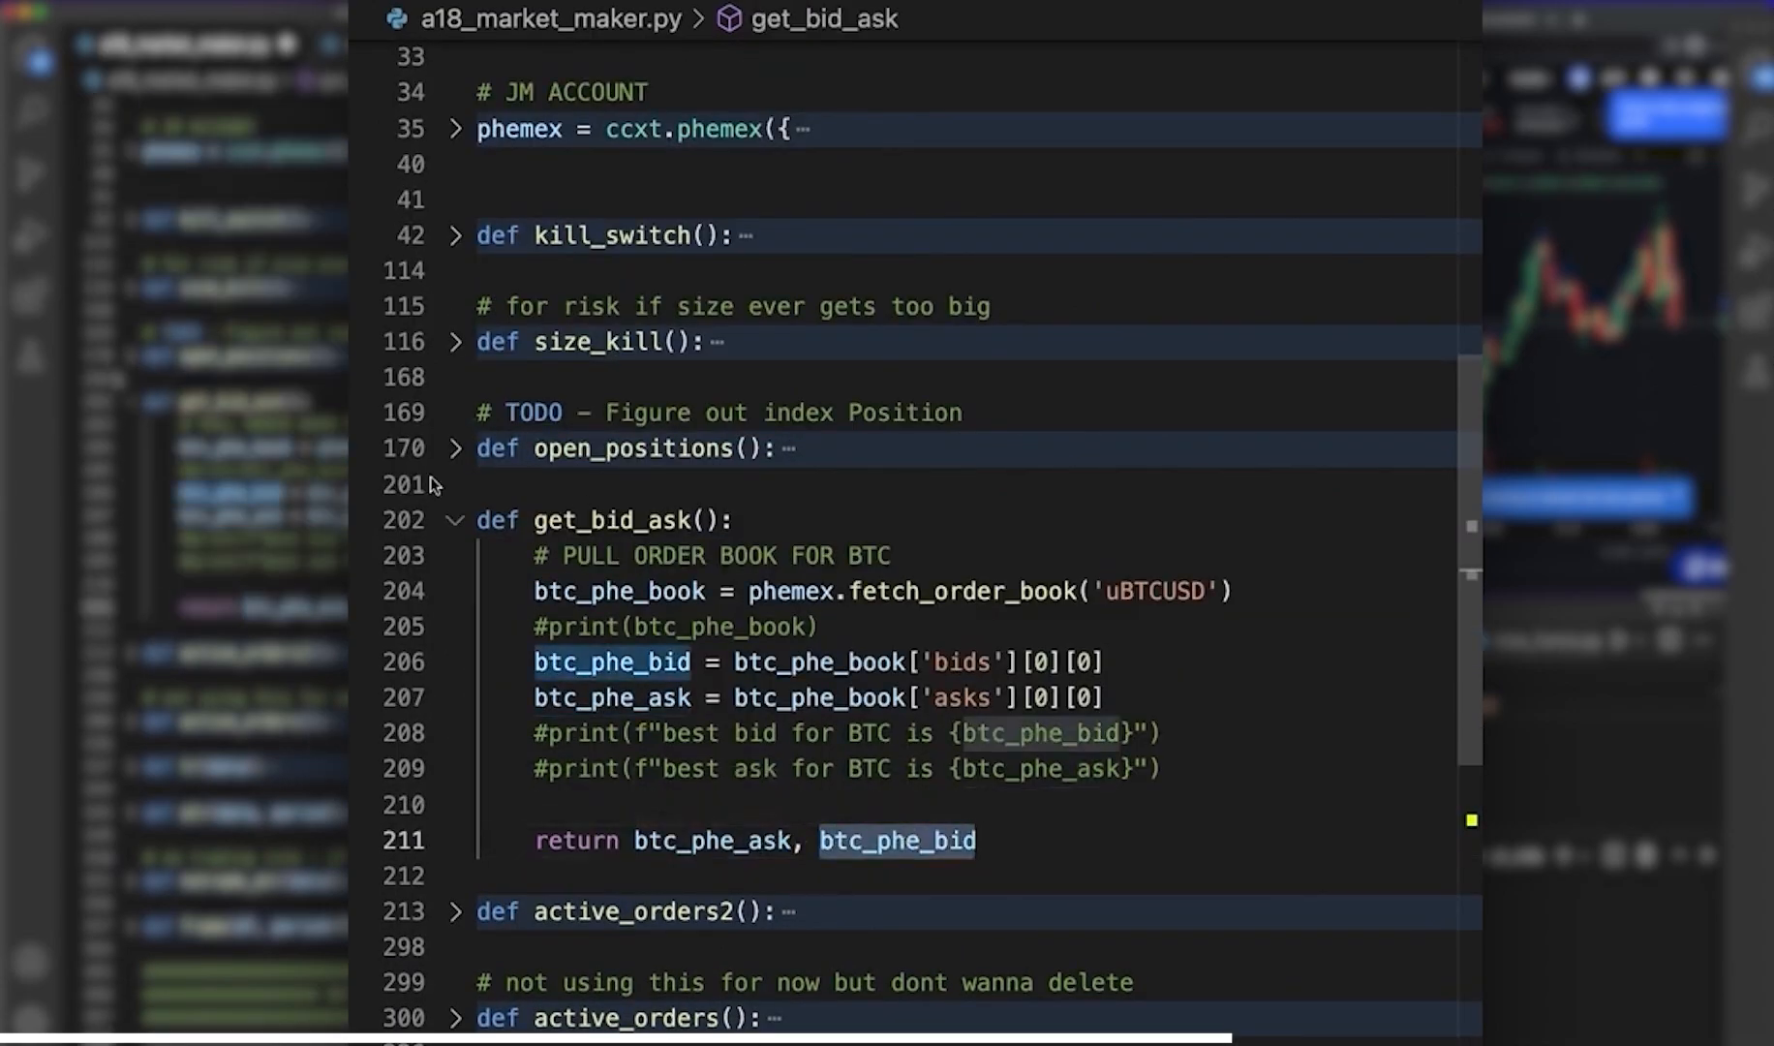
scroll(down, 3)
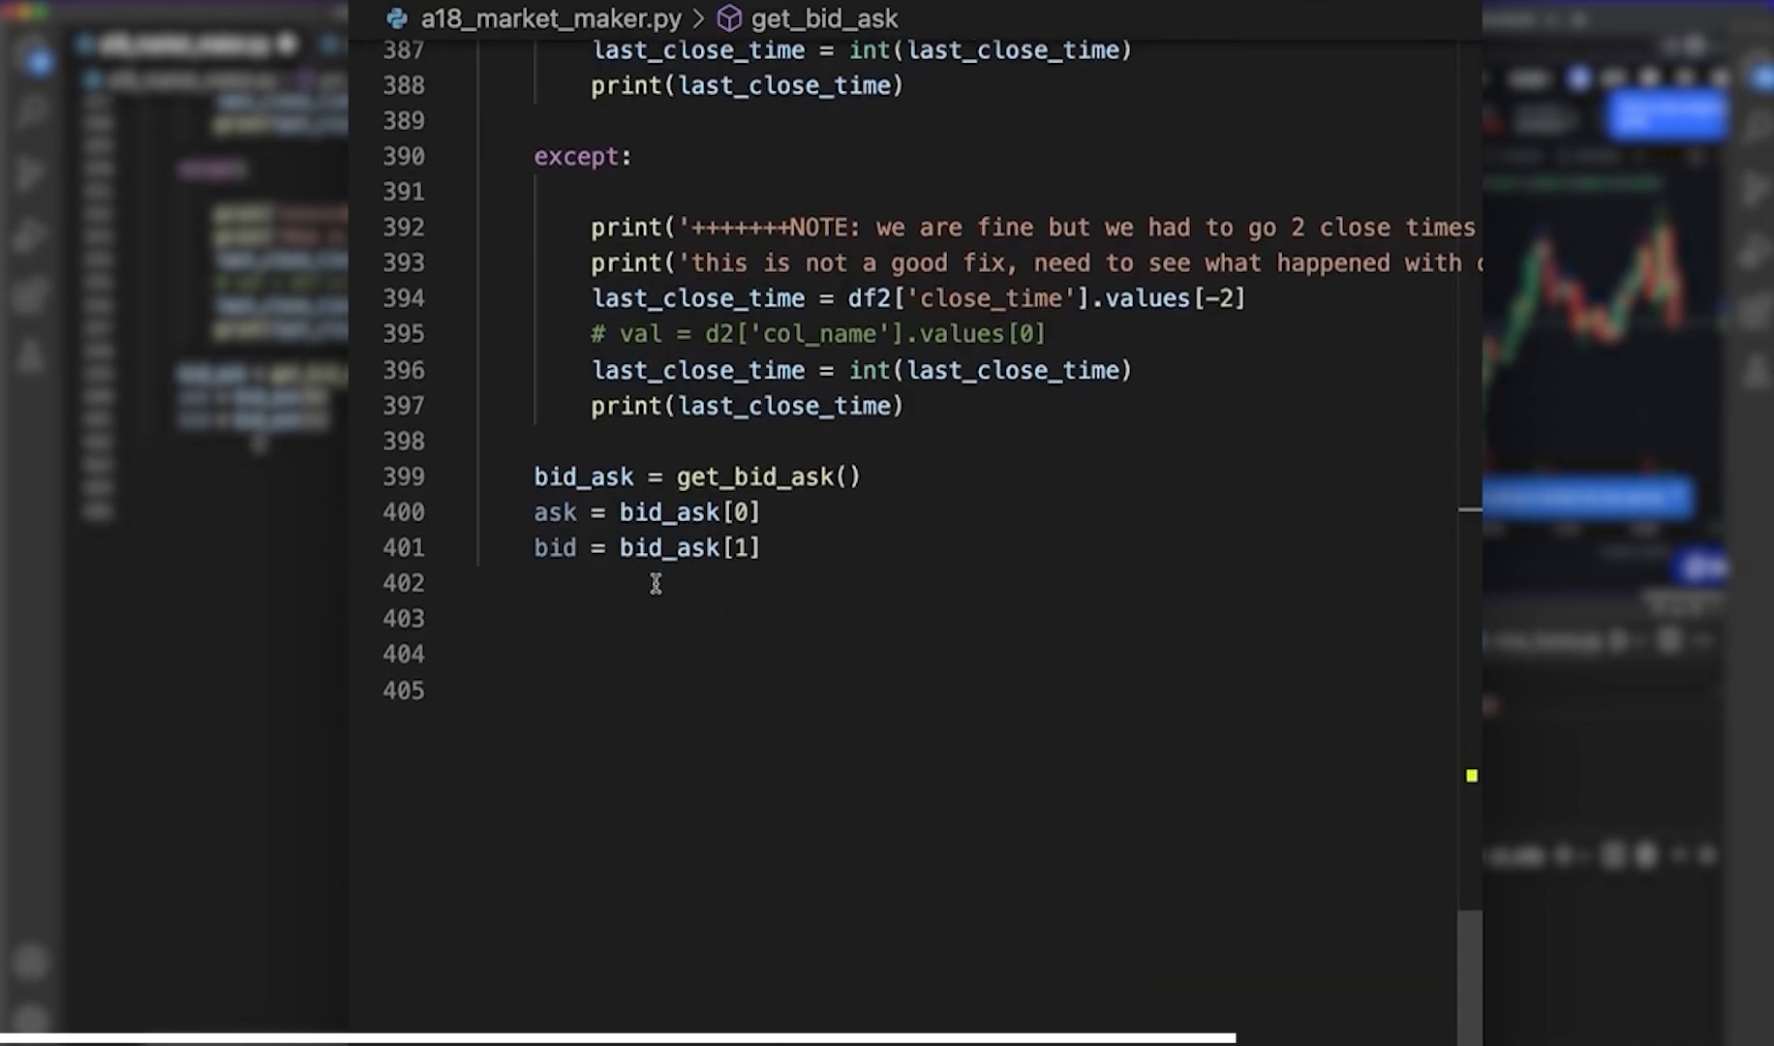
scroll(up, 3)
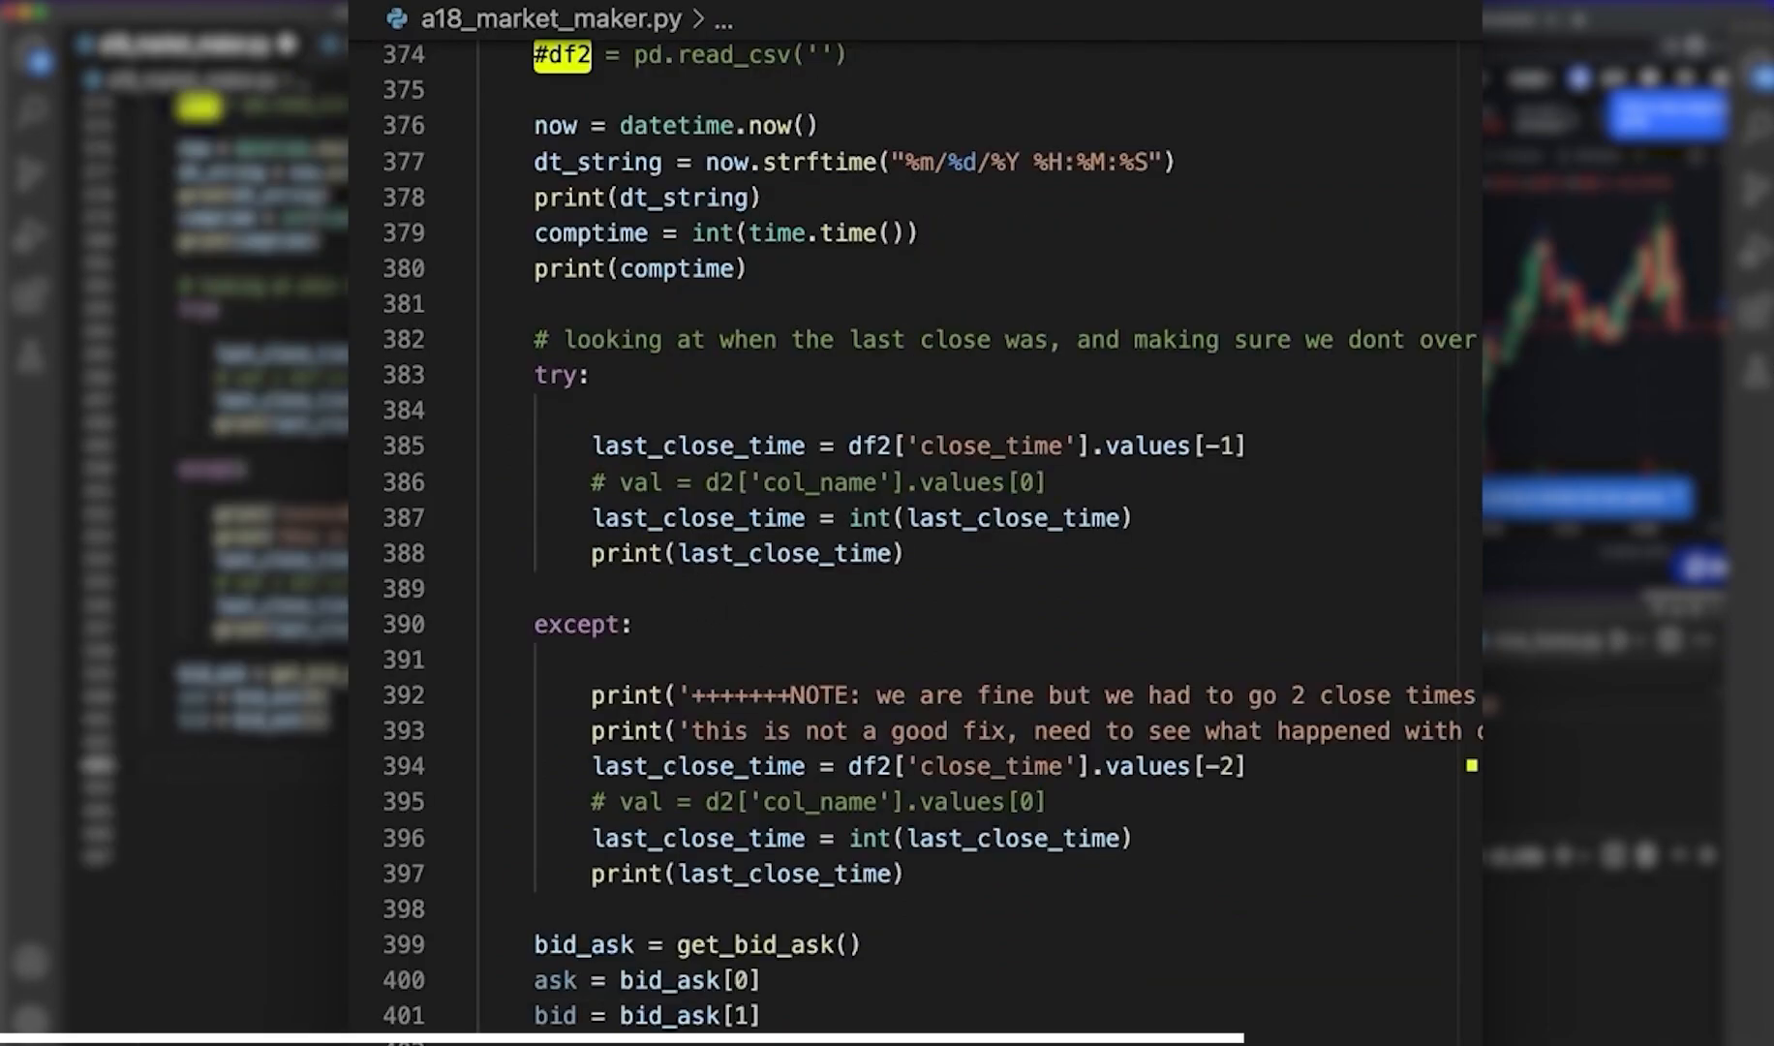
scroll(down, 3)
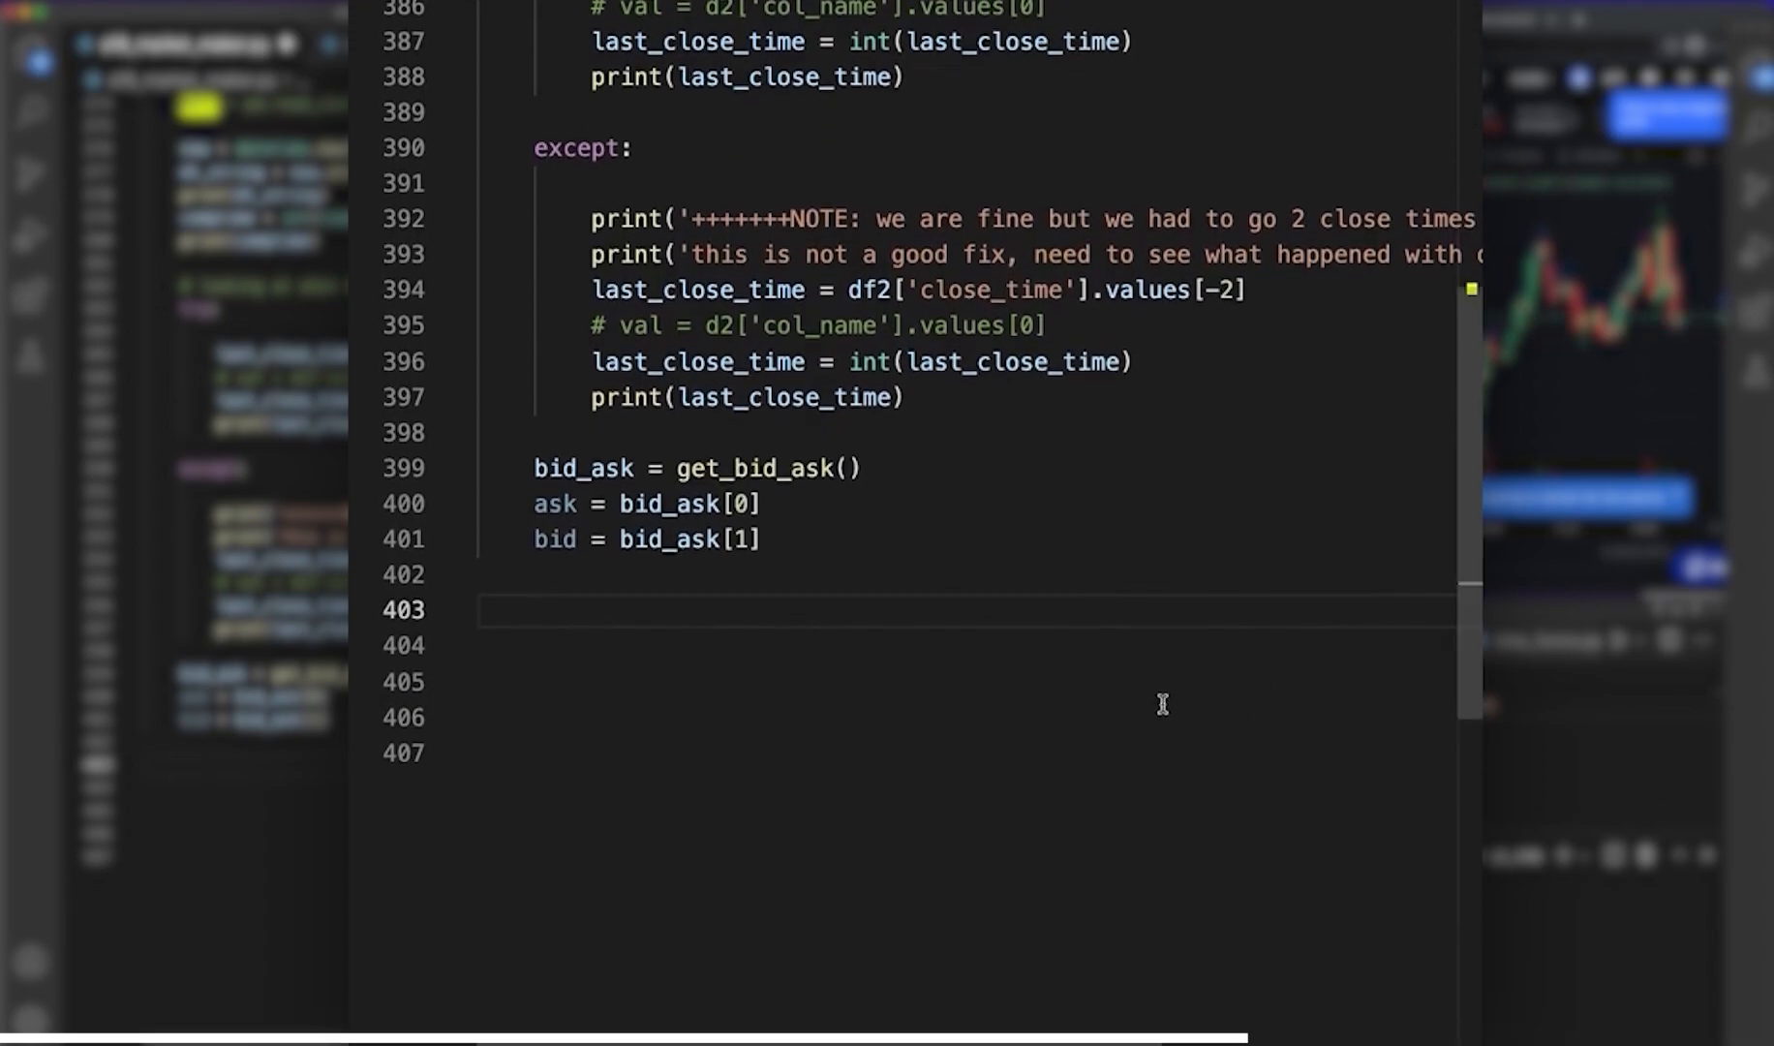
- Add open_pos = open_positions() and activeorders2 = active_orders2()
text(open_pos =)
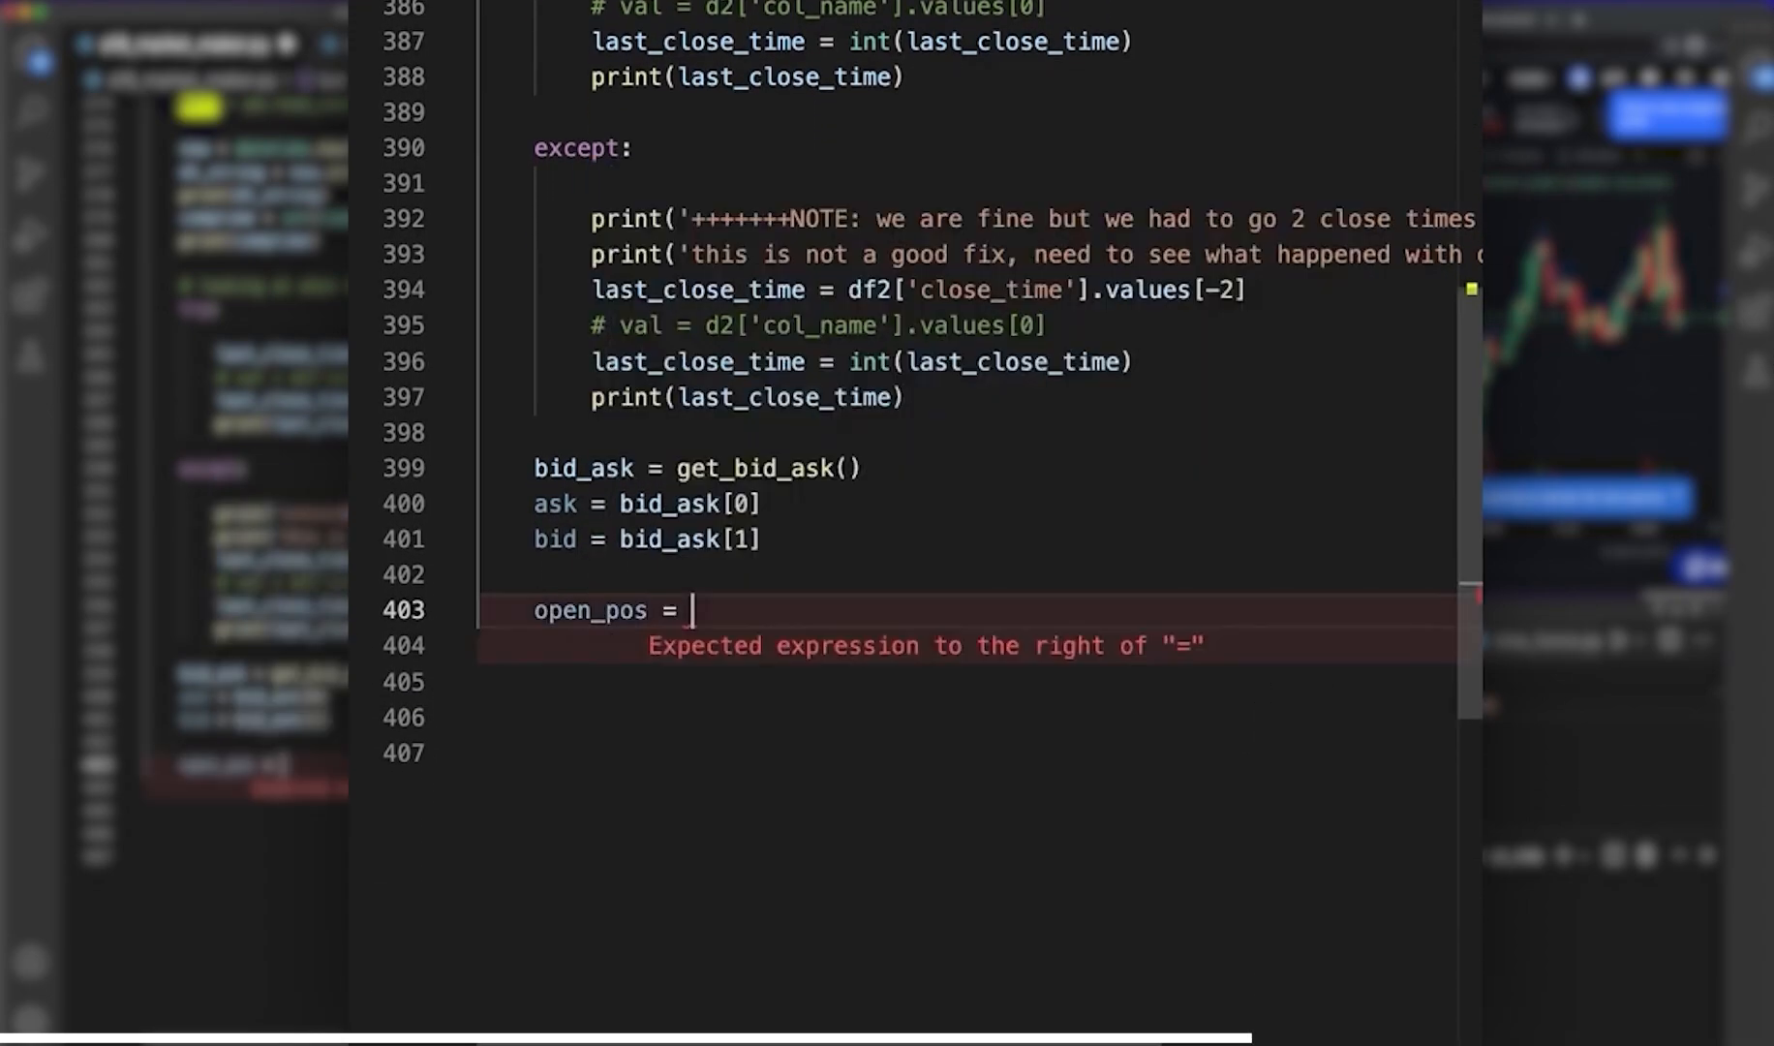
text(open_pos)
click(969, 645)
text(ac)
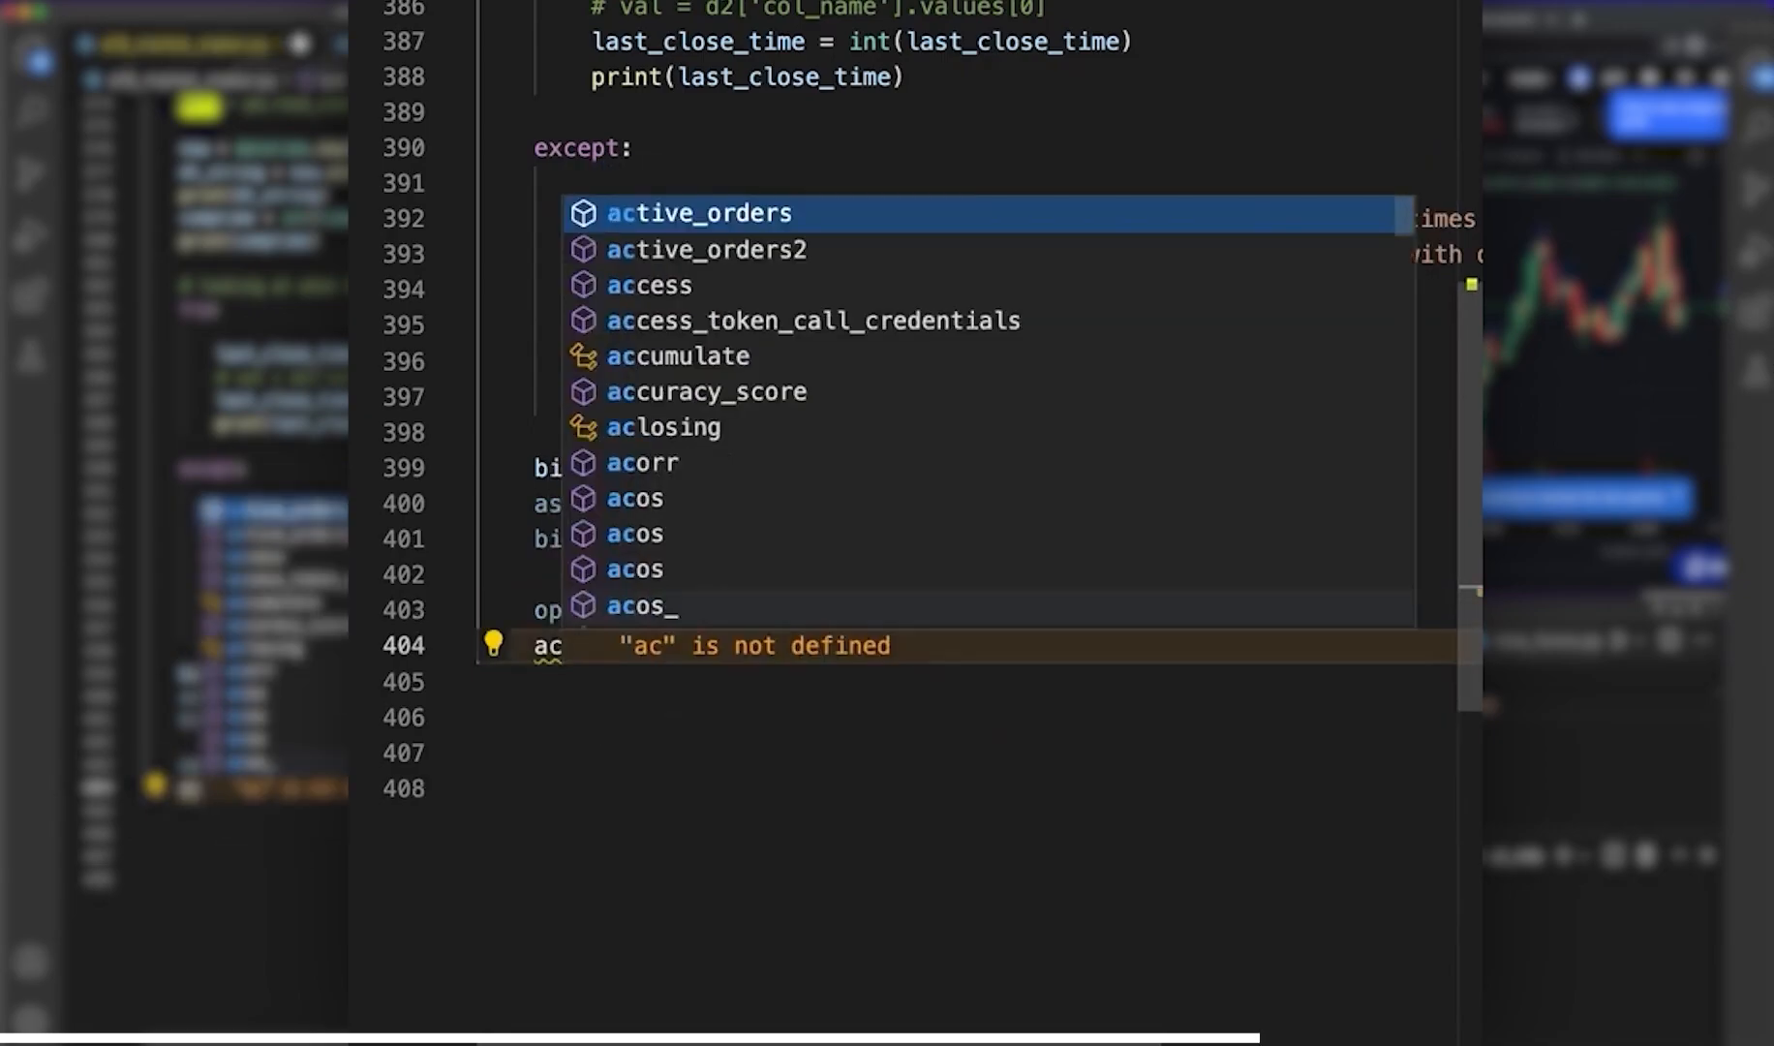
click(705, 250)
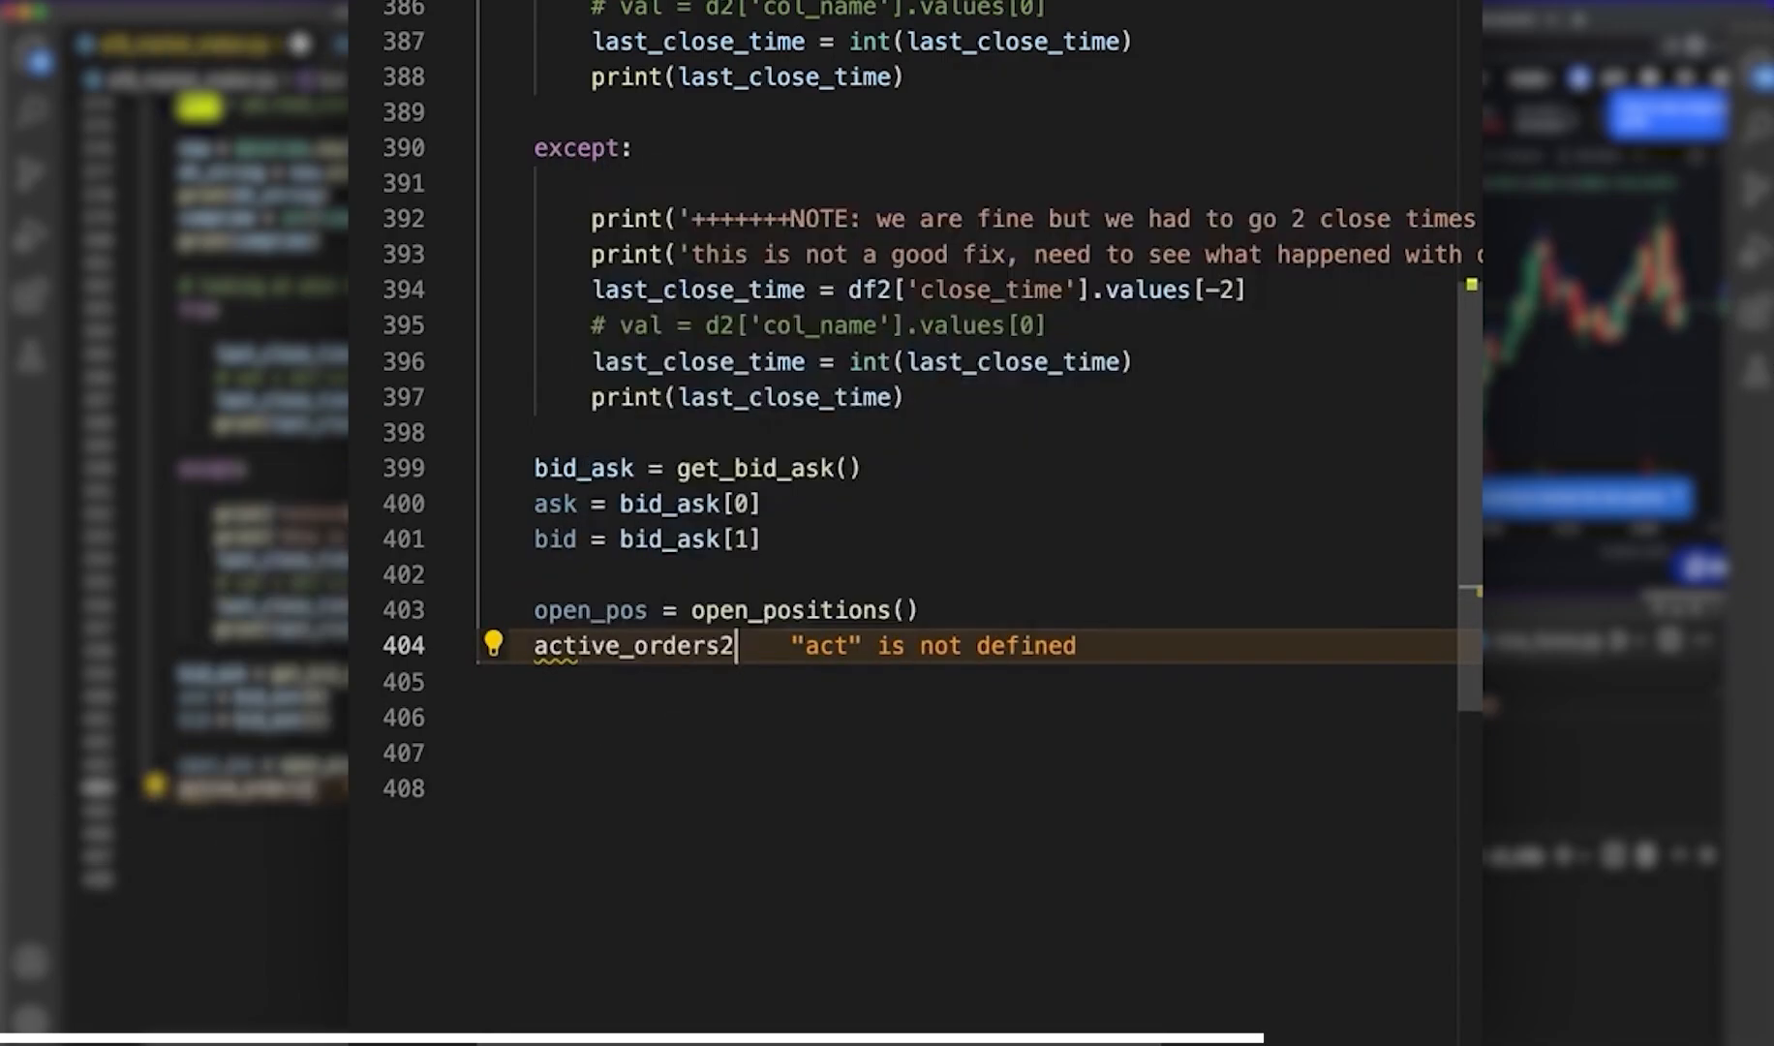
text(())
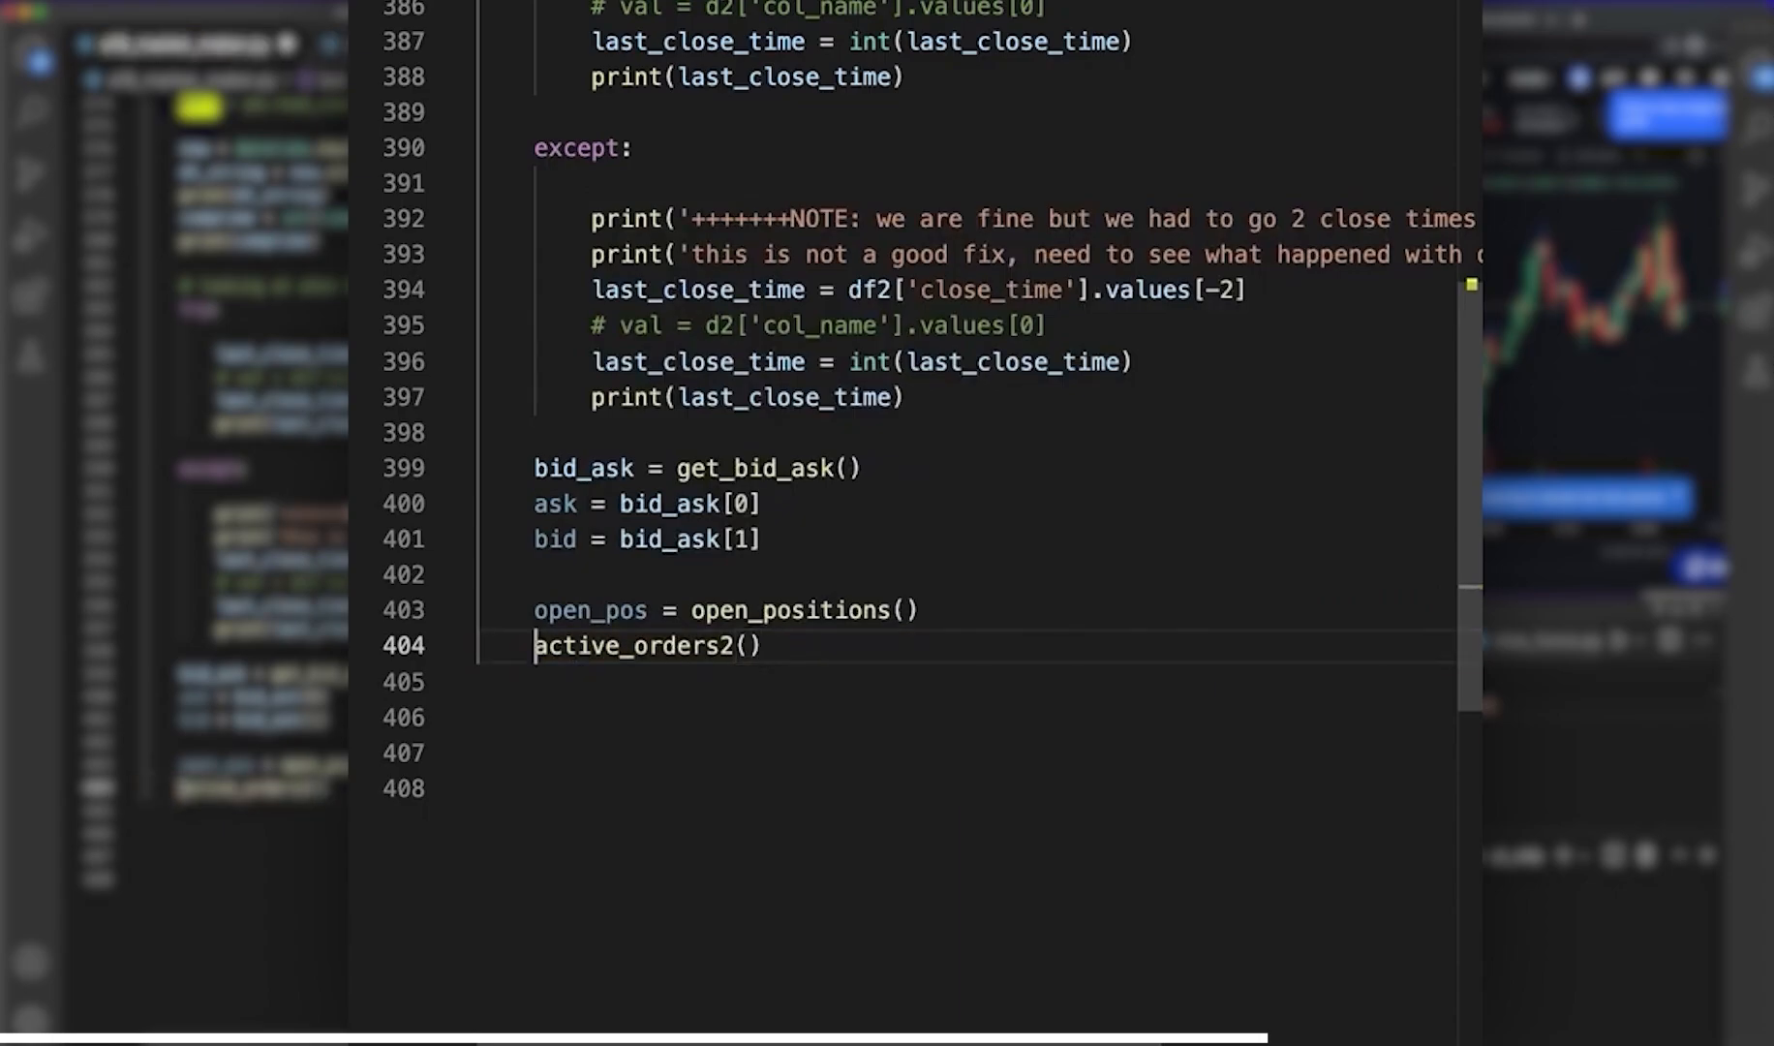
text(activeorders2   =)
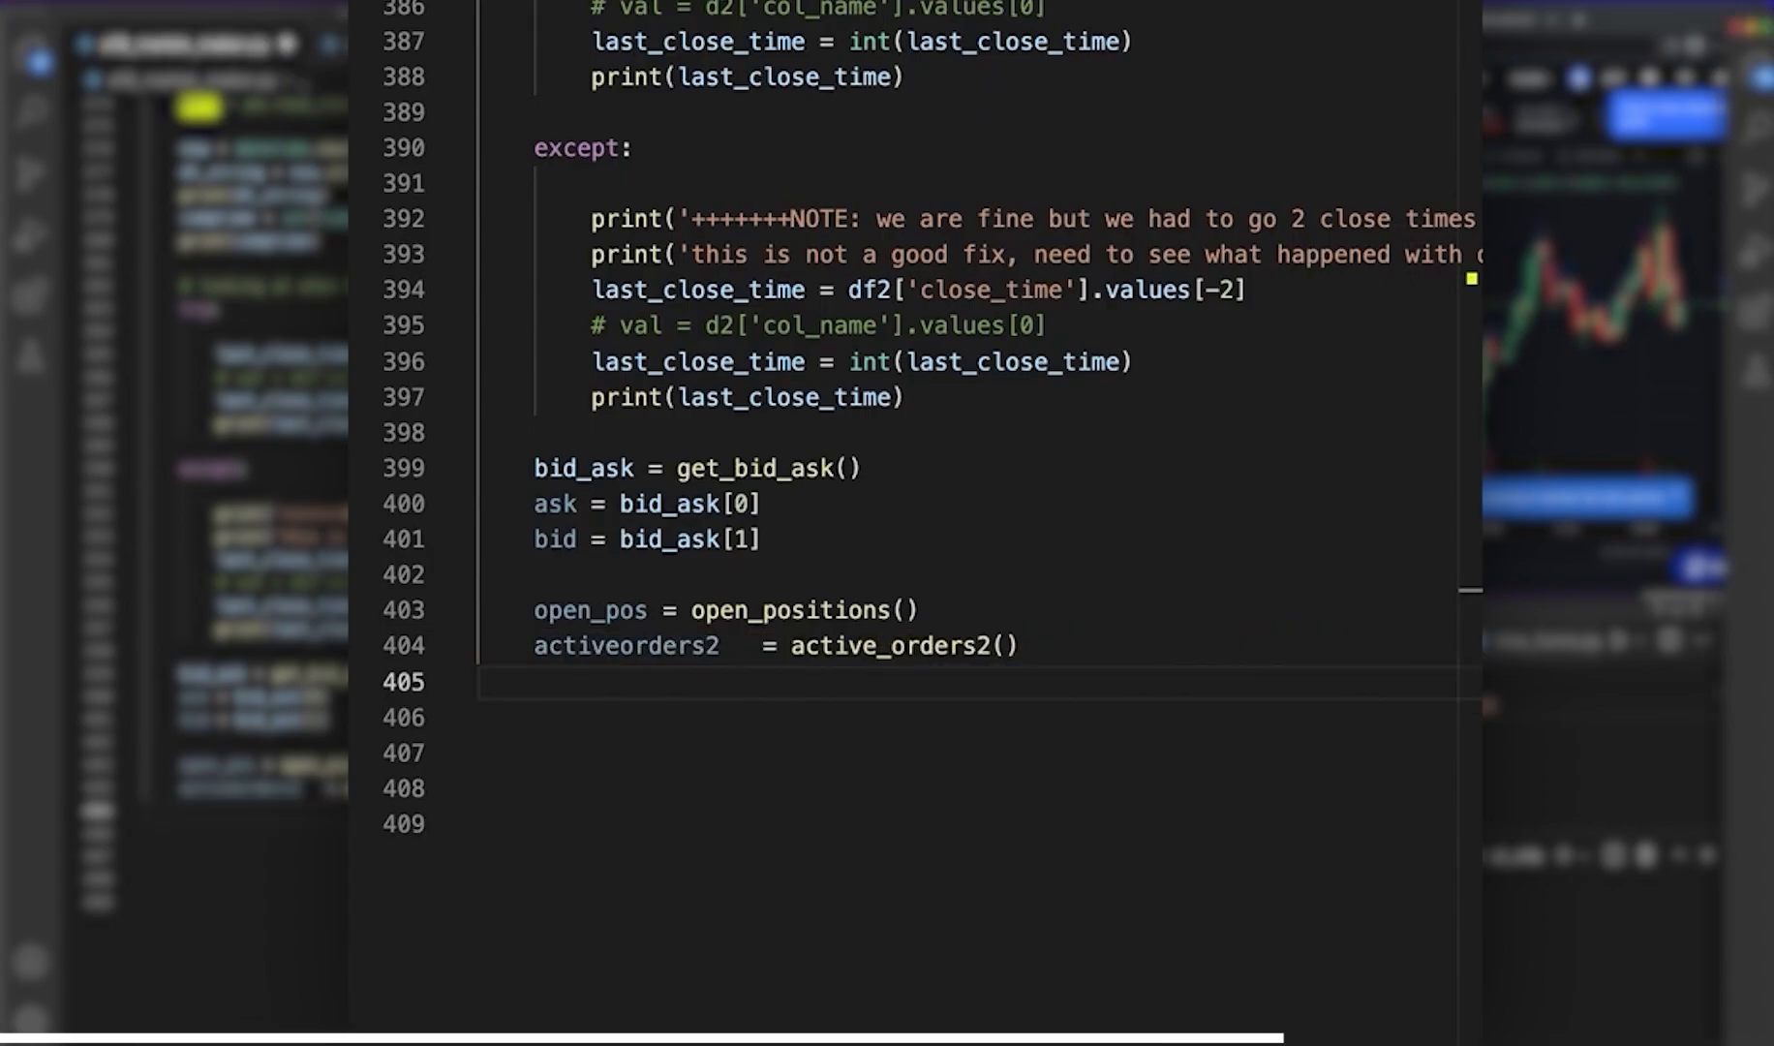
- Print the active-order flags and unpack sl_n_close_bool, need_sl, need_close and already_limt_to_open from activeorders2
click(1005, 647)
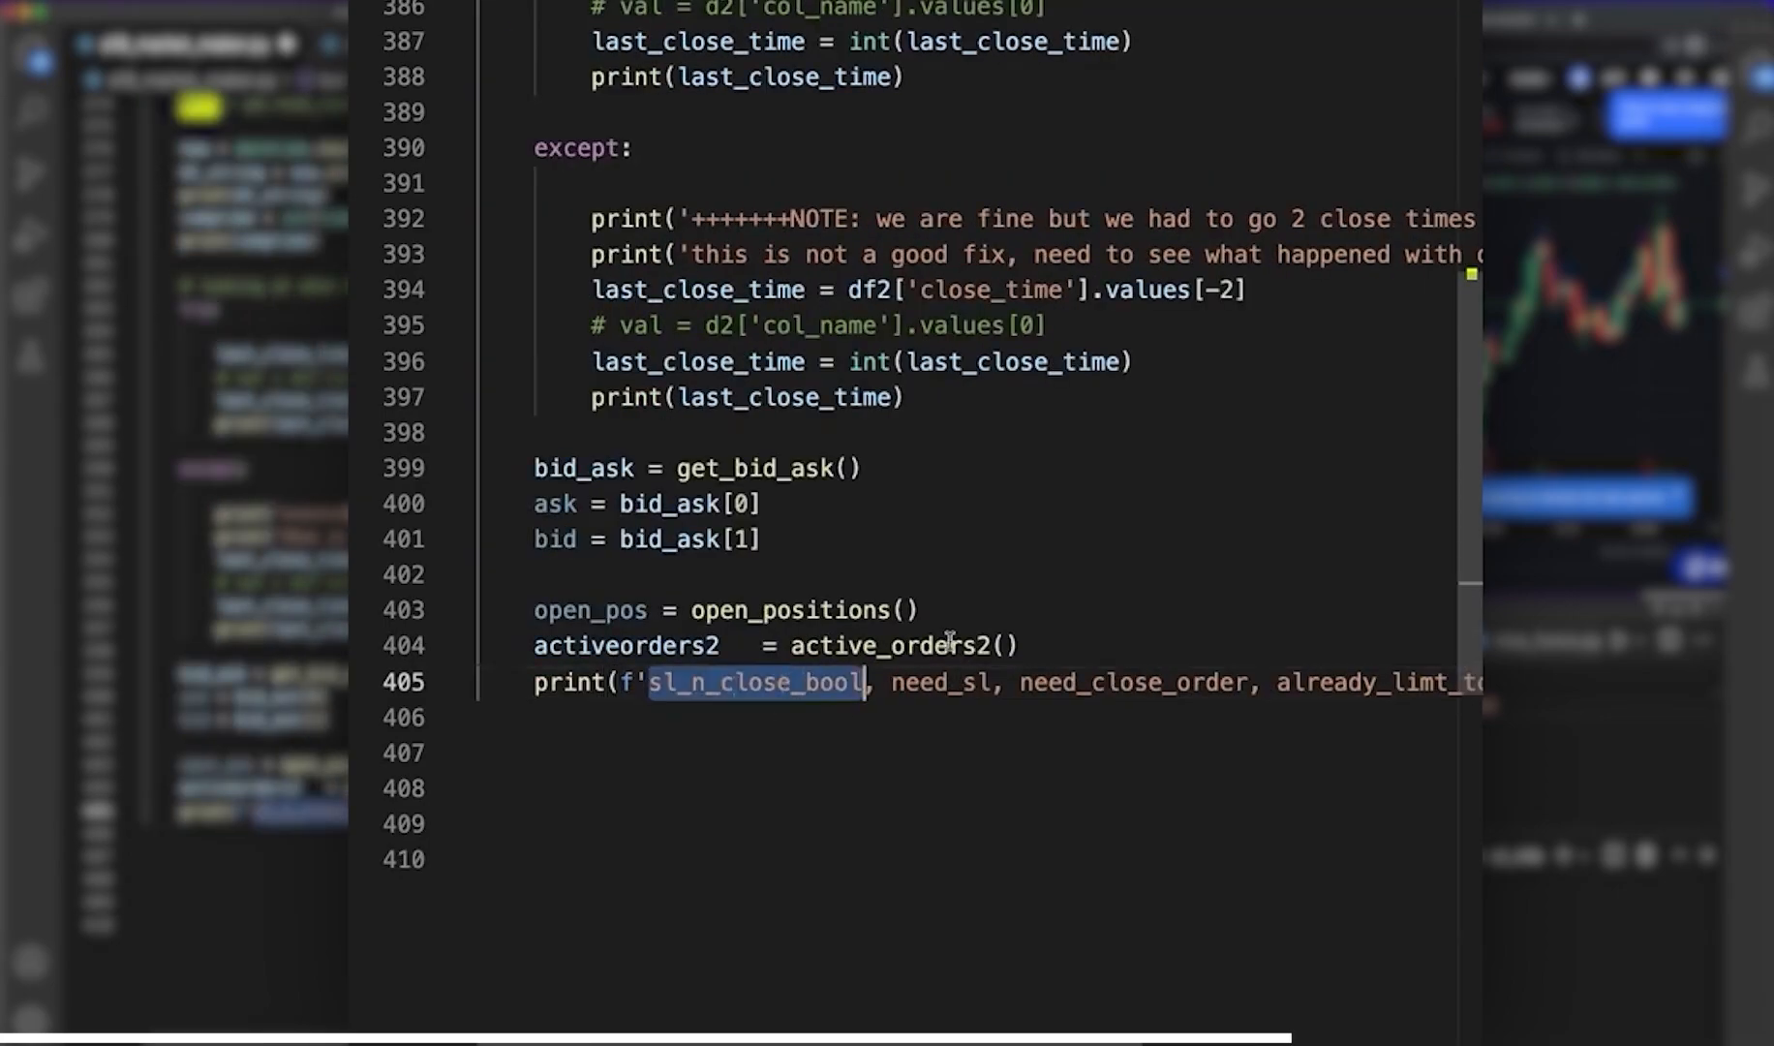
scroll(right, 3)
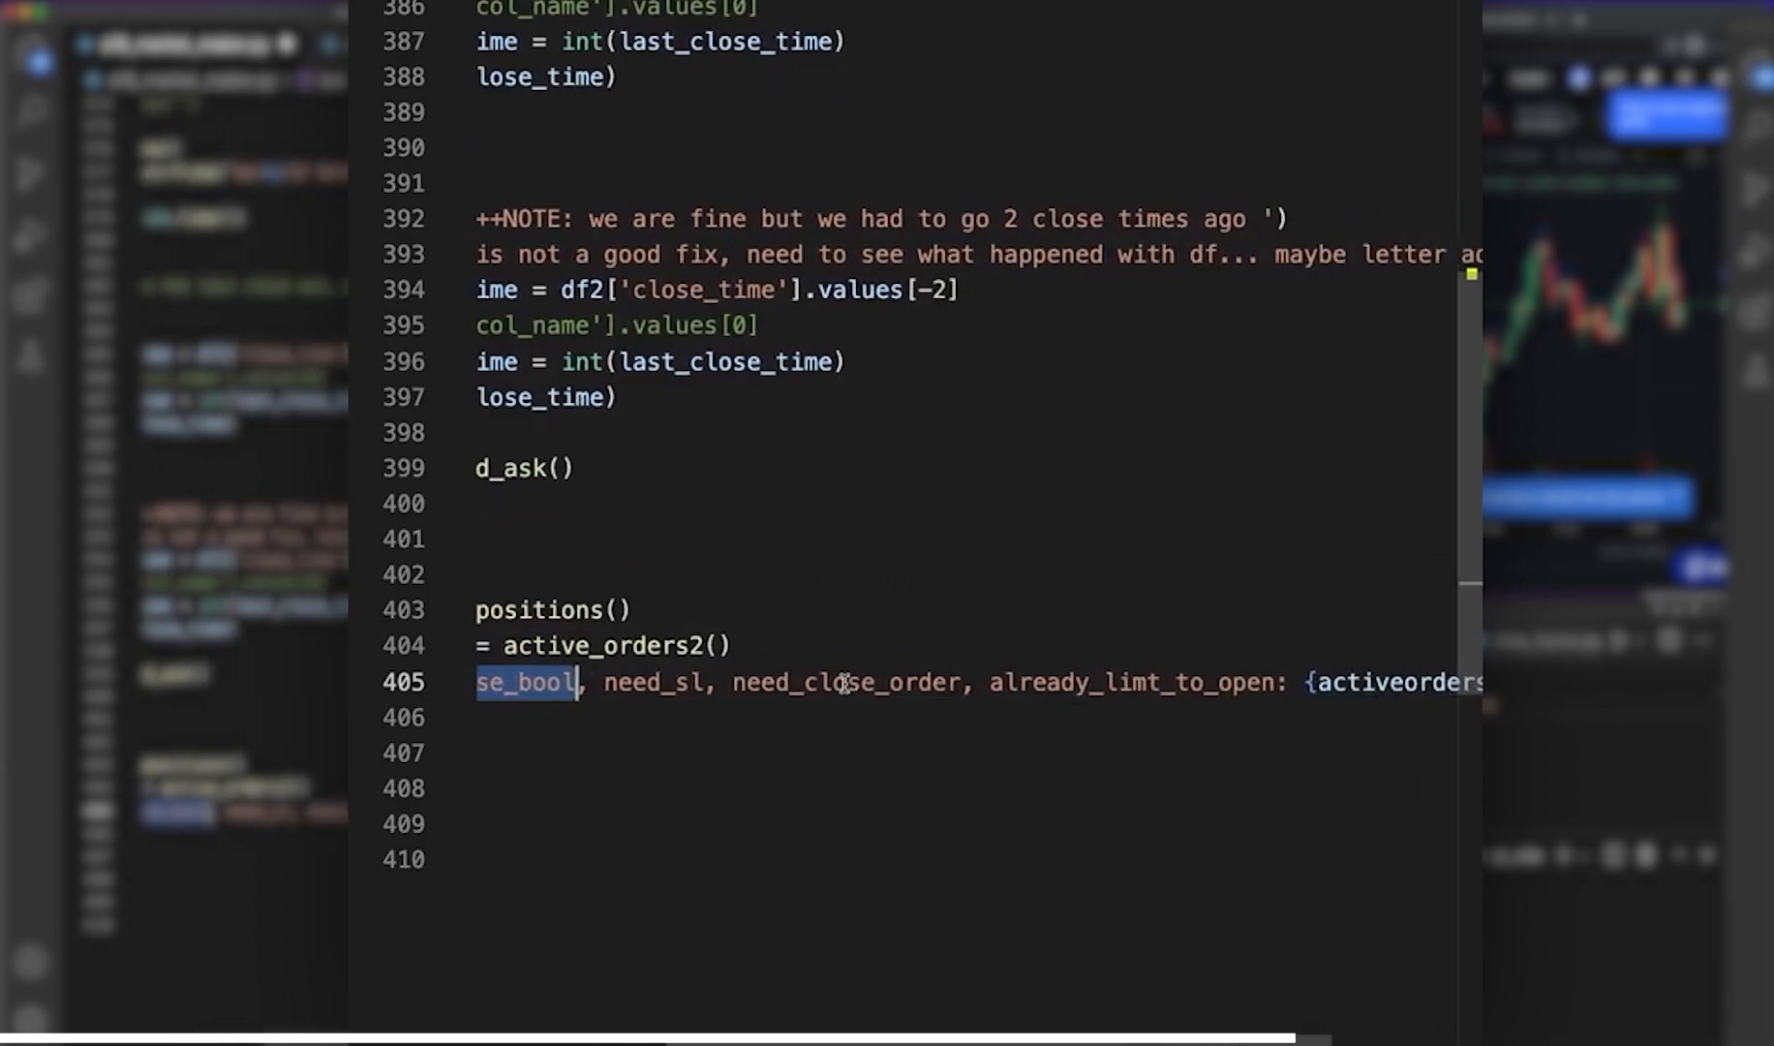
scroll(right, 3)
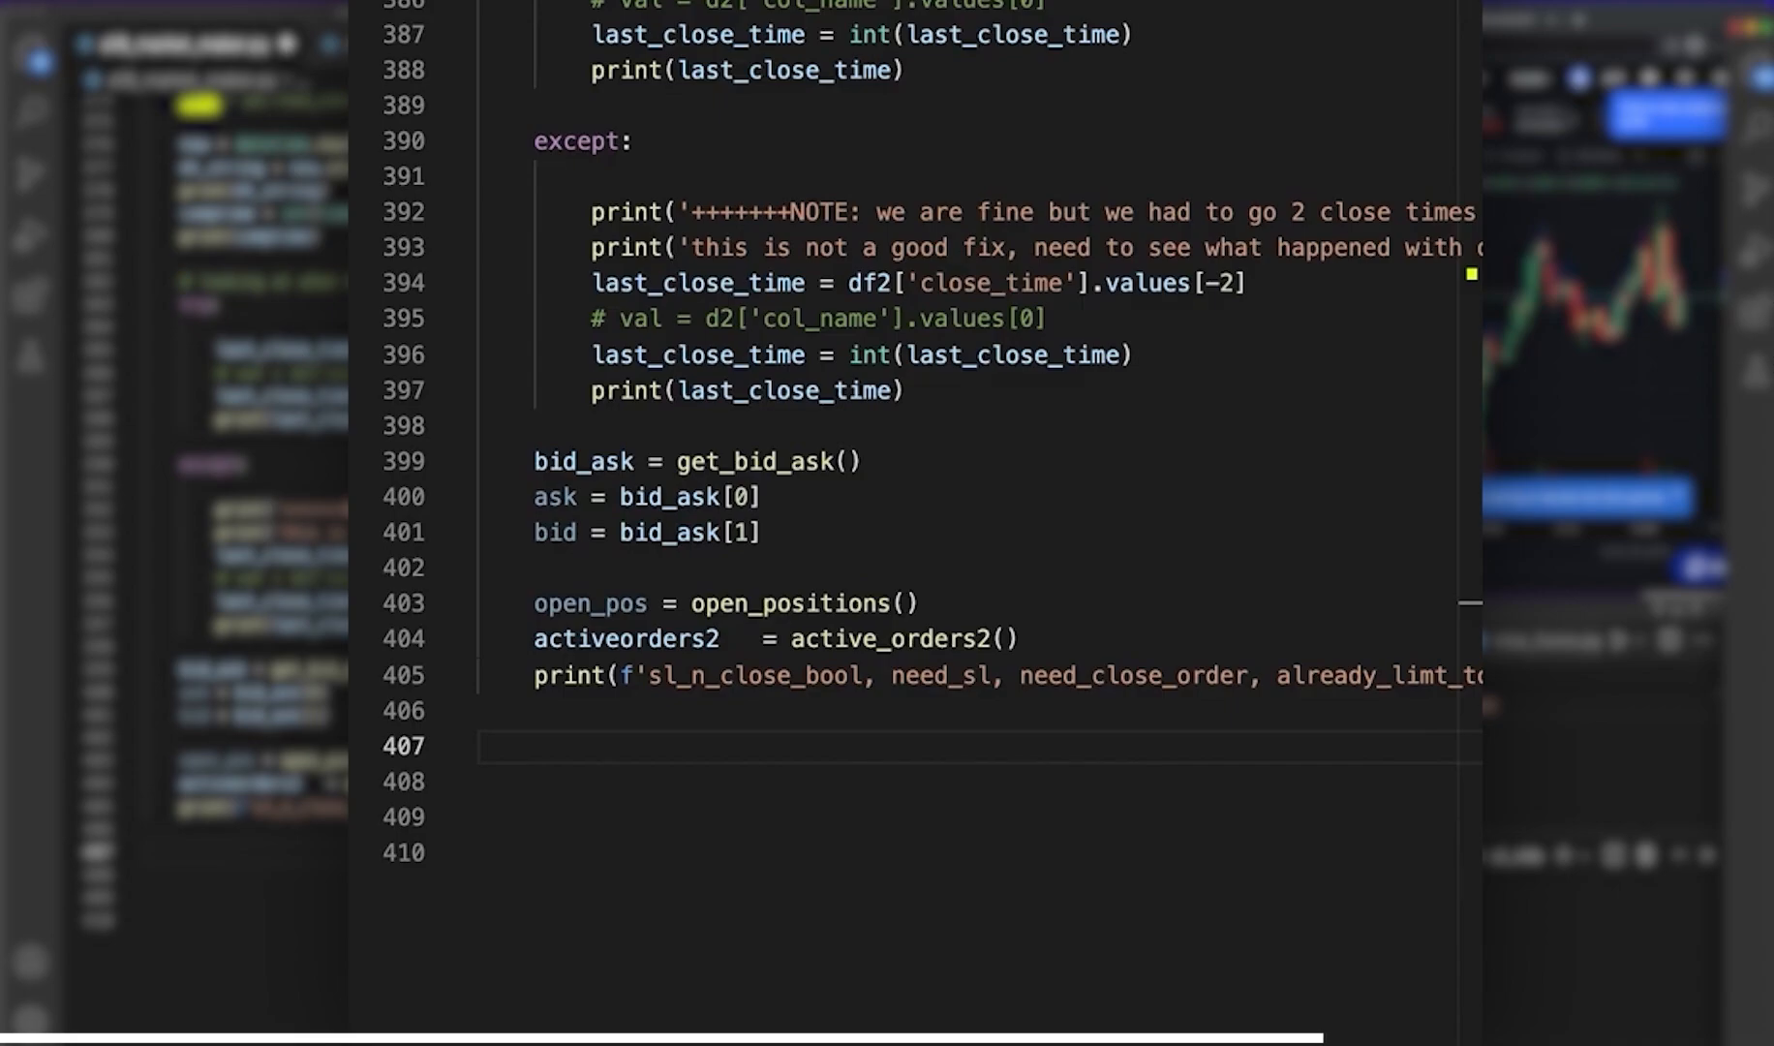
text(sl_n_close_bool = activeorders2[0])
click(979, 782)
text(need_sl = activeorders2[1])
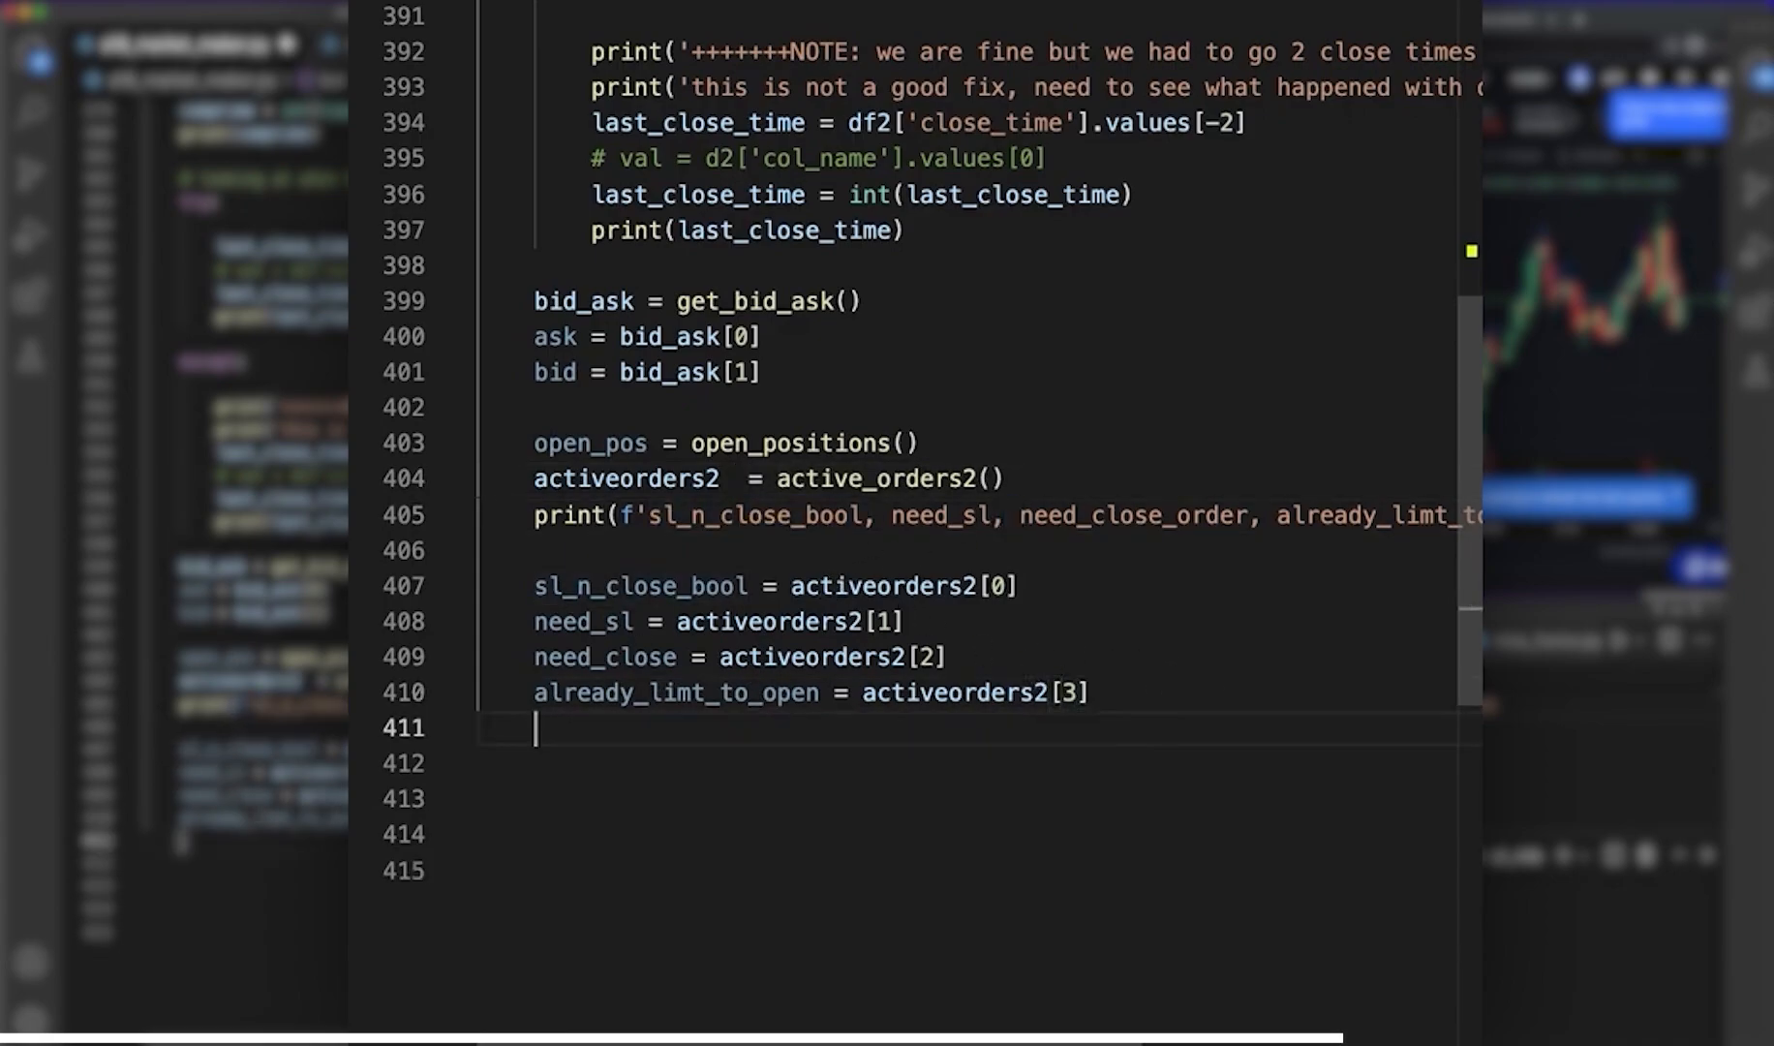
key(enter)
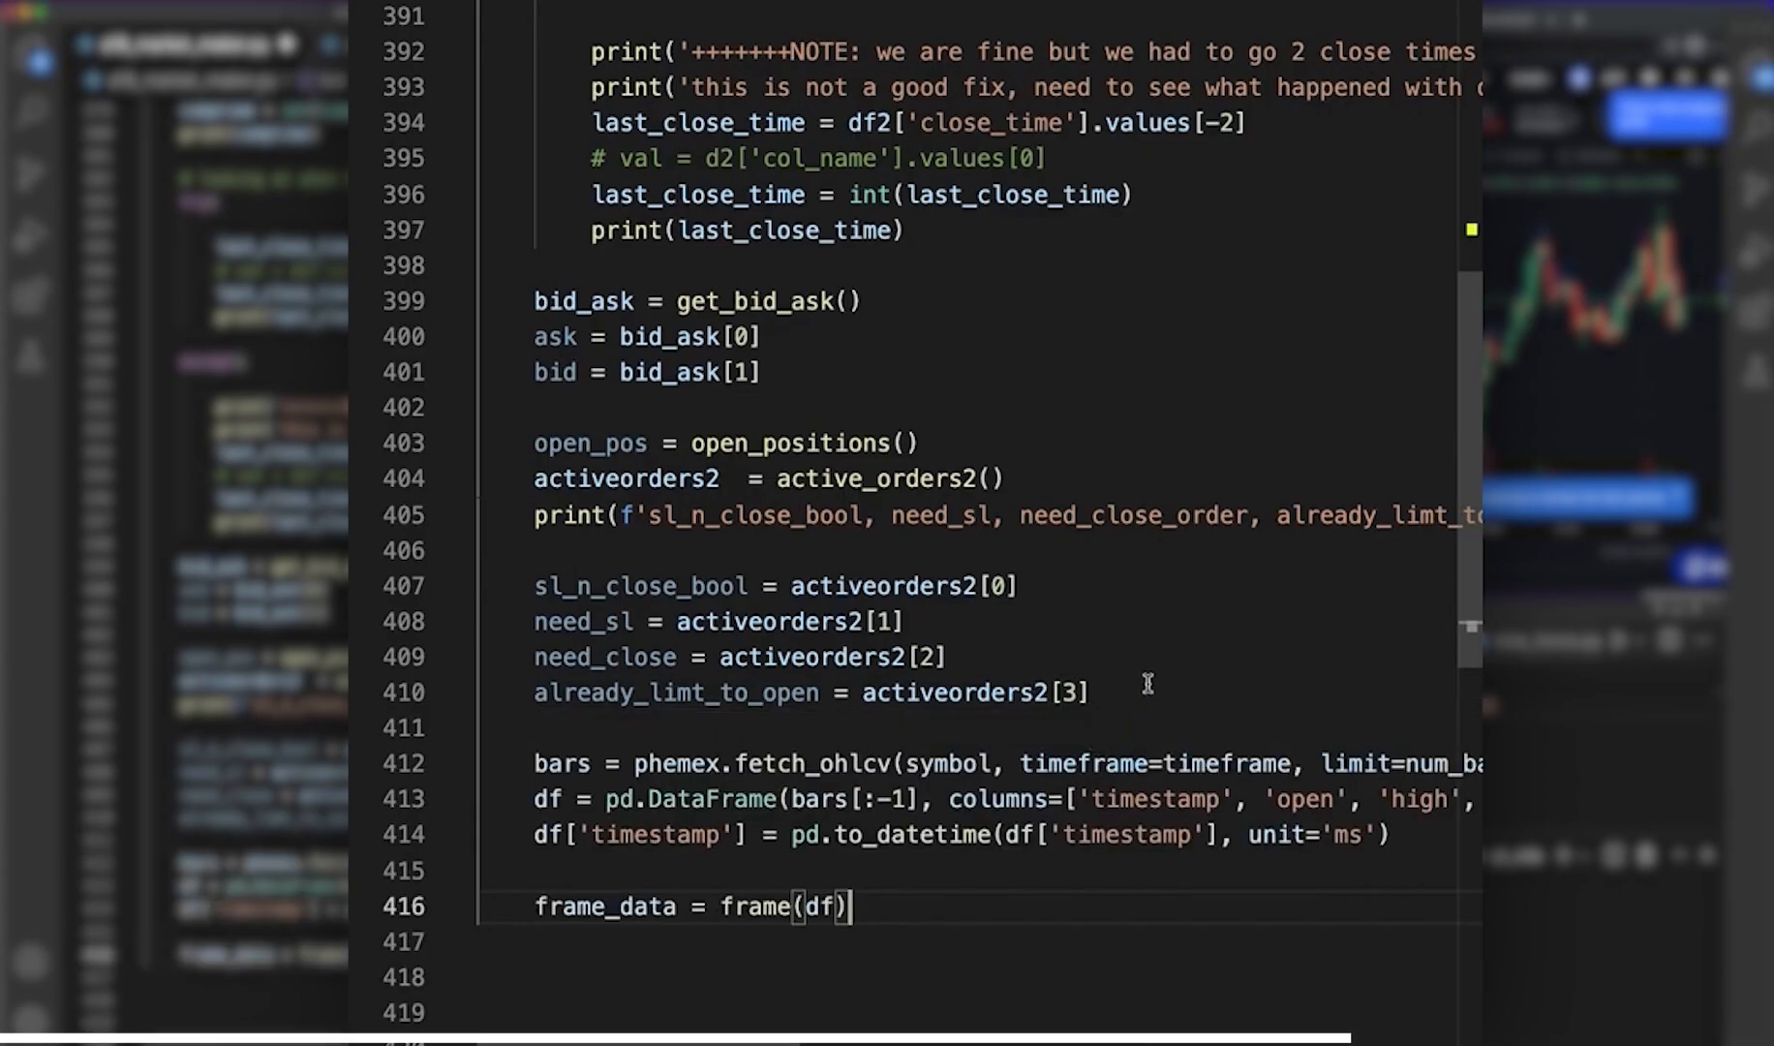
scroll(down, 3)
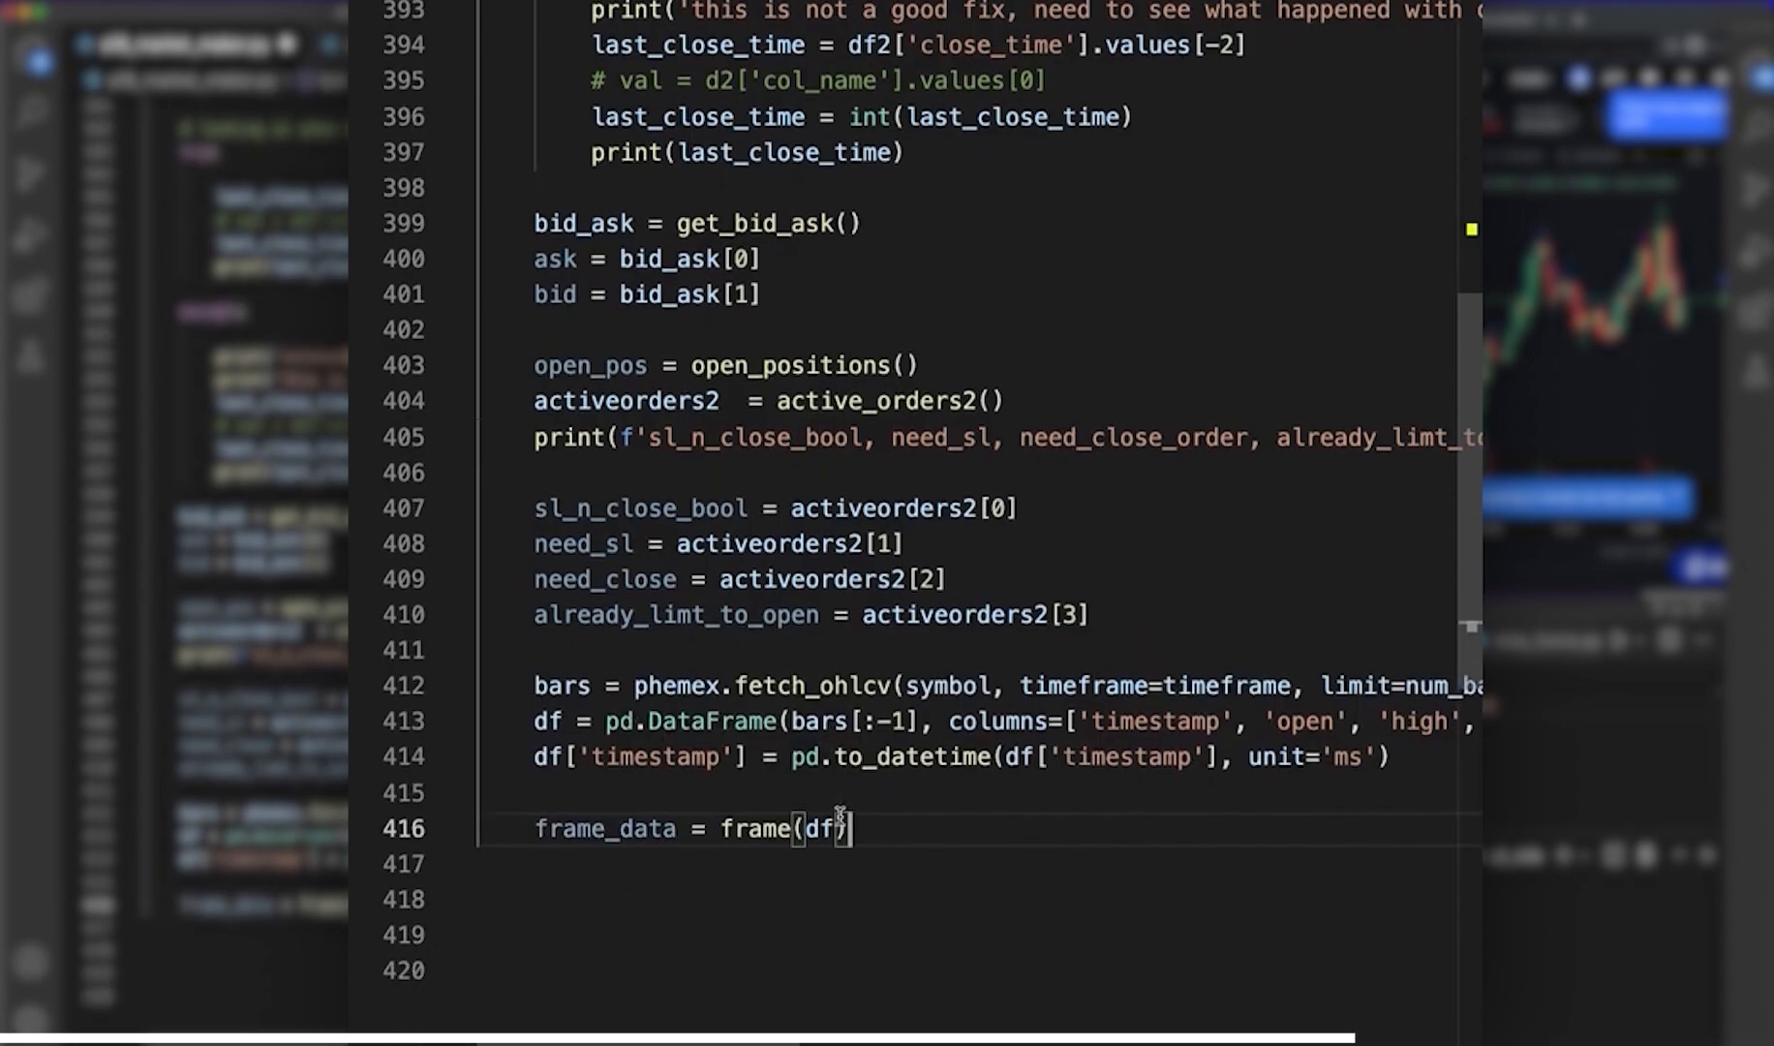
scroll(down, 3)
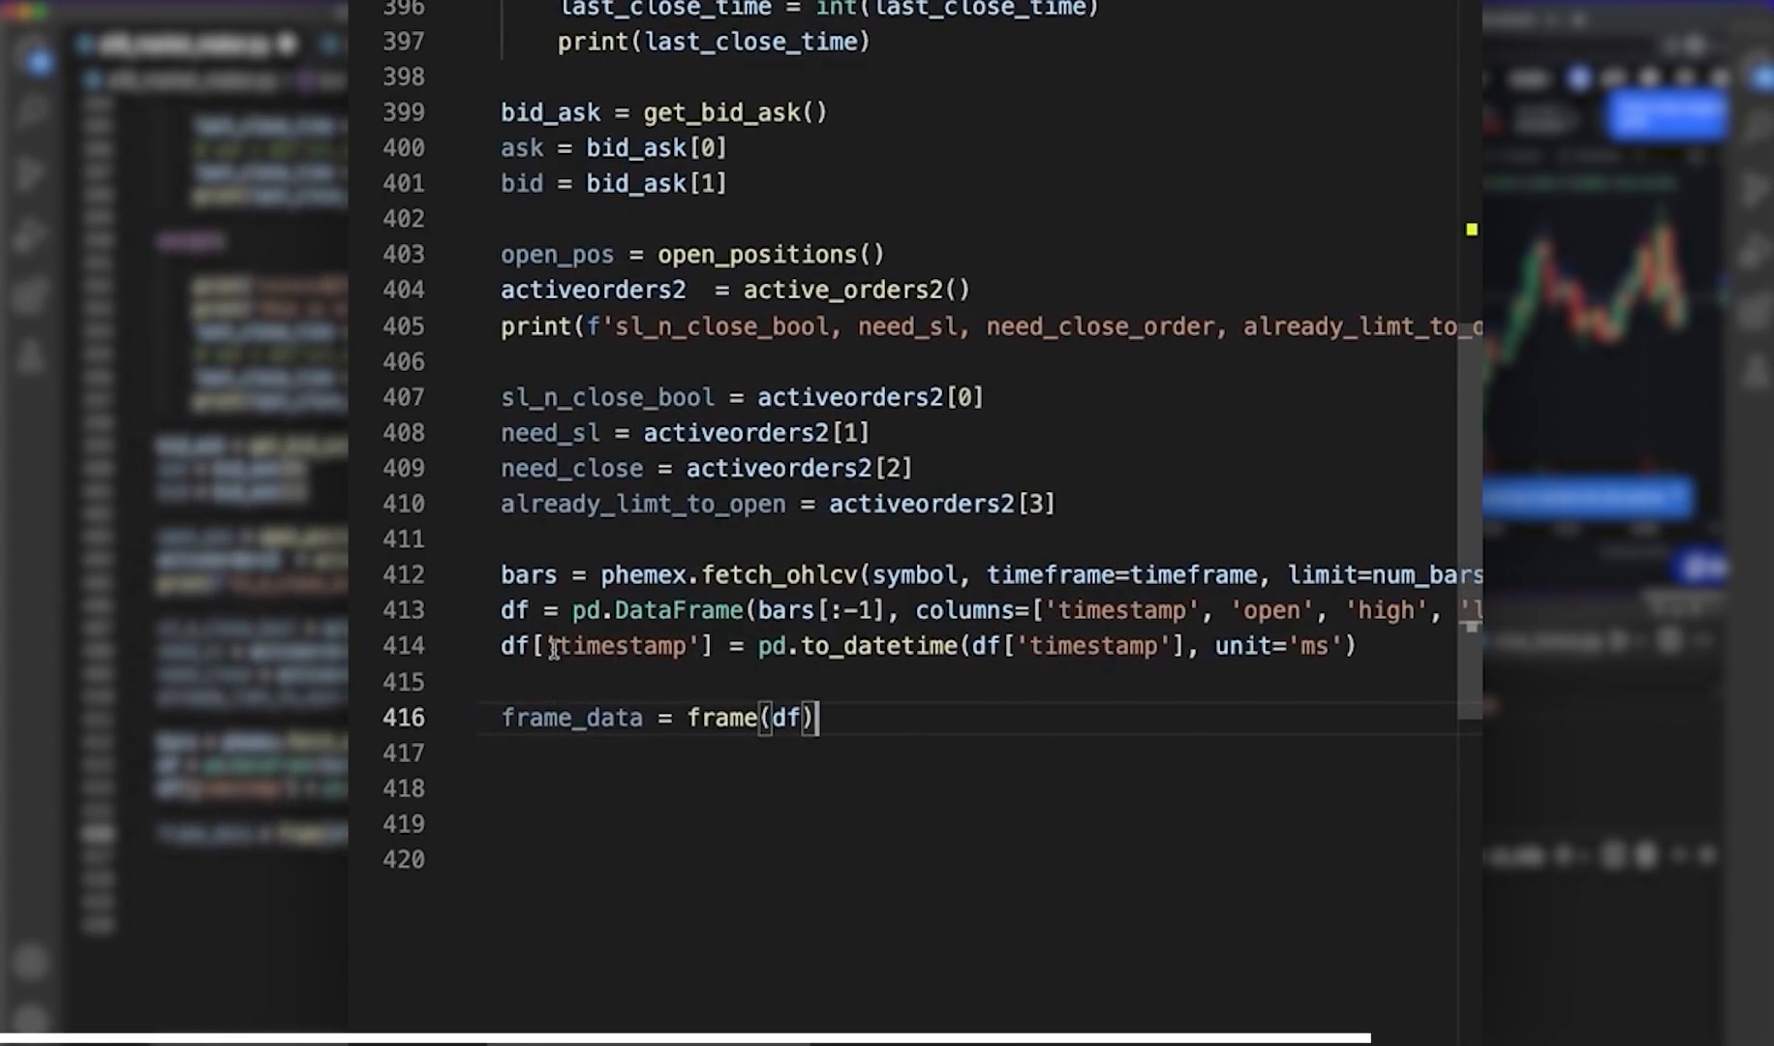
mouse_move(889, 750)
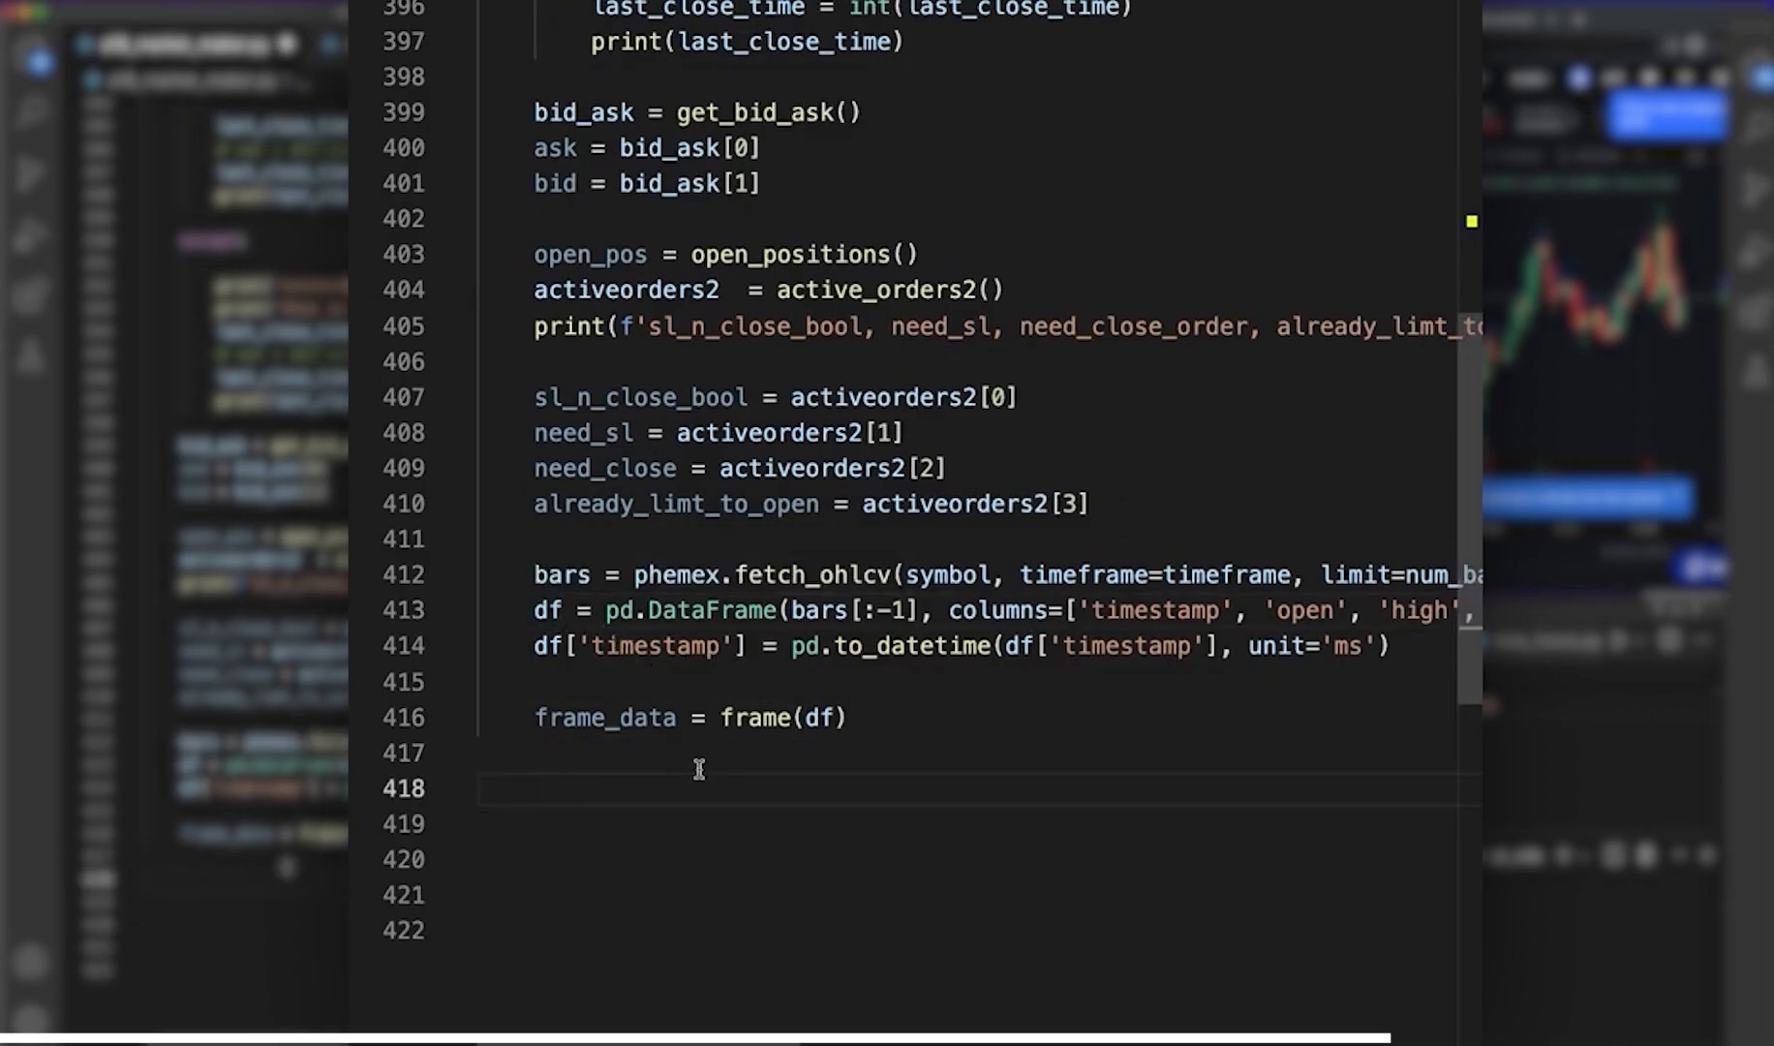
- Compute low = df['low'].min(), hi = df['high'].max(), l2h = hi - low and avg = (hi+low)/2
text(low = df['low'].min()
click(978, 824)
text(hi = d)
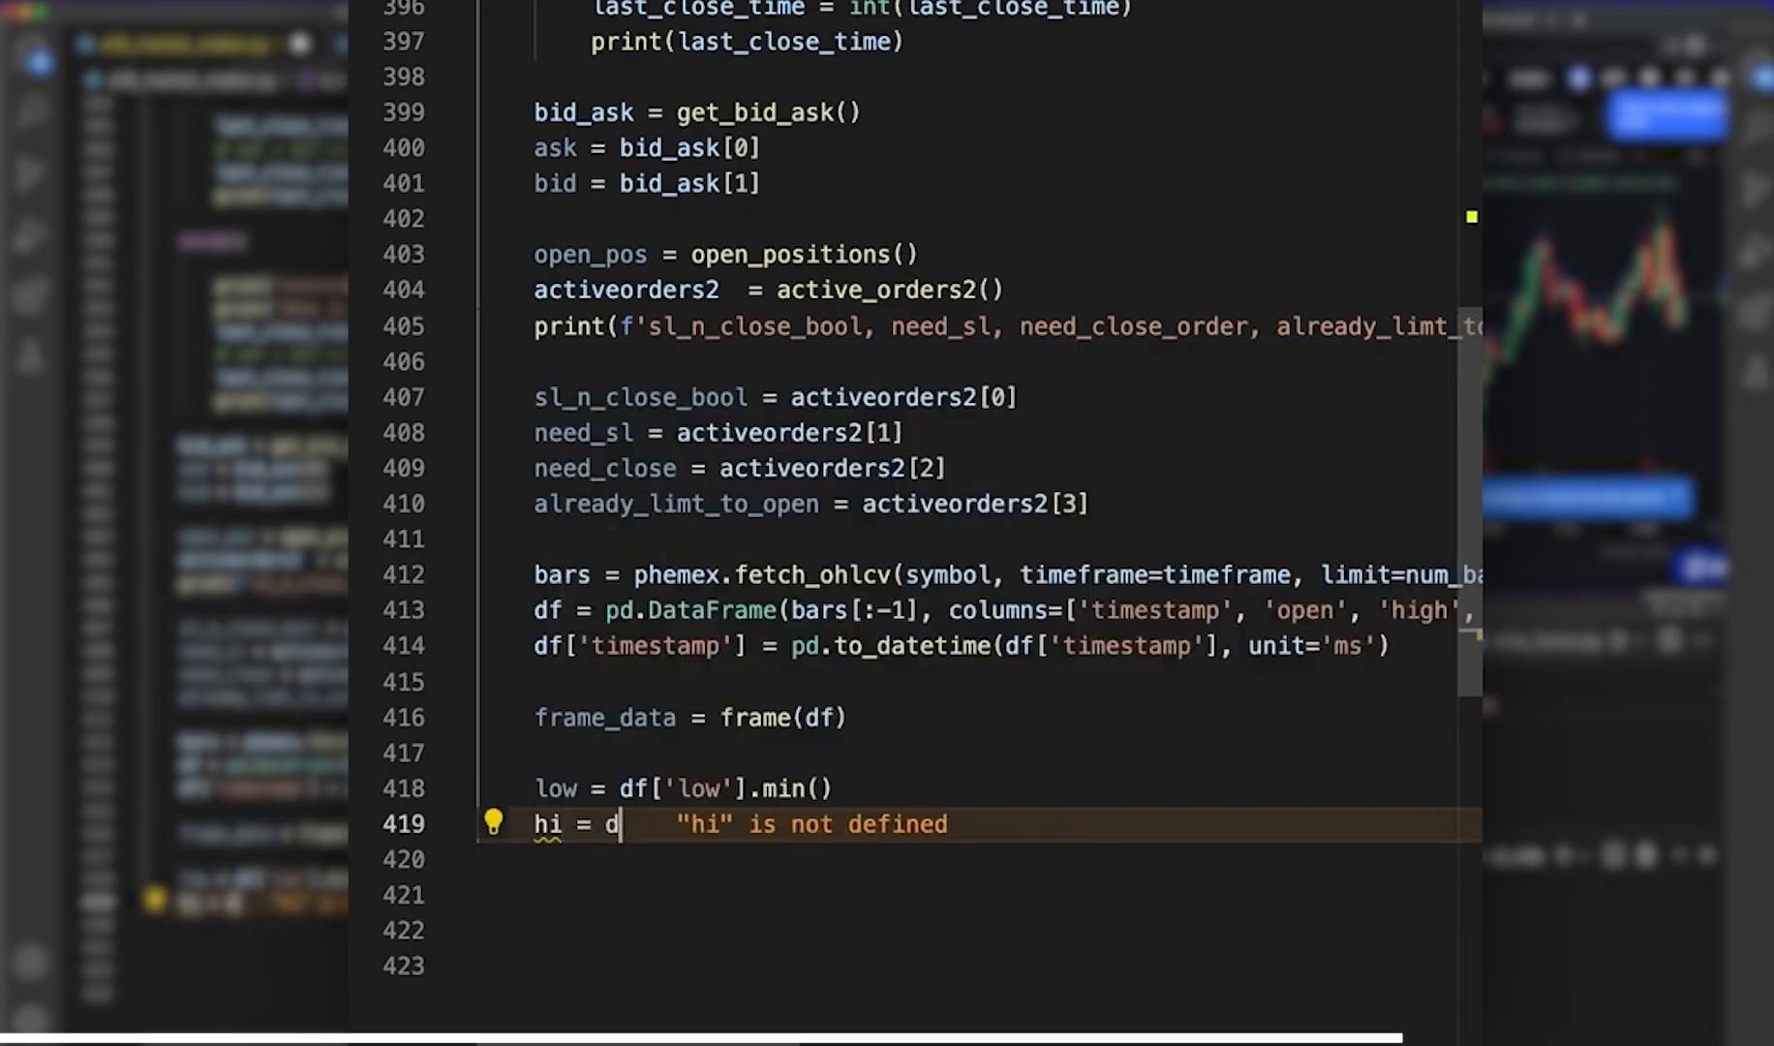
text(f['high'])
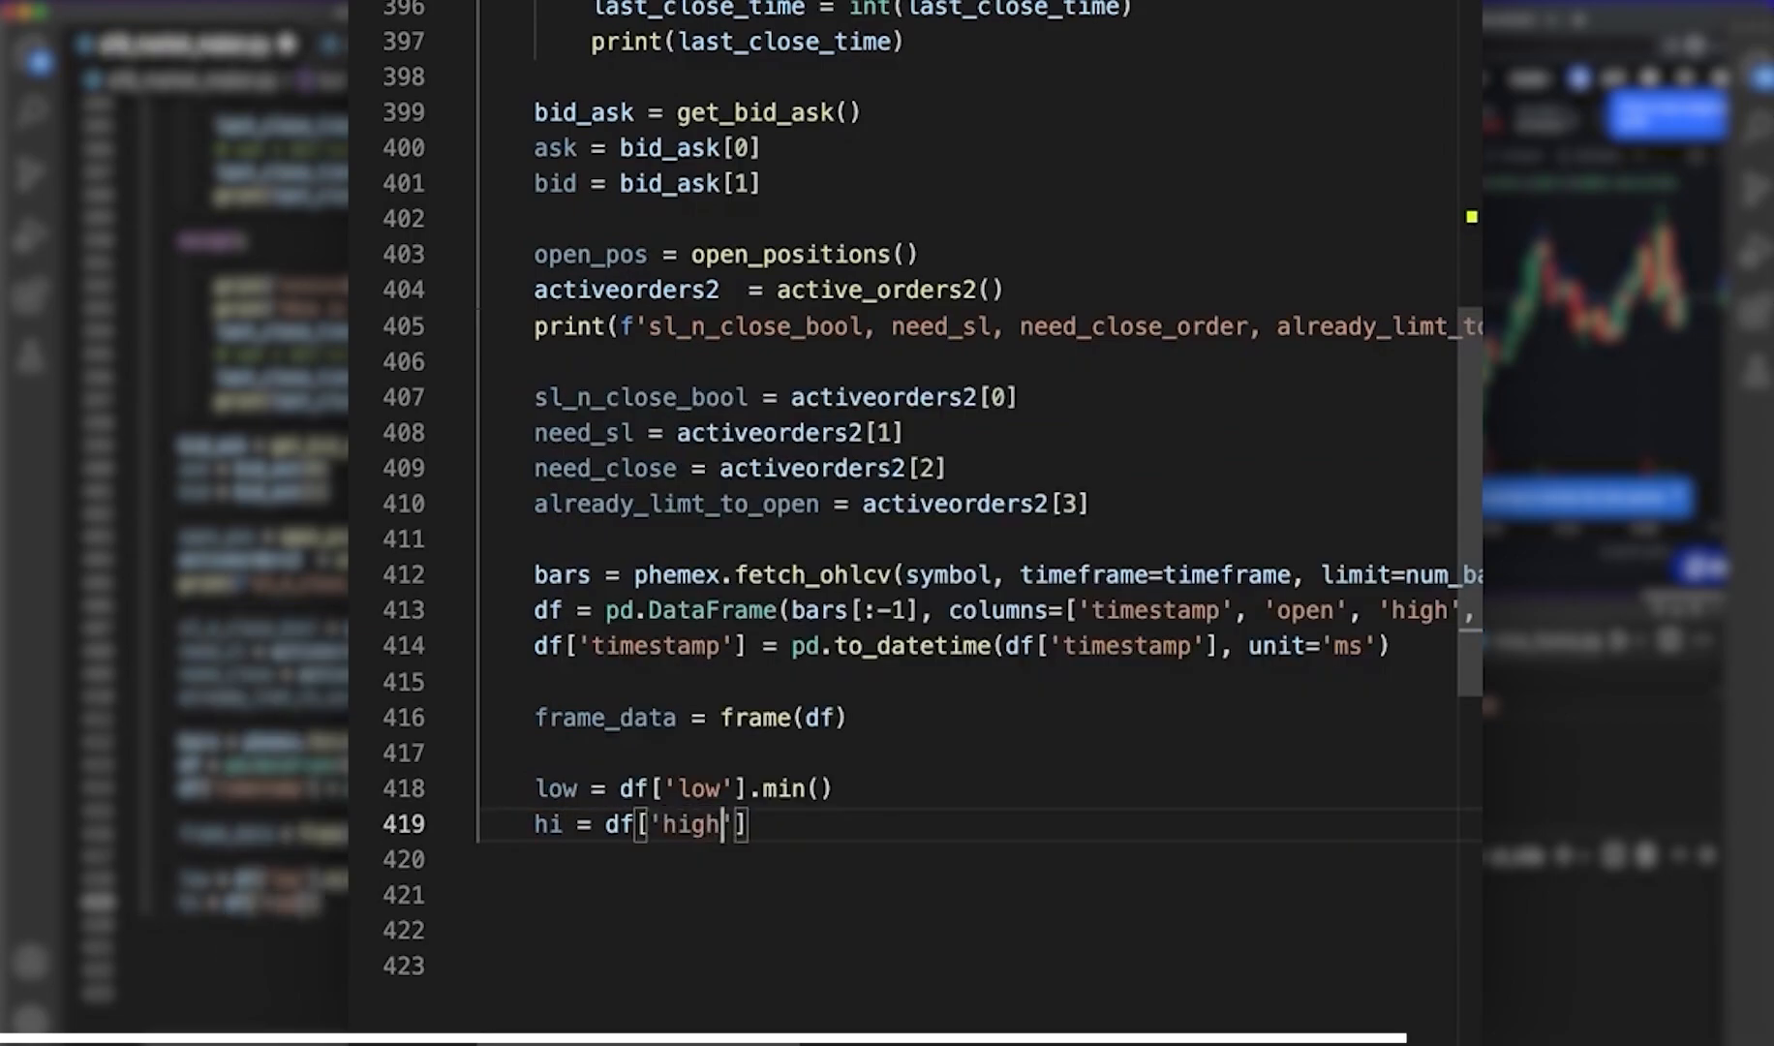
text(.max())
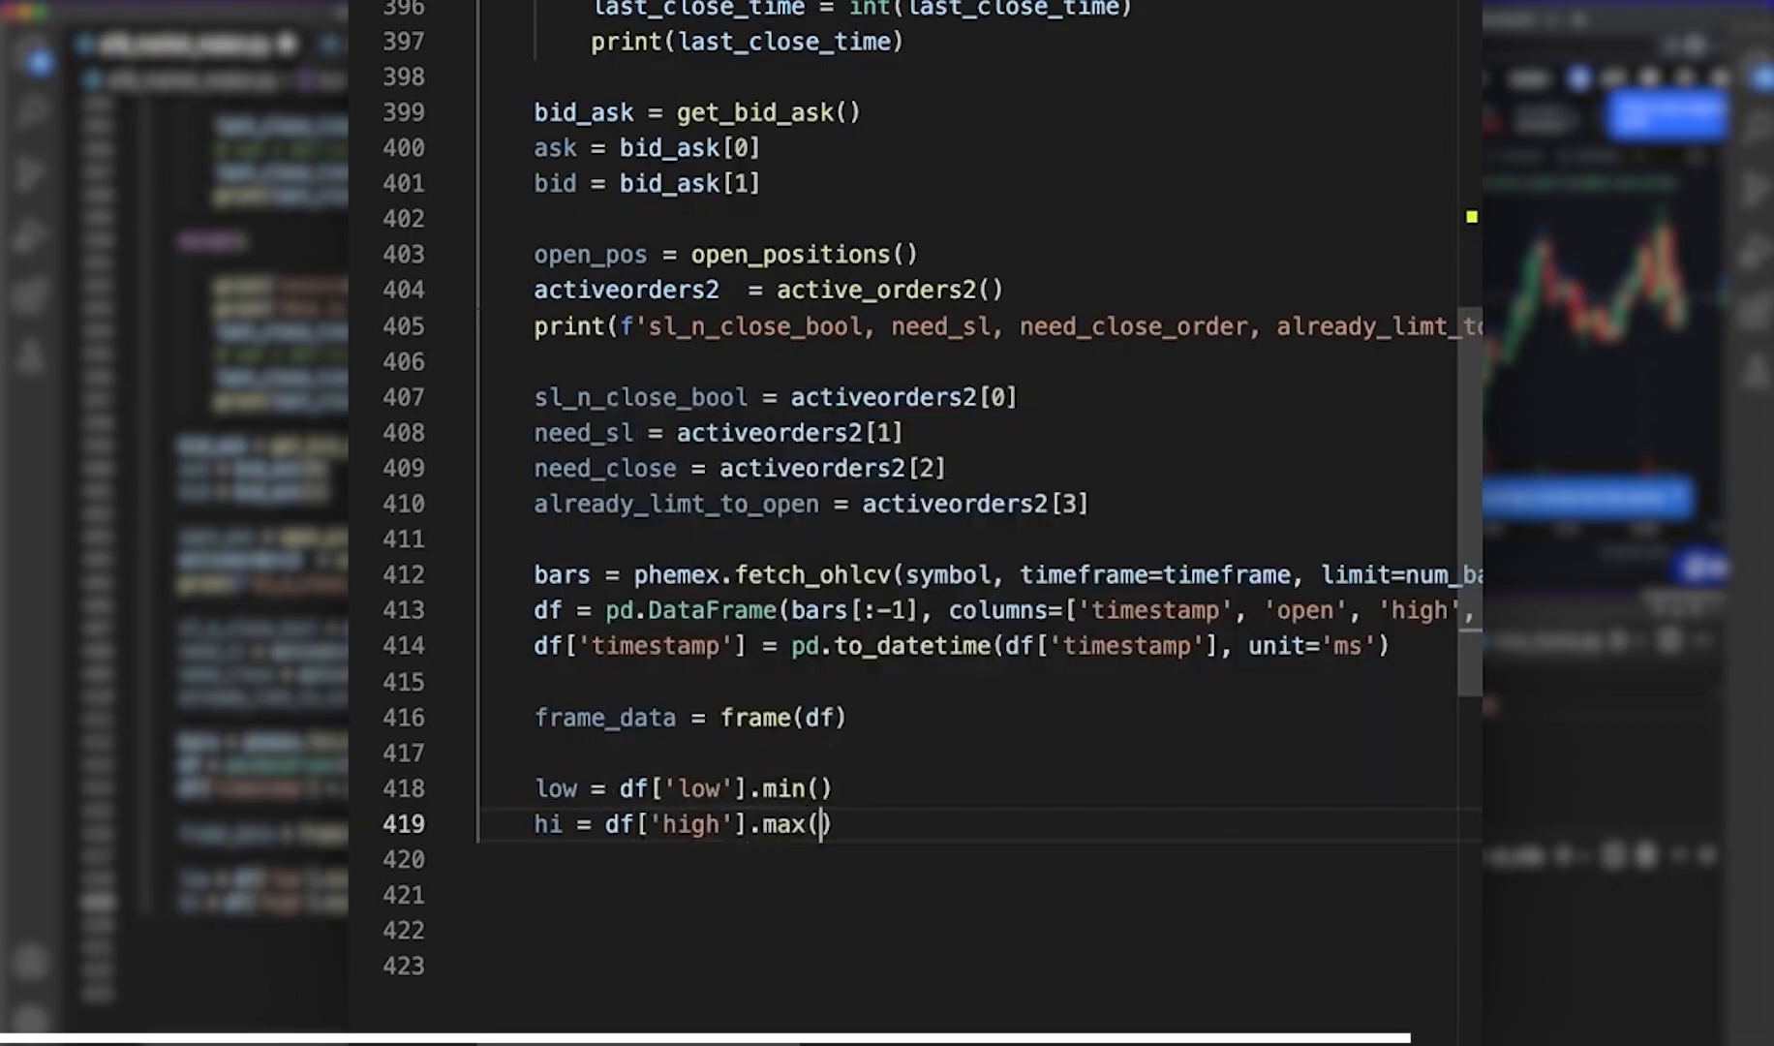
key(Return)
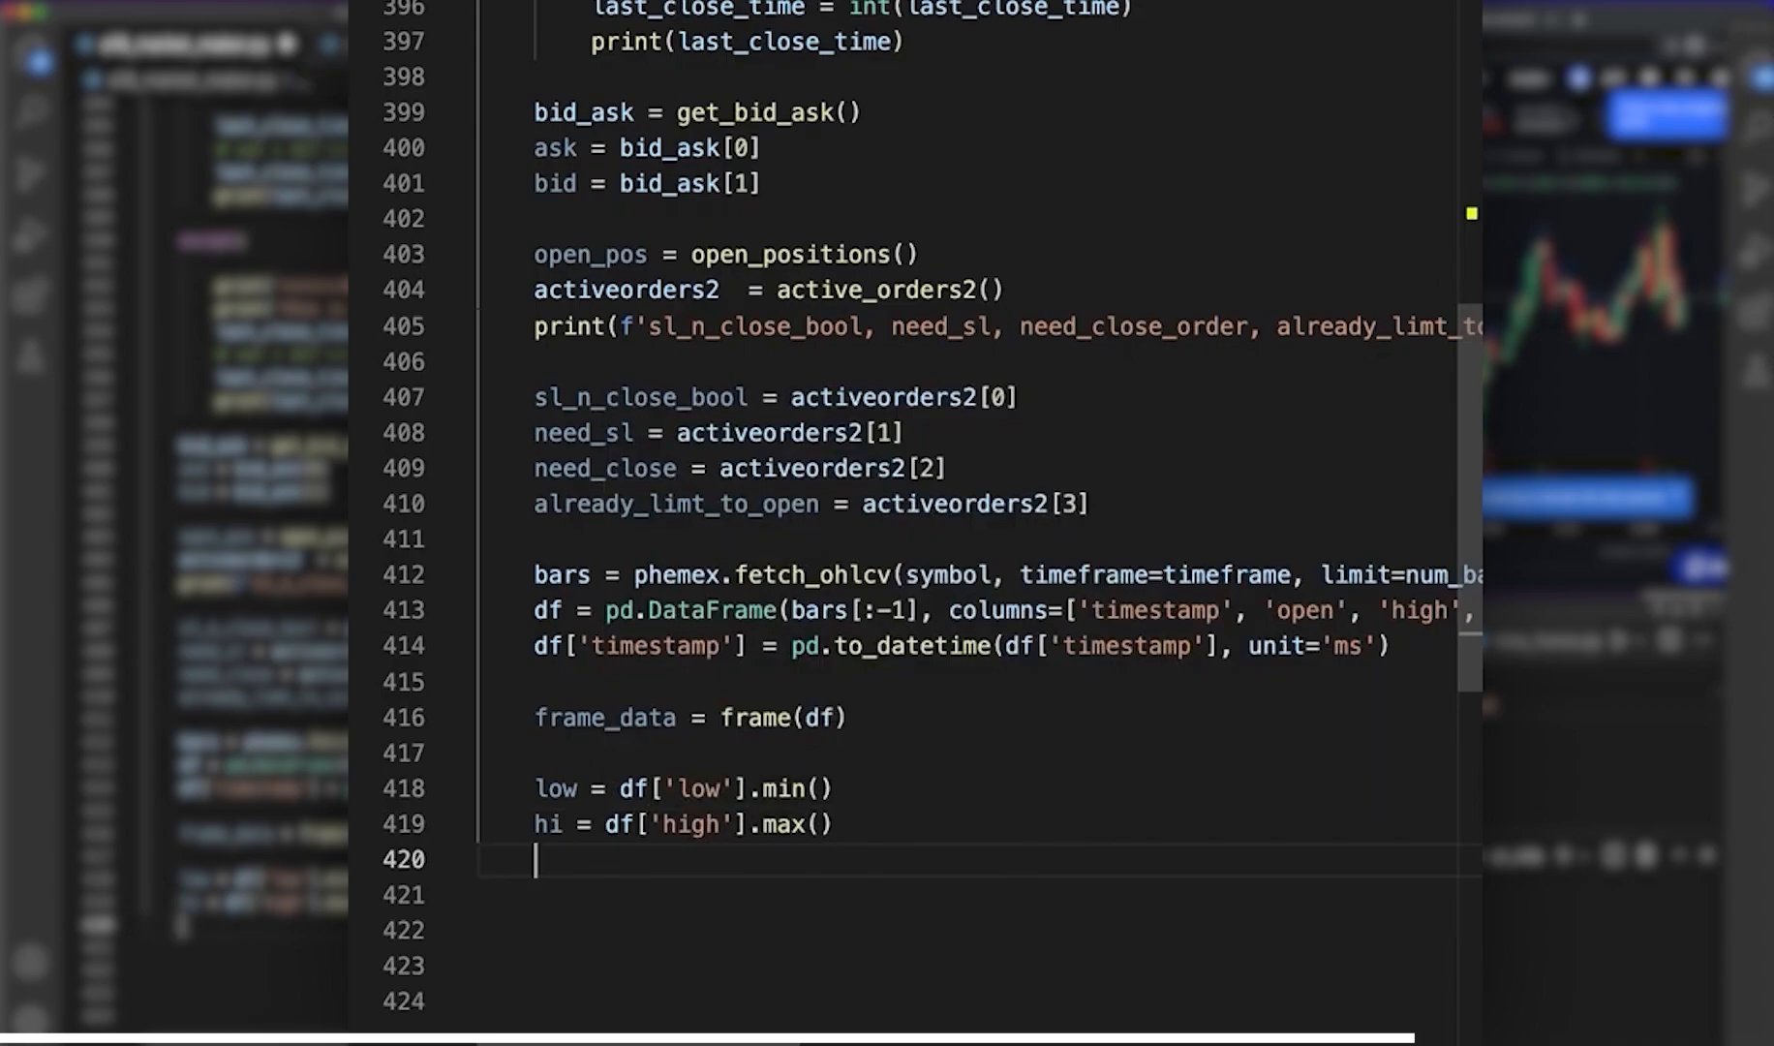
text(l2h =)
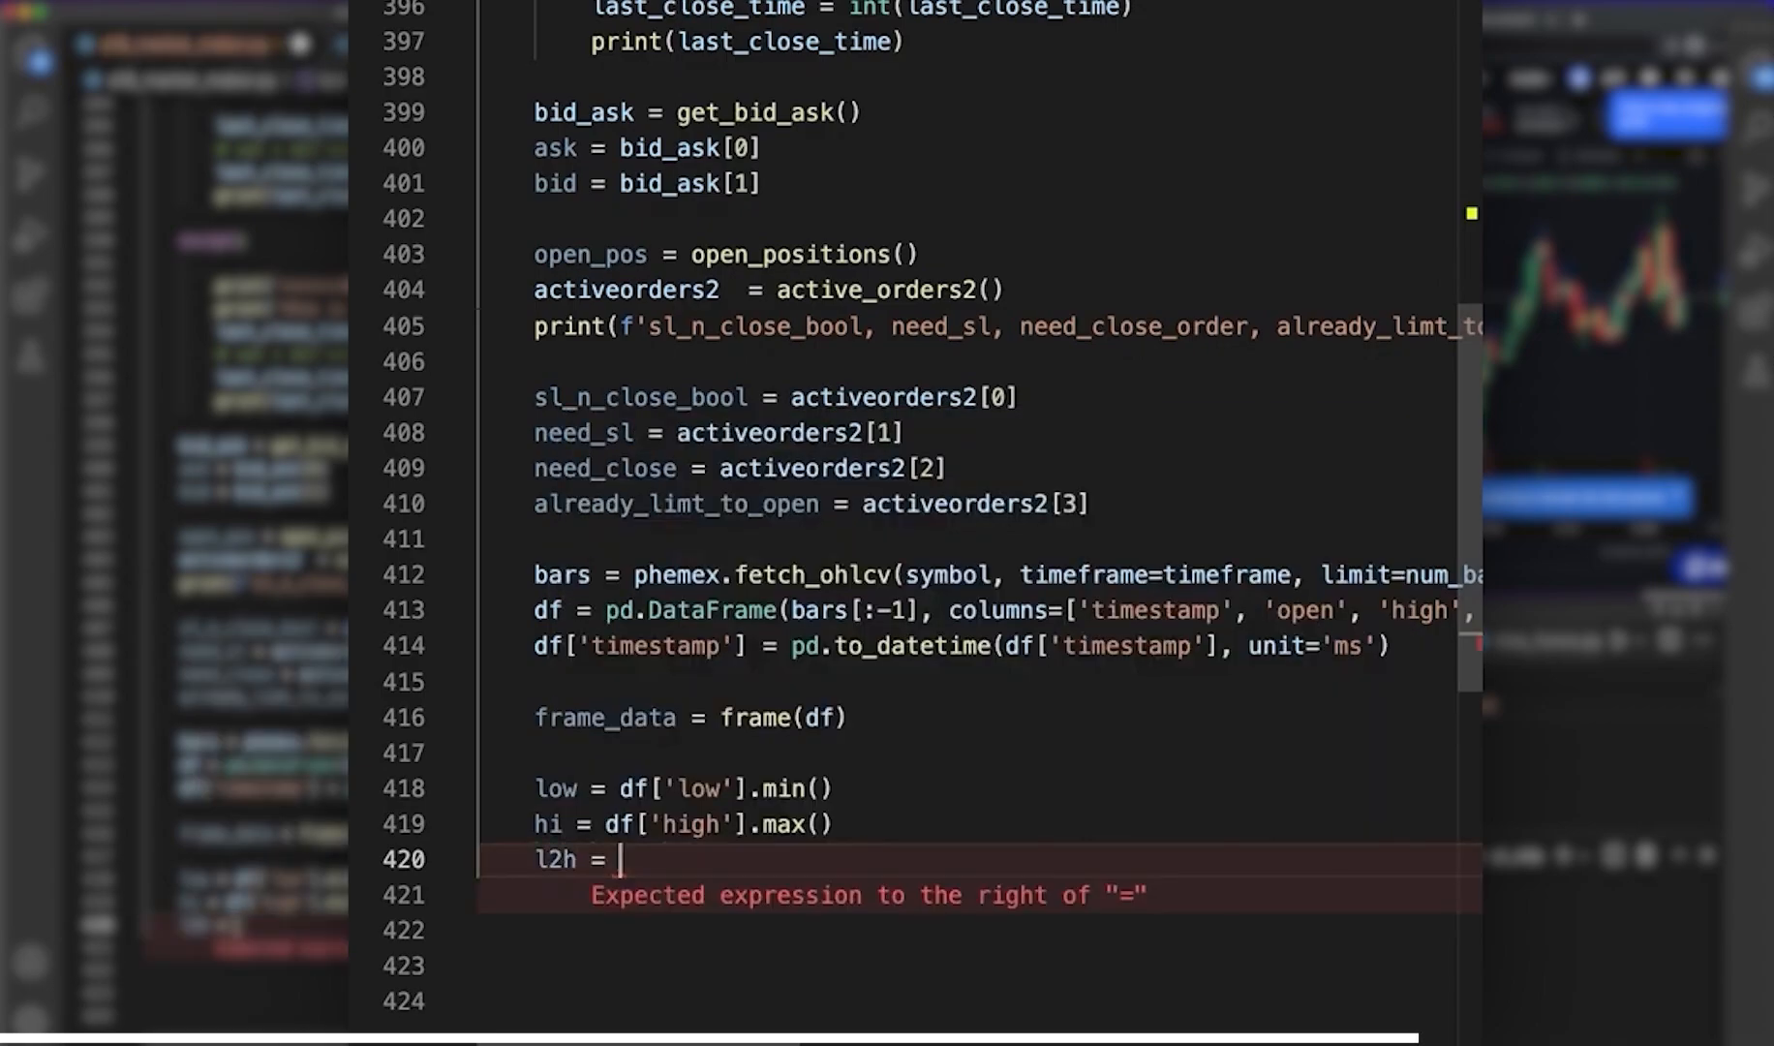
text(hi - low)
click(978, 895)
text(avg = (hi+low).)
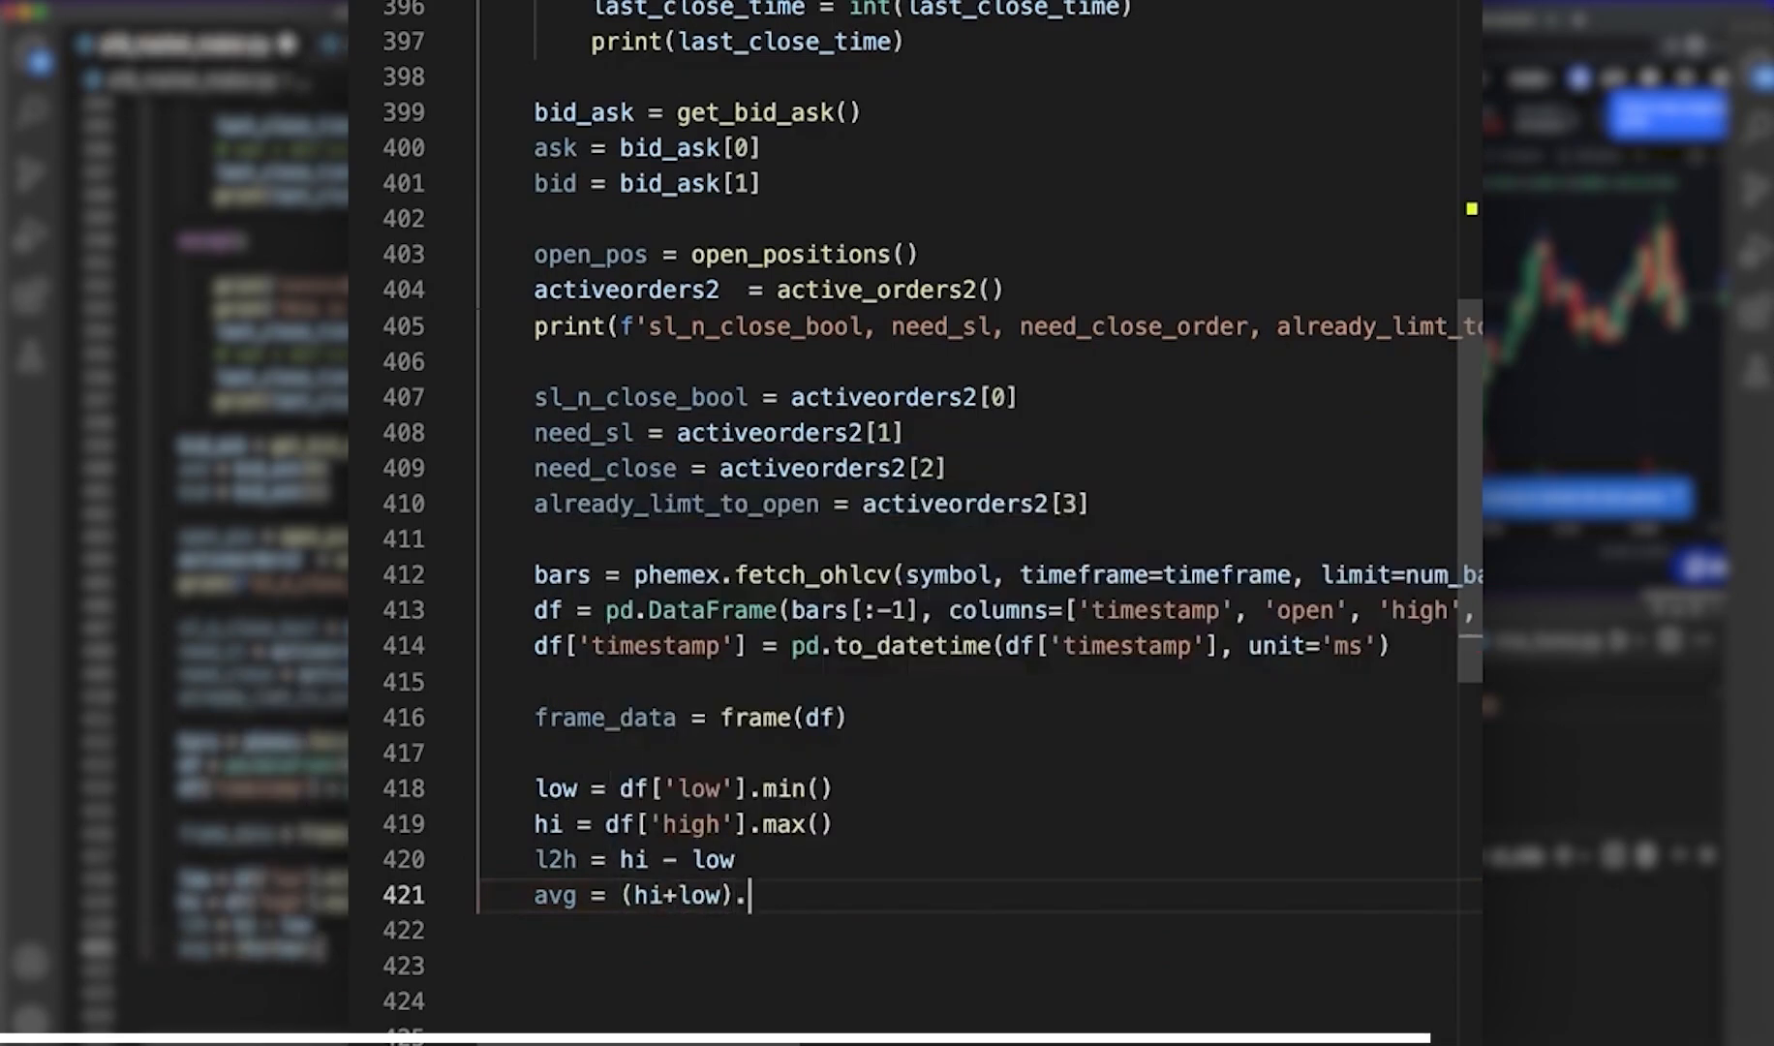
text(2)
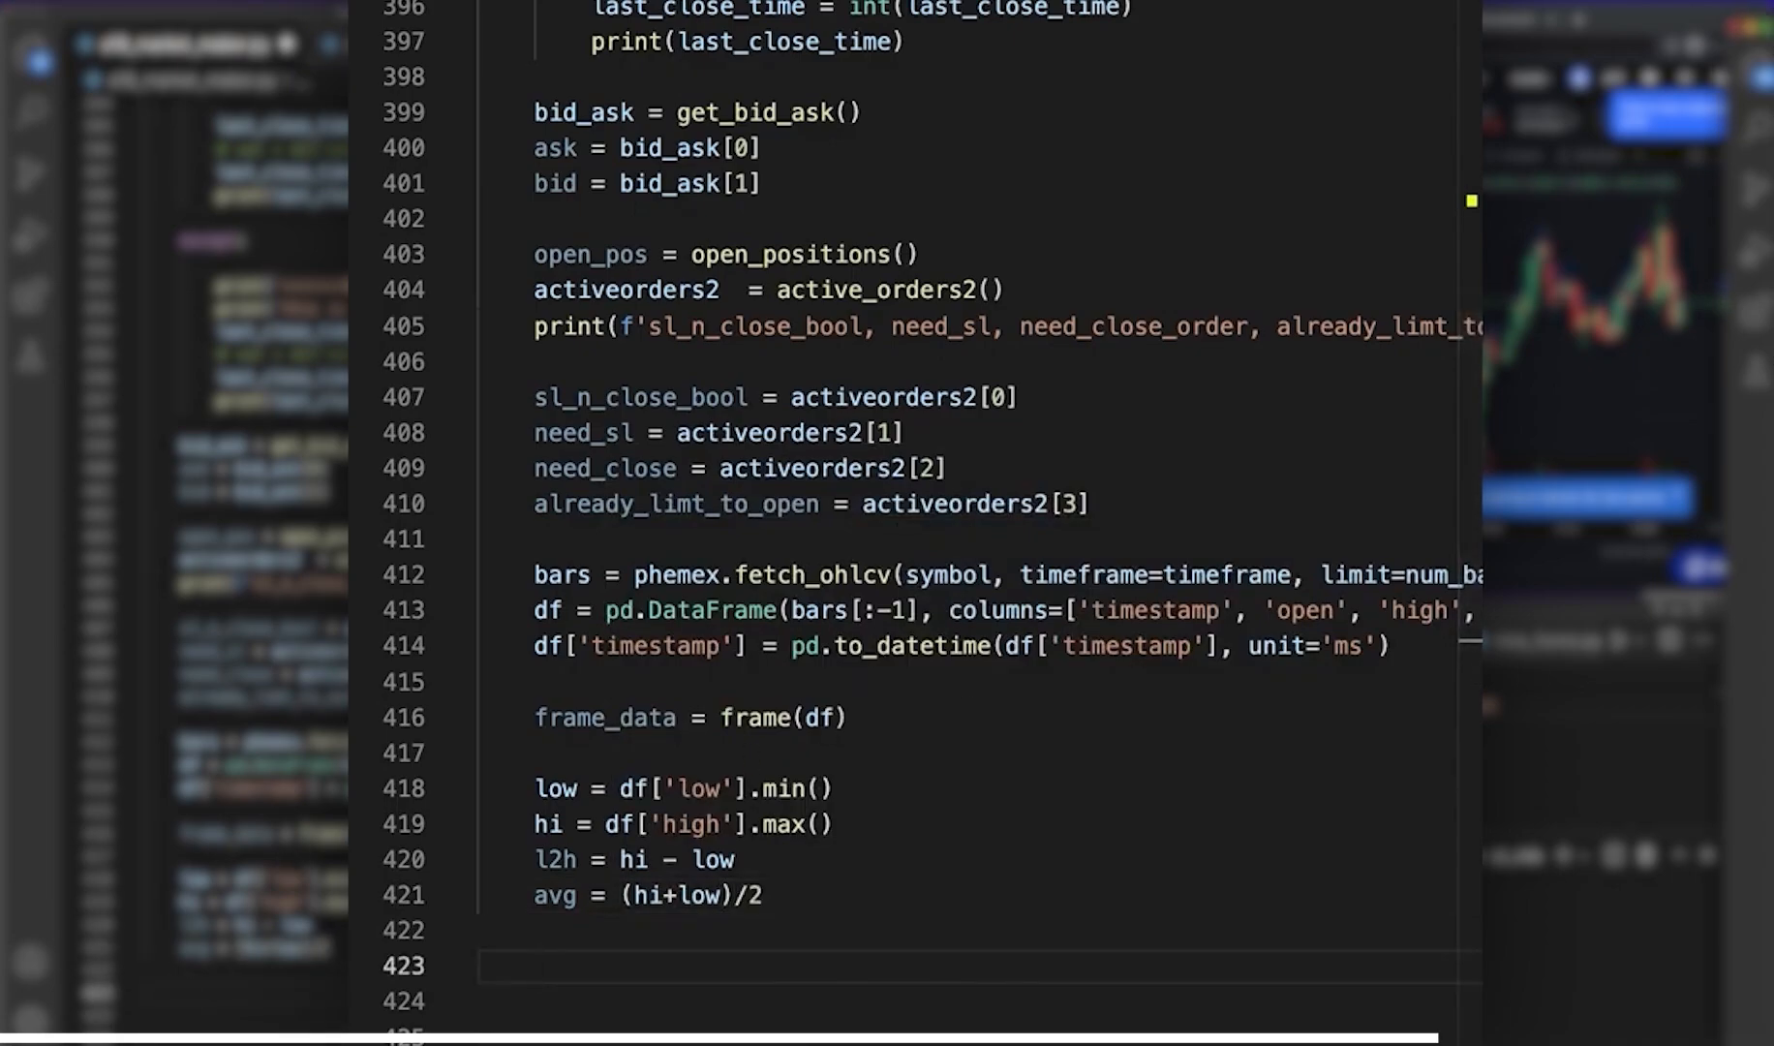
- Print the low, high, low-to-high range and avg values in an f-string alongside max_lh
text(print(f'the low is {low} the high is {hi} | low to hi: {l2h} | avg)
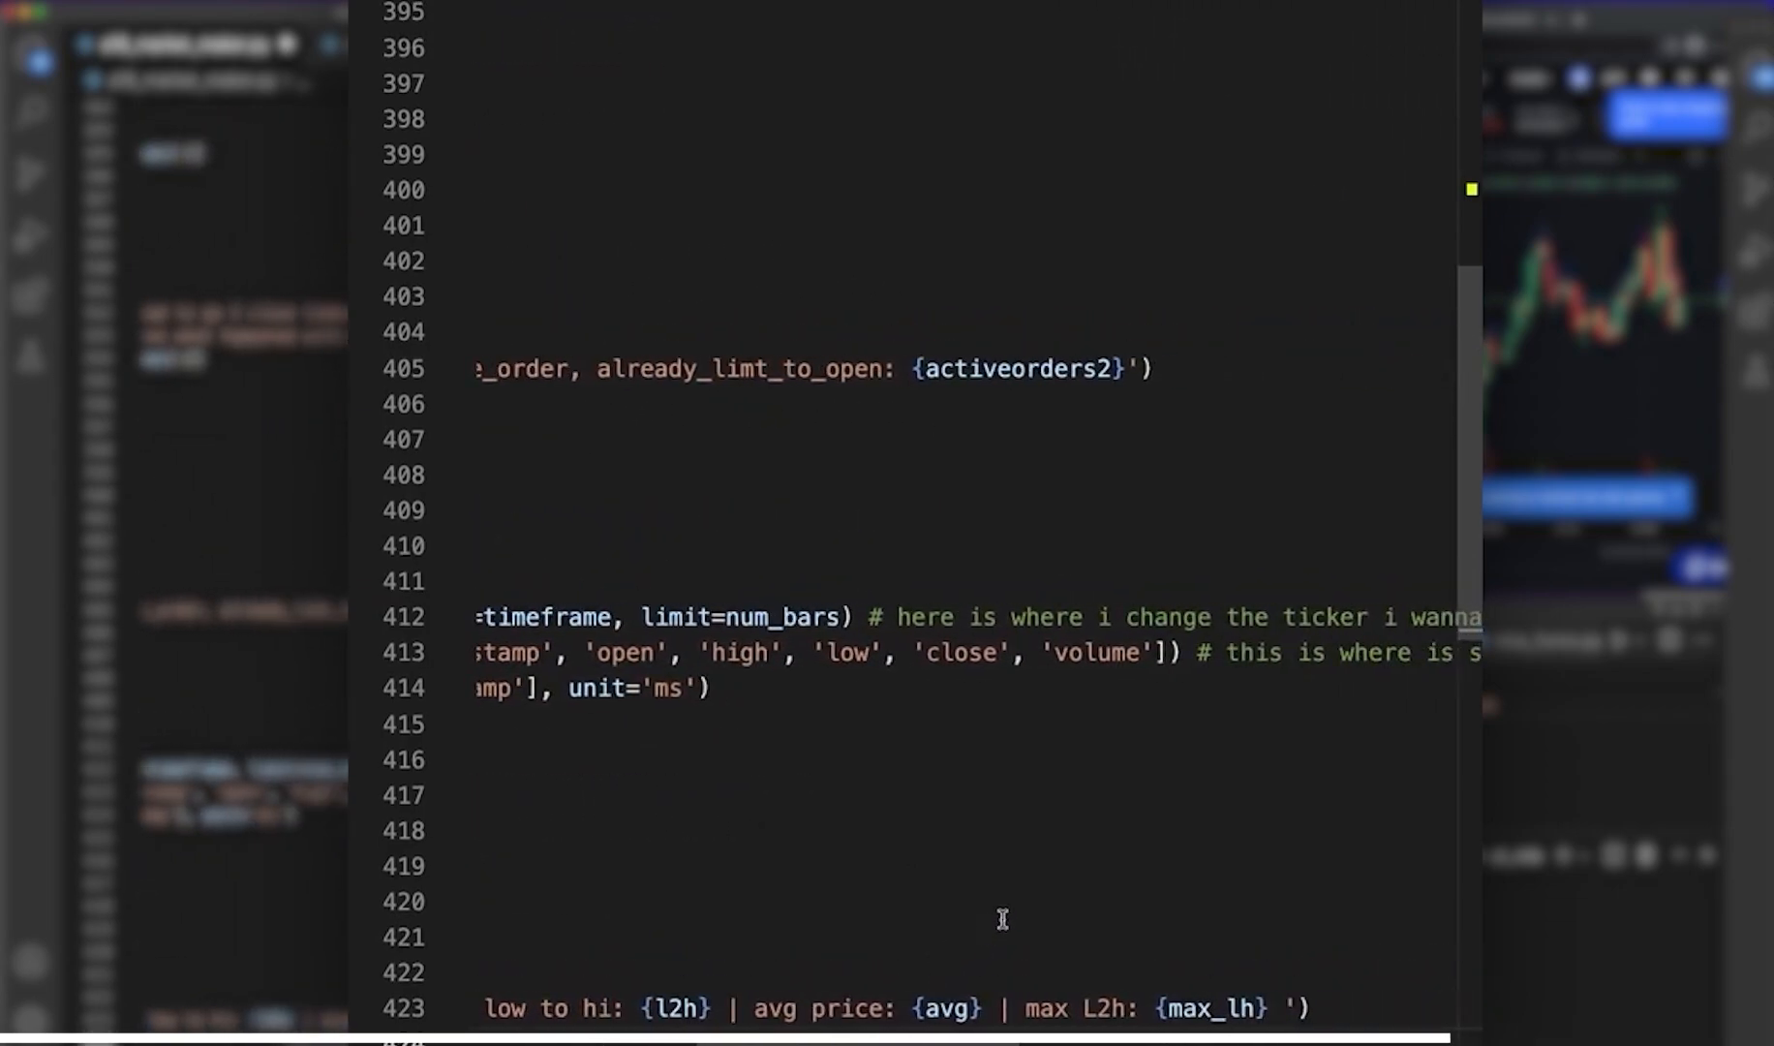
right_click(1199, 729)
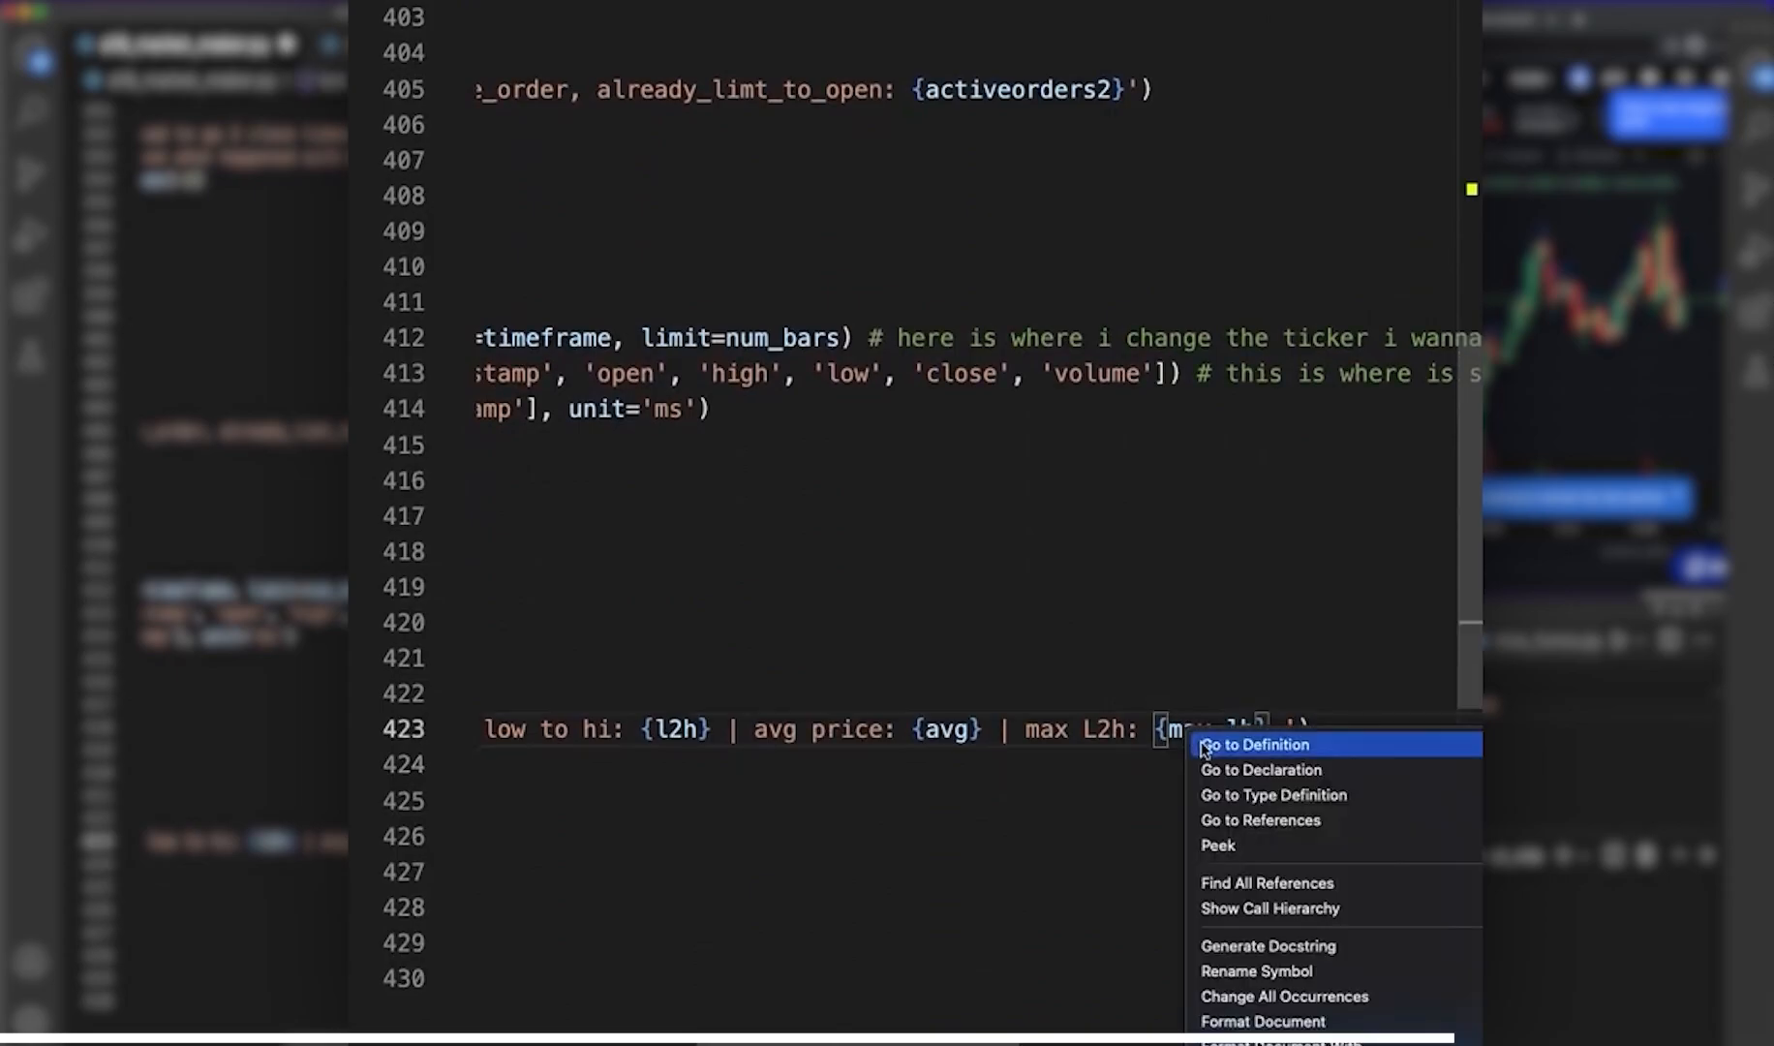
click(1253, 744)
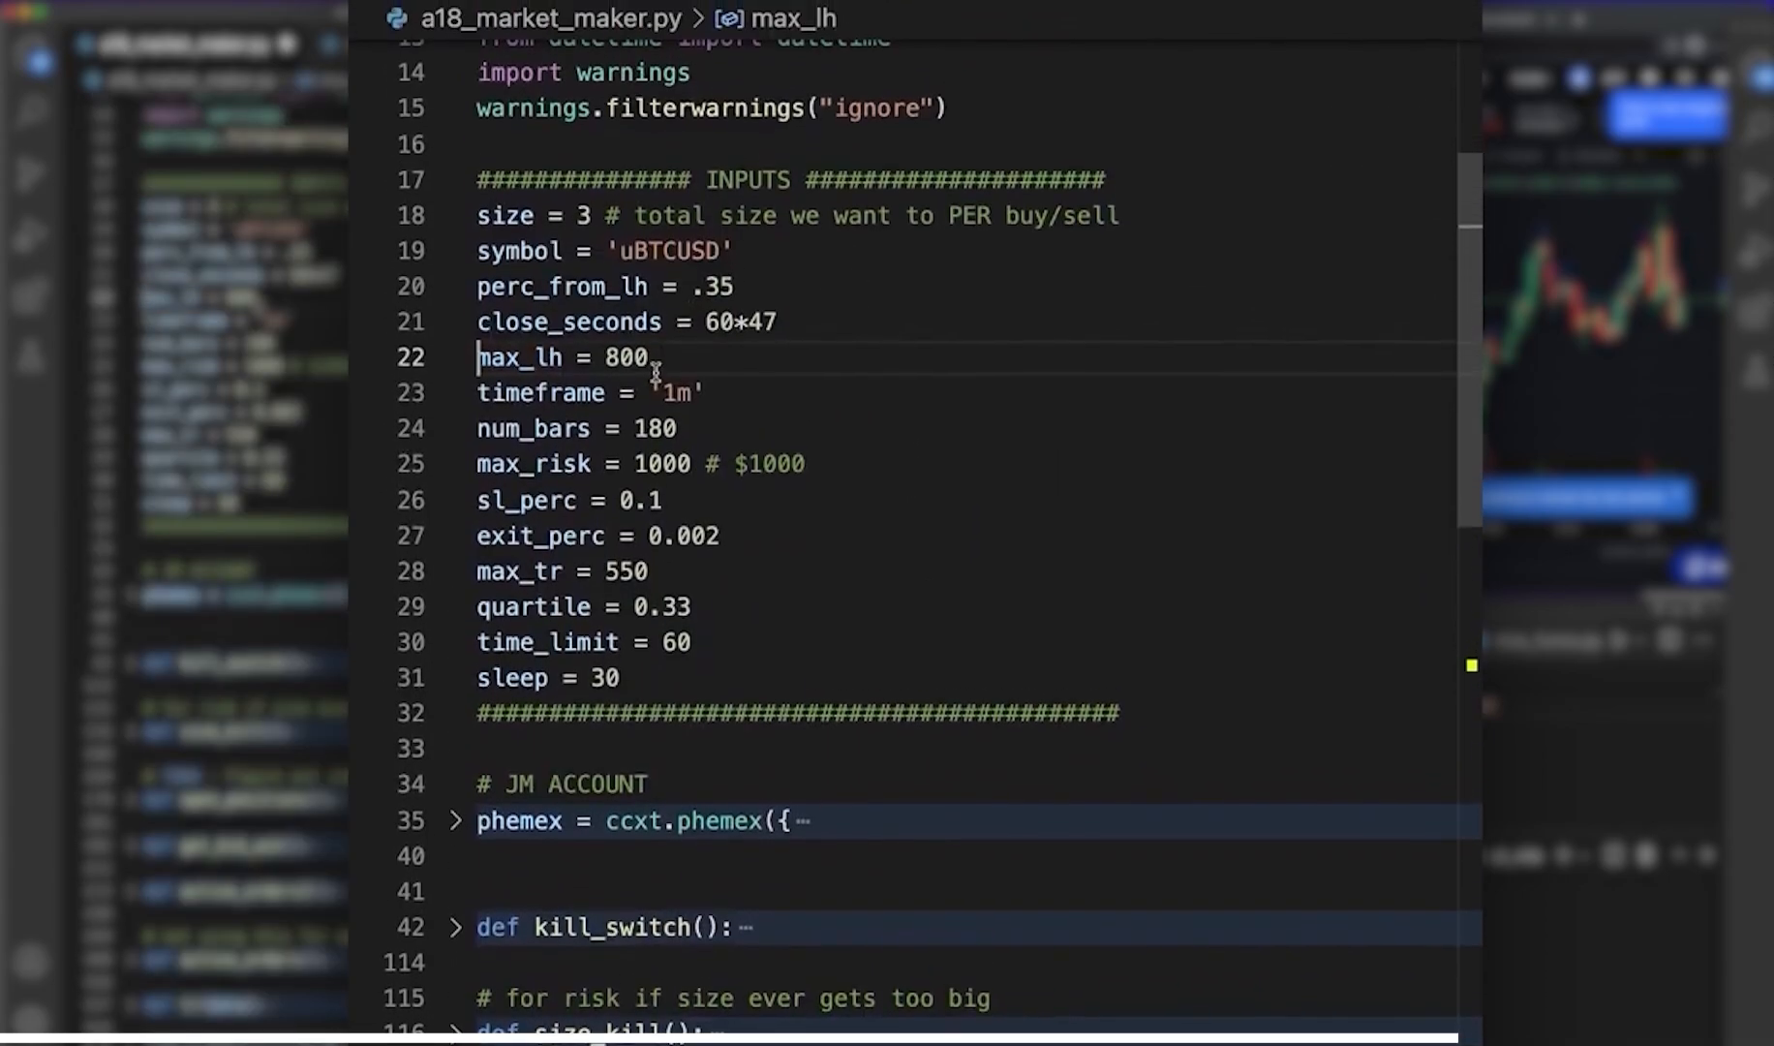
double_click(522, 358)
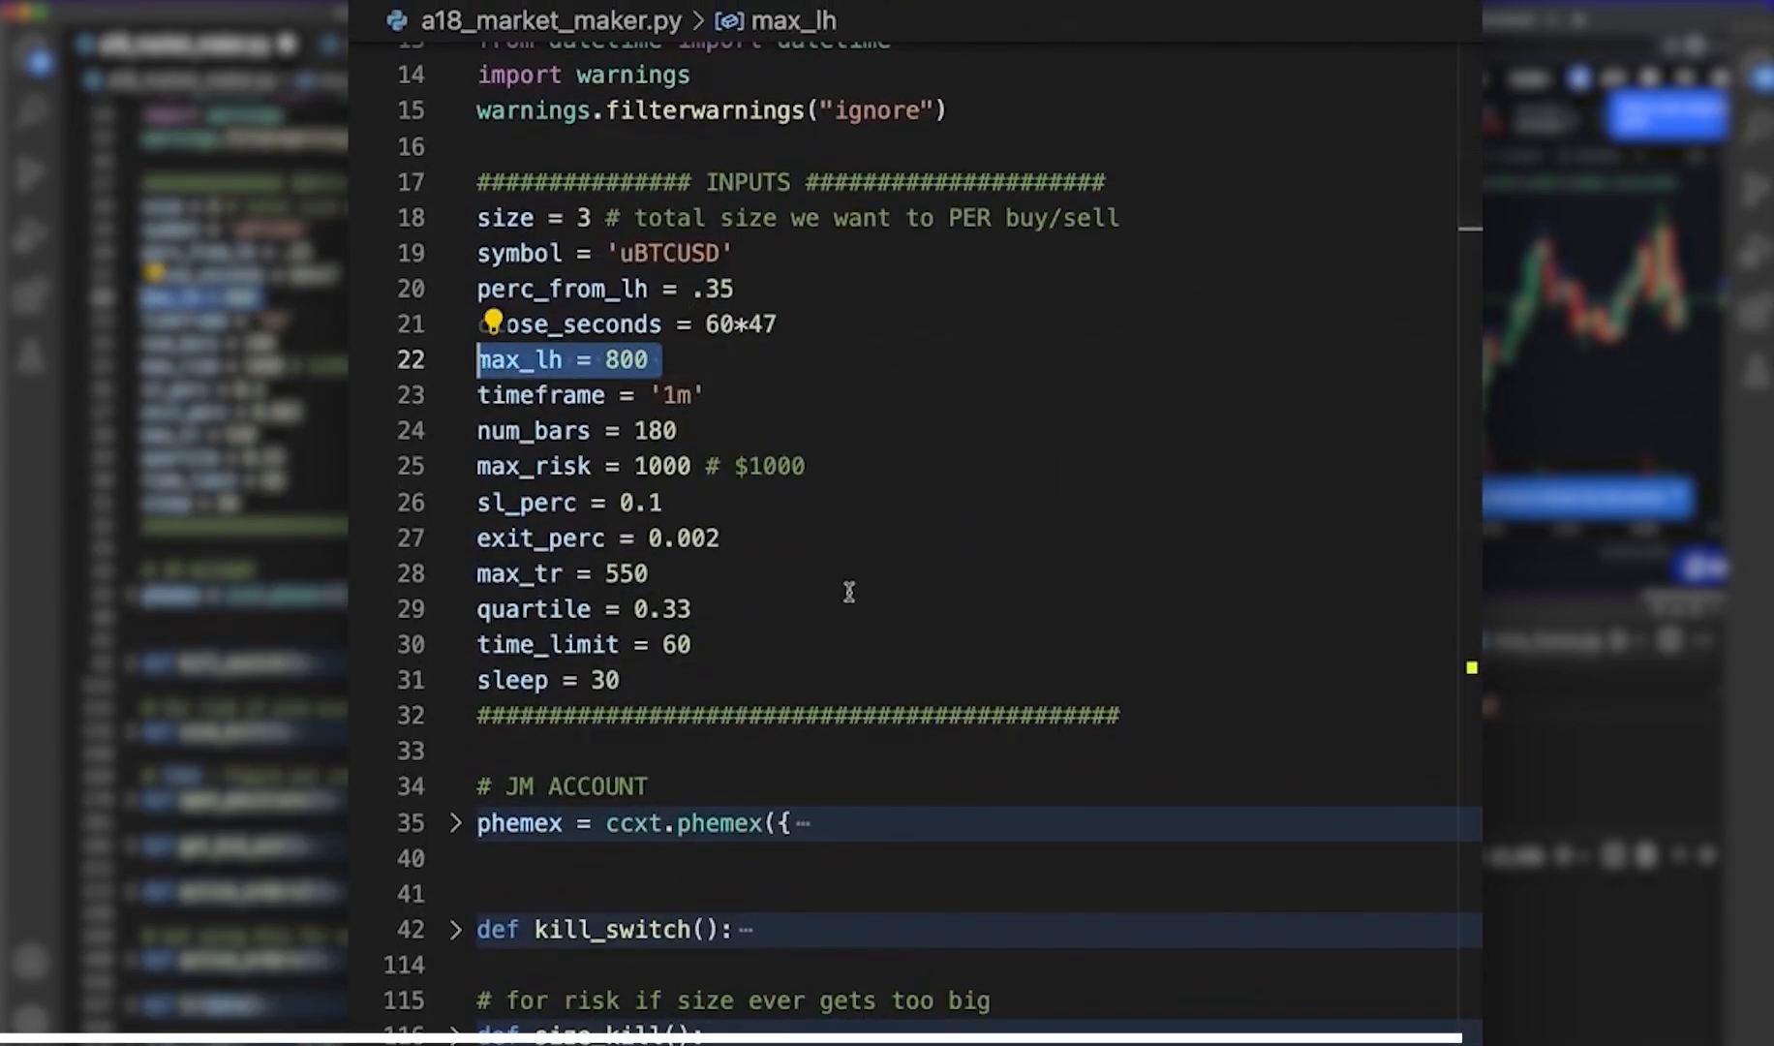
mouse_move(1172, 767)
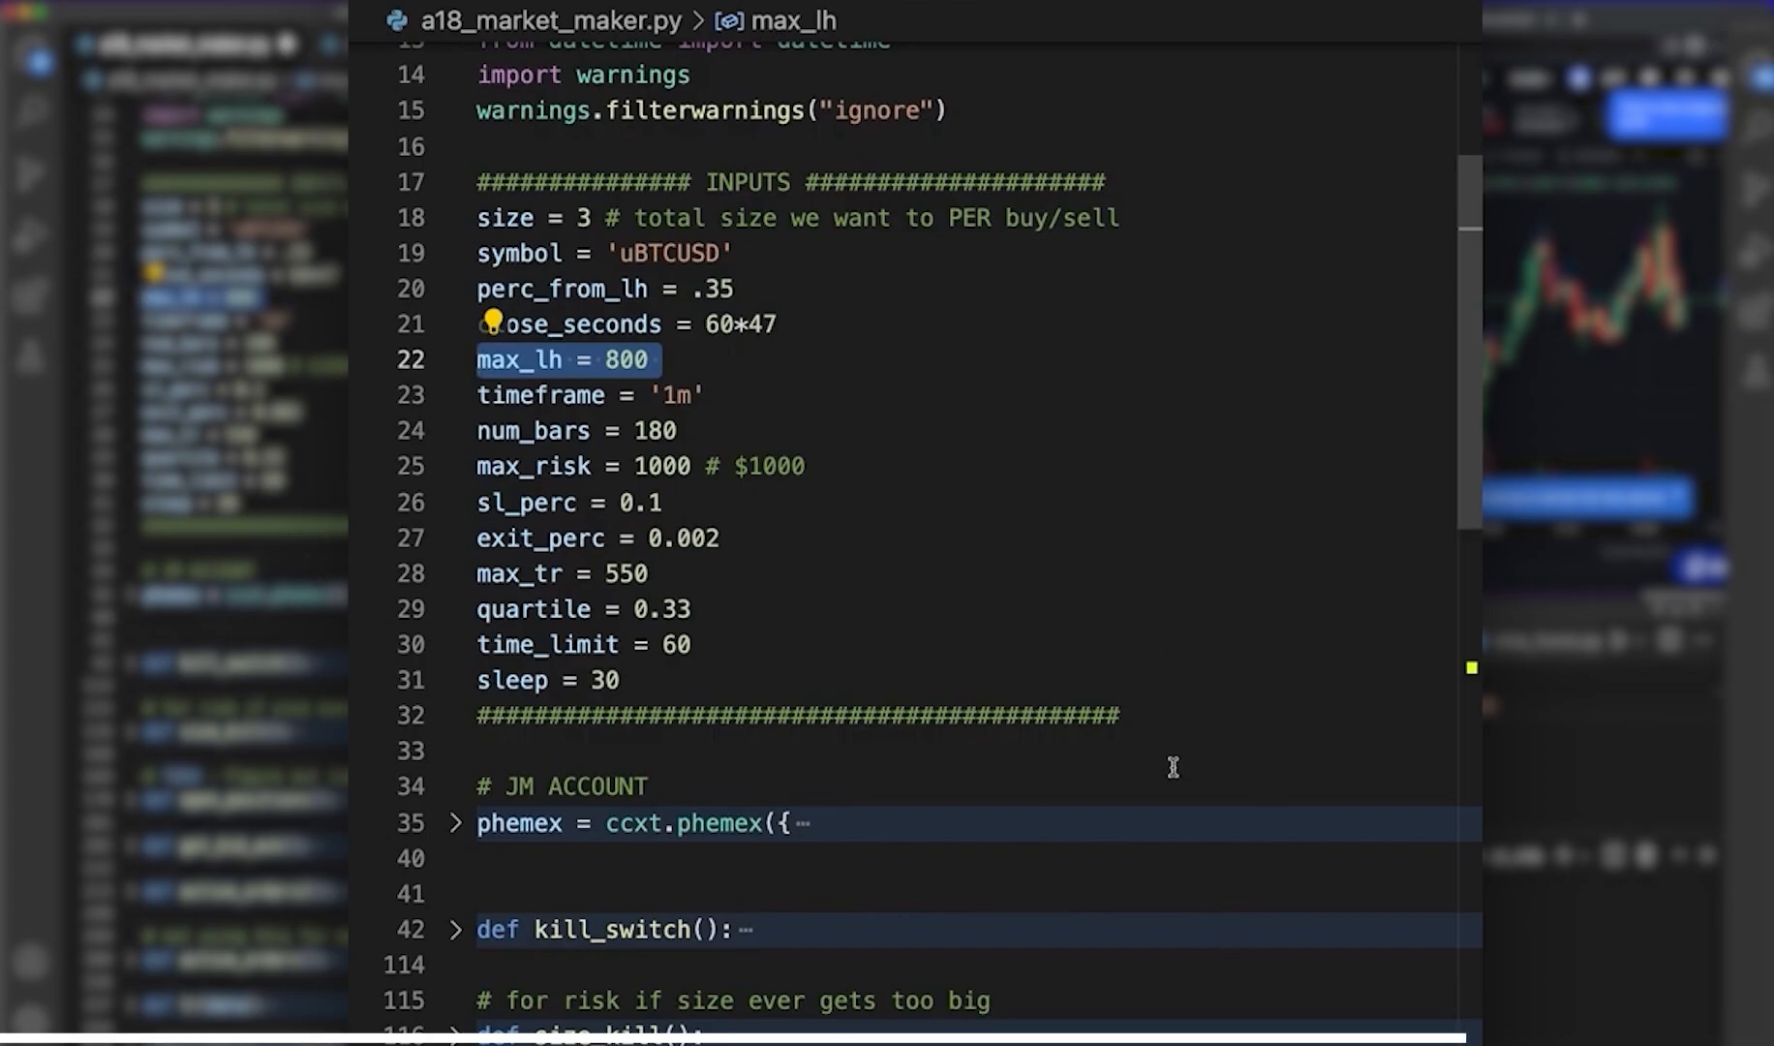
scroll(down, 3)
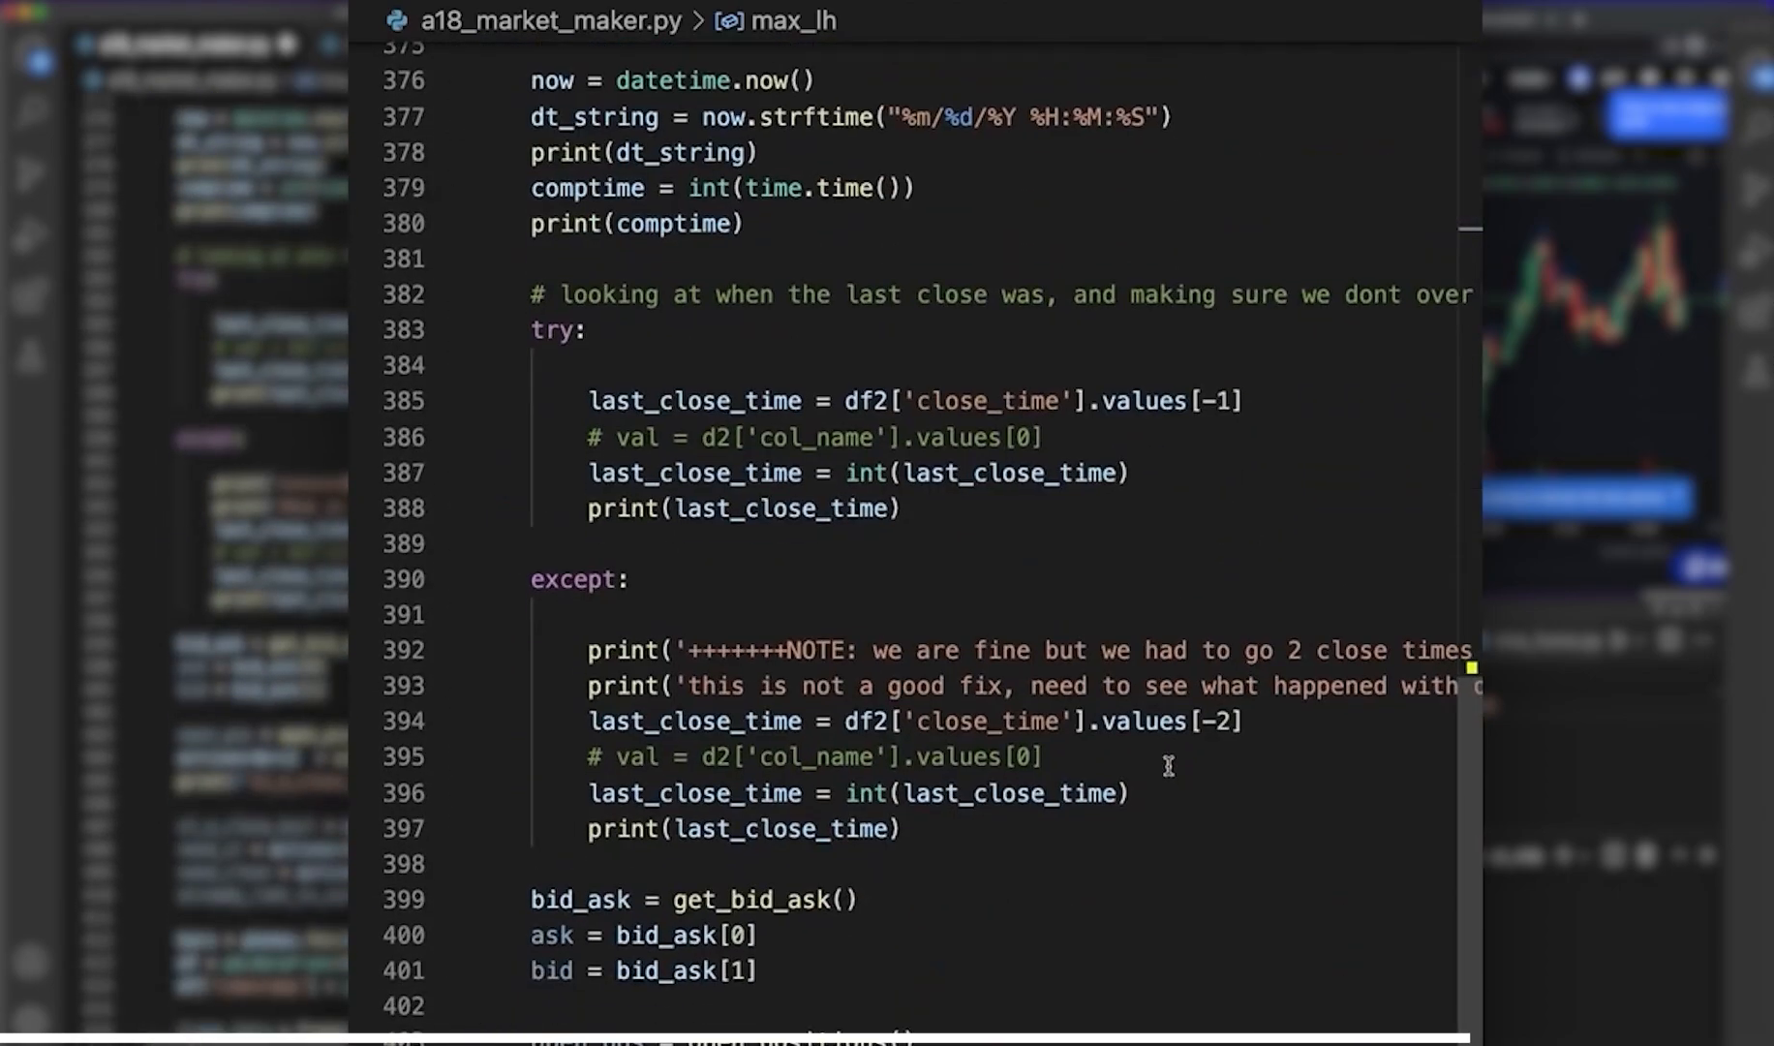
- Add if l2h > max_lh: setting no_trading = True, printing 'XXXXXXX NO TRADING CUZ L2H XXXXXXX' and calling kill_switch()
scroll(down, 3)
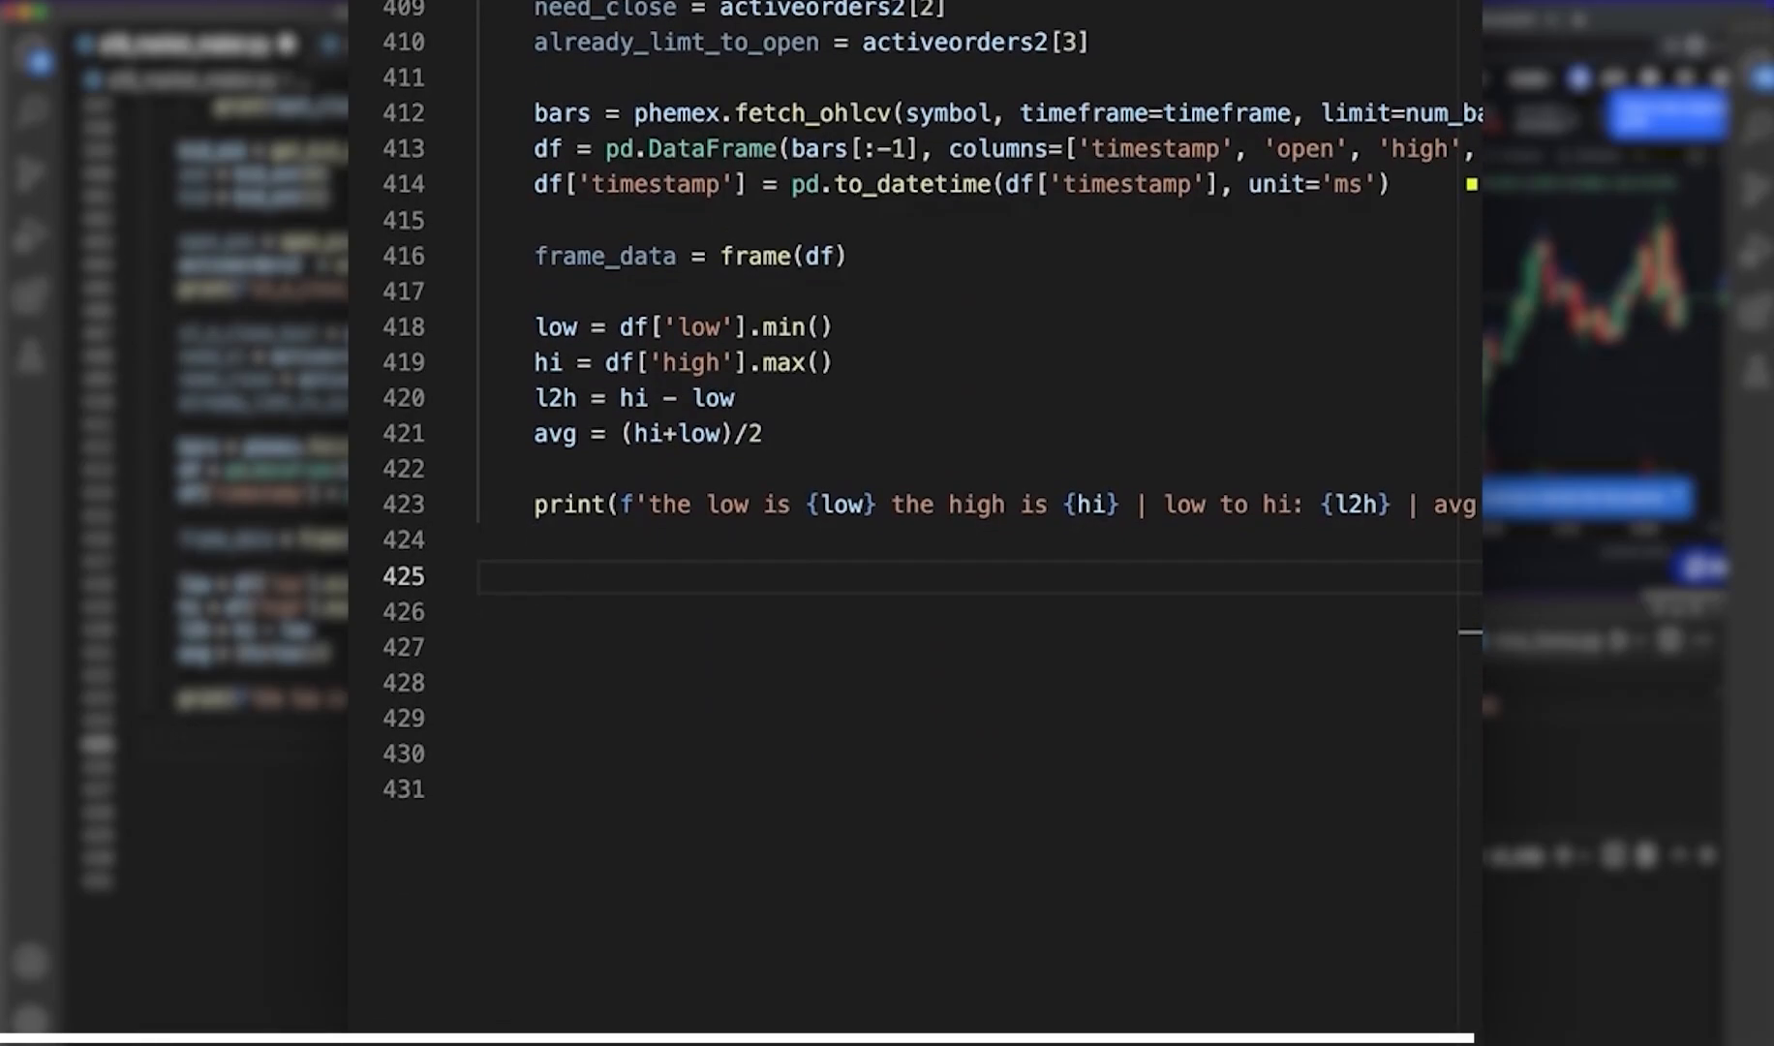
text(if)
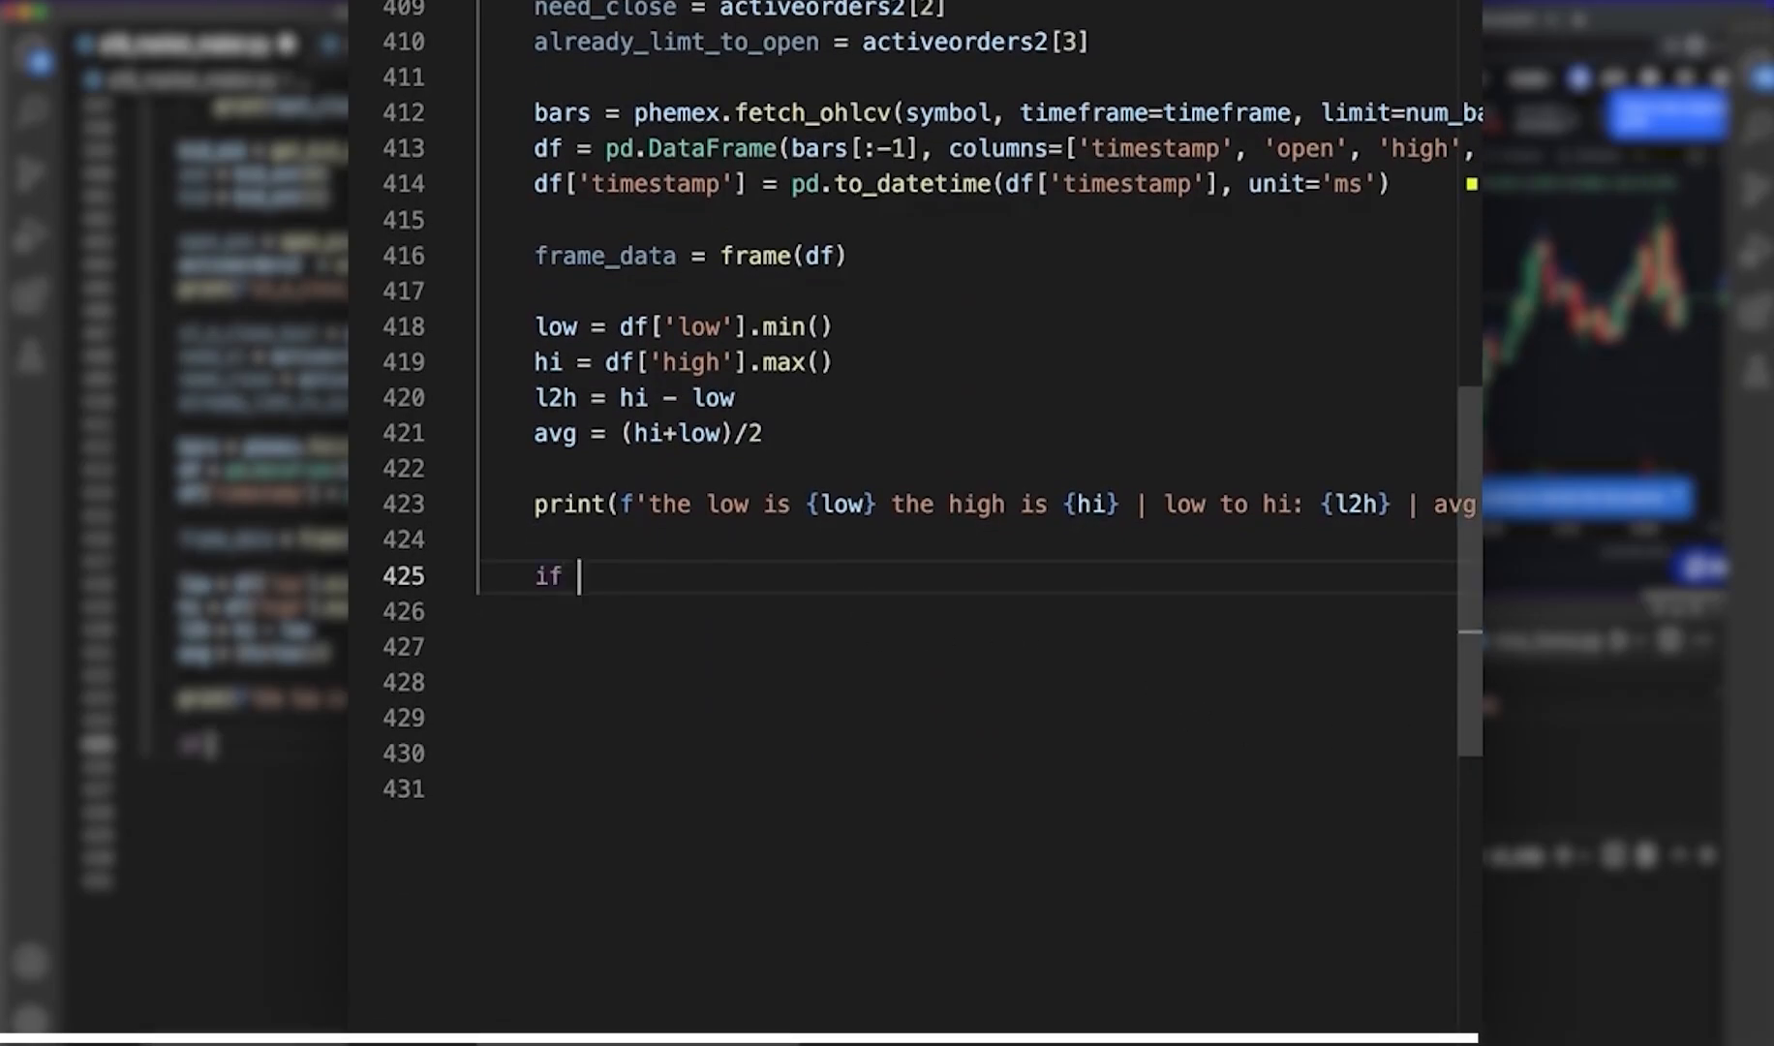
text(l2h > max_lh:)
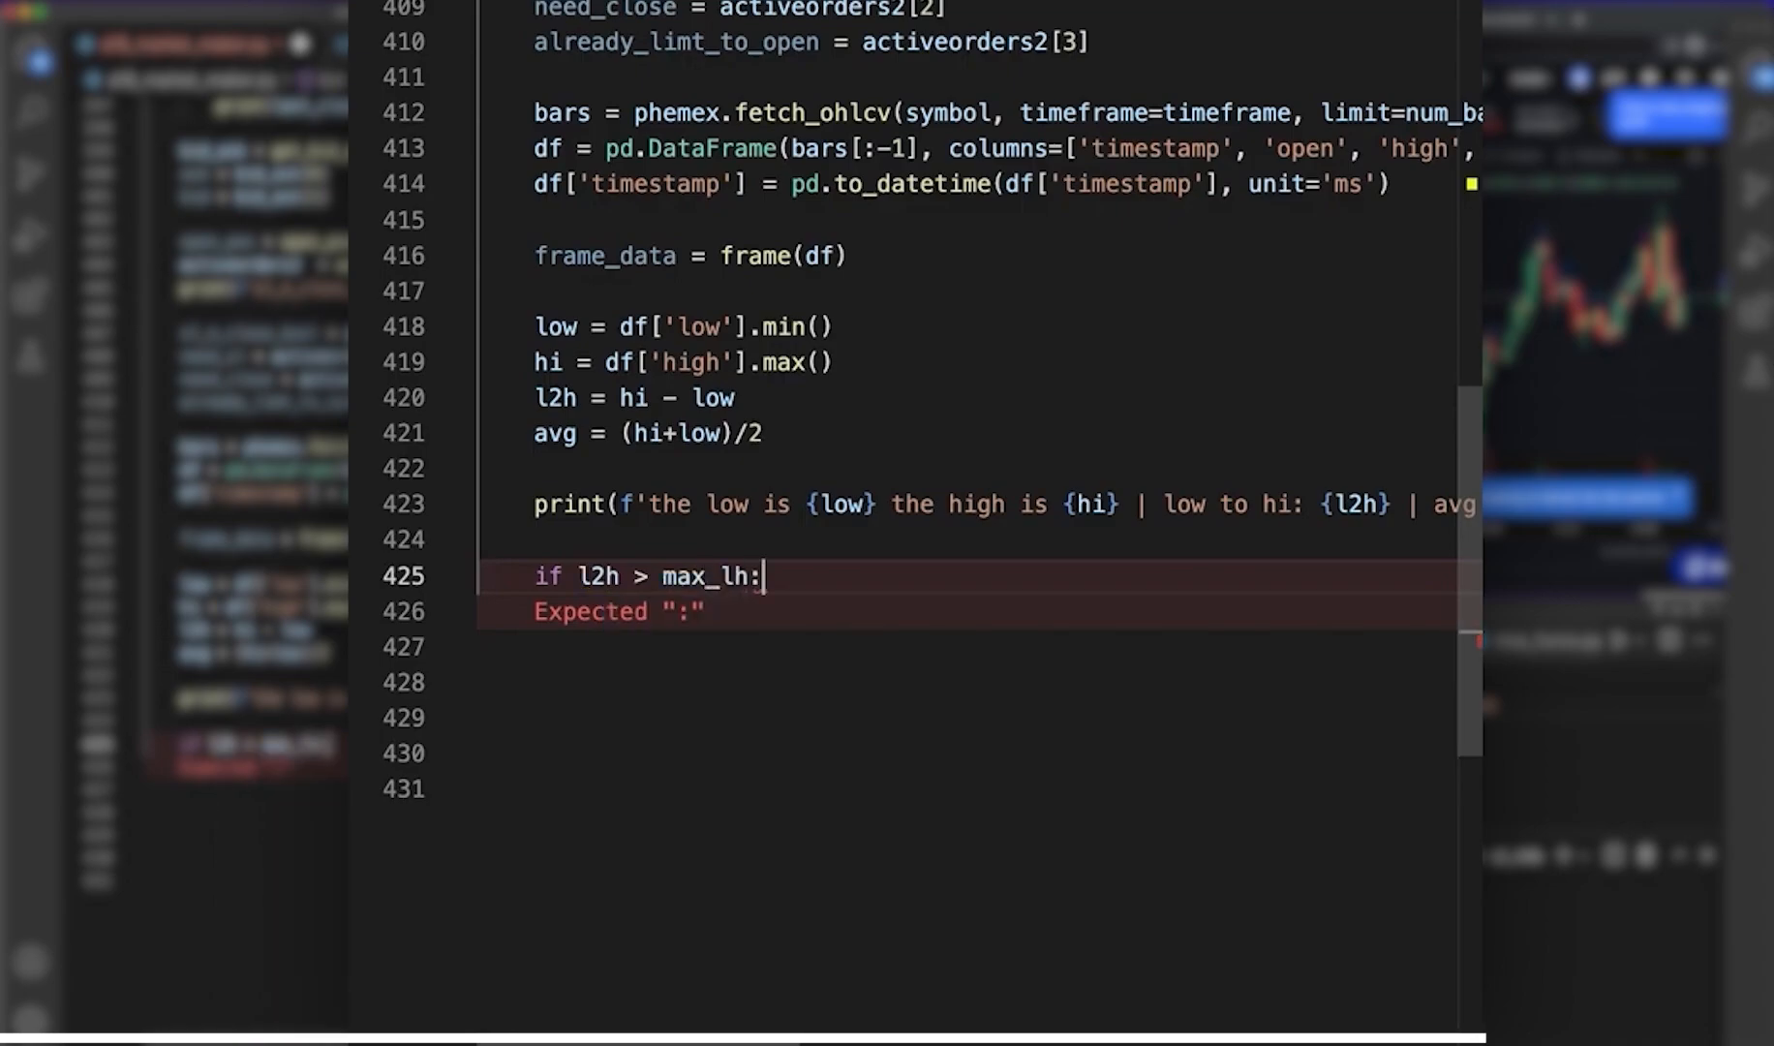
text(no-)
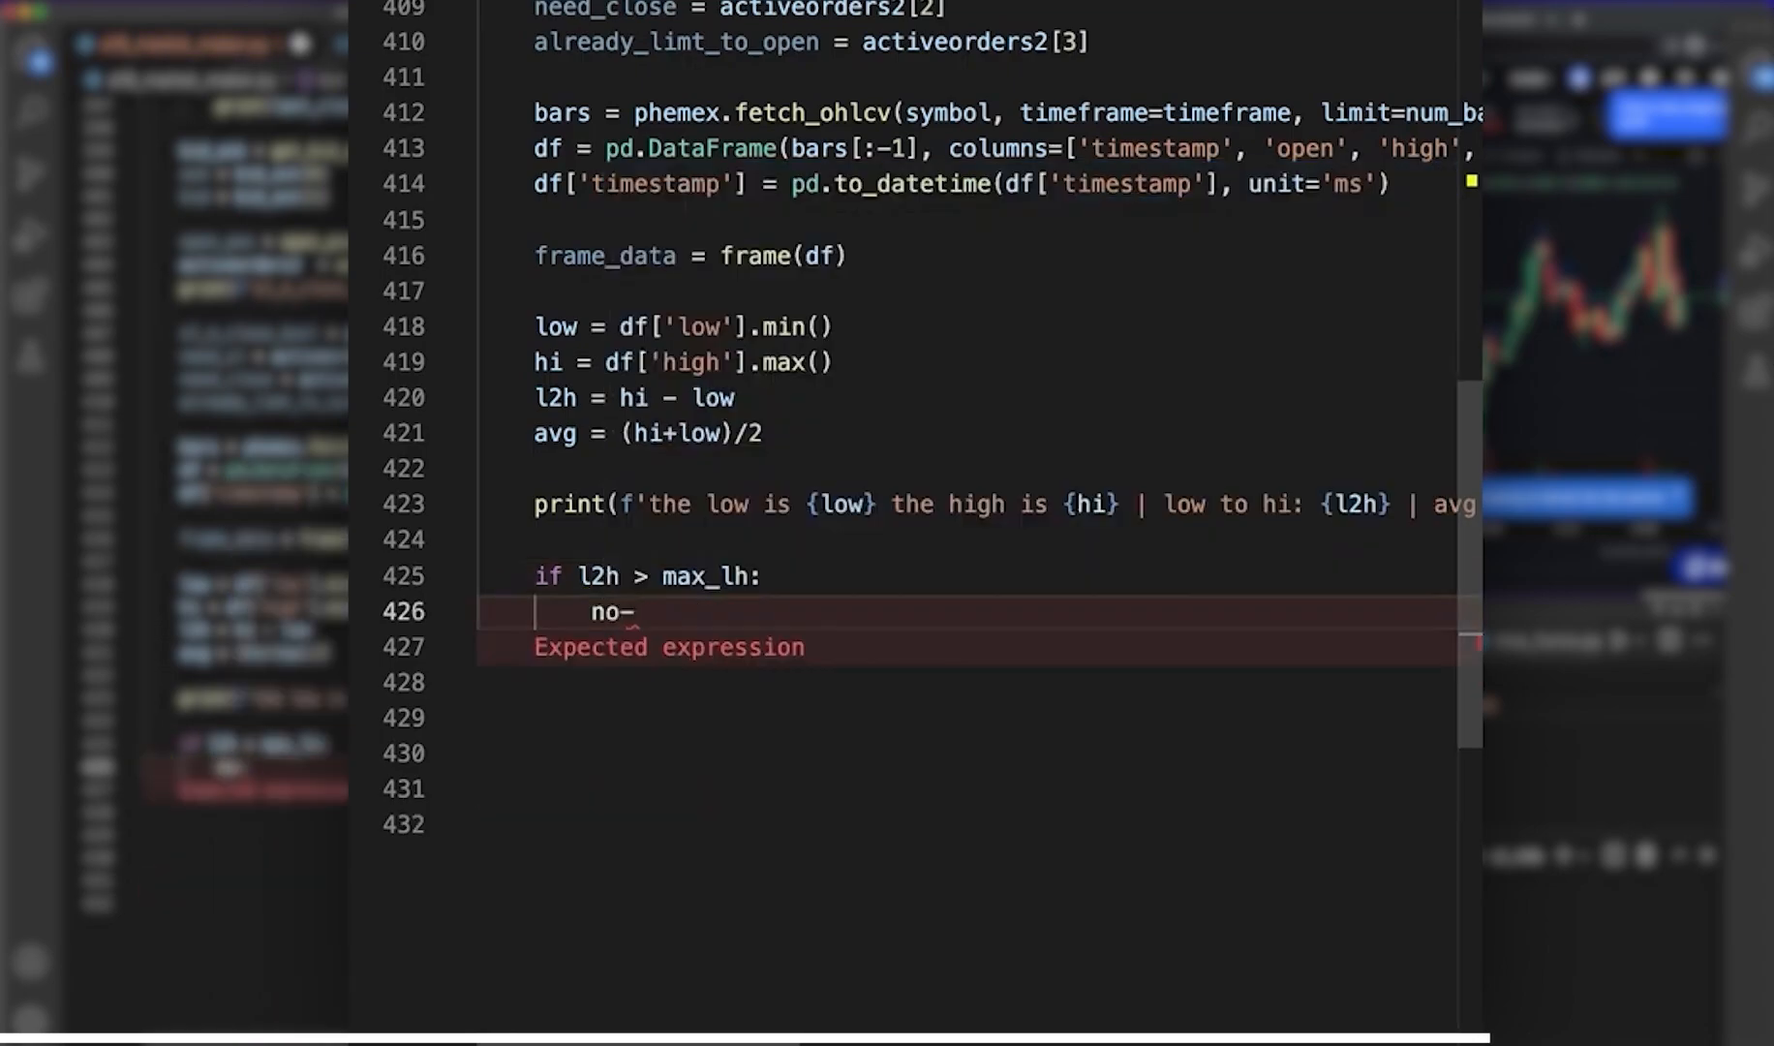
text(trading = True)
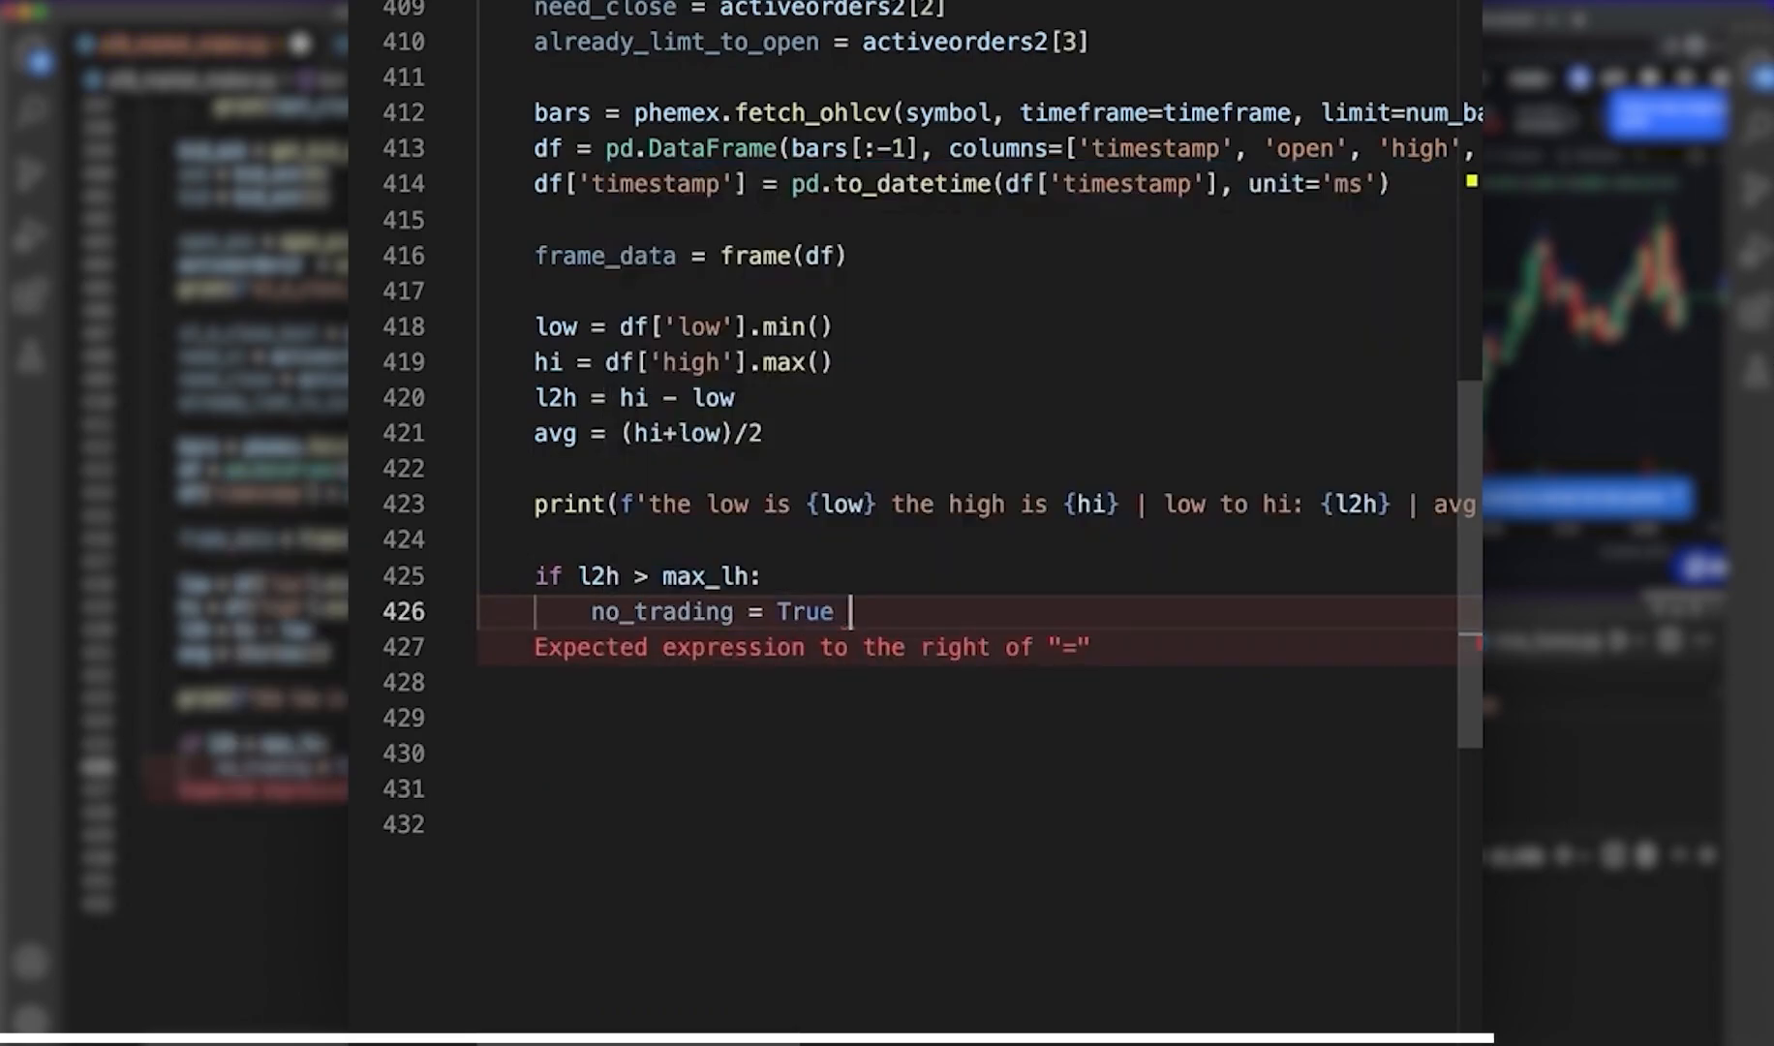
text(print()
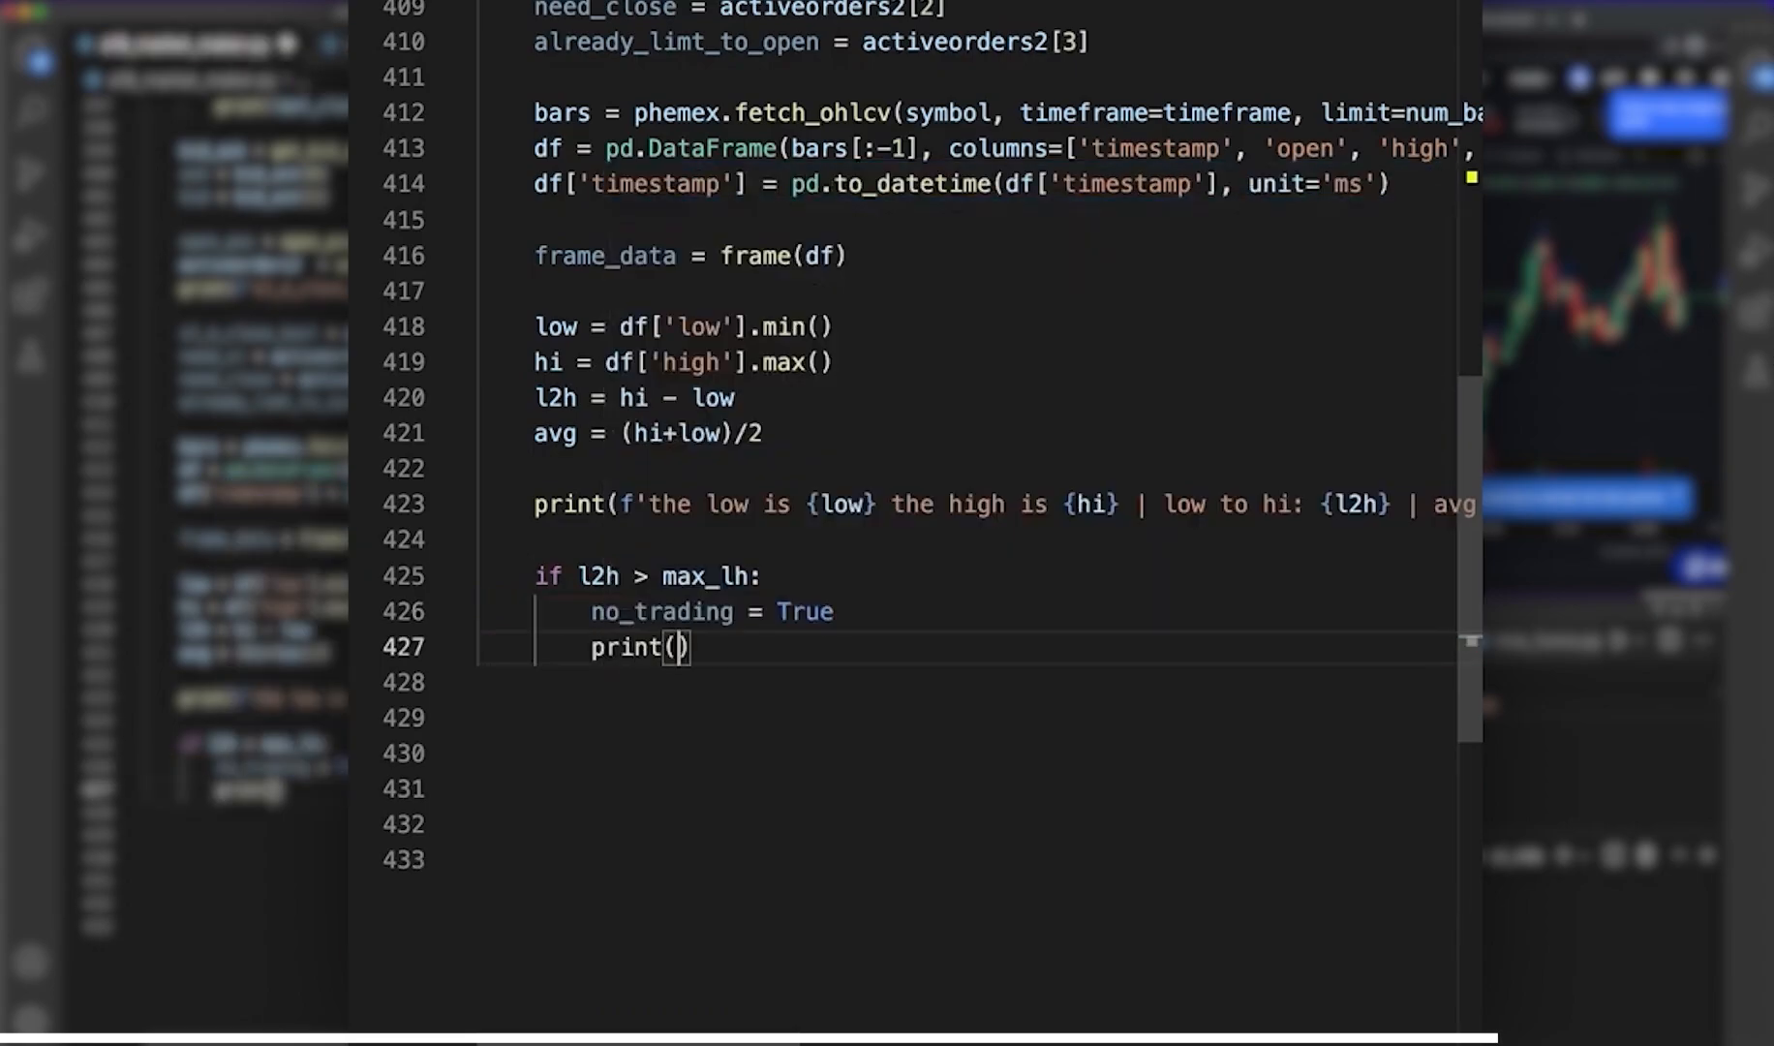
text('XXXXXXX NO T')
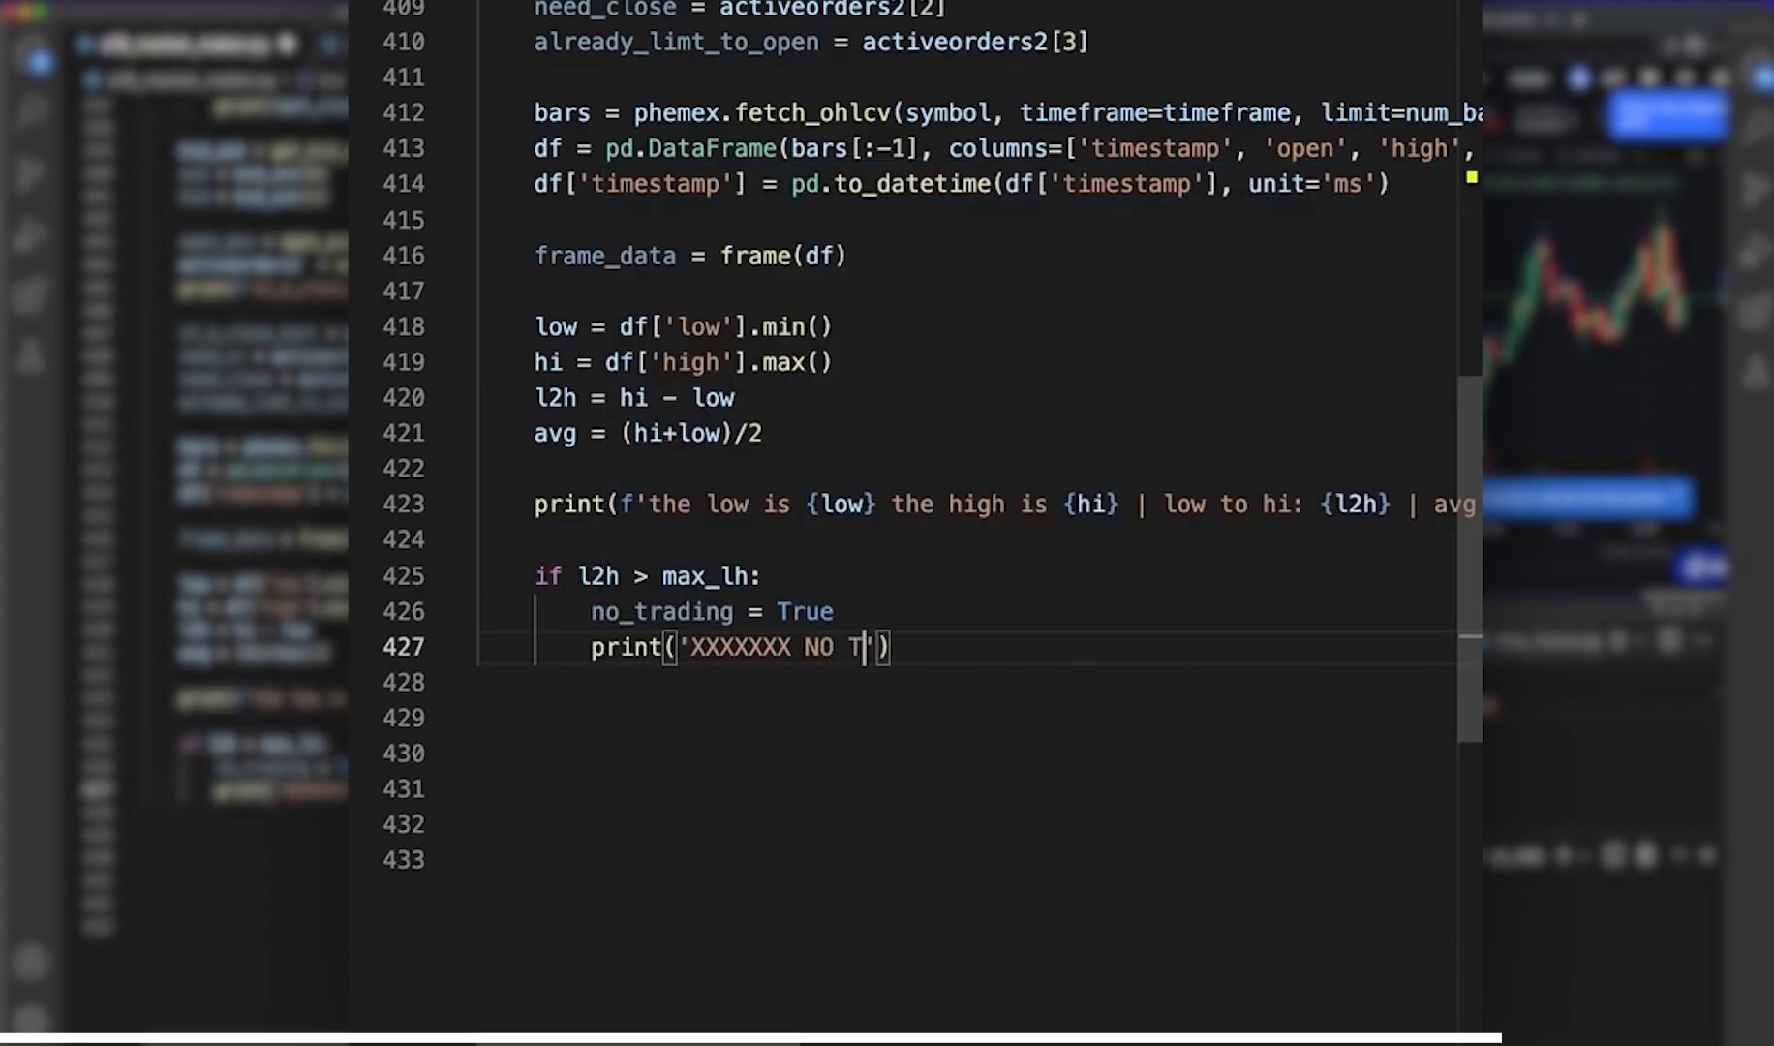
text(RADING CUZ)
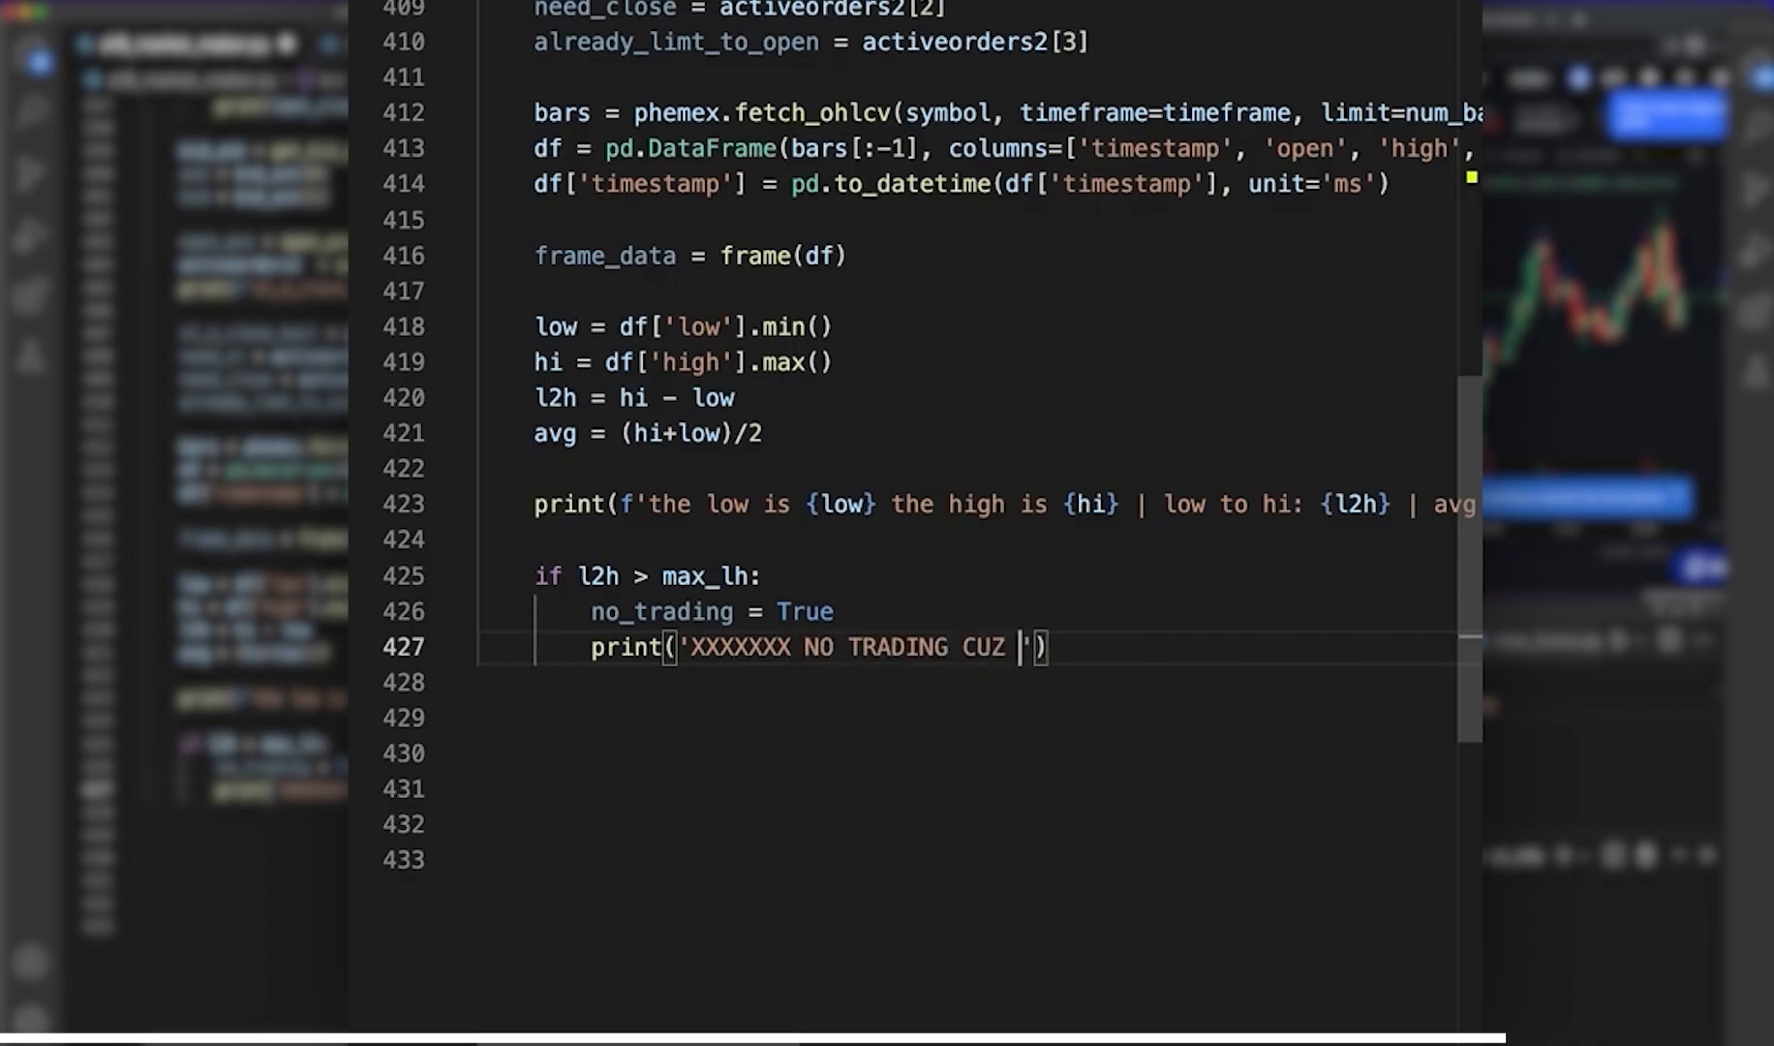
text(L2H XXXXXXX)
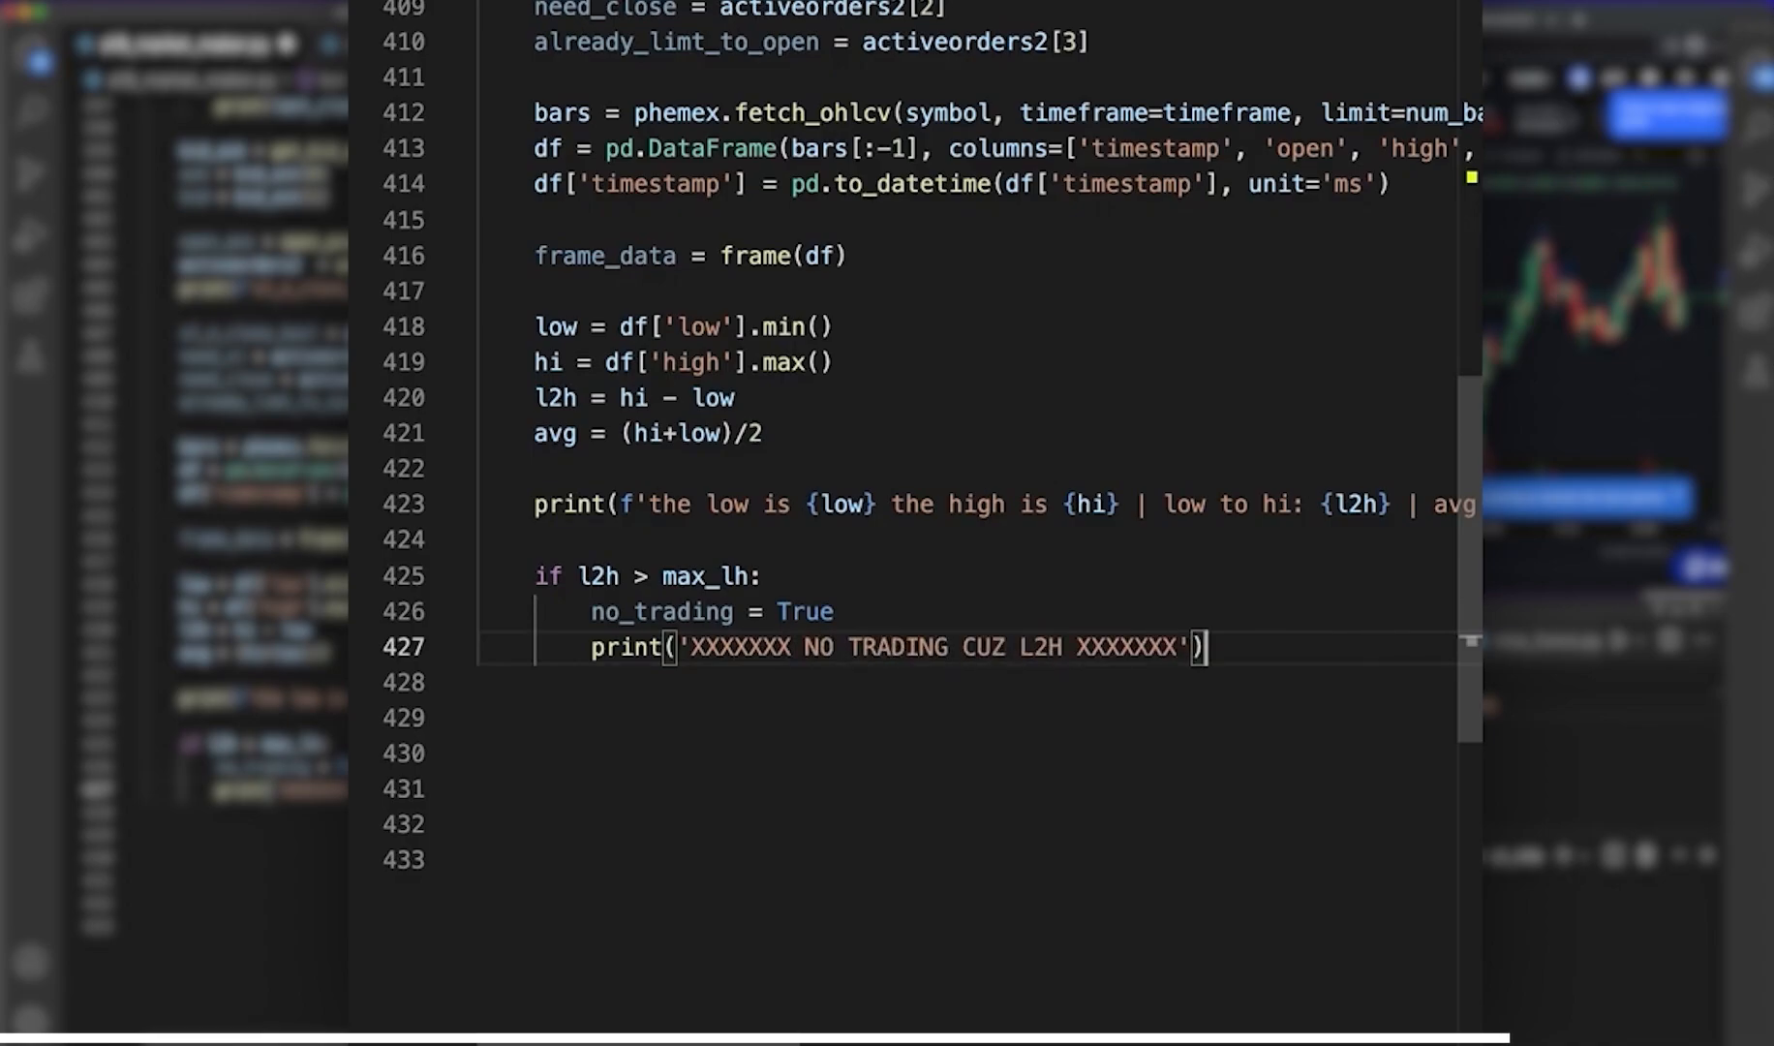
text(kill_switch)
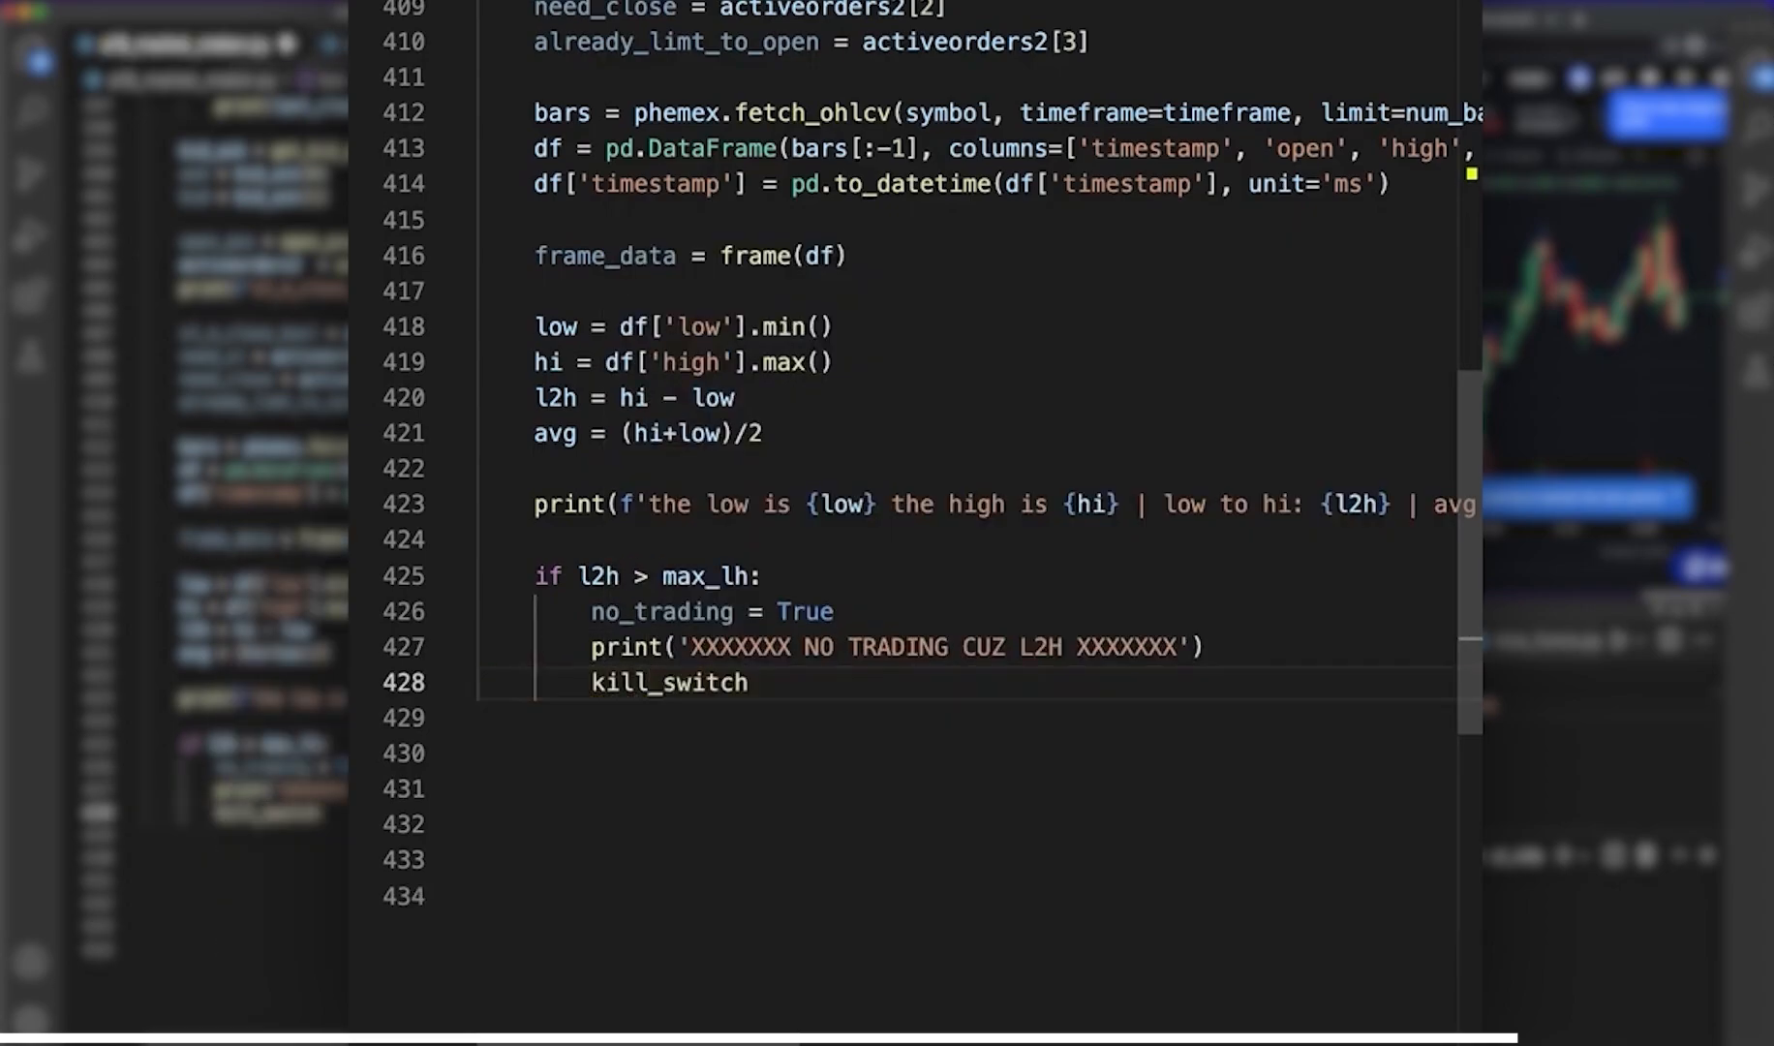
text(())
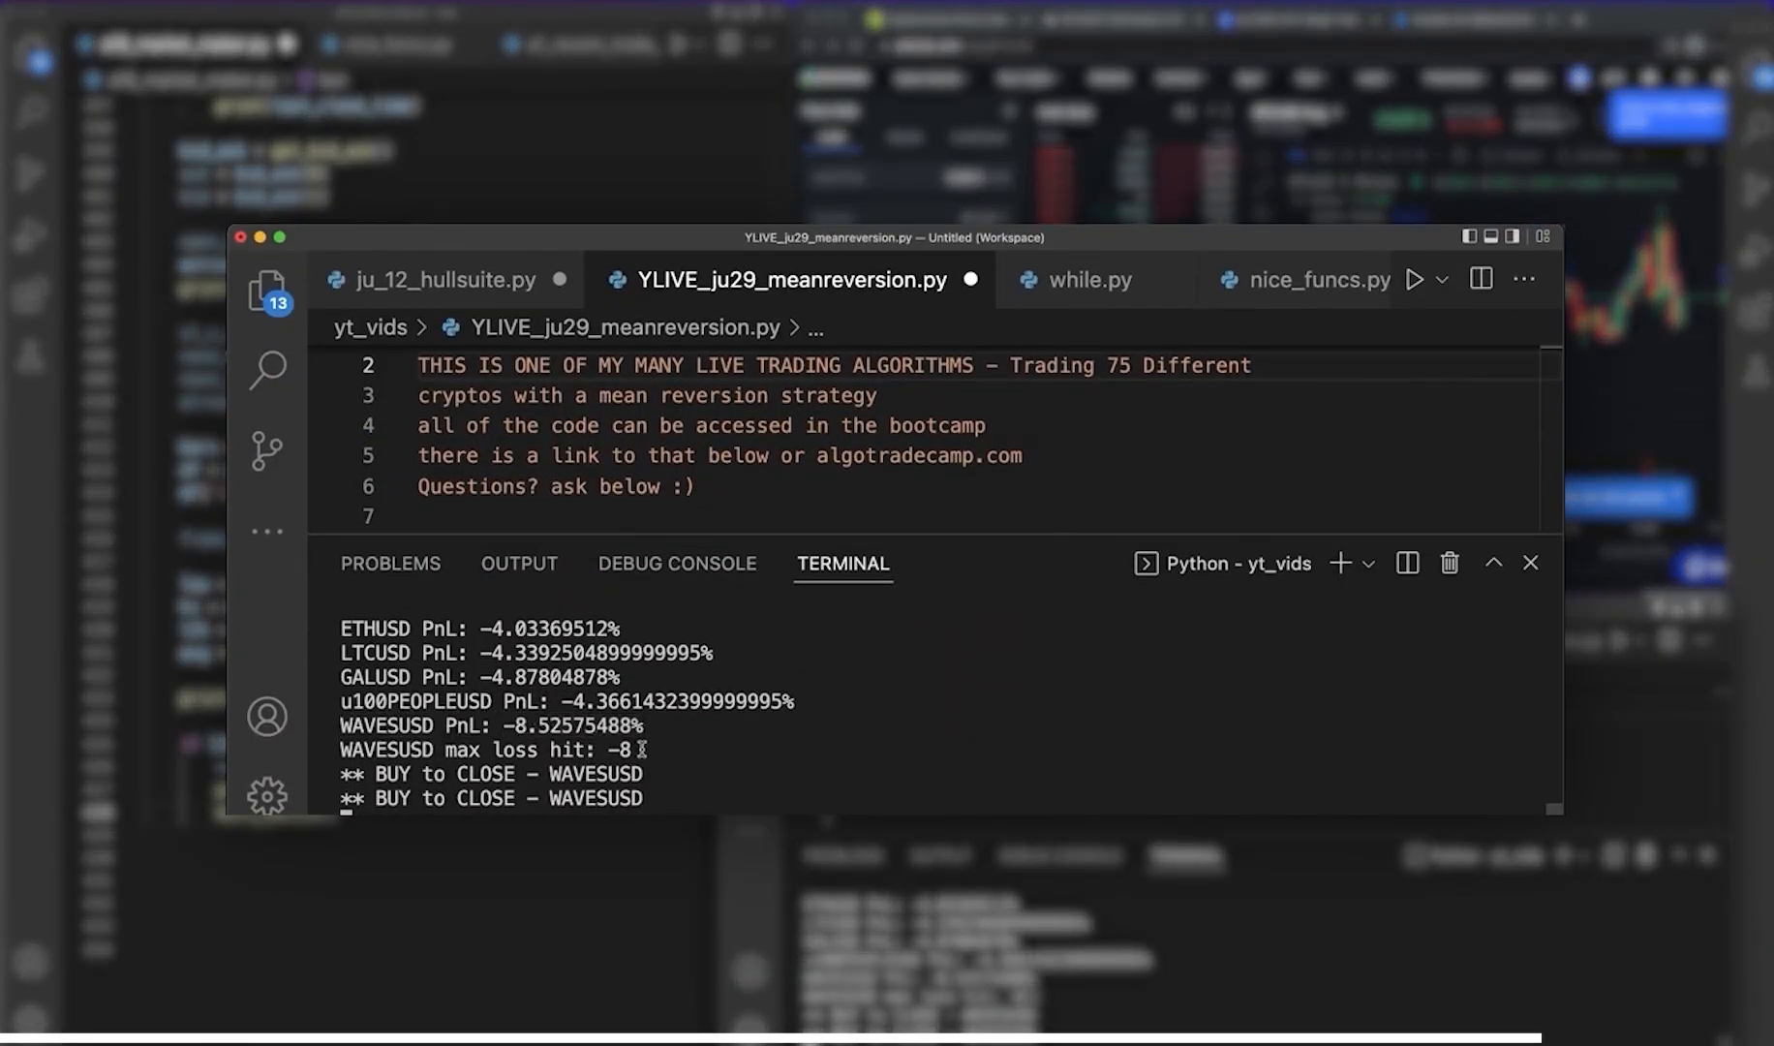
- Glance at the mean reversion bot's max loss output, then begin the else: branch below kill_switch()
double_click(620, 750)
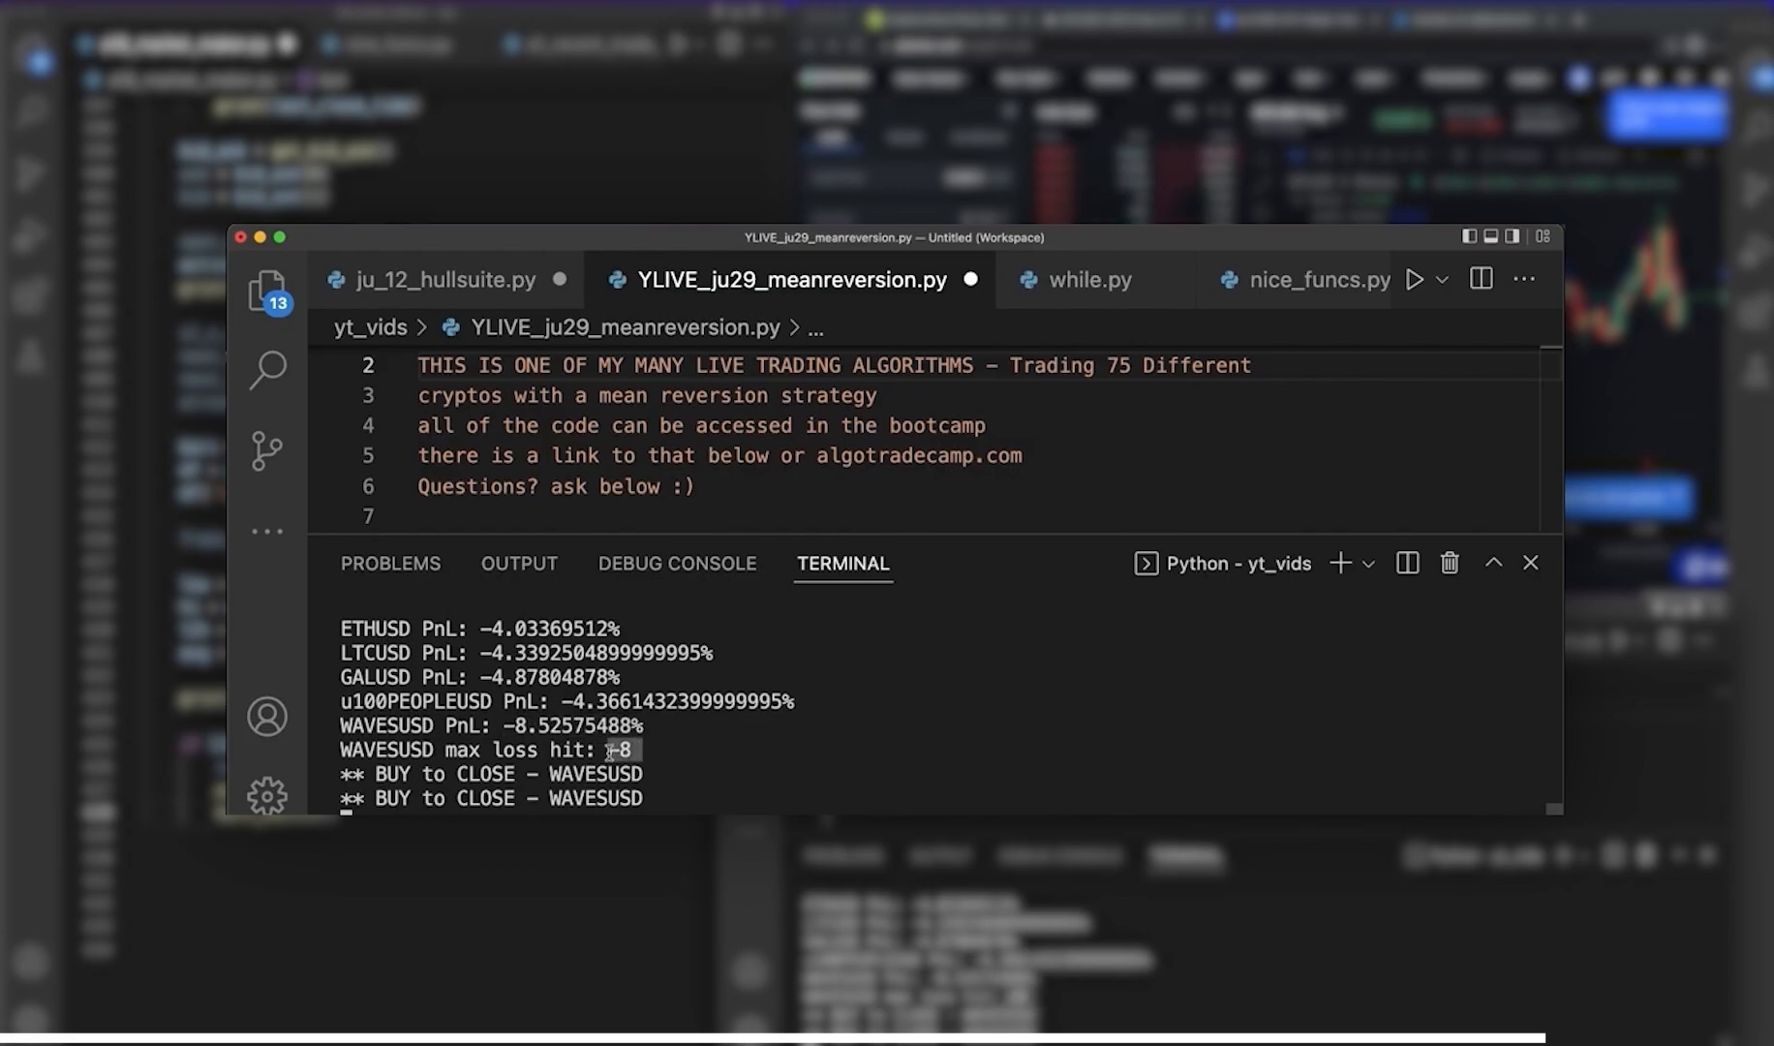
scroll(down, 3)
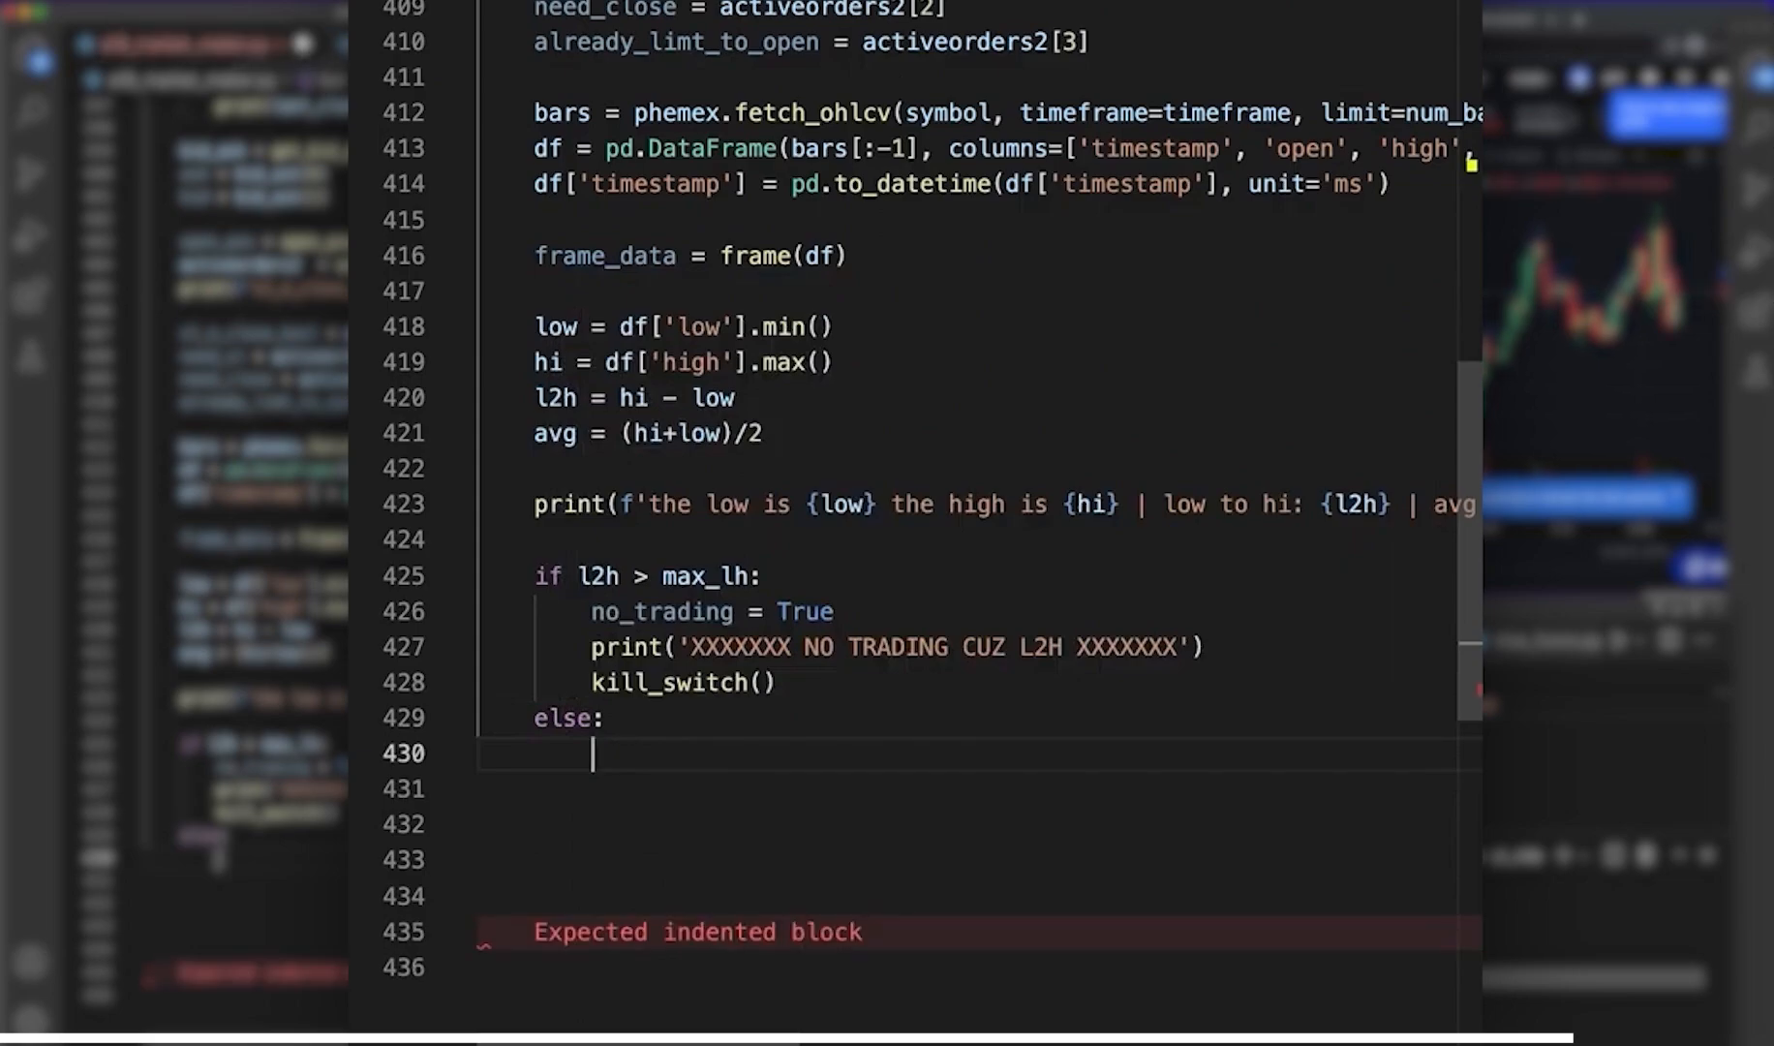
- Write no_trading = False and print('no trading is False') in the else branch, then begin a df_ line
text(no_trading =)
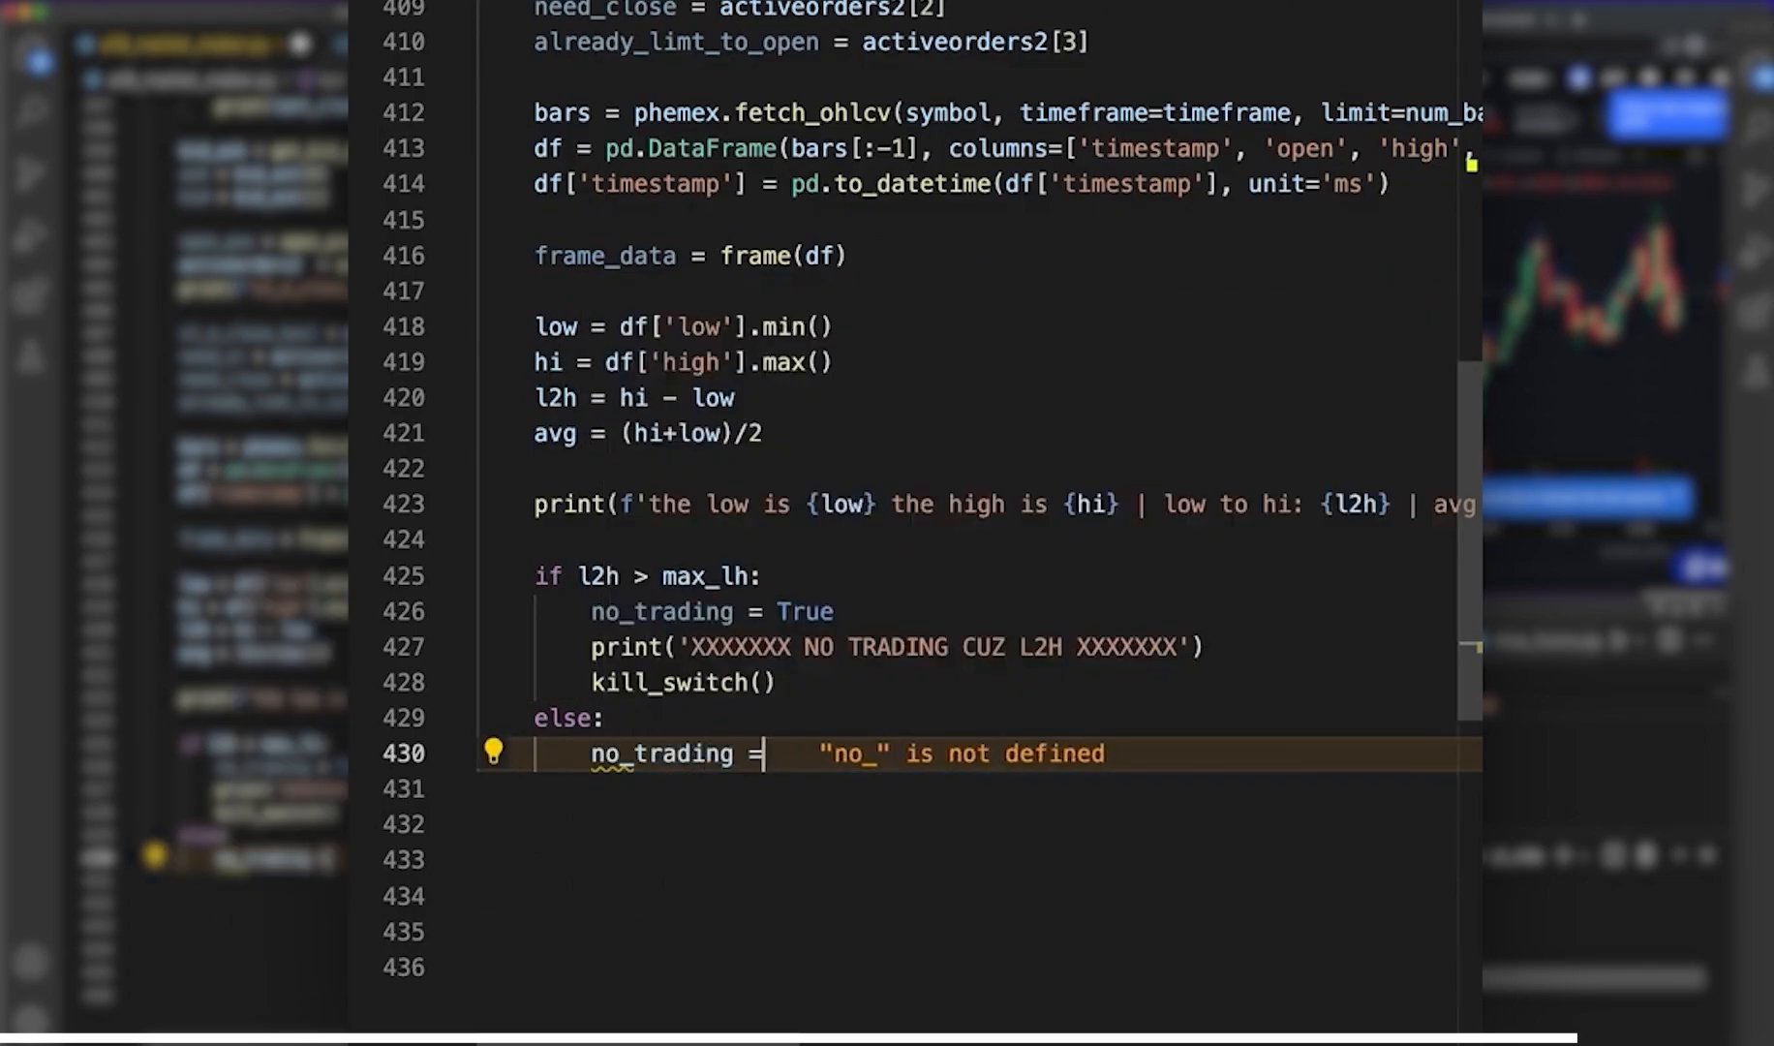
text(False)
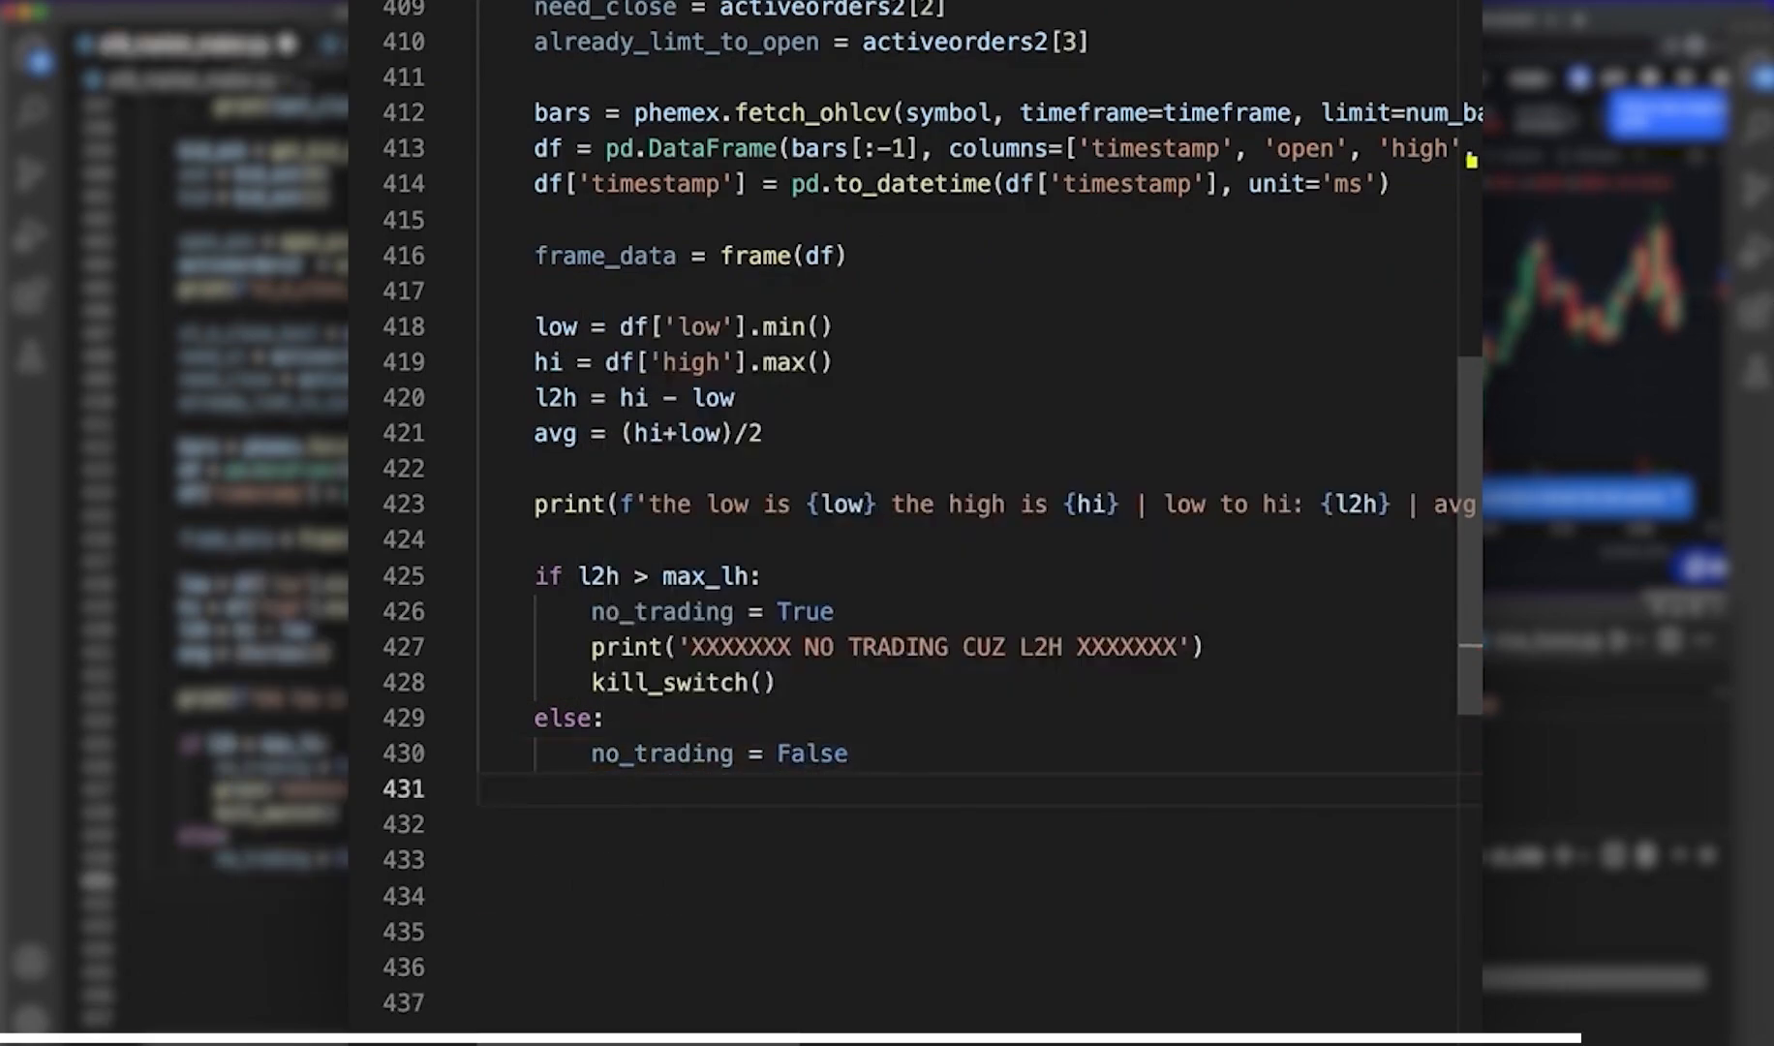
text(print('no '))
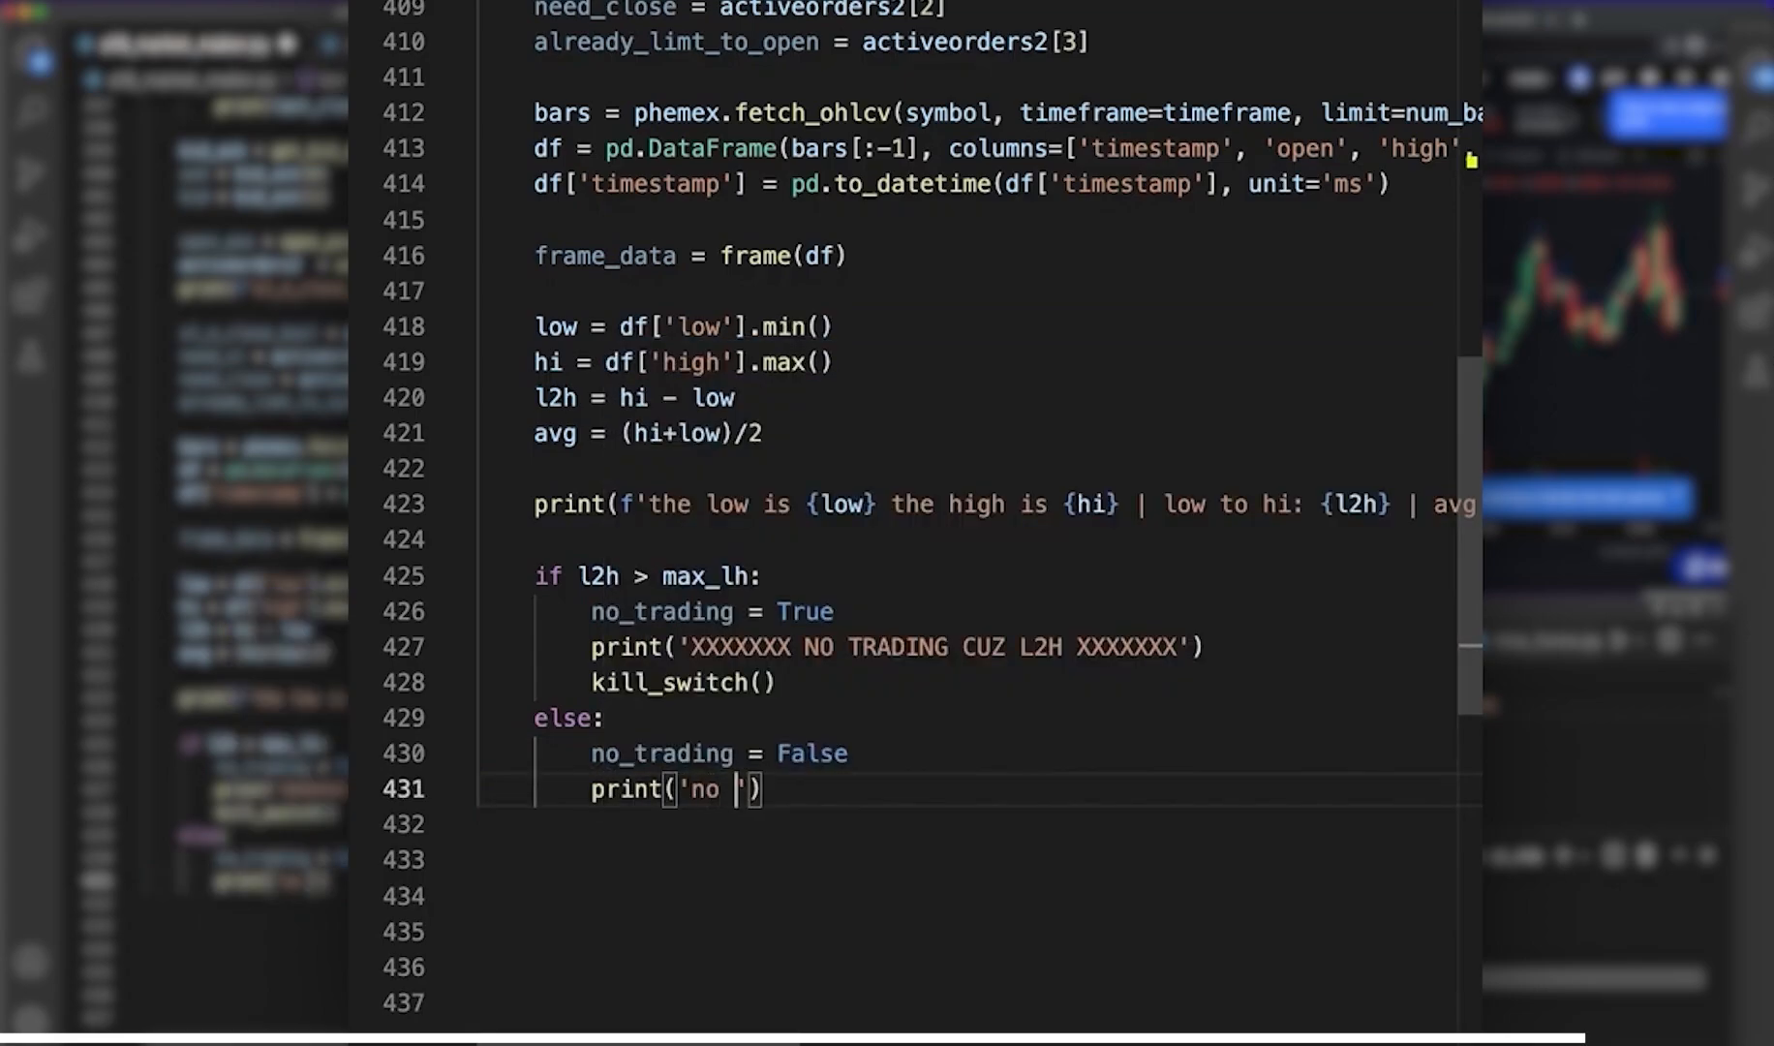
text(trading is False)
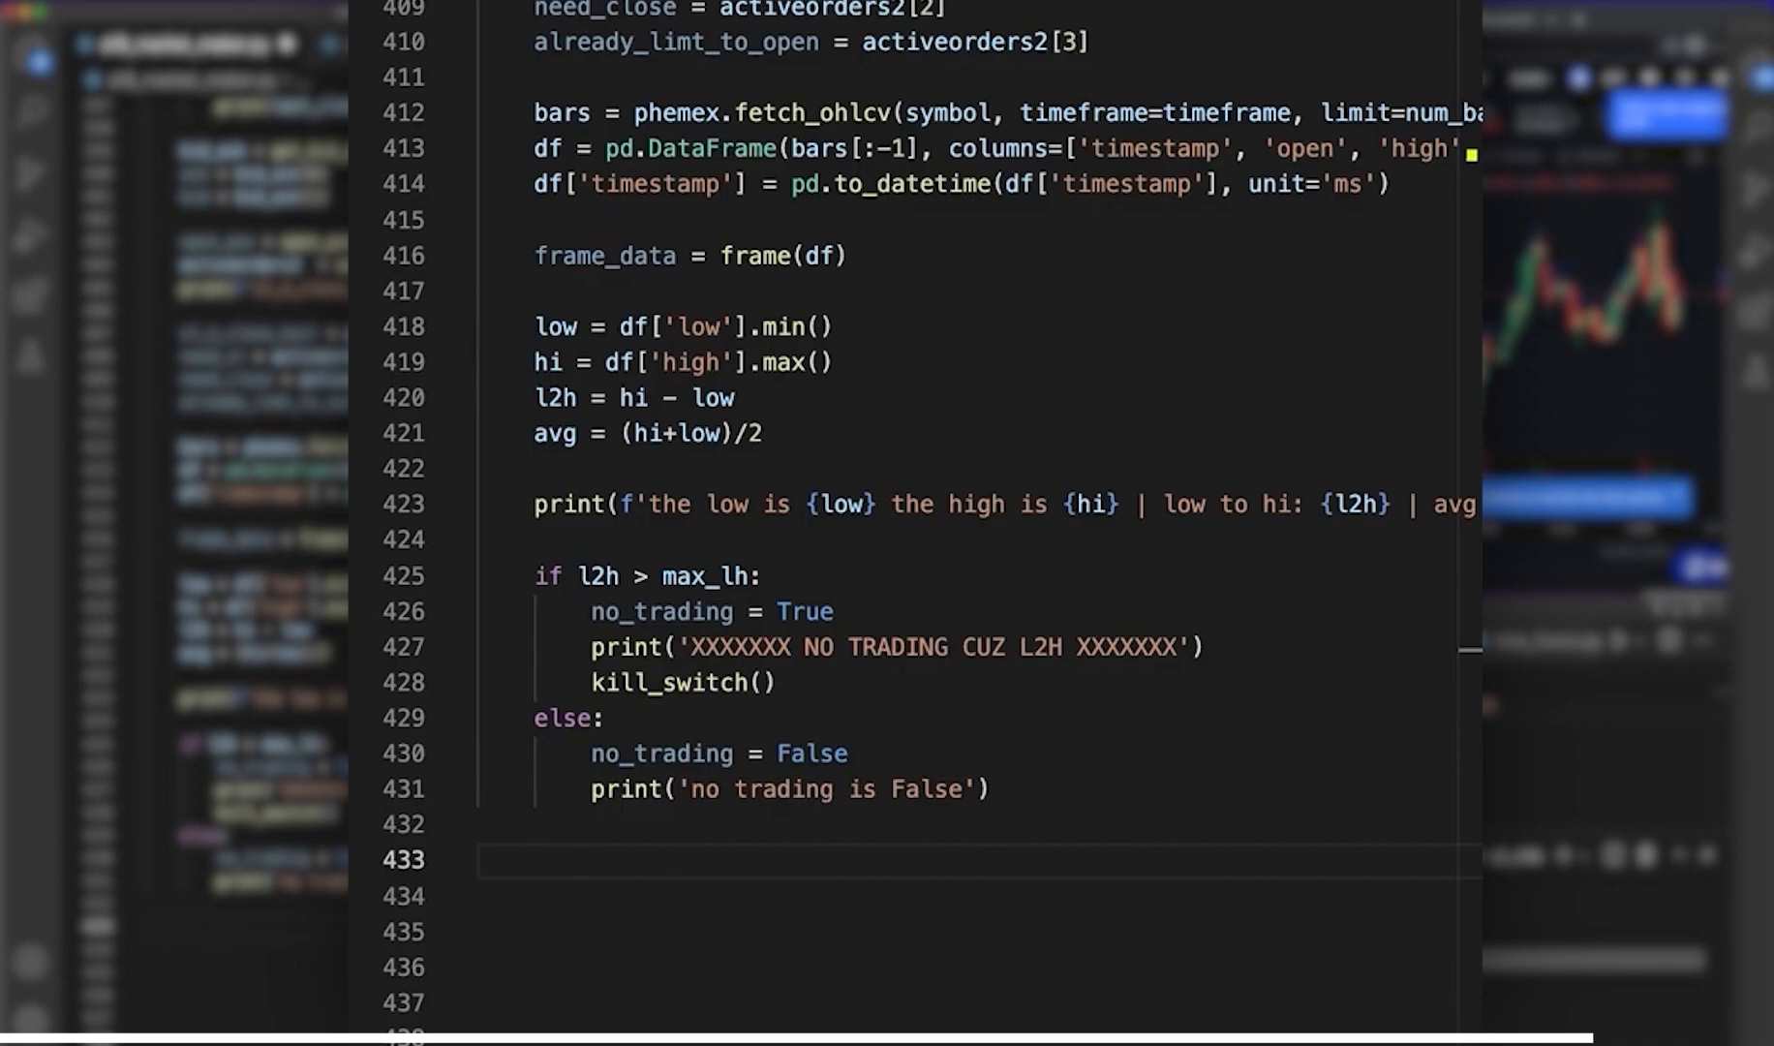
text(df_tolist = df['low'].to)
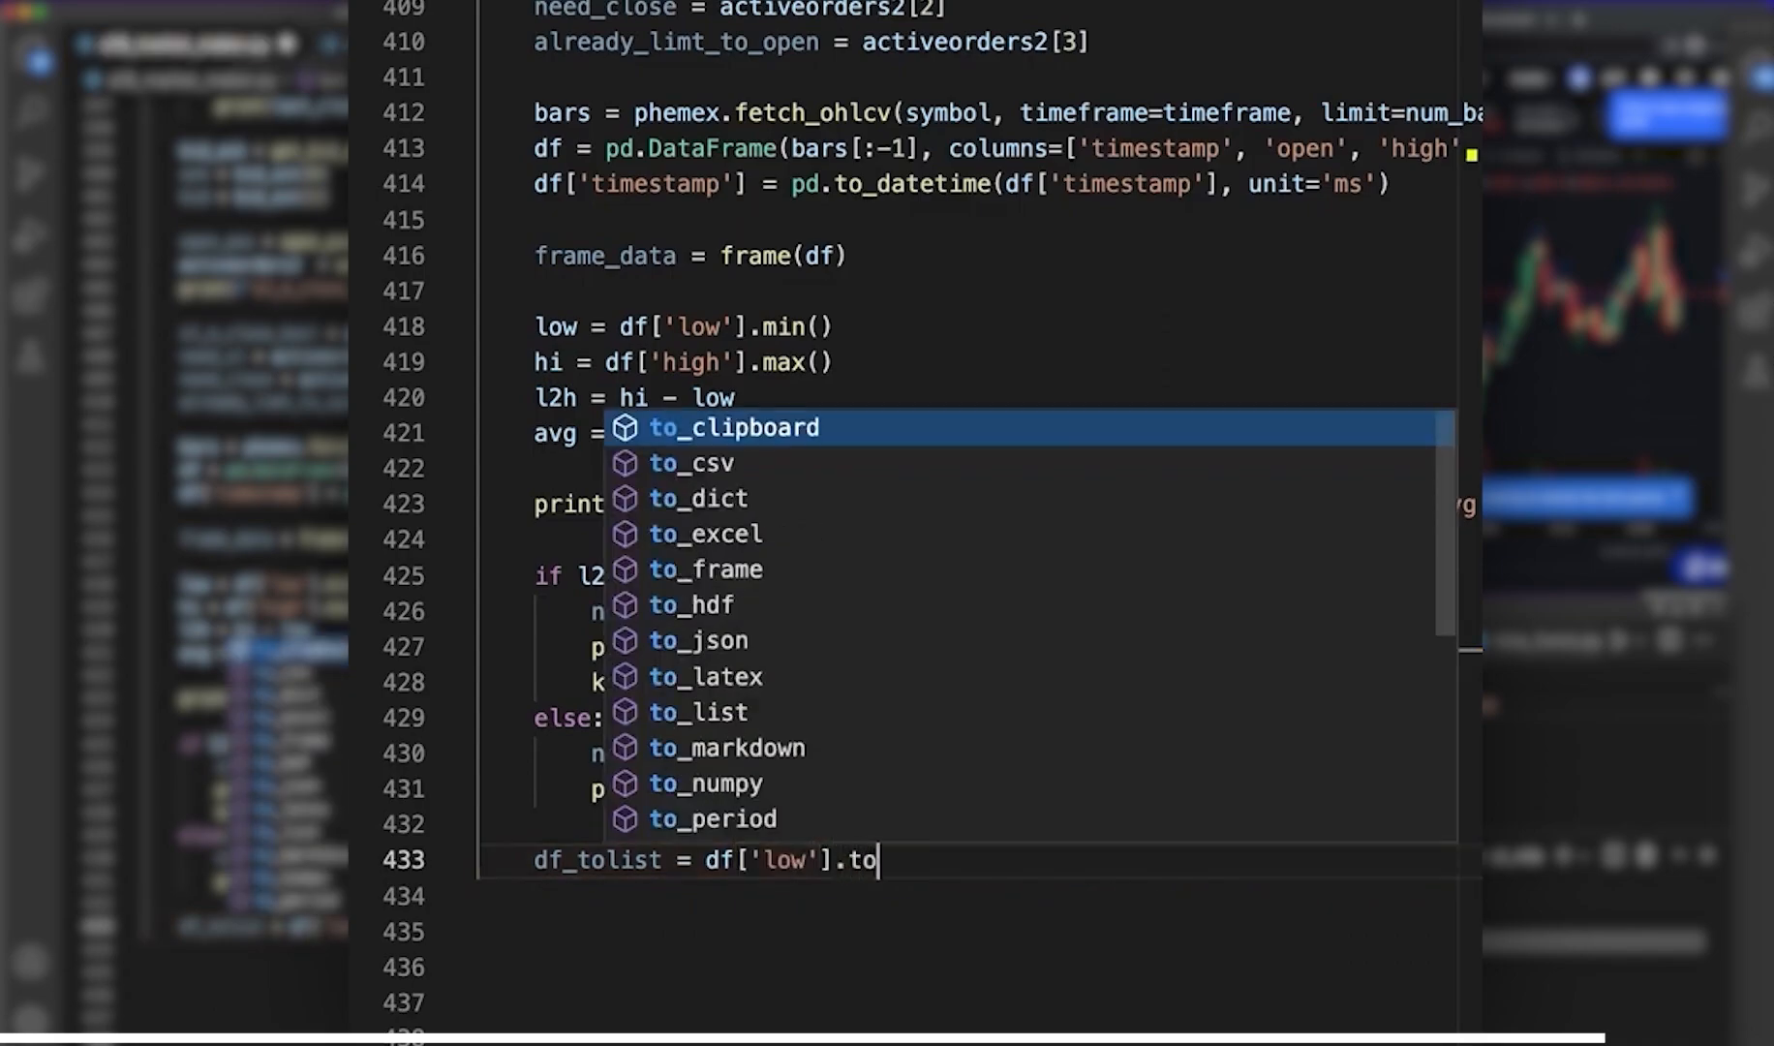
- Add df_tolist = df['low'].tolist() and last17 = df_tolist[-17:], then begin 'for num in las'
text(last17 = d)
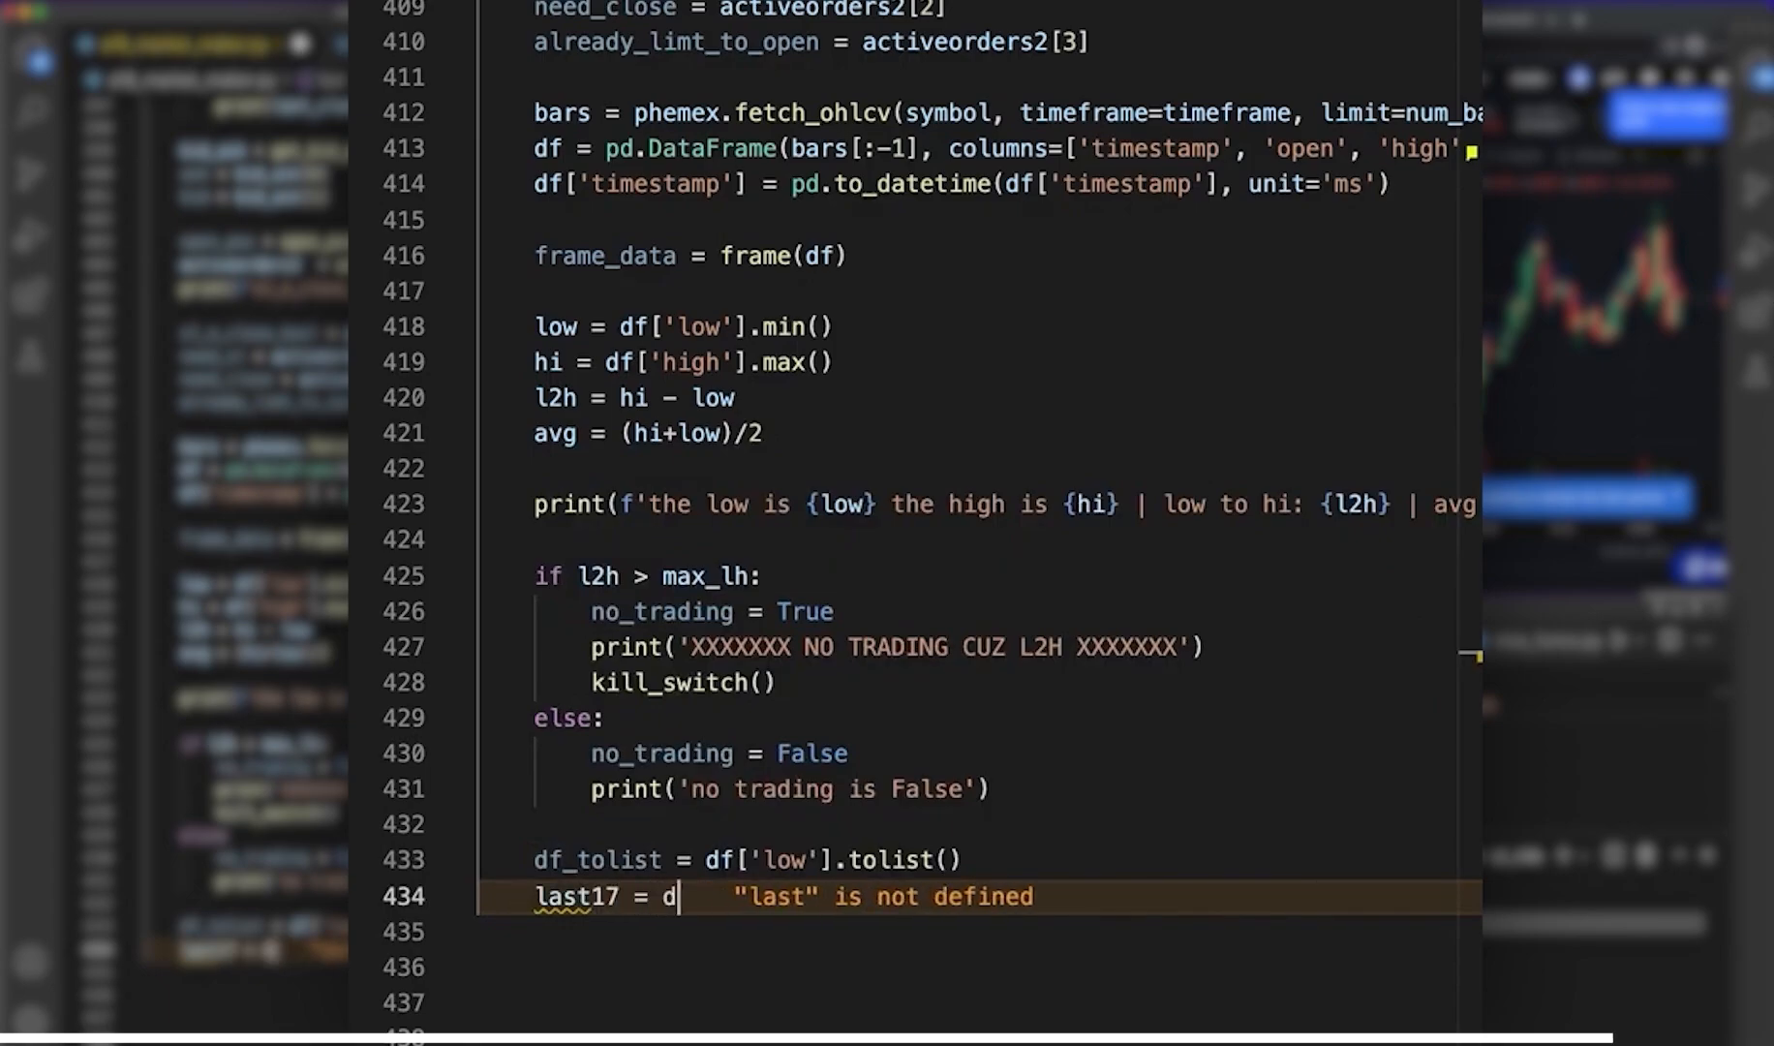
text(f_tolist[-17:)
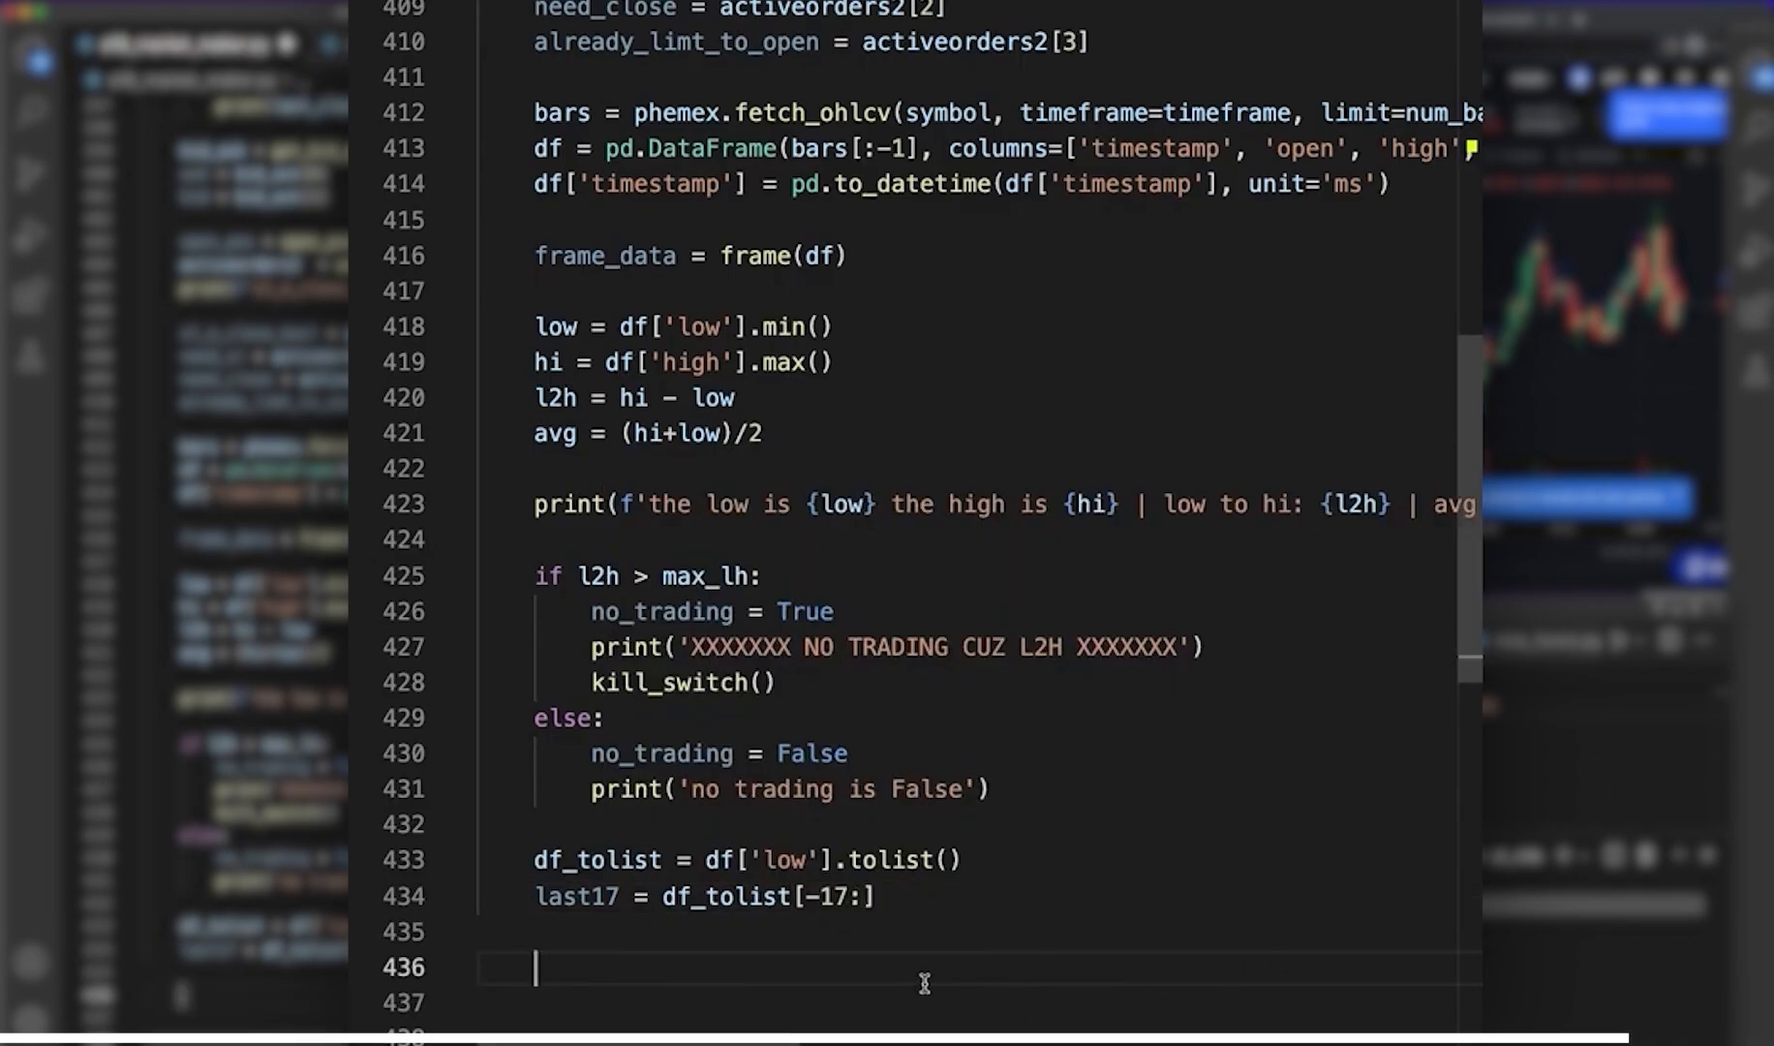
text(for num in last18)
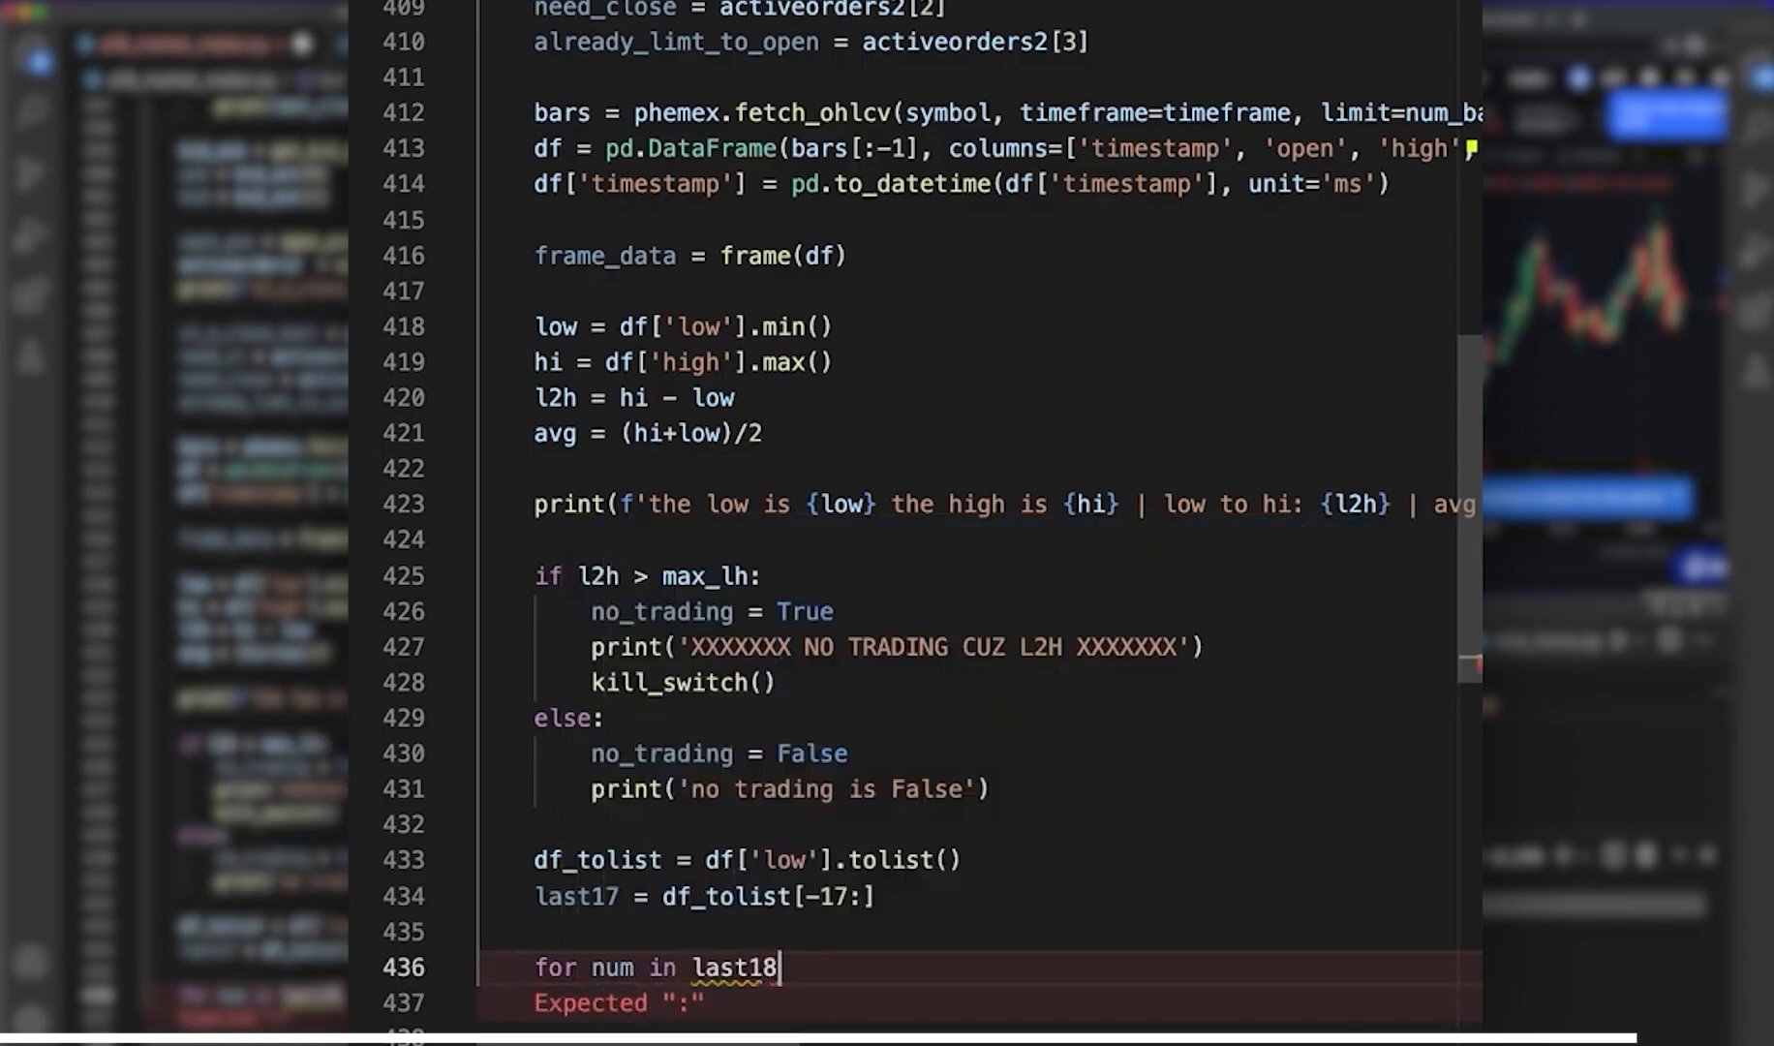
- Complete for num in last17: with if low >= num: setting no_trading = True
text(7:)
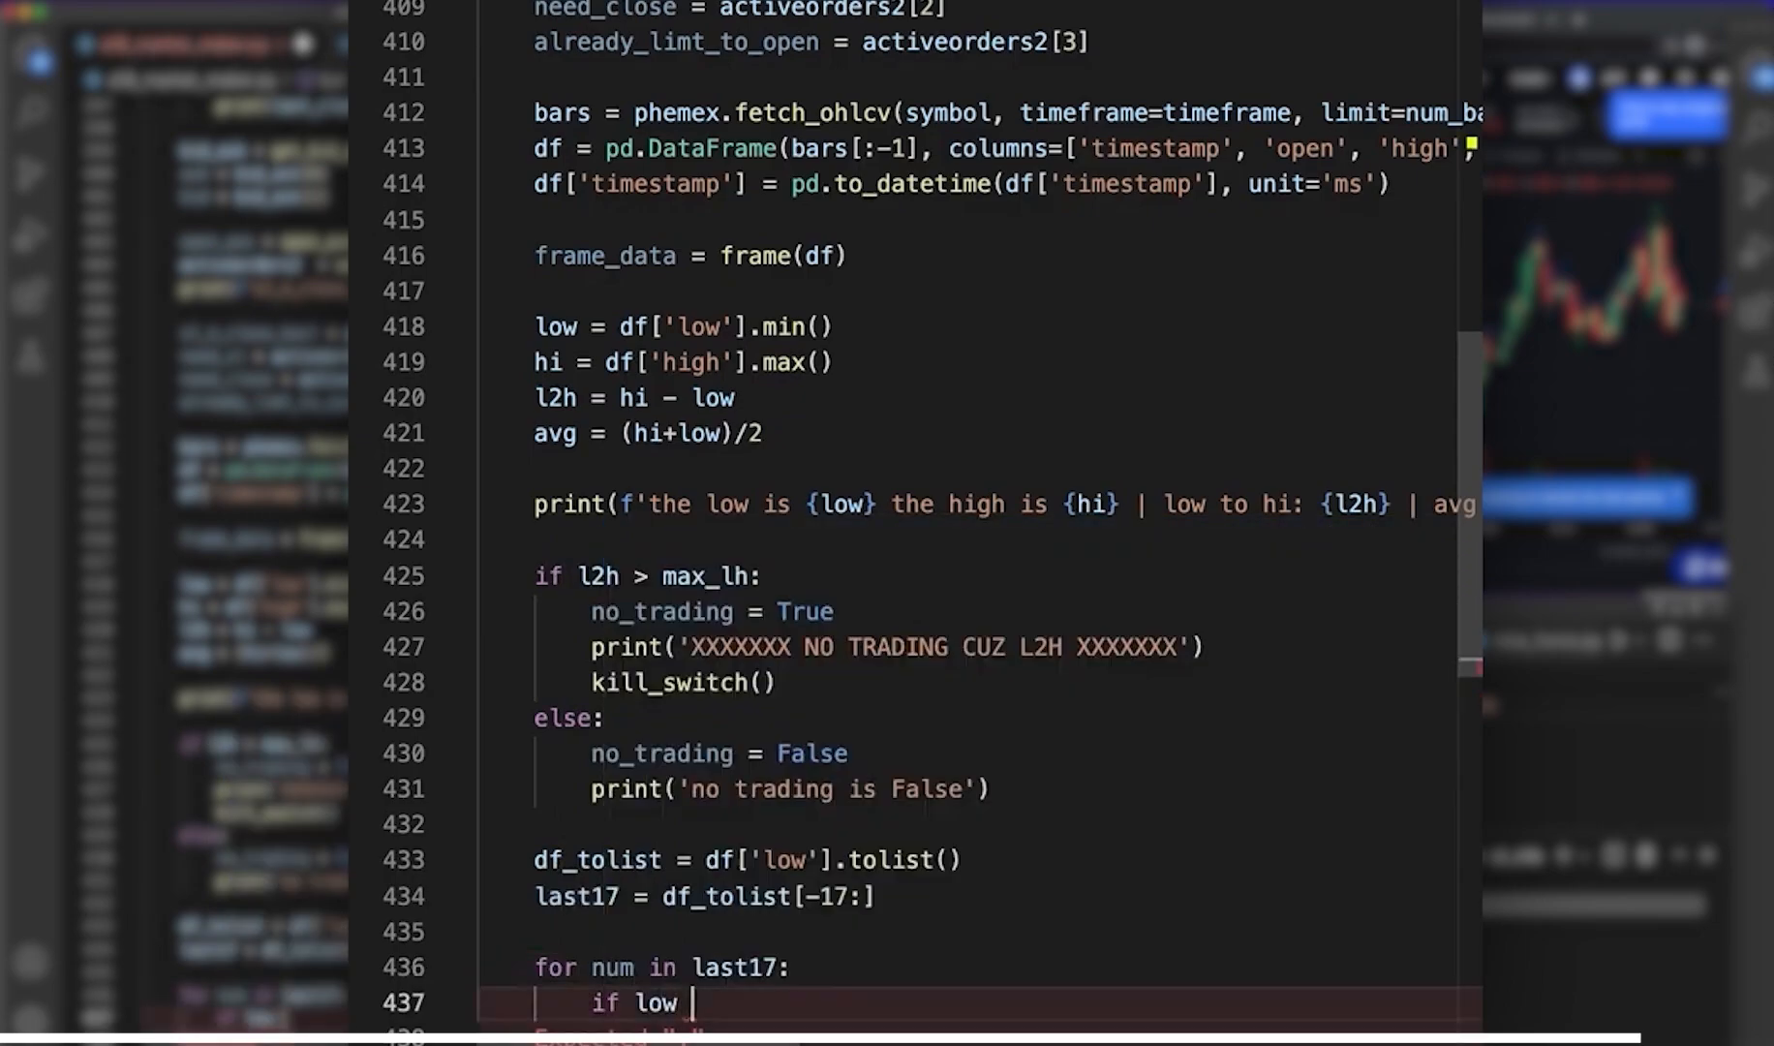
text(>= num:)
click(978, 1034)
text(no_trading =)
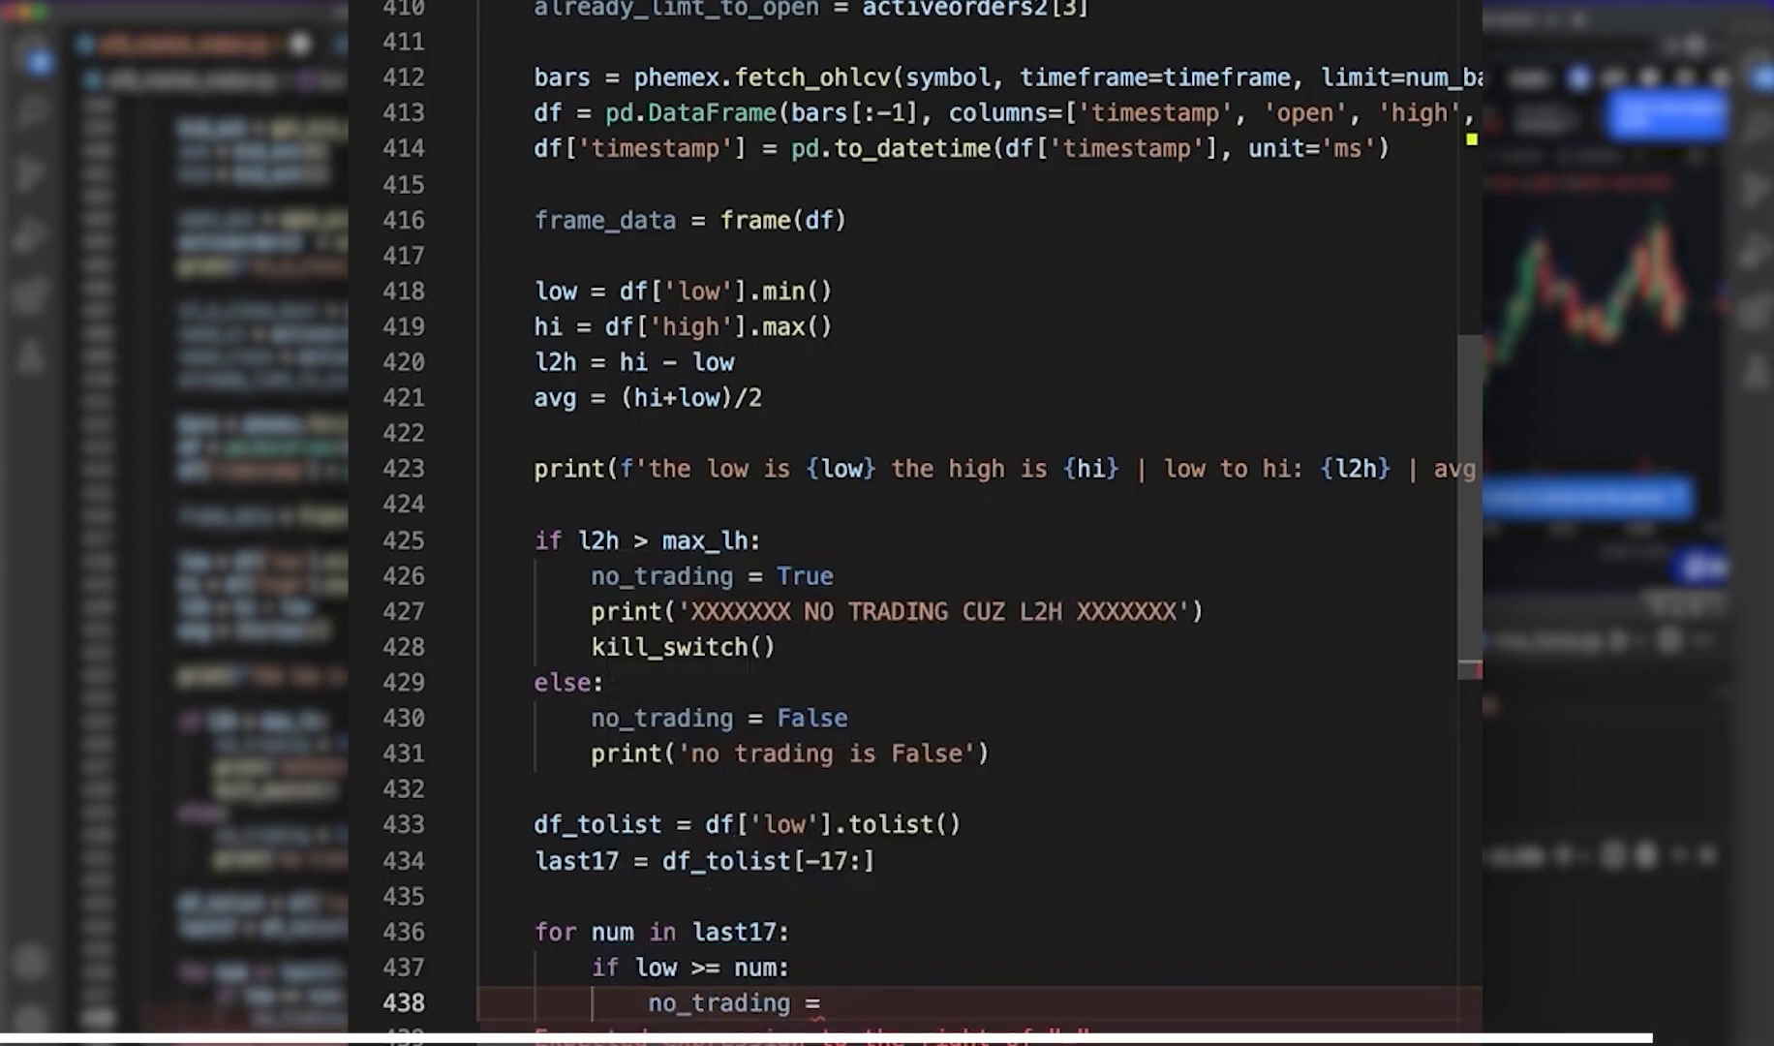
text(True)
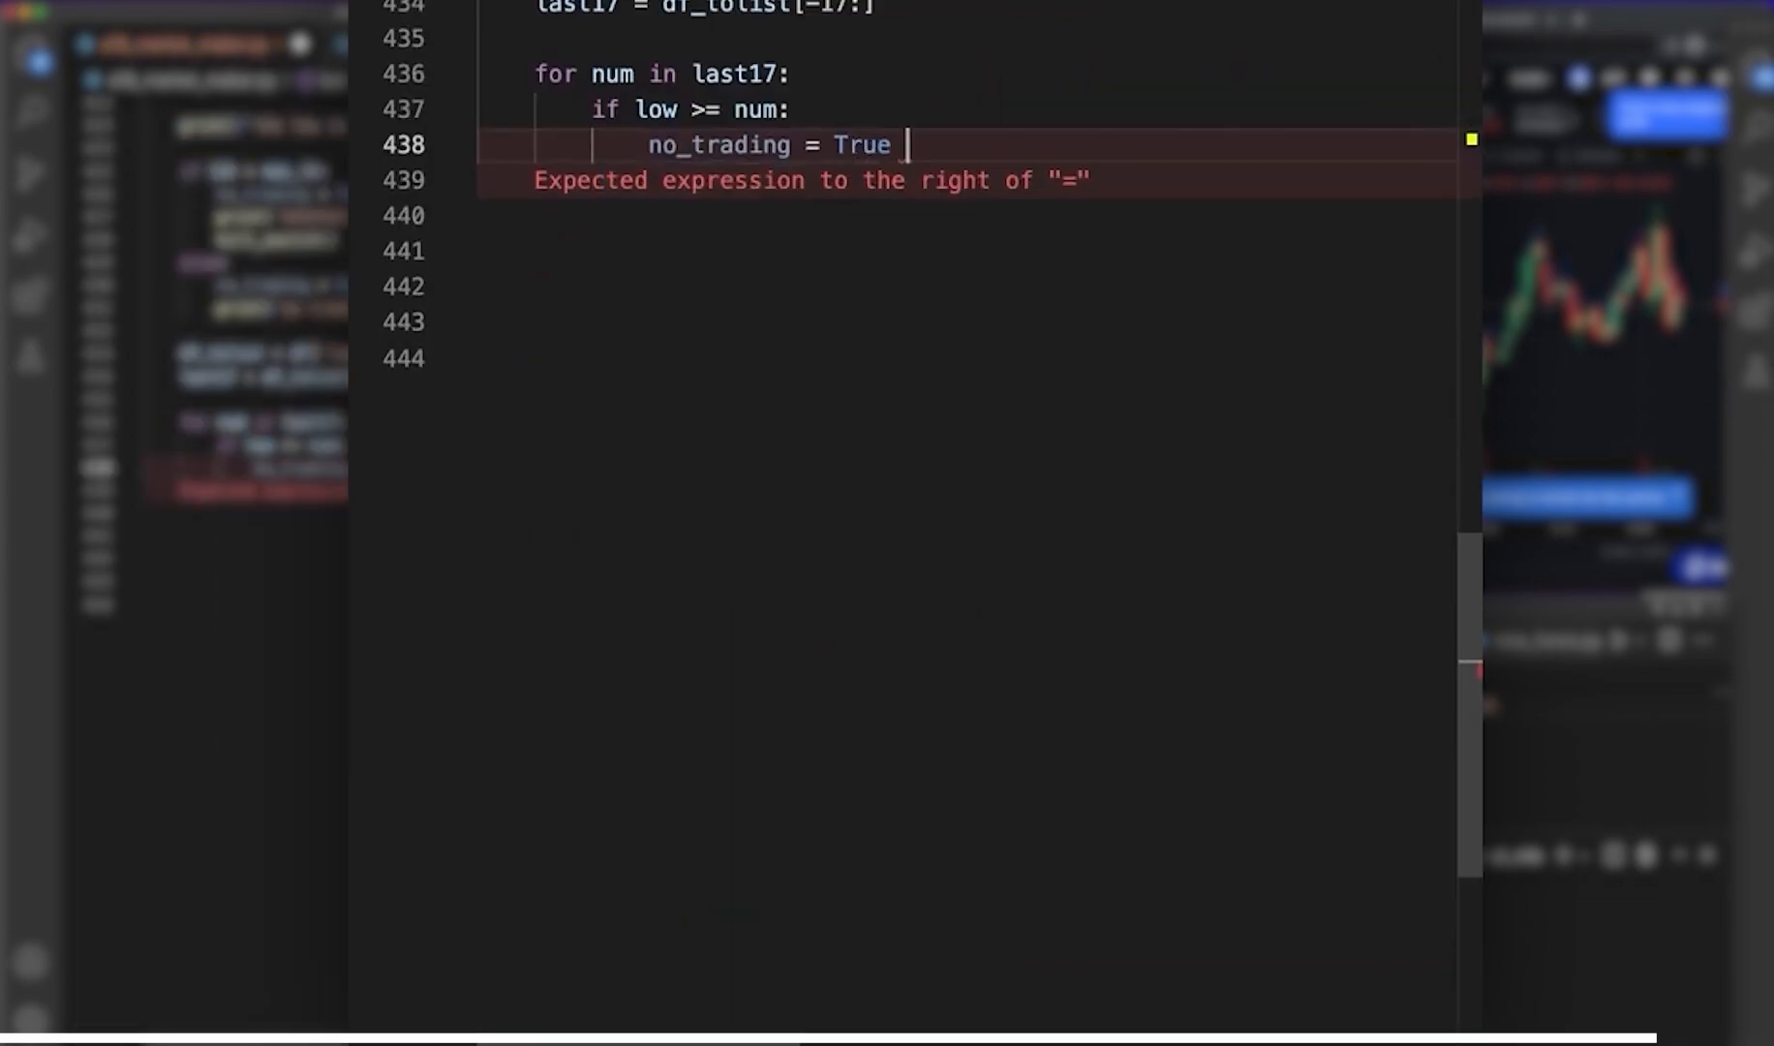
- Print f'the low is bigger than any of the last N bars so no trading — True', then begin 'elif hi'
text(print(f'the lo)
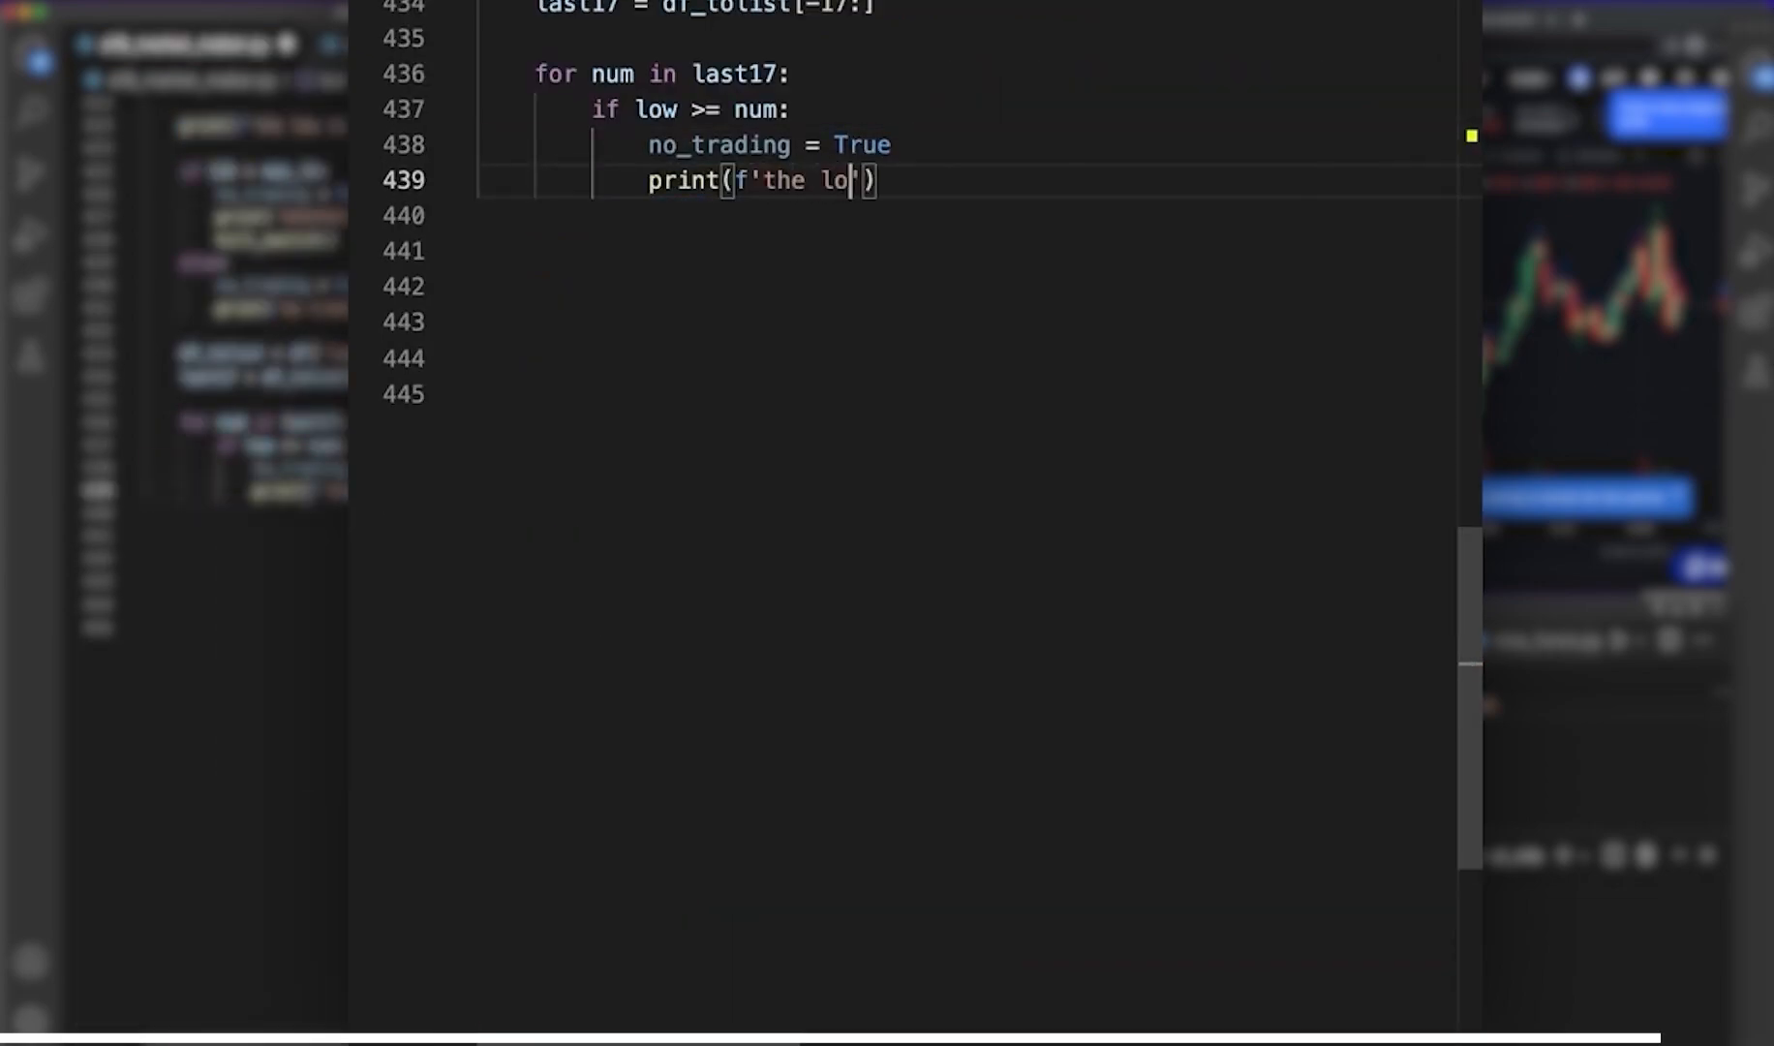
text(w is bigger than)
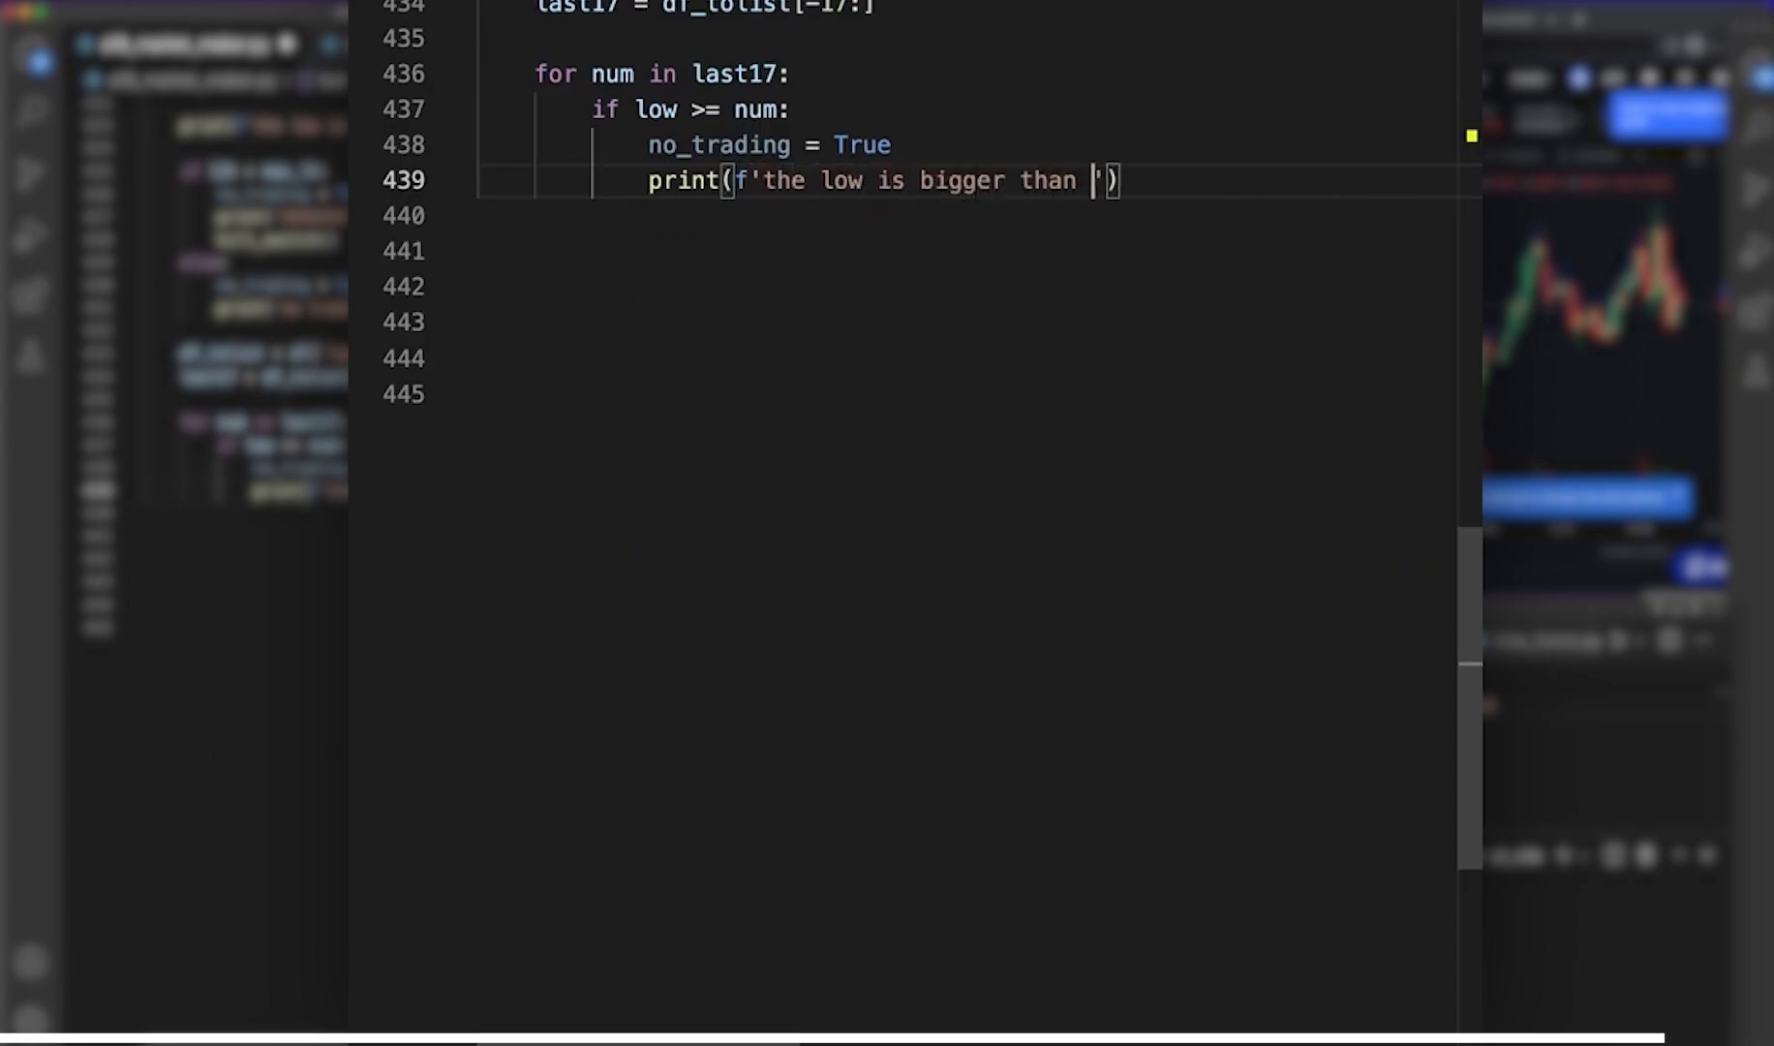
text(any of the las)
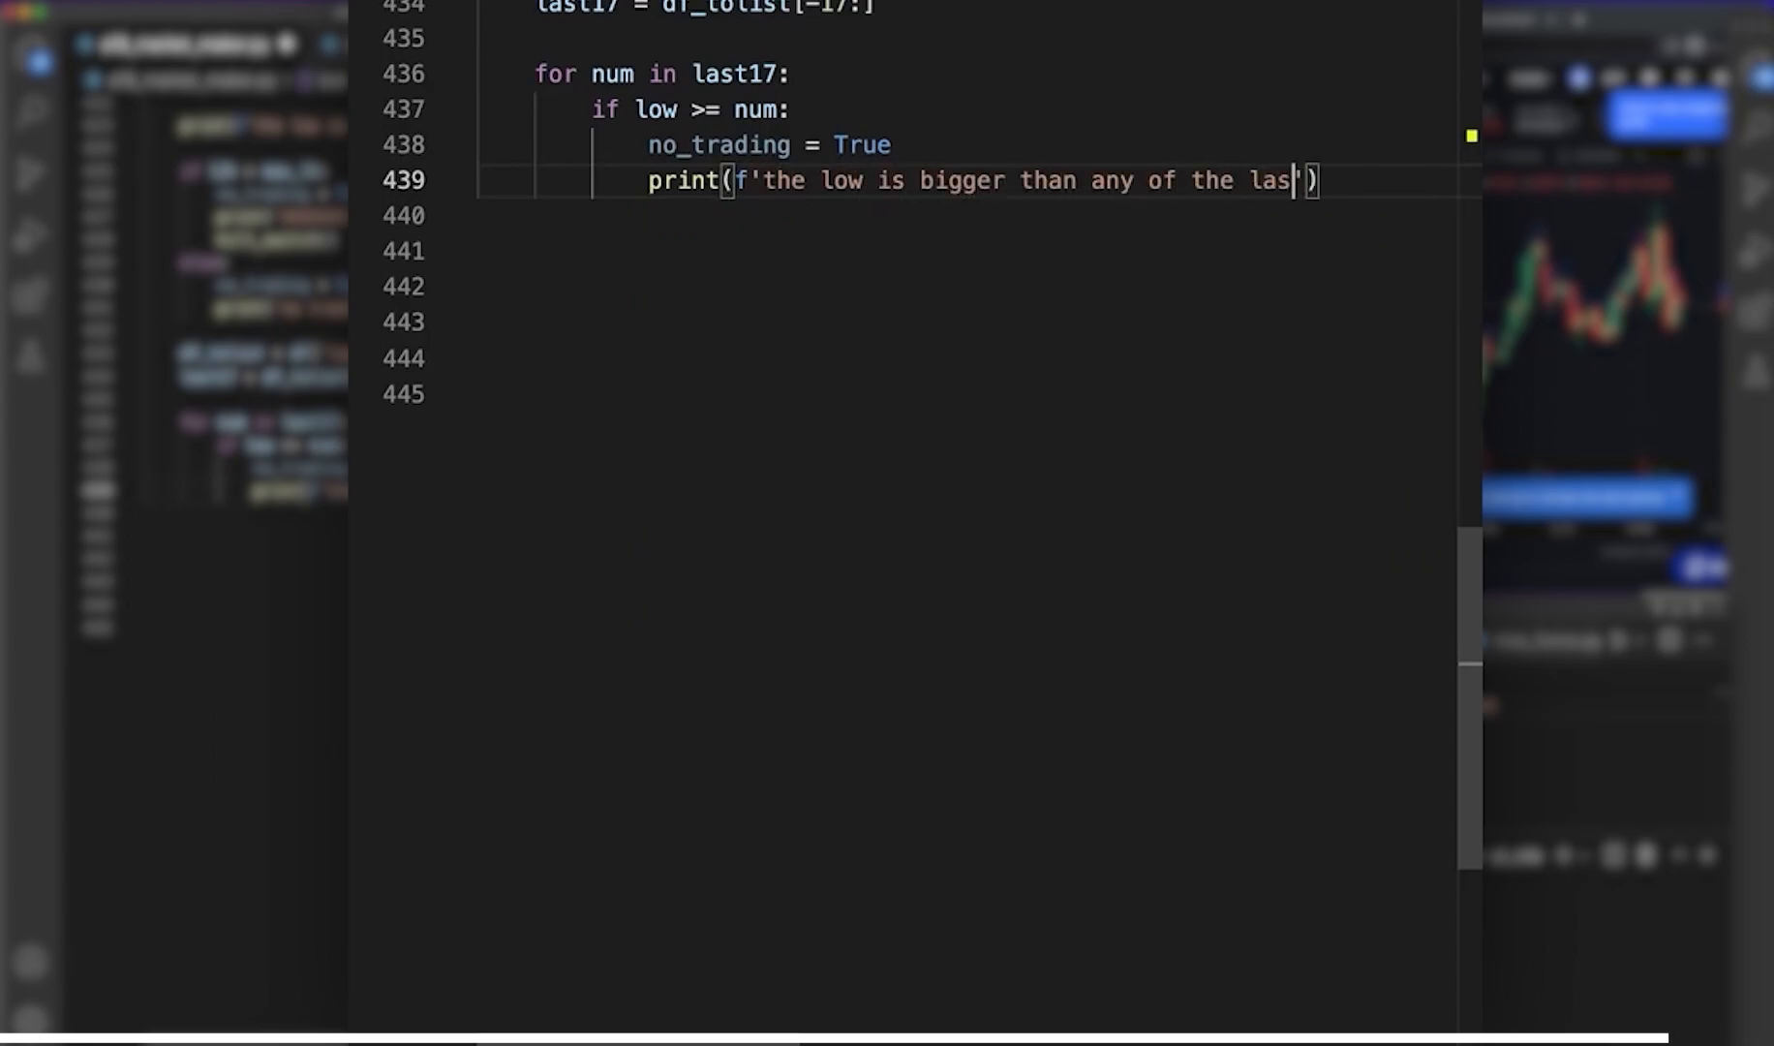
text(N bars)
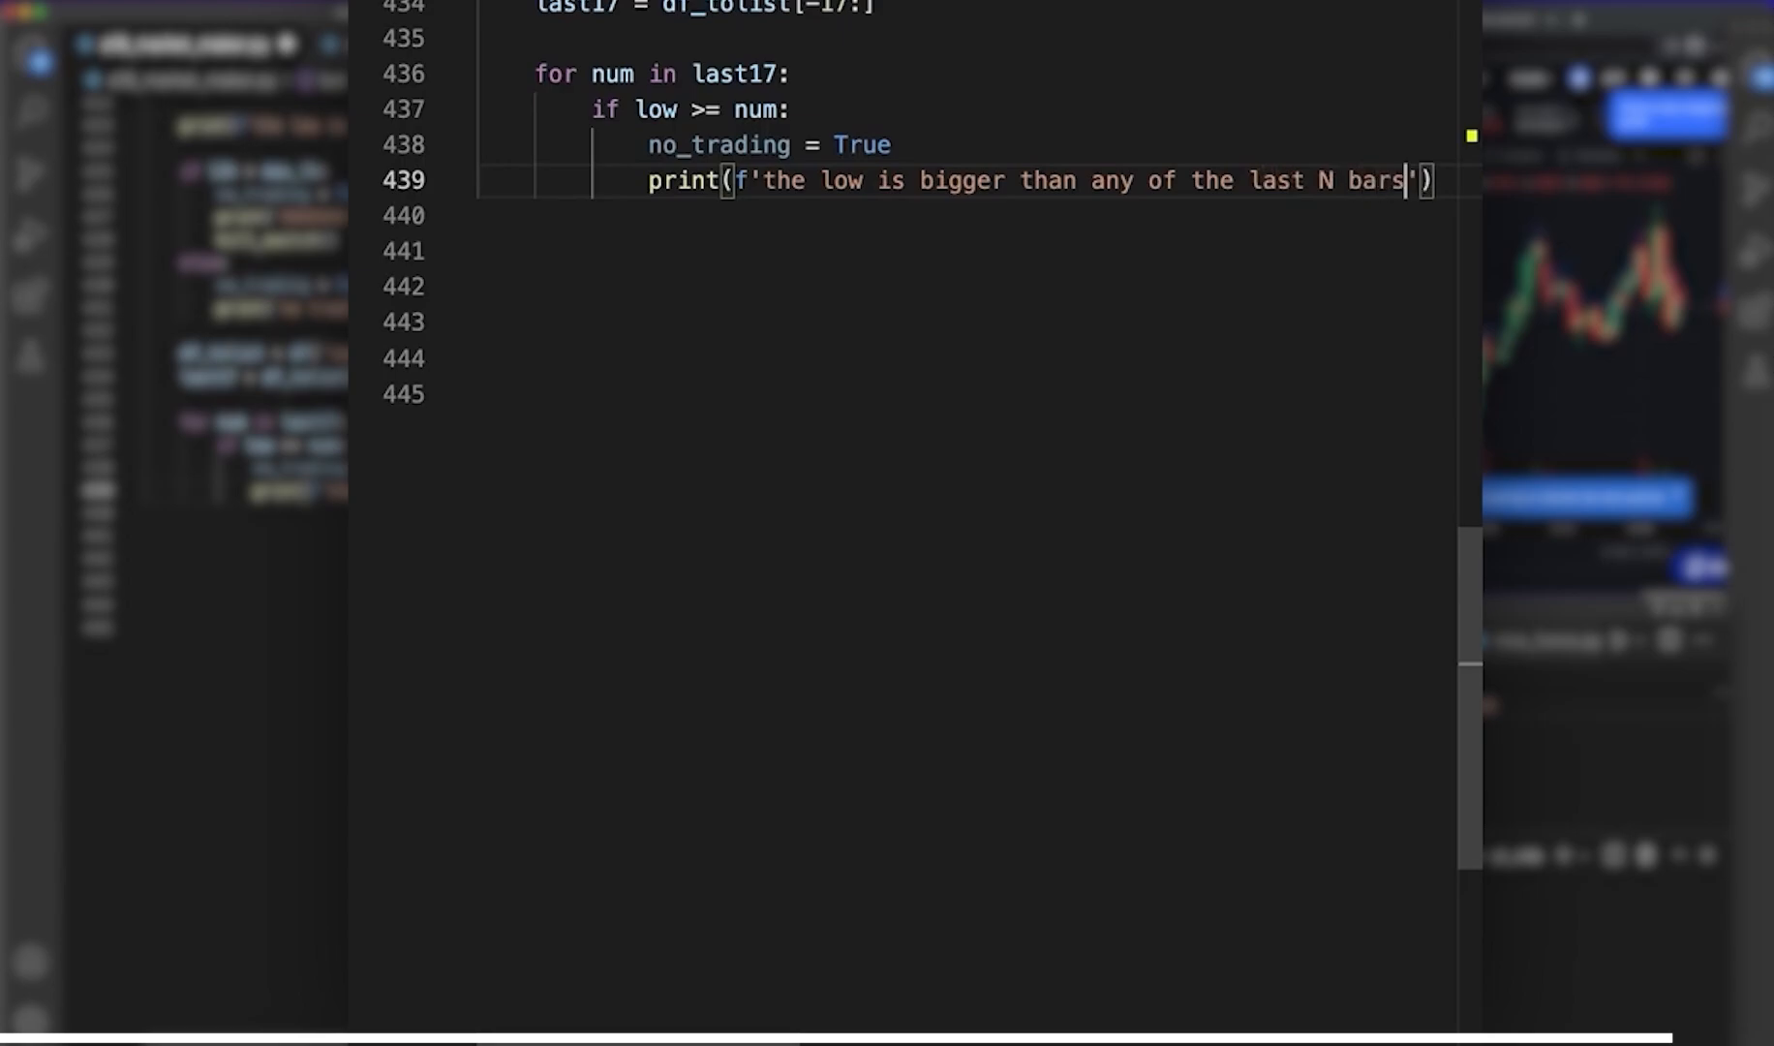
text(so no trading)
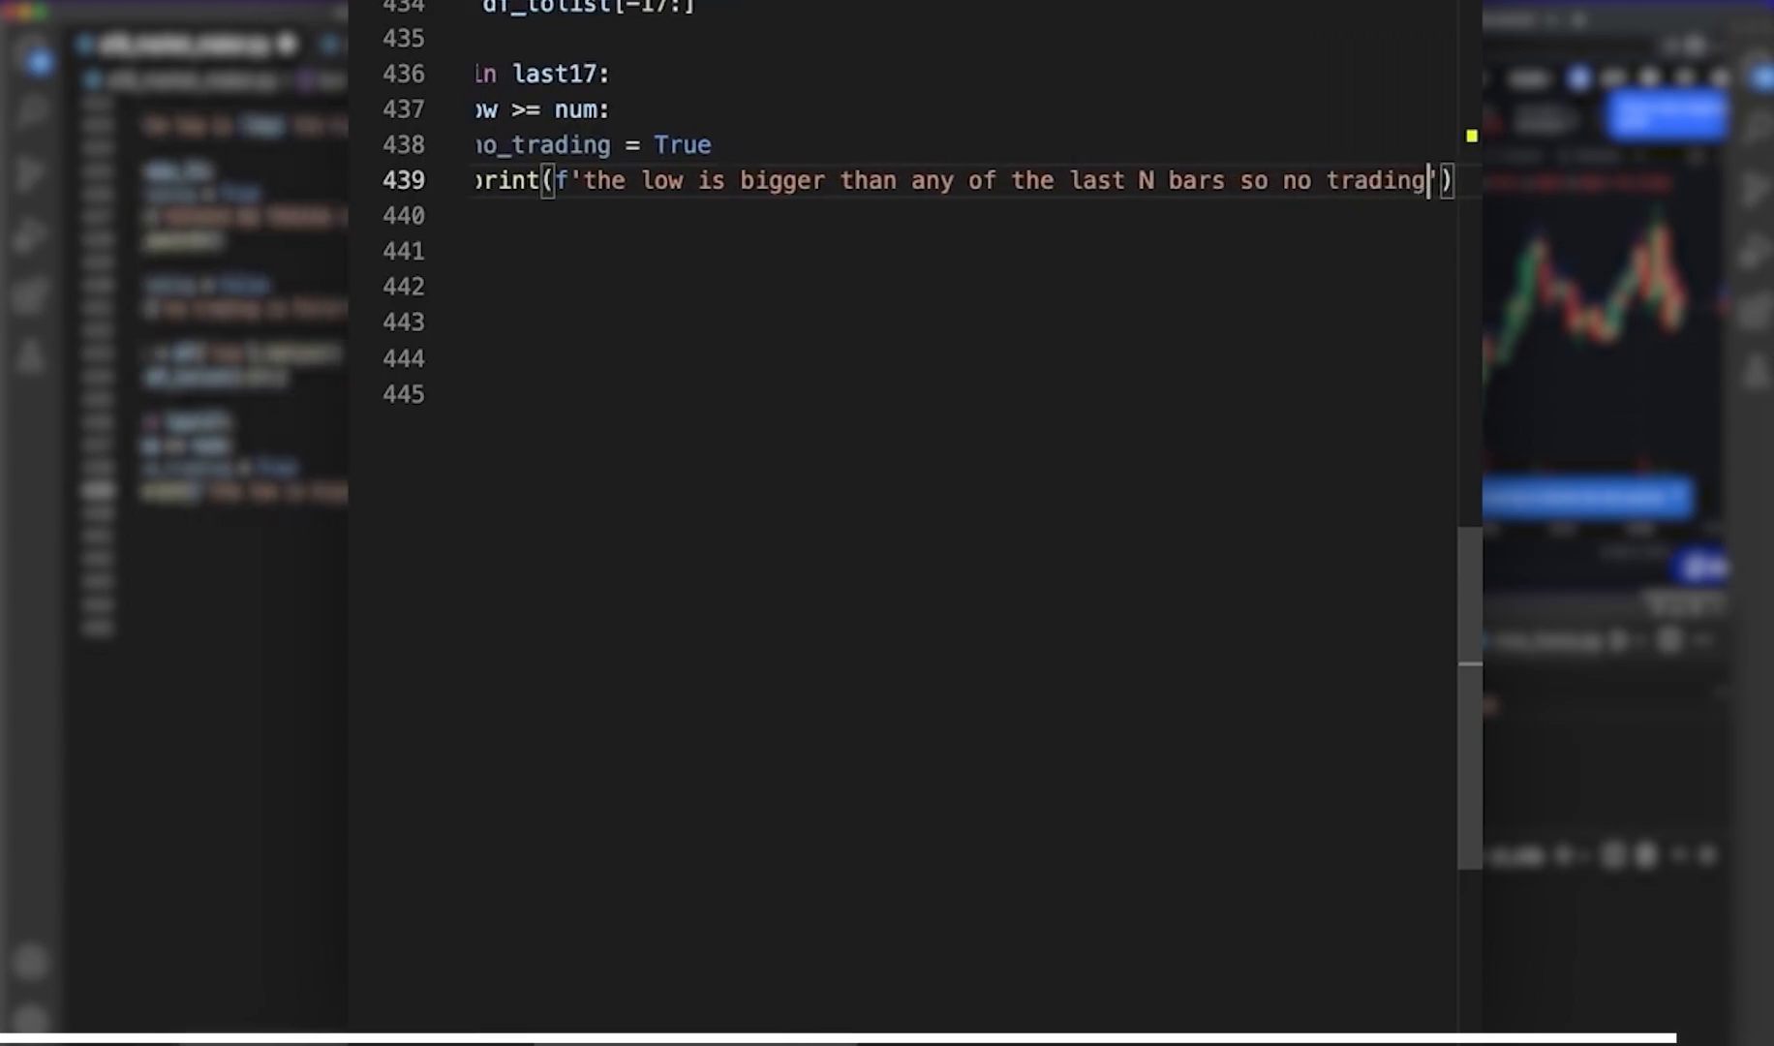
text(— True)
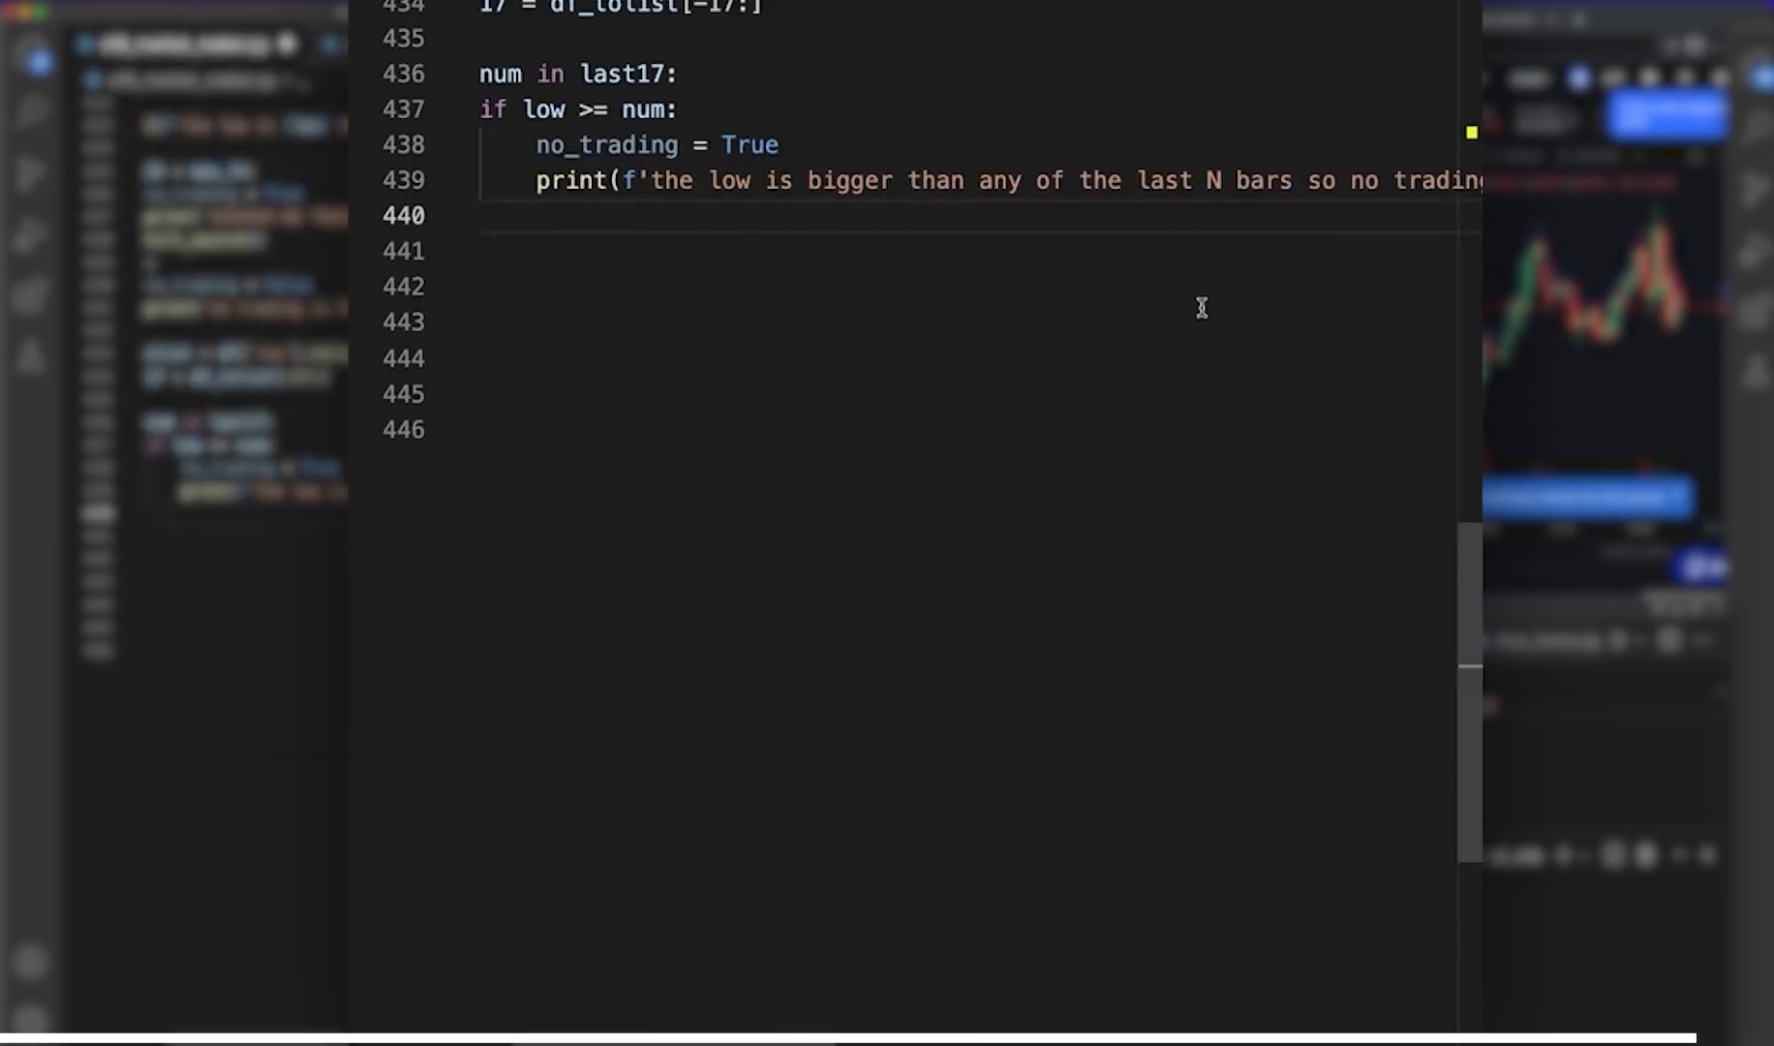
text(elif hi <= num:)
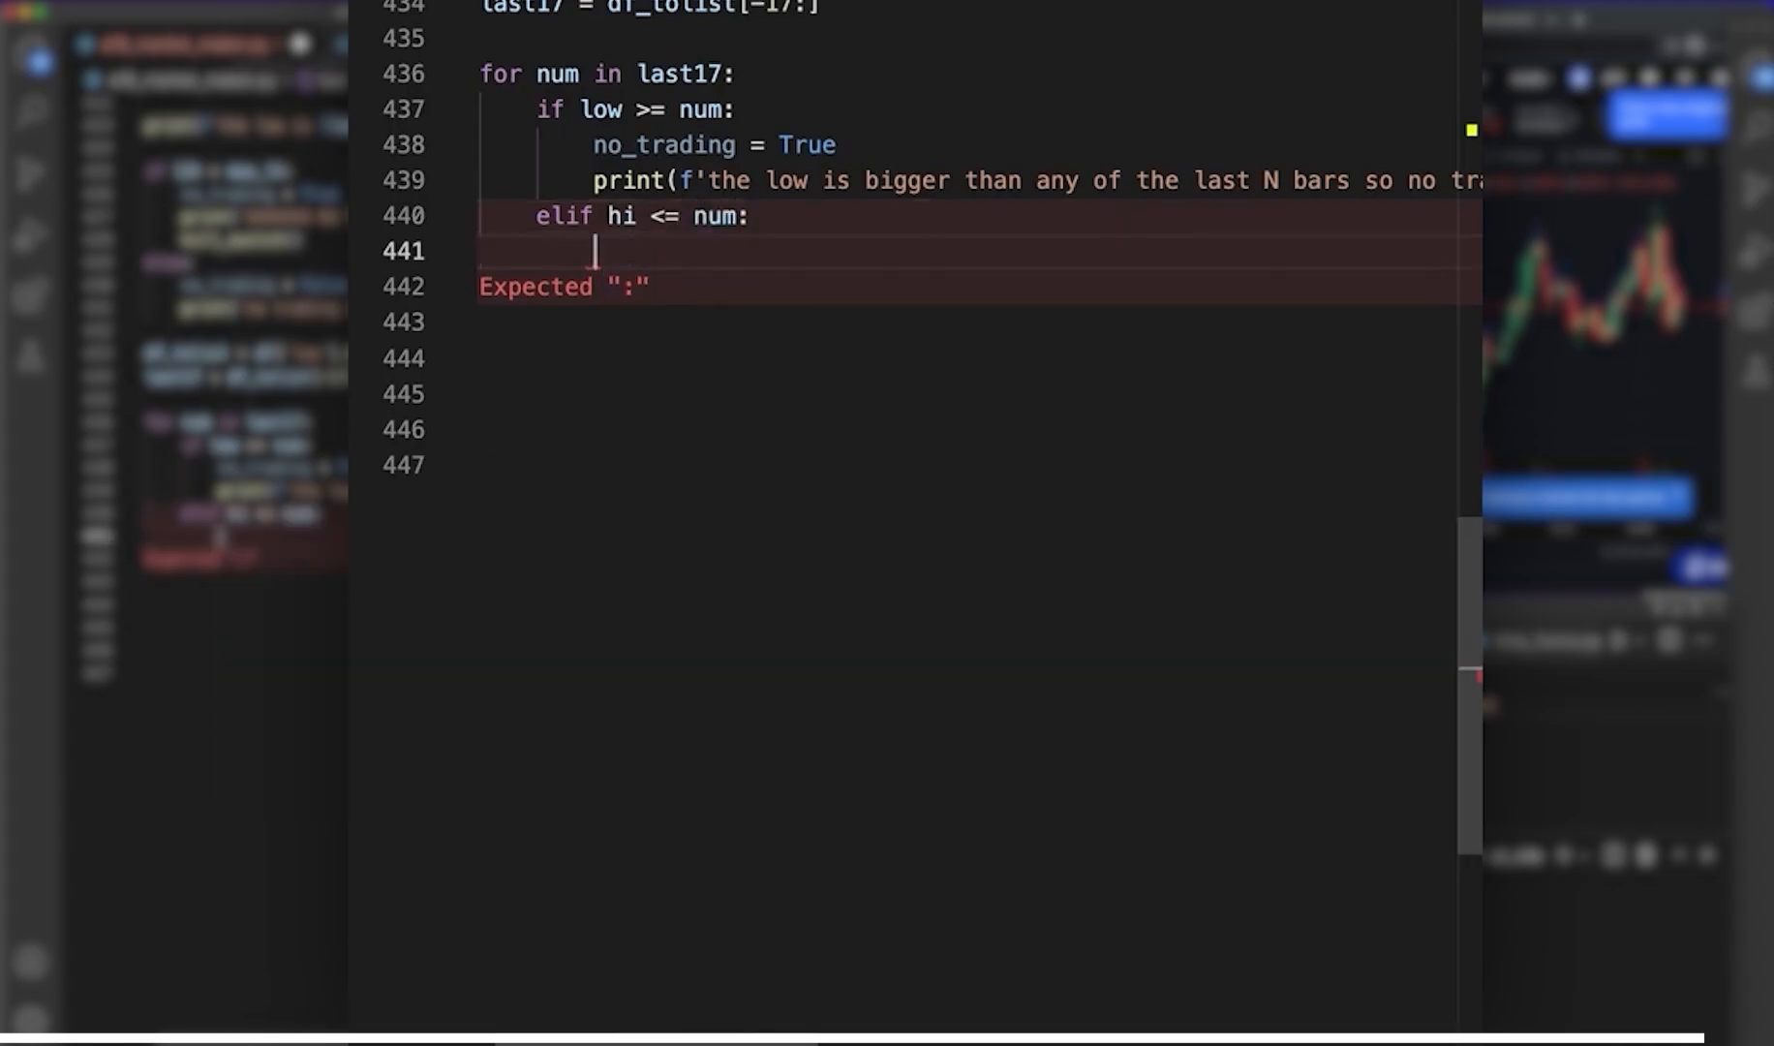
- Under elif hi <= num, set no_trading = True and print 'the hi is less than any of the last N bars so no trading'
text(no_trading = True)
click(981, 286)
text(print(f'the hi )
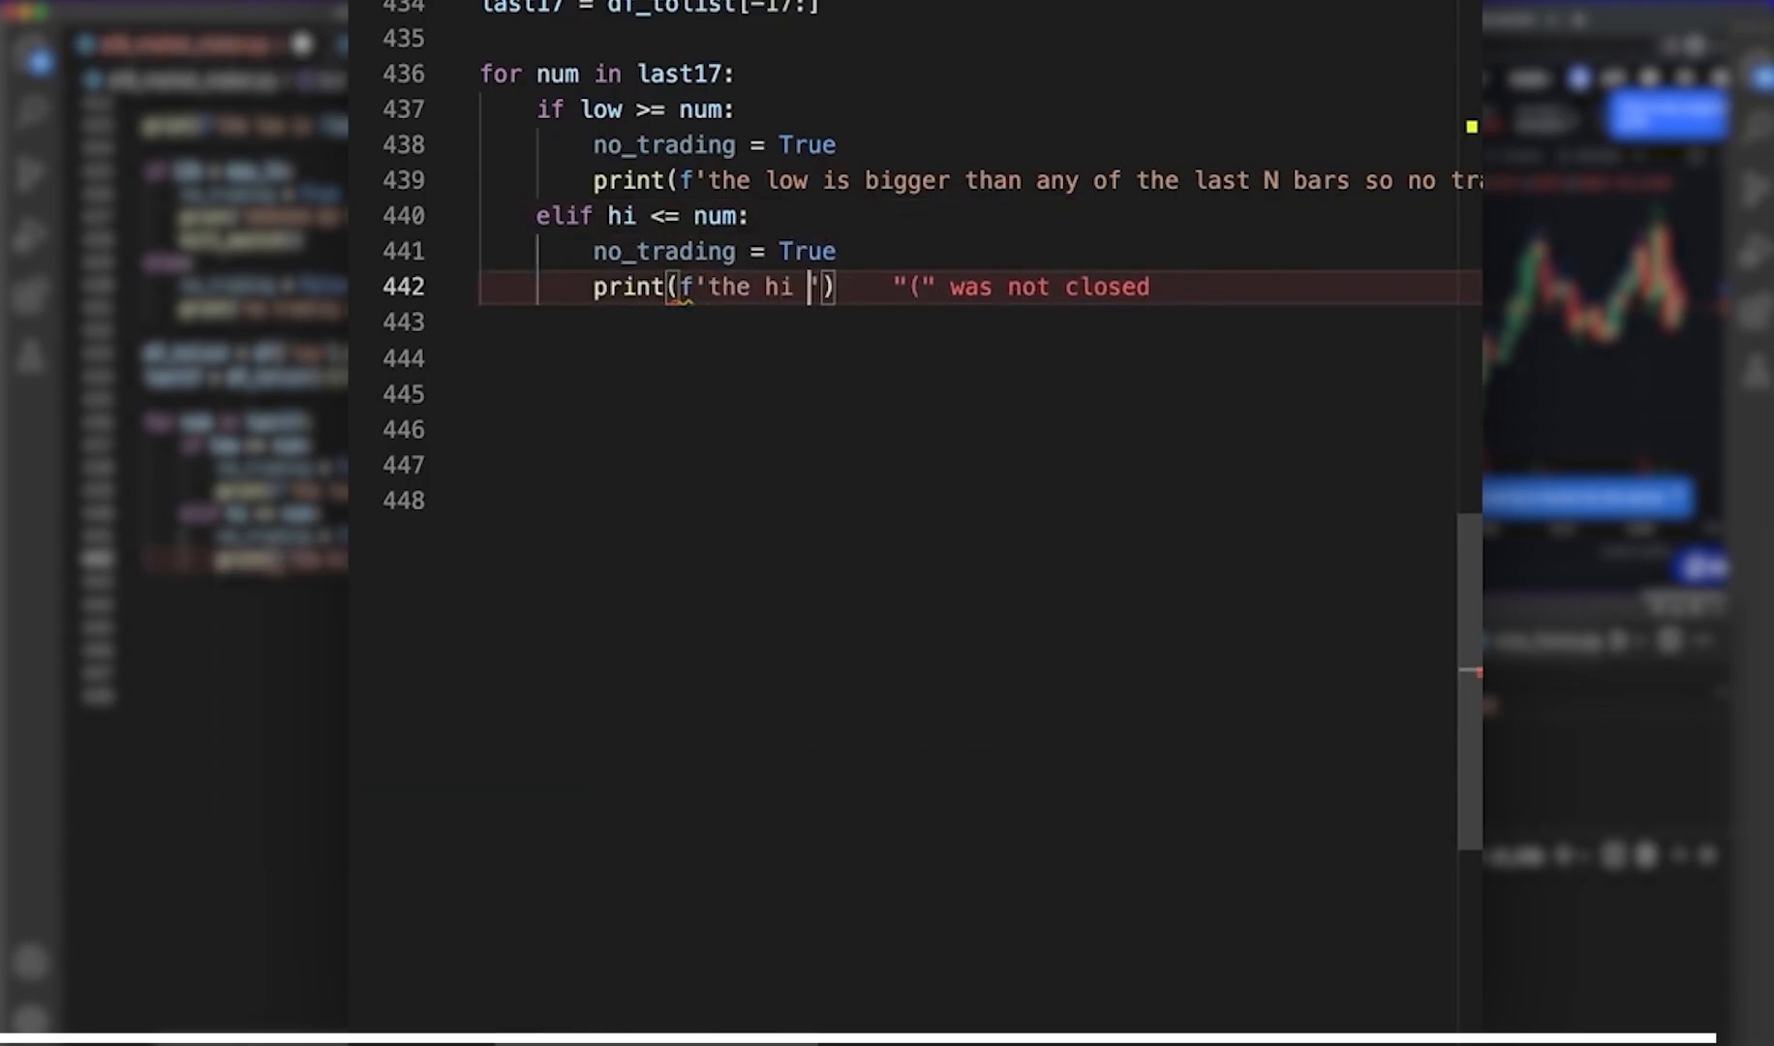
text(is less than a)
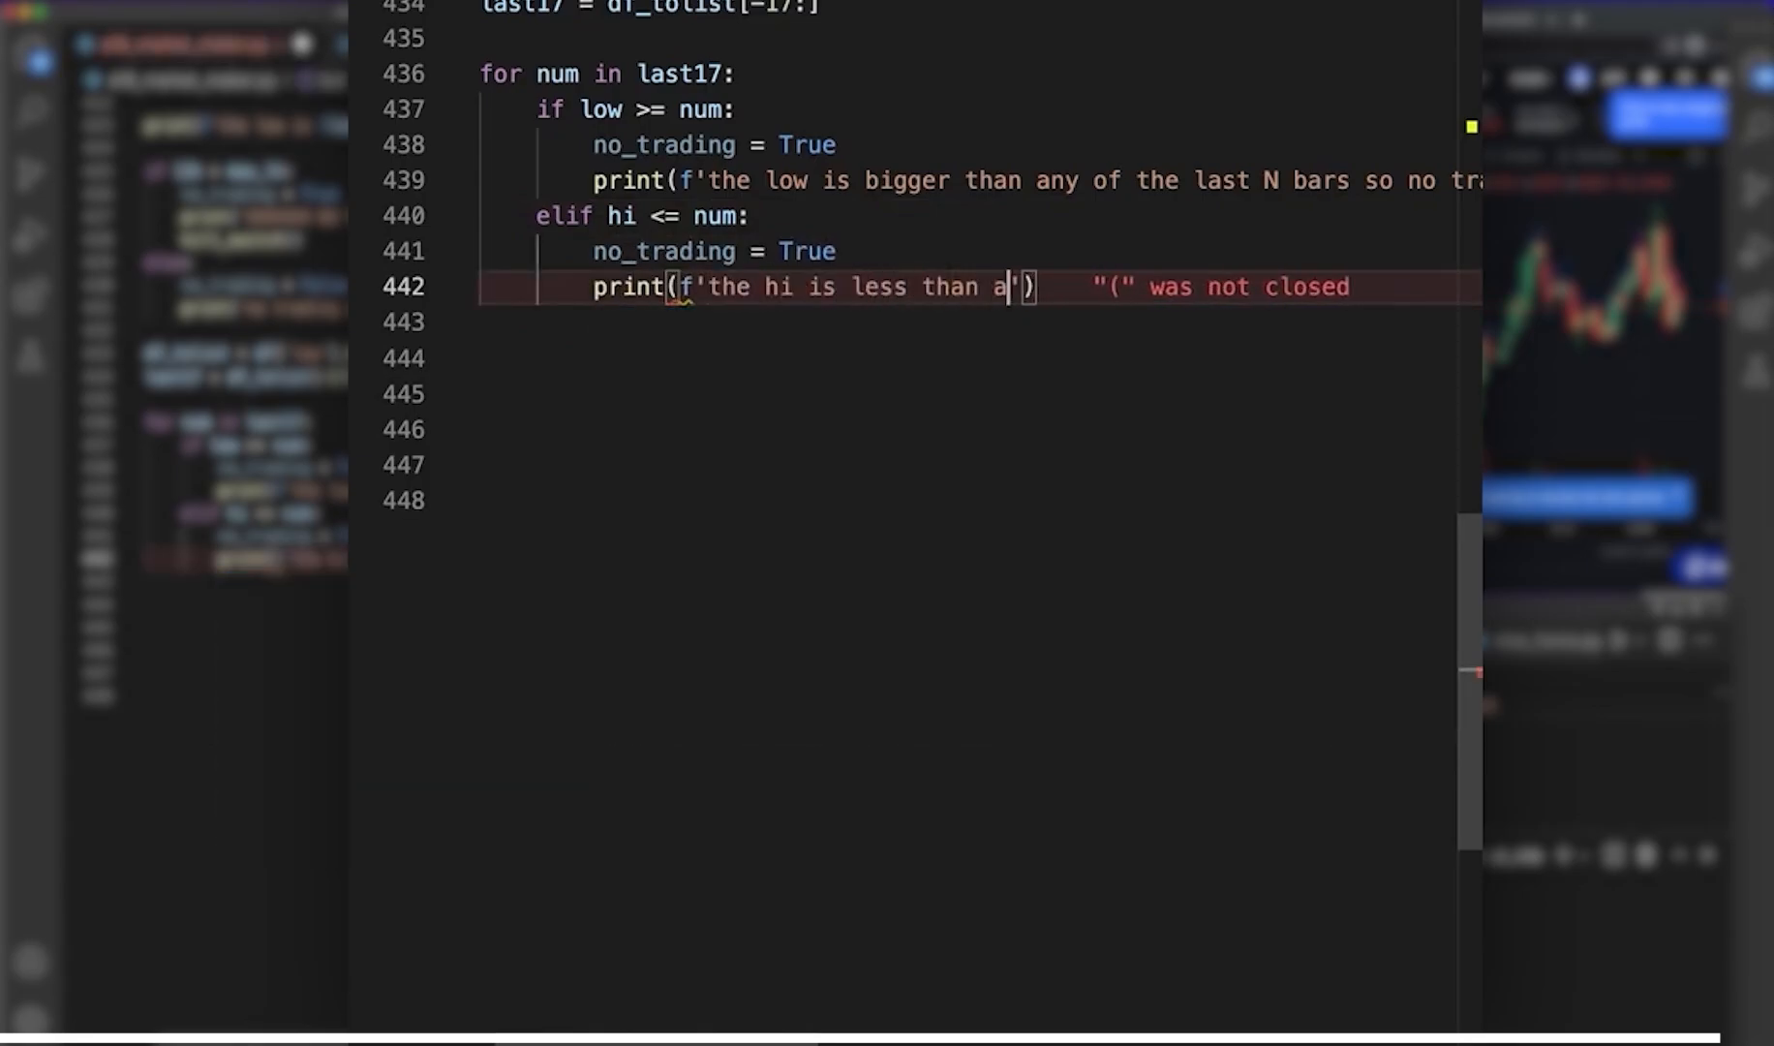
text(ny of the last)
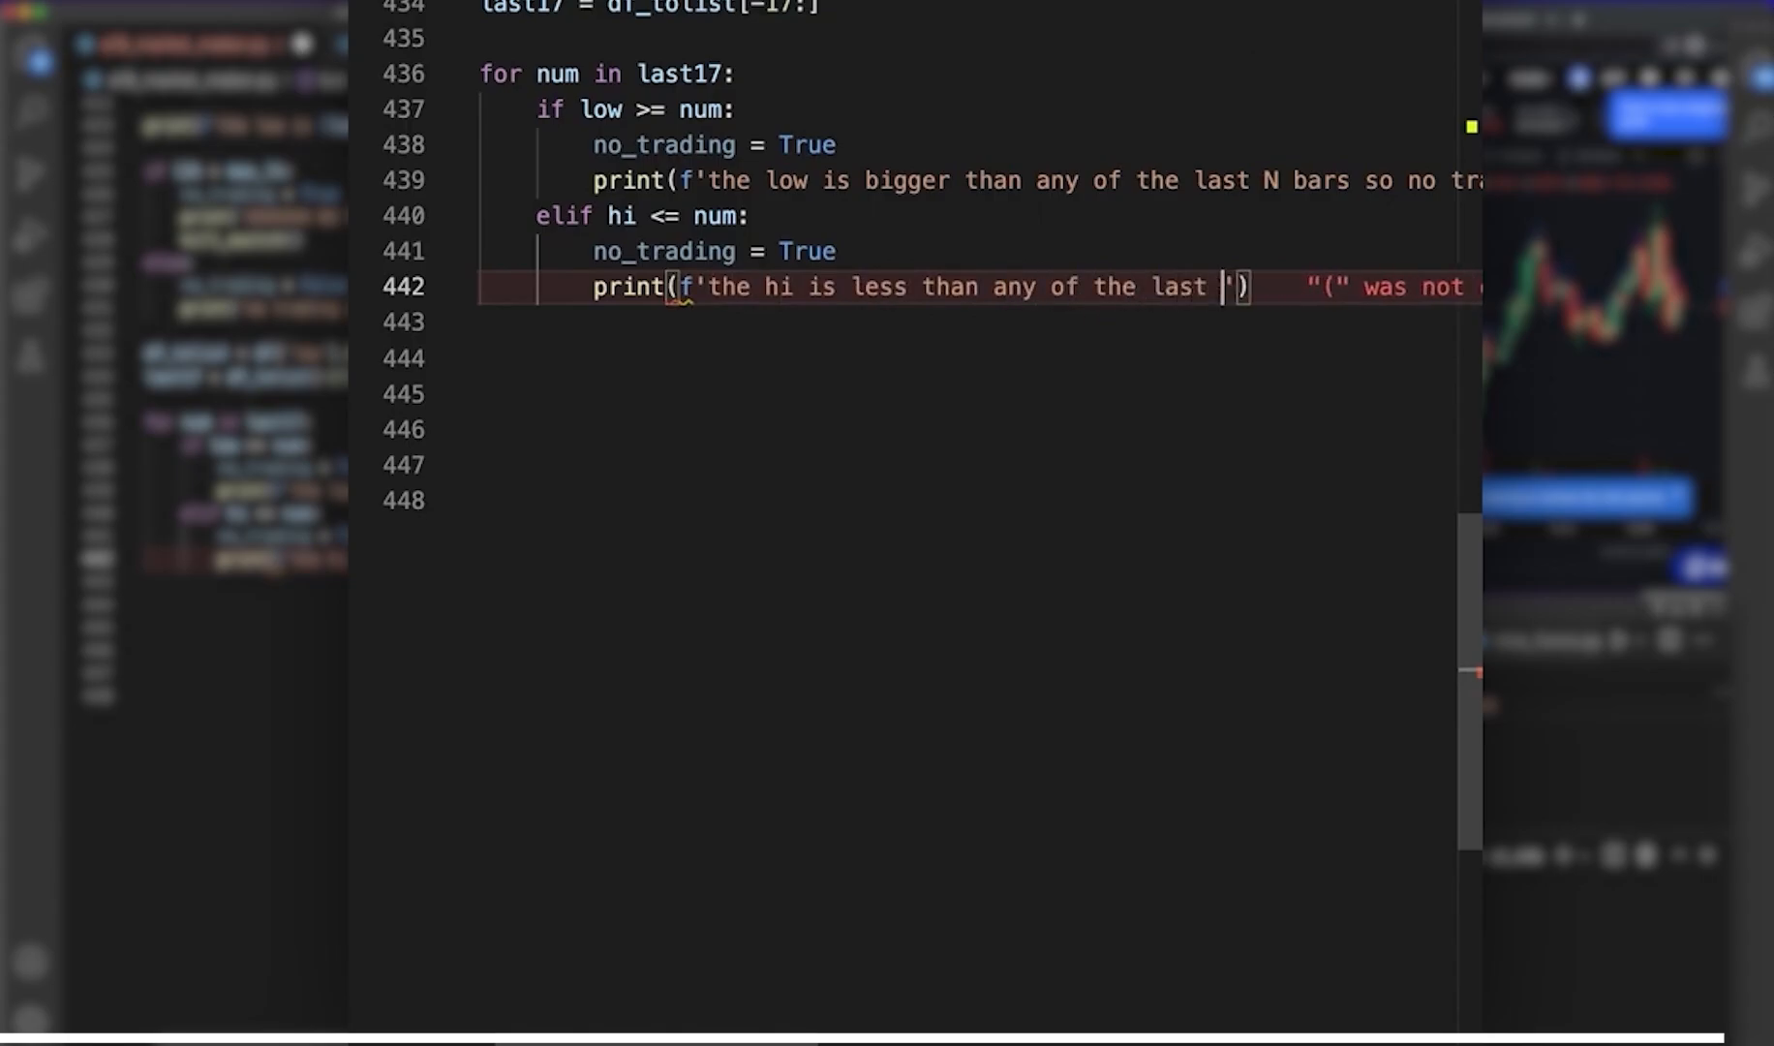
text(N bars so no tradi)
click(974, 358)
text(print(f'no trading wasnt trig)
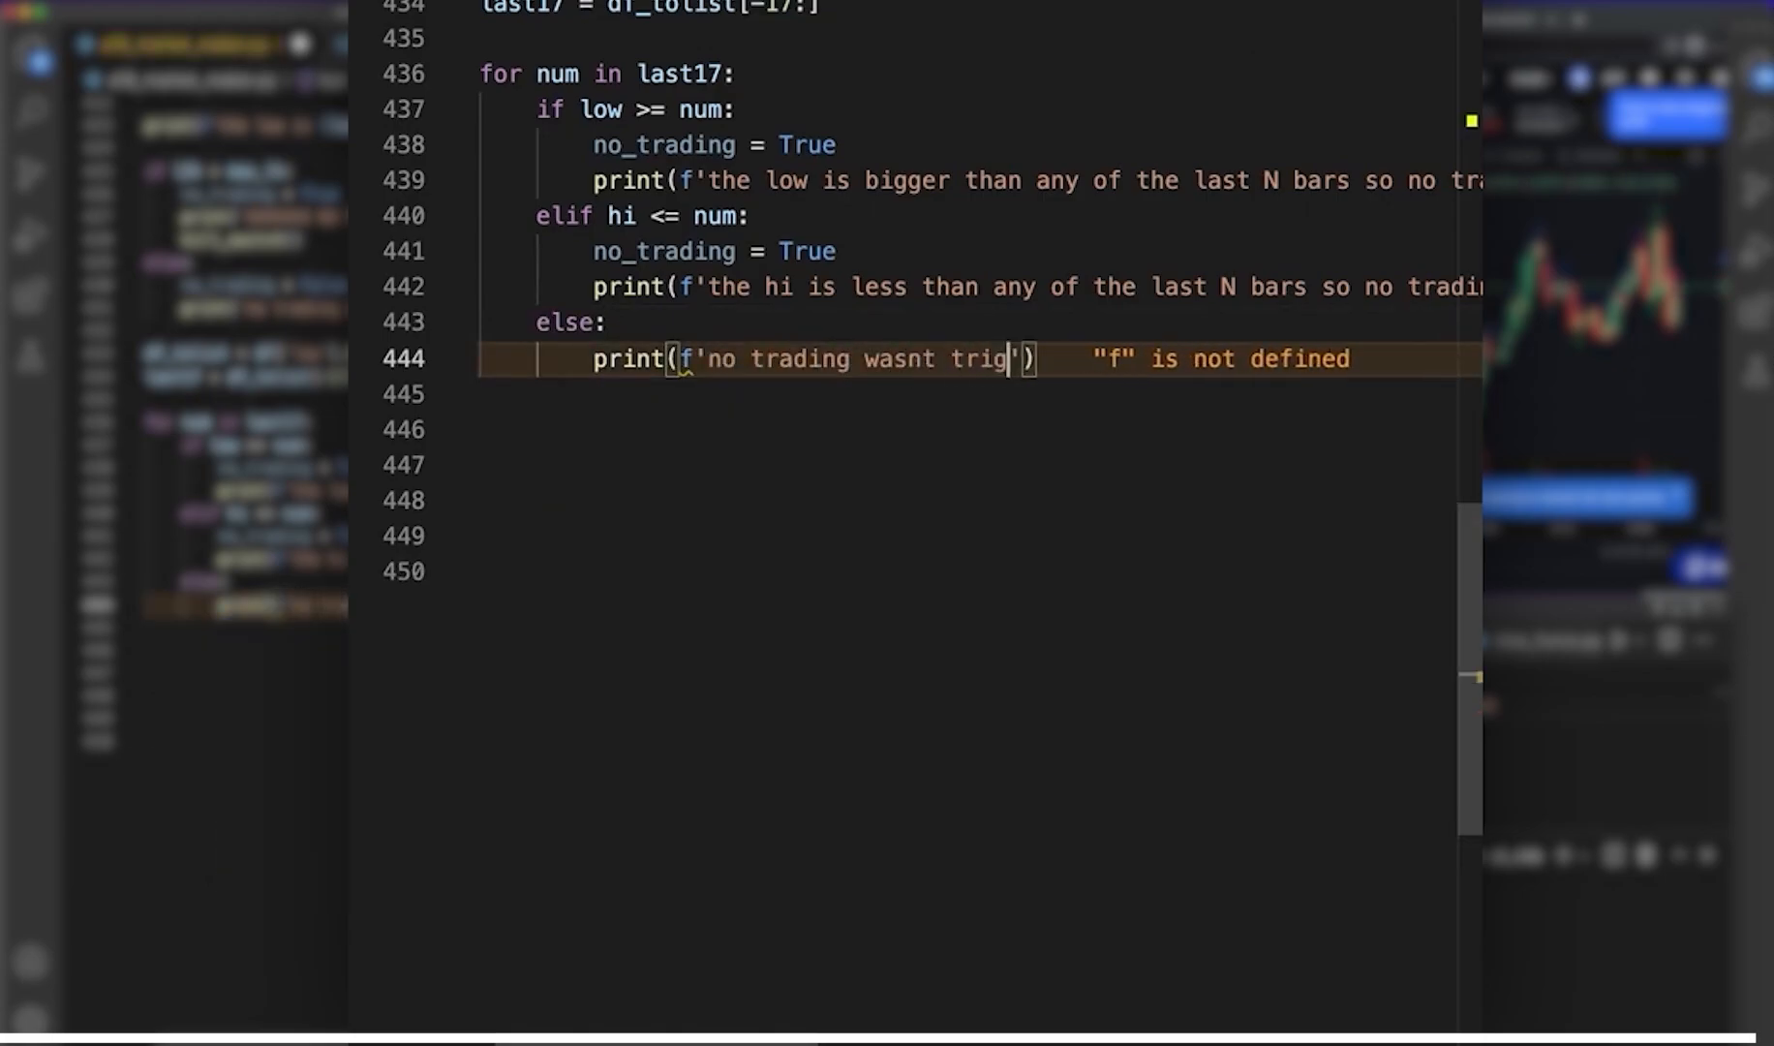
- Print f'no trading wasnt triggered by the last 17 bars meaning ...' with {low}, {hi} and {num} placeholders
text(gered by the last 1)
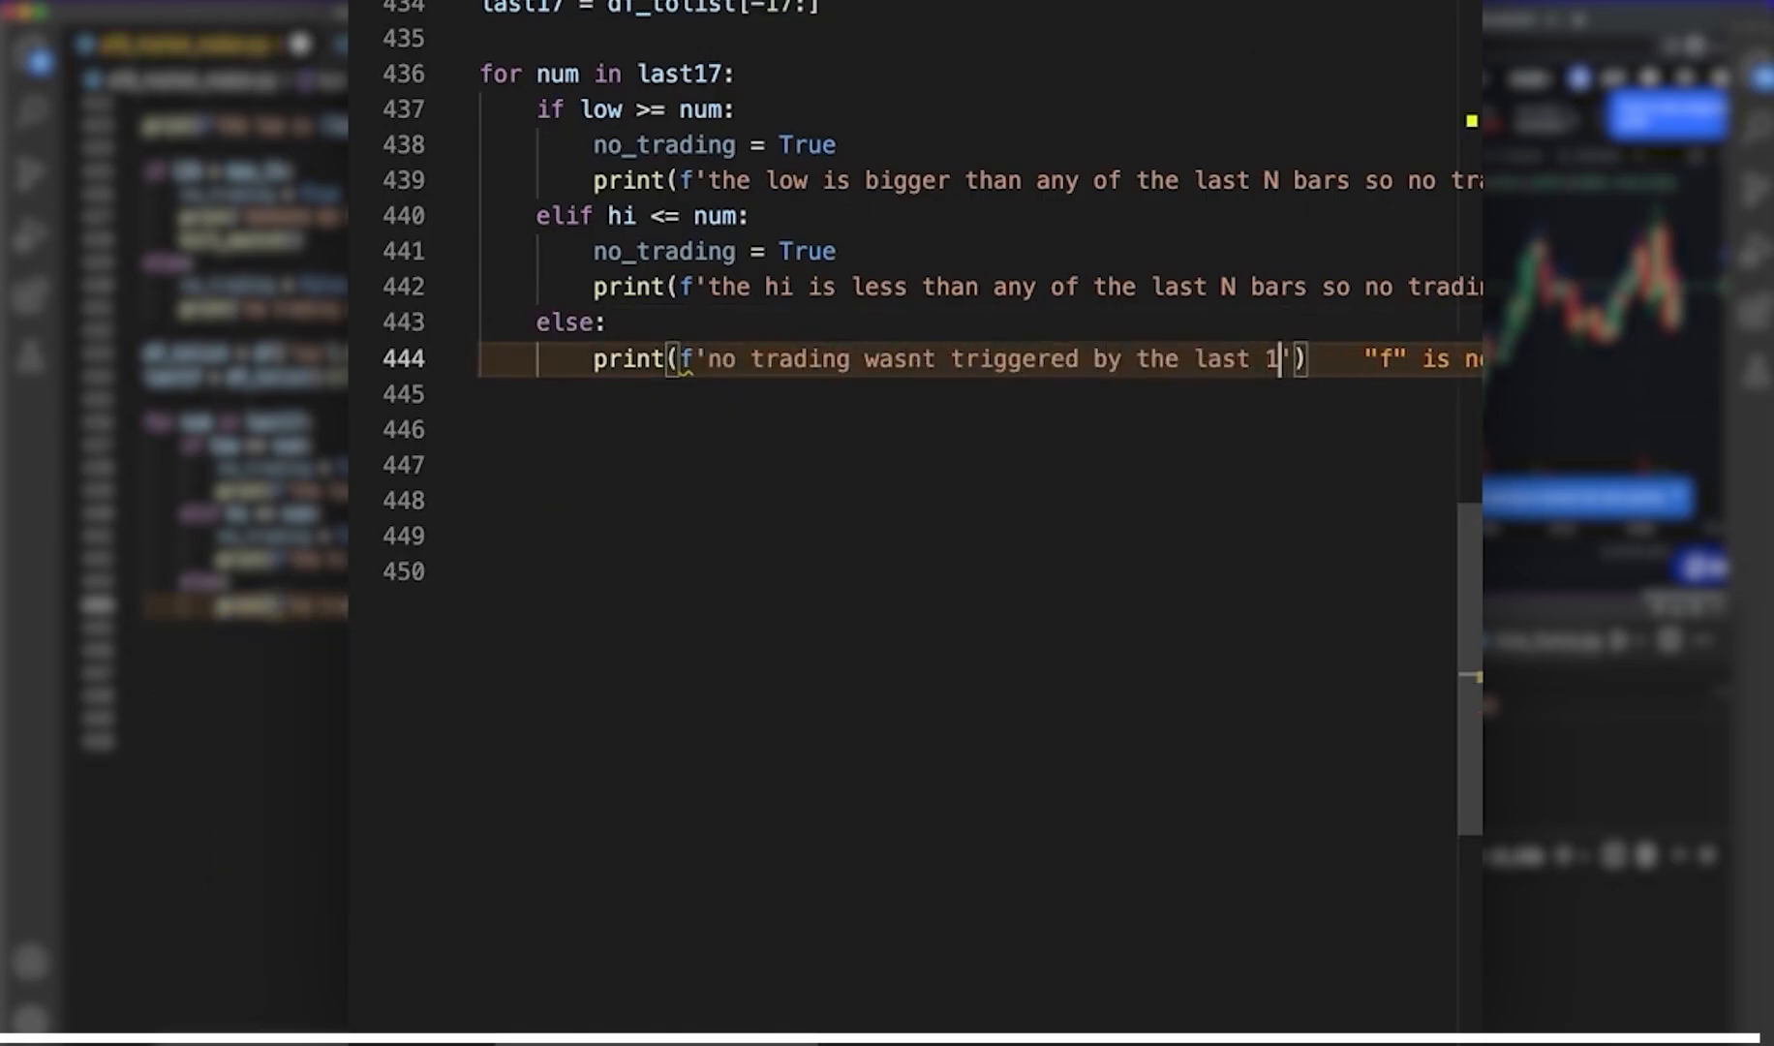
text(7 bars meaning we are not making higher his or lower low)
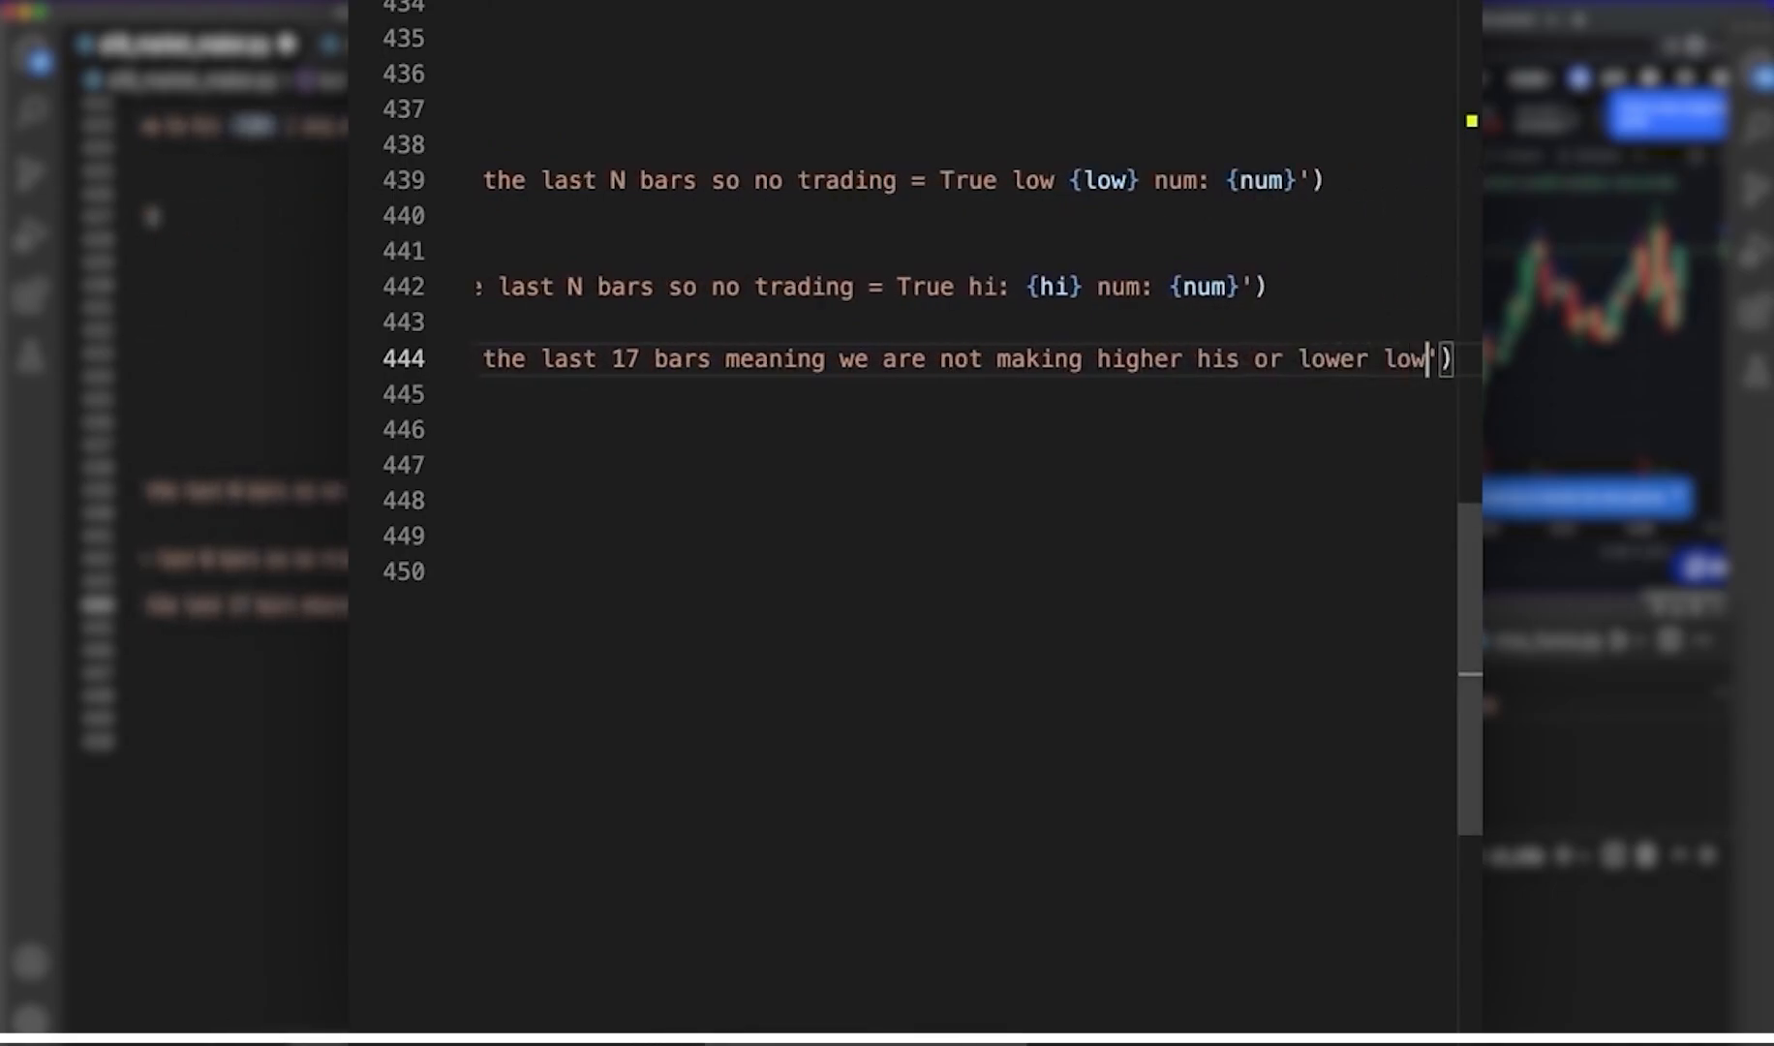
text(lows low: {} hi {} num)
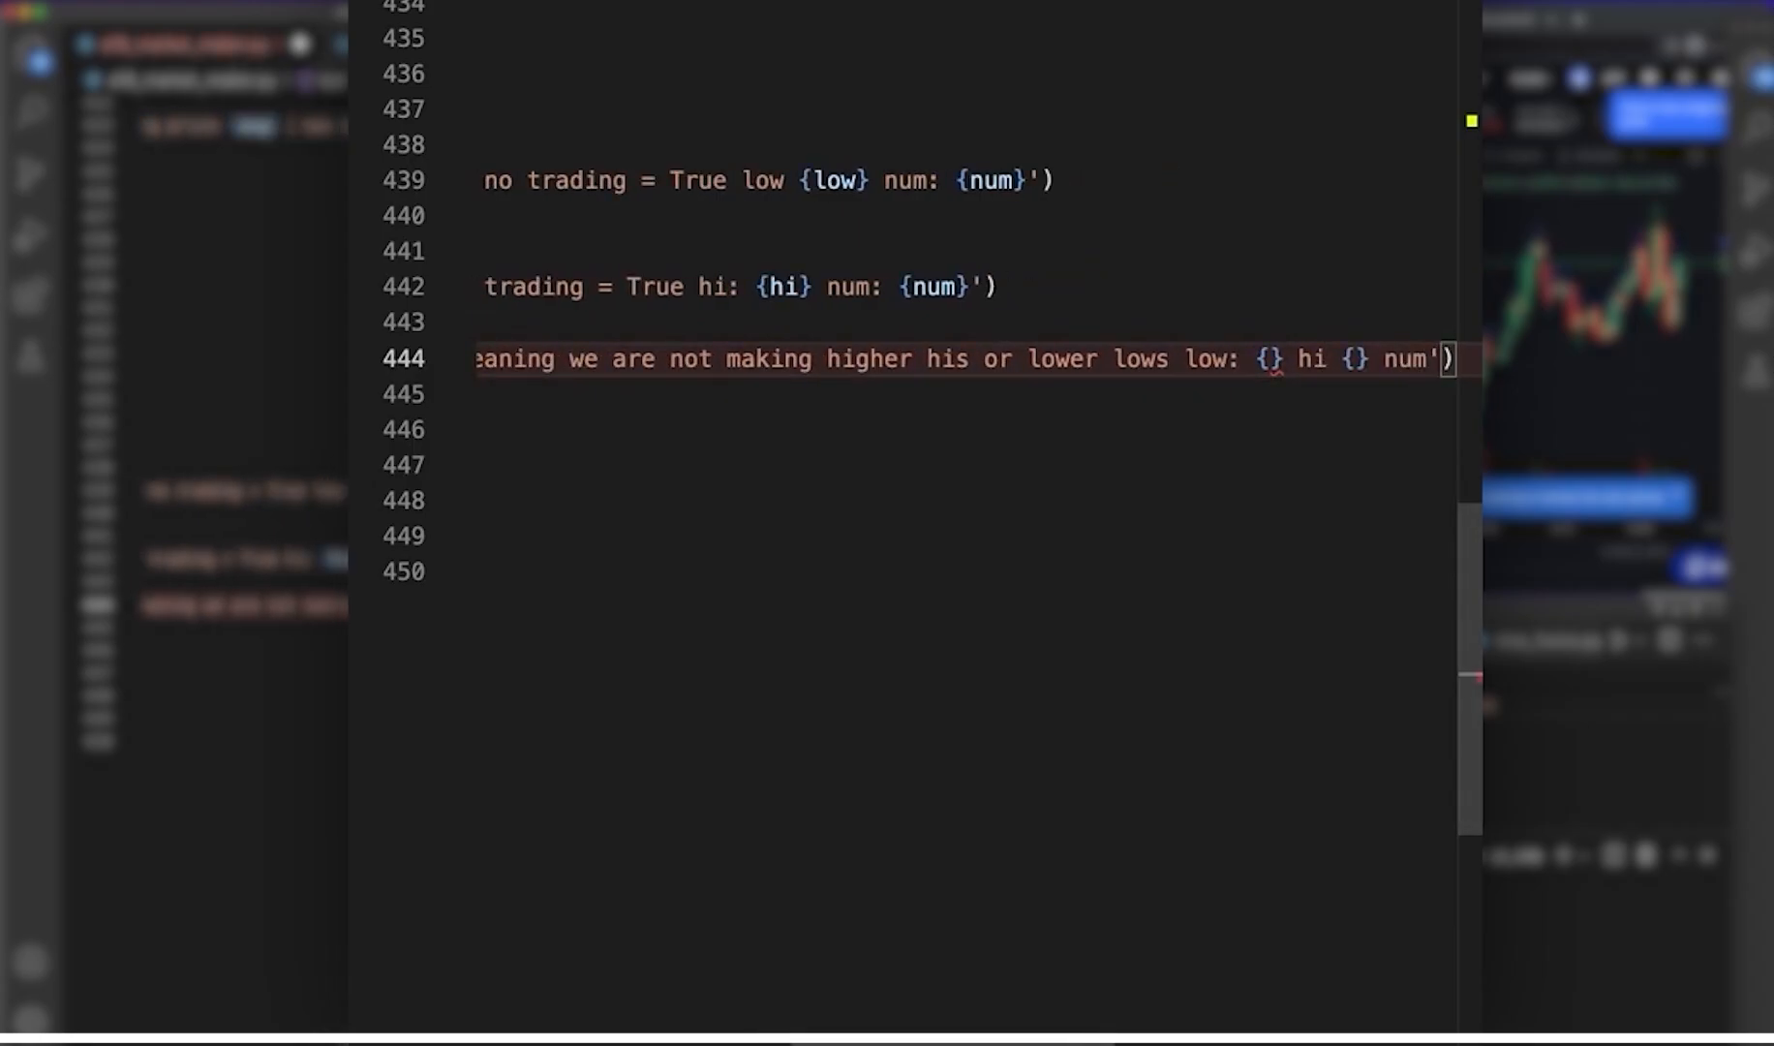
text(hi)
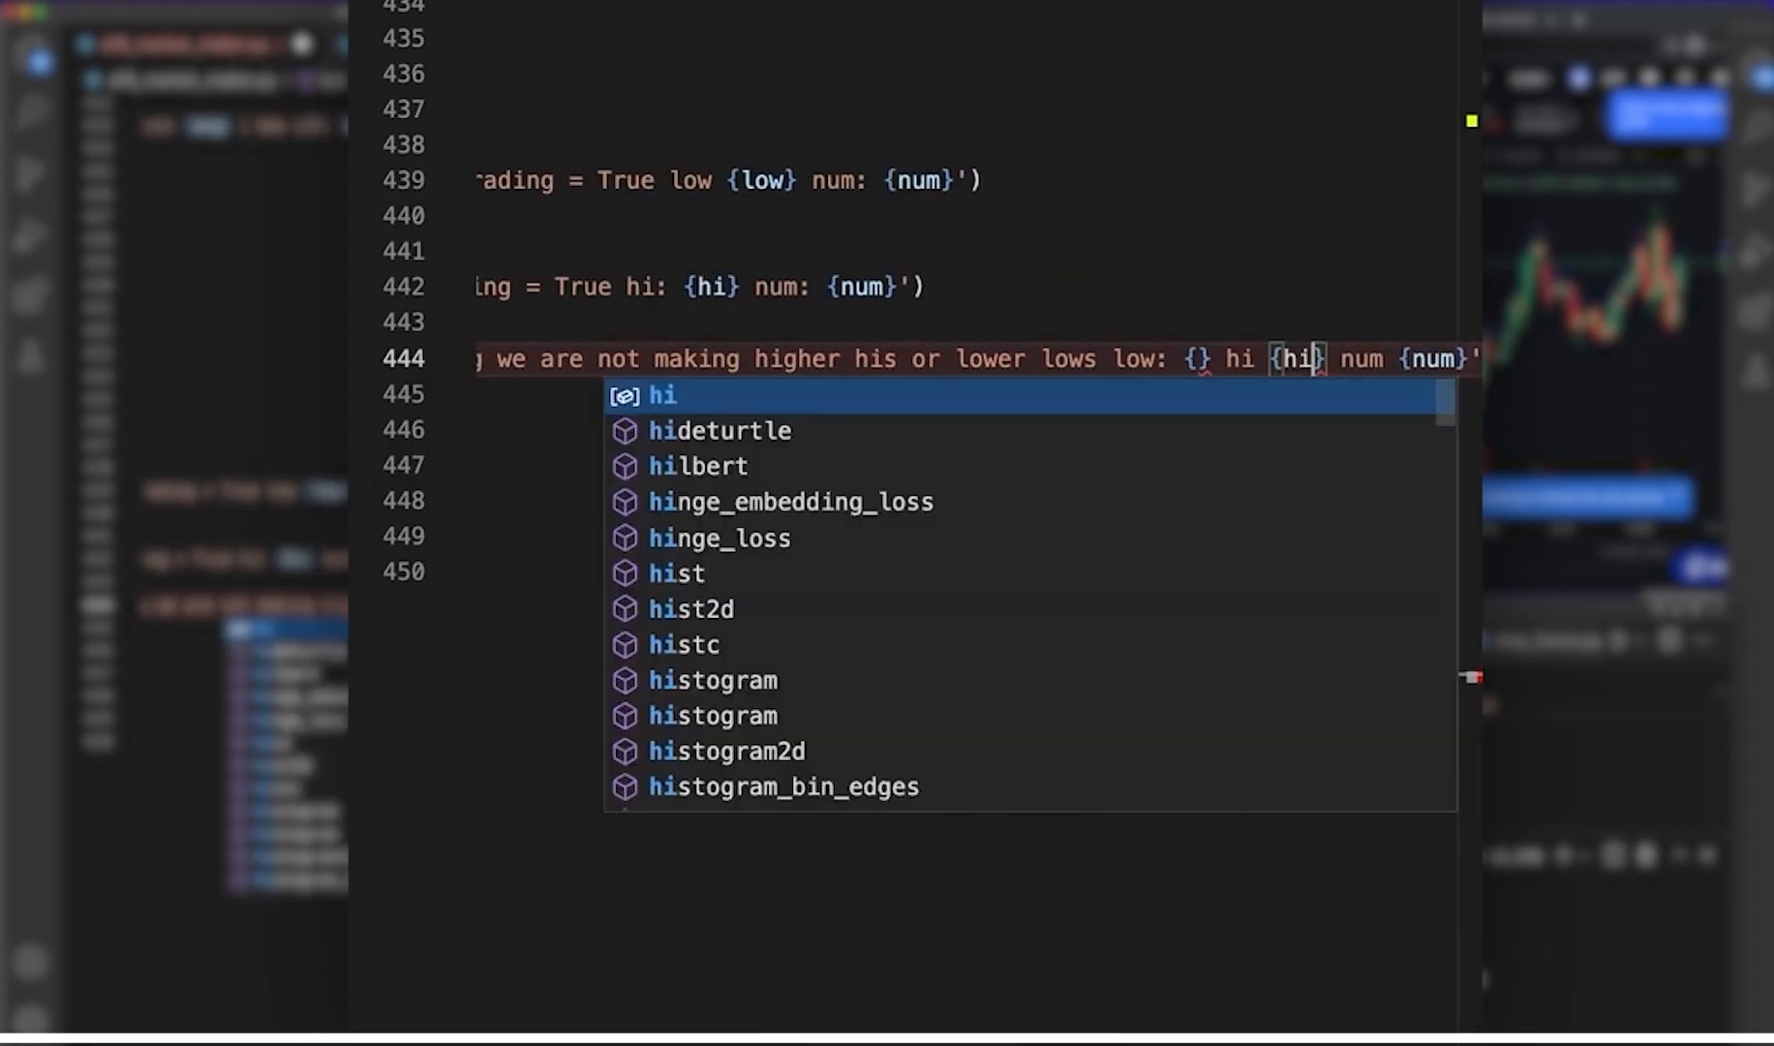
text(low)
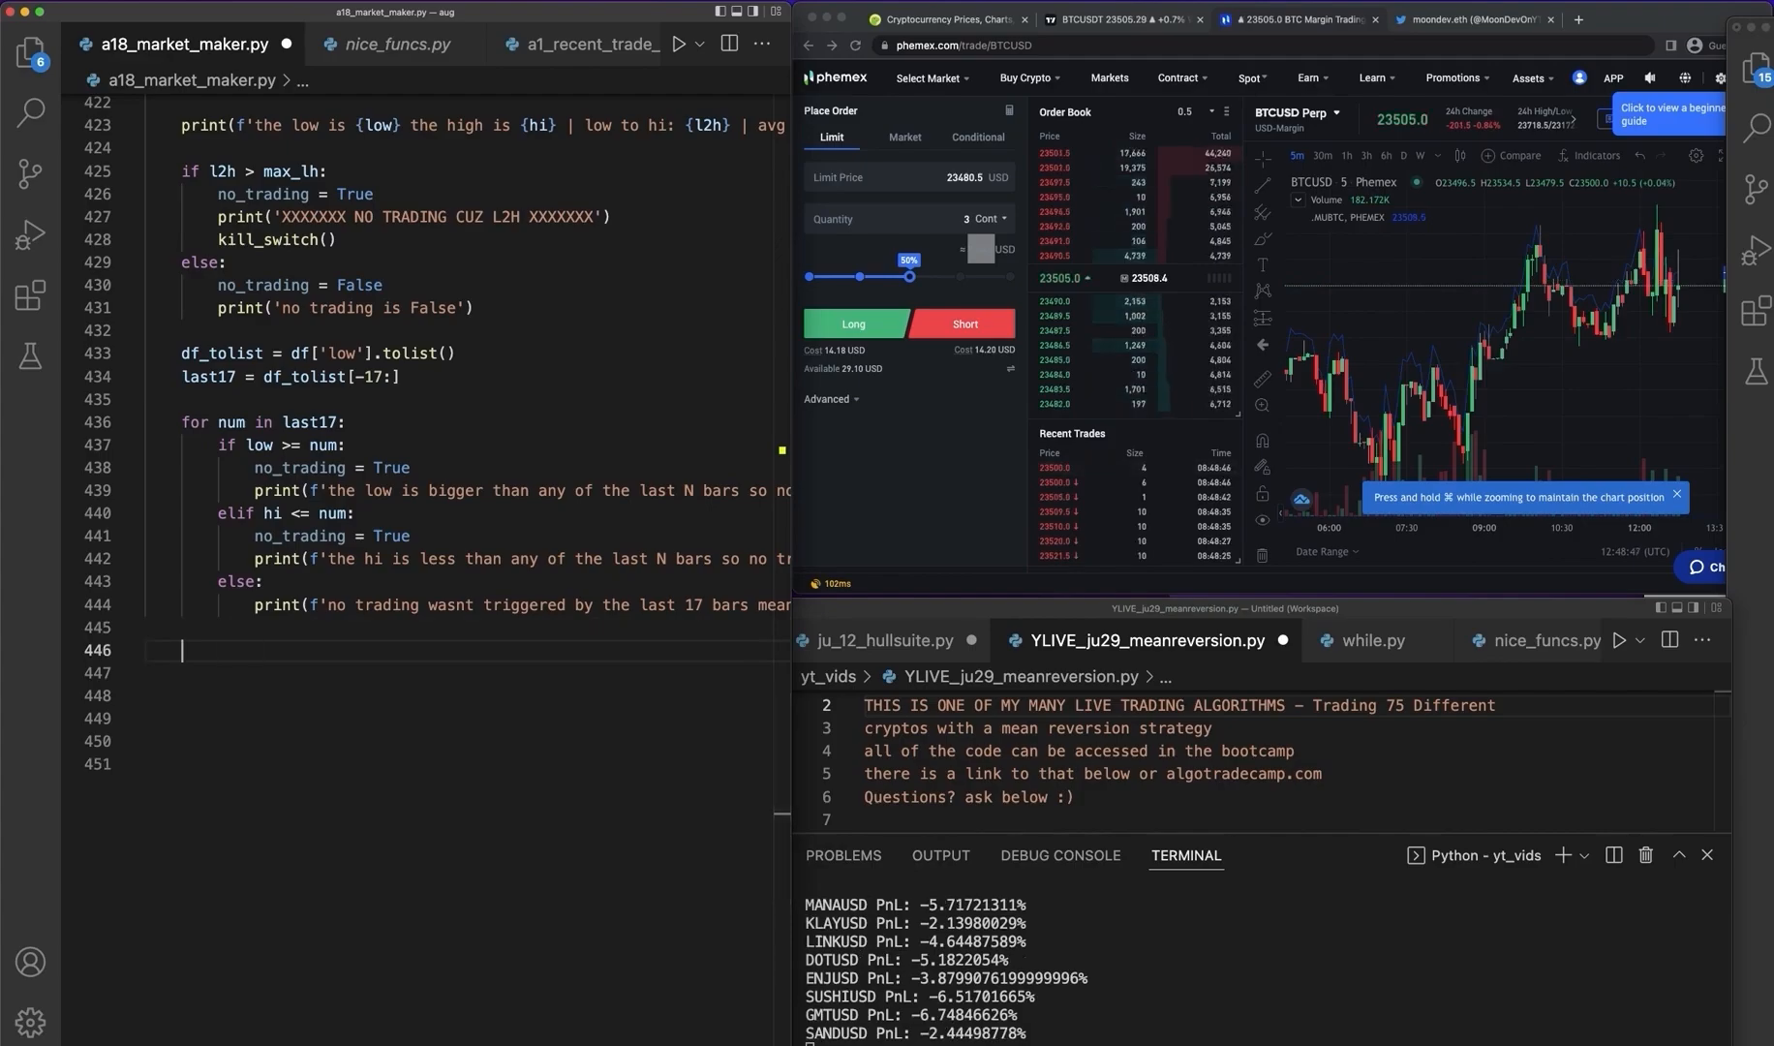
- Add the '### PAUSE HERE' comment on the line after the last17 loop
text(### PAUSE HERE)
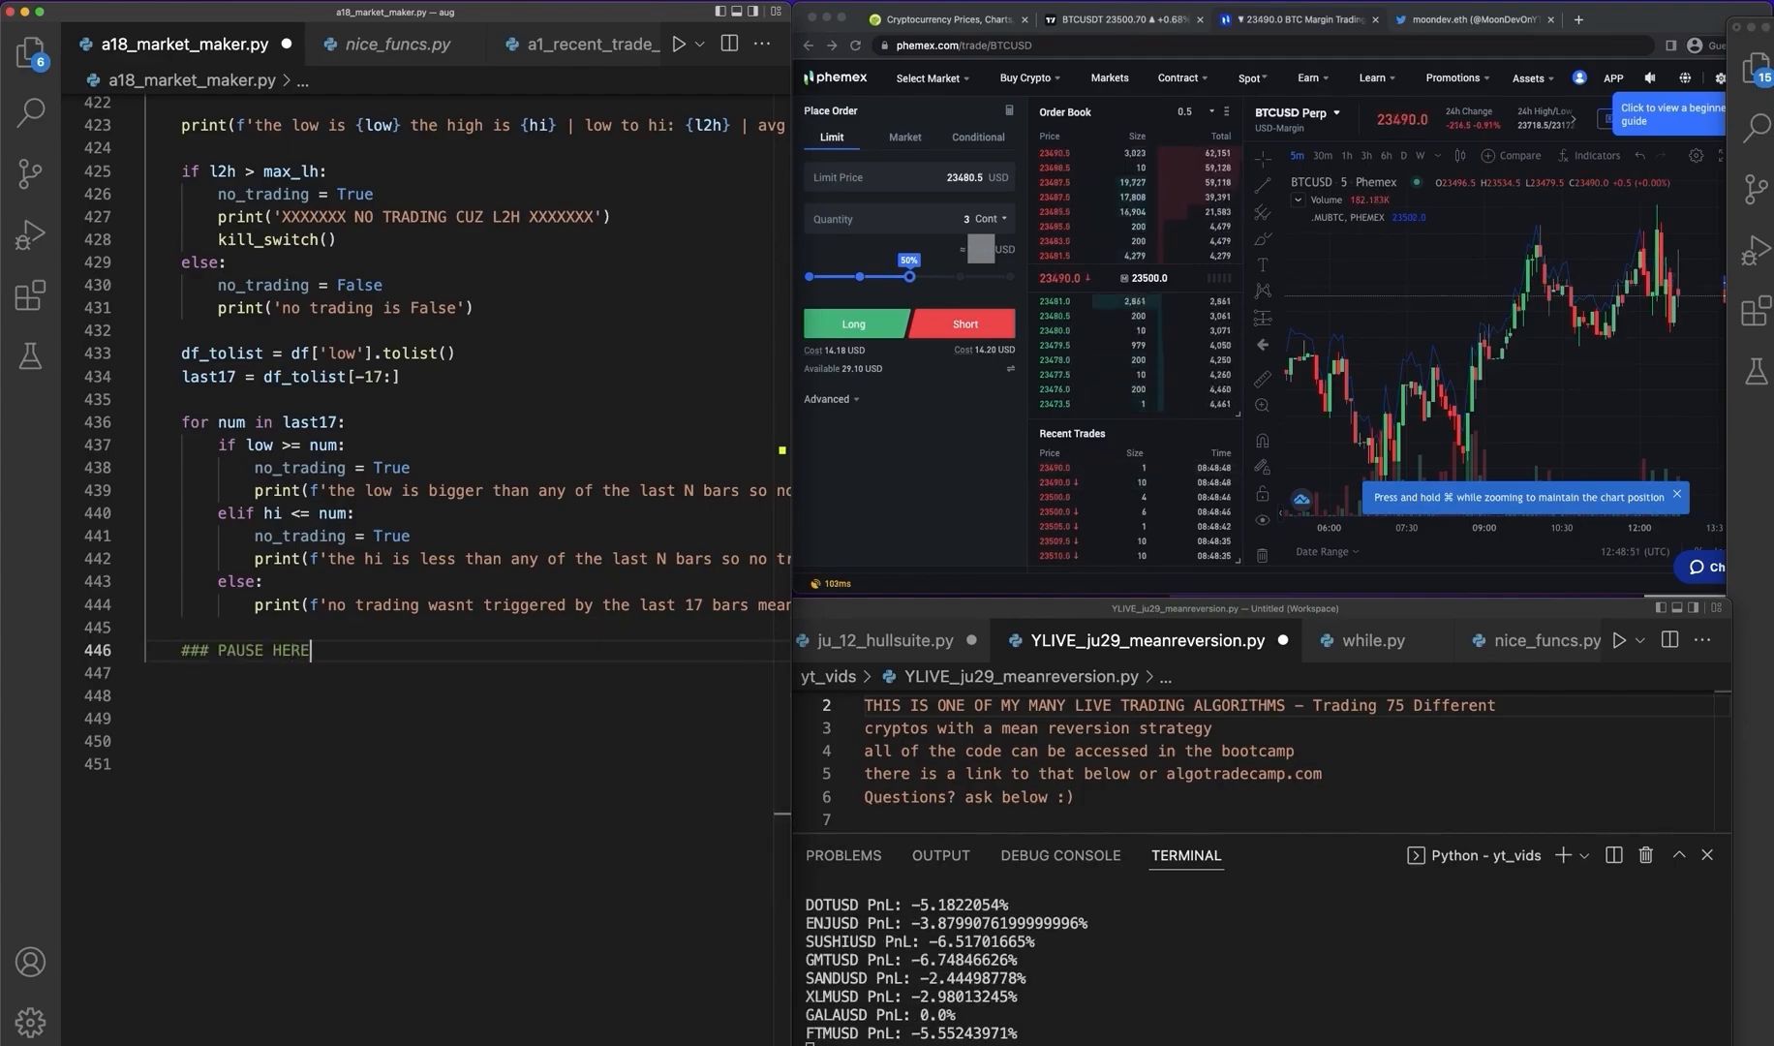